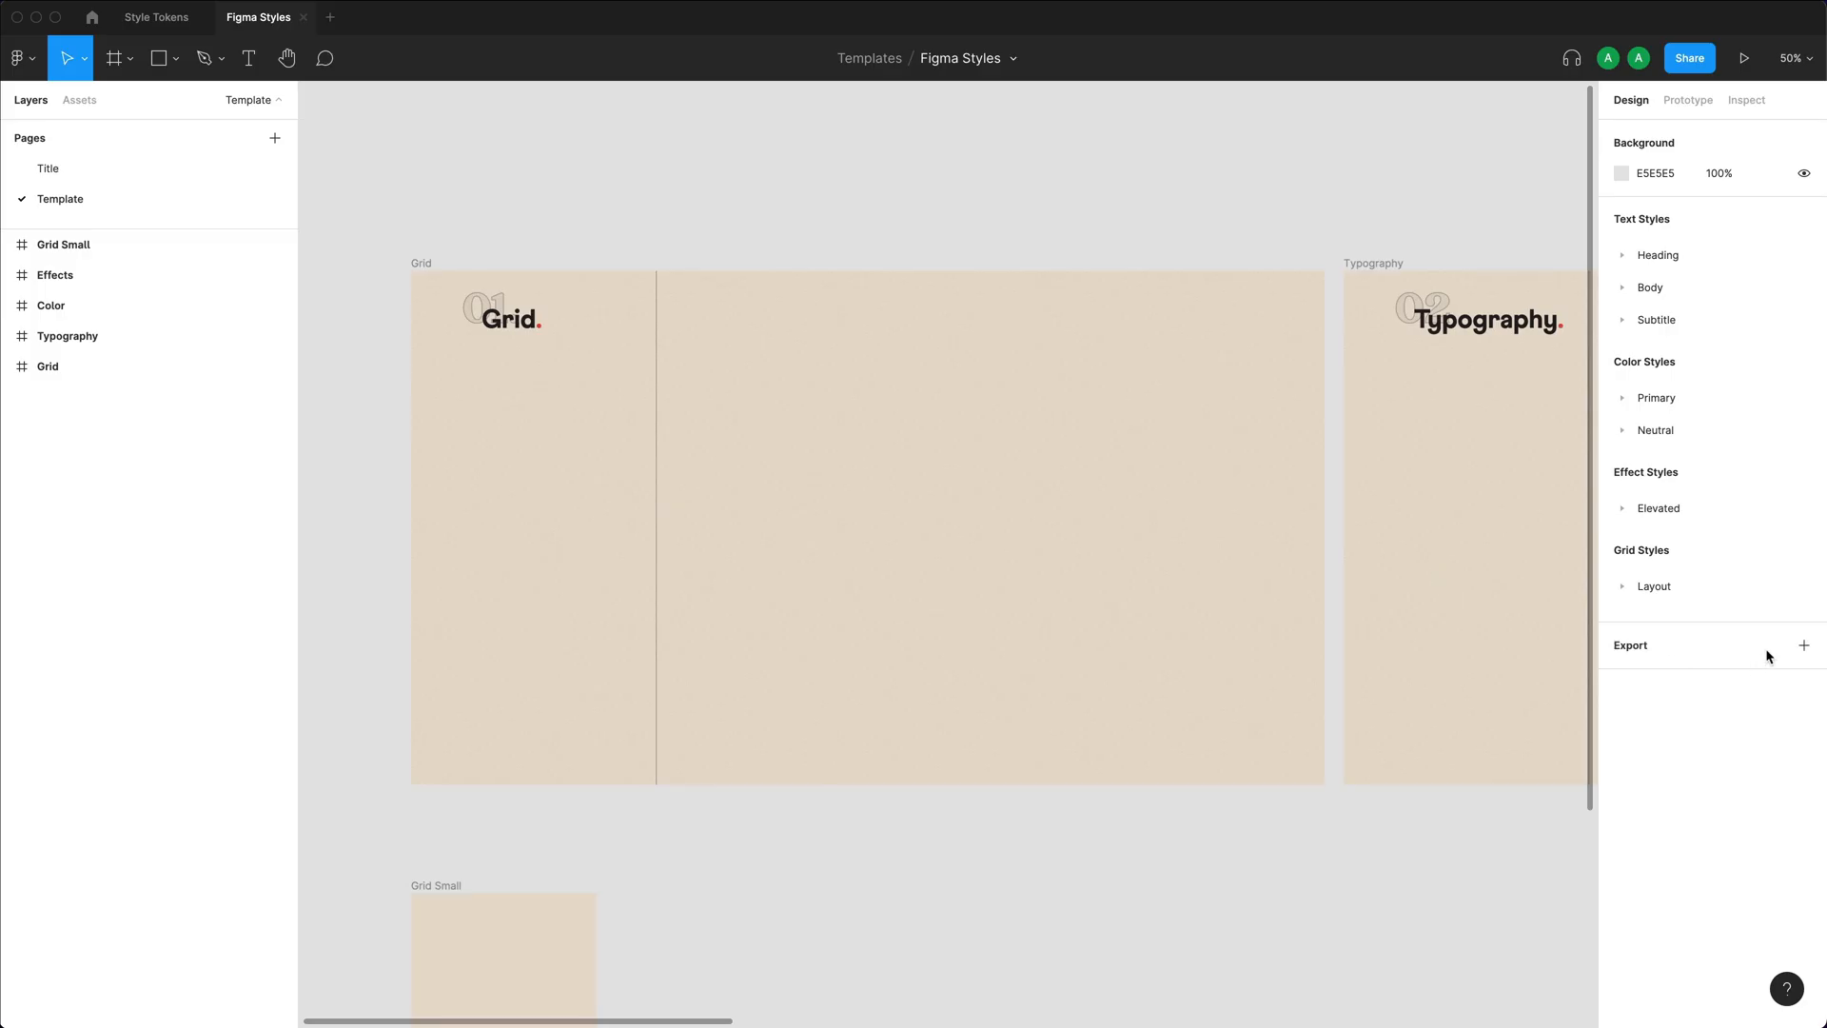
mouse_move(1663, 382)
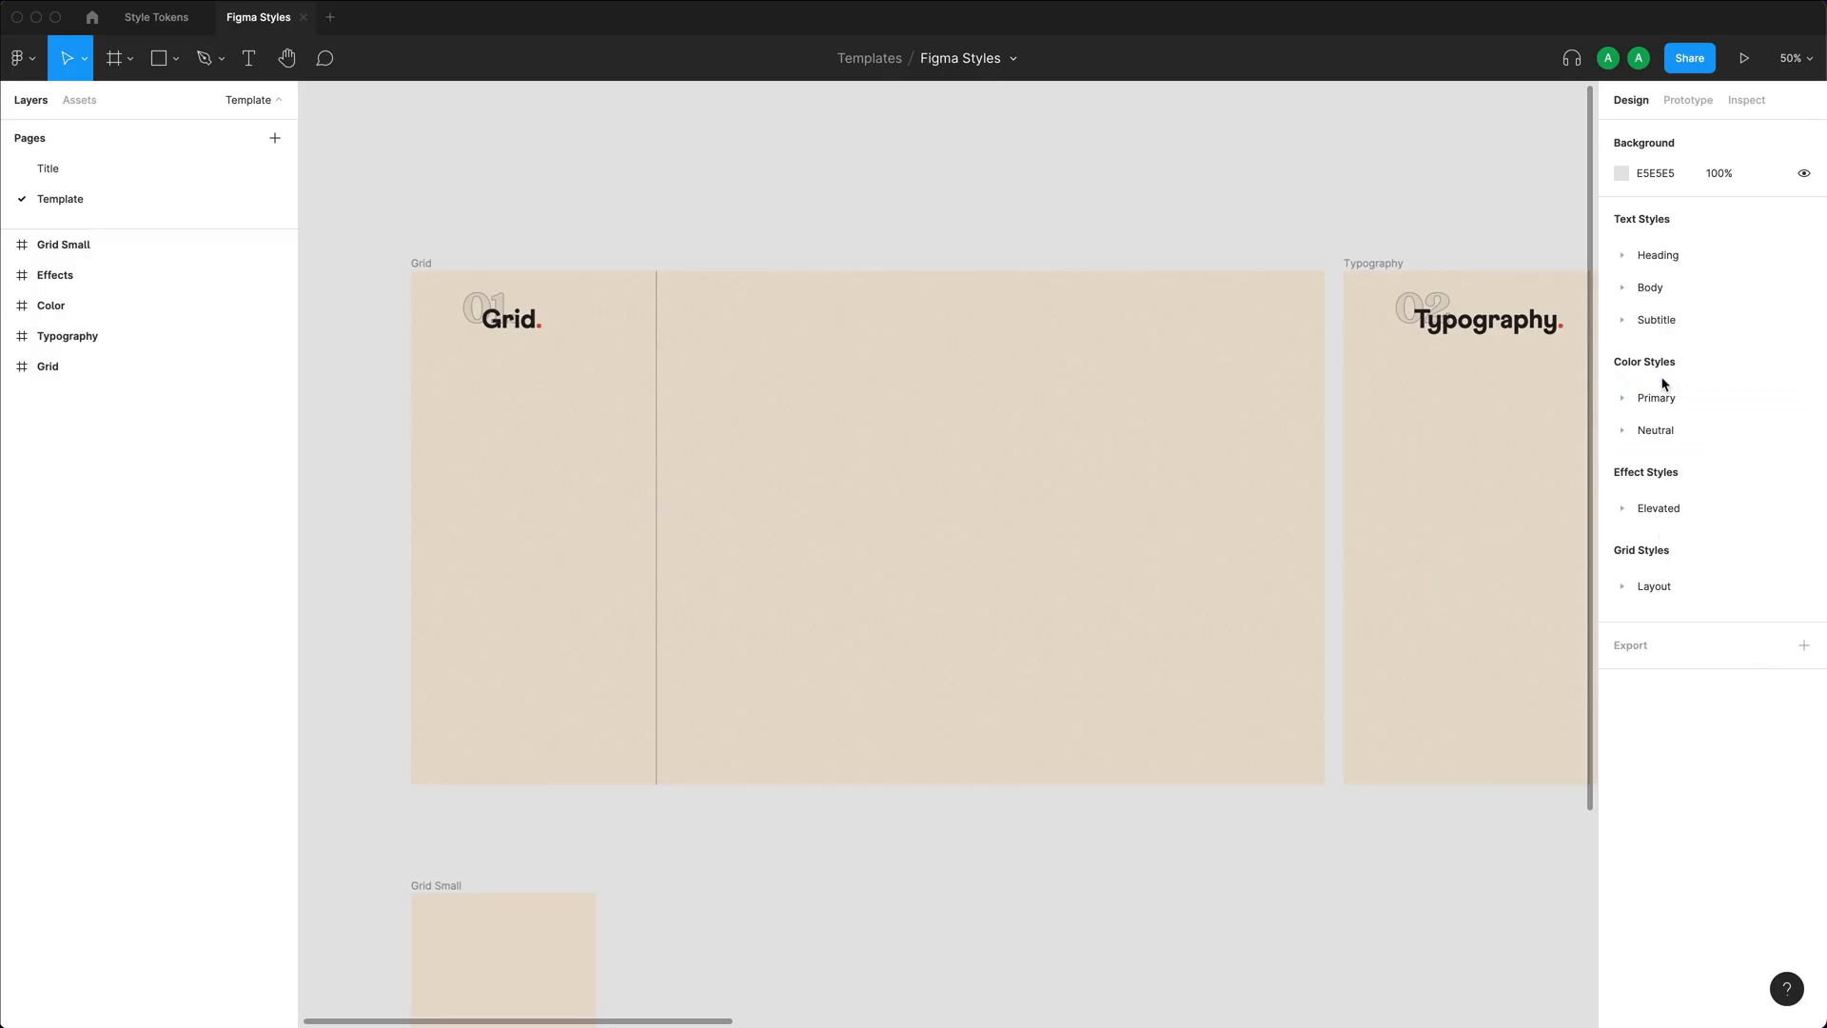
mouse_move(1675, 221)
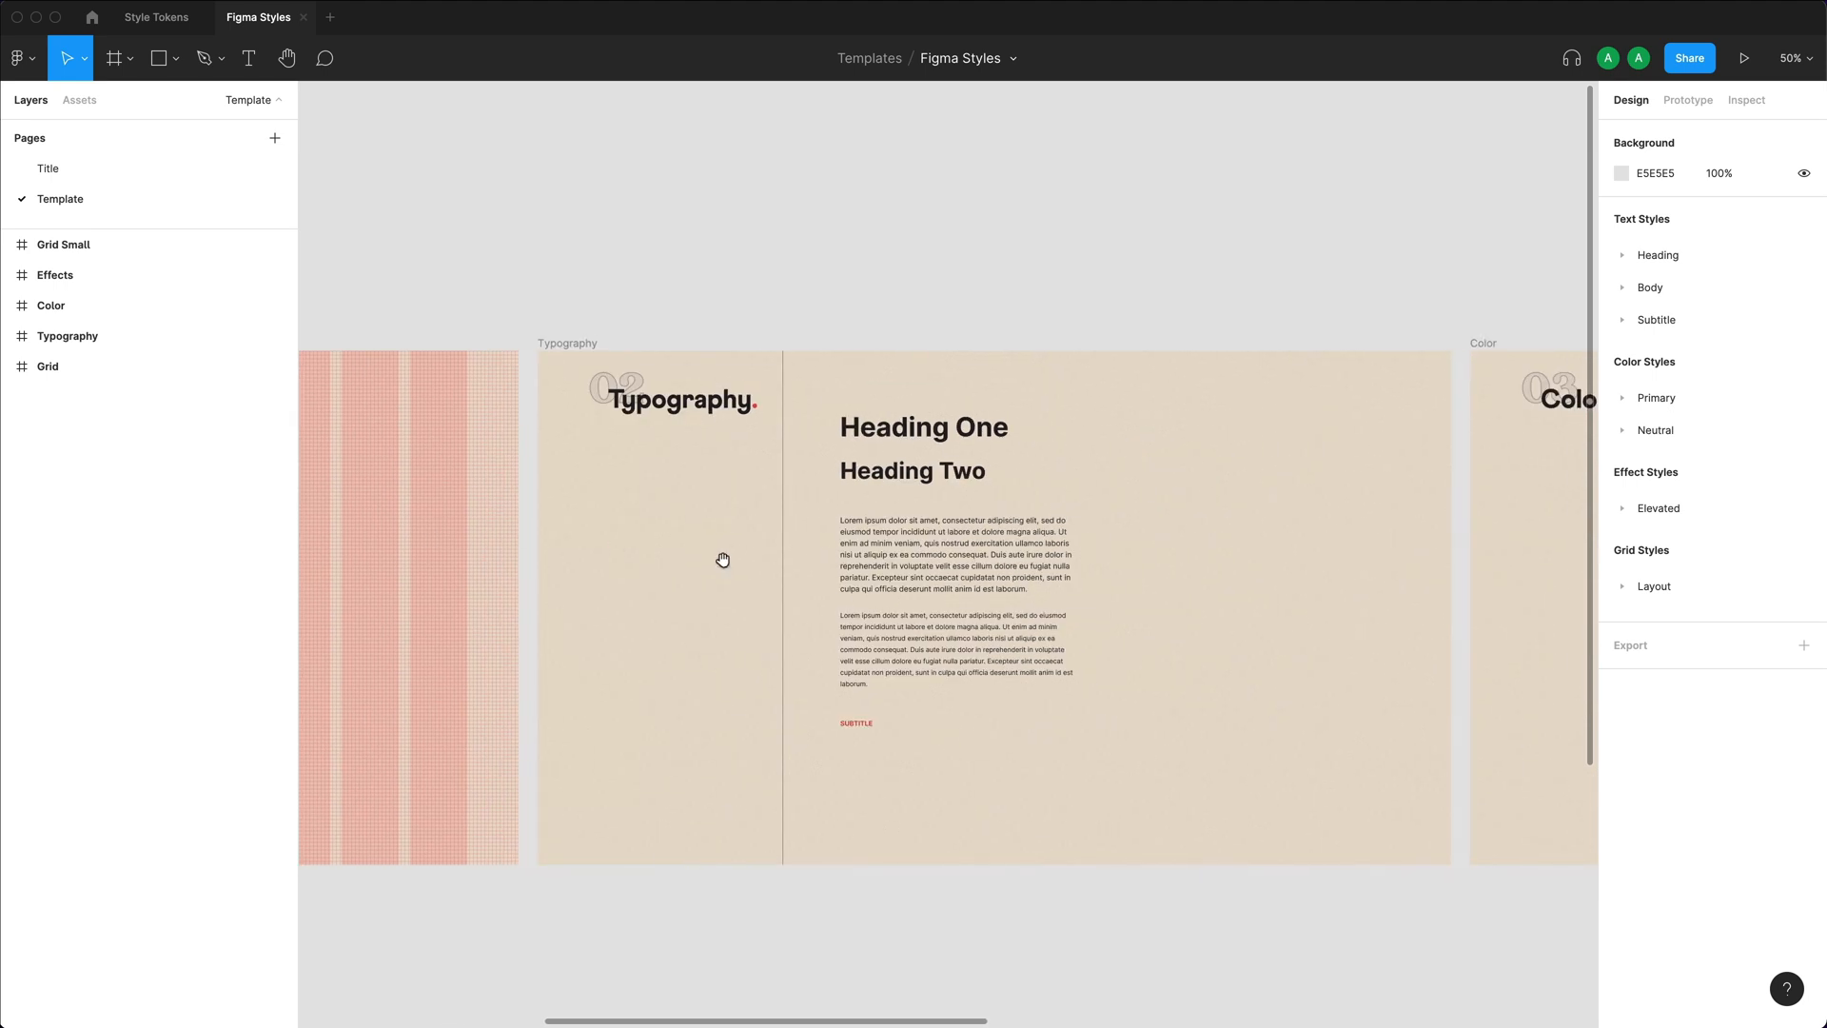
mouse_move(1477, 457)
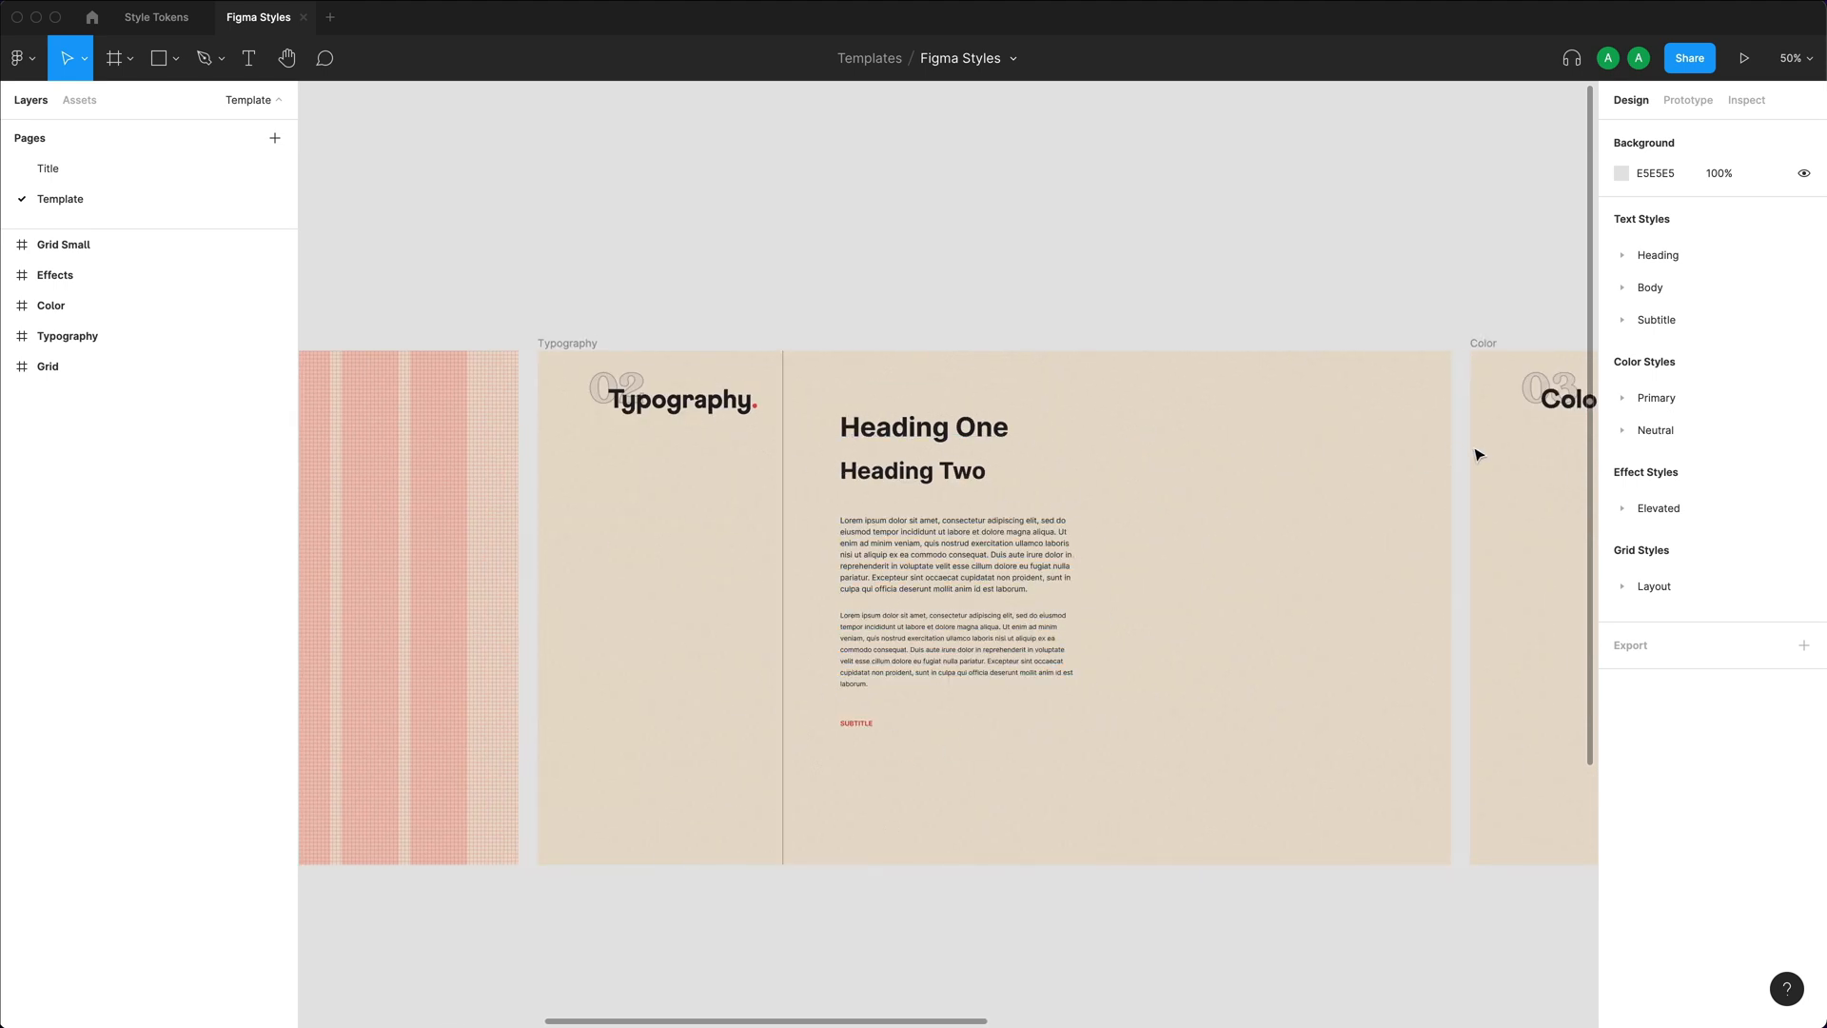
Expand the Heading and Body text-style groups to review their styles, then collapse them.
click(1624, 255)
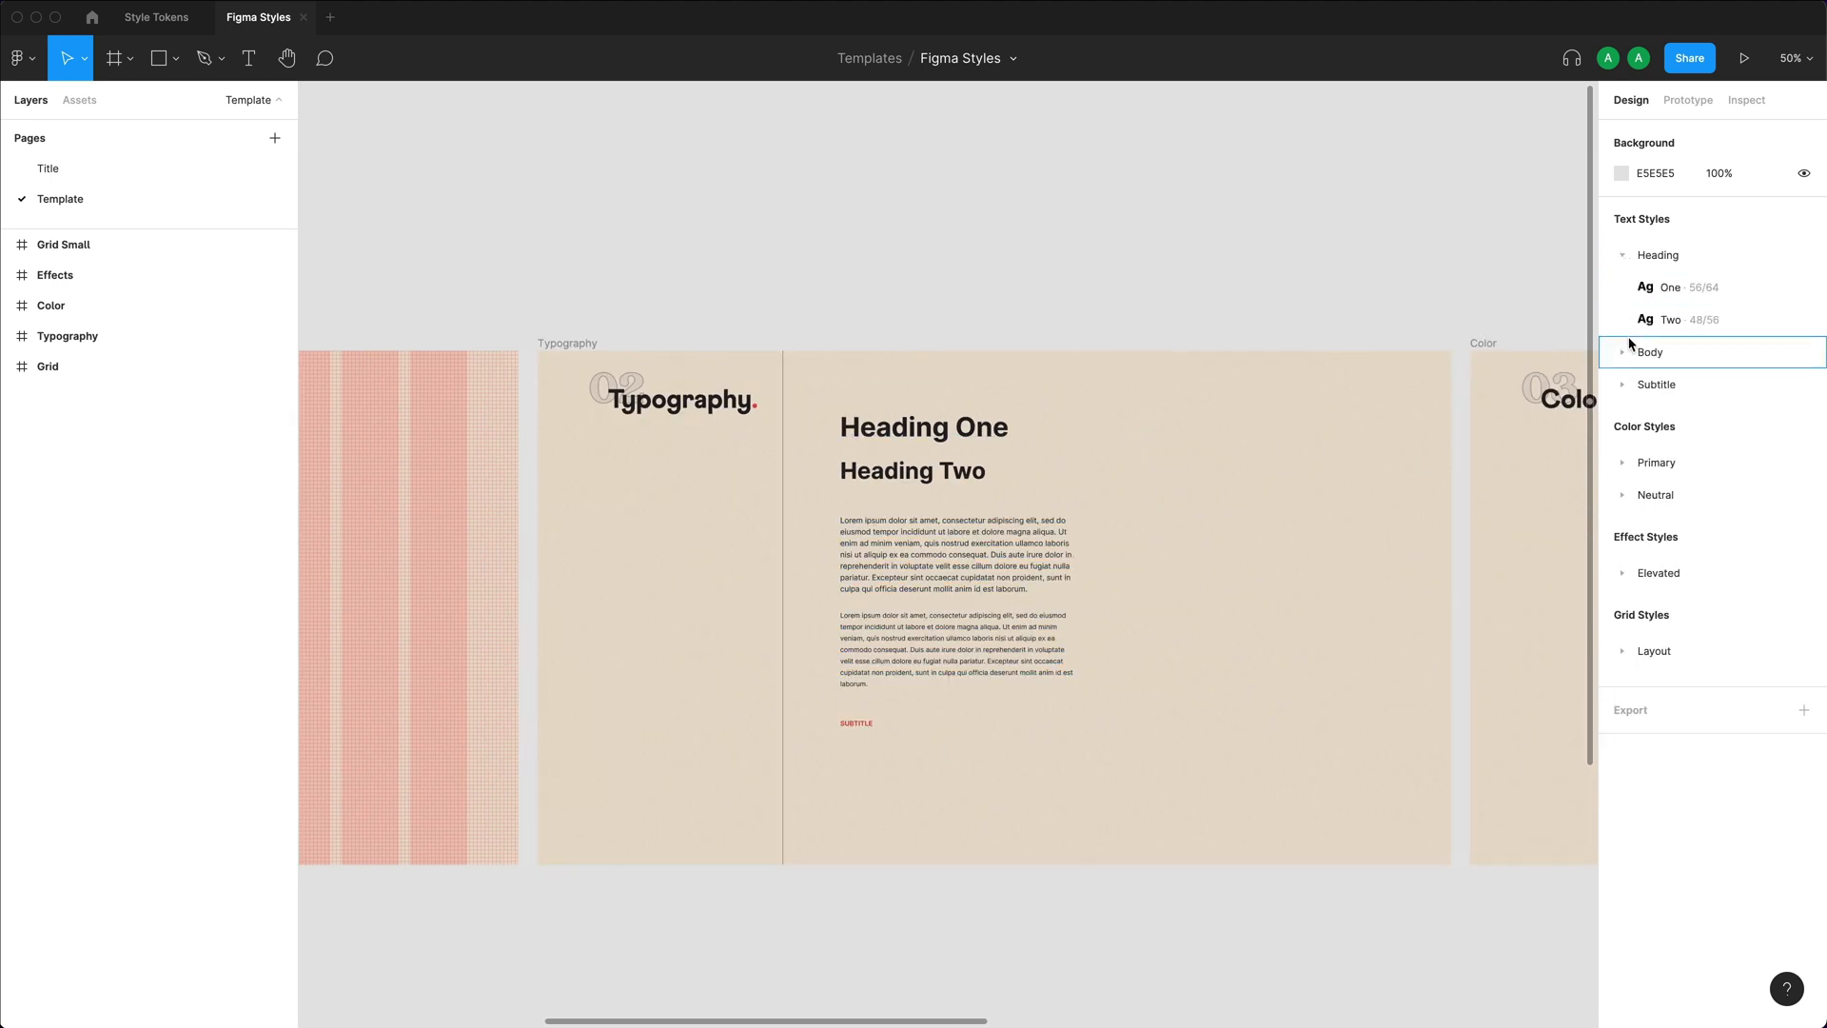
click(1622, 352)
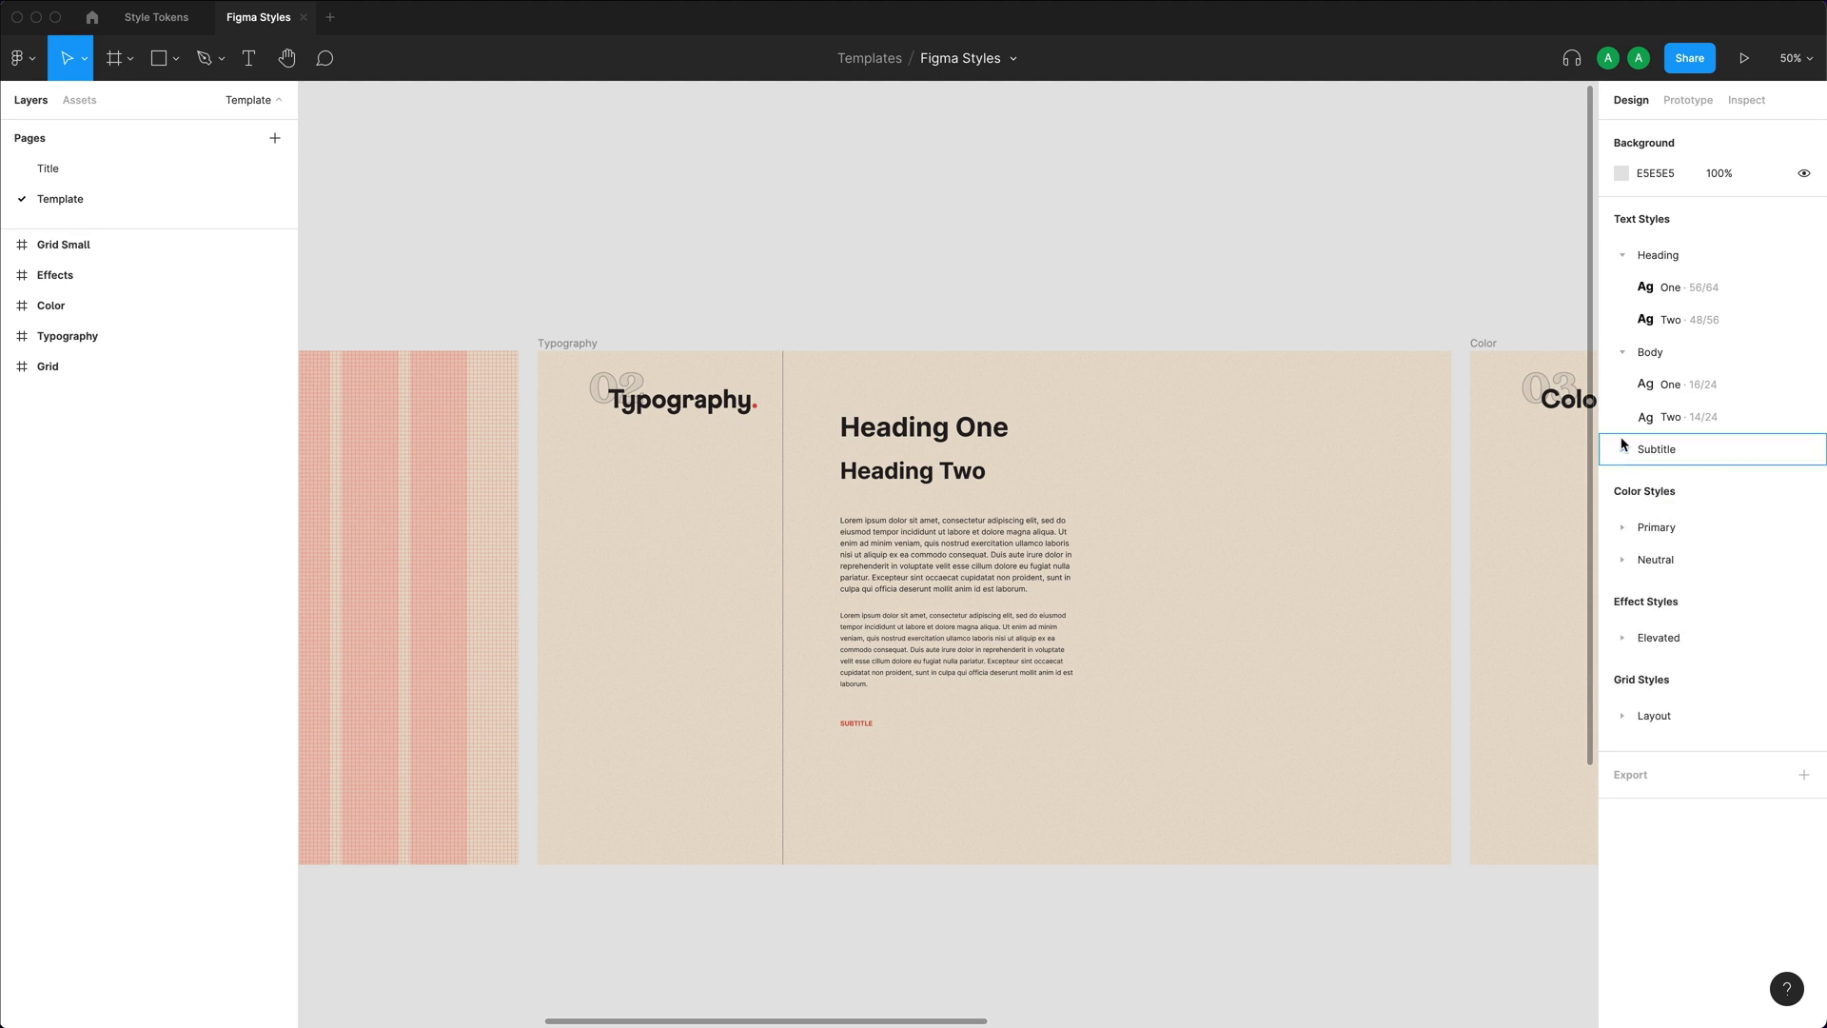
click(1624, 255)
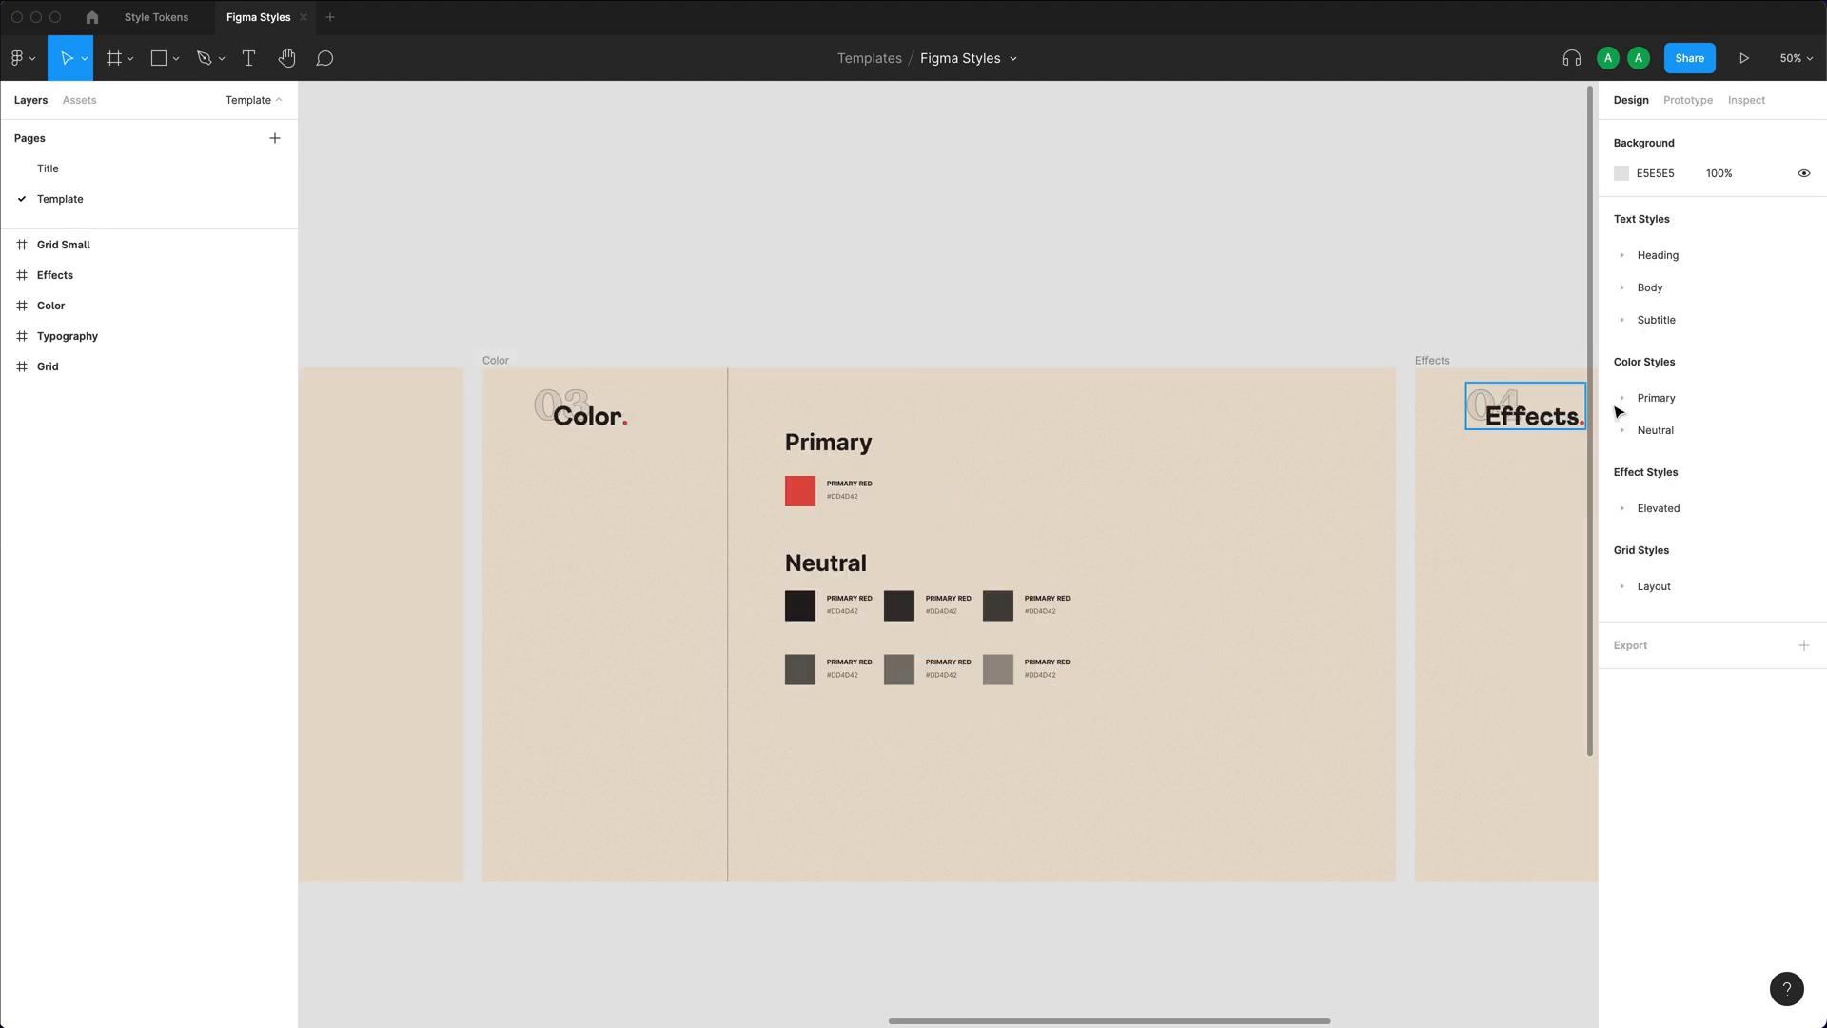
Expand the Primary and Neutral colour groups and the Elevated effect group to review their styles.
click(1622, 398)
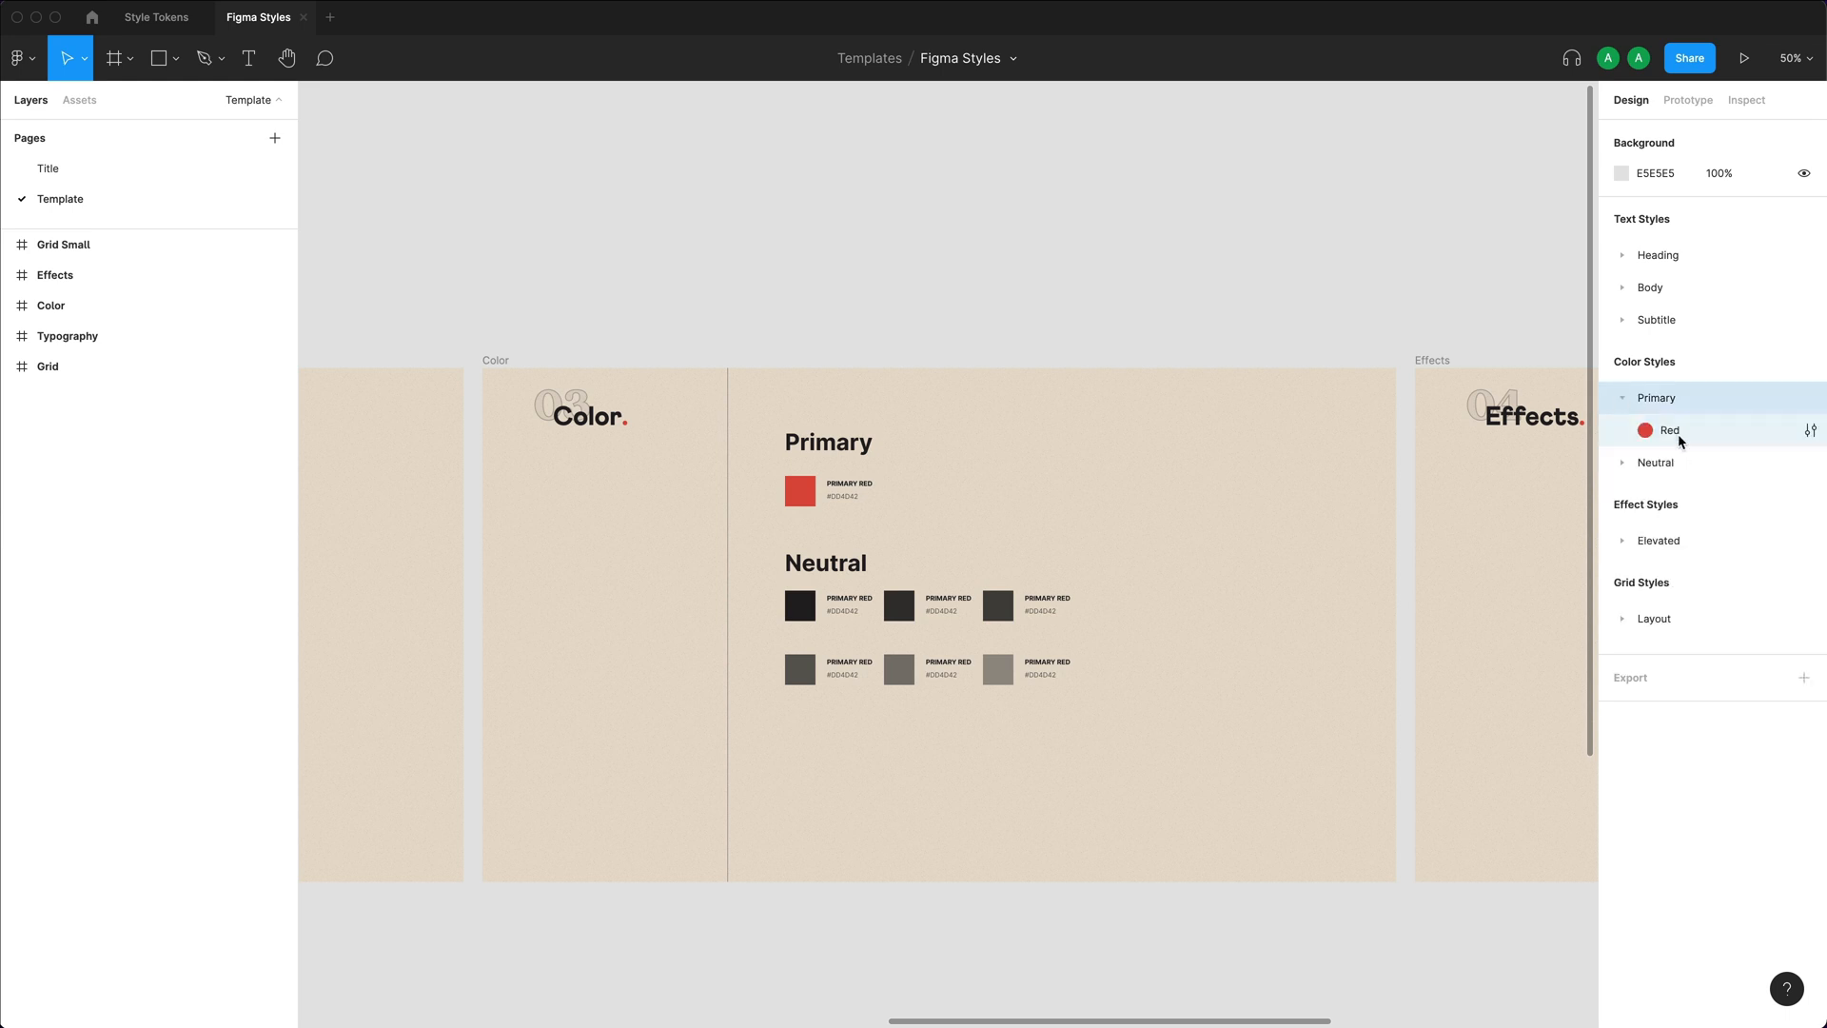
click(1622, 463)
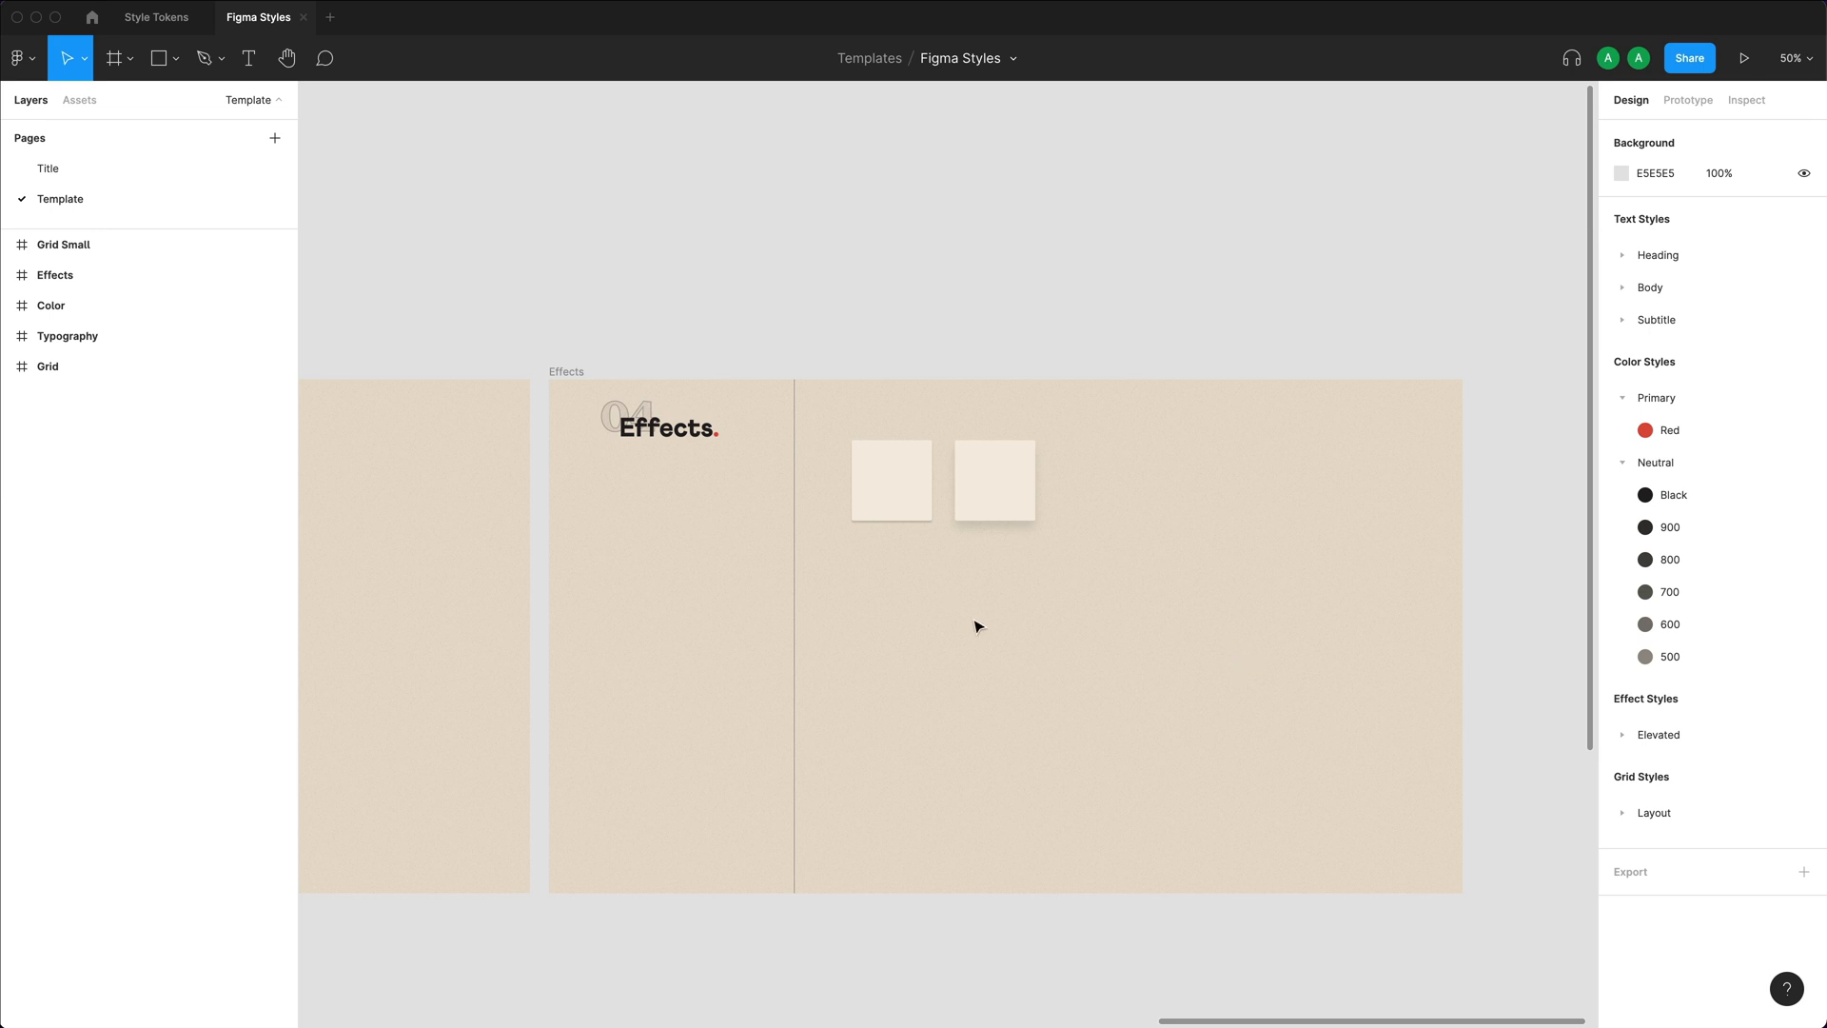
mouse_move(1016, 584)
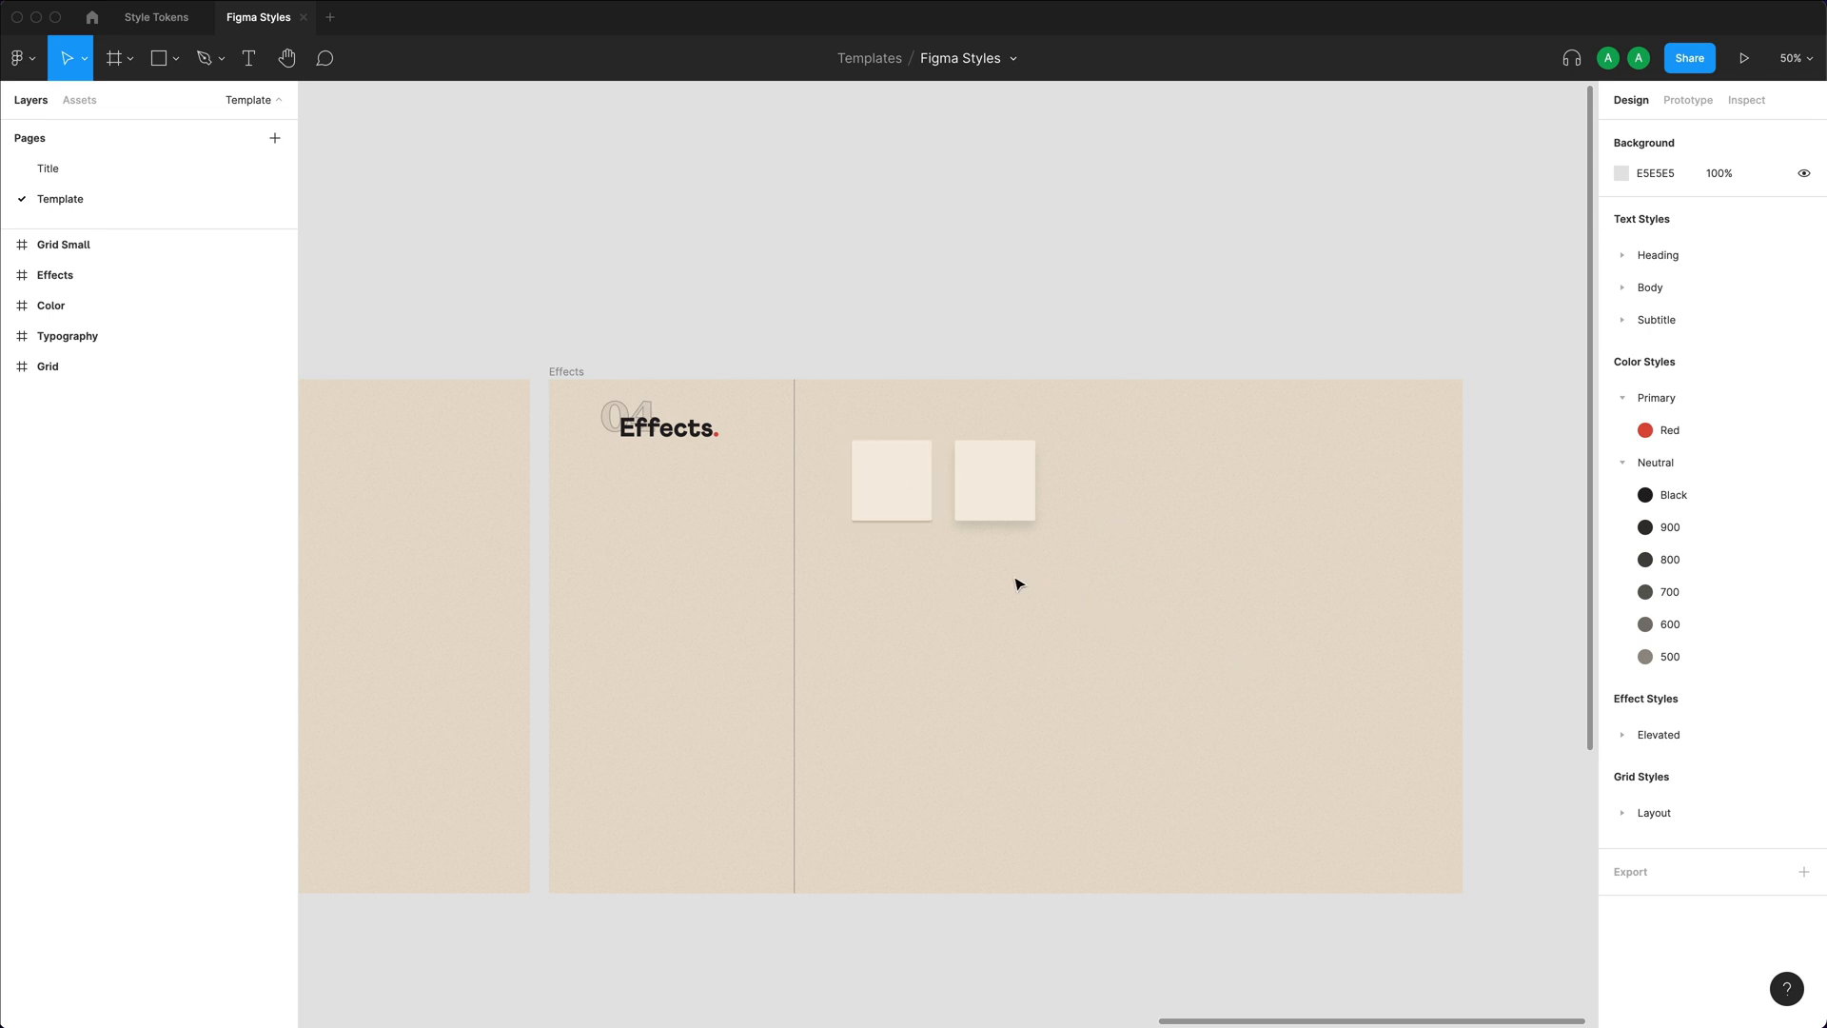
click(1623, 735)
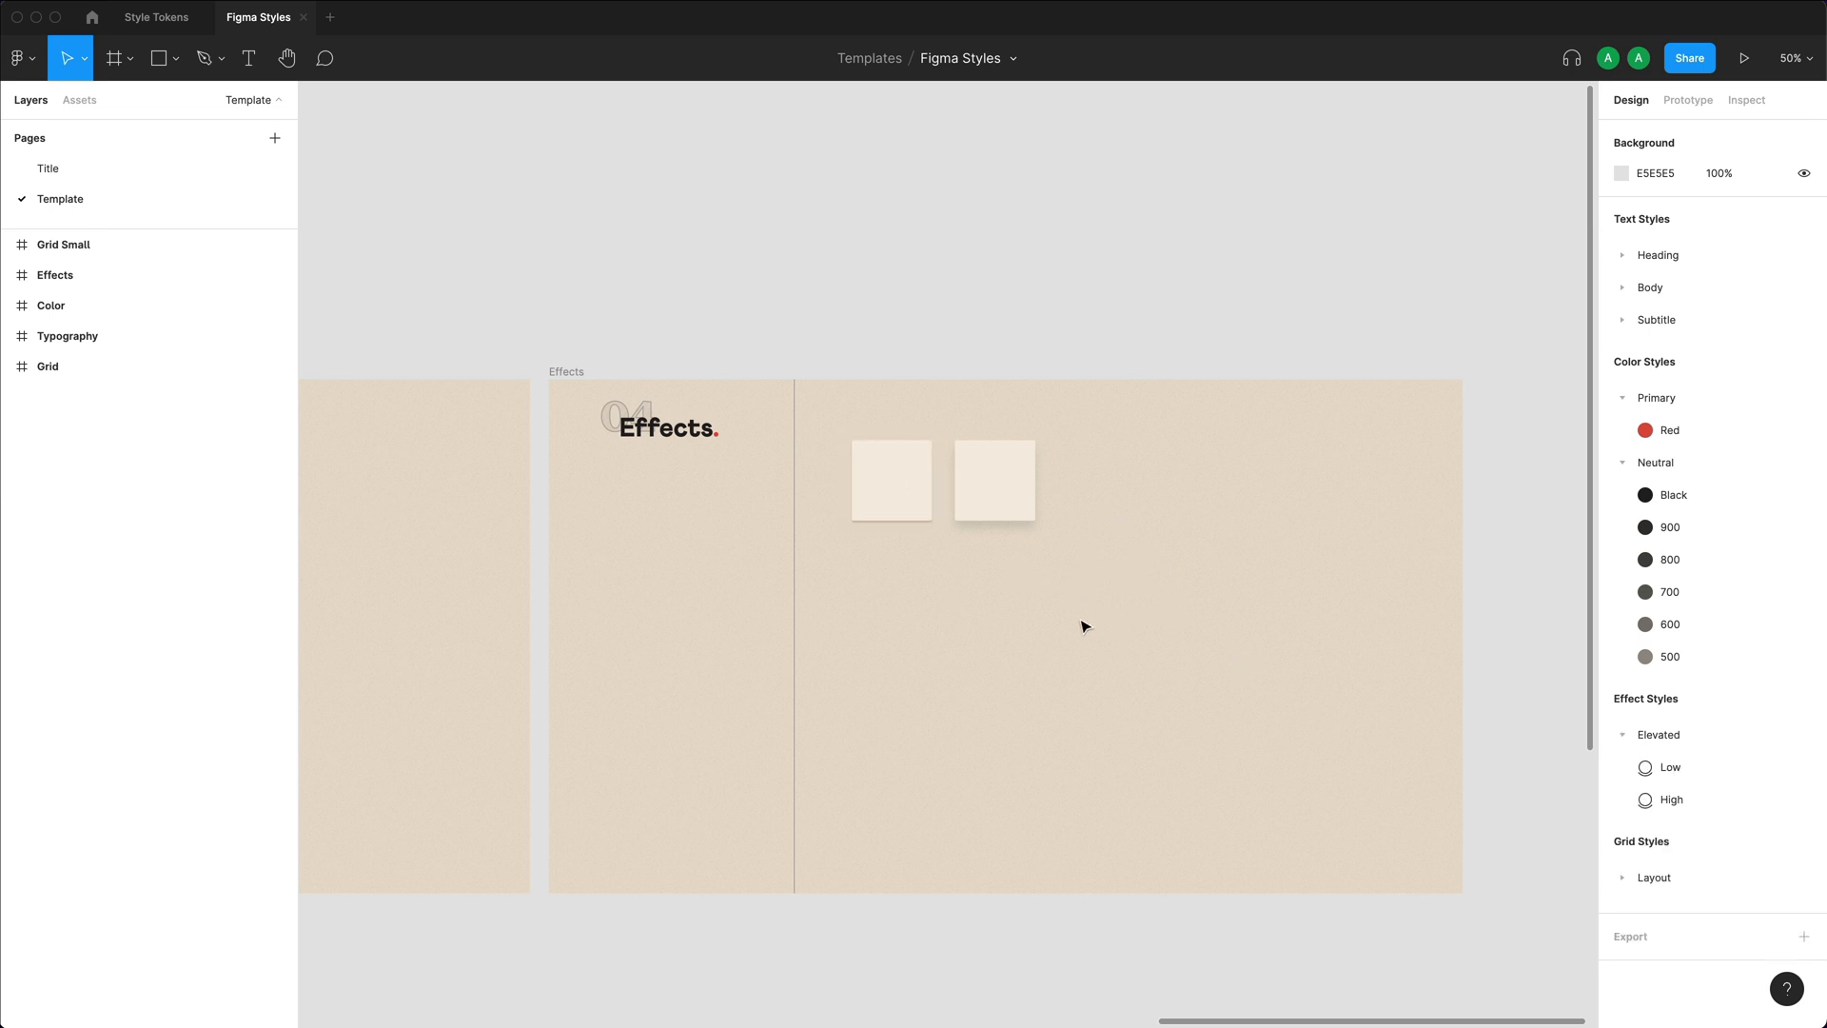
click(171, 17)
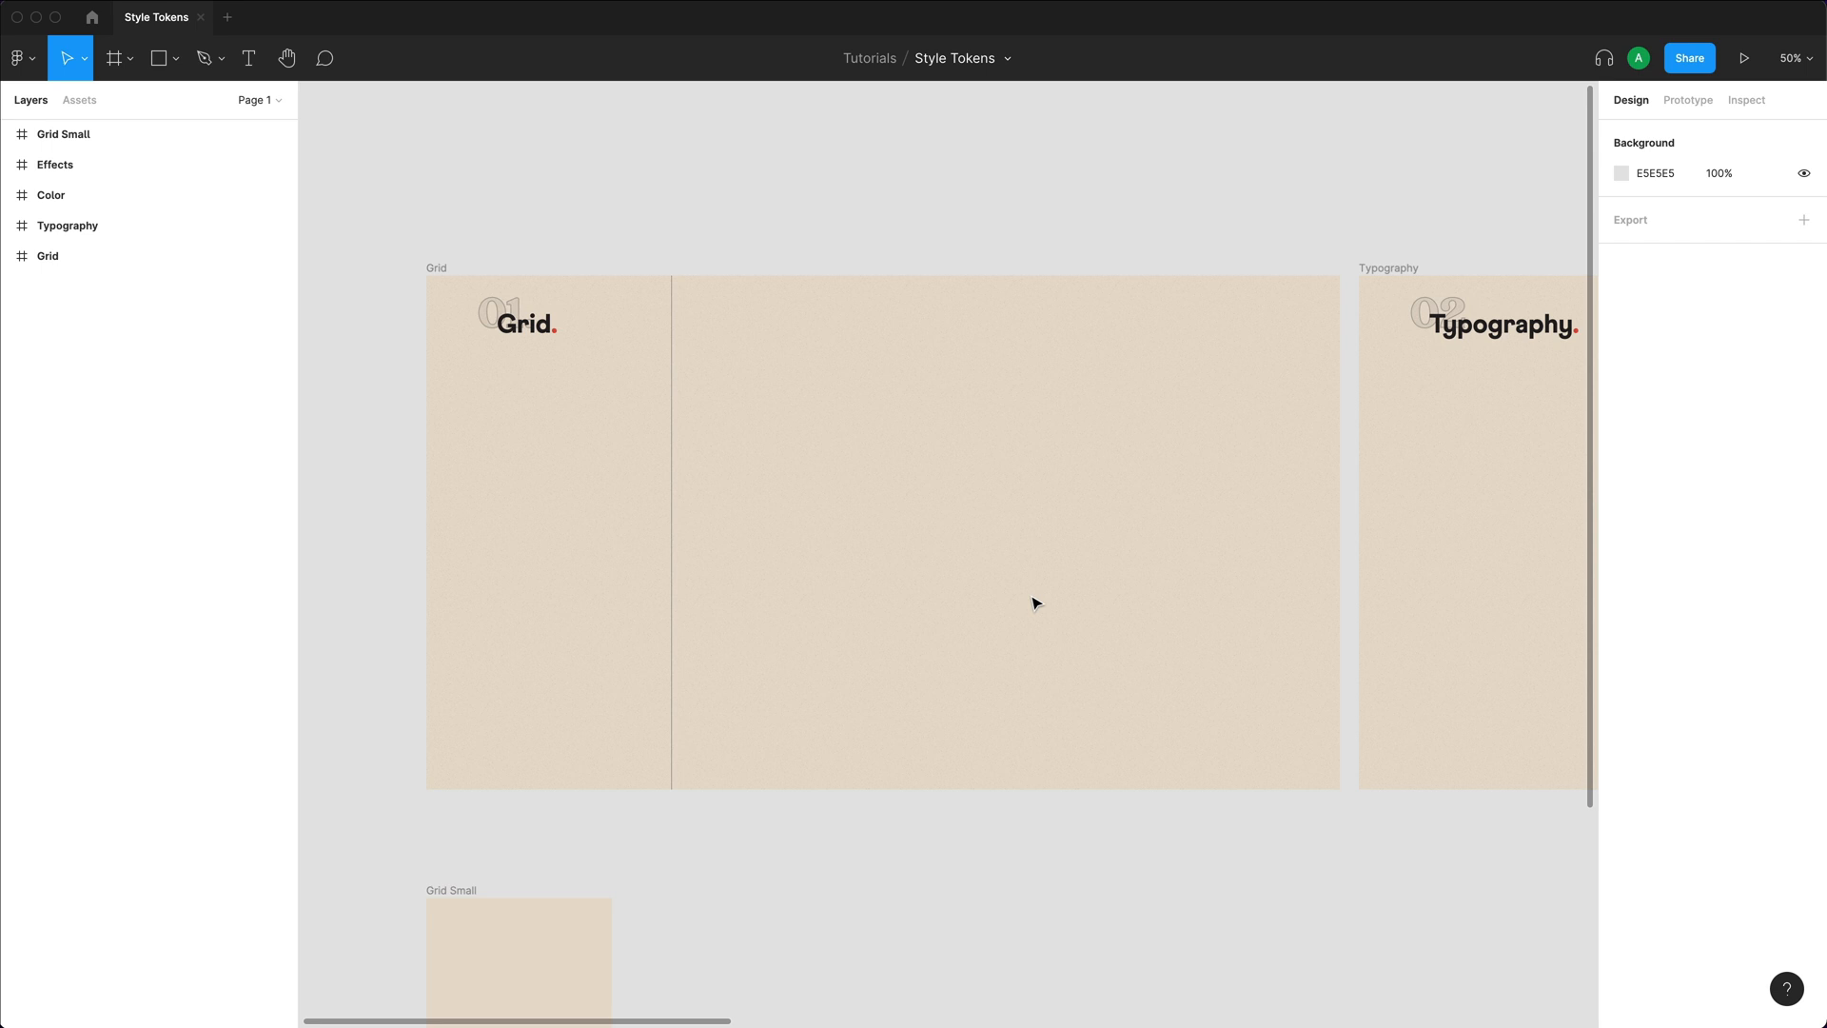
click(120, 58)
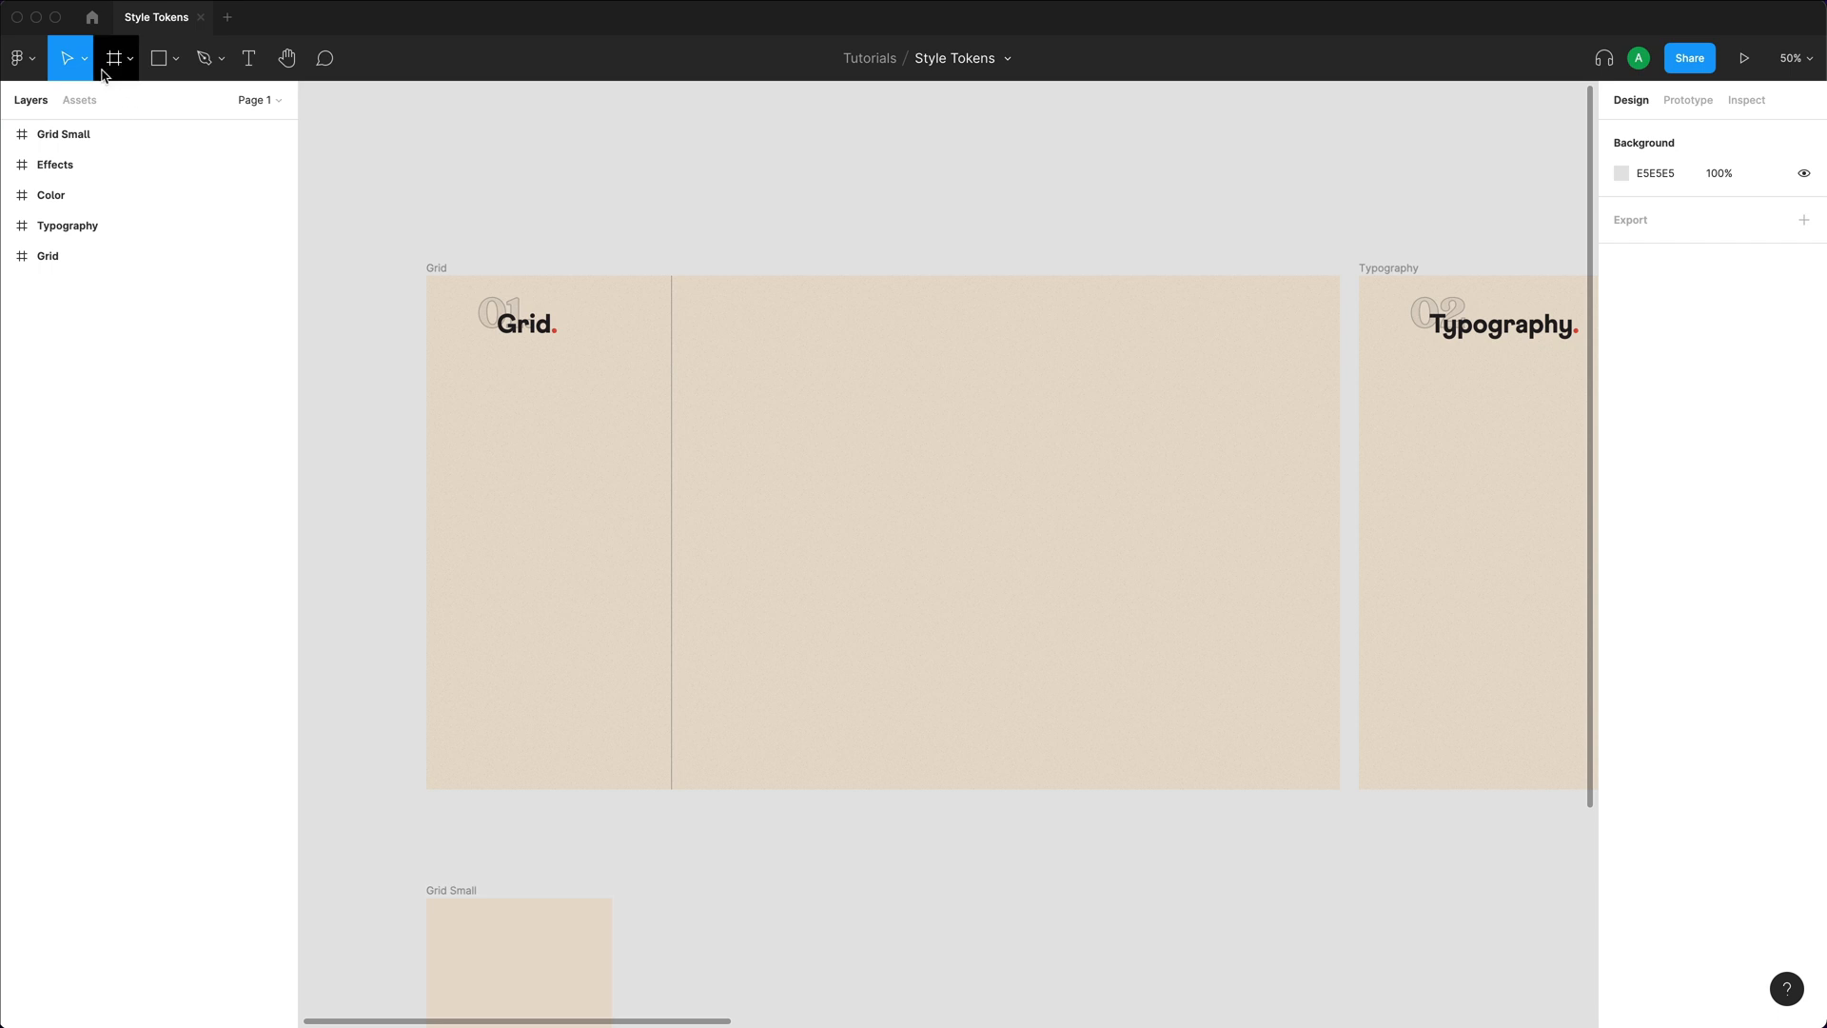
mouse_move(115, 59)
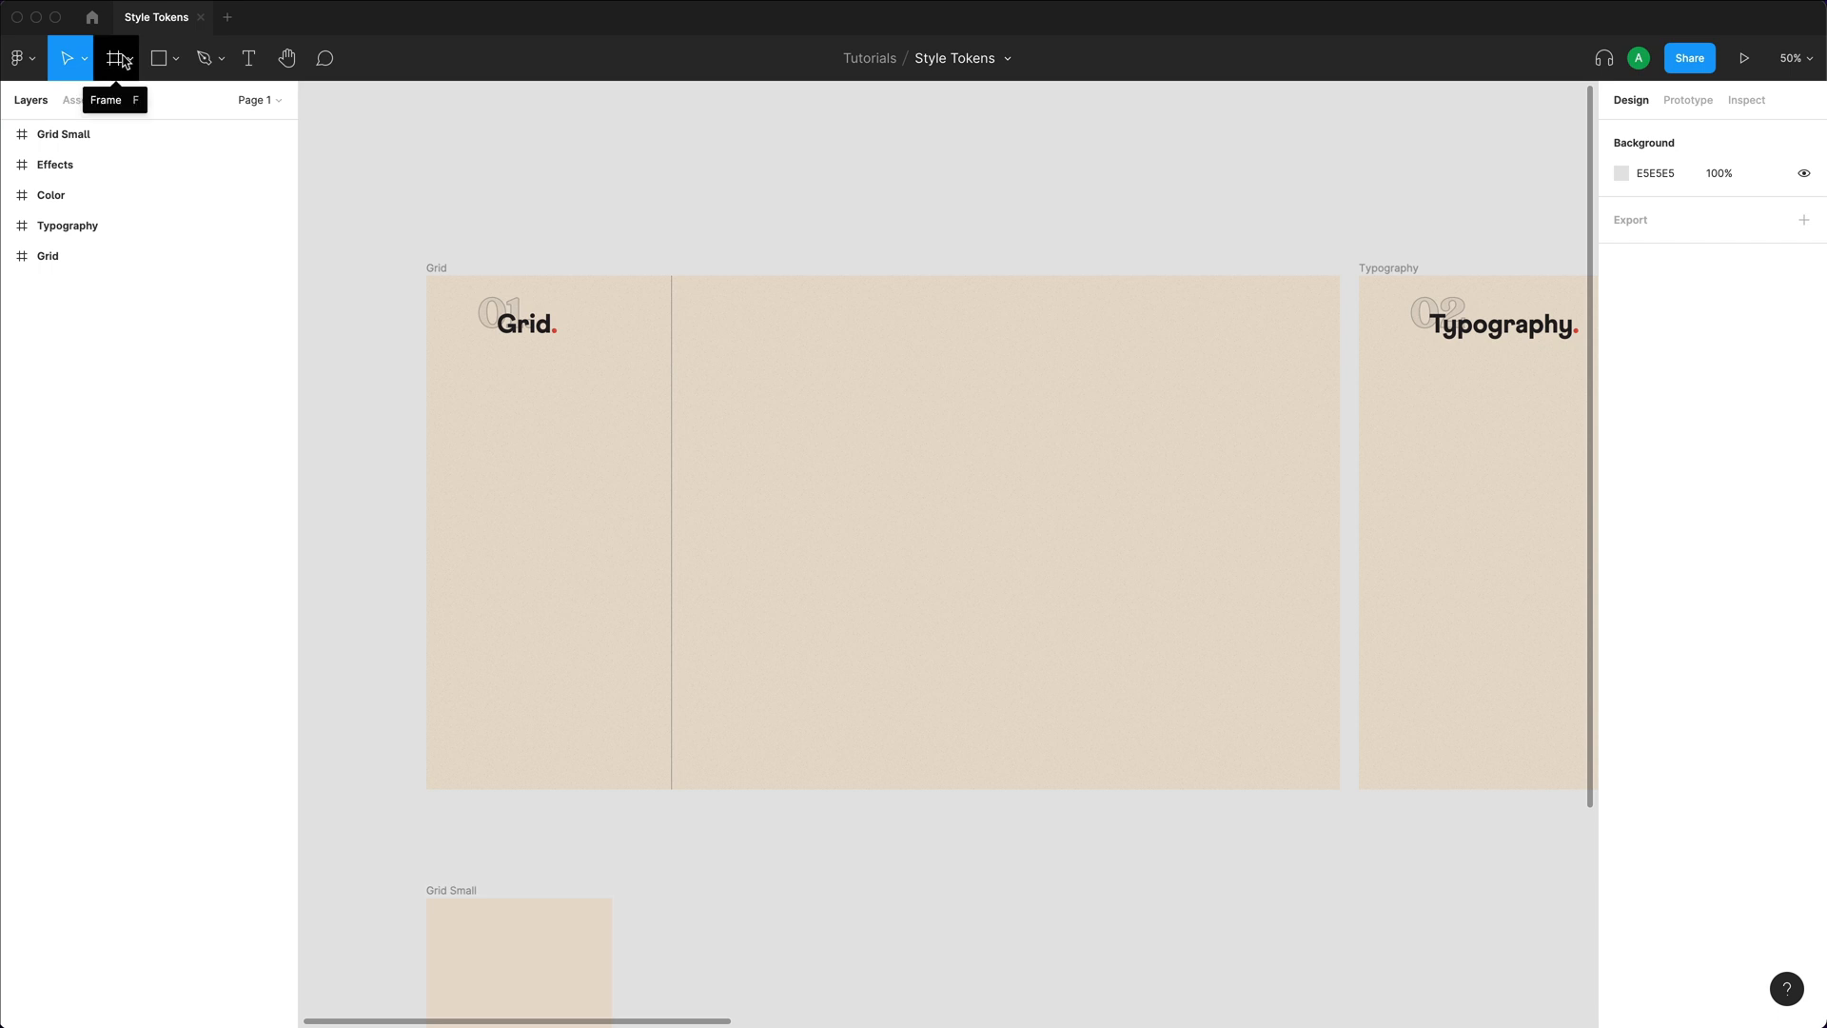
click(163, 57)
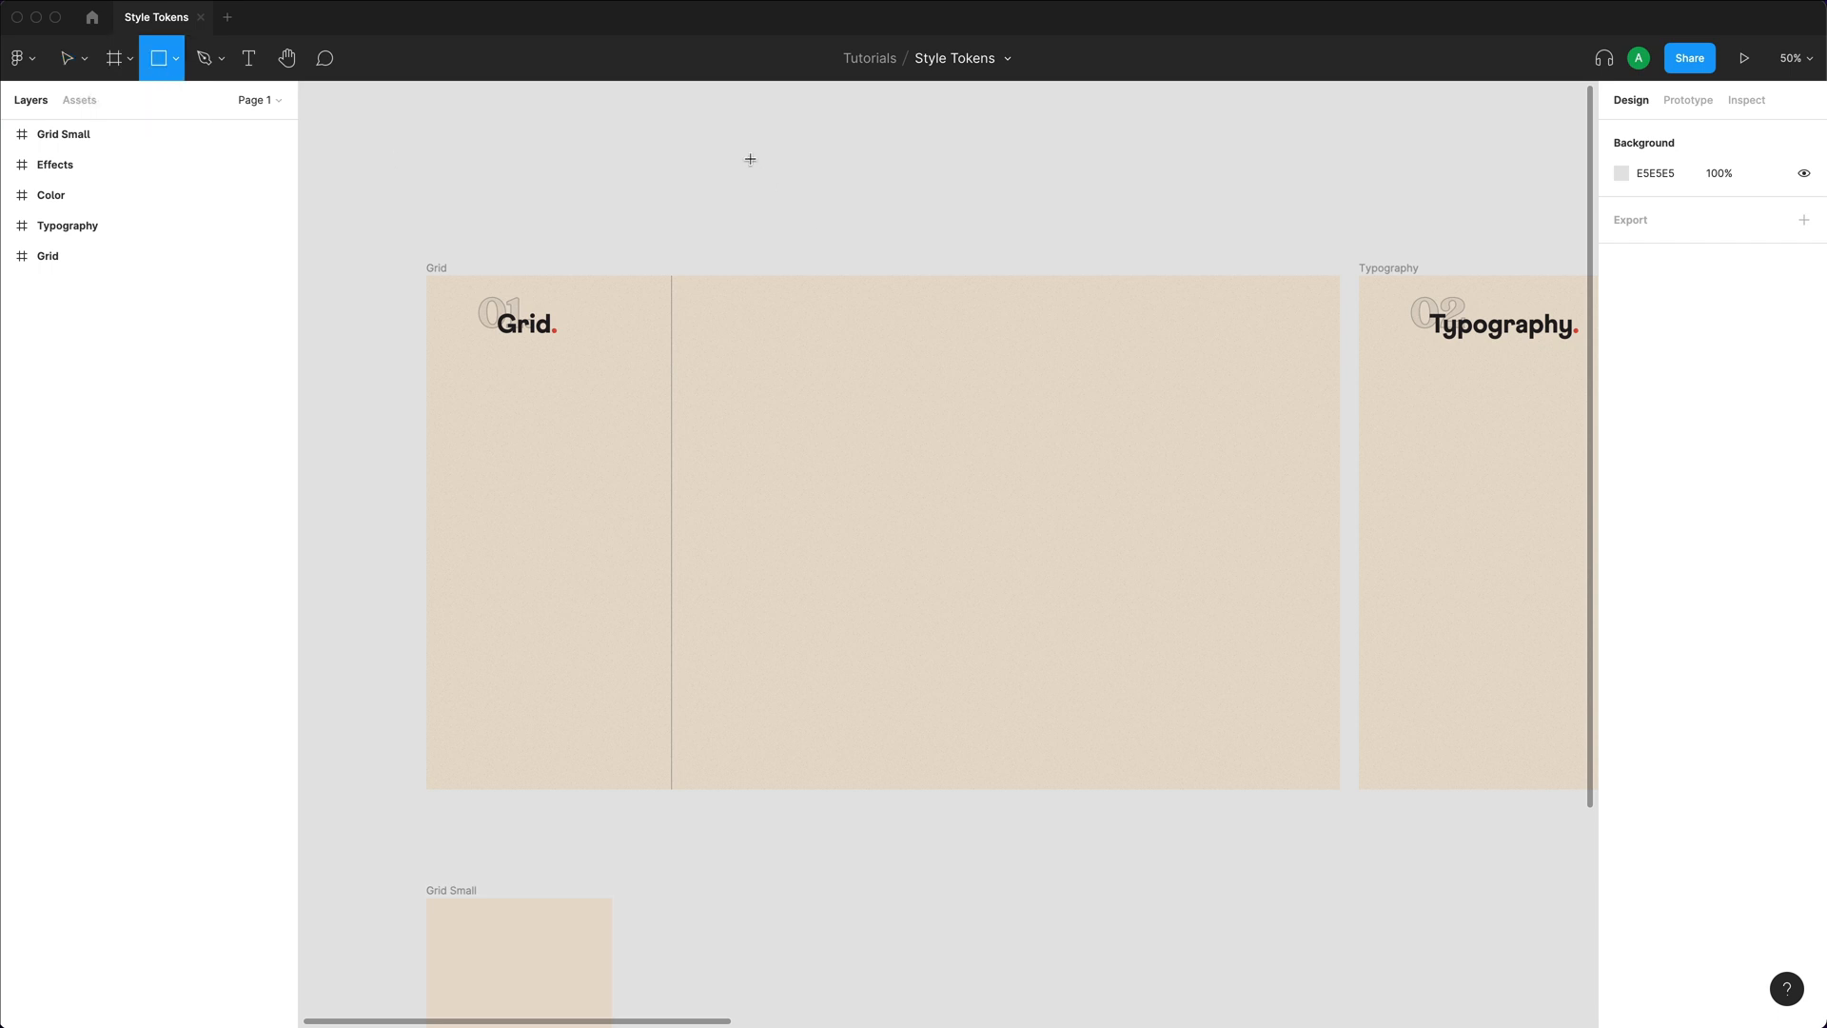
drag(748, 159, 858, 223)
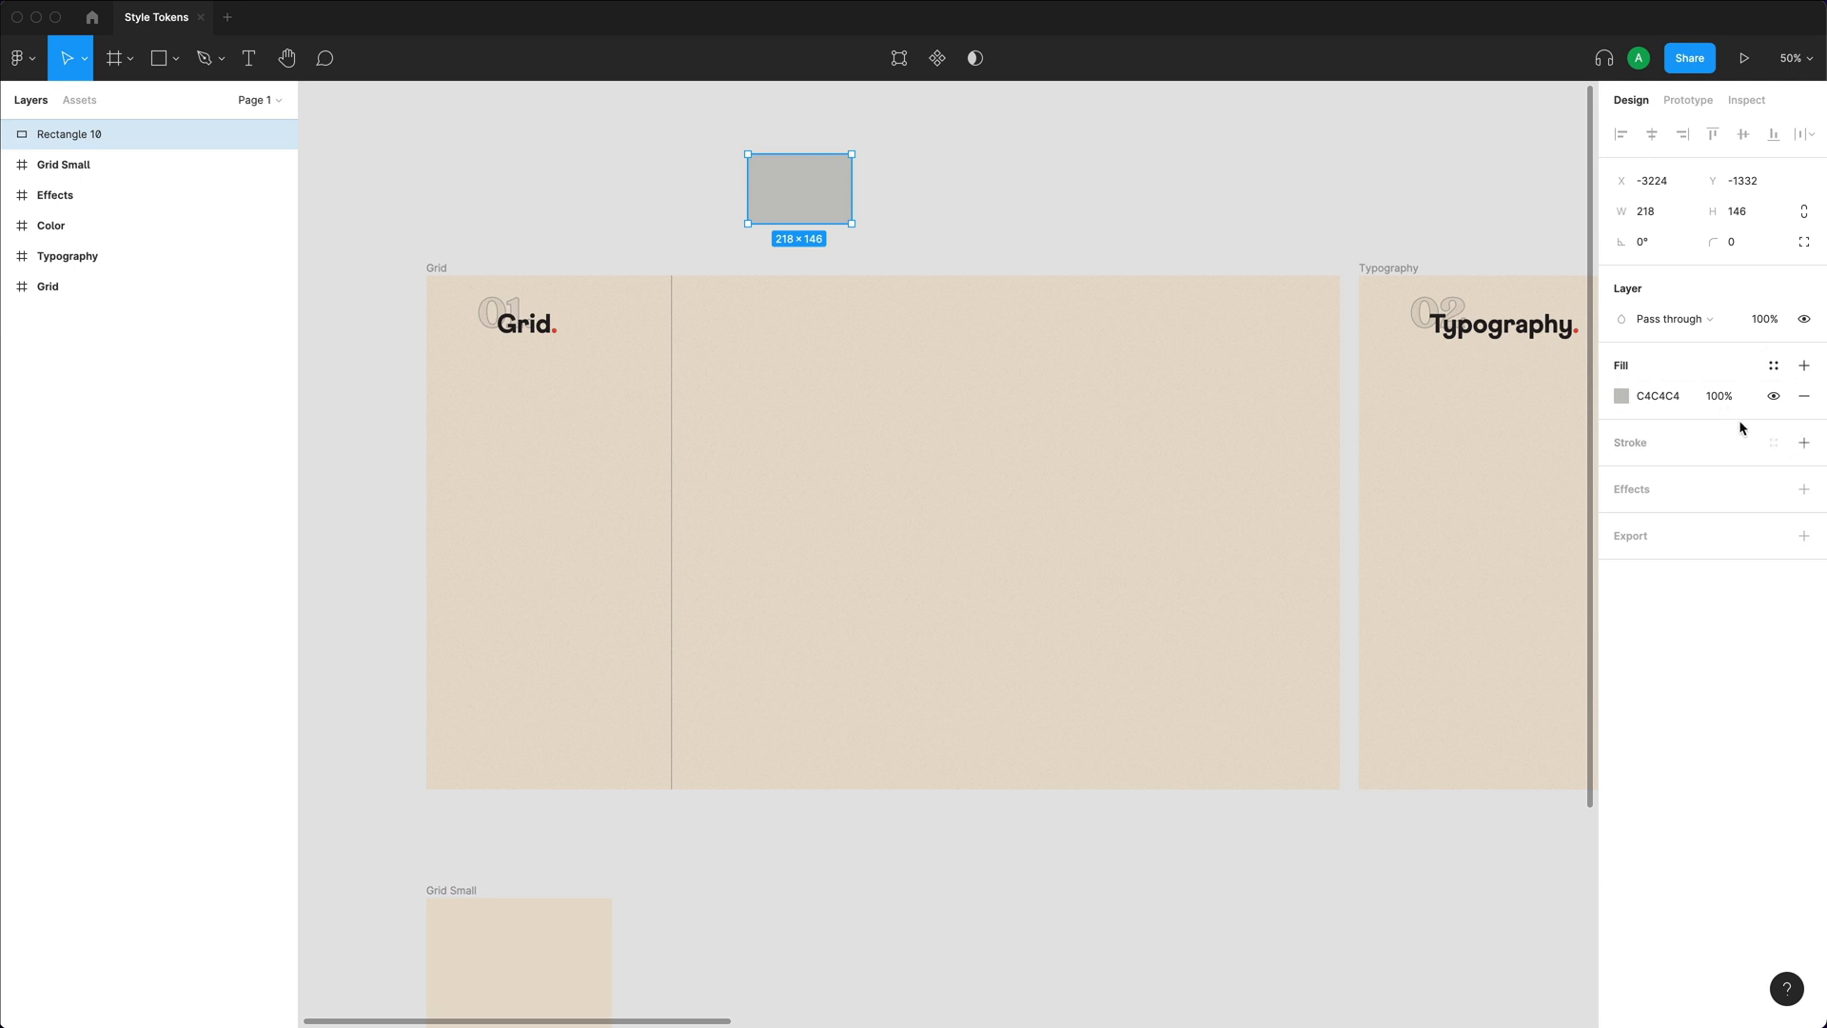
click(48, 286)
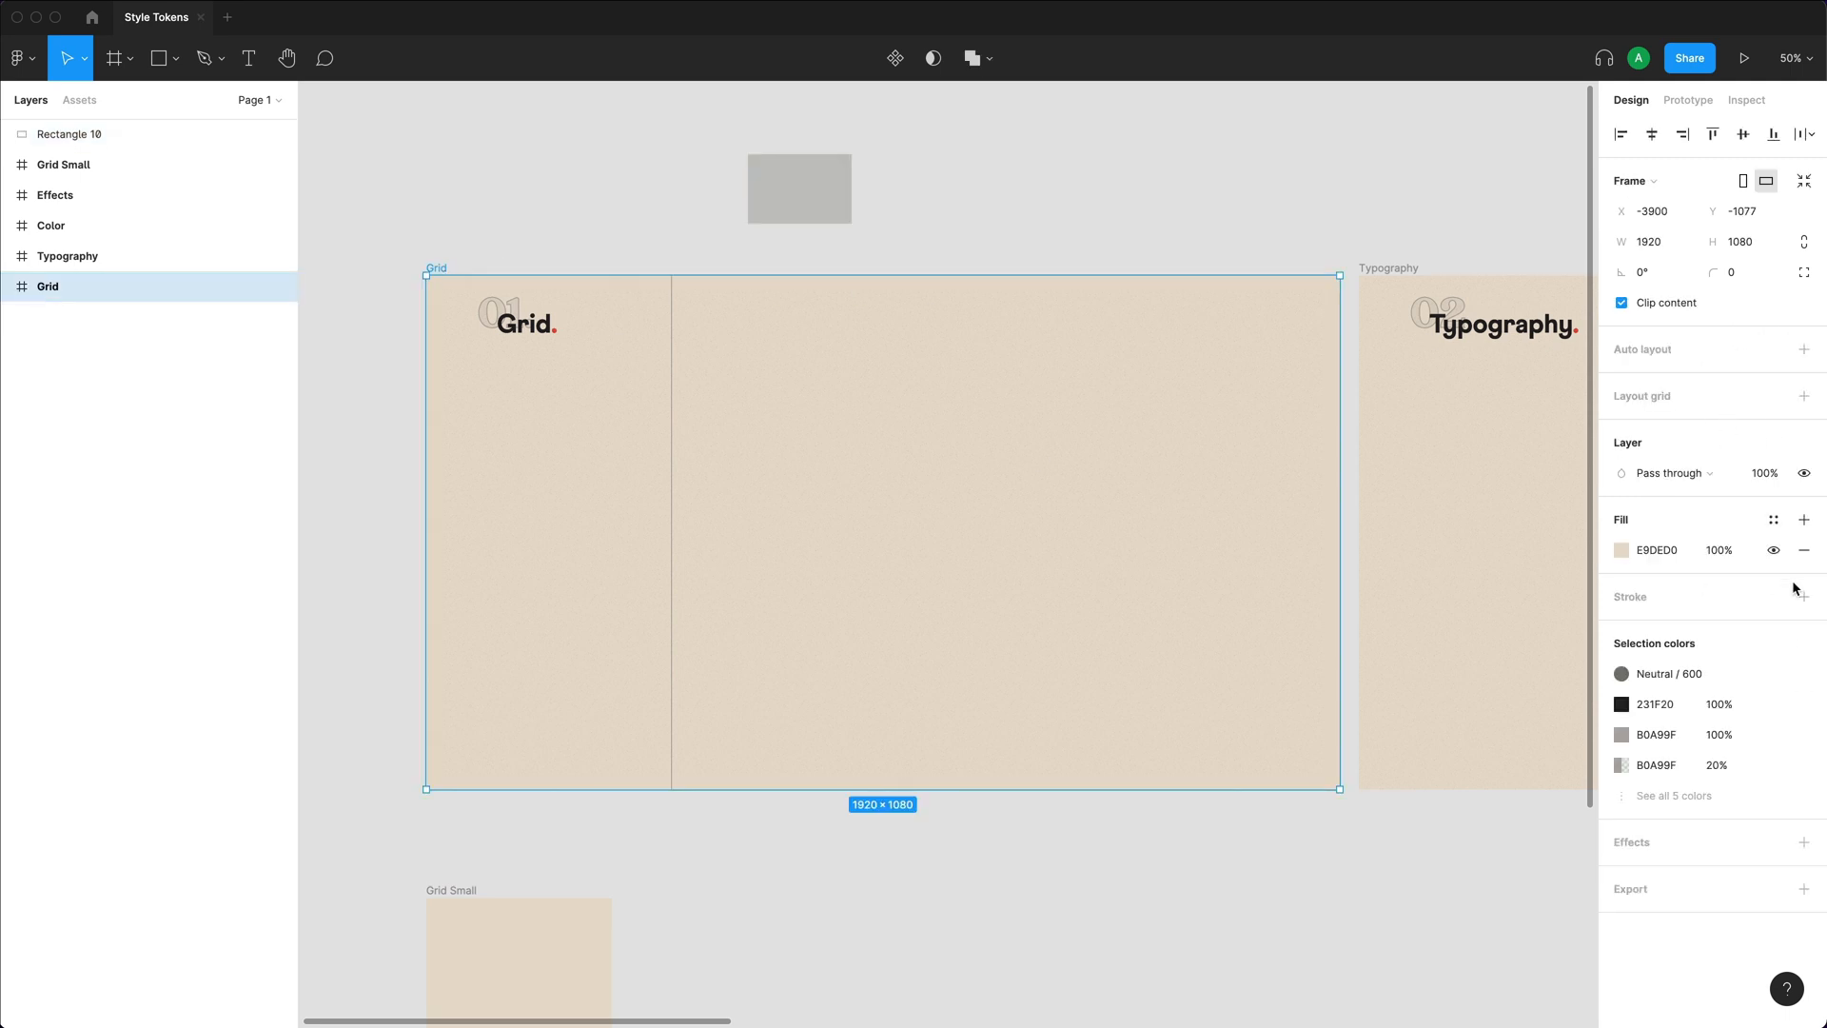
mouse_move(1675, 400)
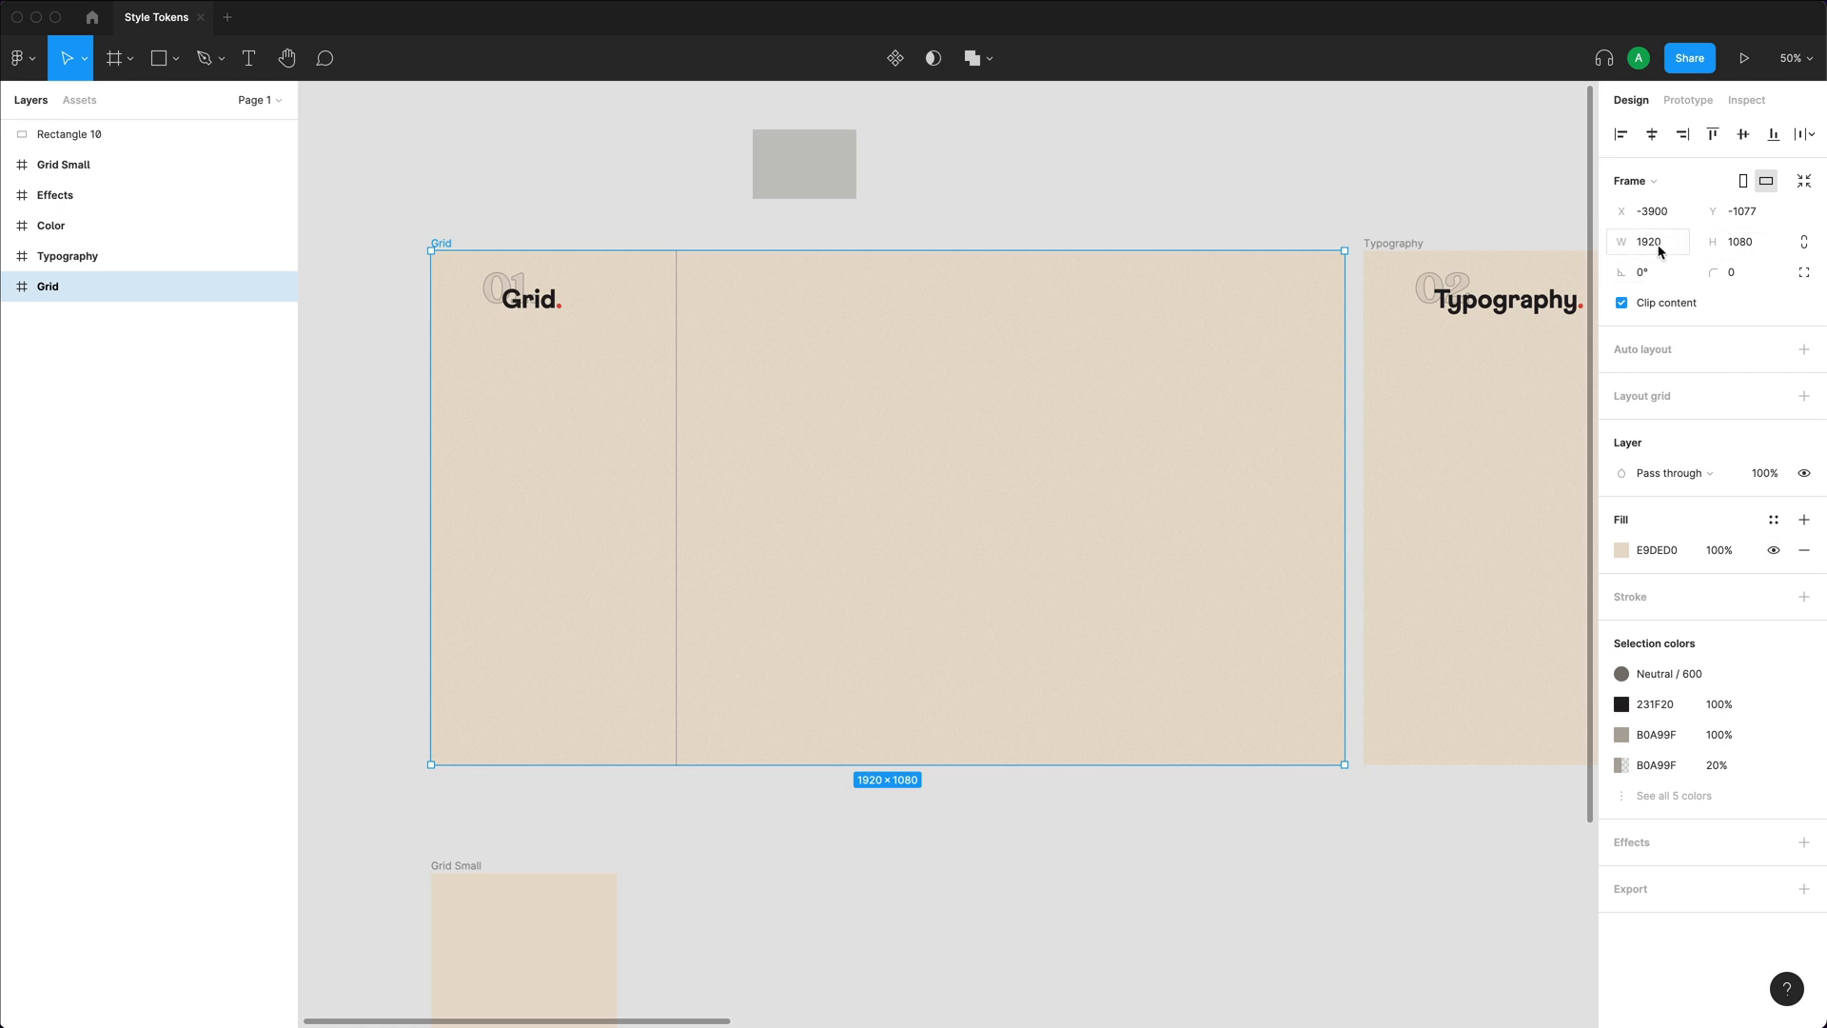
scroll(down, 3)
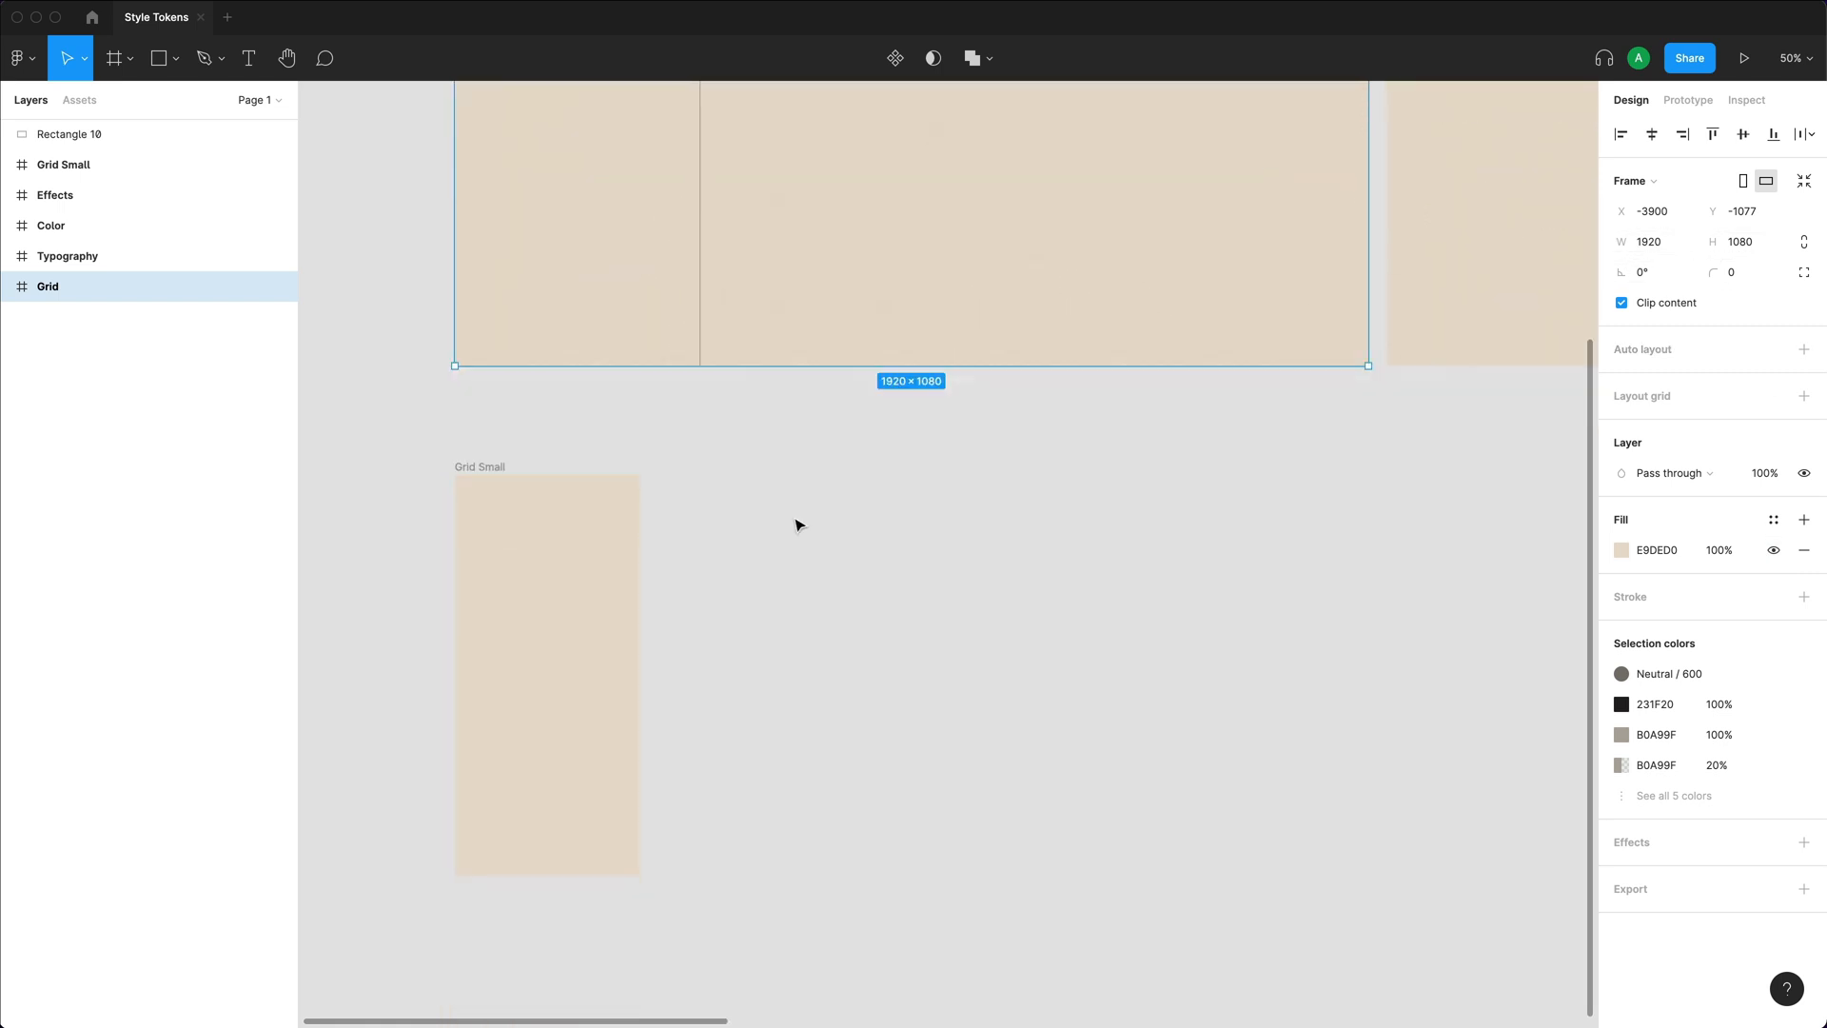
click(63, 163)
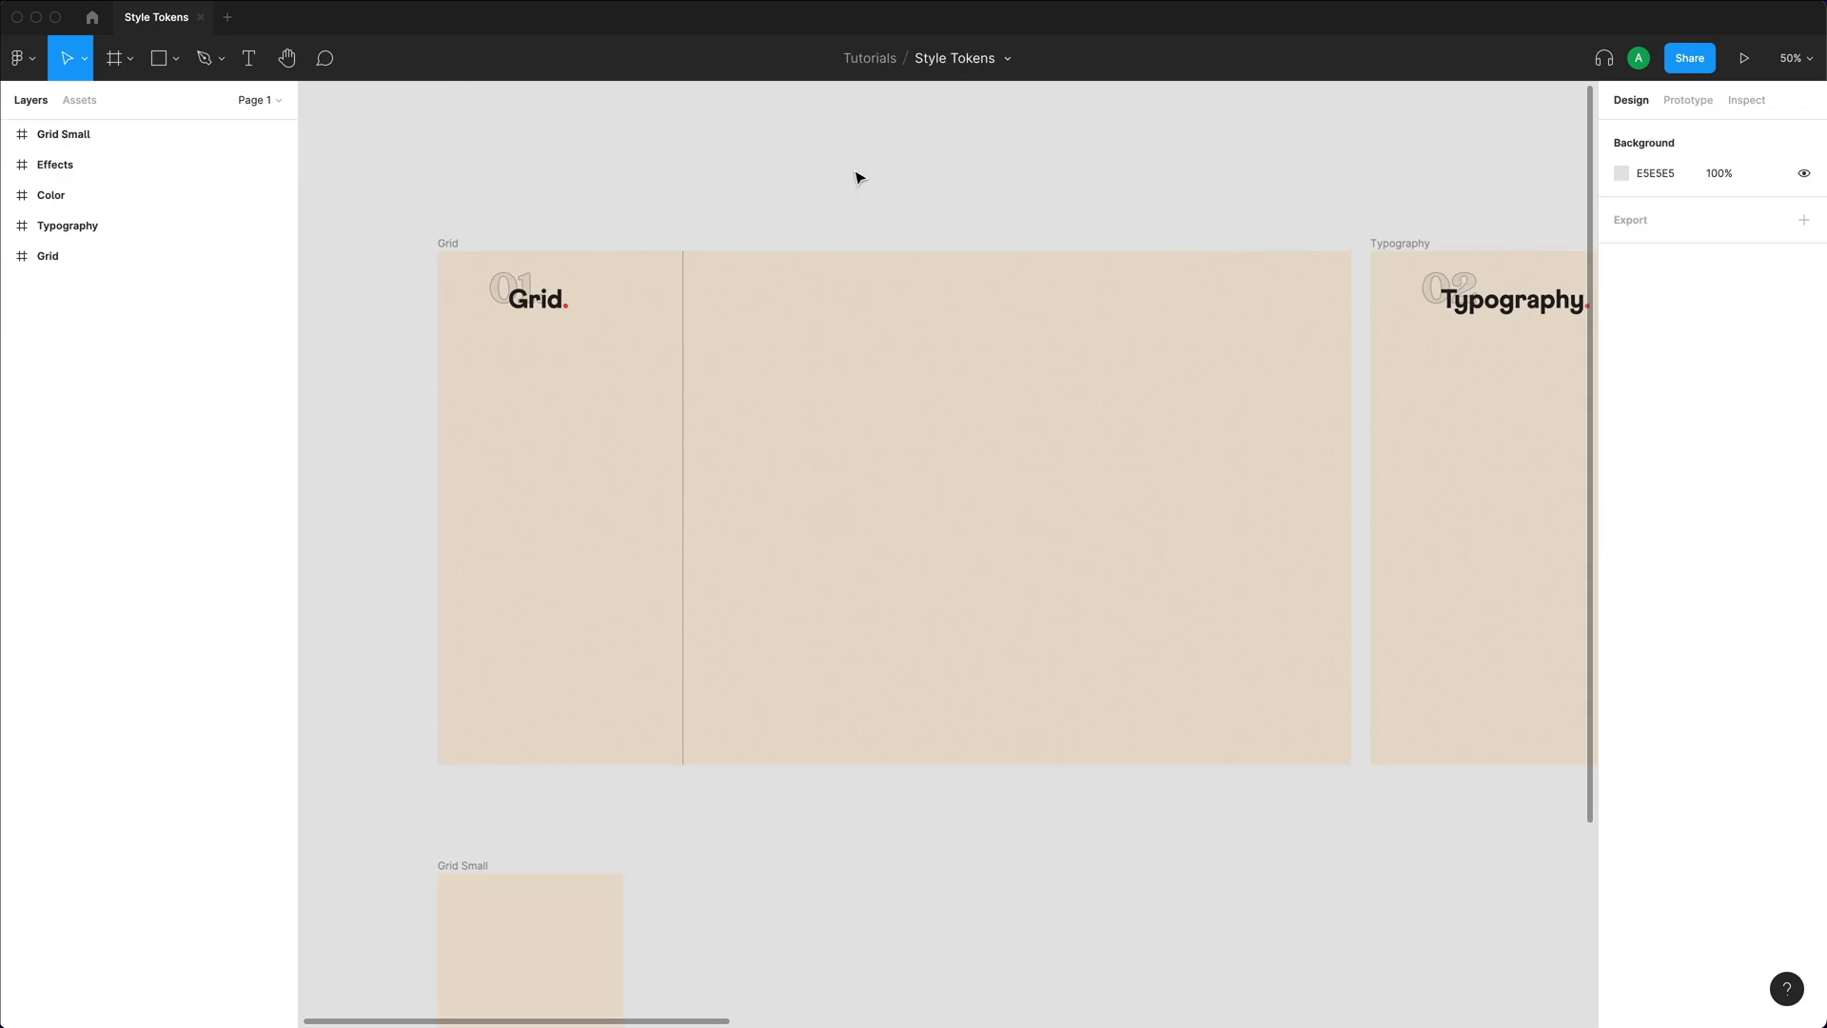
mouse_move(746, 312)
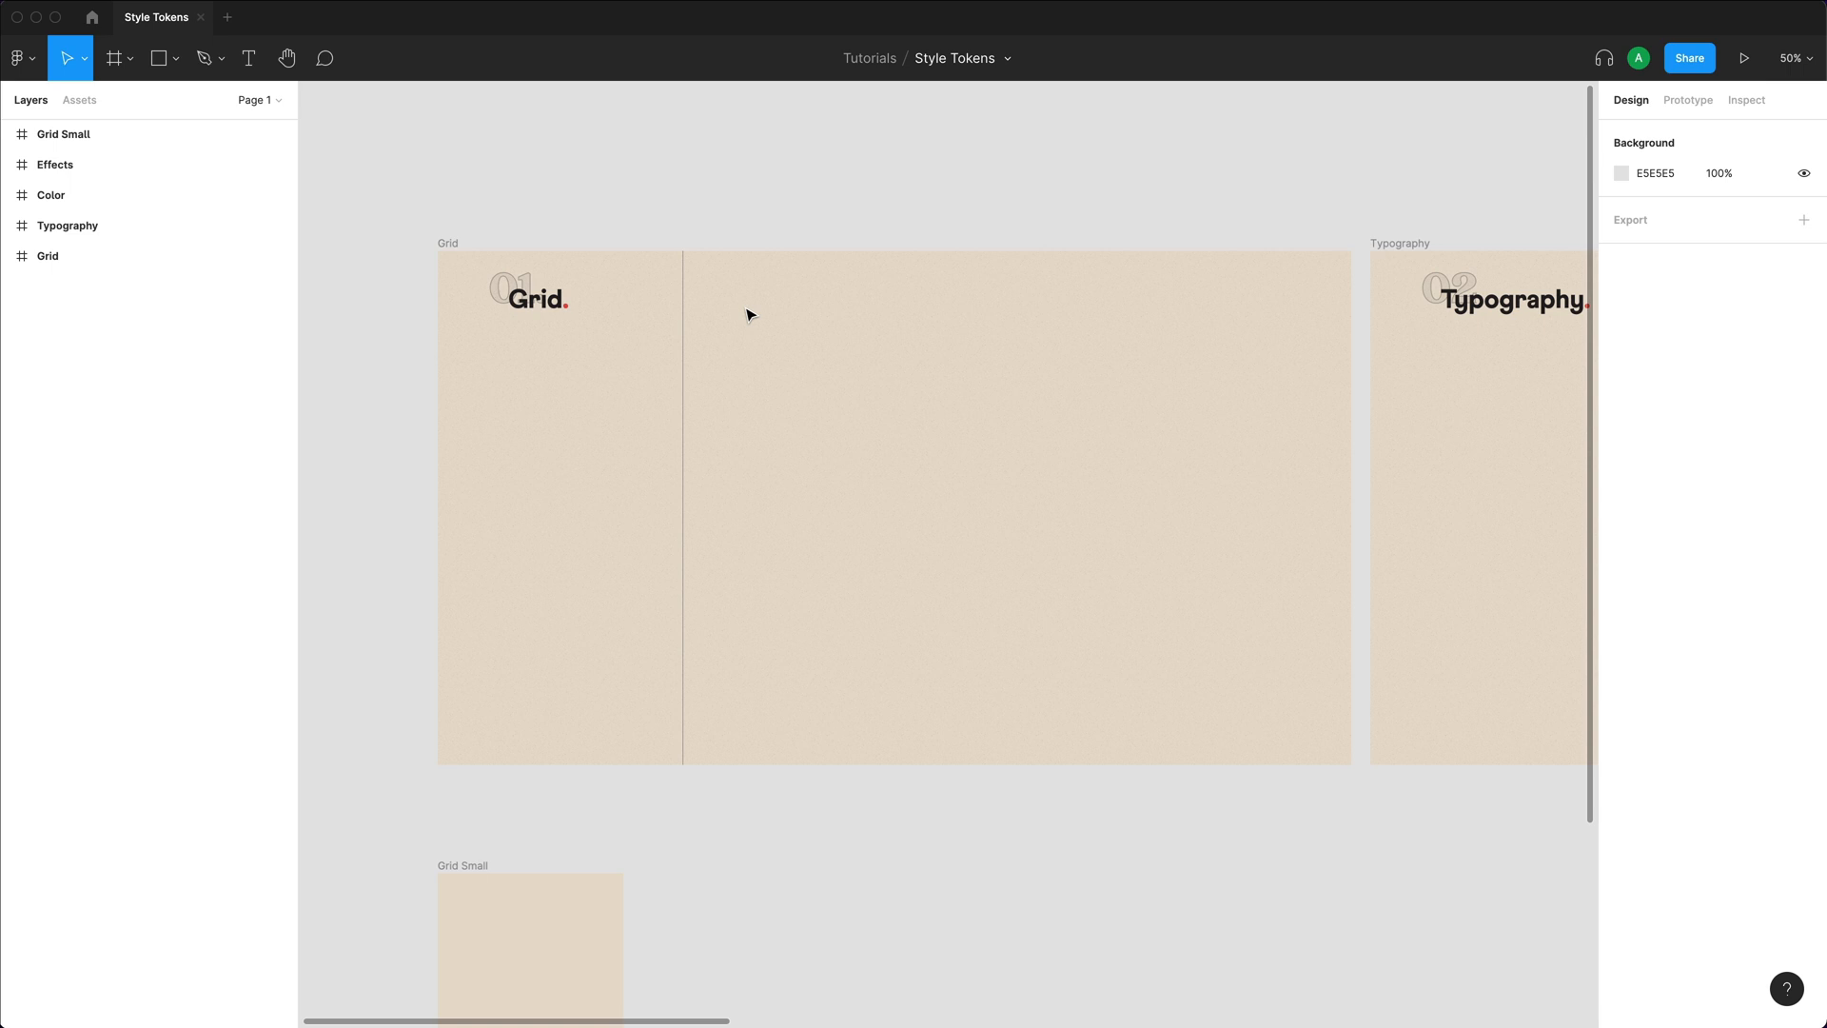
Add a layout grid to the Grid frame and bring up its size and colour settings.
click(448, 244)
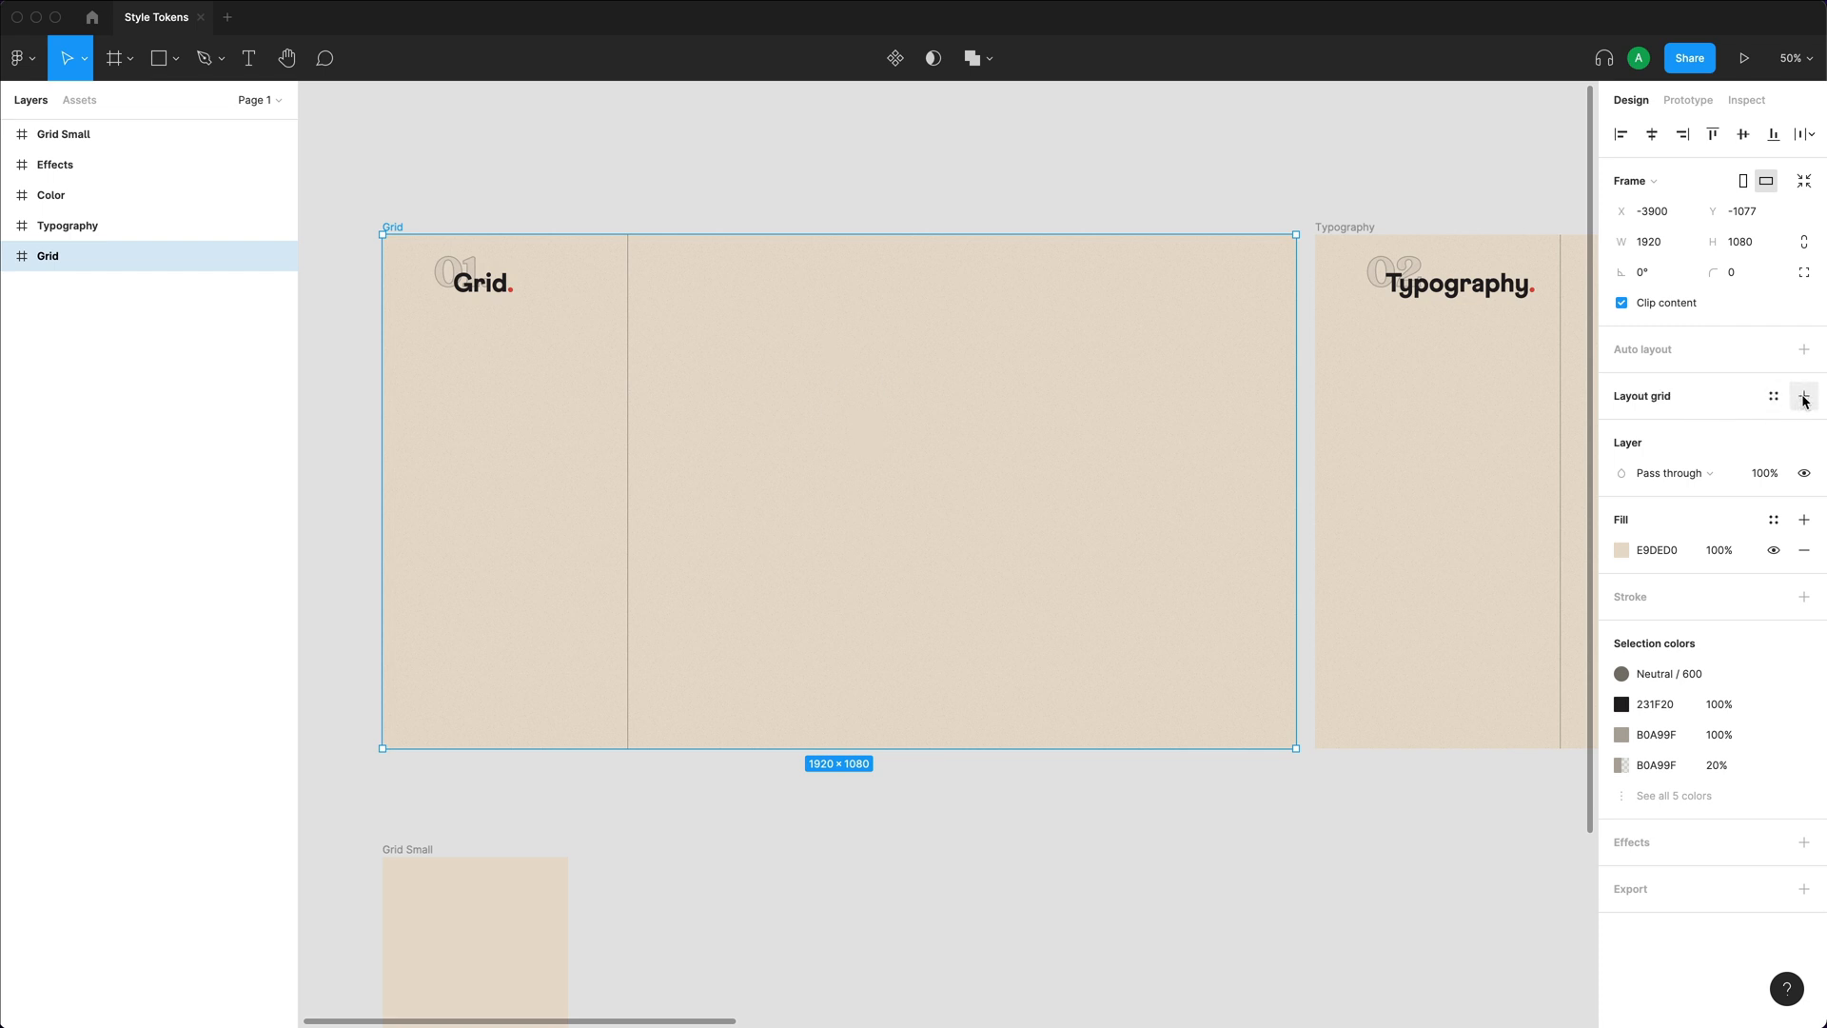
click(1805, 396)
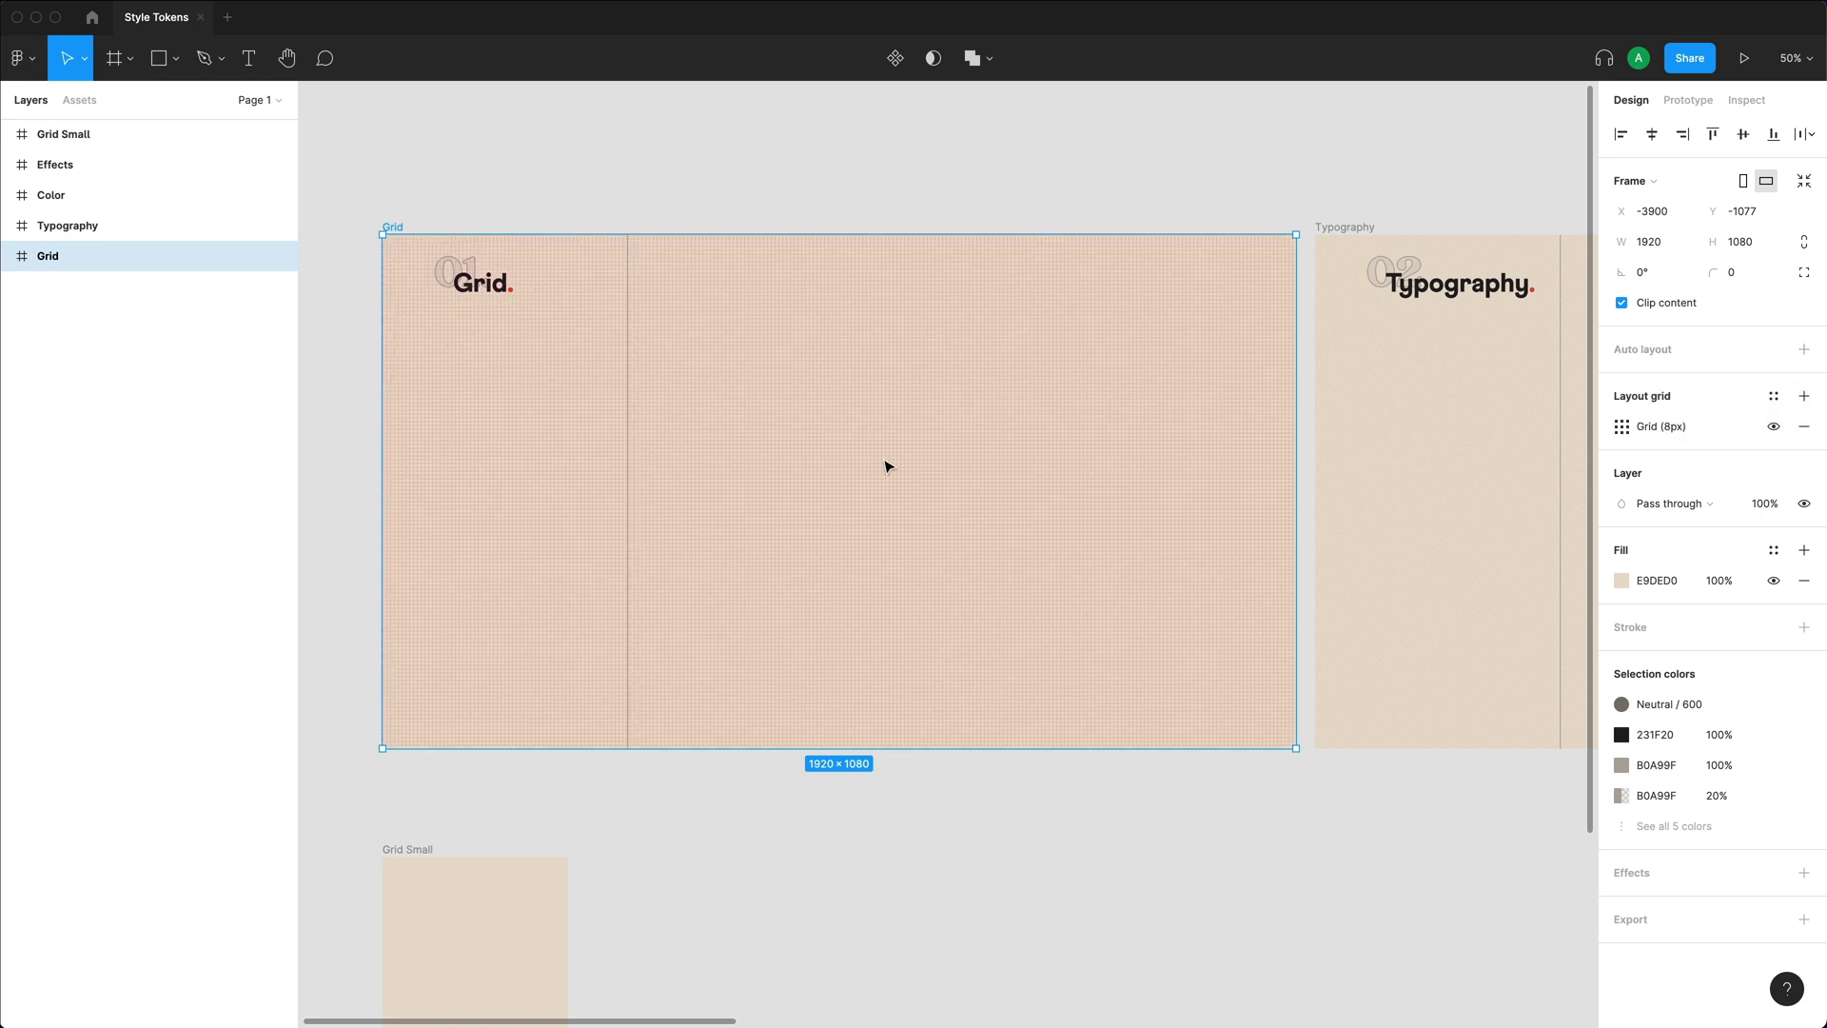
mouse_move(516, 348)
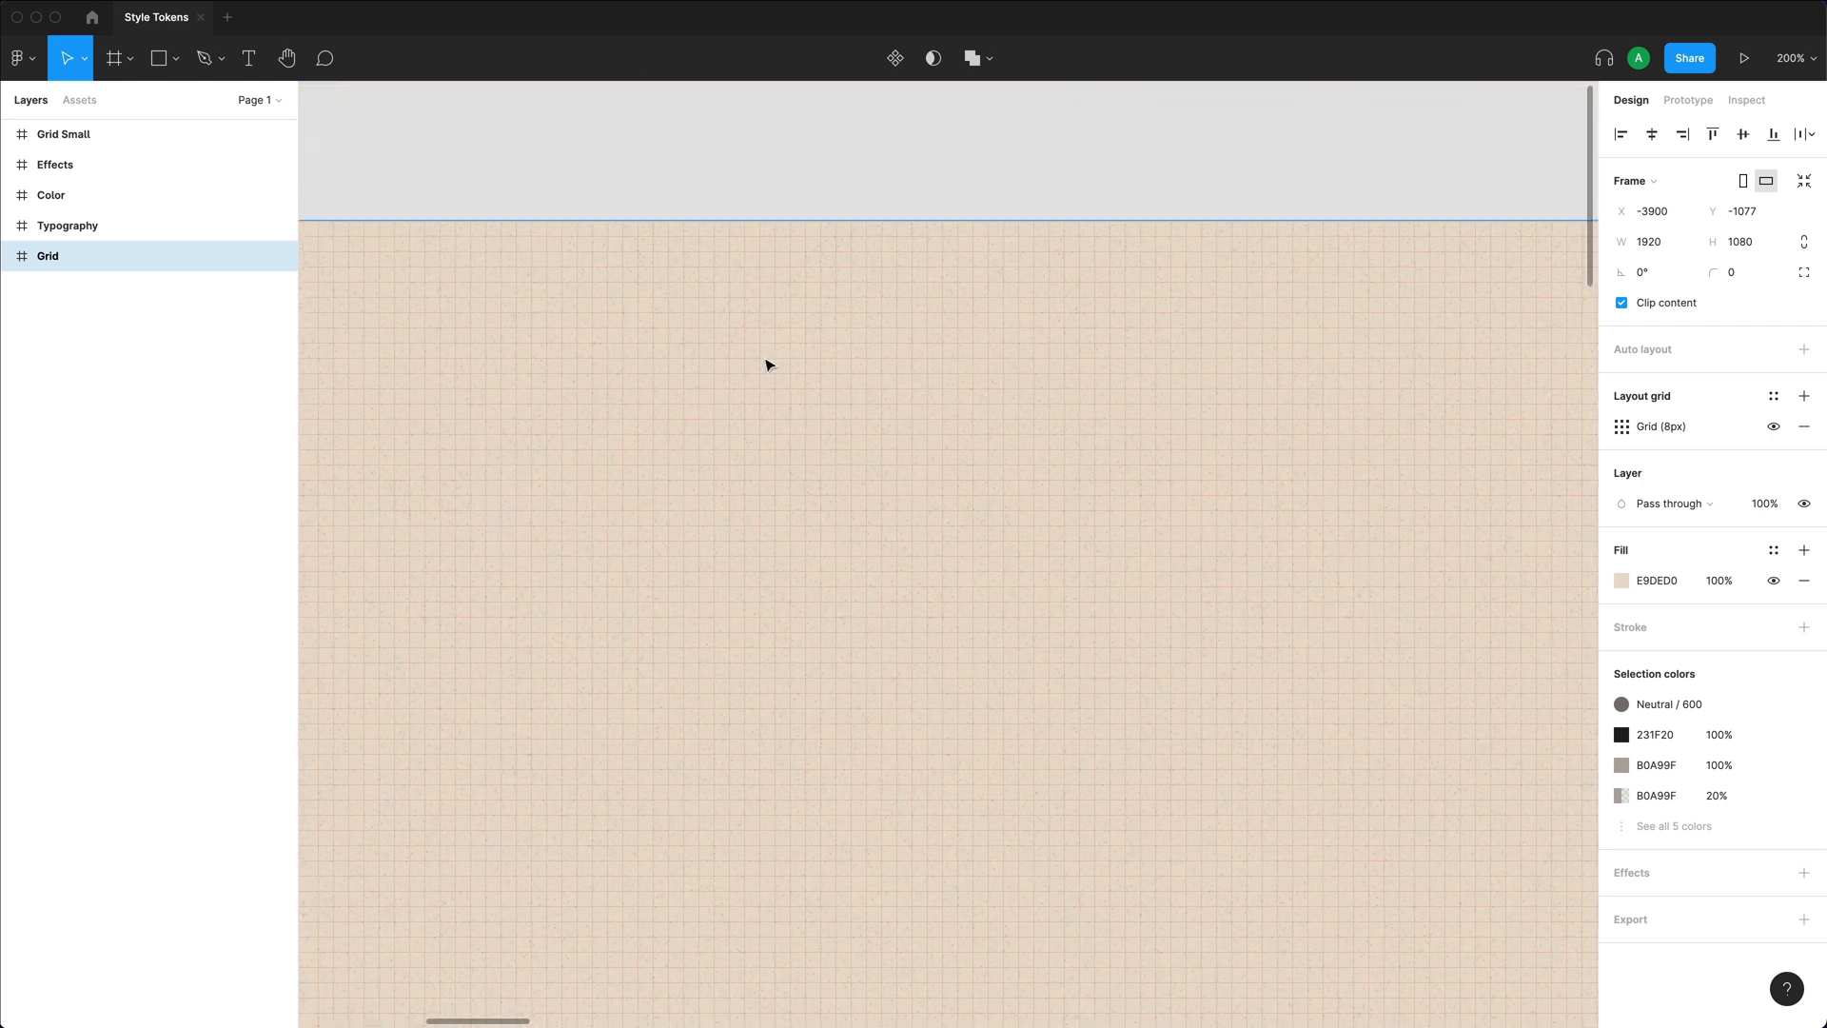
mouse_move(1548, 436)
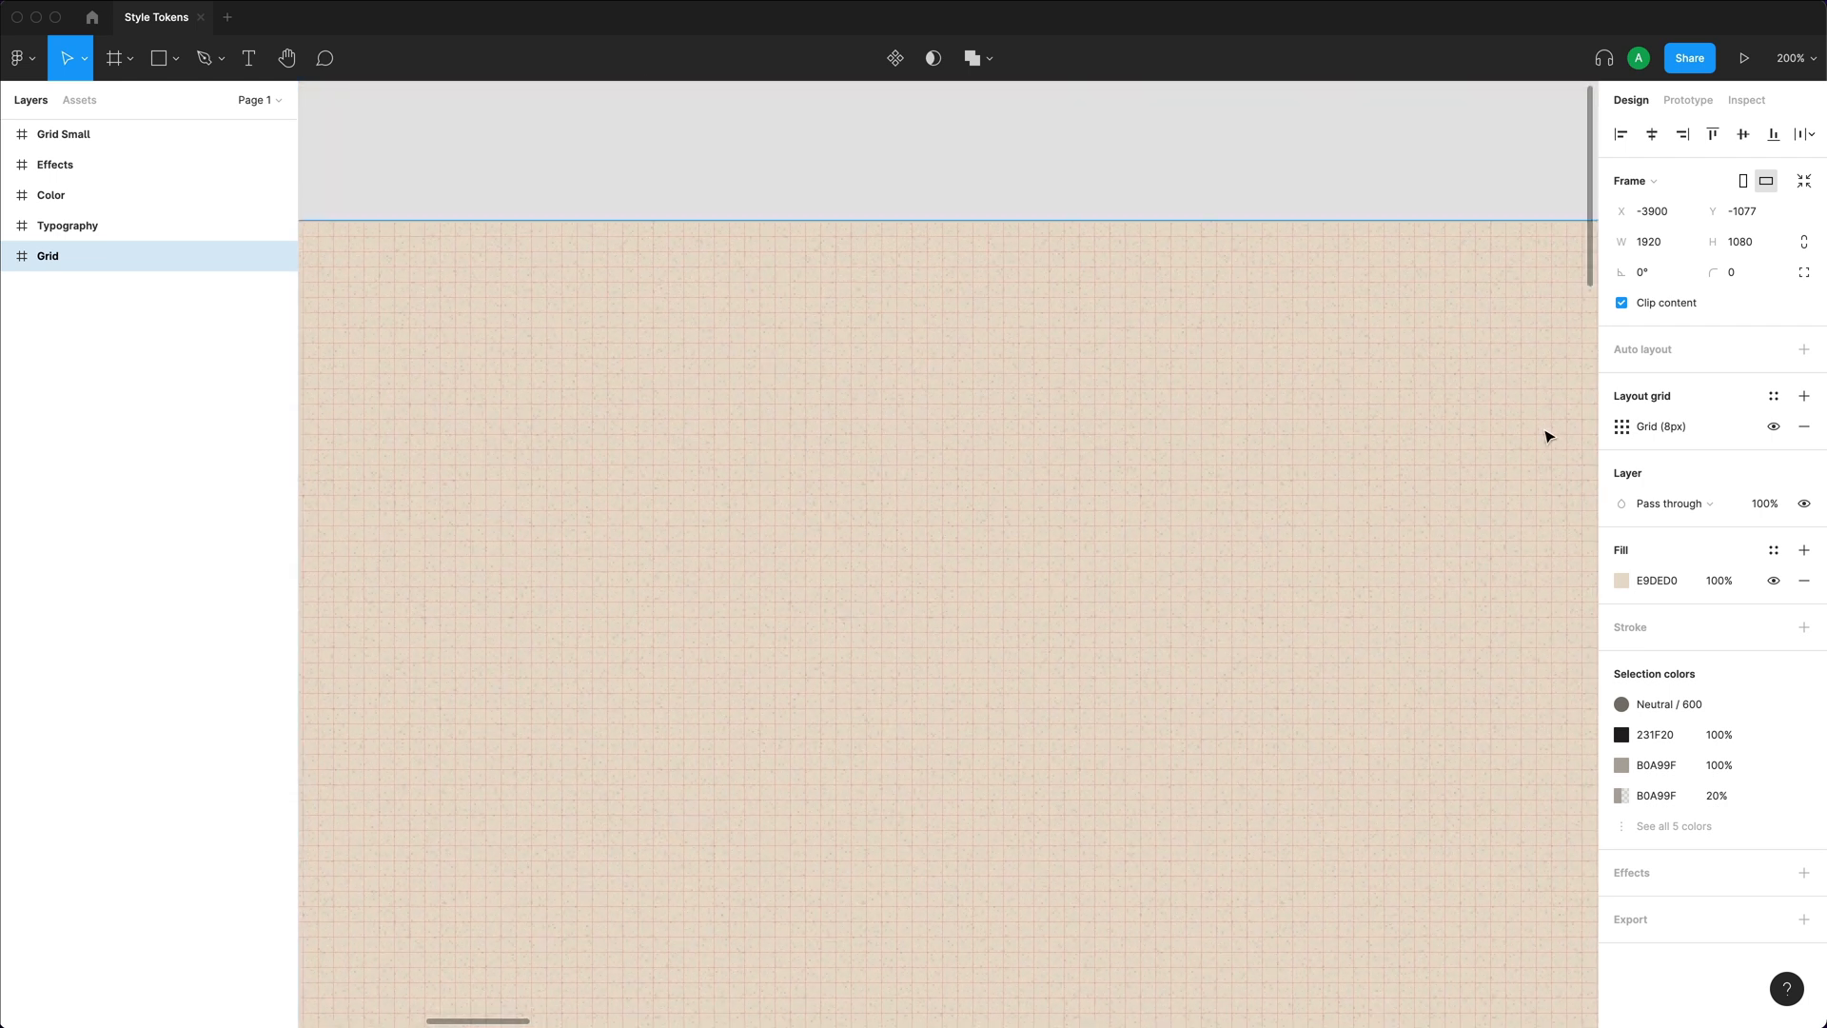
click(1621, 426)
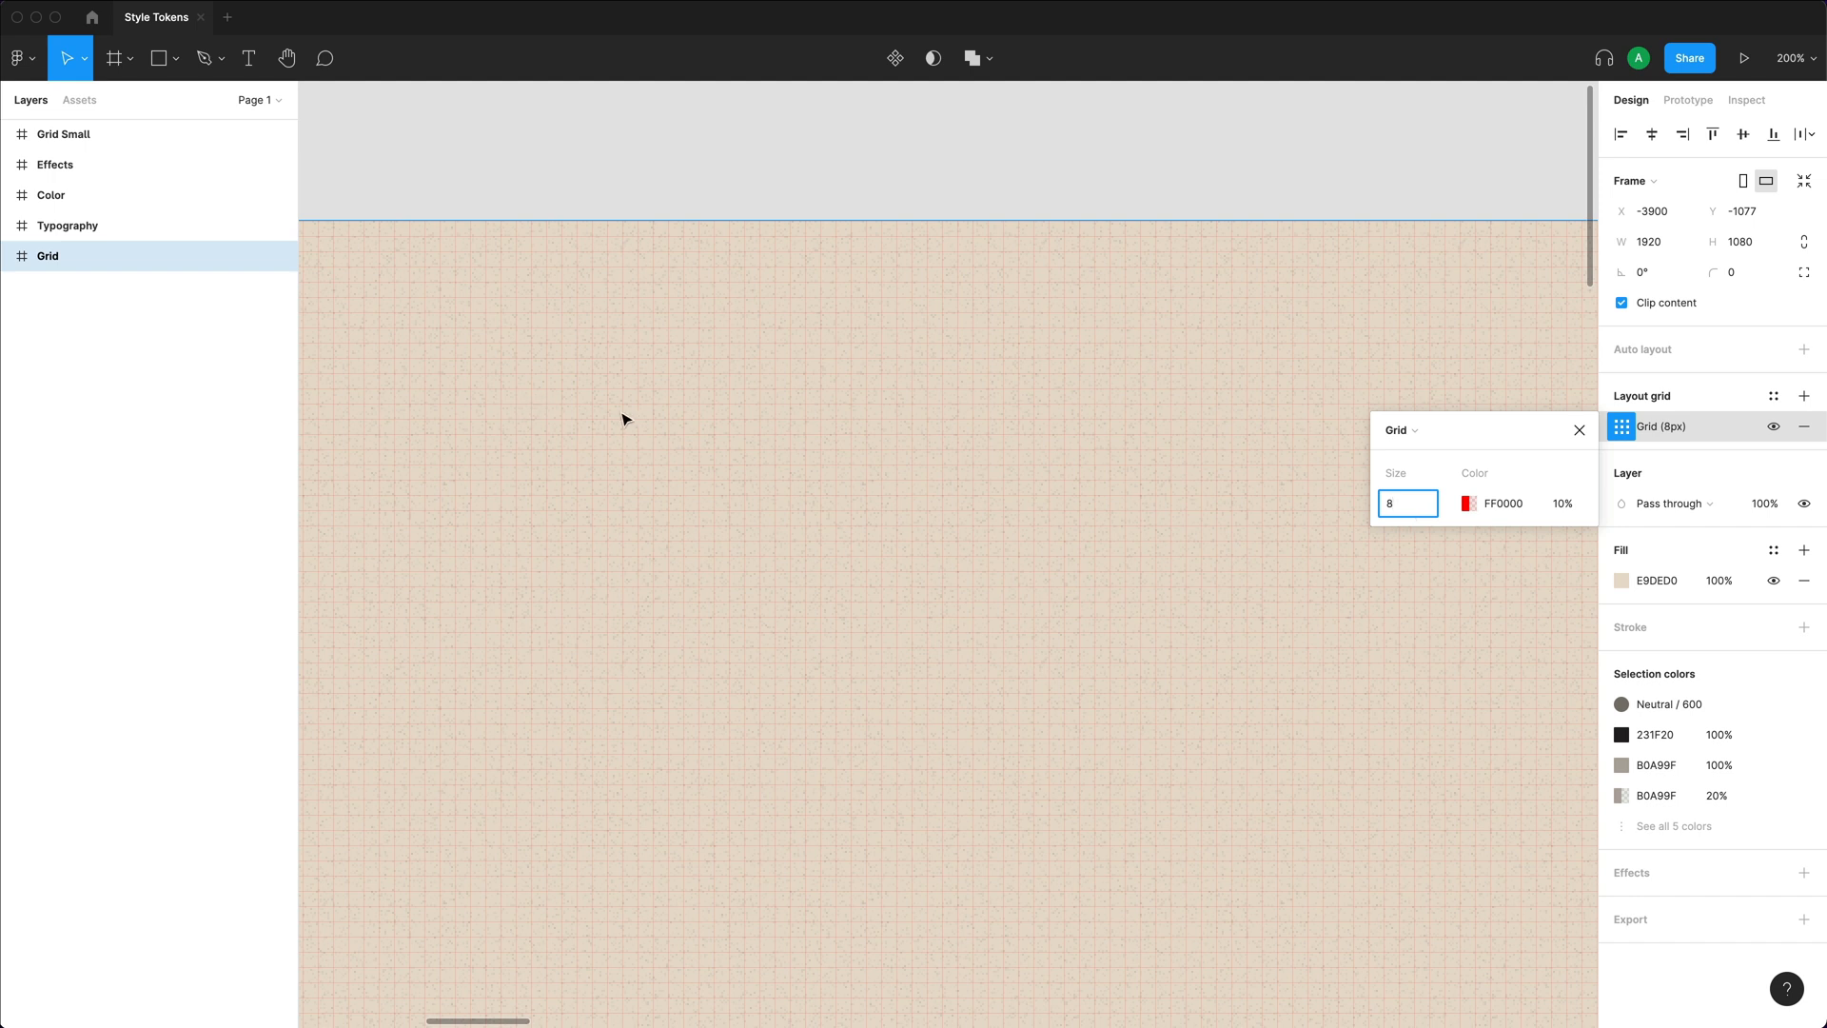
mouse_move(654, 418)
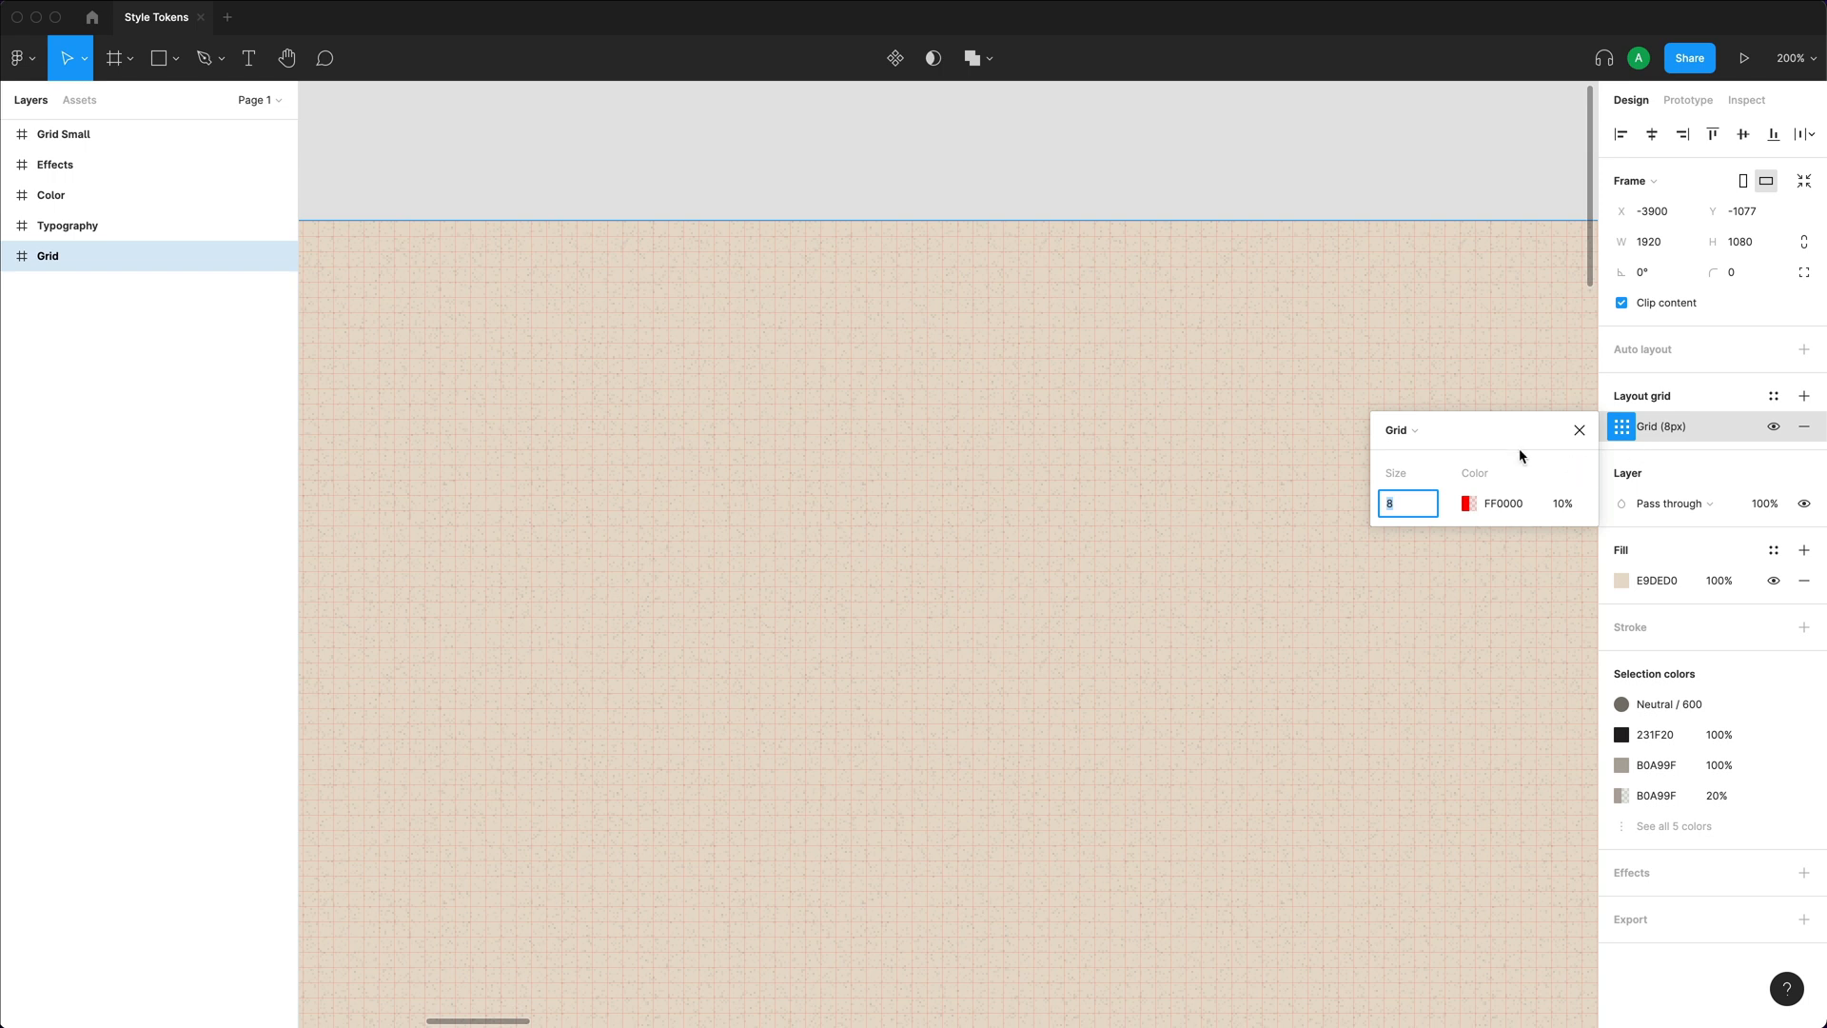
mouse_move(738, 438)
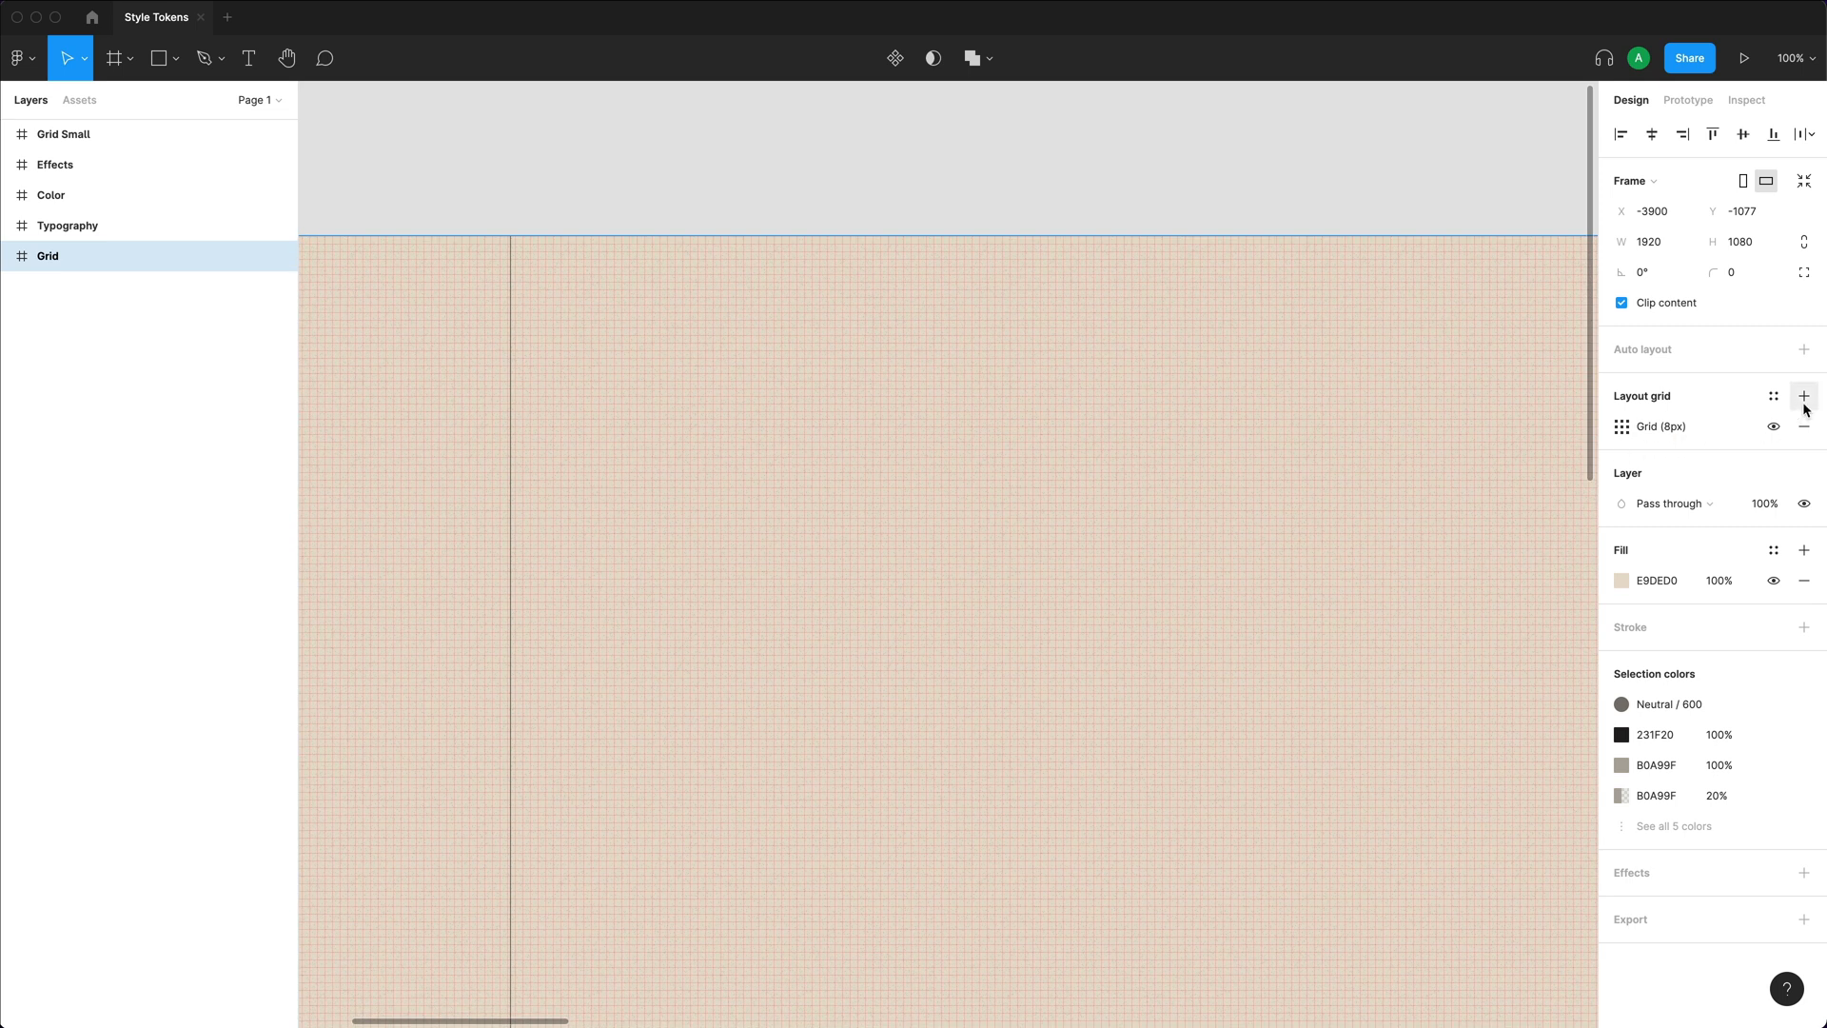
Add a second layout grid to the frame and make it a 12-count Columns grid.
click(1805, 396)
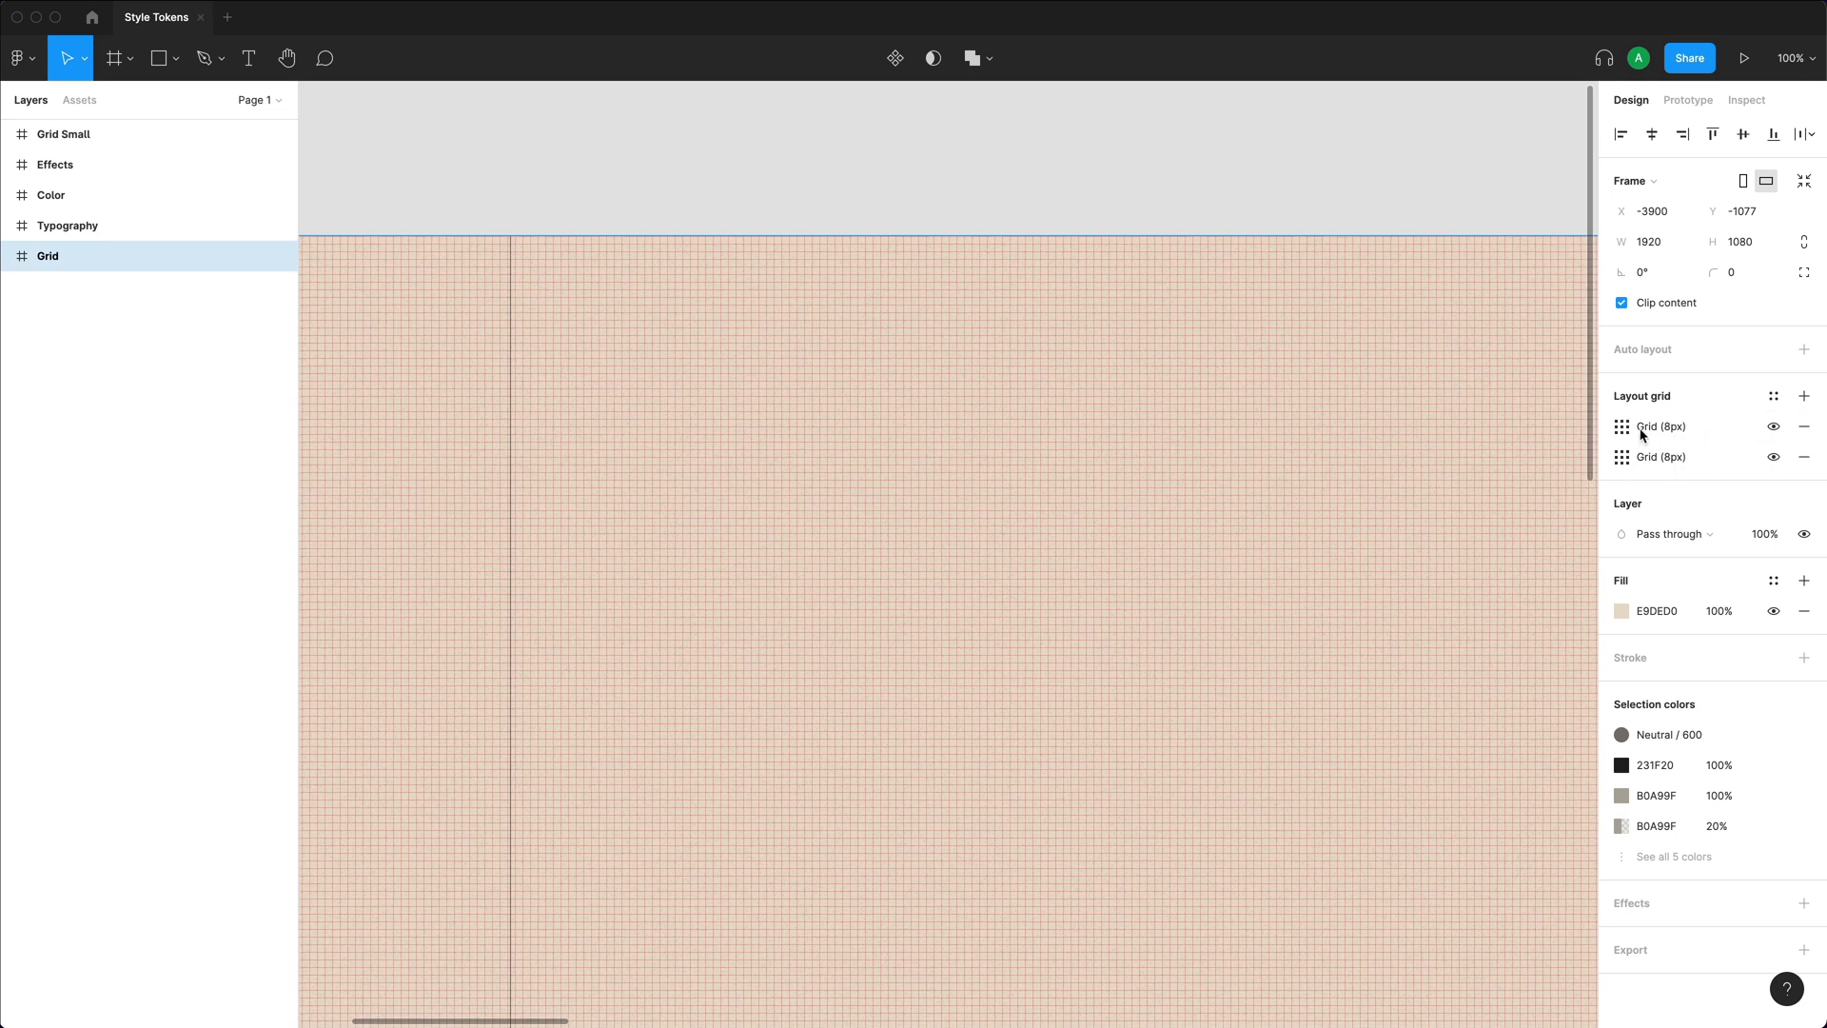
click(1622, 426)
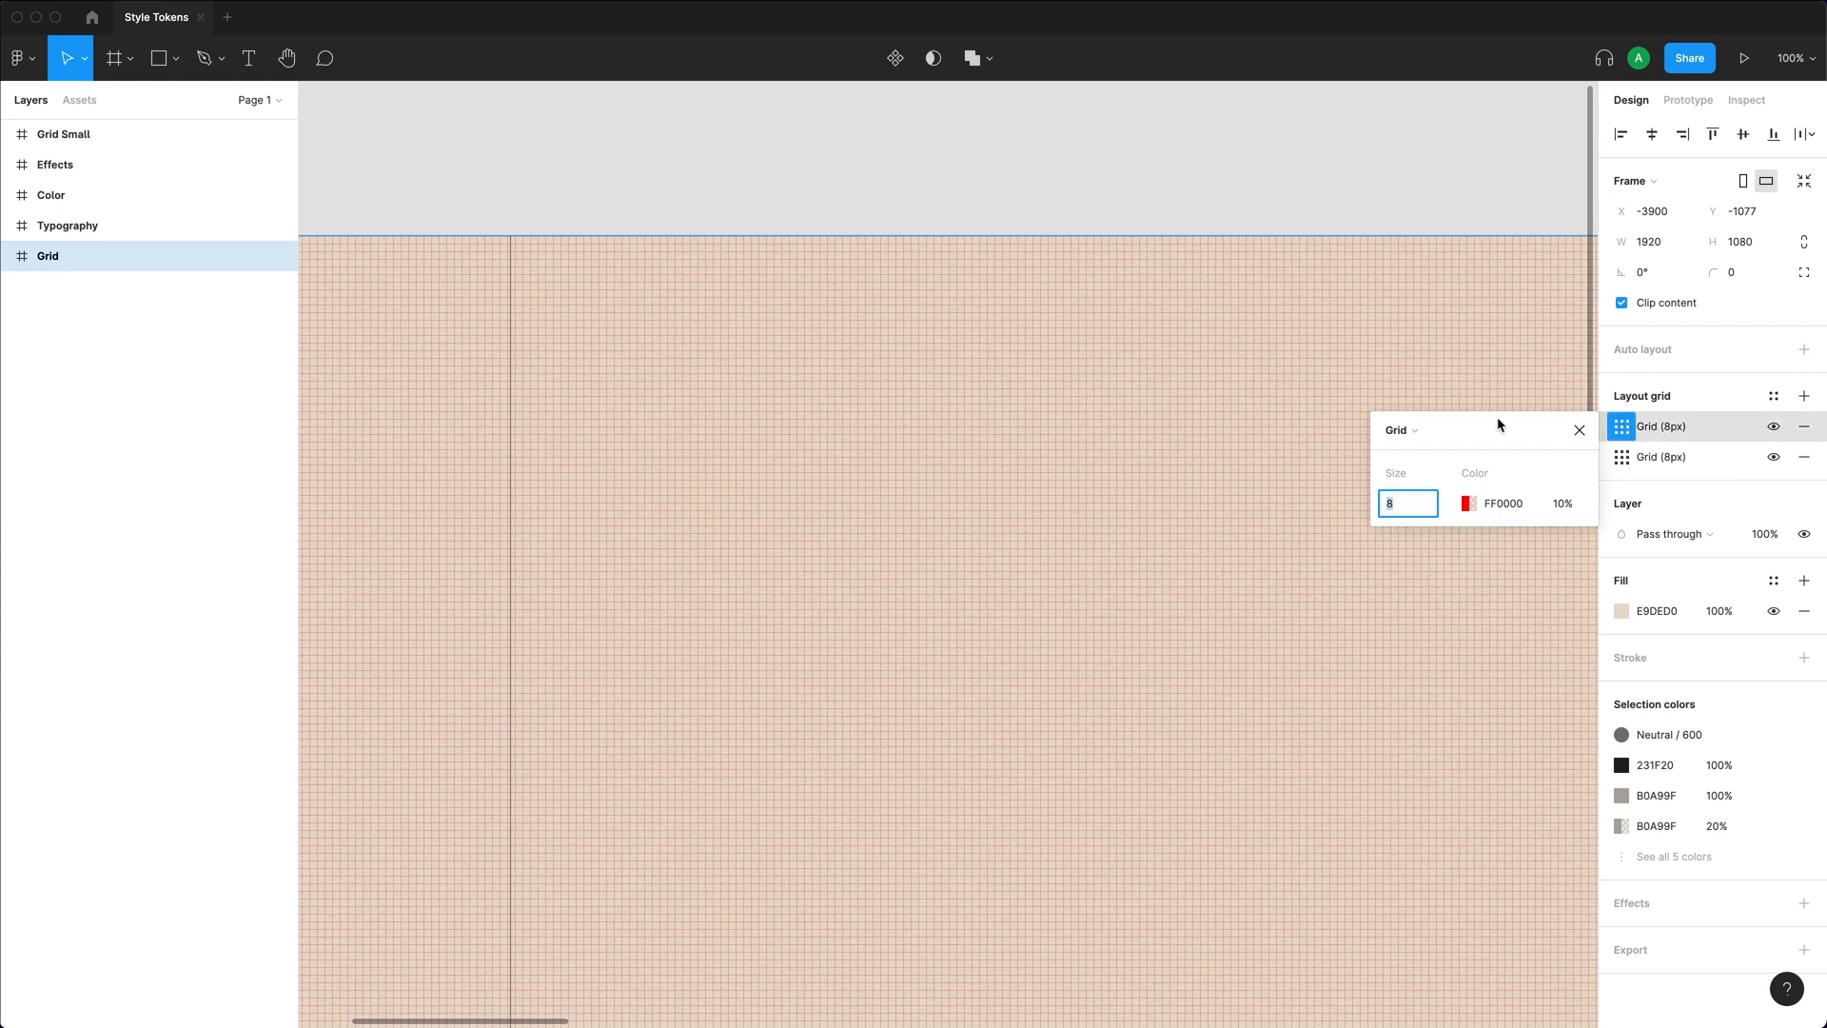
click(1401, 430)
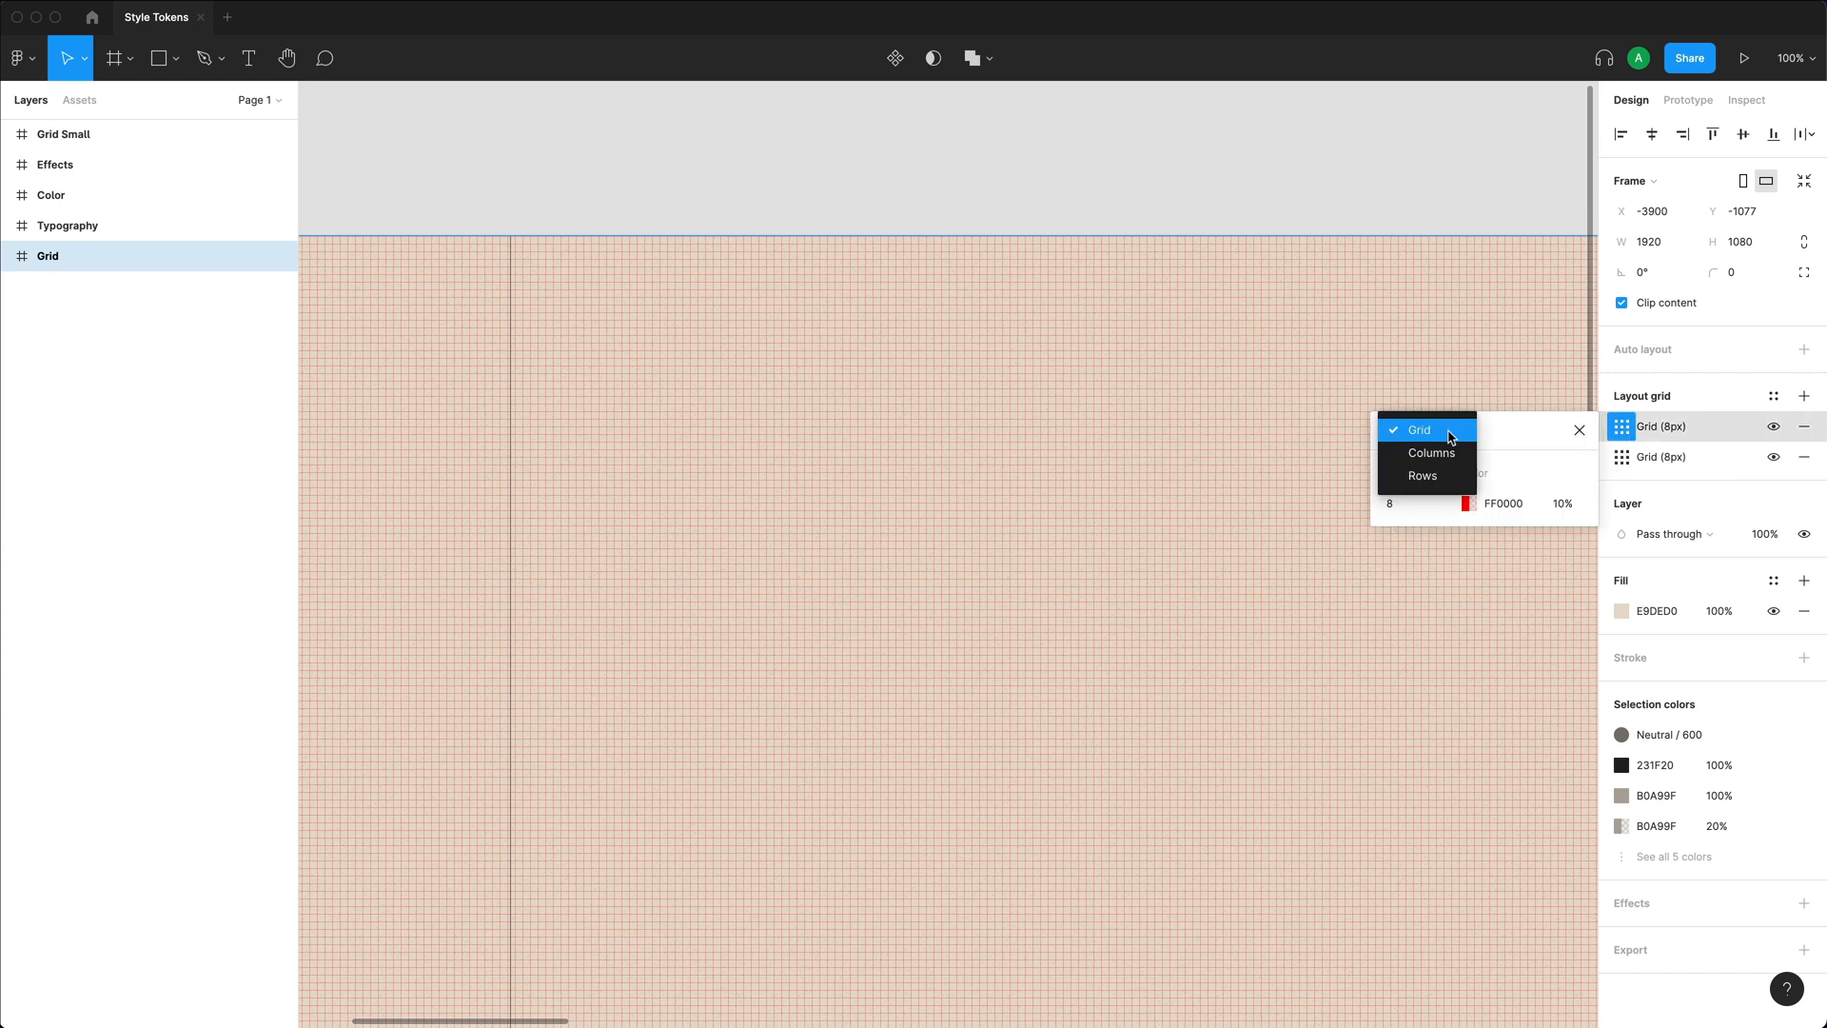
click(1432, 453)
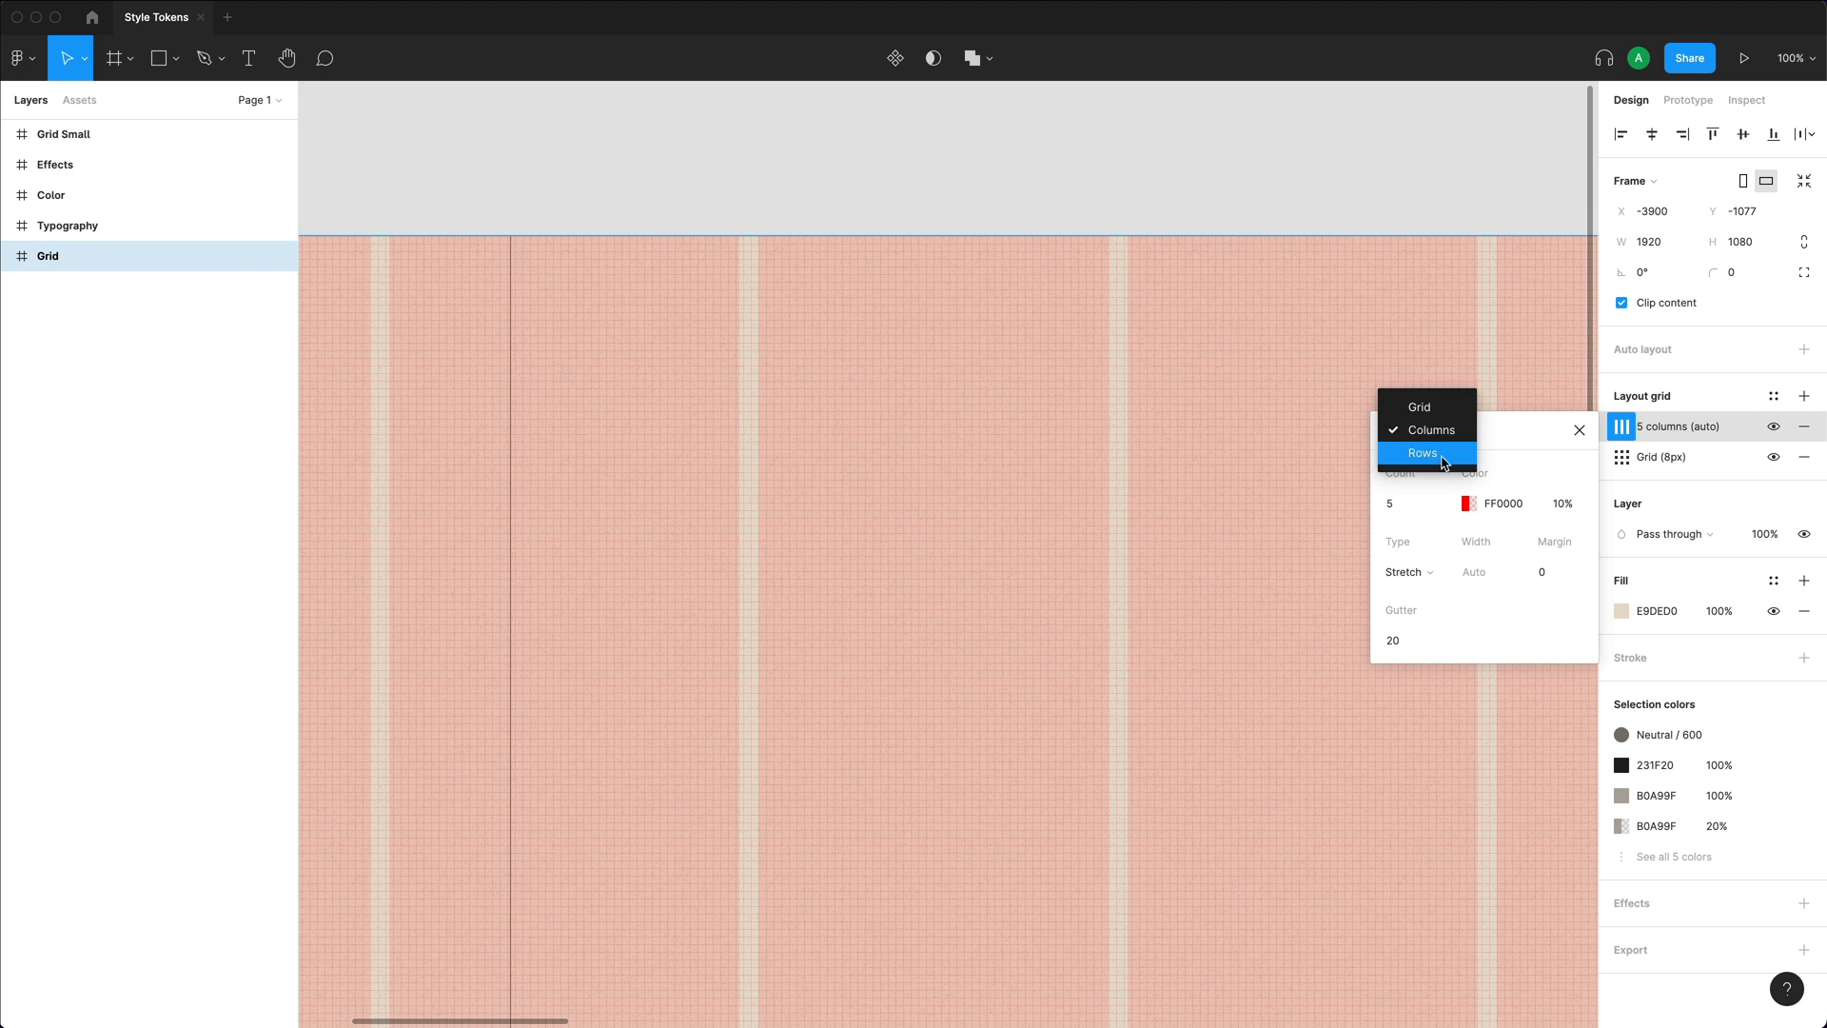
click(1423, 430)
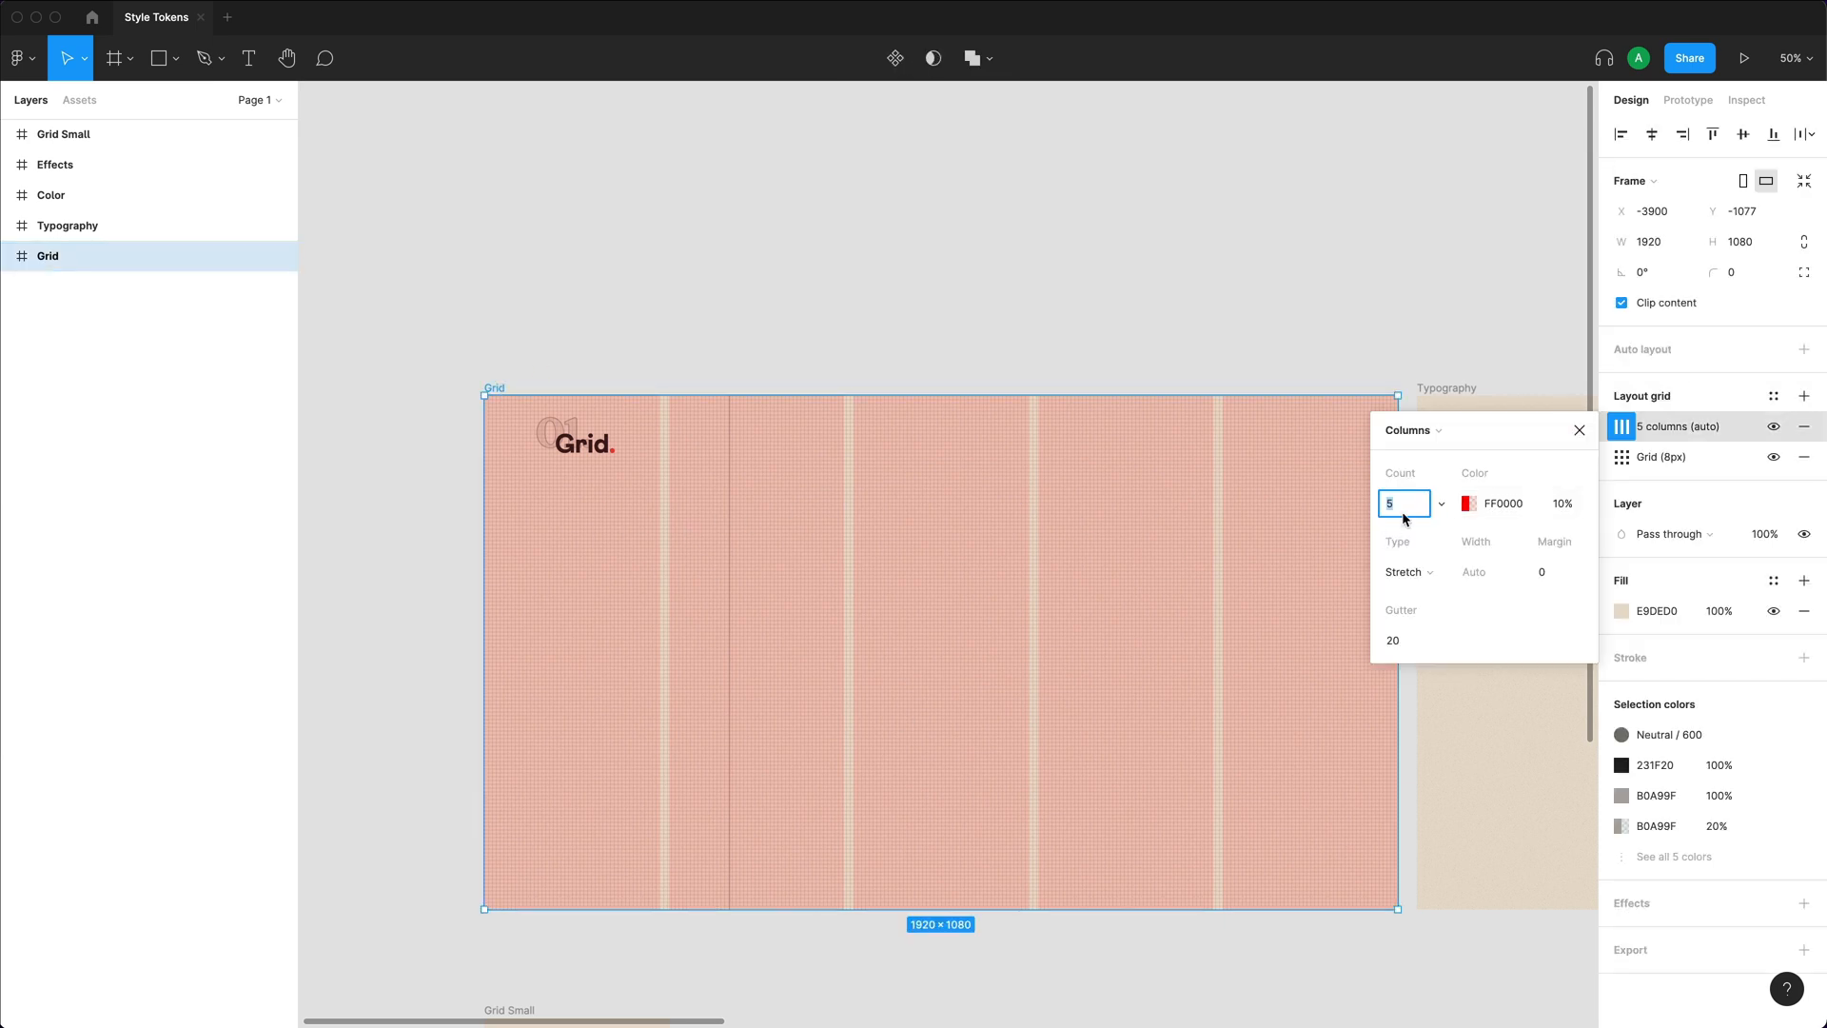
text(12)
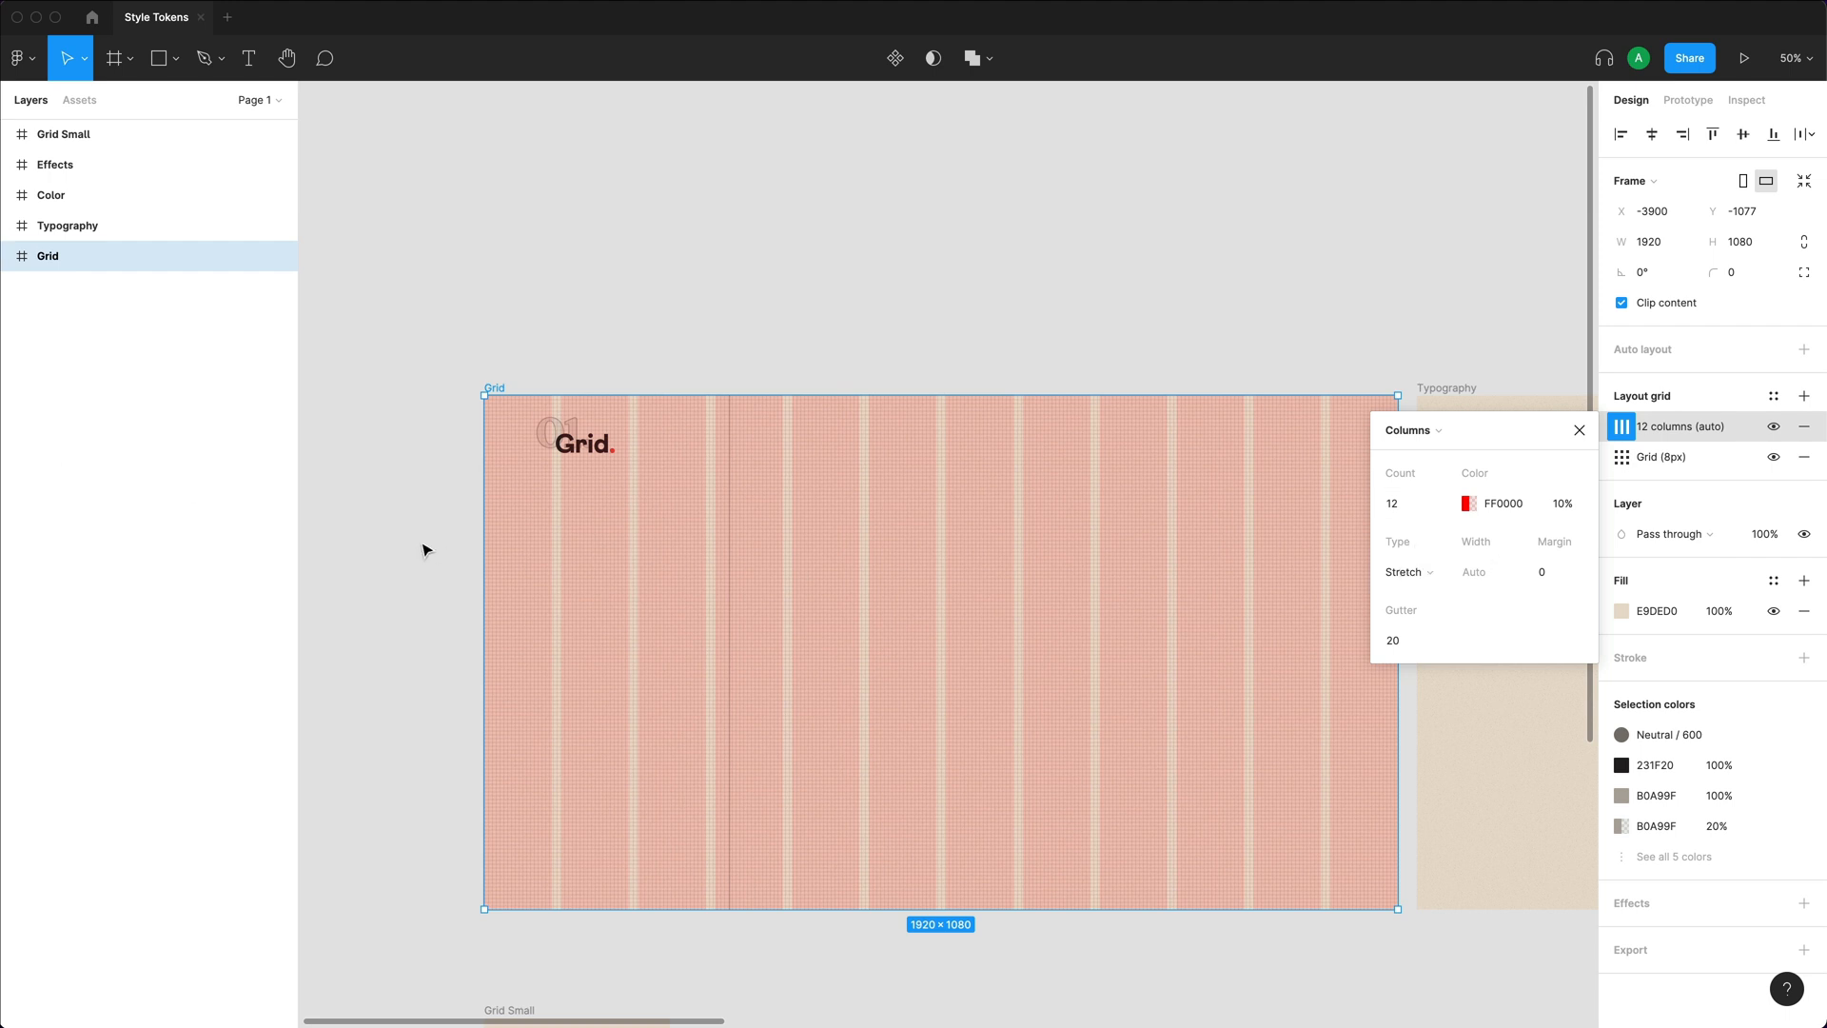
Set the columns to Center alignment, 120 px wide with 24 px gutters, and close the settings.
click(1405, 572)
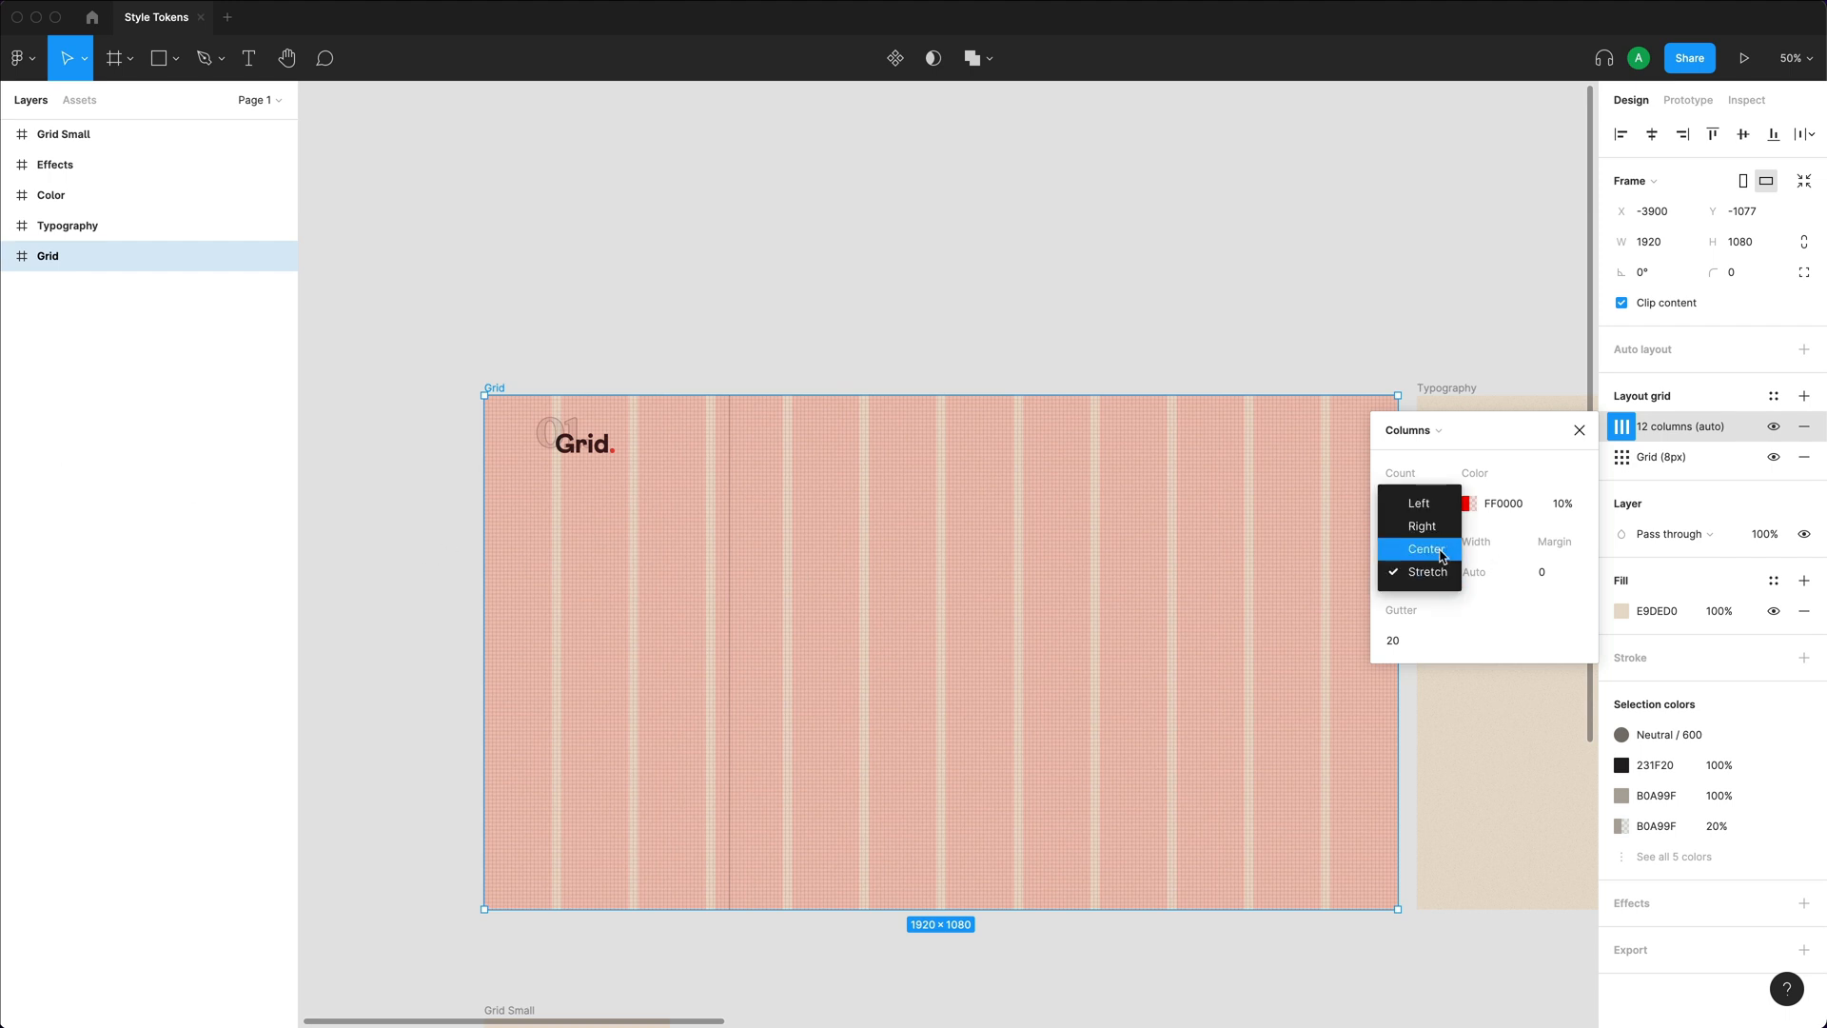
click(1427, 549)
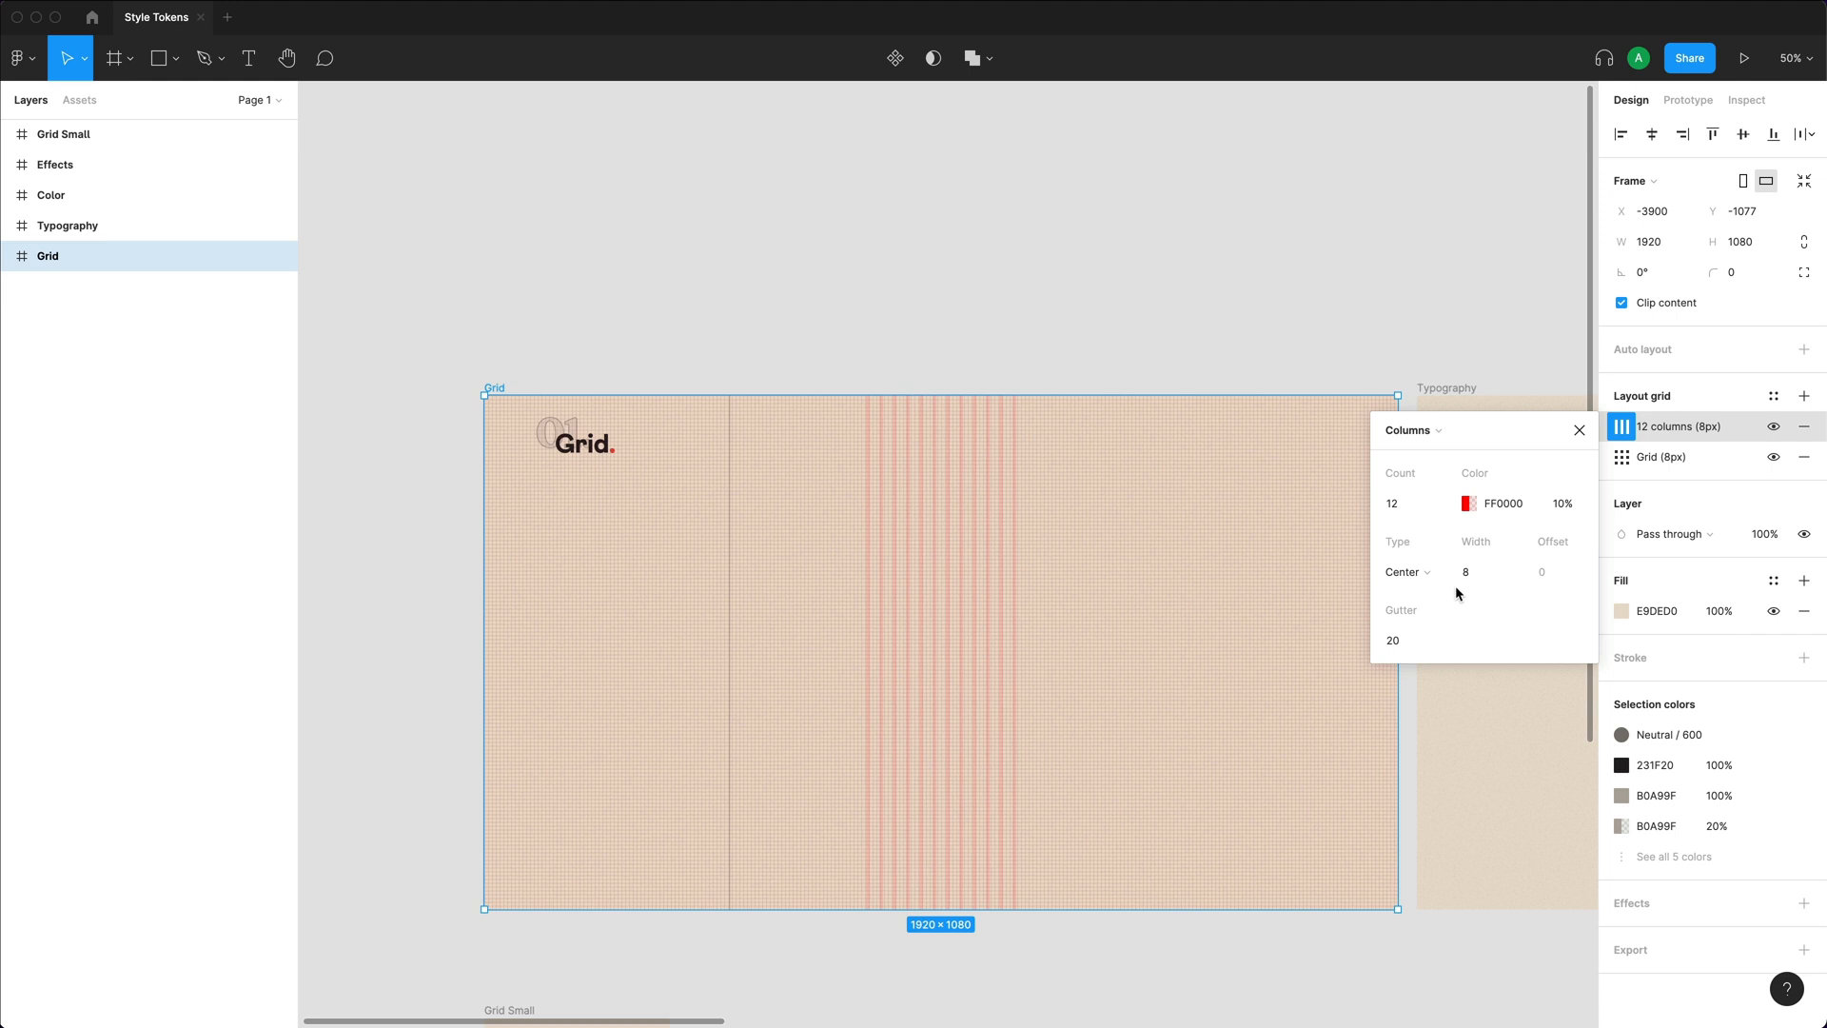
click(1485, 571)
text(120)
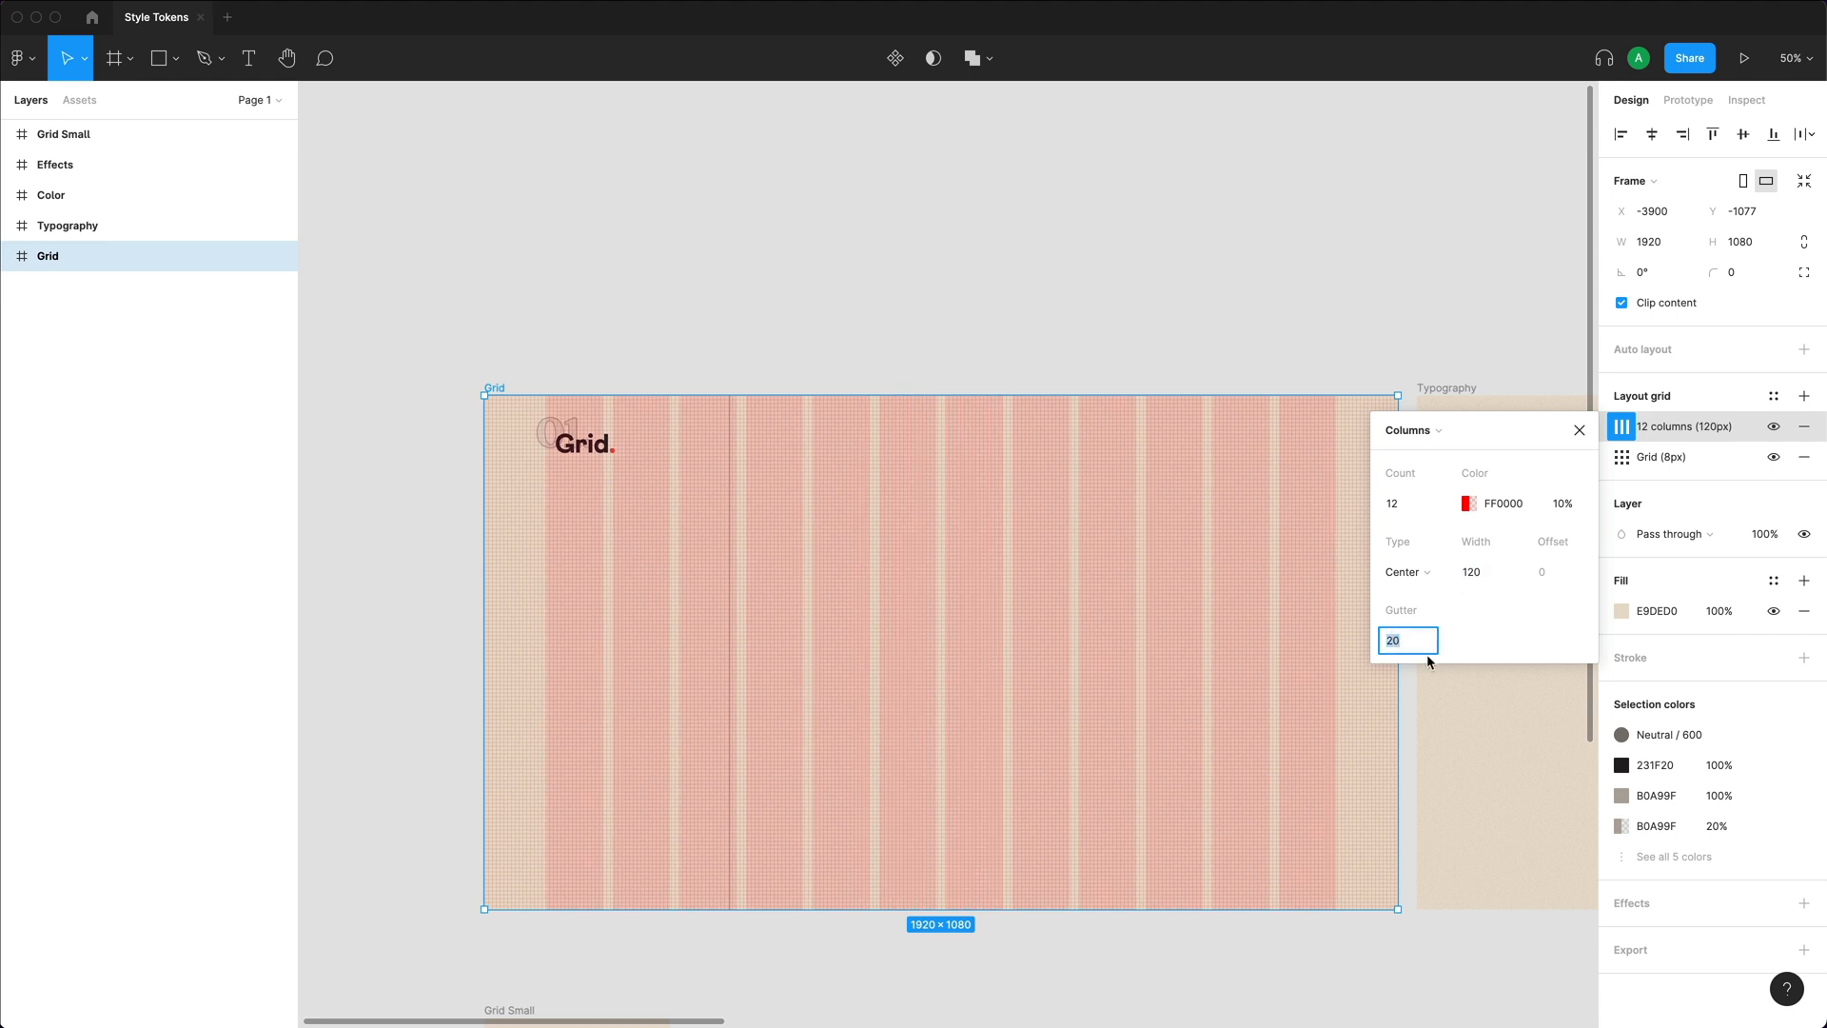
text(24)
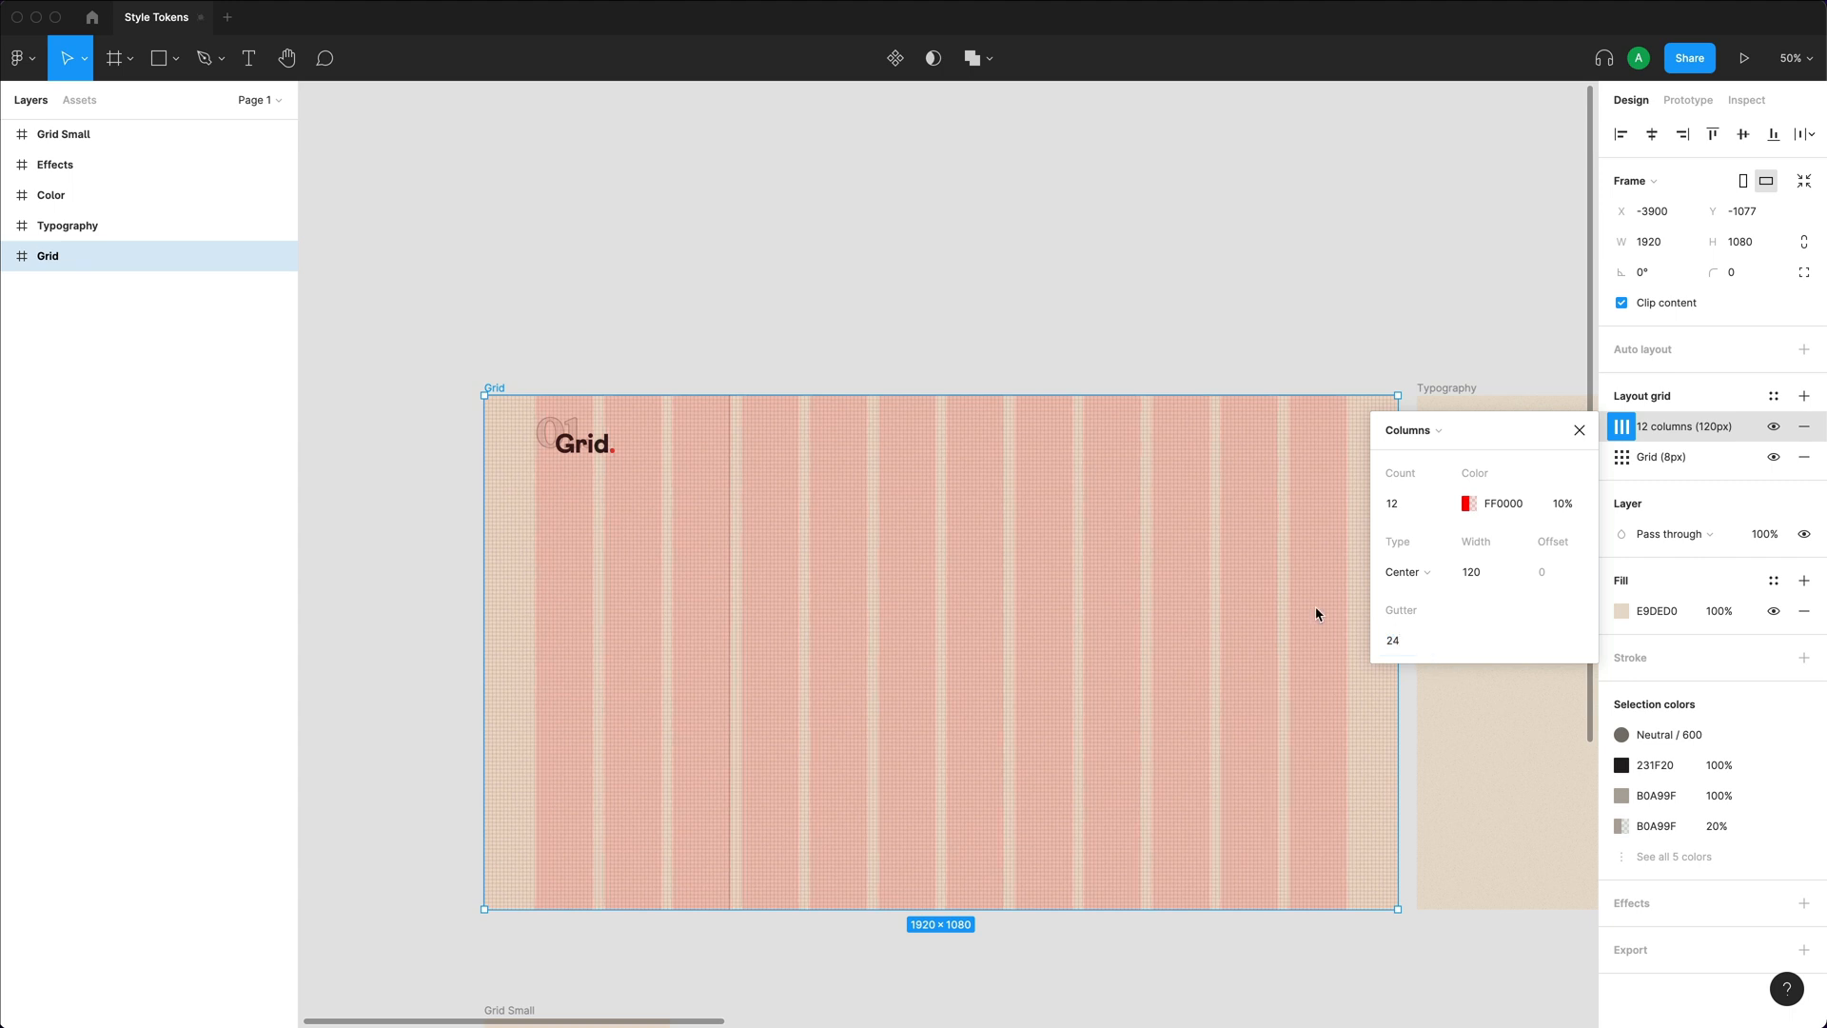
mouse_move(802, 548)
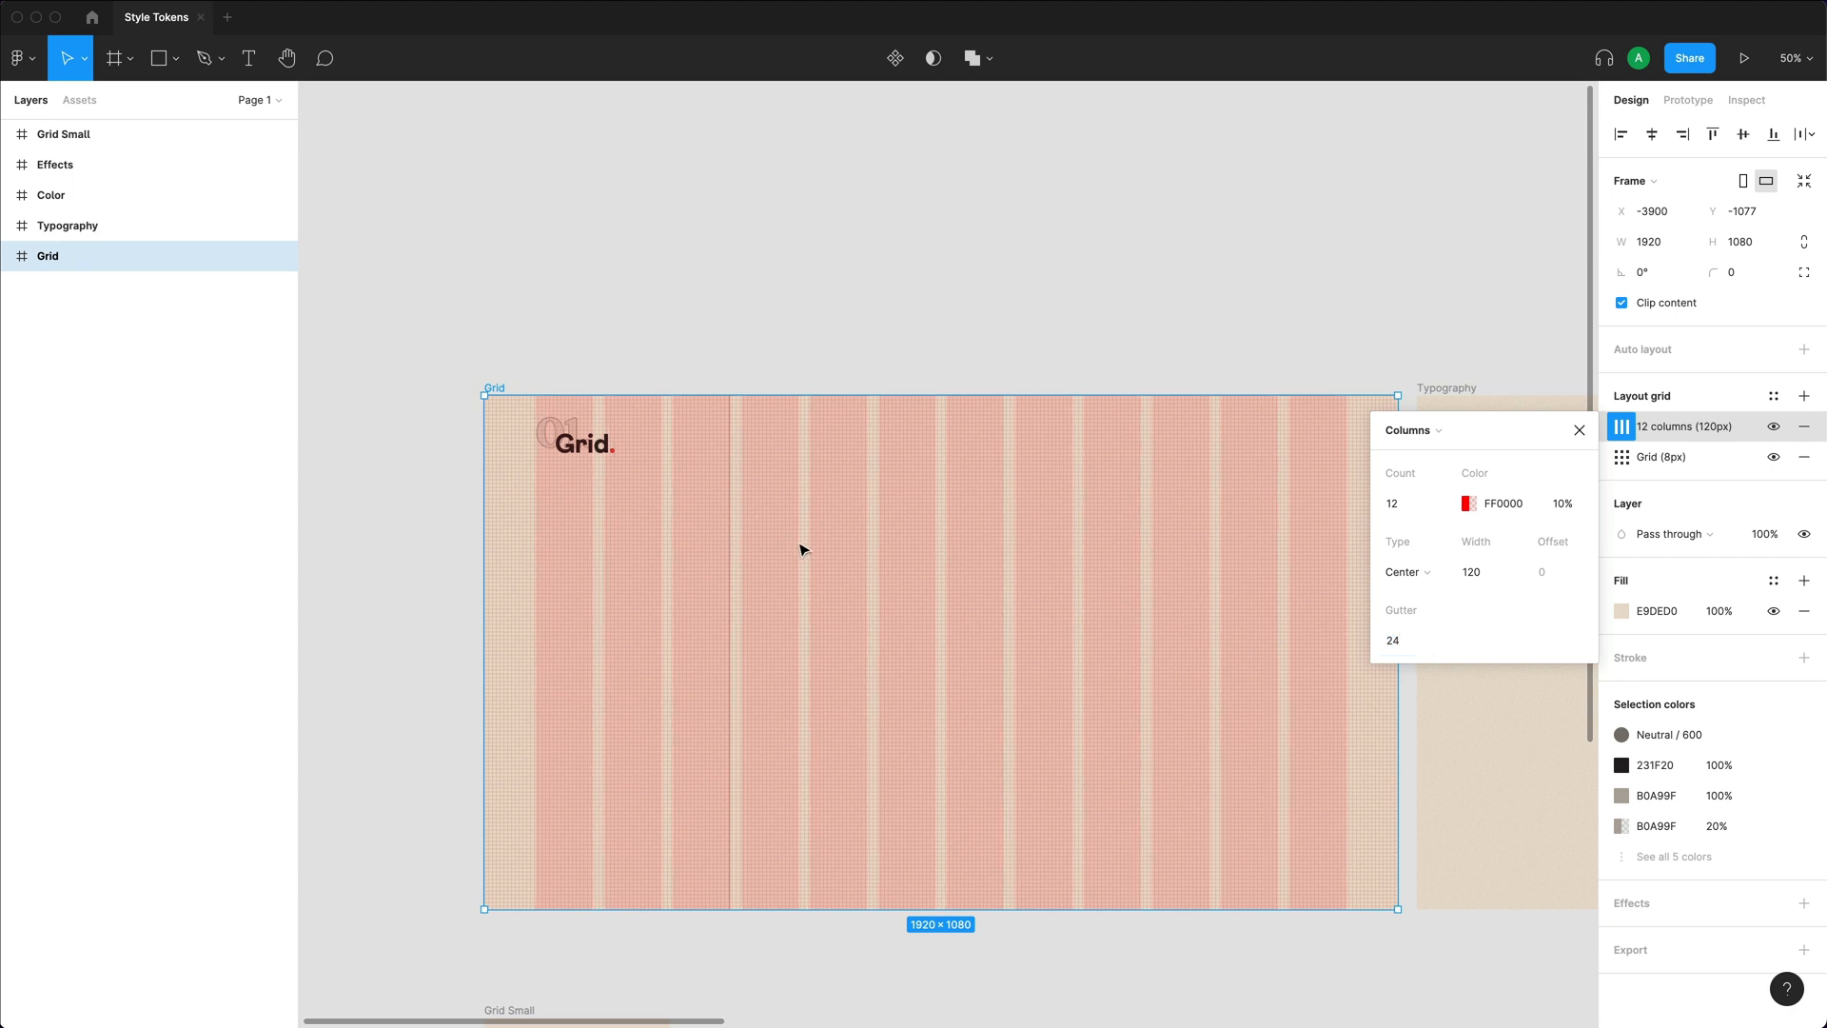
mouse_move(1541, 584)
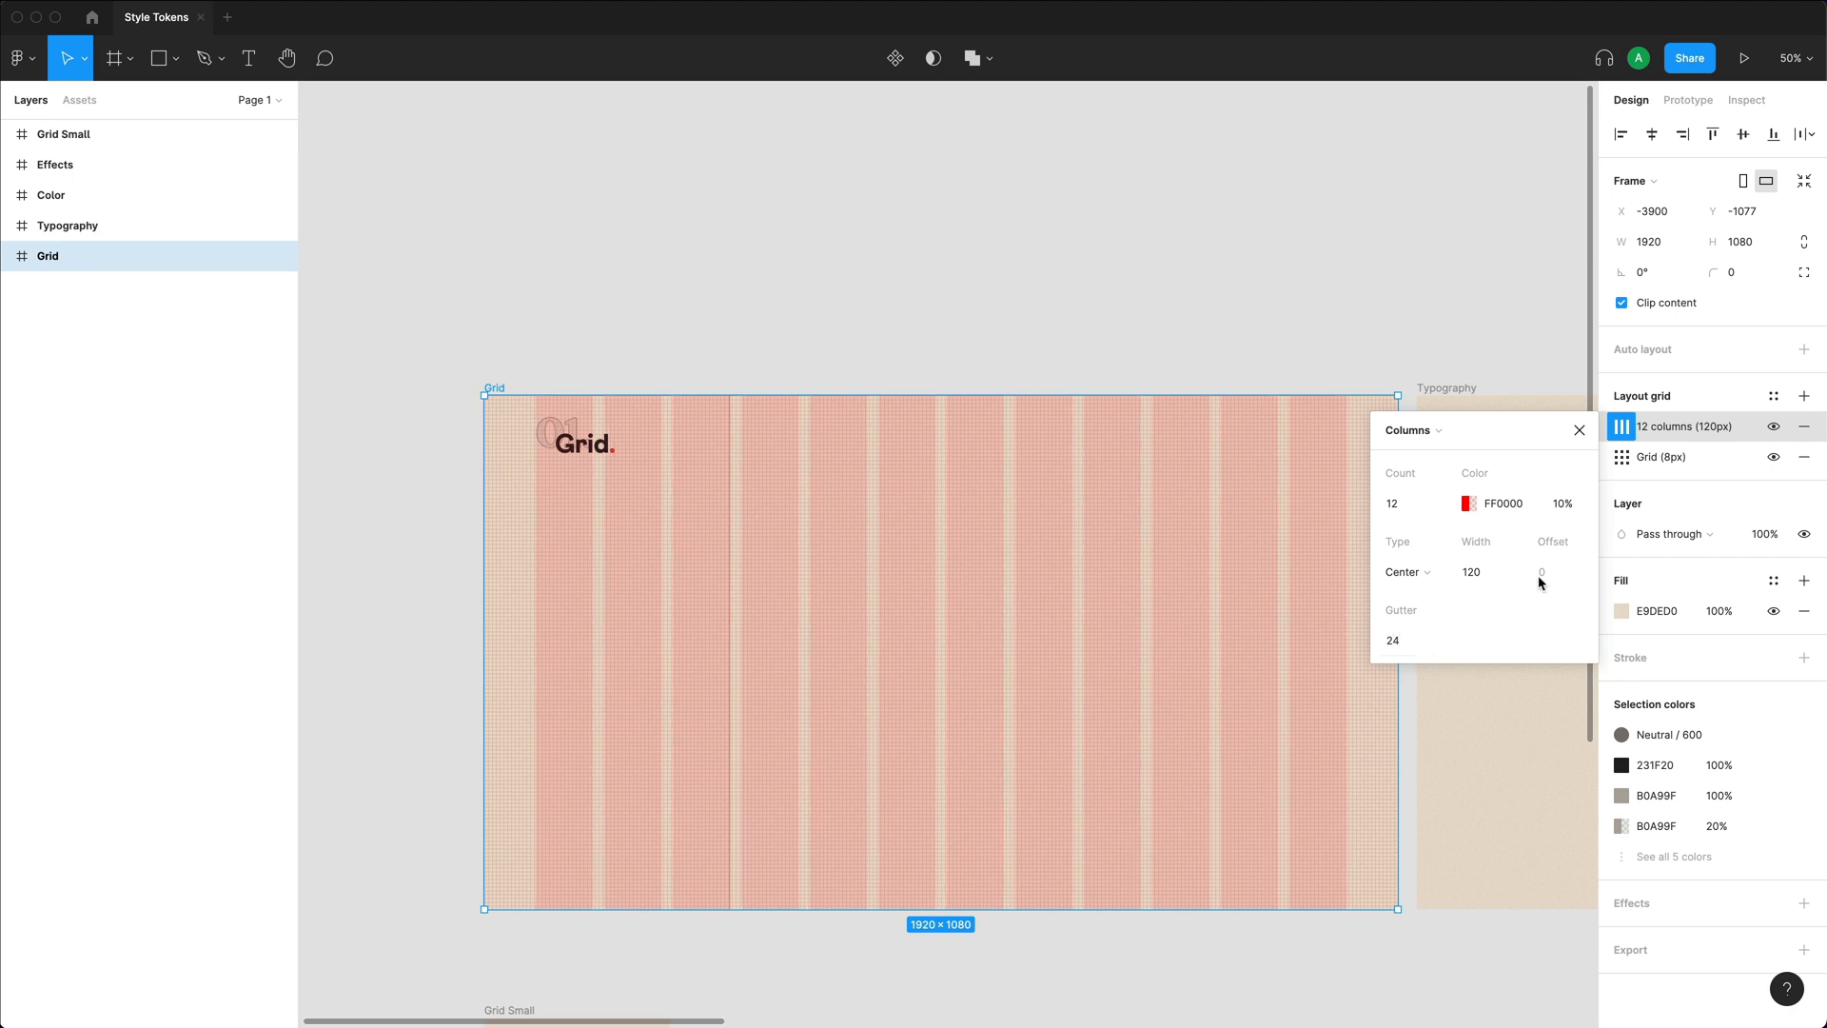
mouse_move(1456, 479)
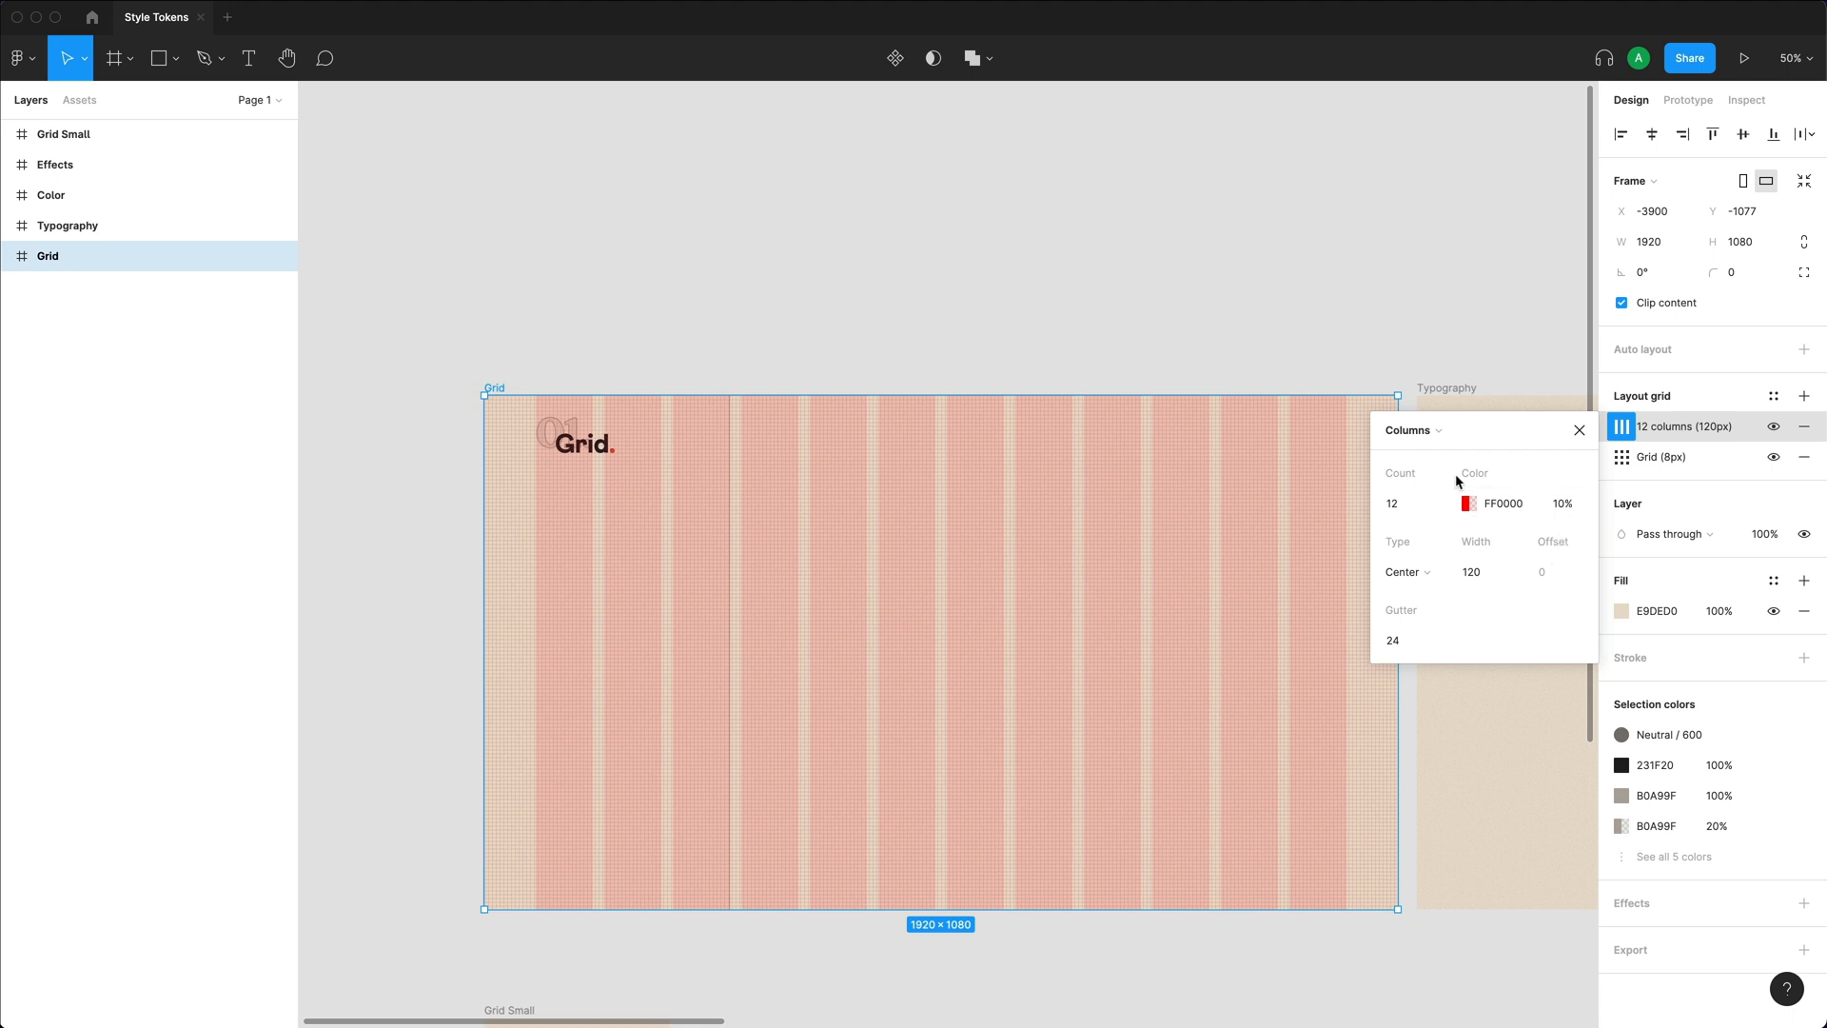
click(1405, 502)
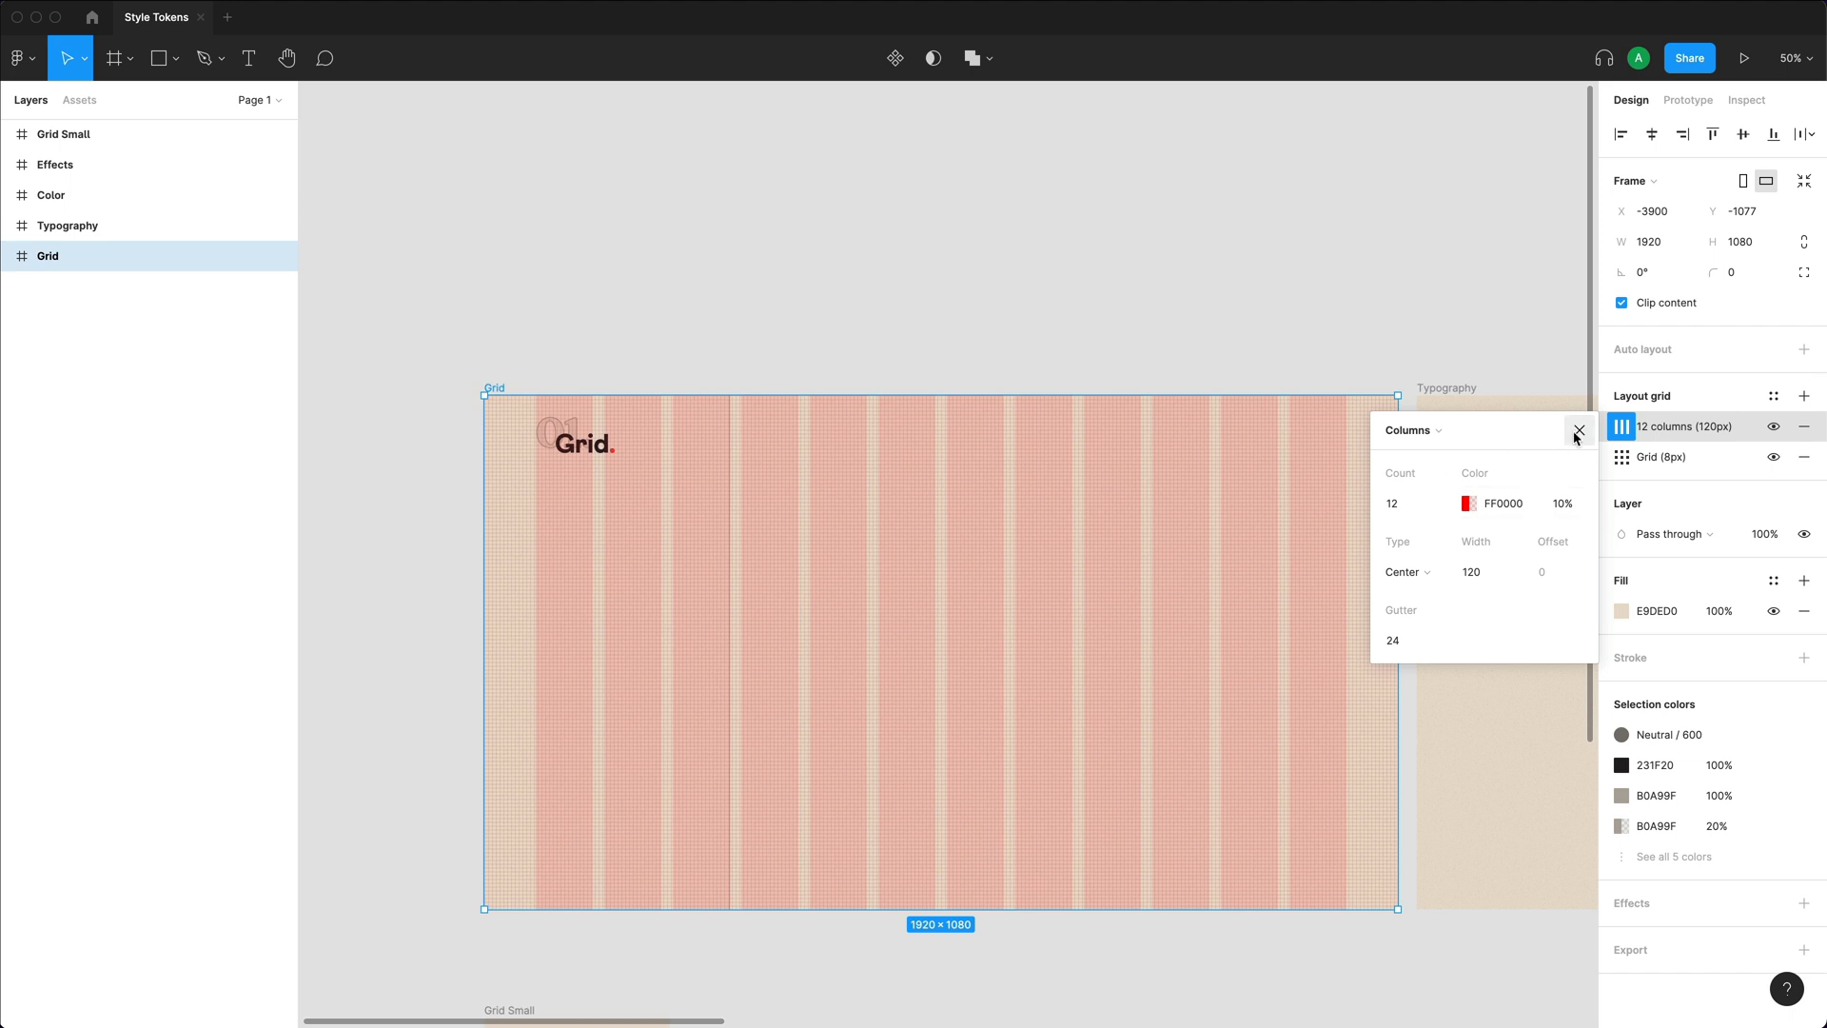
click(1580, 430)
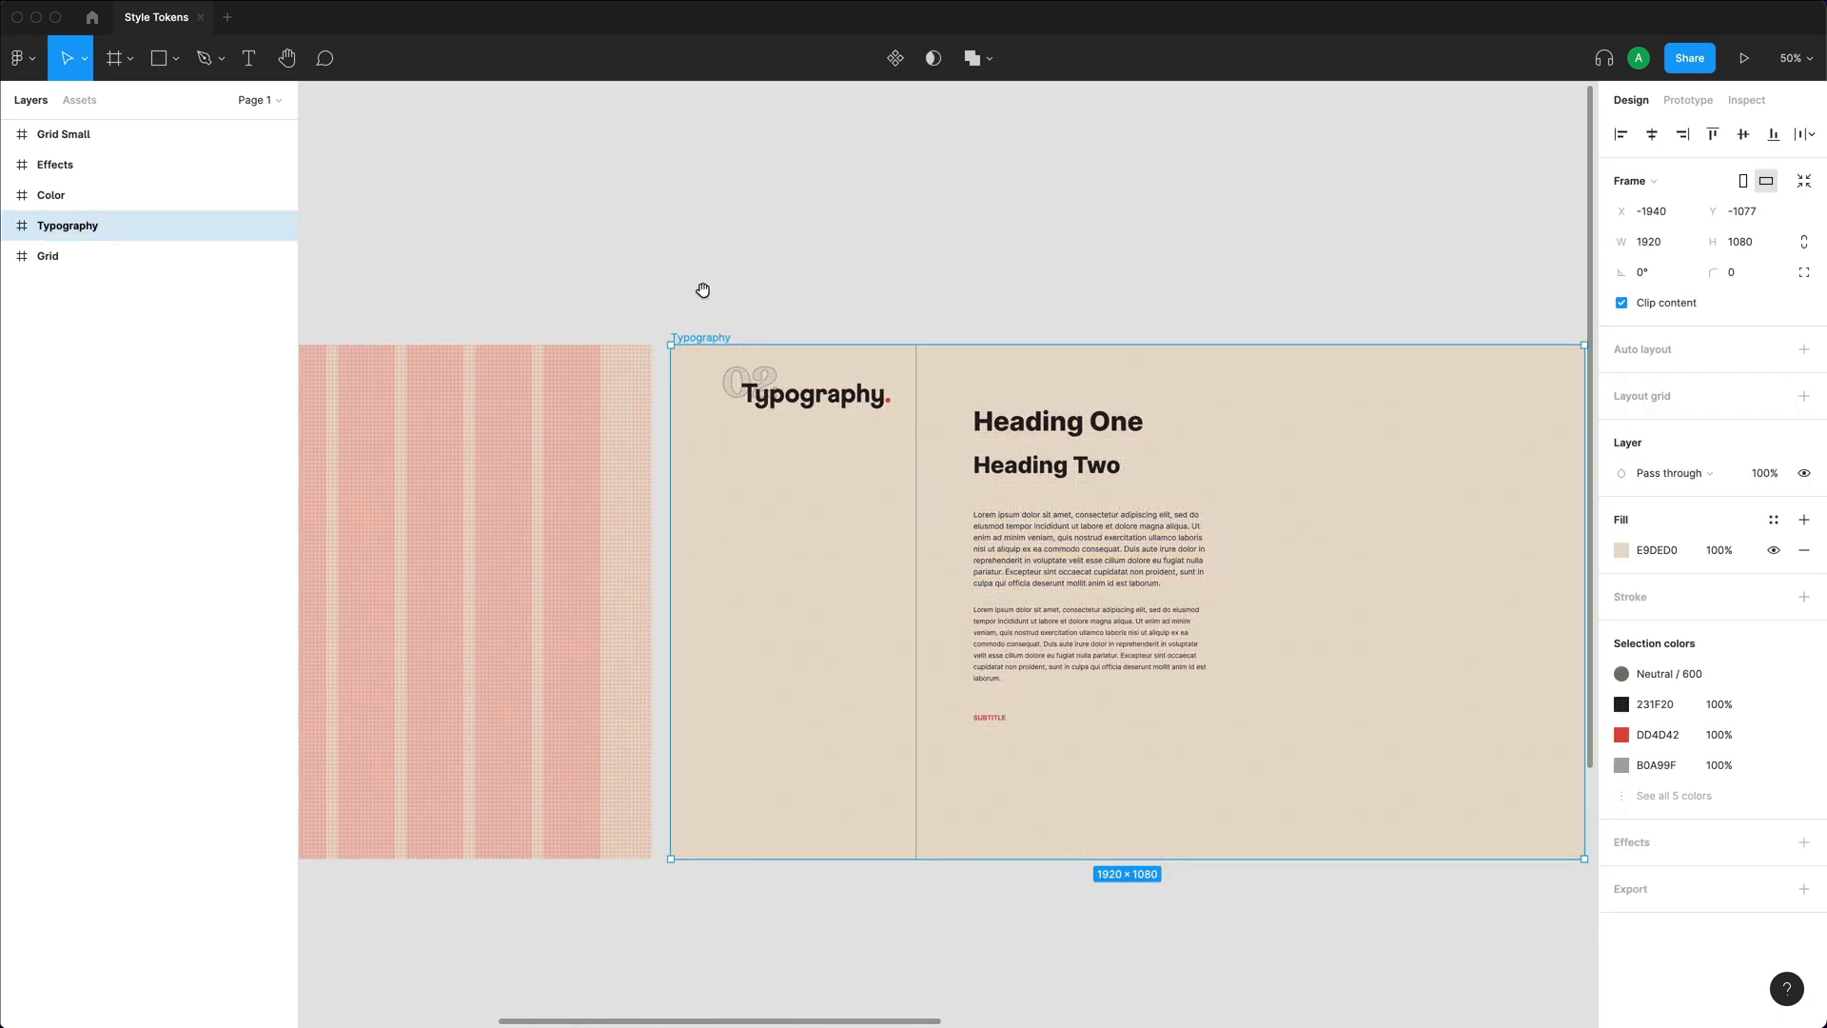
Create a grid style named 'Layout / Large' from the Grid frame's layout grids.
click(45, 255)
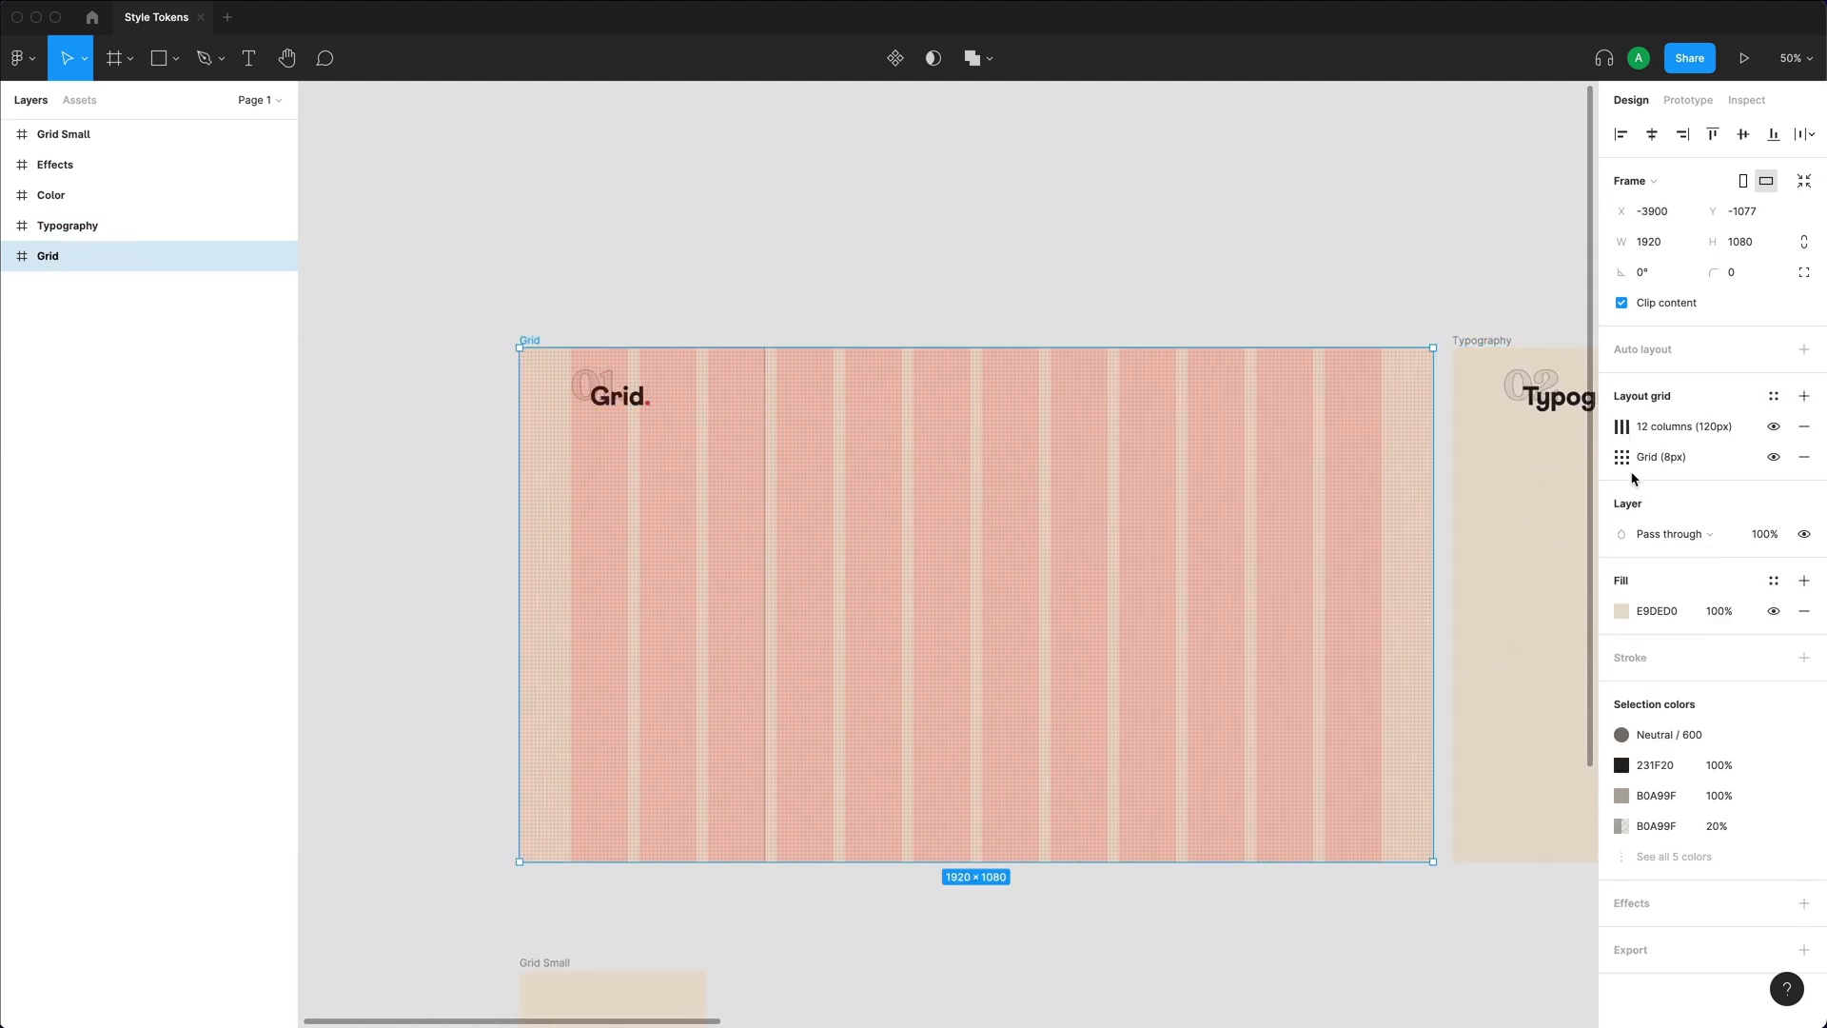
click(1774, 396)
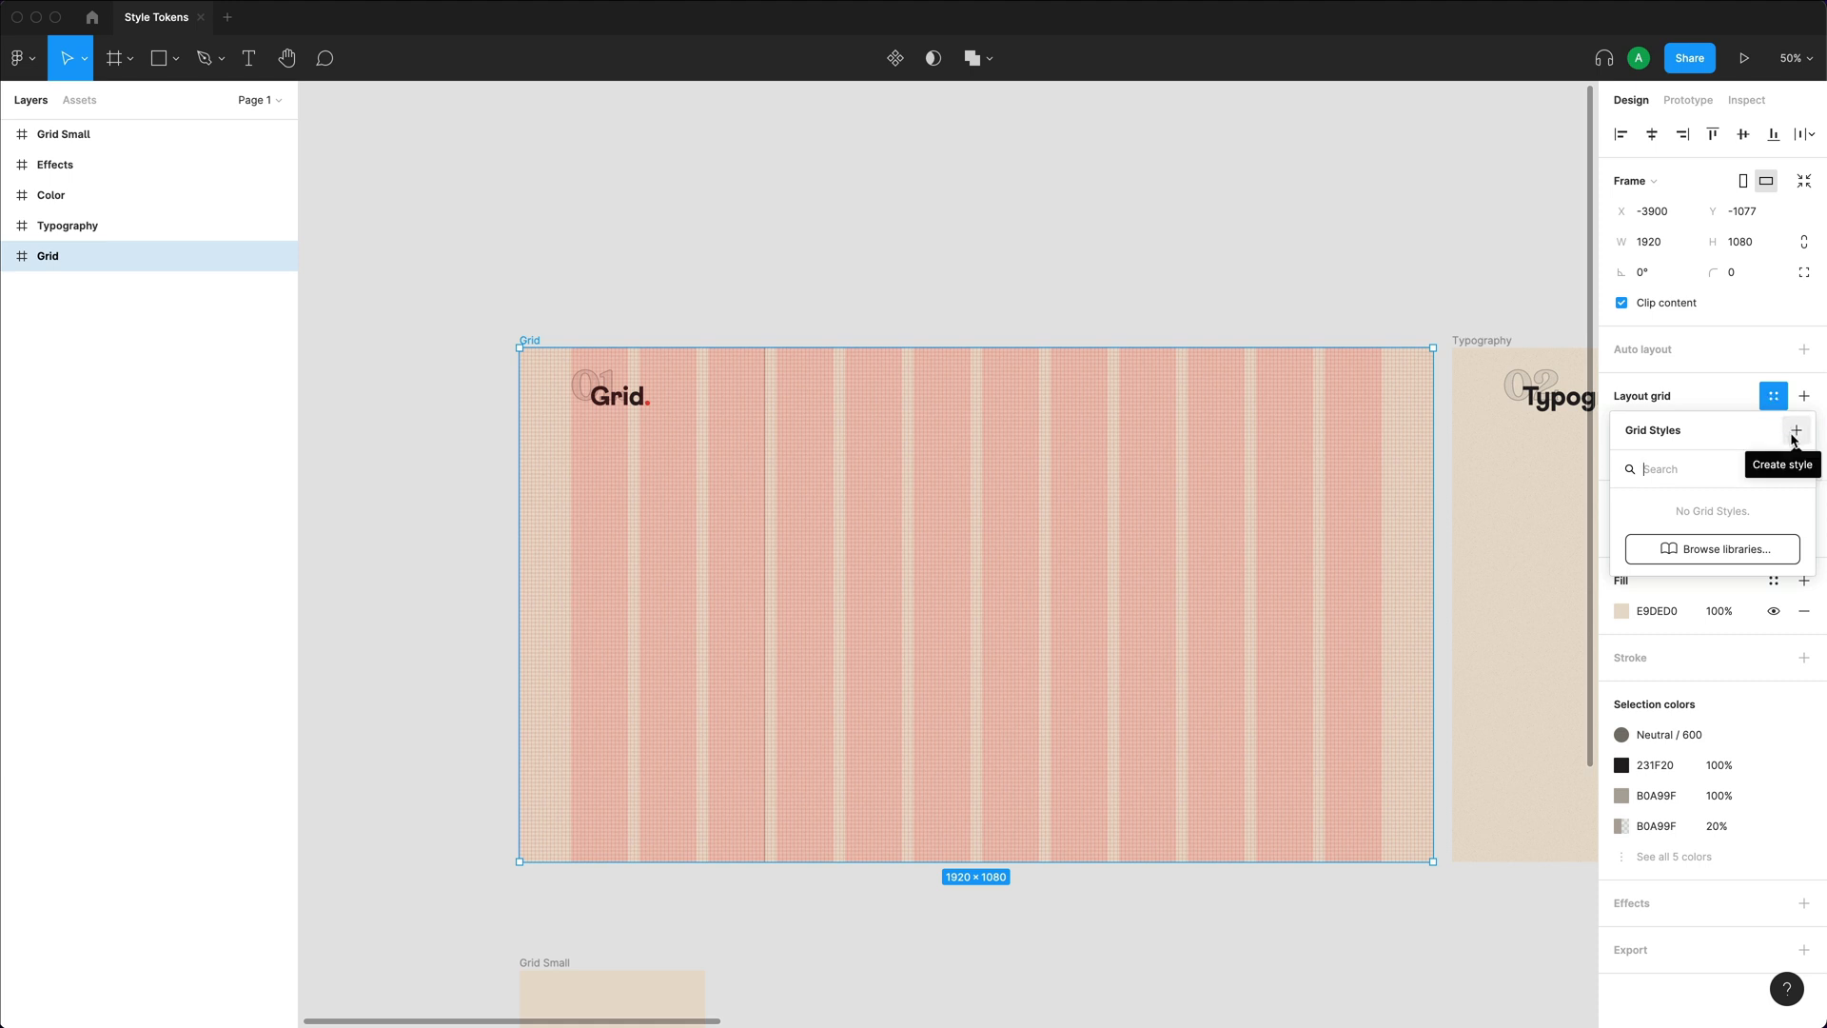
click(1797, 430)
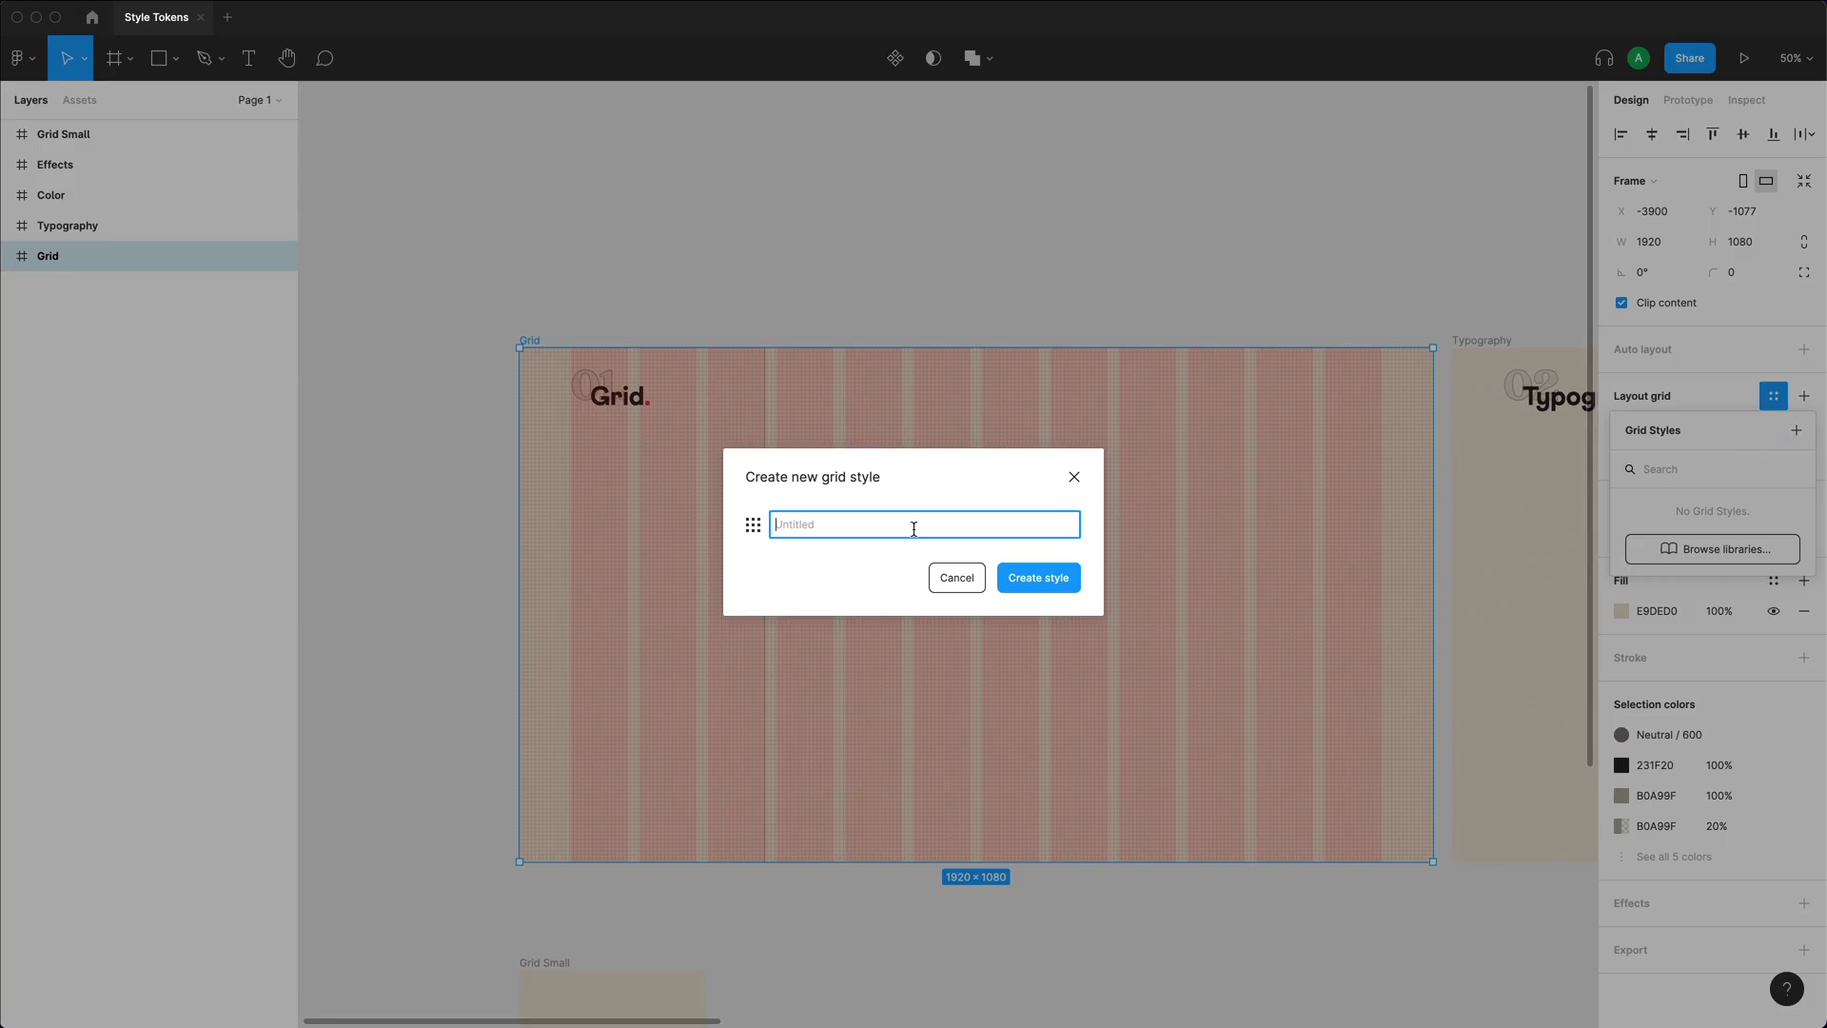
text(Layout /)
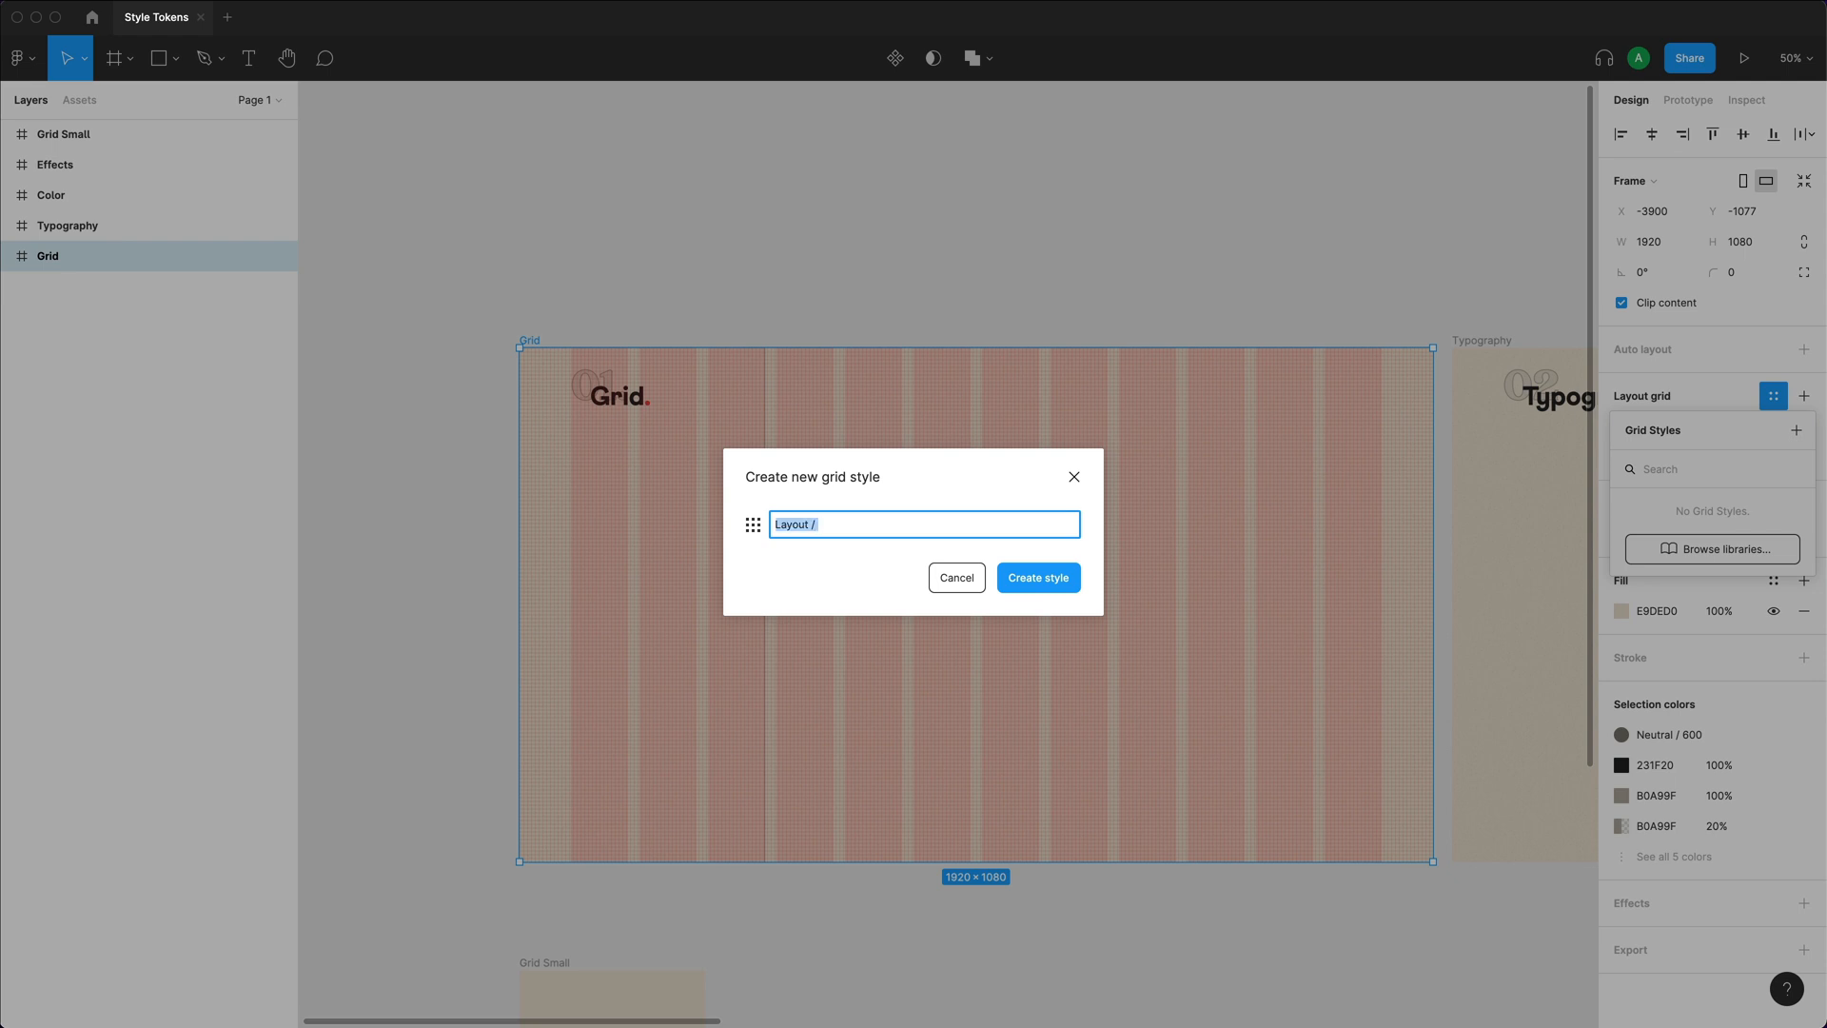
text(L)
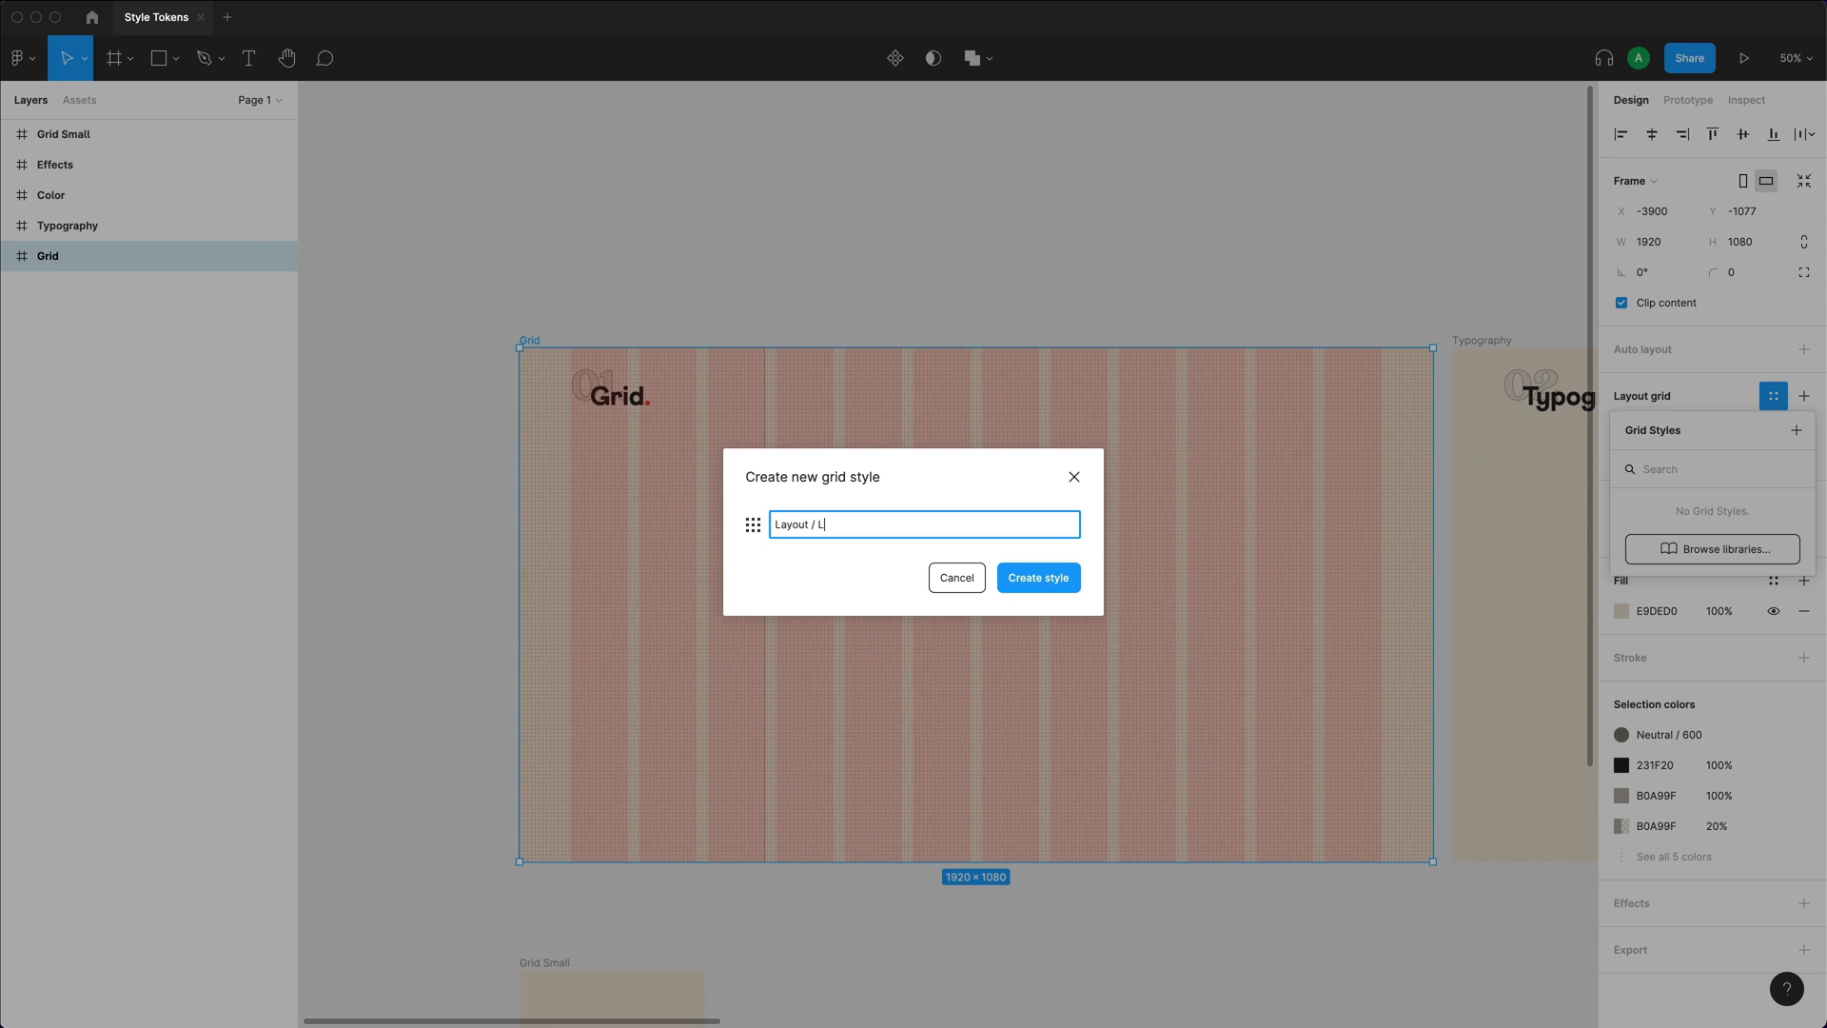
text(arge)
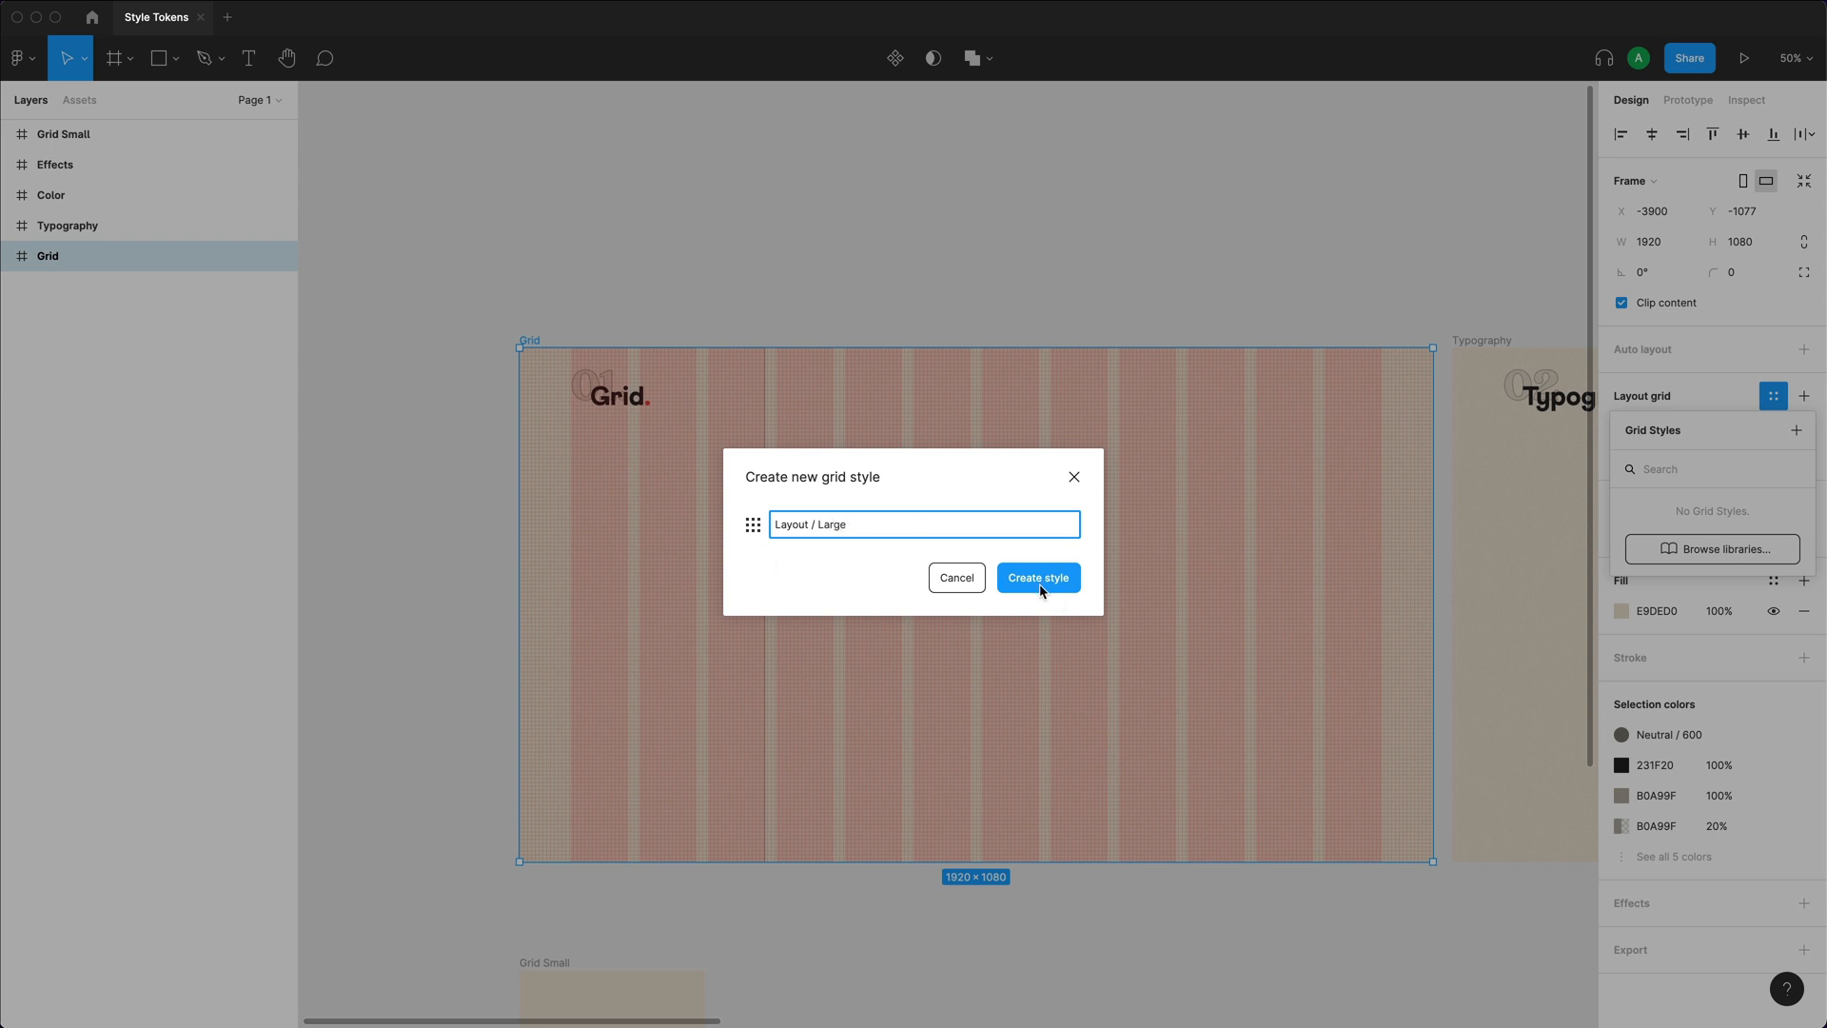
click(1040, 579)
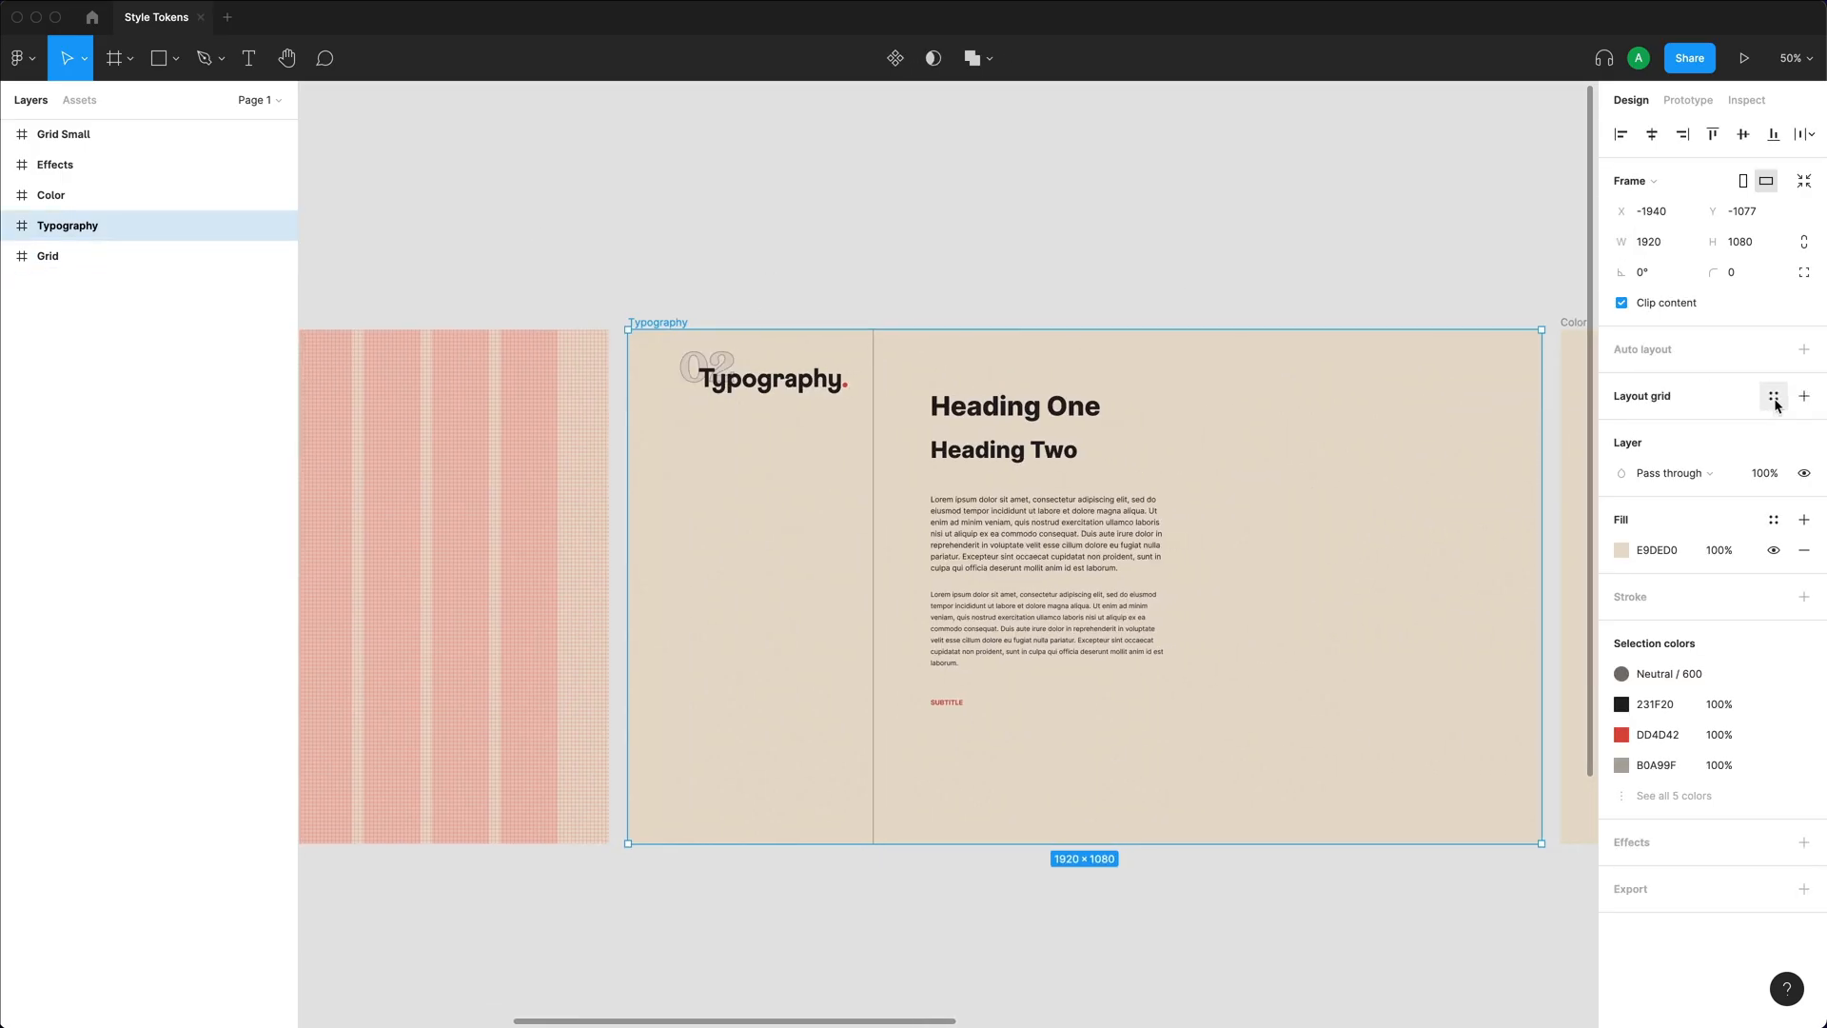
Add layout grids to Grid Small with 6 stretched columns, gutter 10 and margin 20.
click(1804, 396)
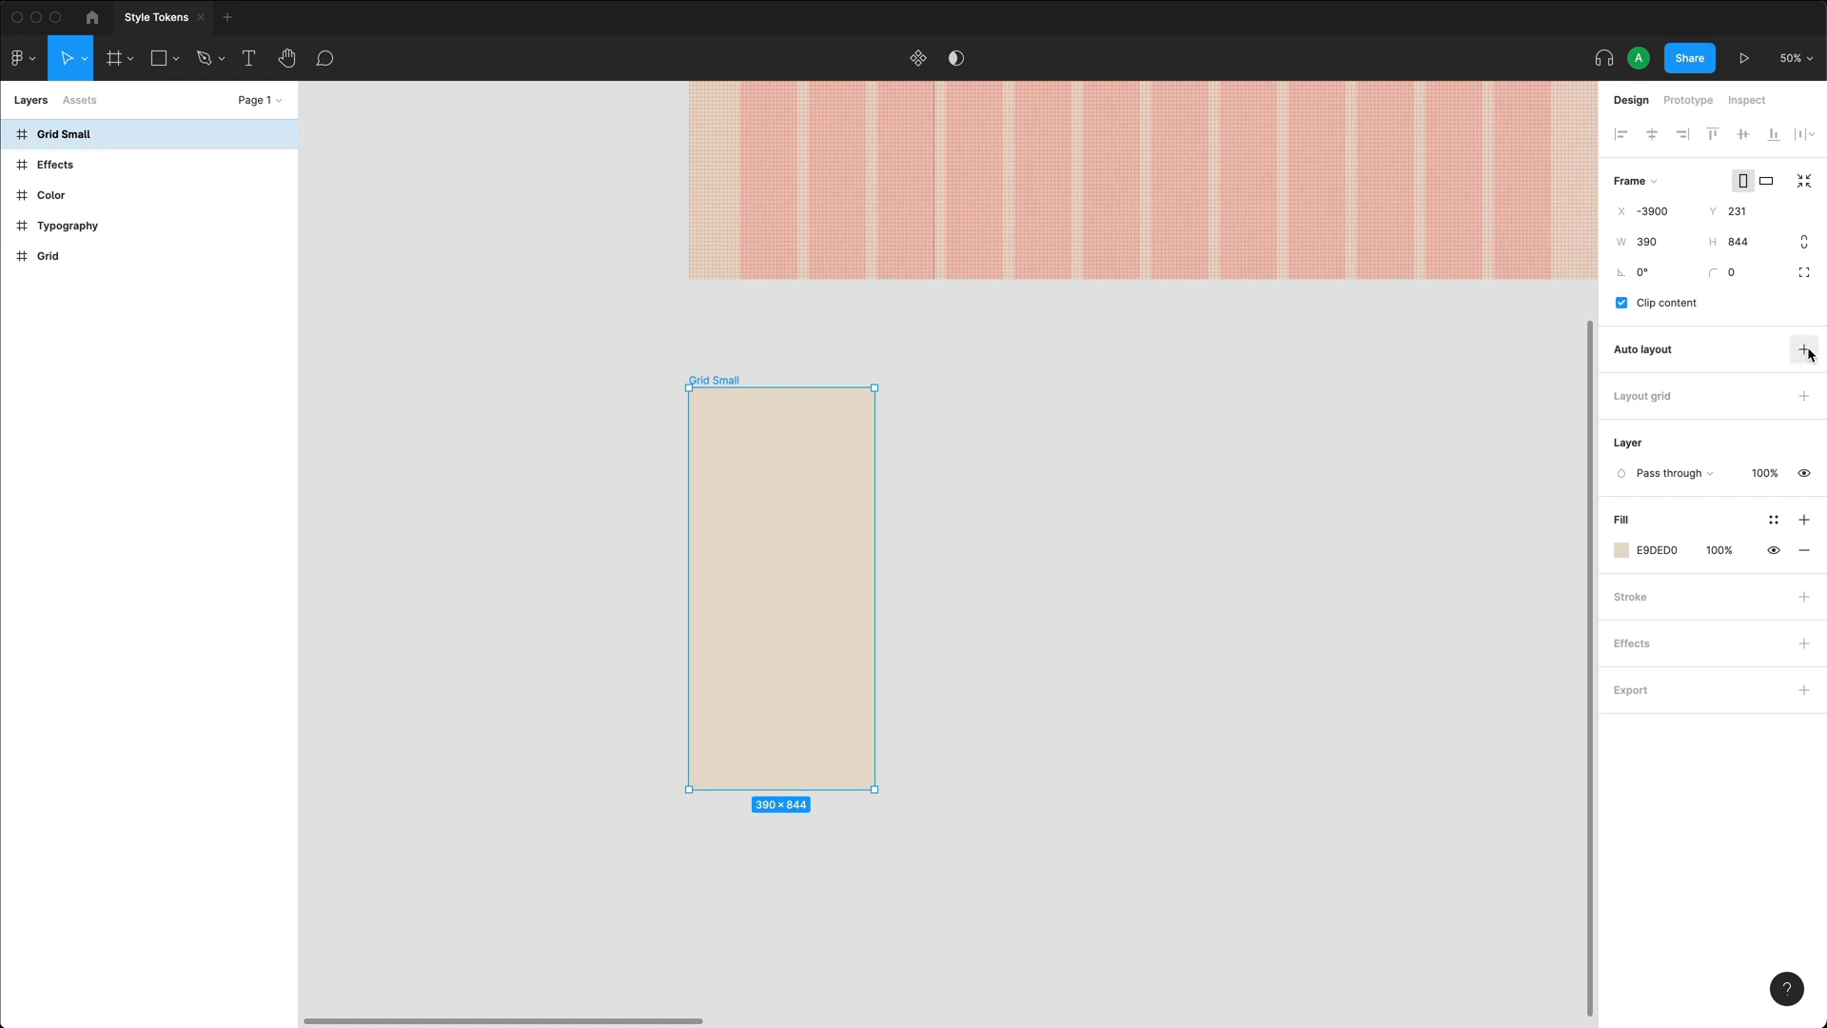
click(1804, 396)
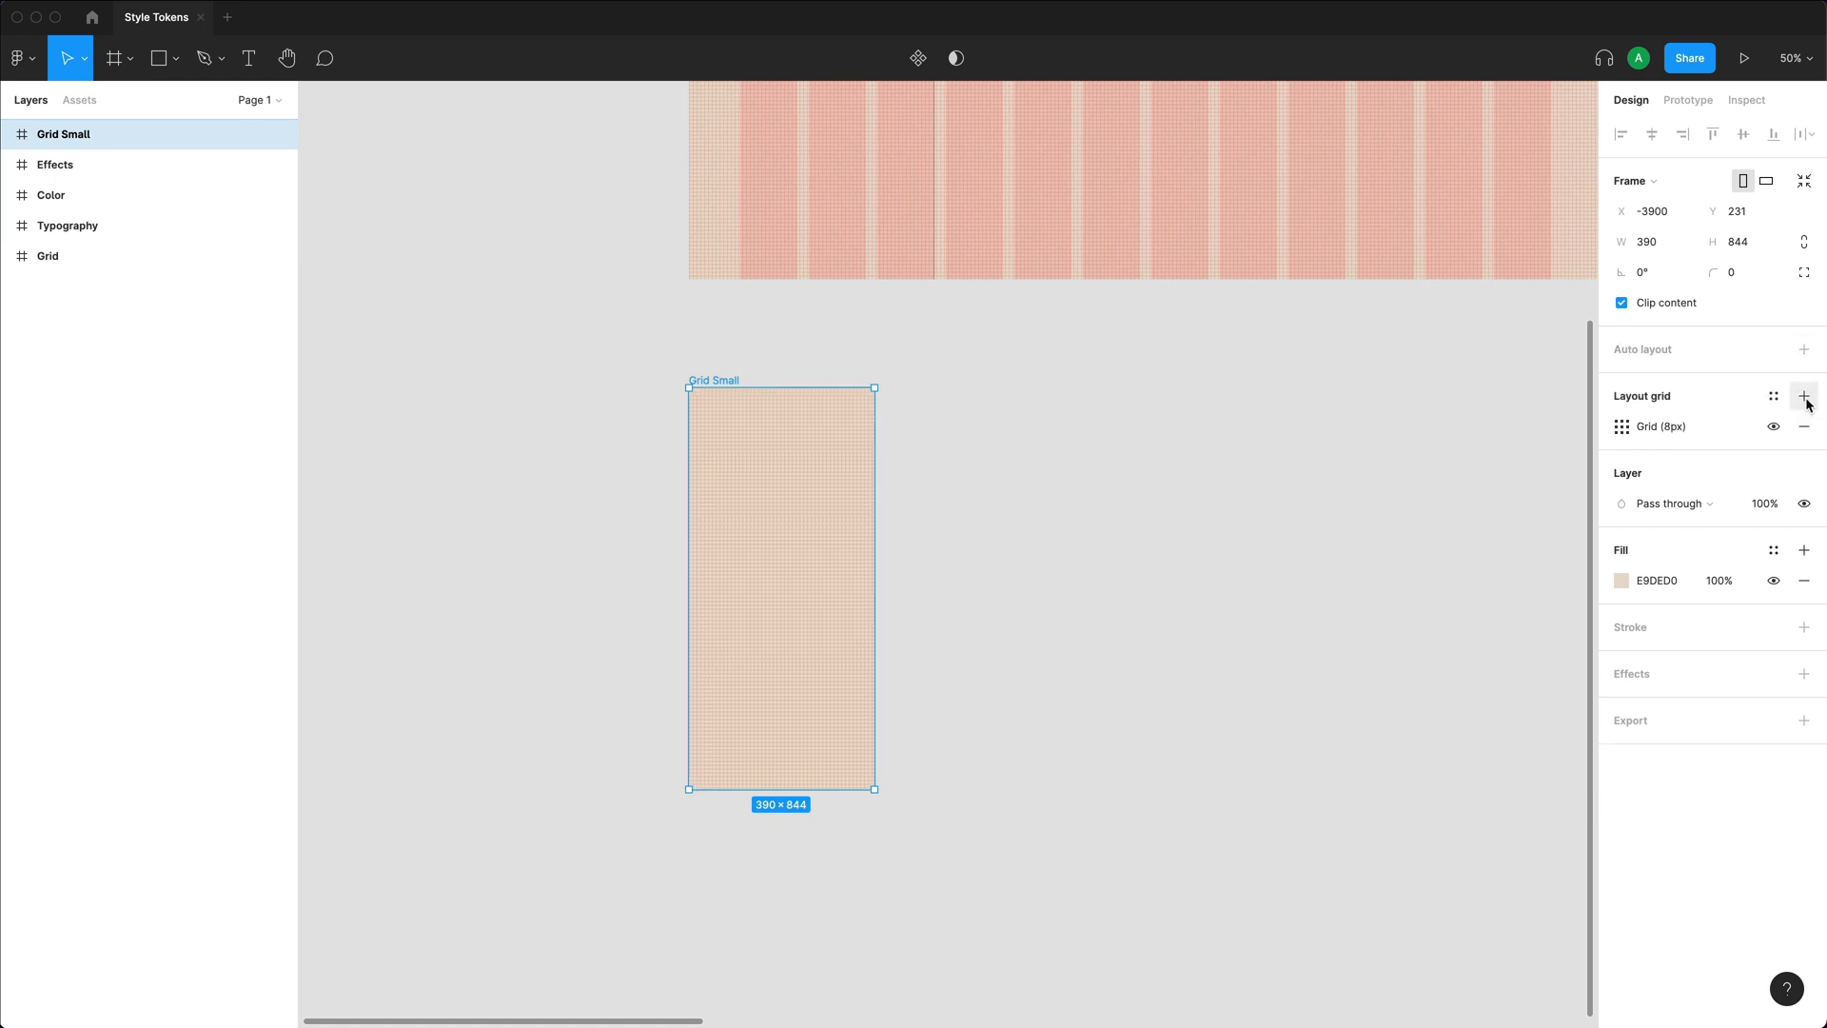
click(1804, 396)
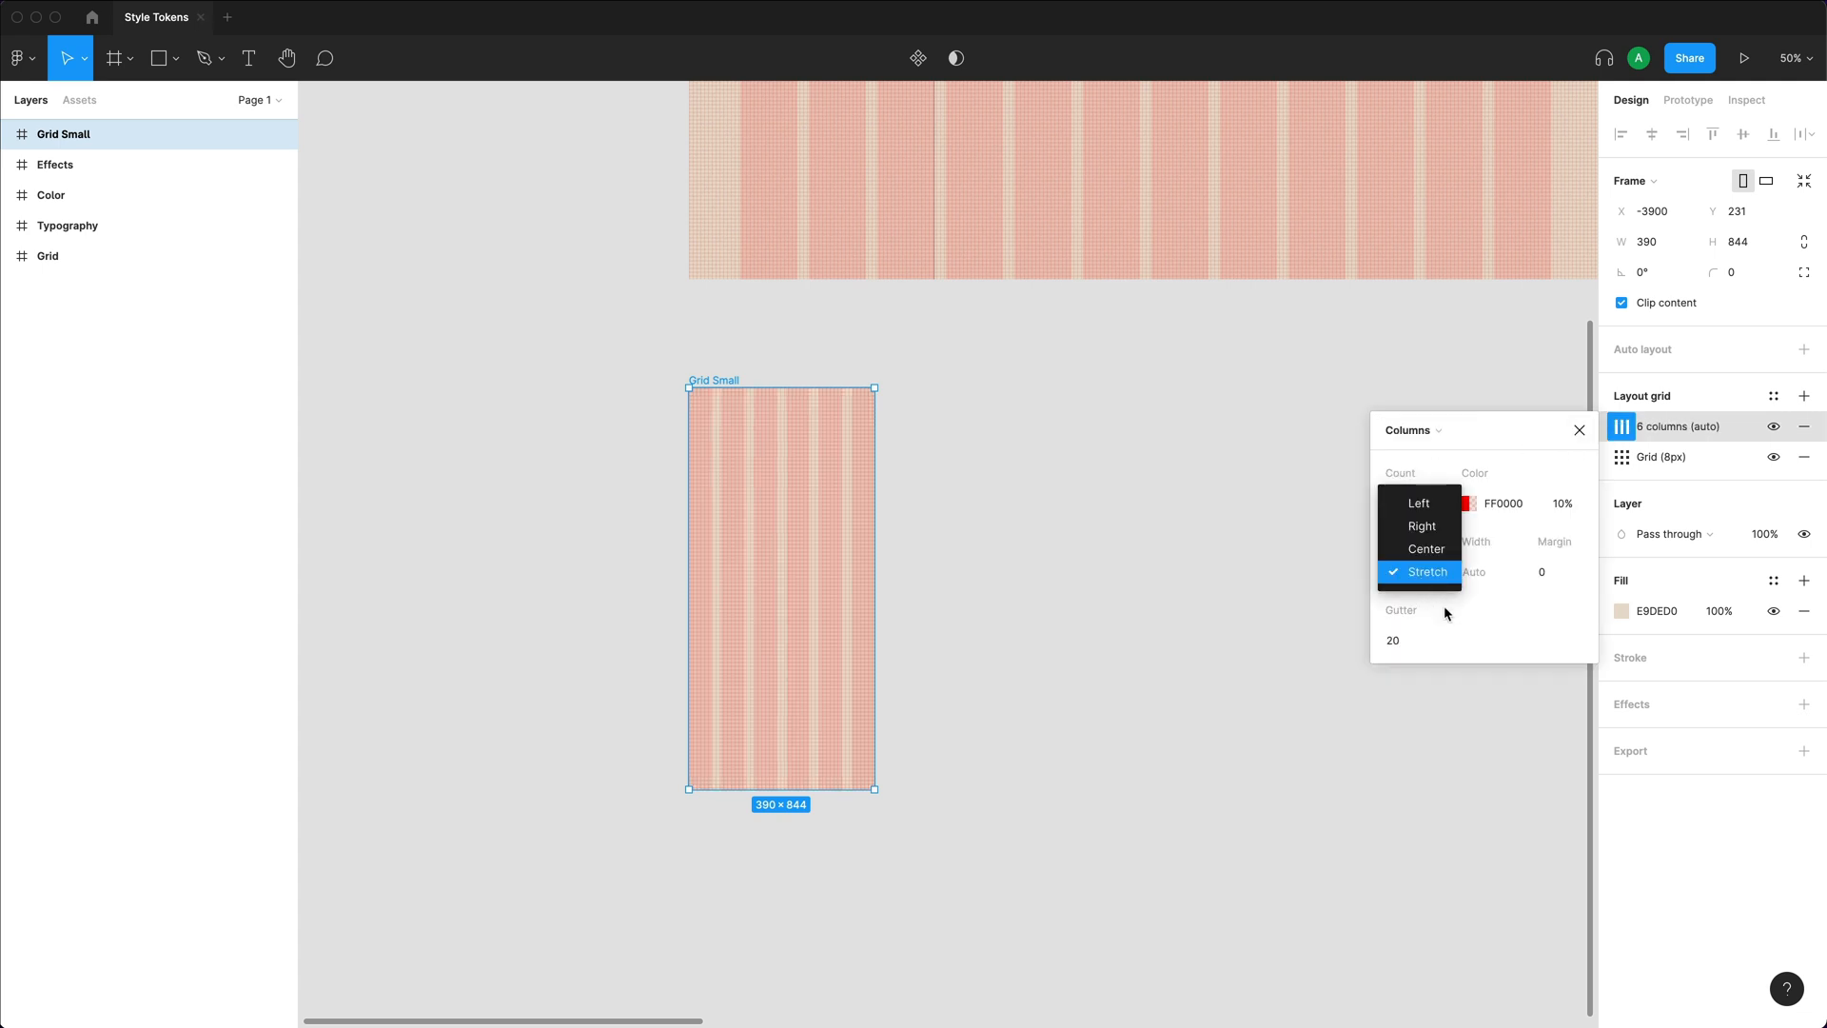
click(1428, 571)
text(10)
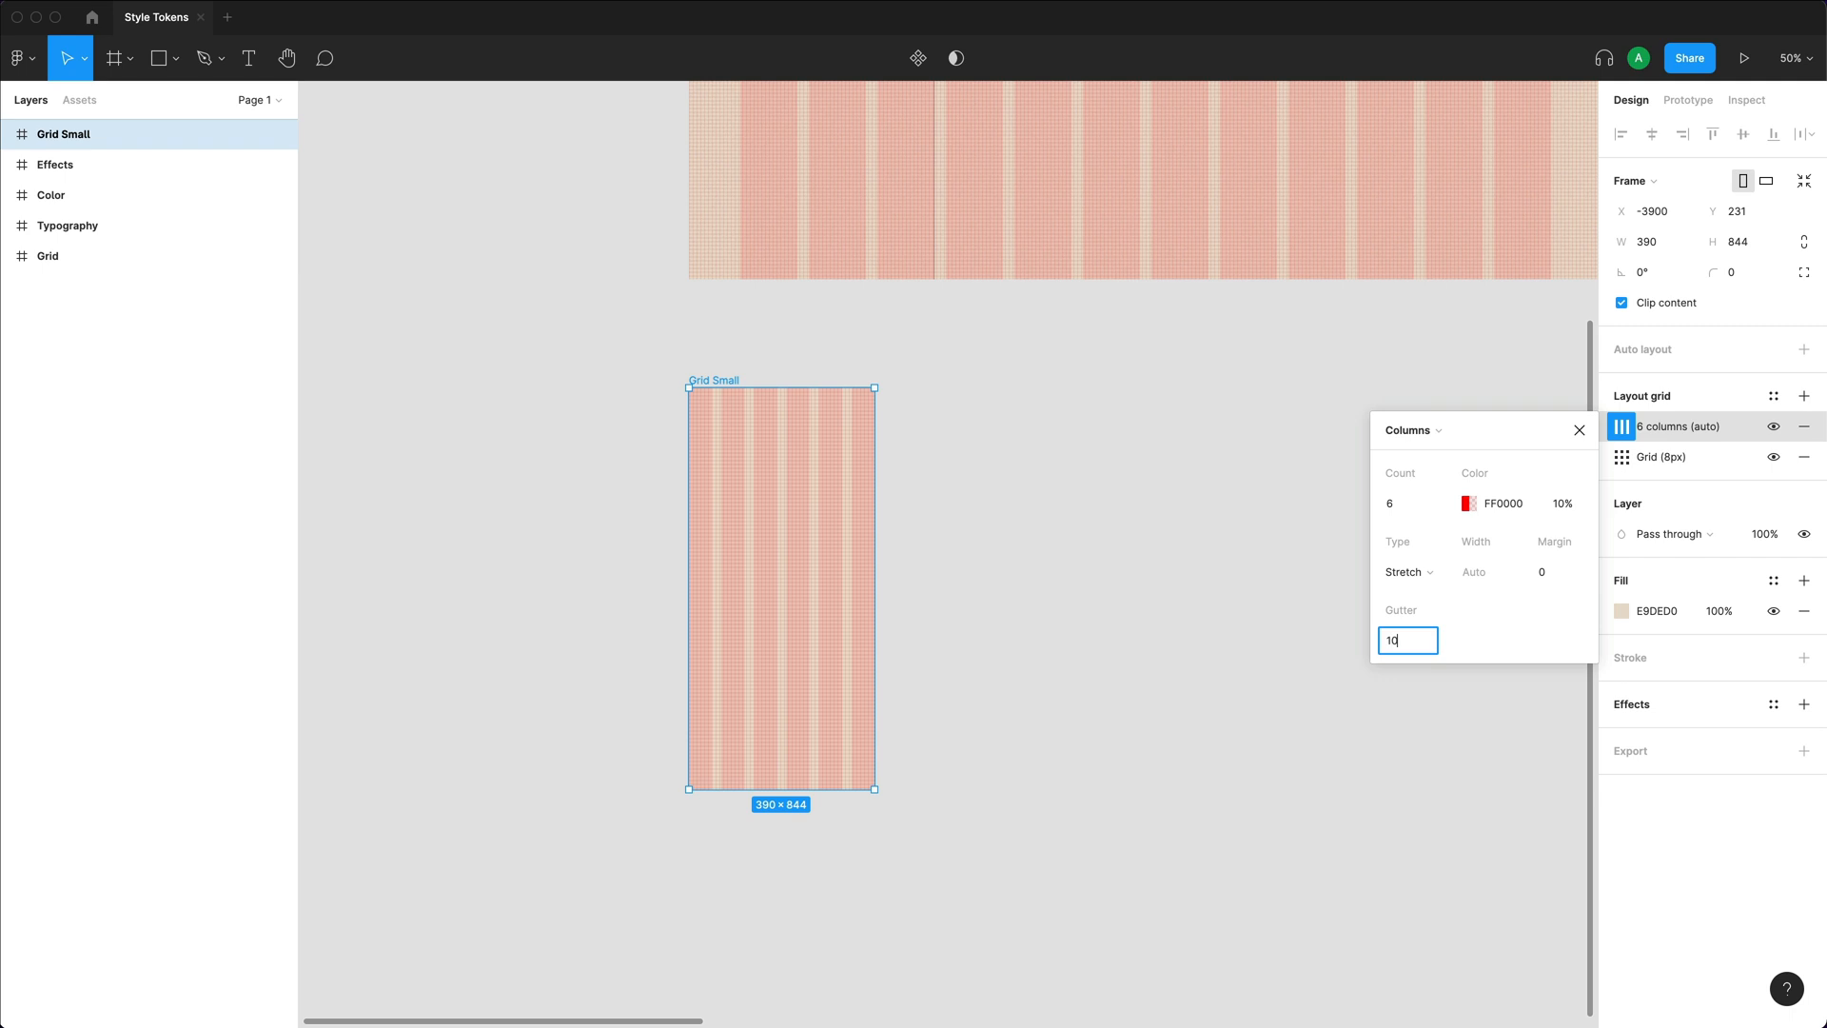
click(1557, 571)
text(20)
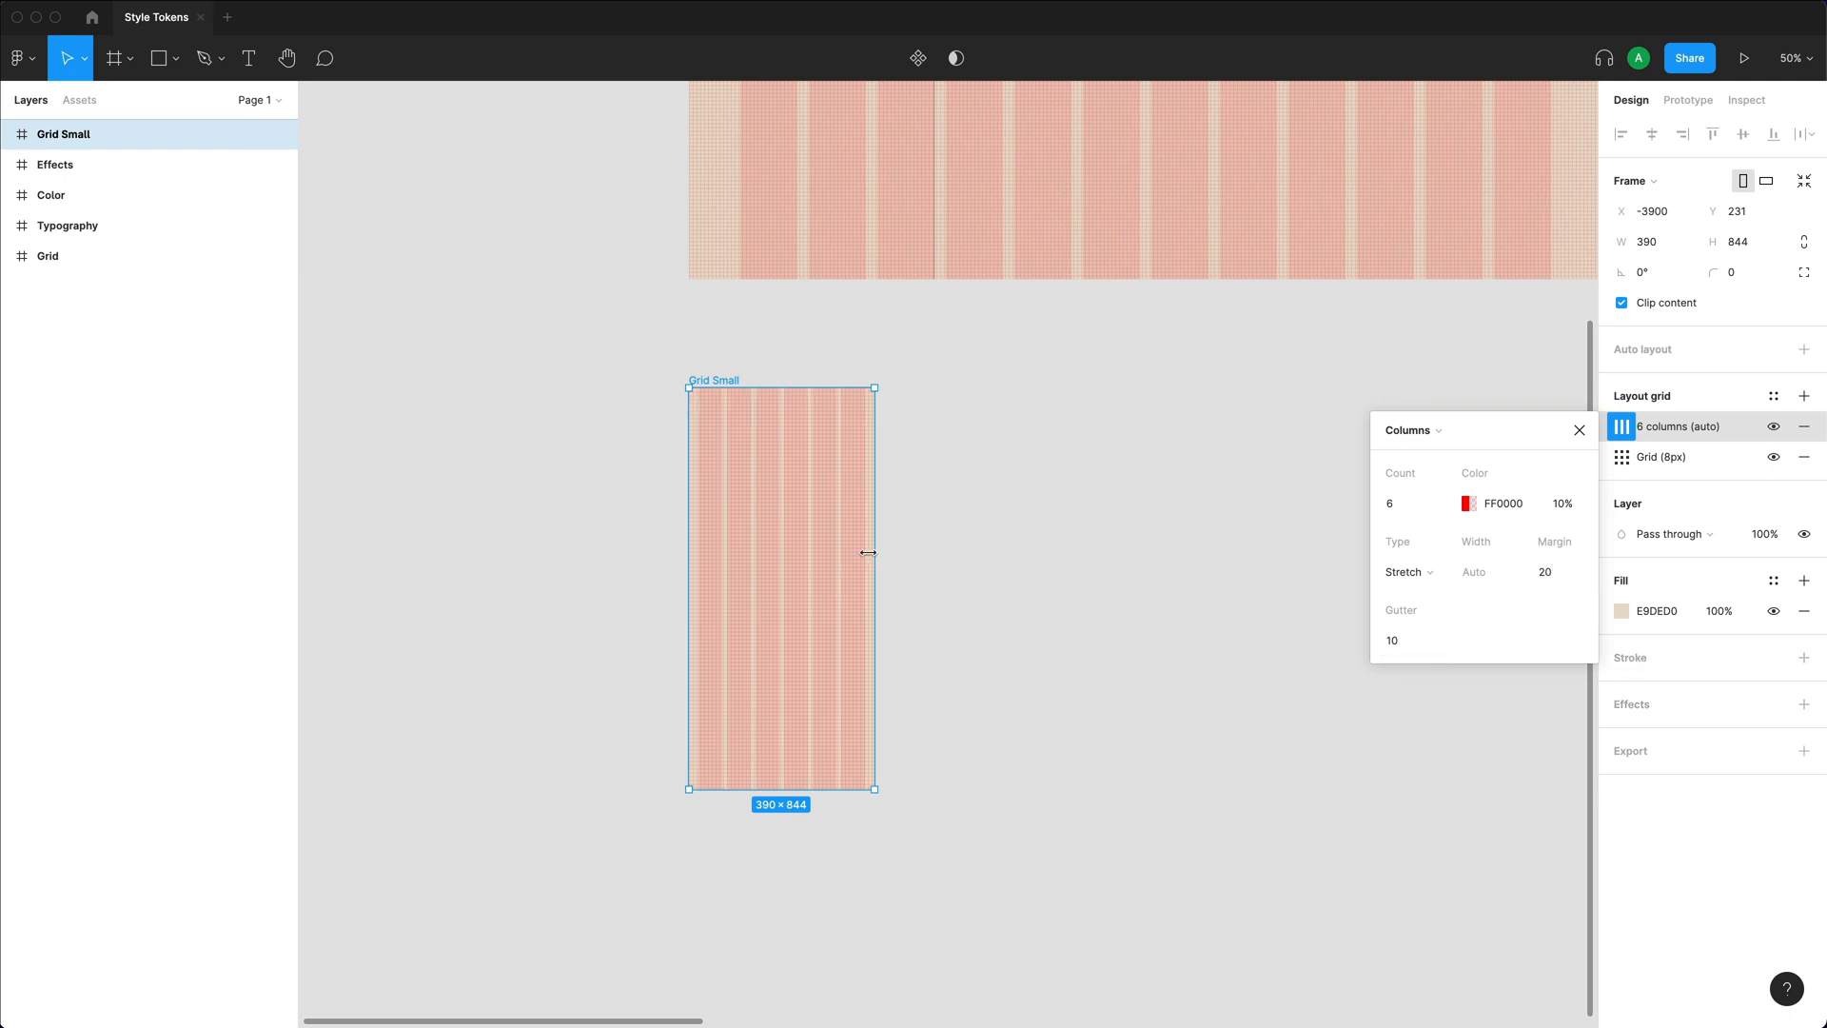
mouse_move(834, 540)
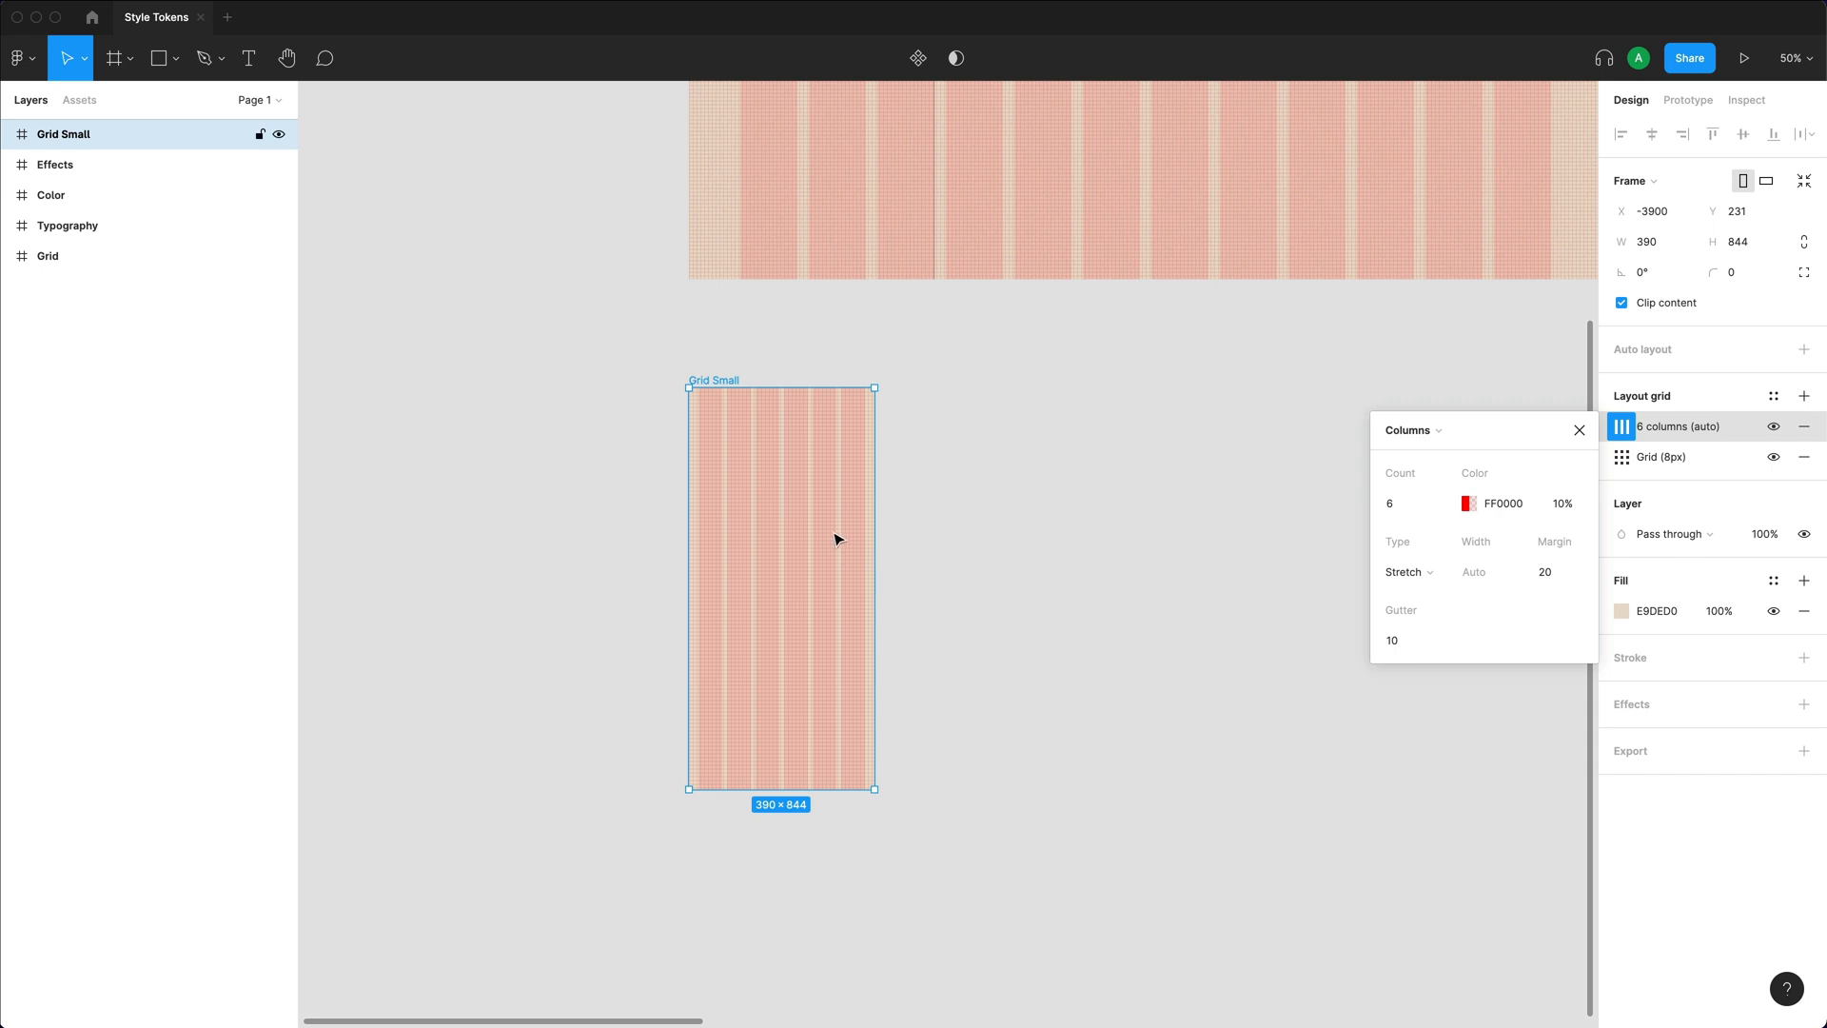
mouse_move(1545, 437)
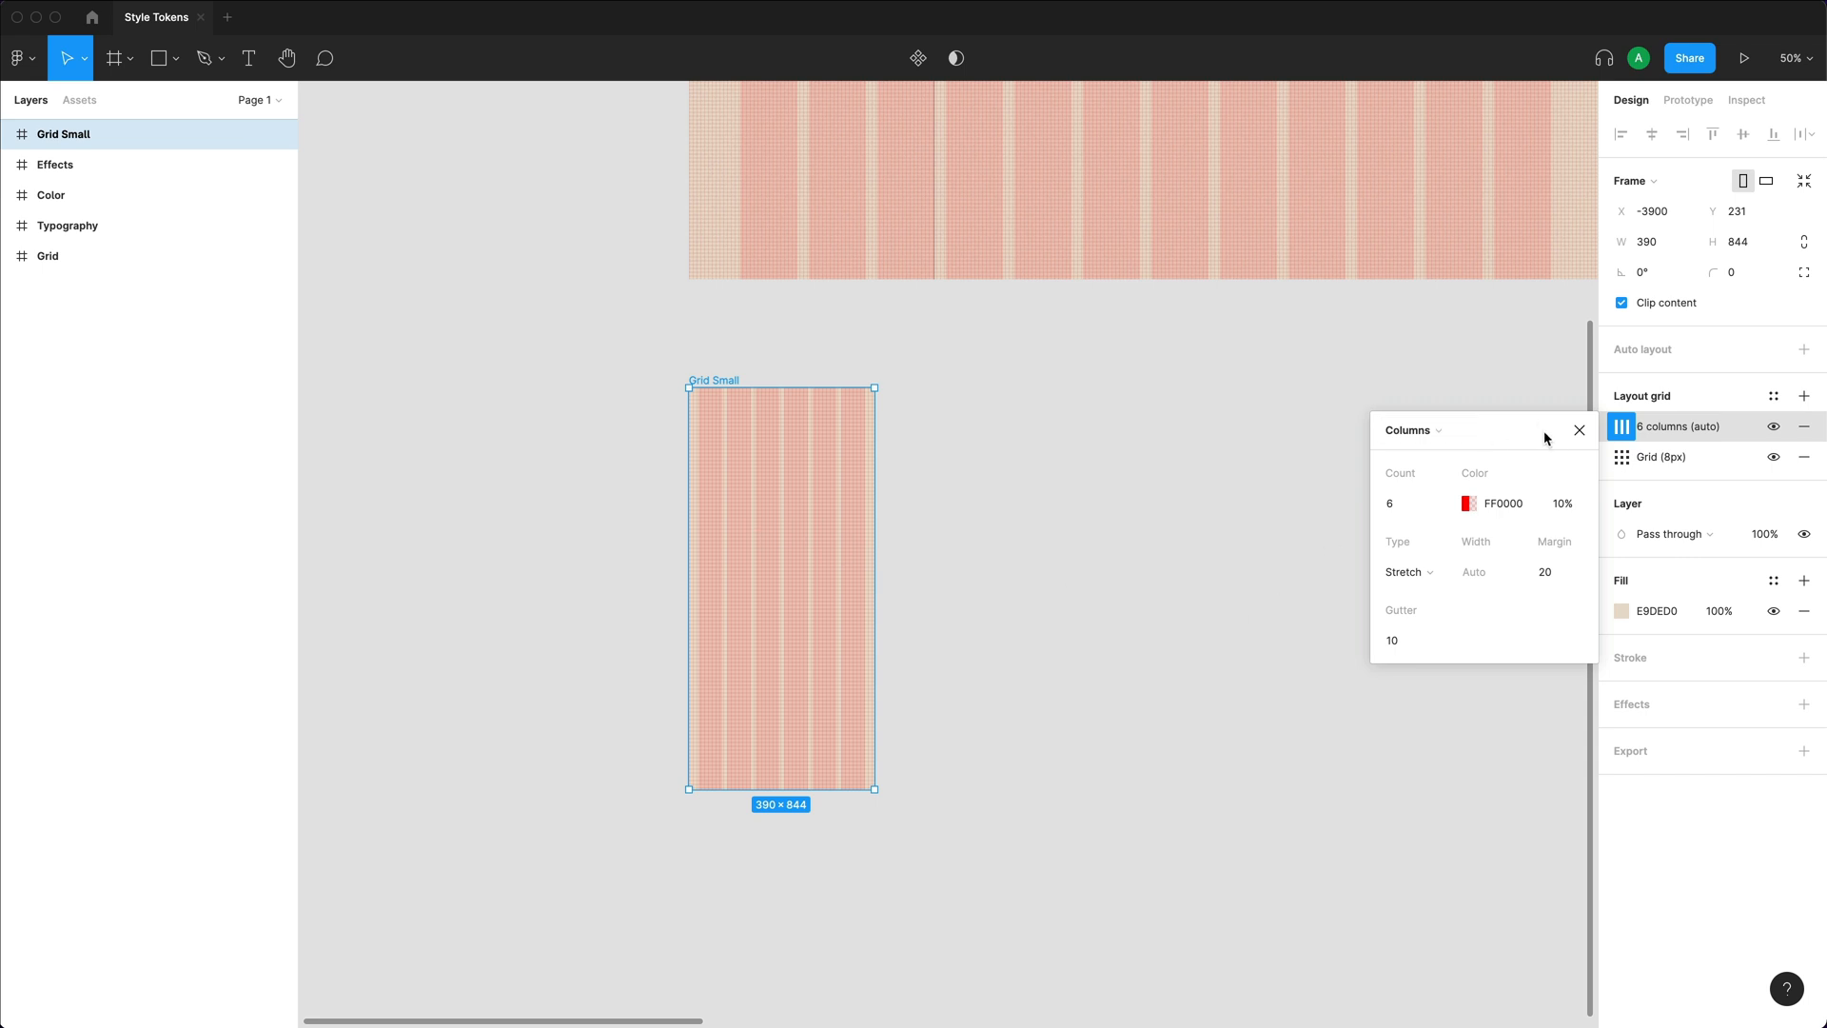
Create a grid style named 'Layout / Small' from Grid Small's layout grids.
click(1772, 395)
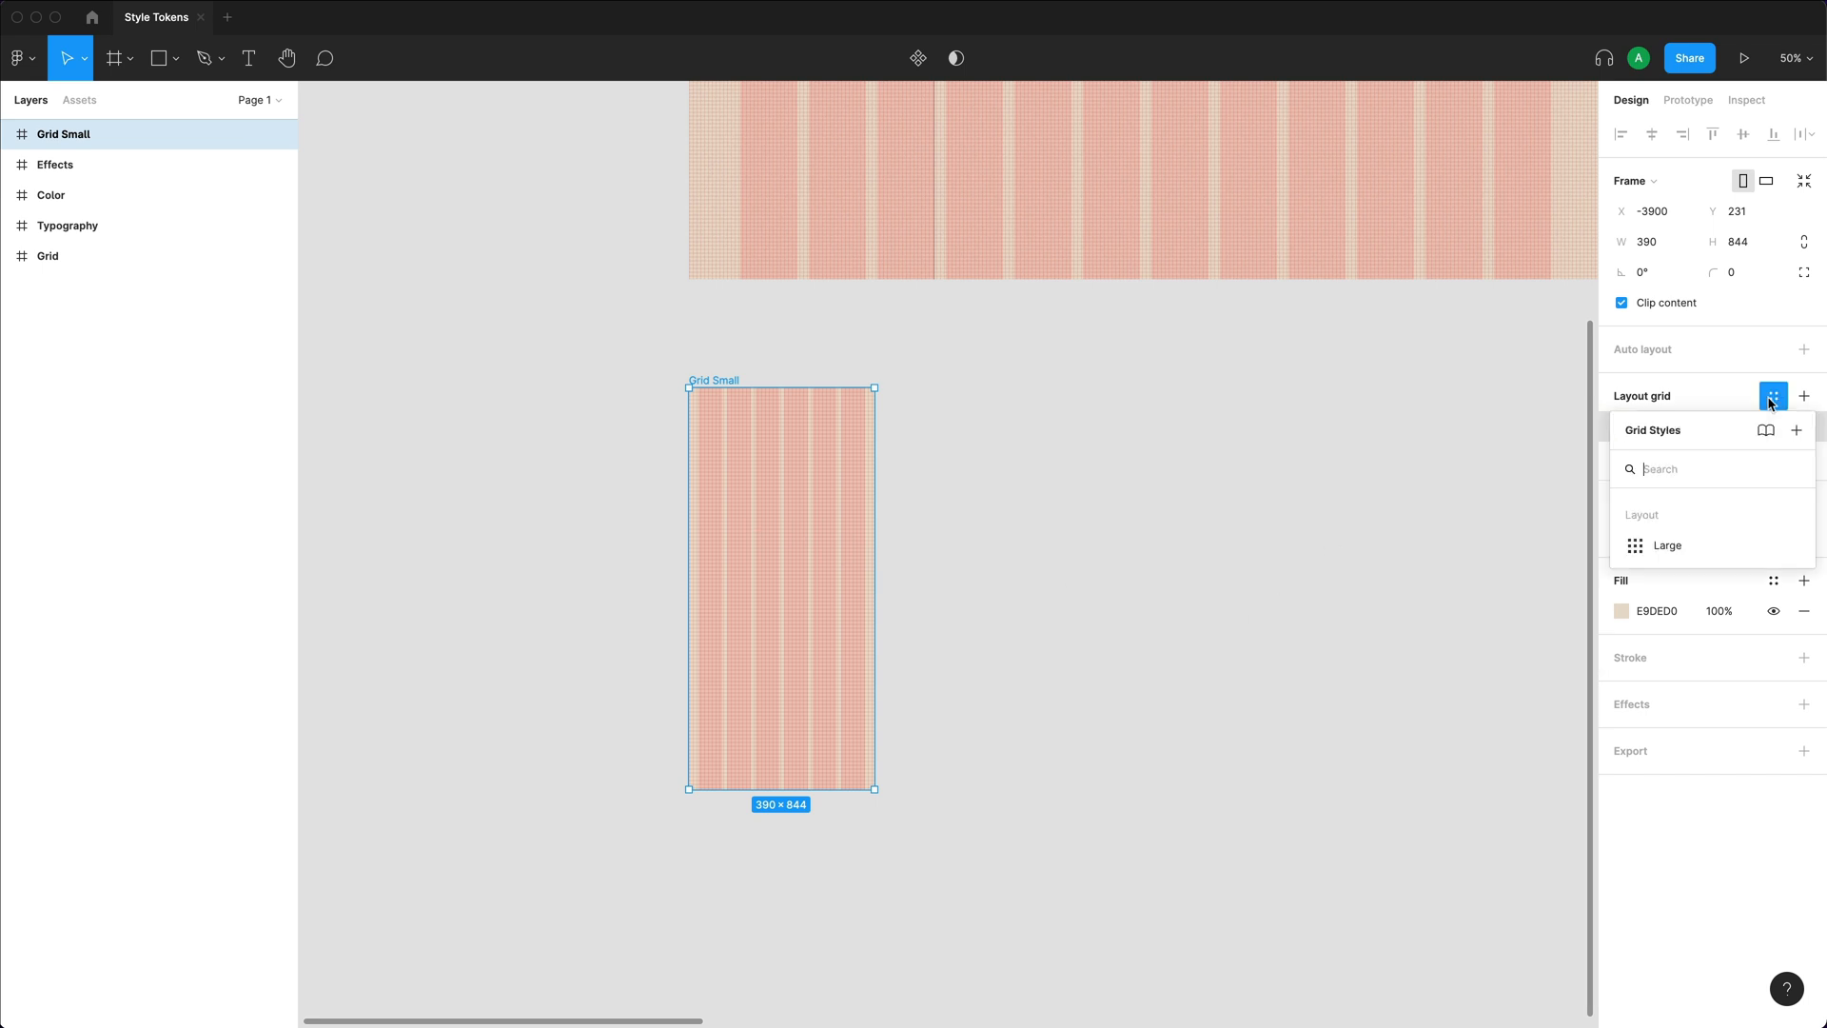
click(1797, 430)
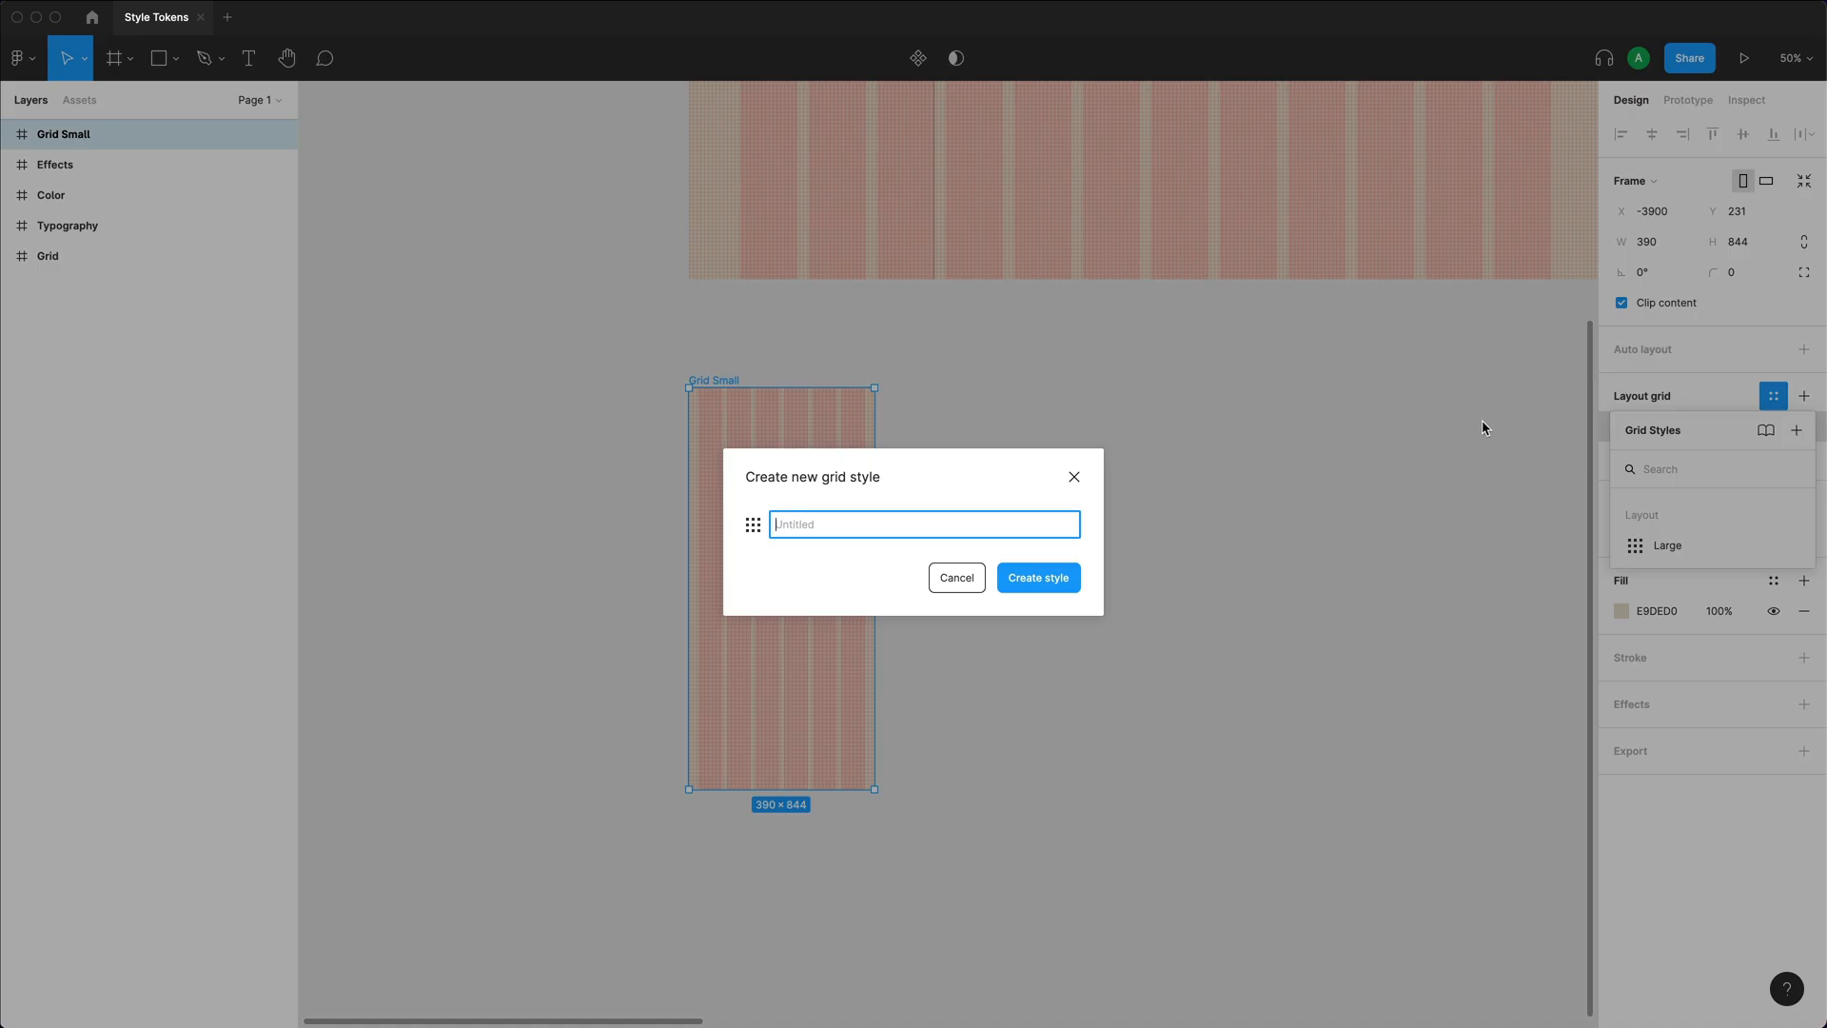
text(Layout / S)
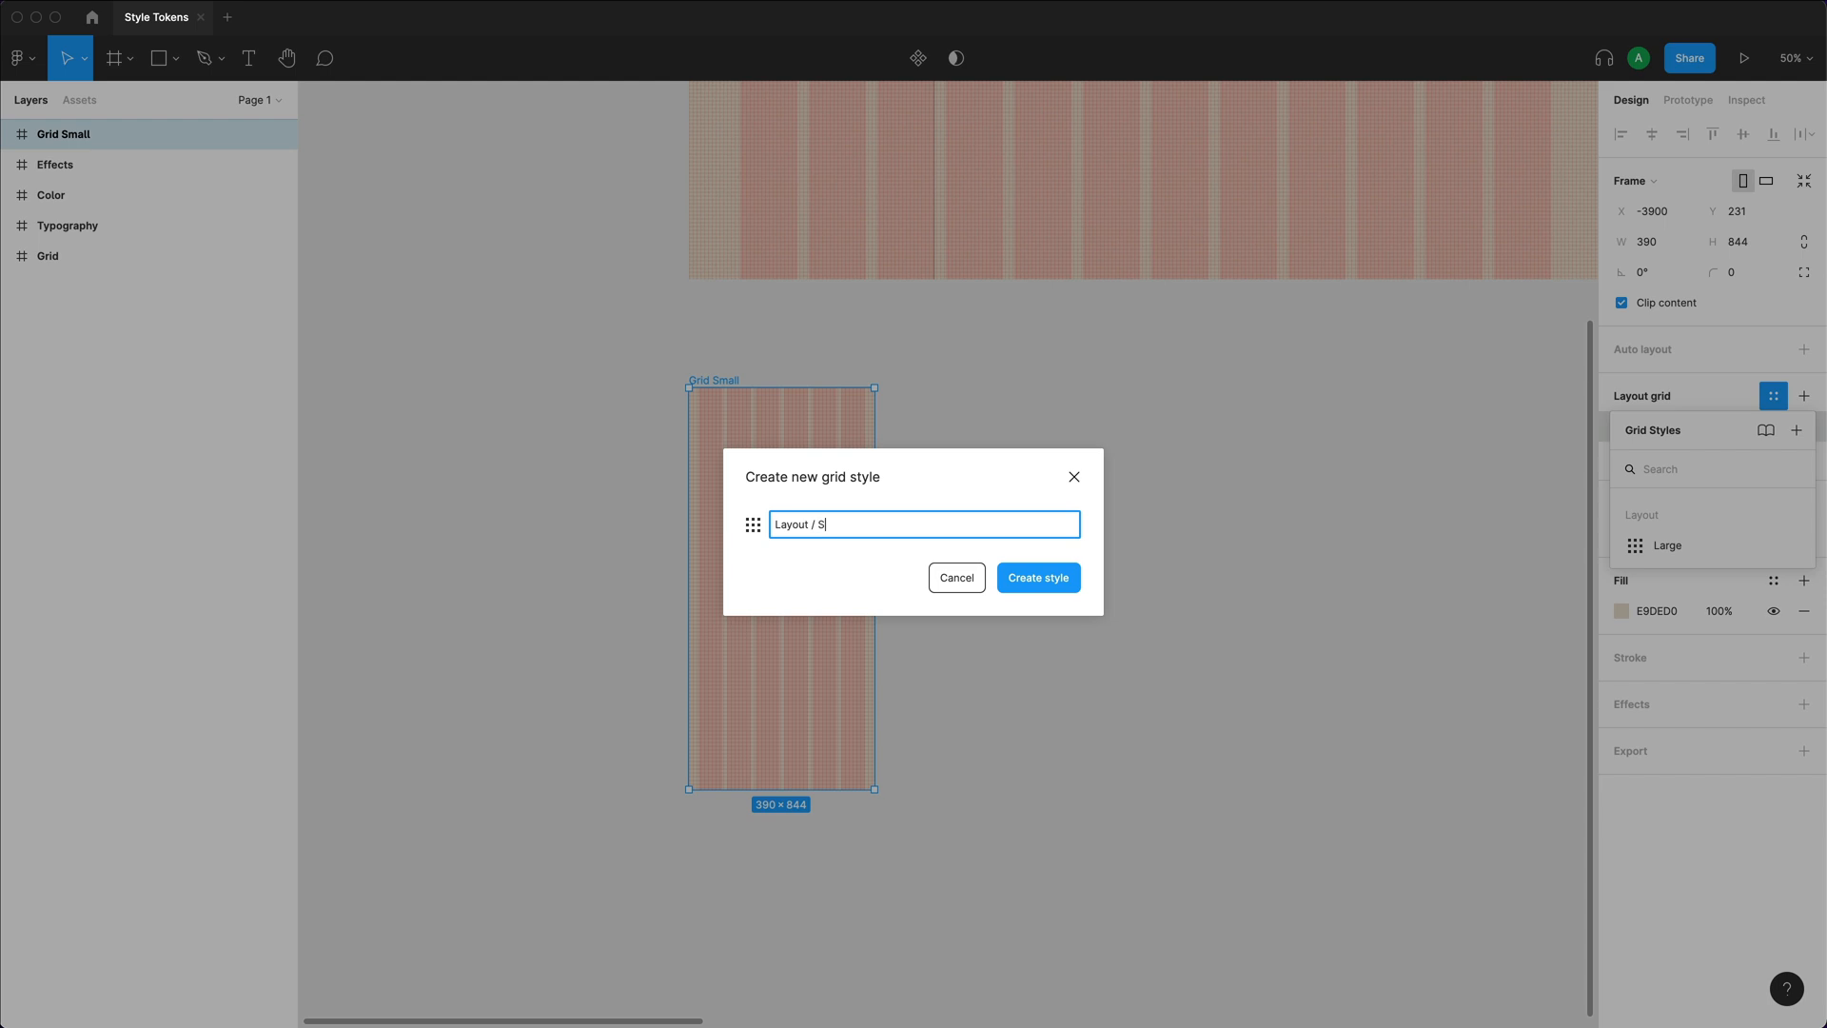
click(1039, 579)
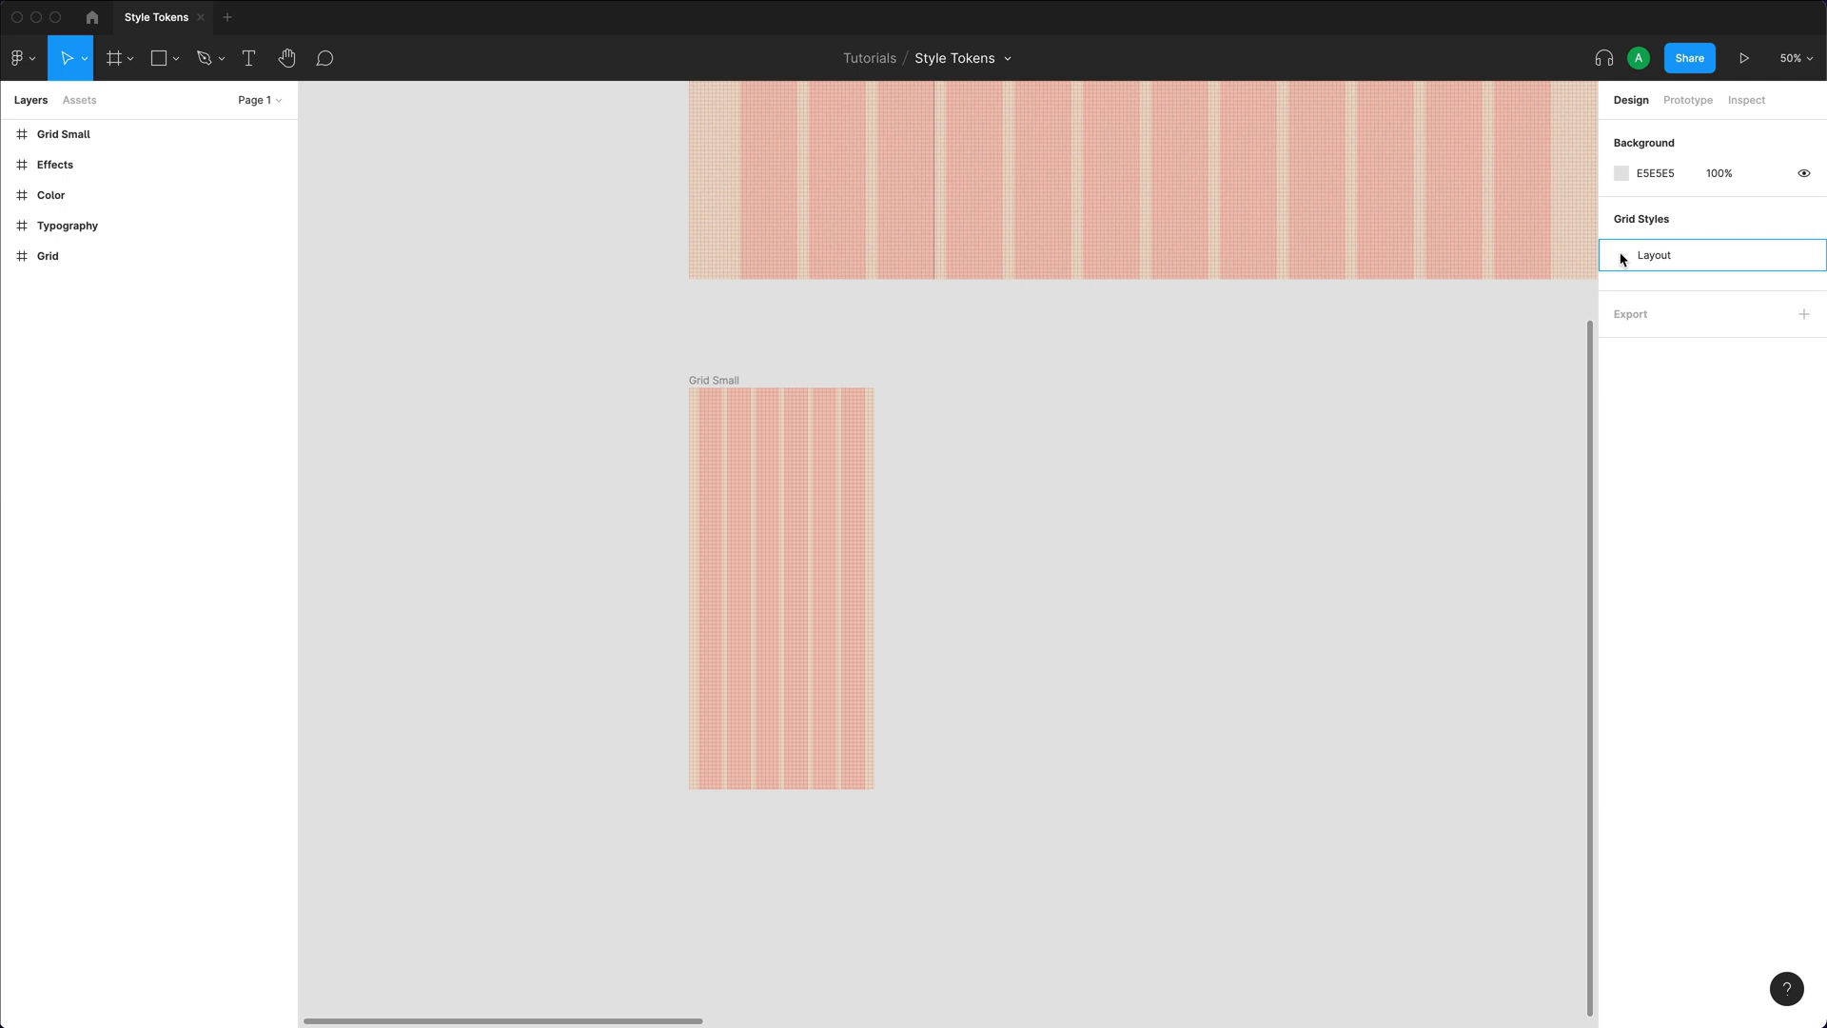
click(1652, 255)
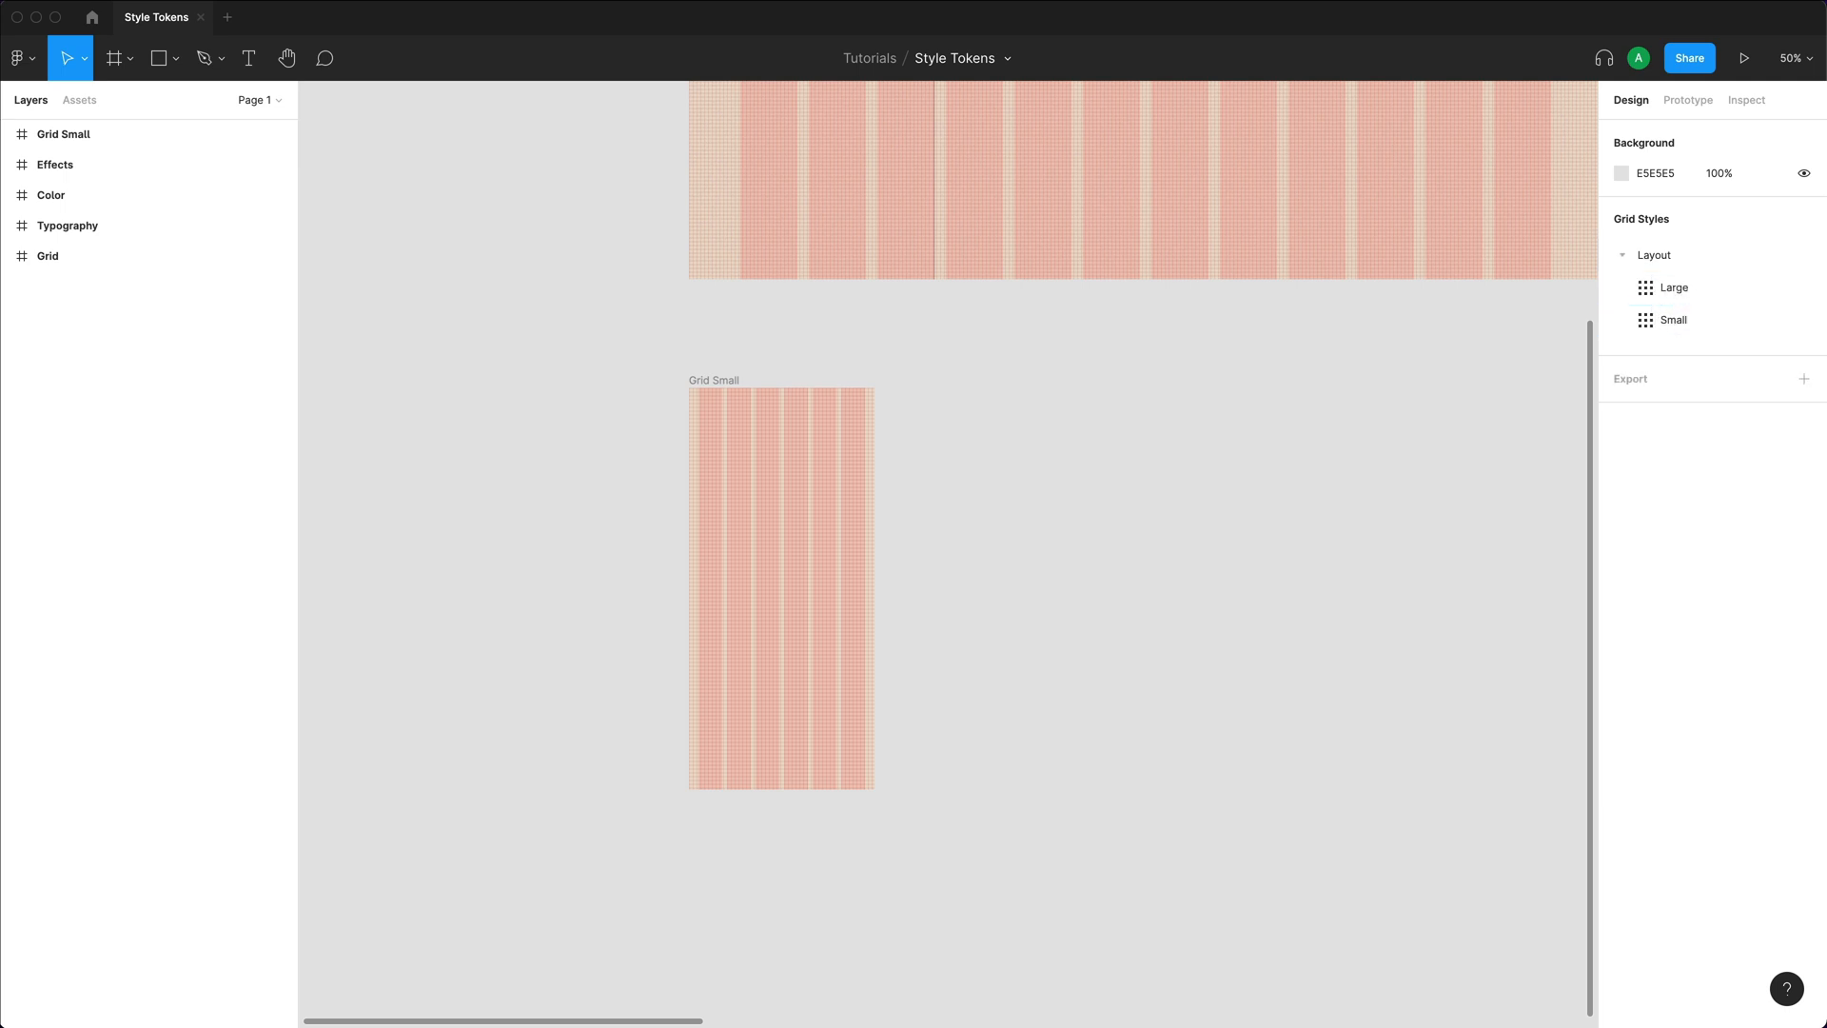
mouse_move(1252, 446)
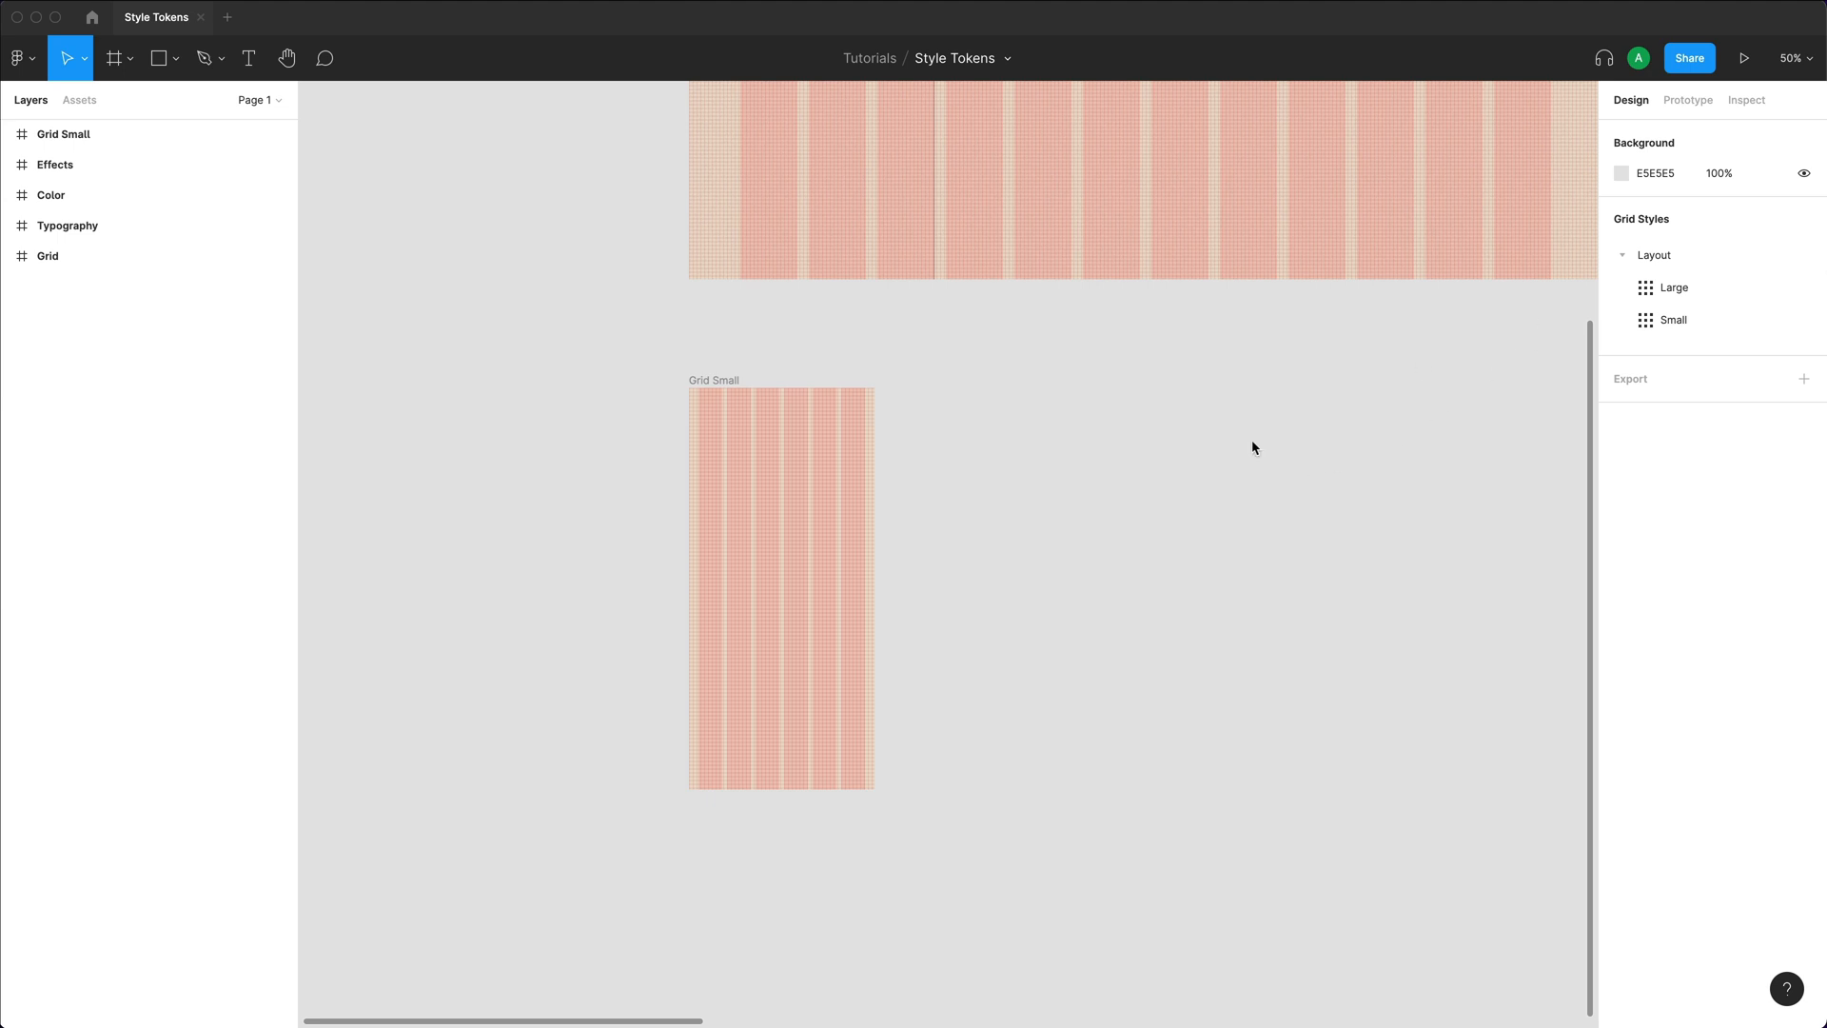
mouse_move(1629, 293)
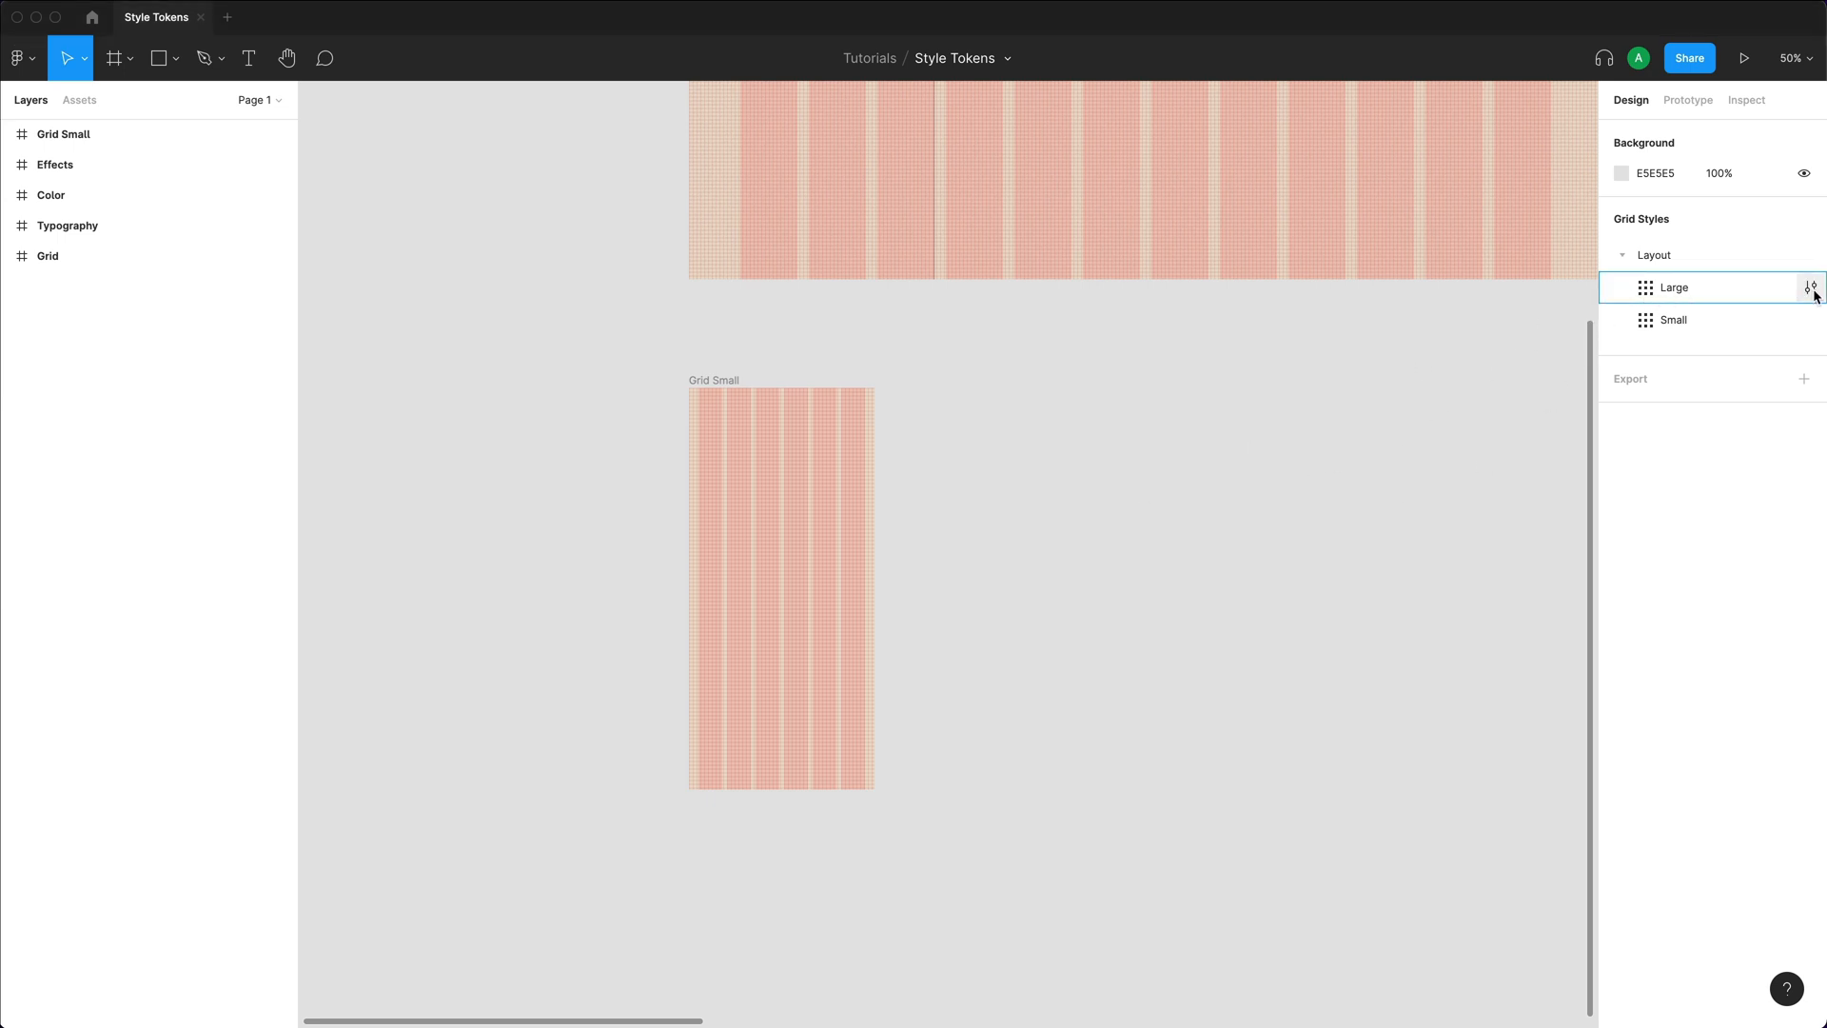
click(1814, 289)
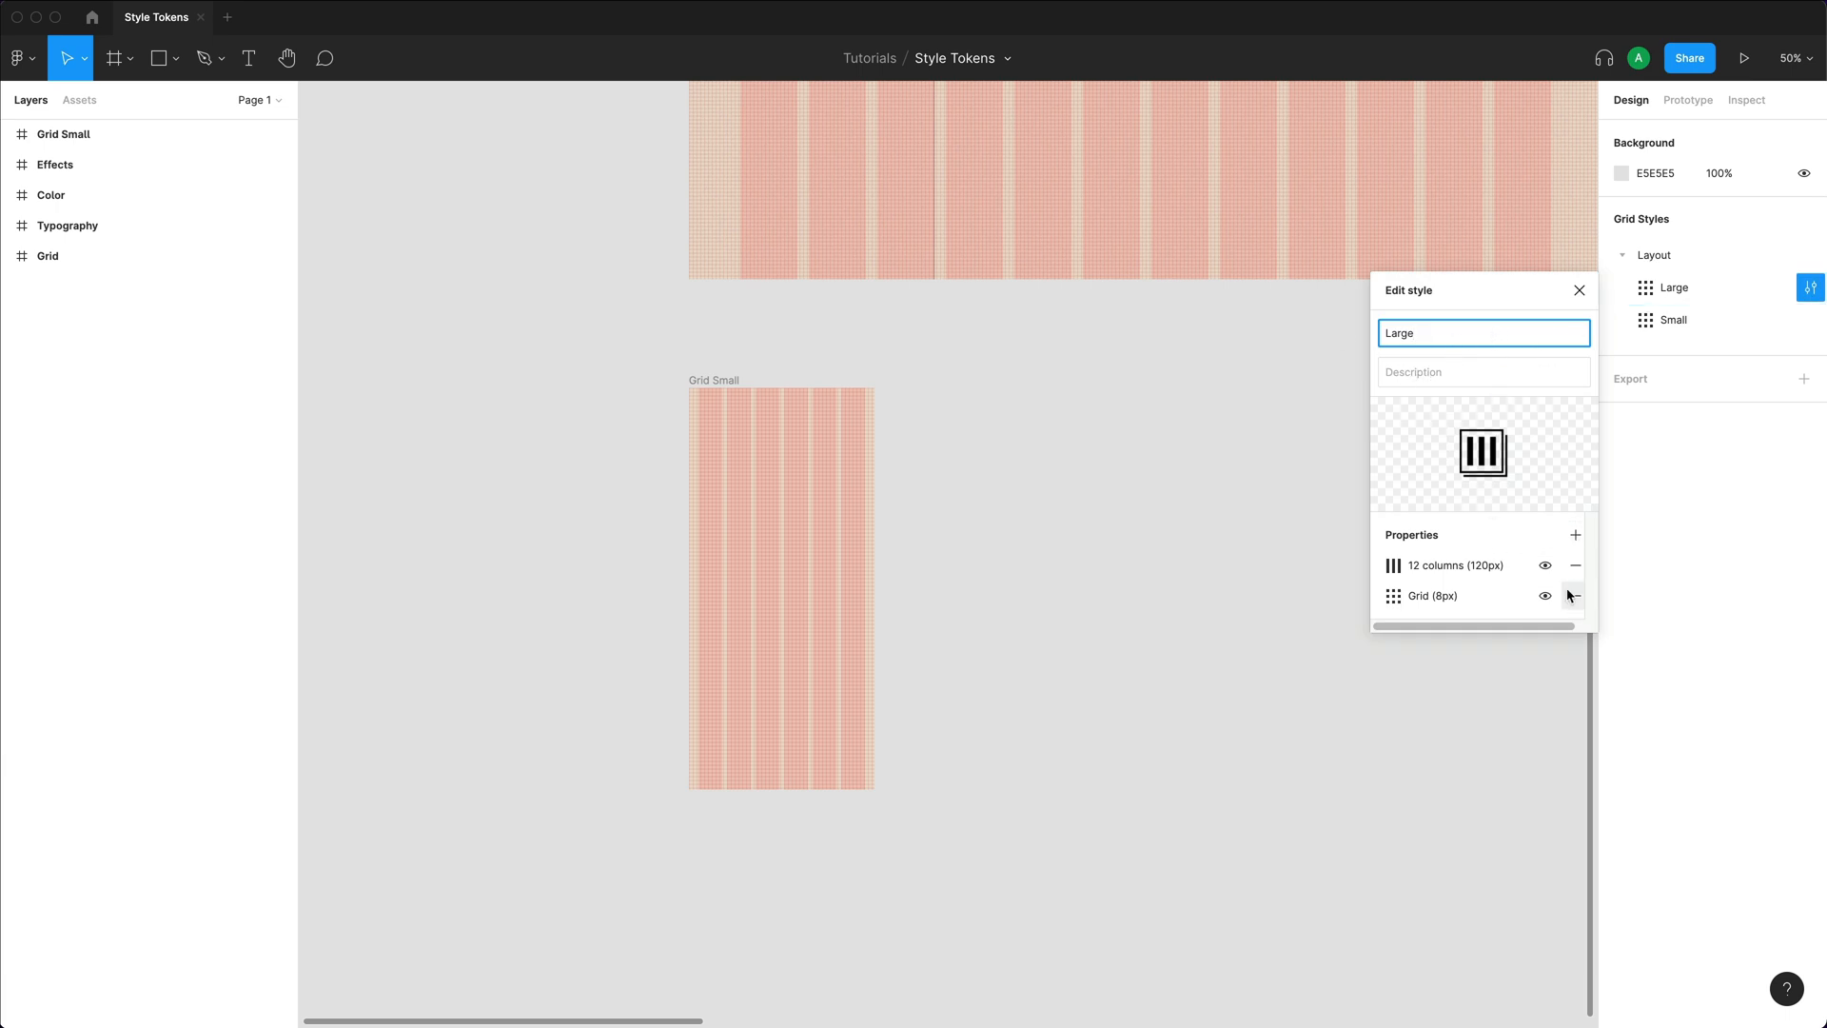
click(1394, 565)
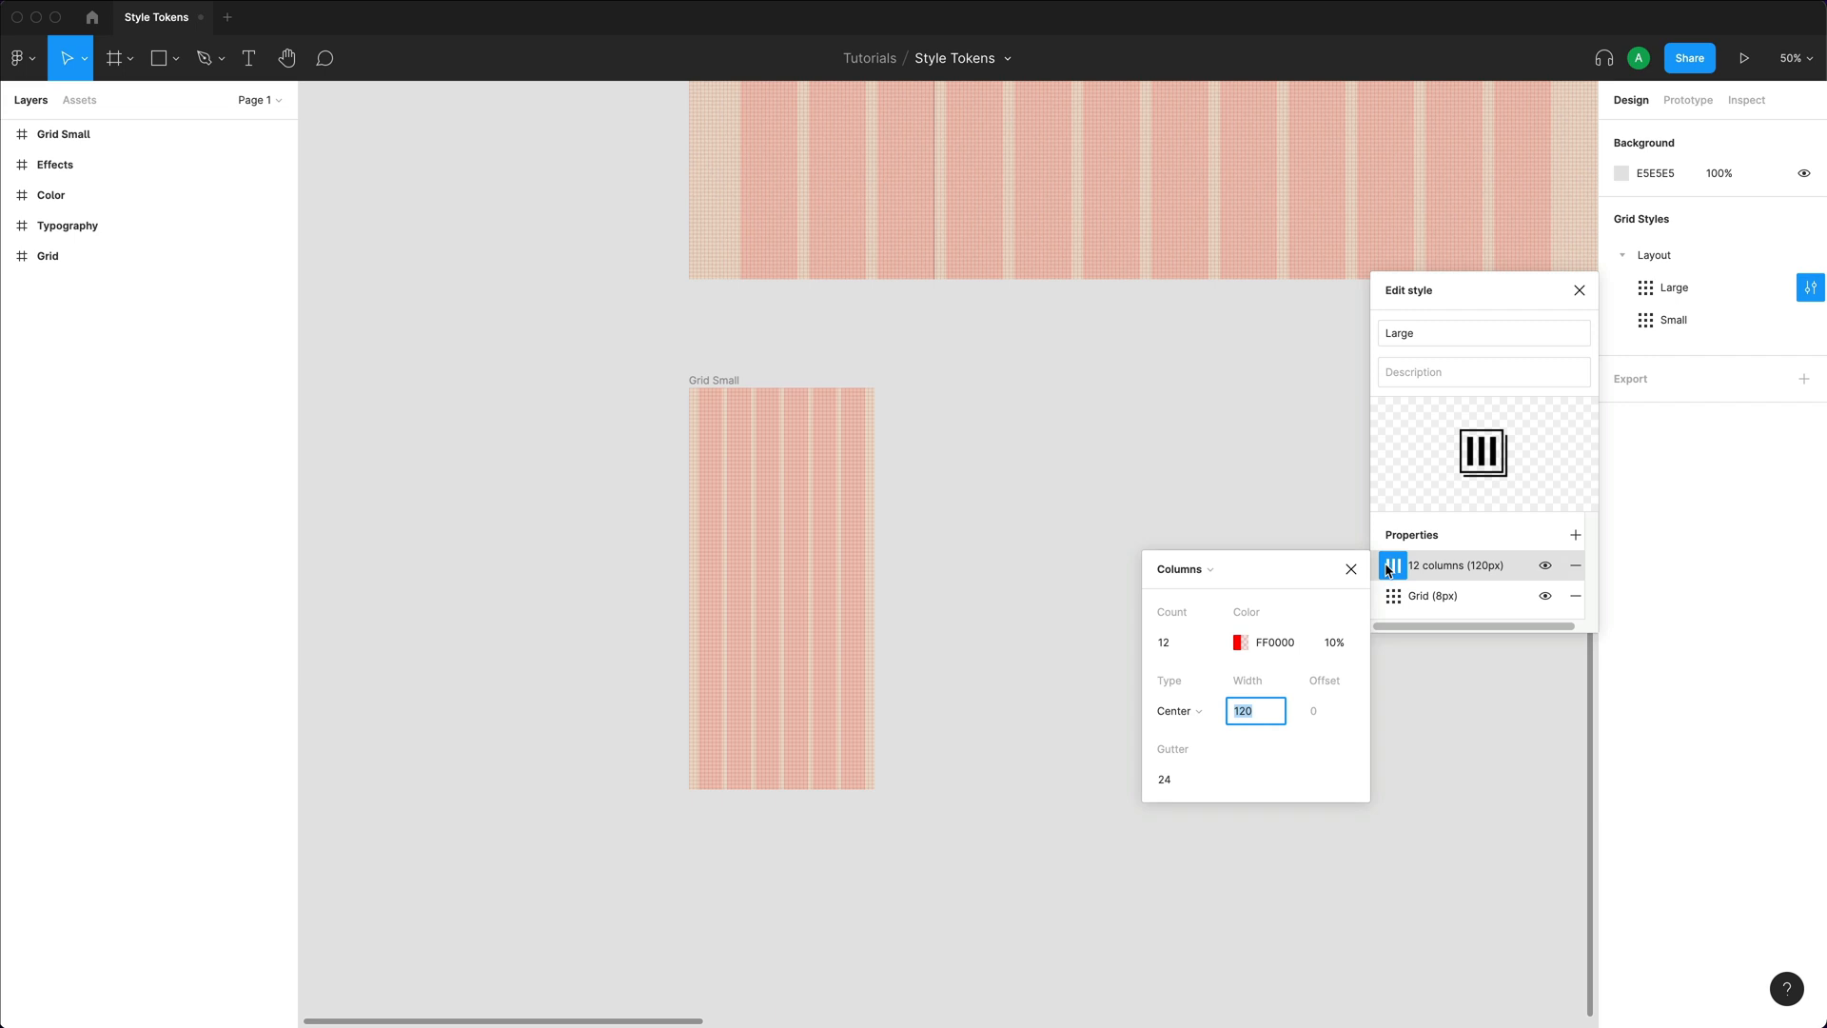
click(1173, 643)
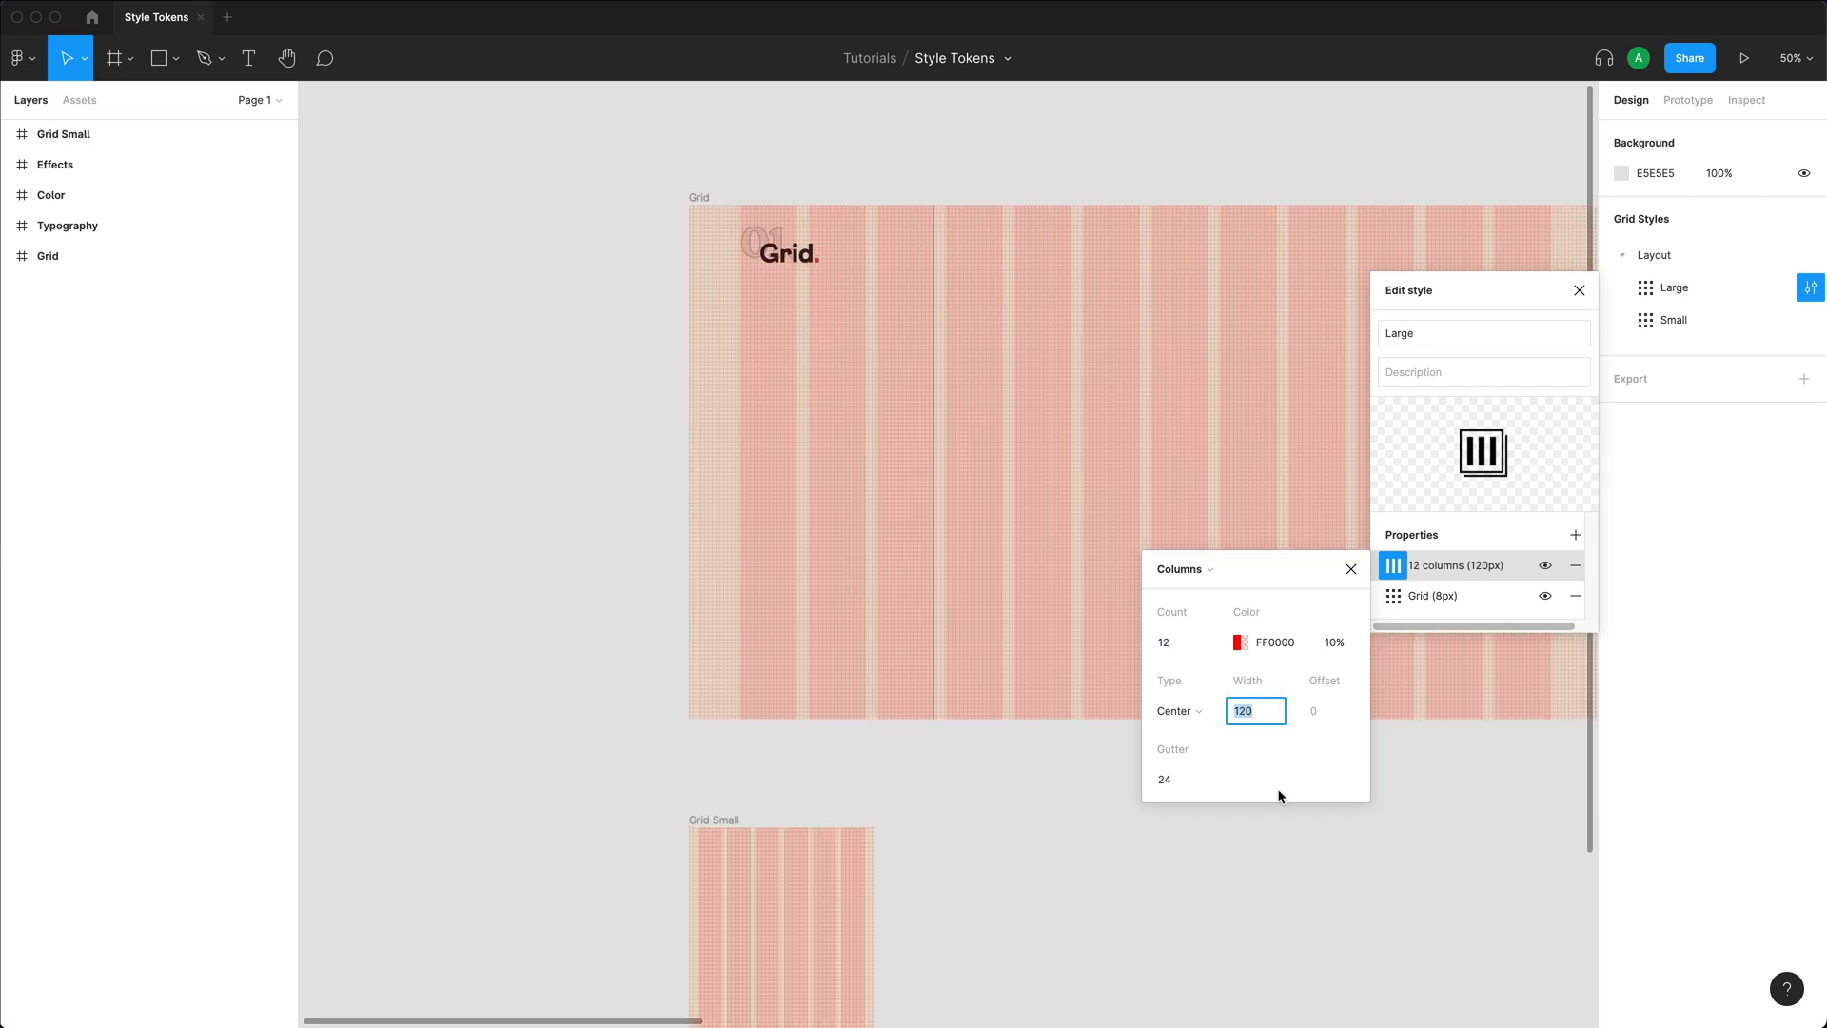
click(1180, 781)
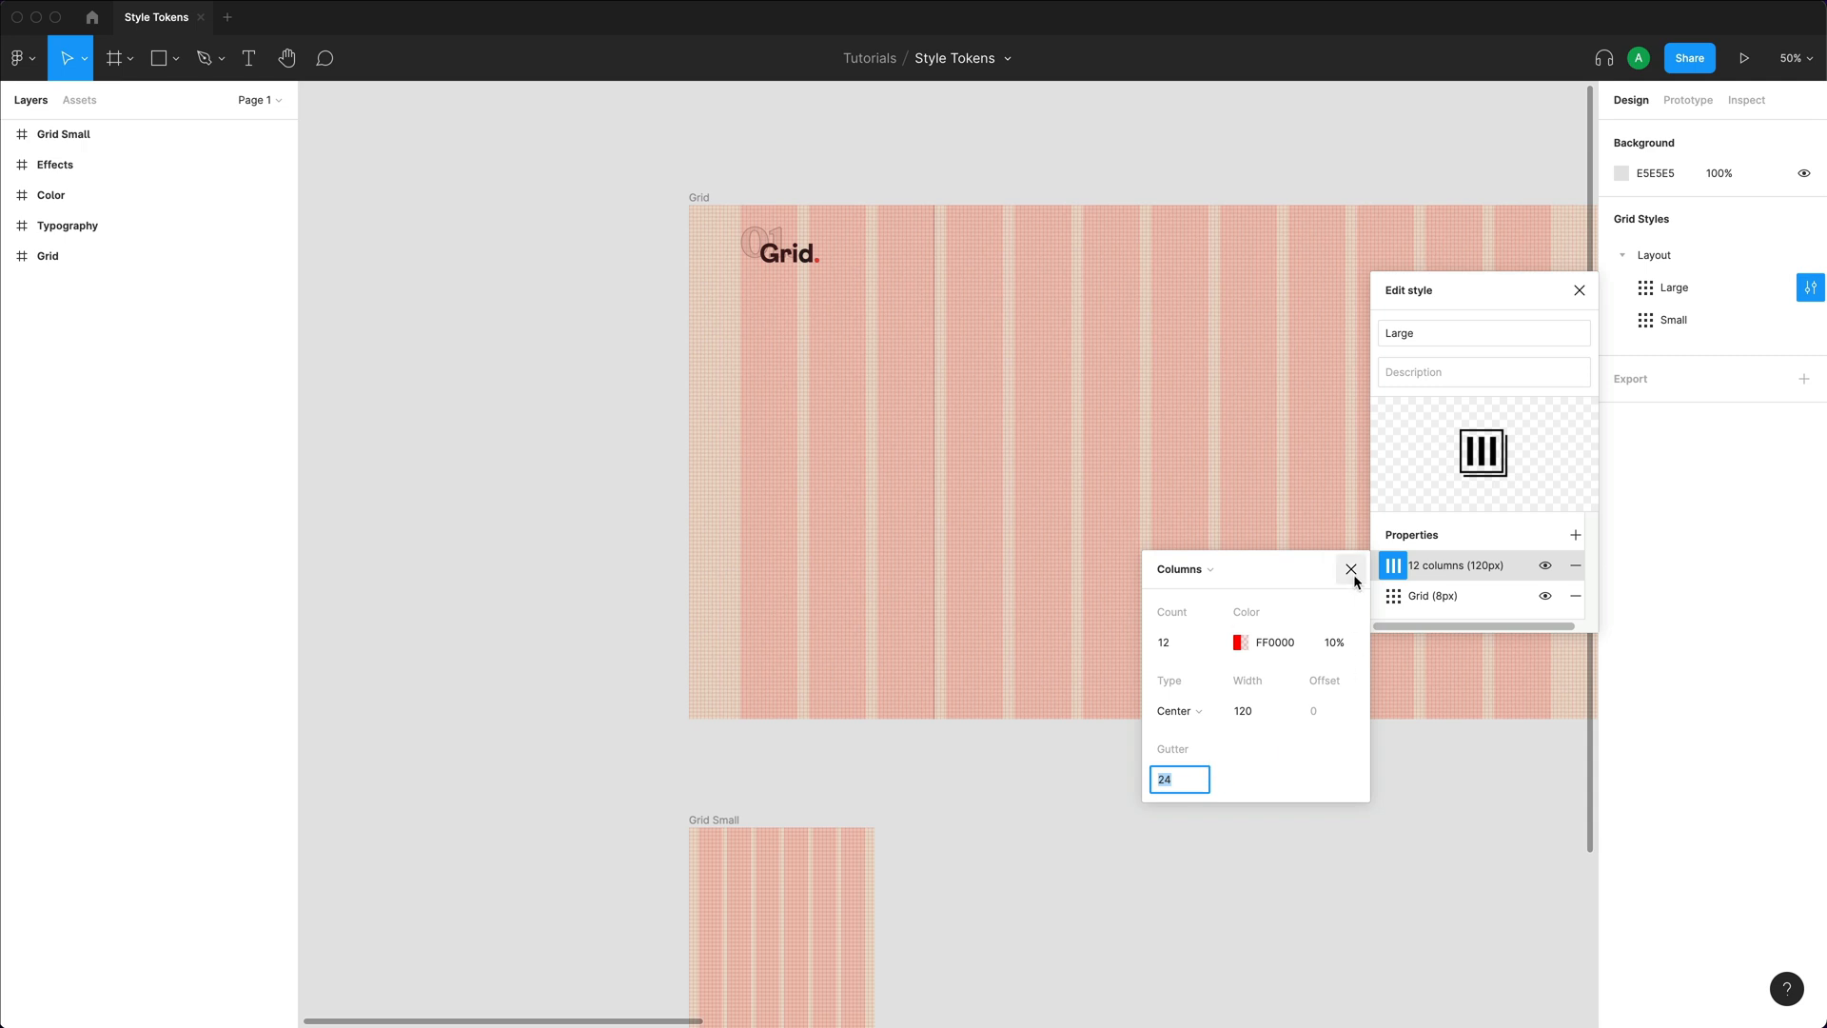
click(1351, 569)
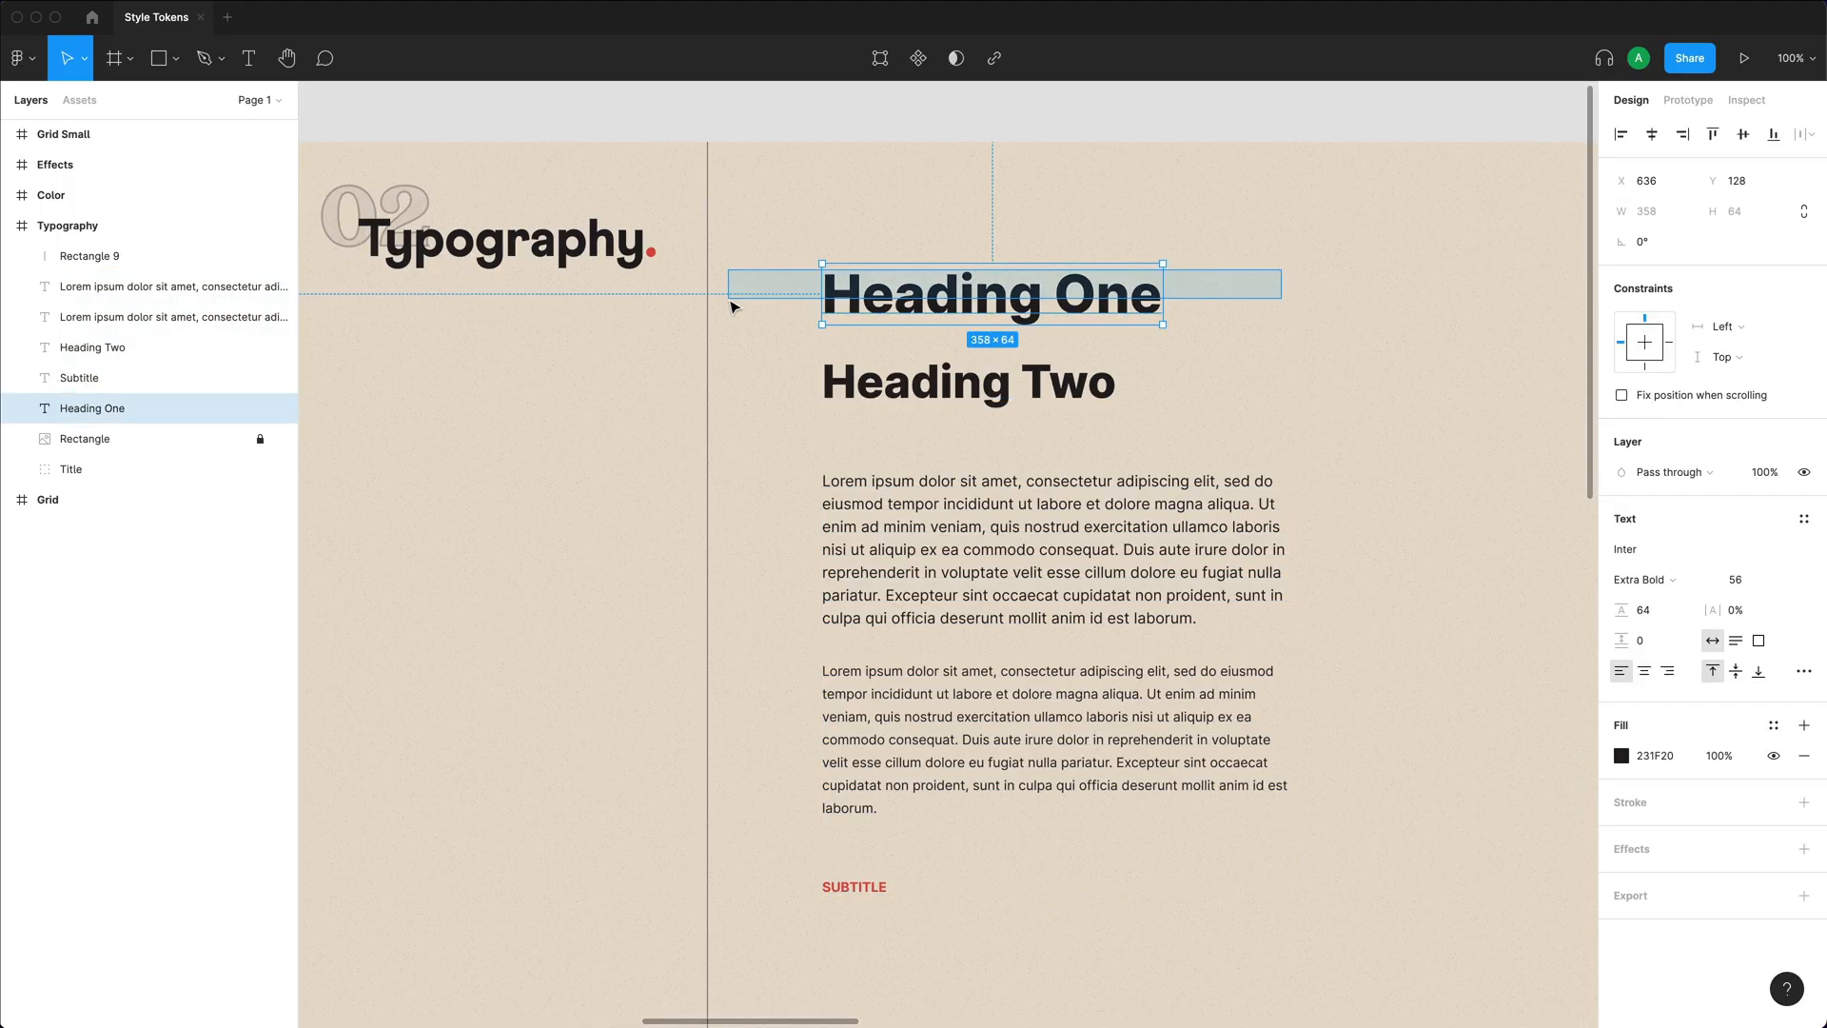
click(967, 380)
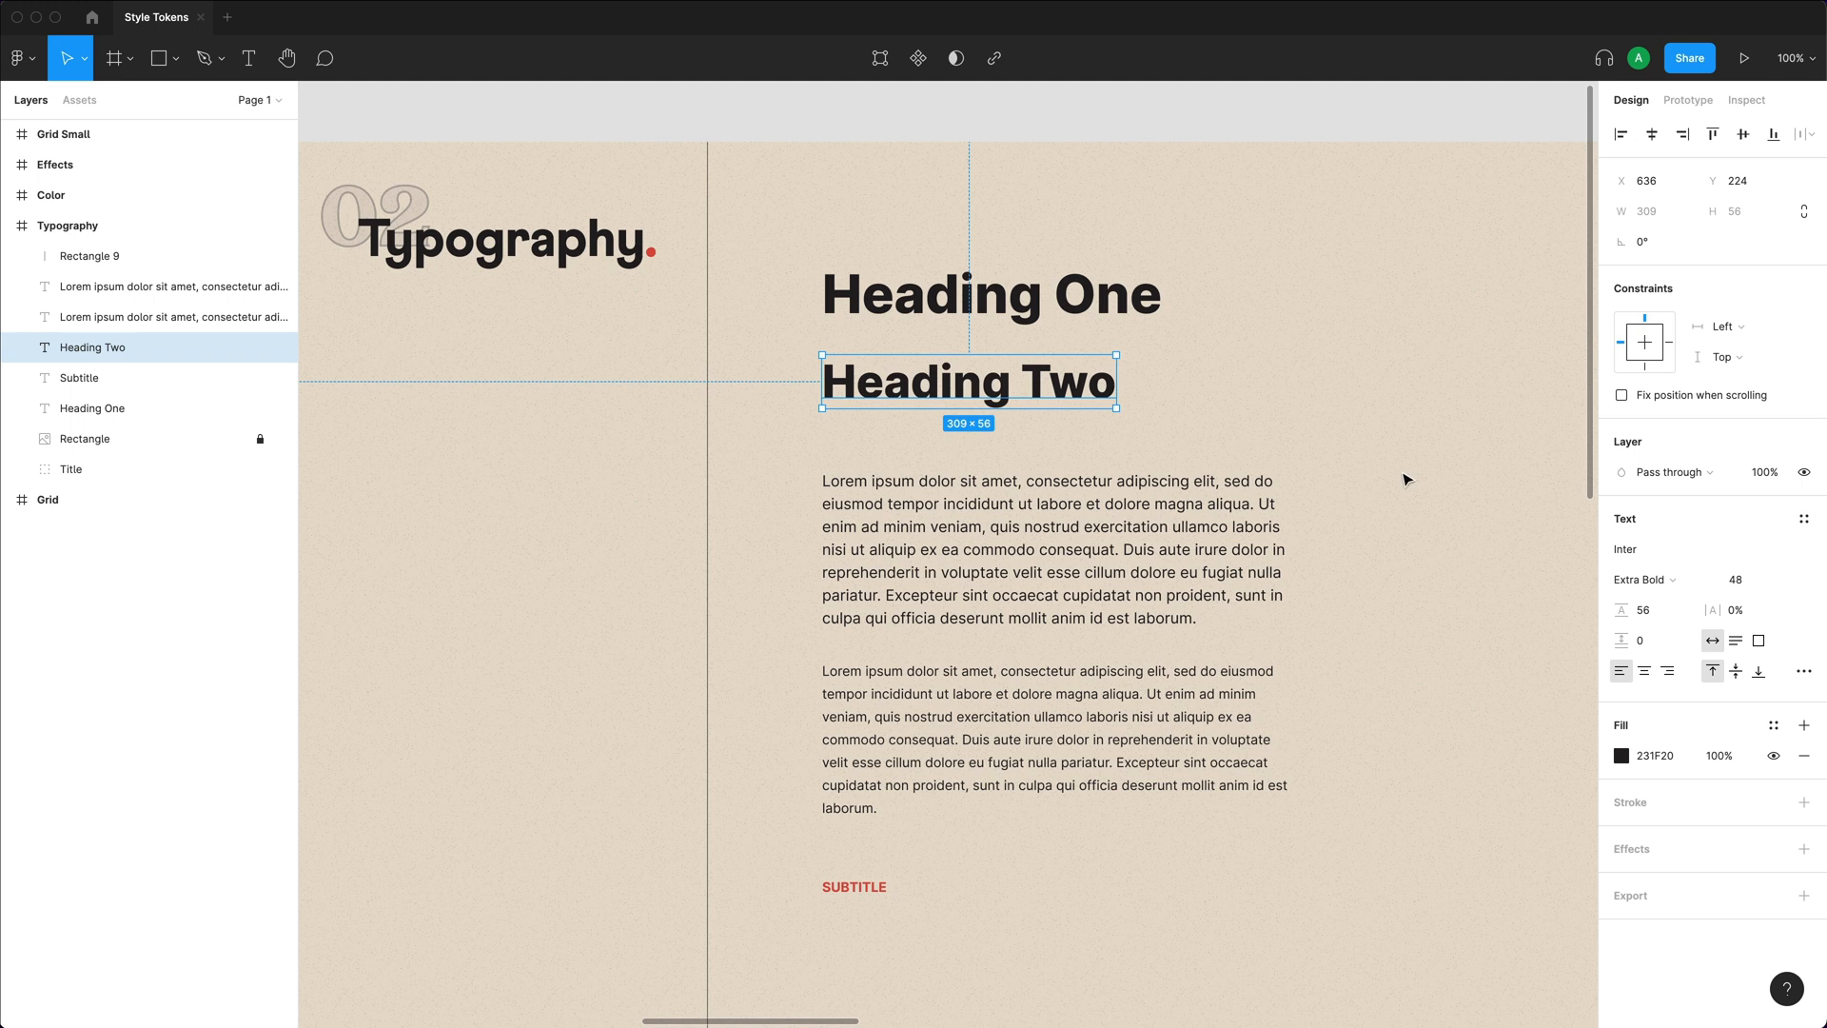
click(990, 294)
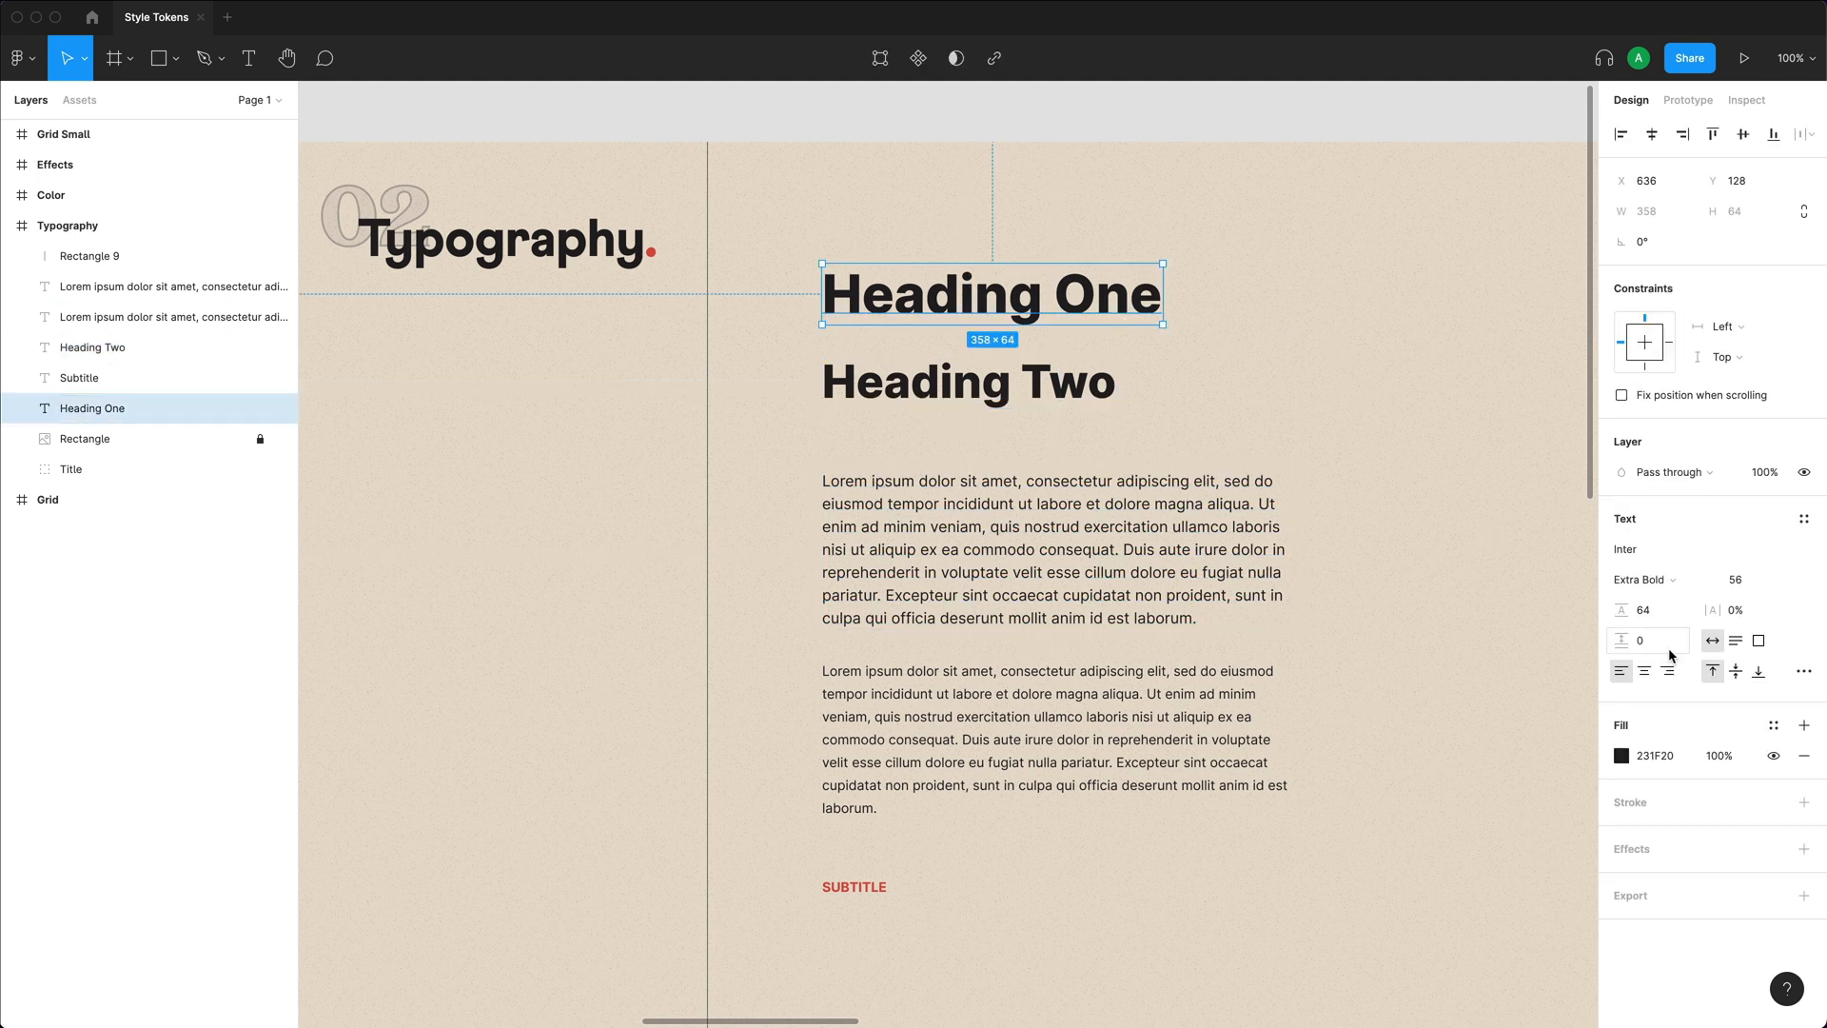
click(1740, 579)
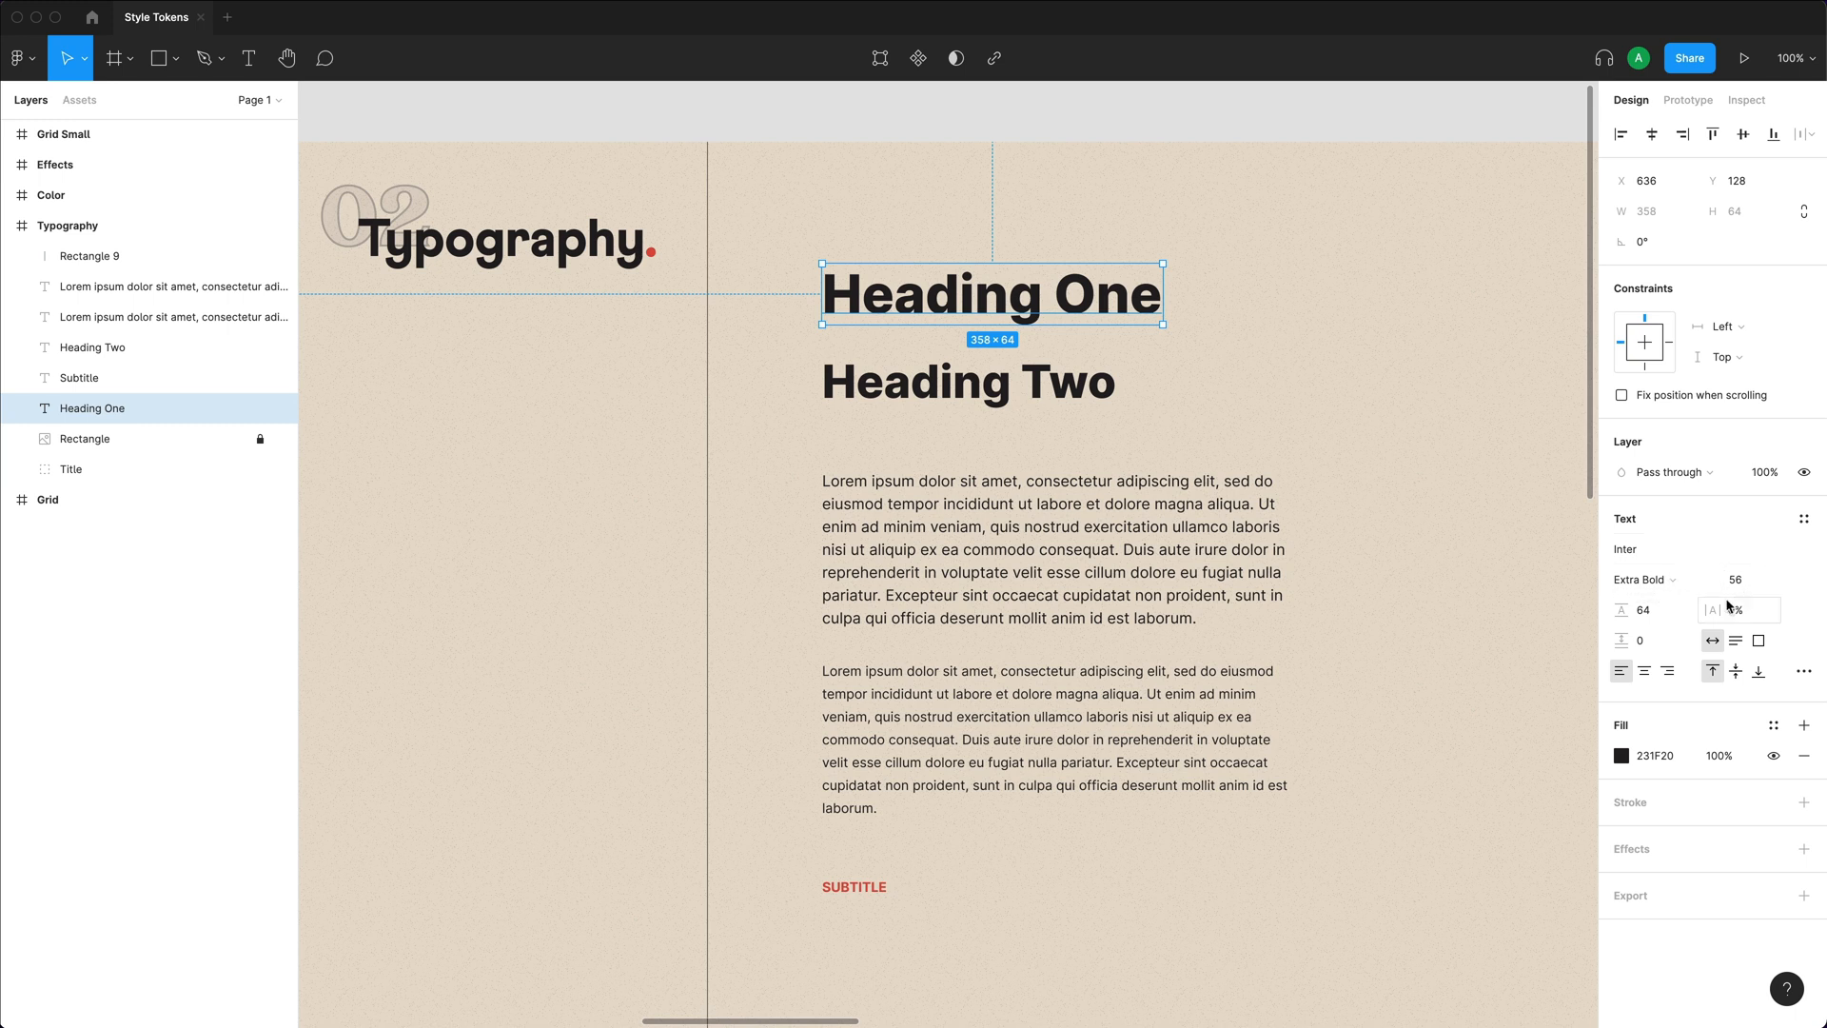
mouse_move(1713, 639)
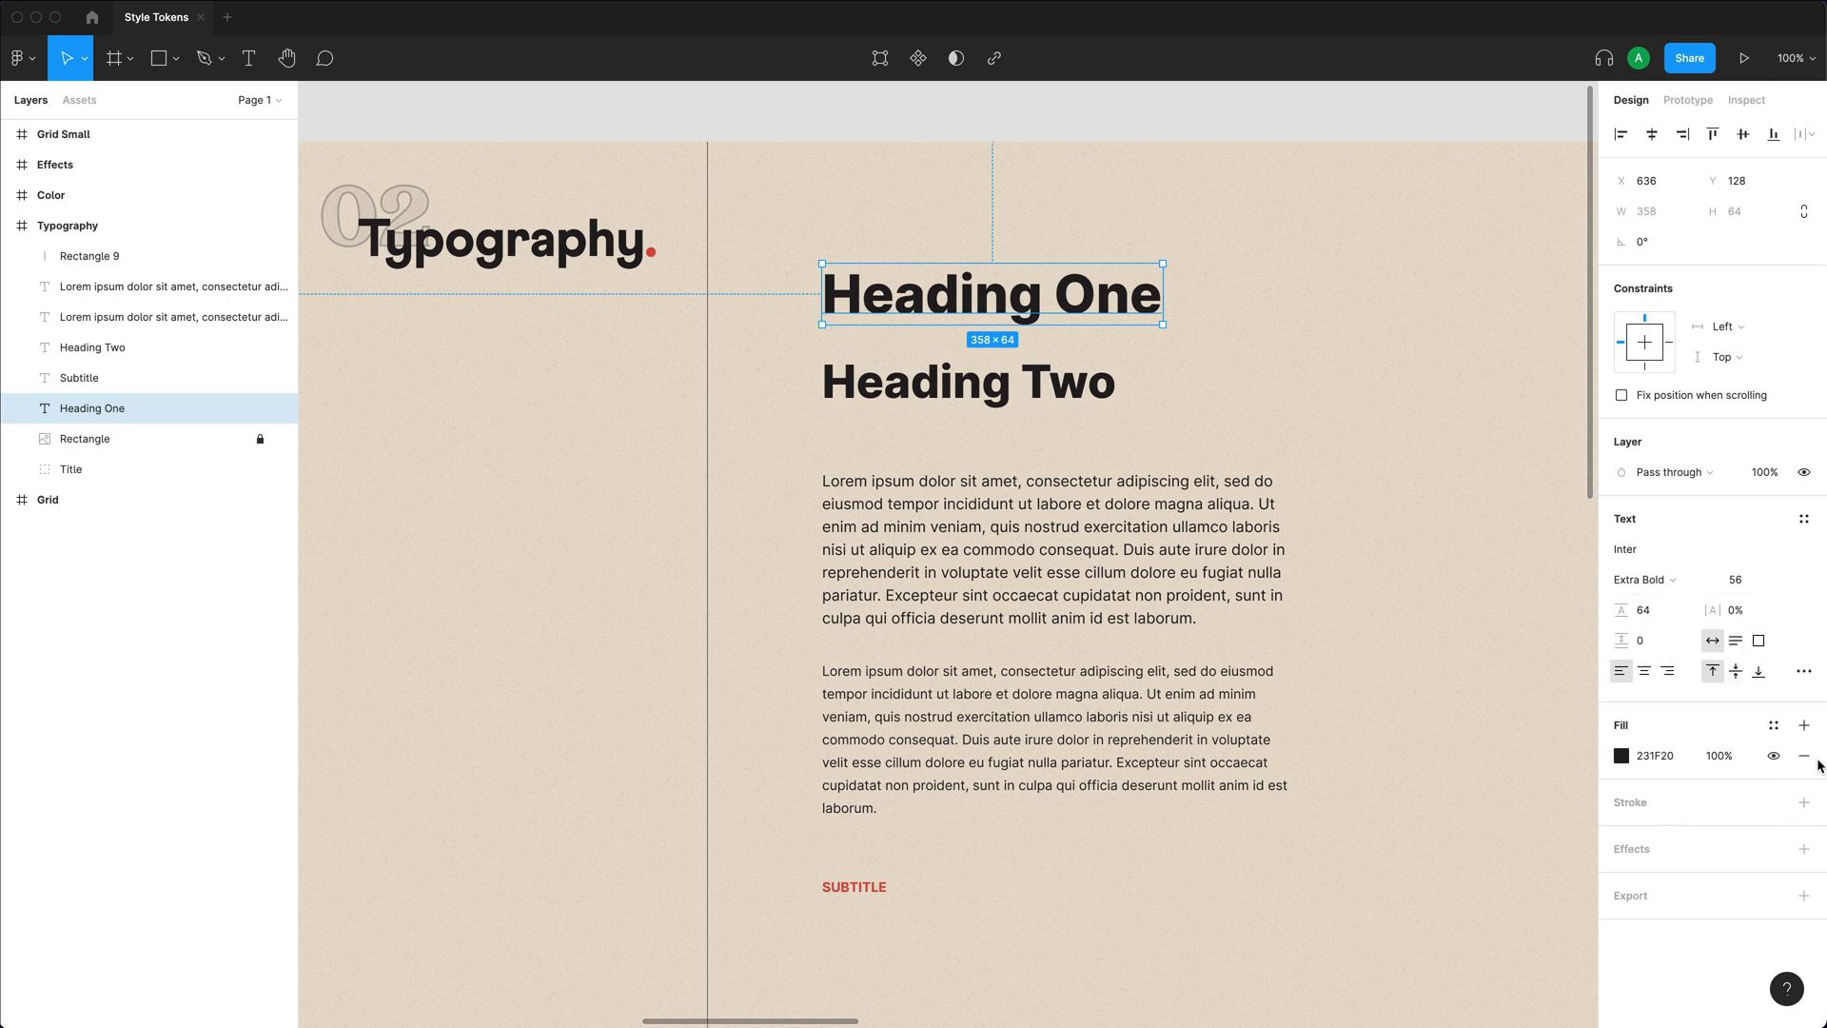
double_click(990, 293)
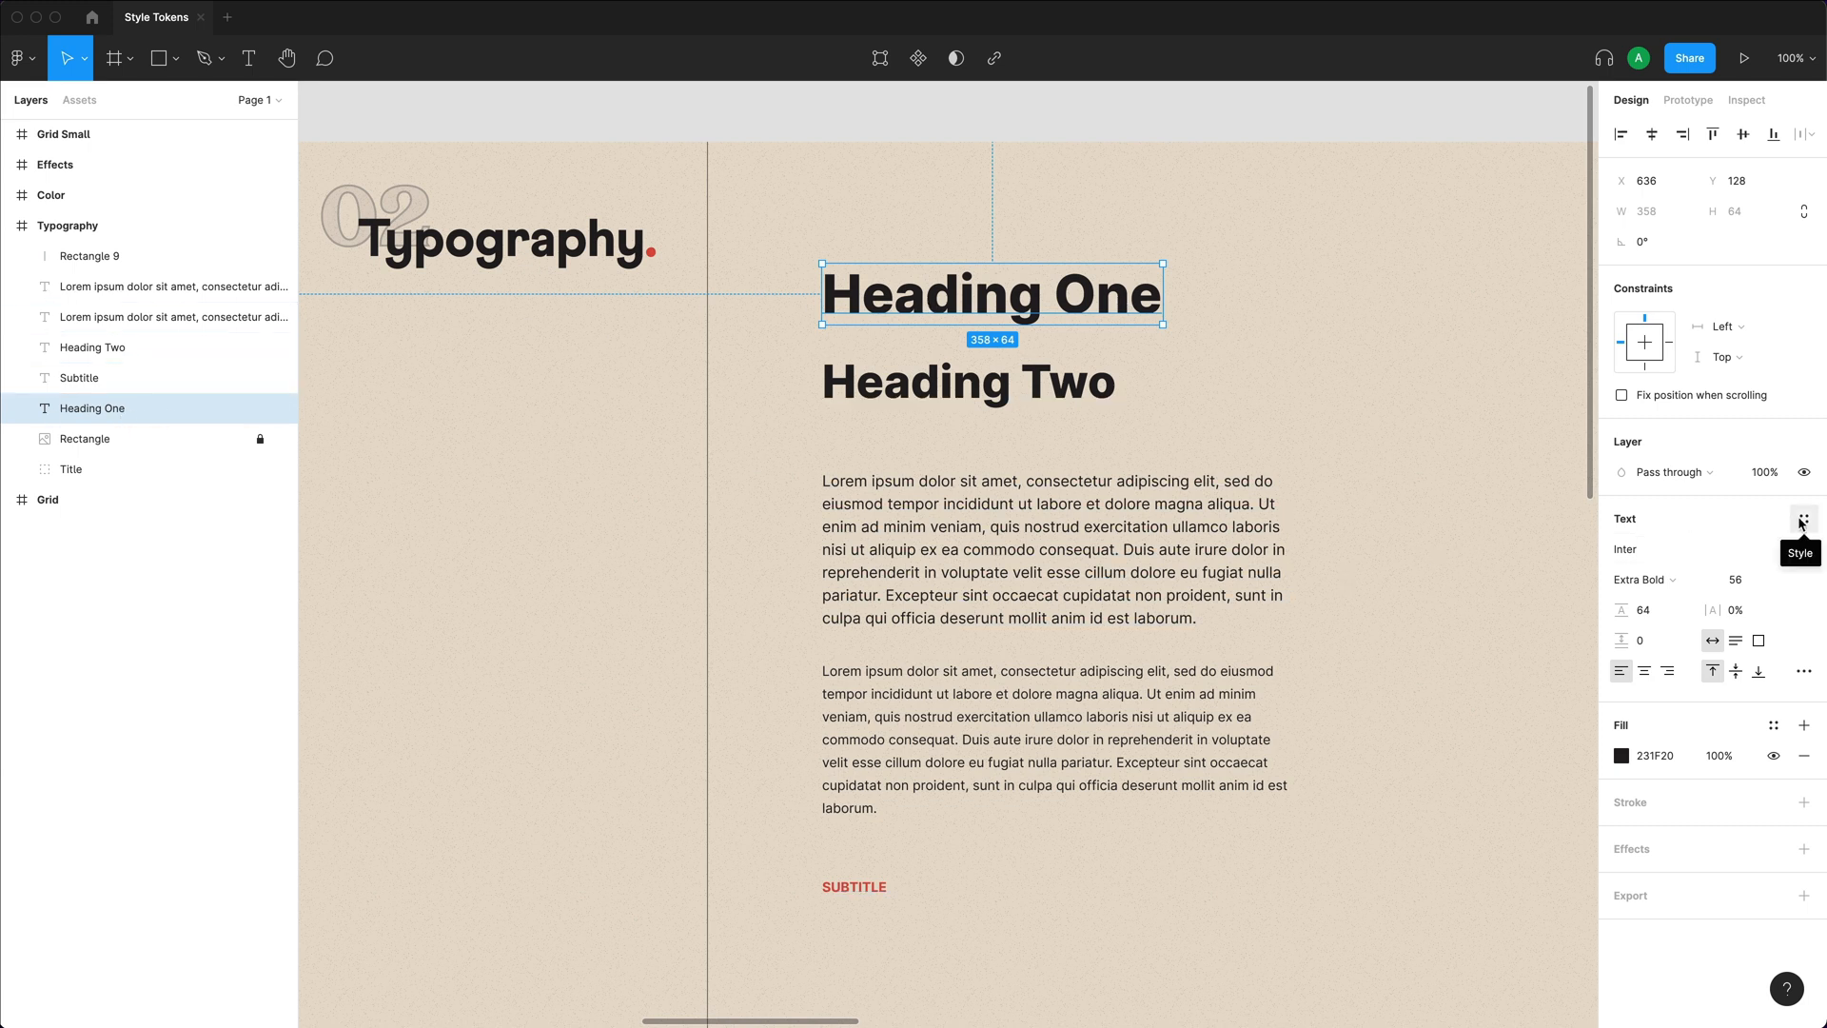
Create 'Heading / One' and 'Heading / Two' text styles, then select the first body paragraph.
click(1804, 519)
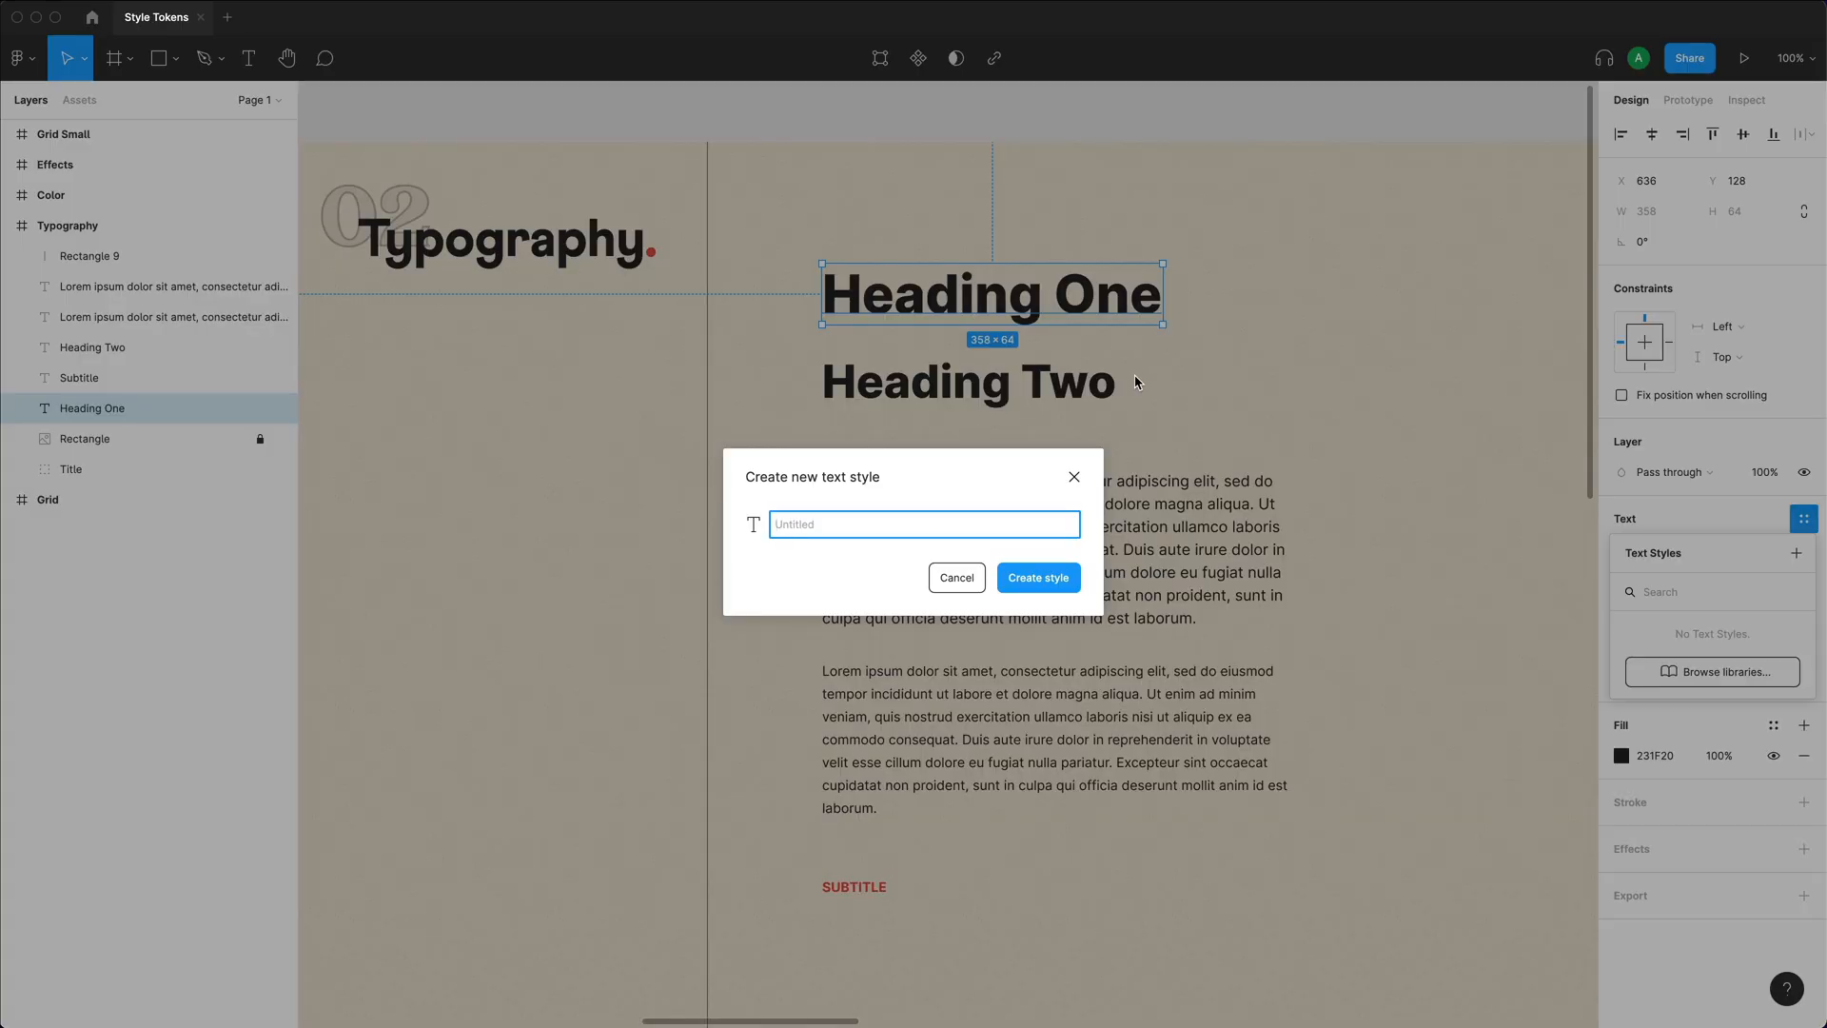
text(Heading /)
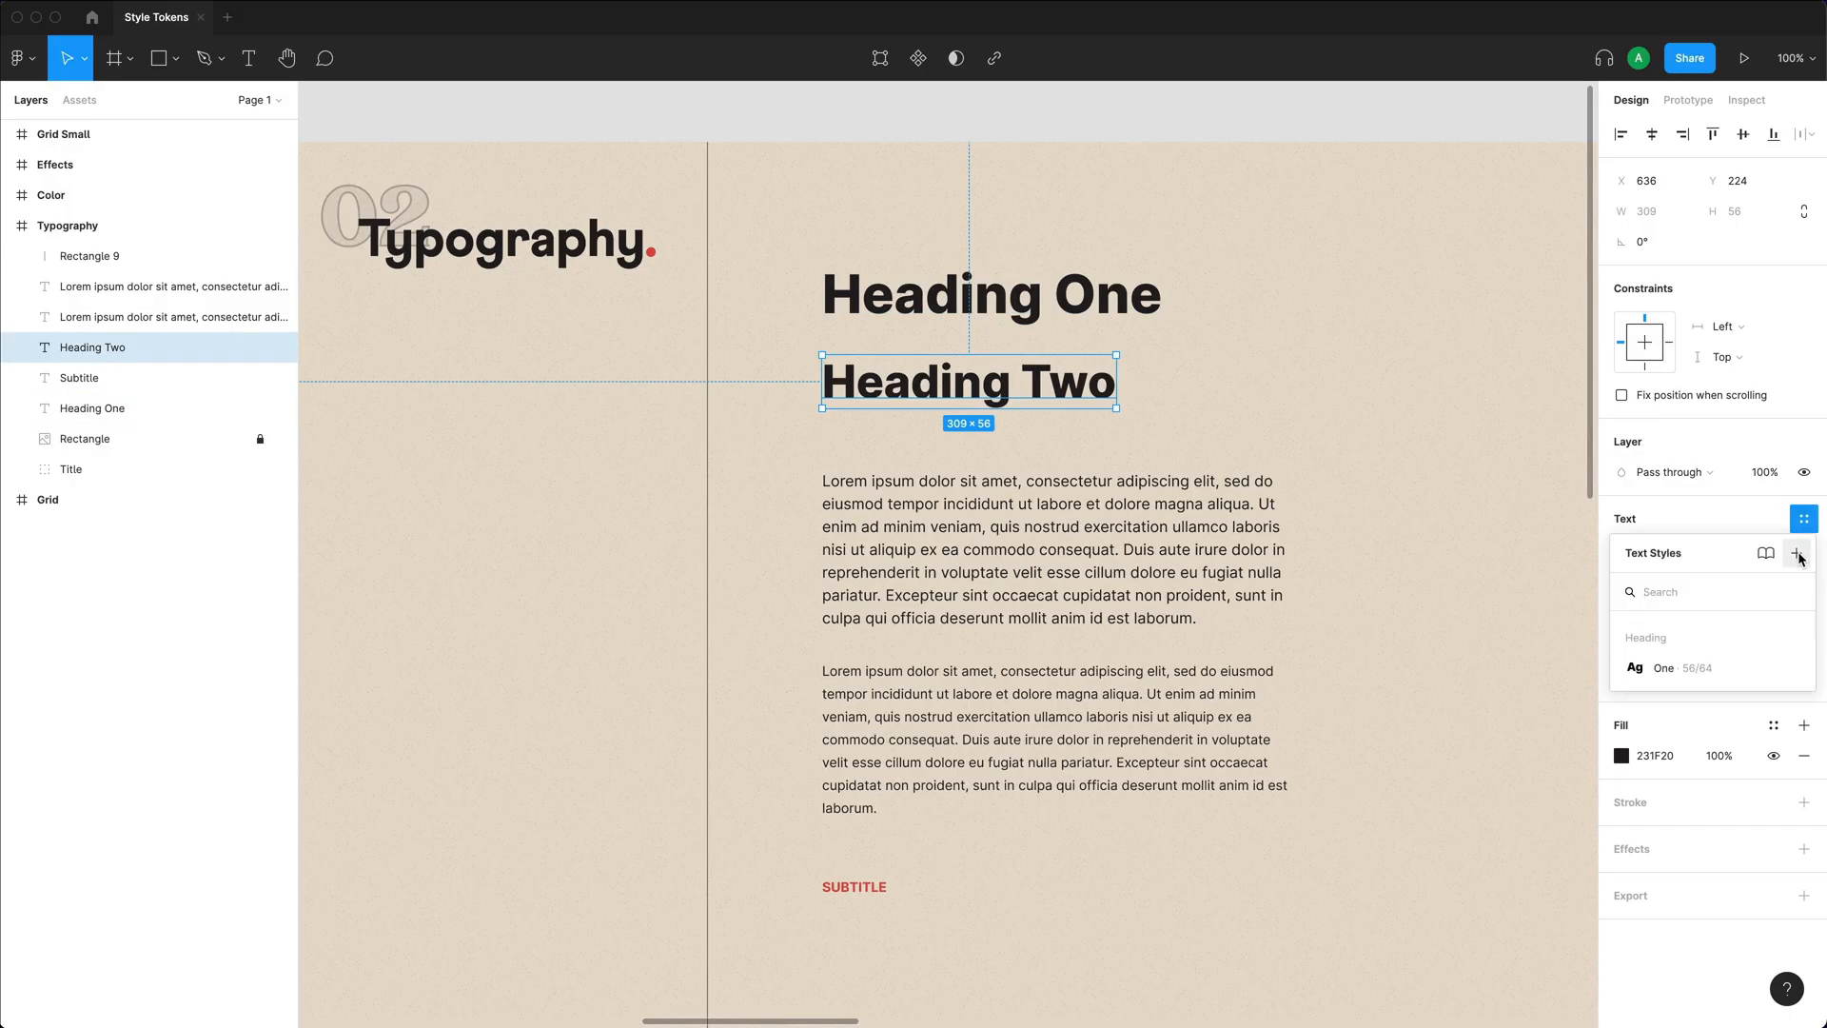
click(1797, 552)
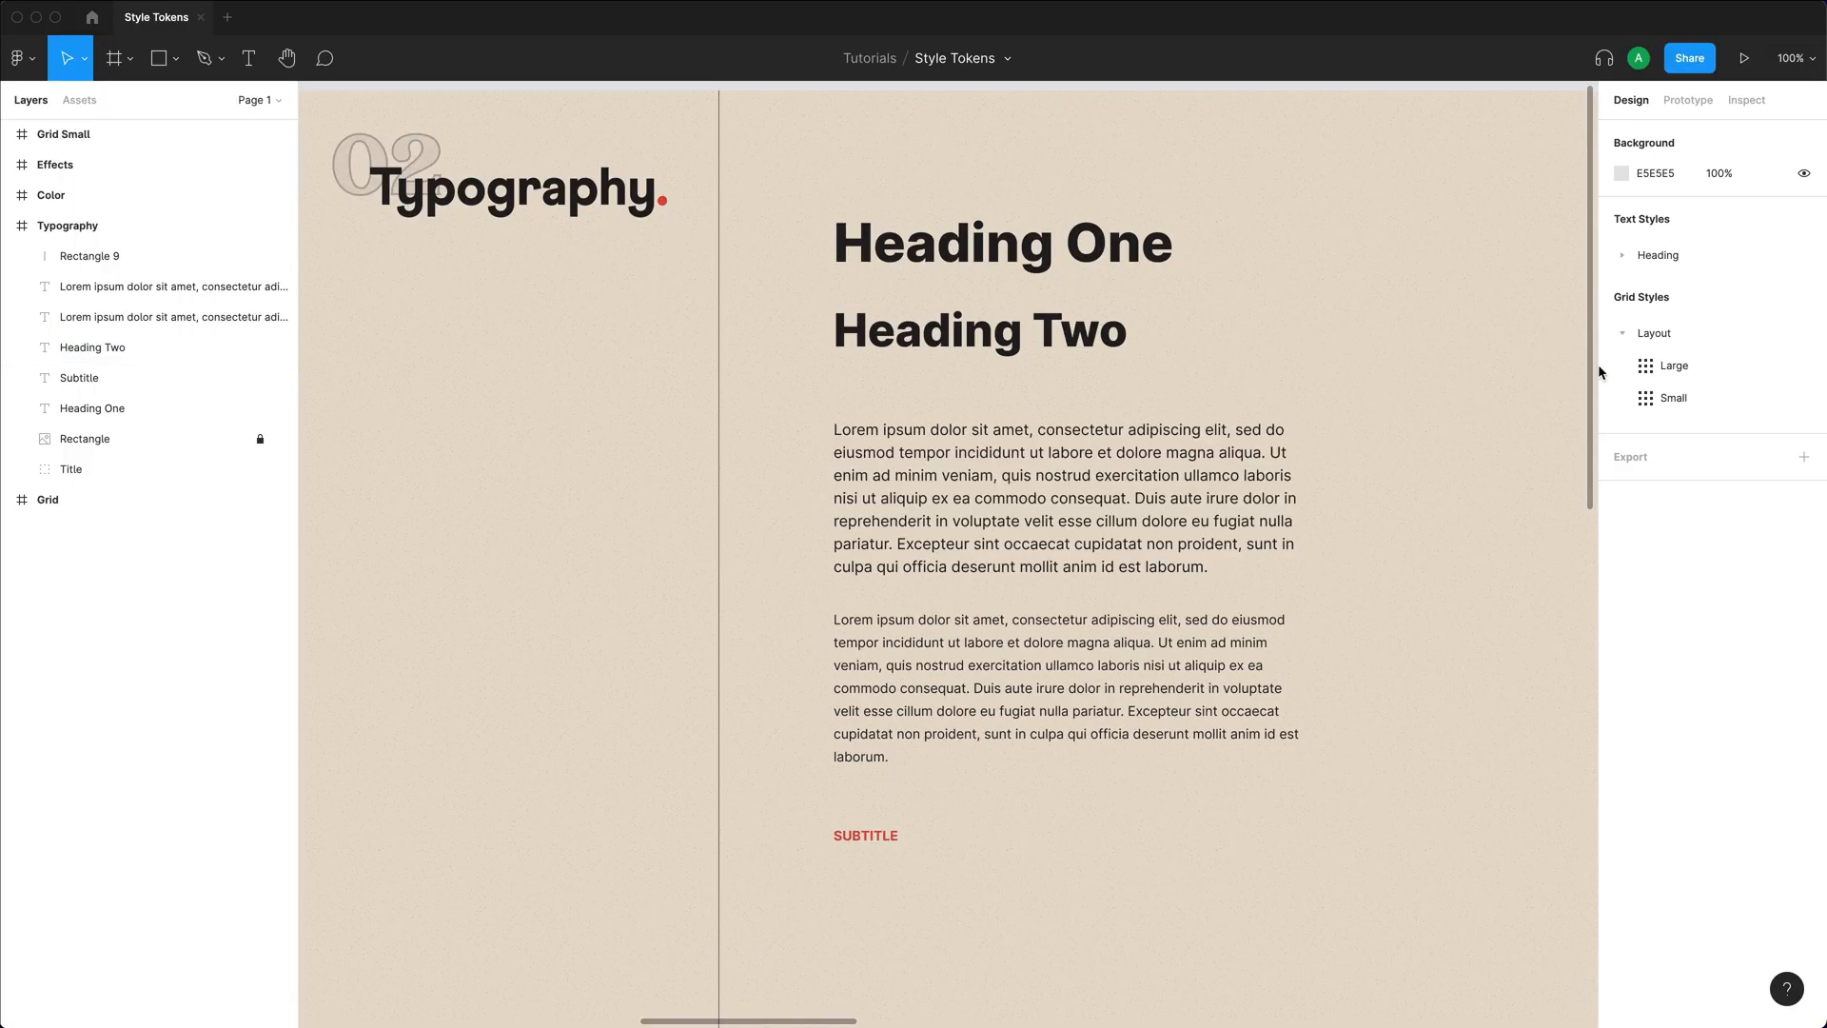
click(1626, 255)
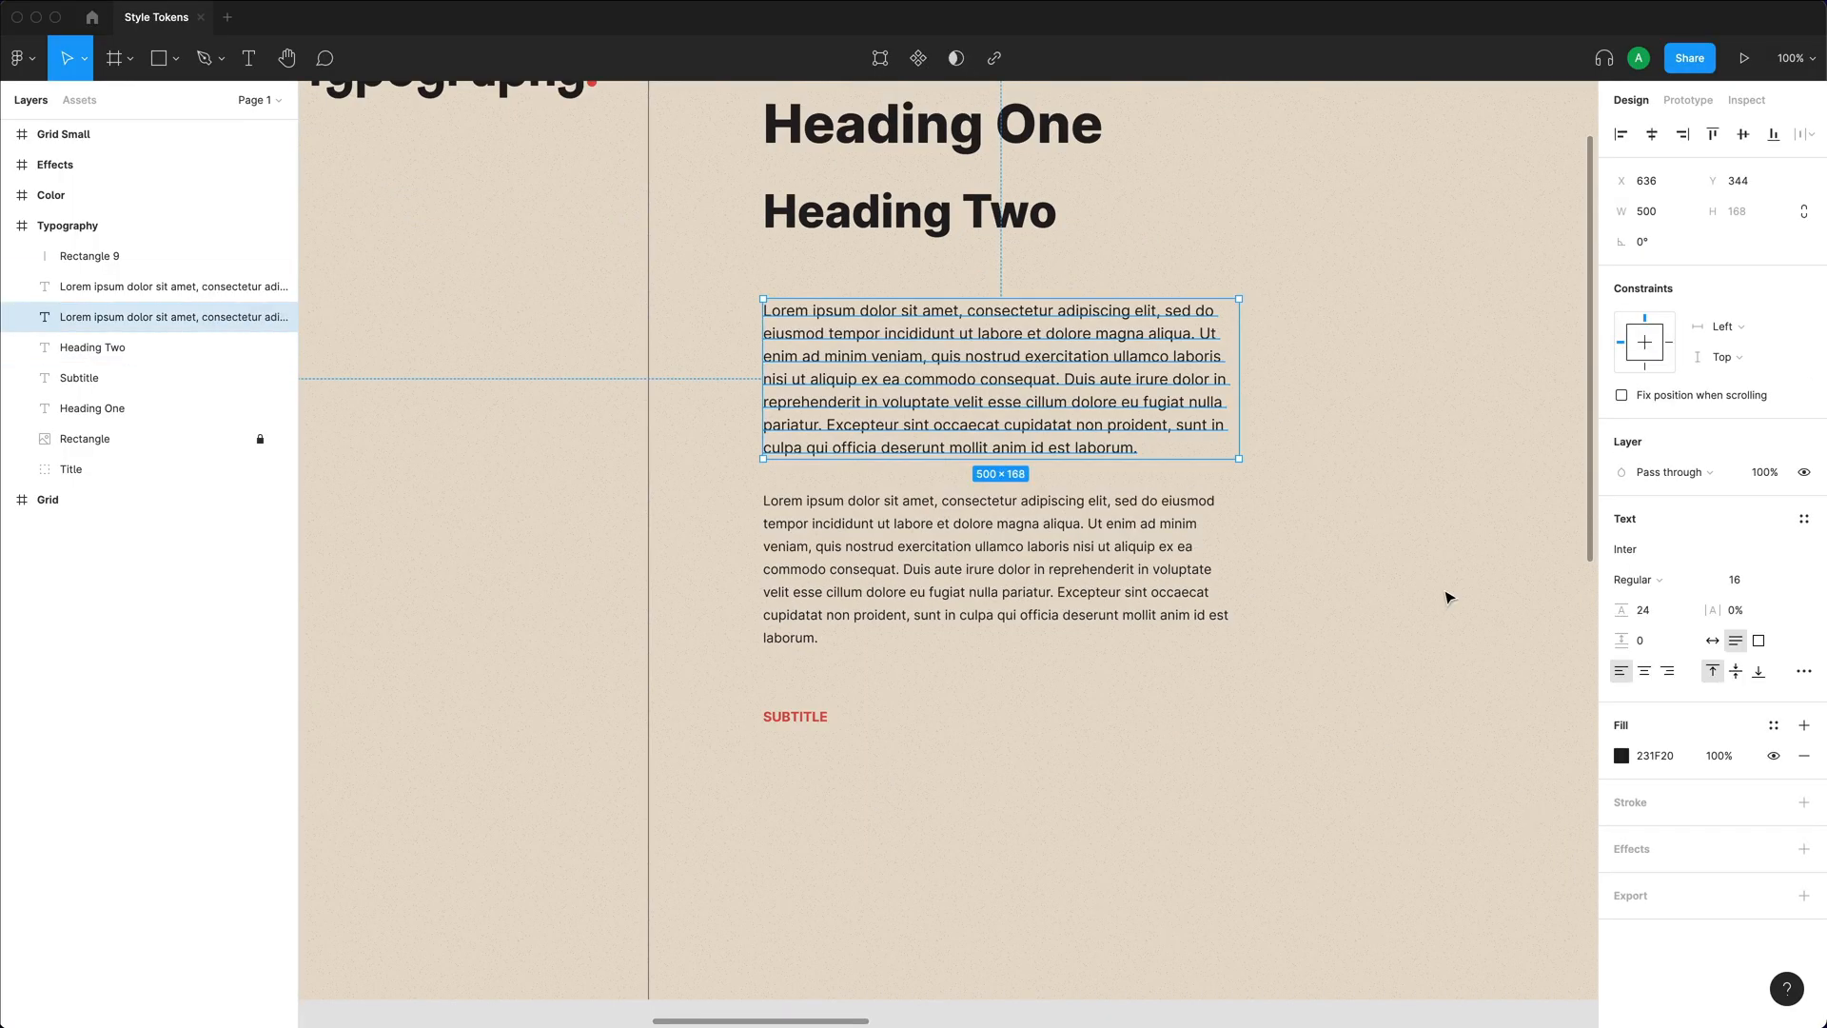
Create the 'Body / One' text style from the first paragraph and start one from the second.
click(1778, 518)
text(Body /)
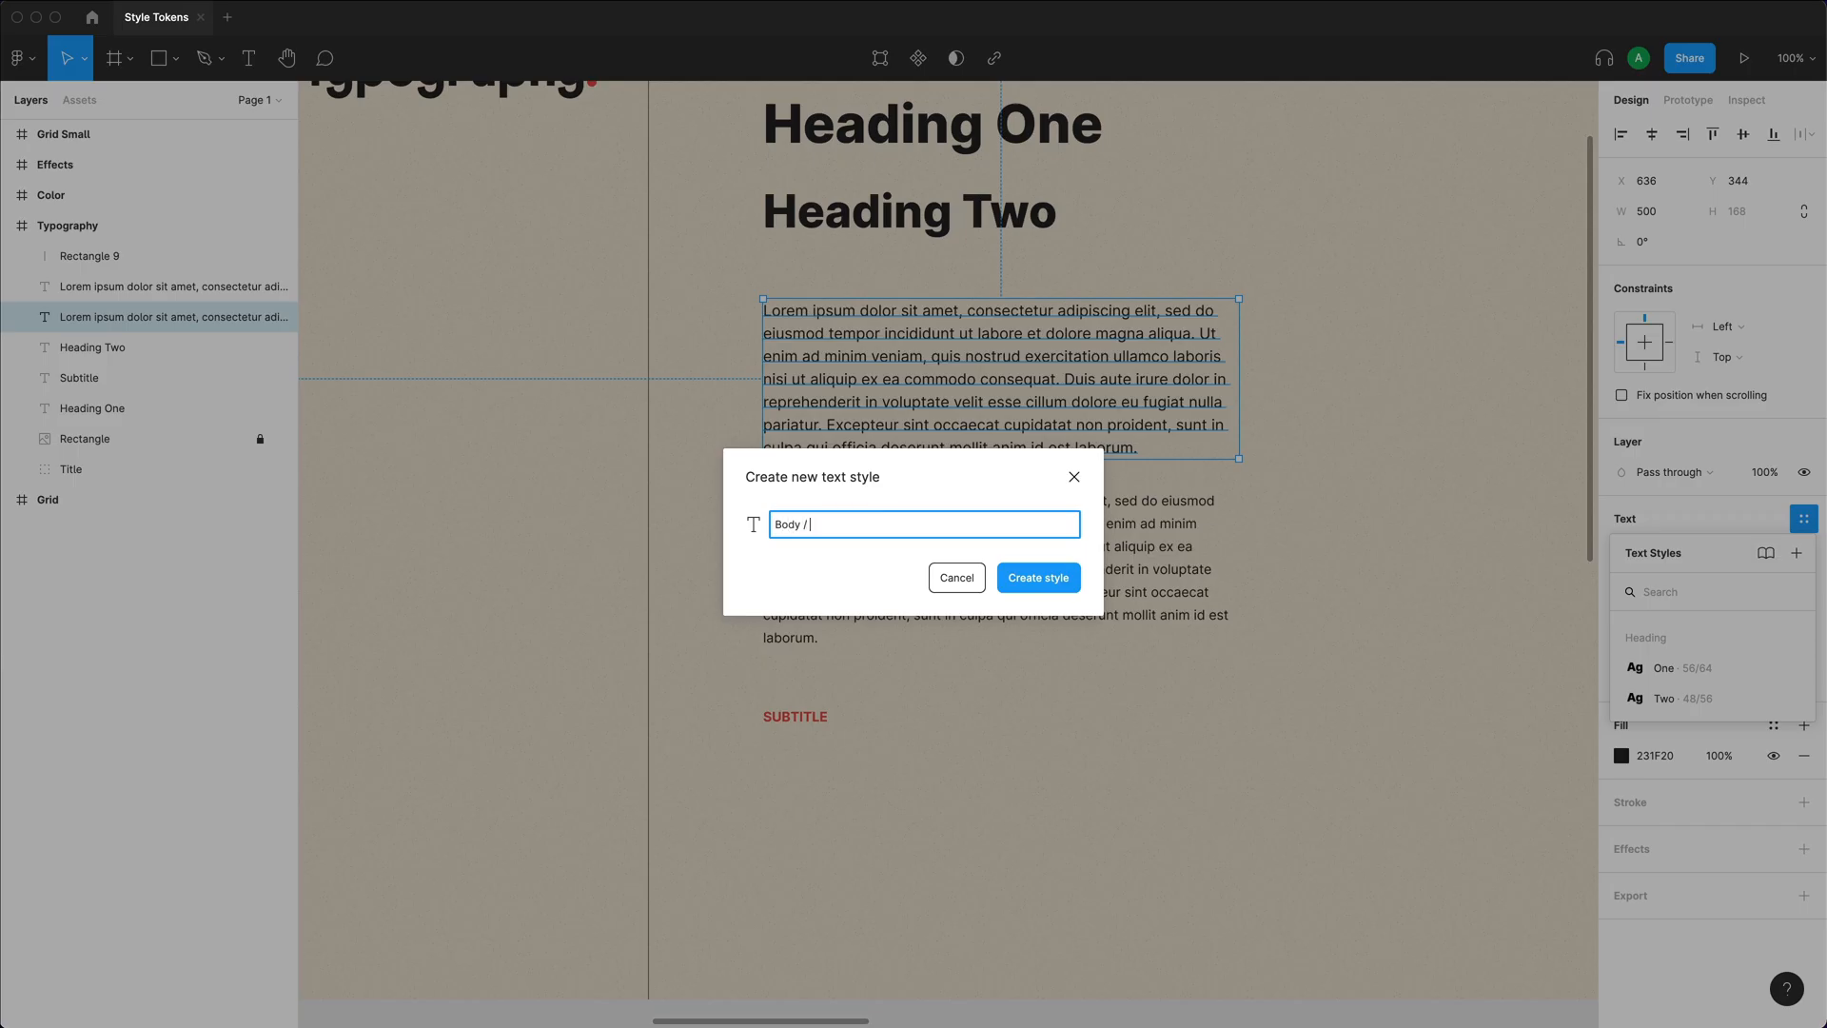
click(1039, 579)
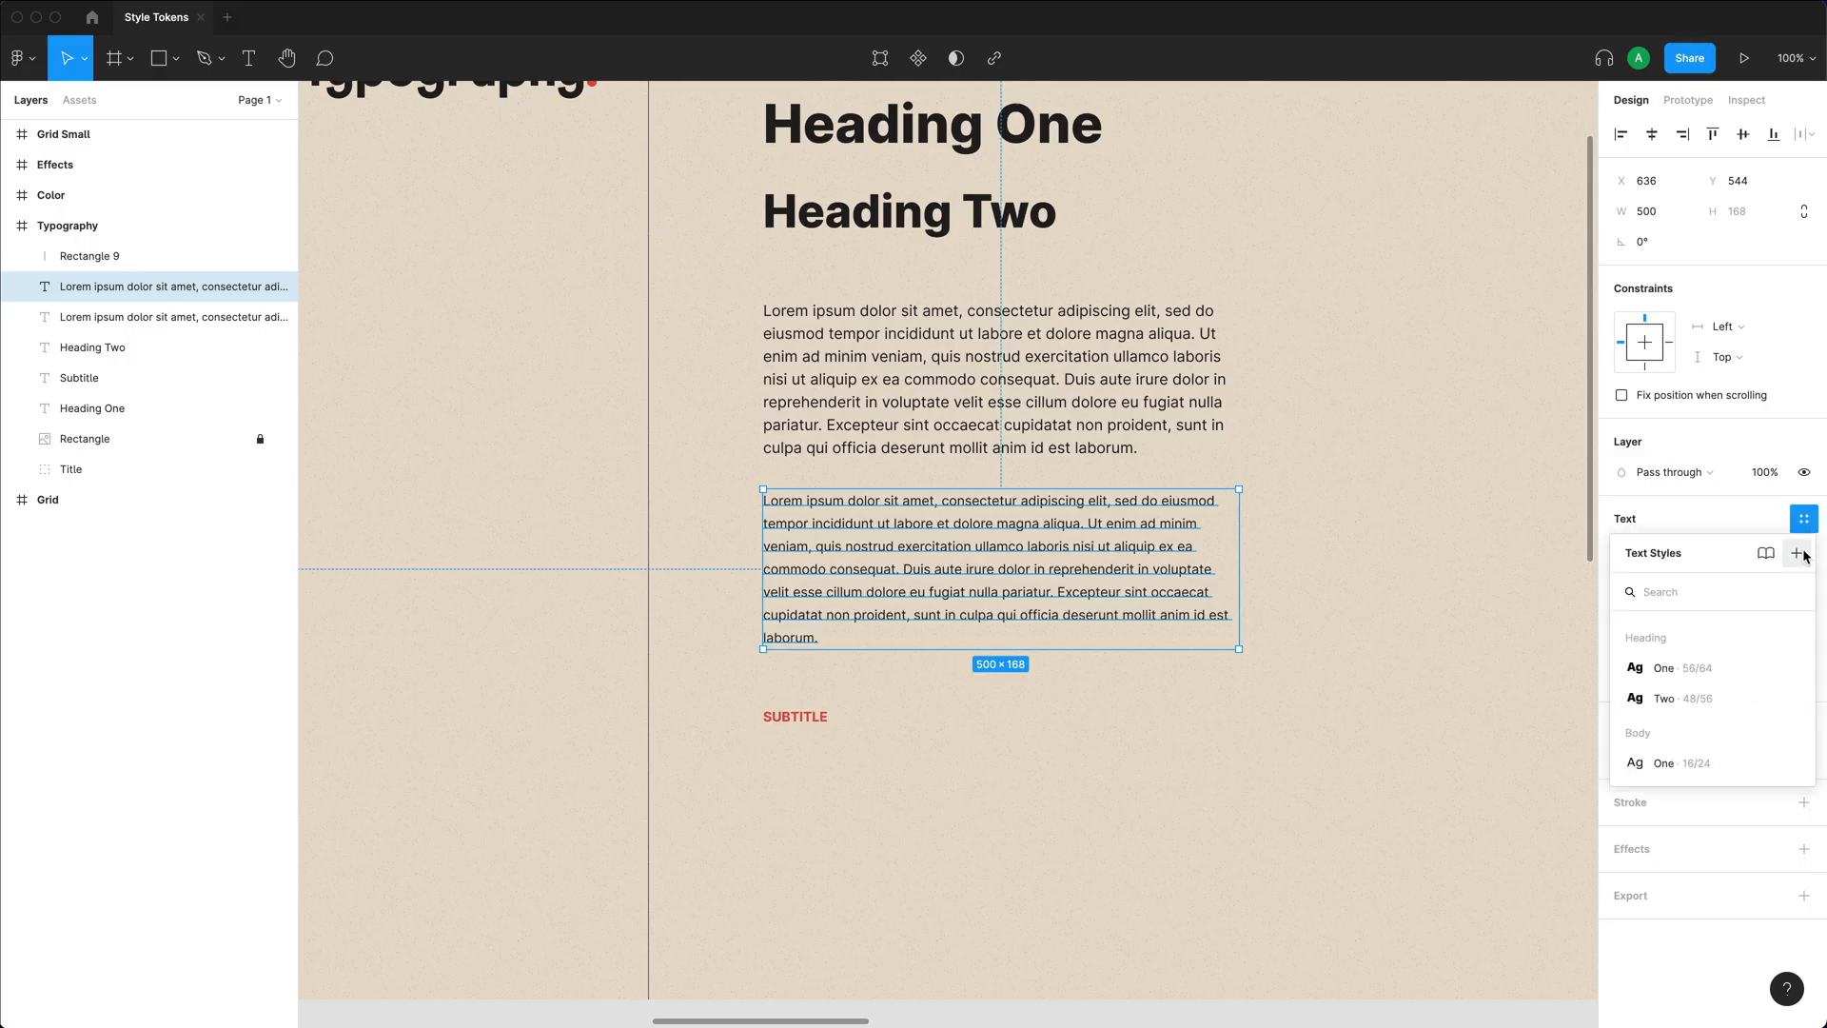
click(1797, 552)
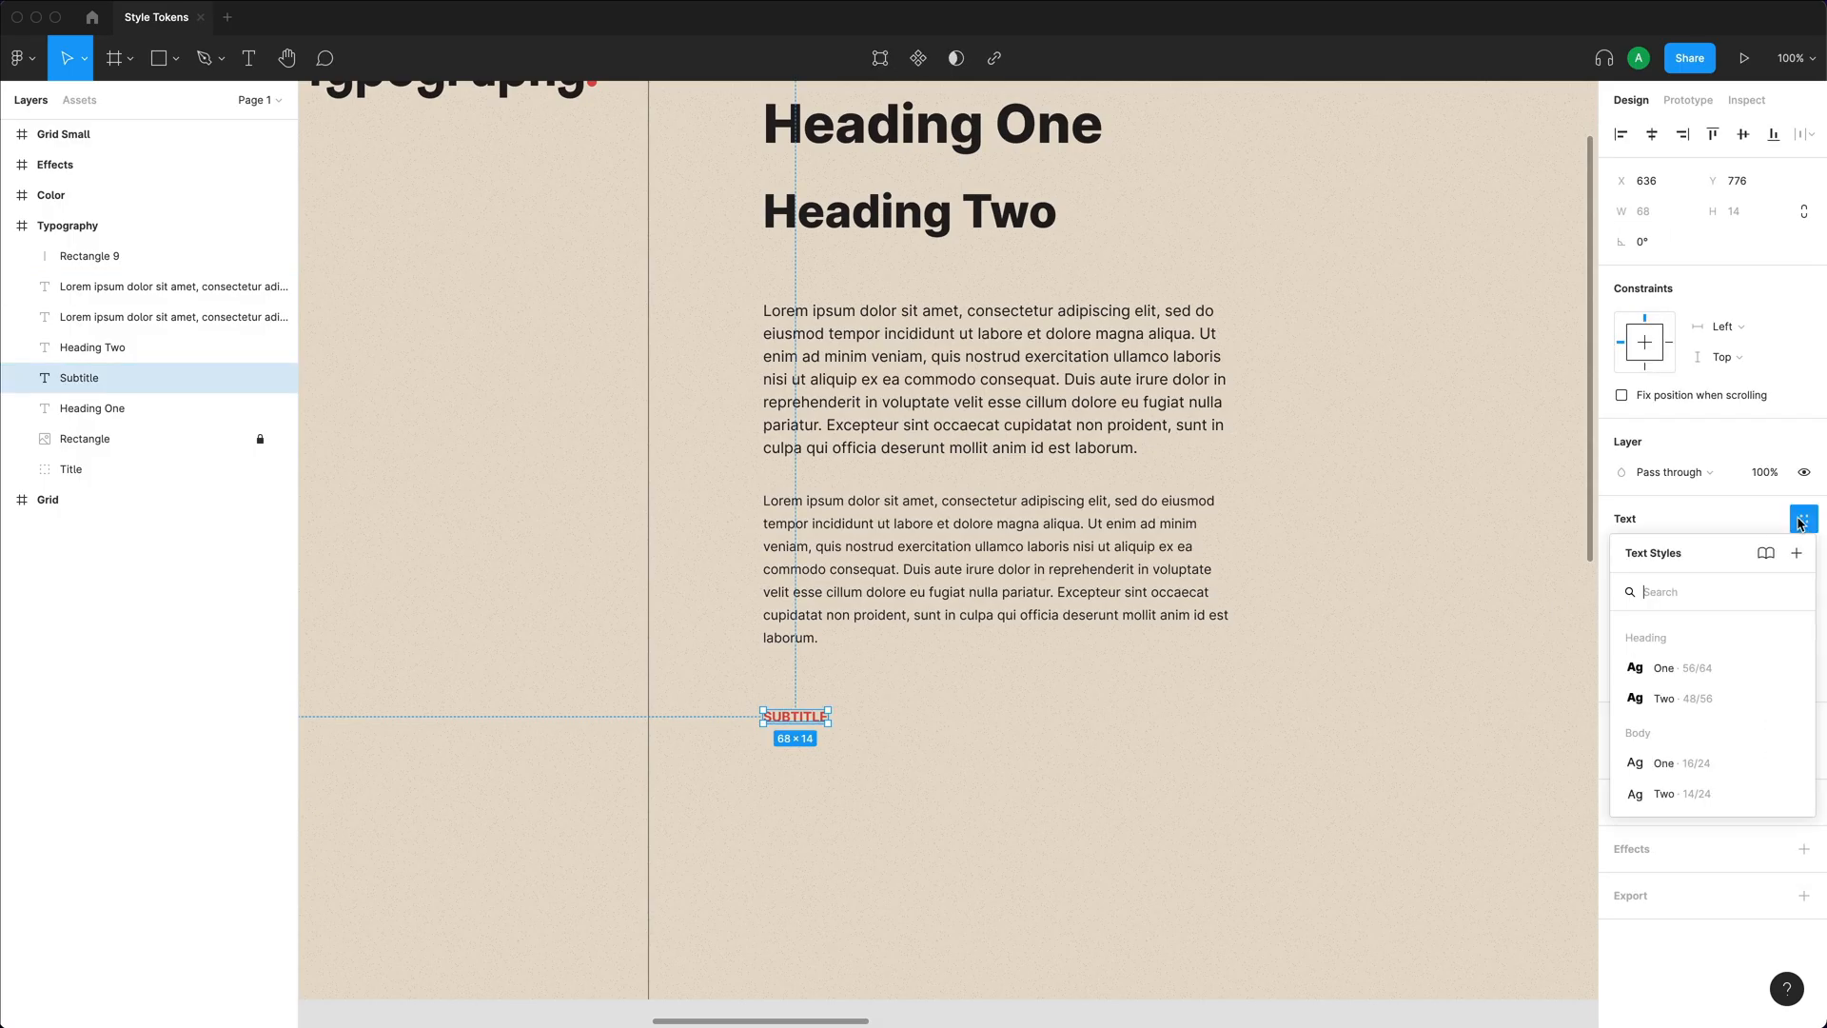
Create the 'Subtitle / One' text style from the SUBTITLE text and expand a style group to check it.
click(1797, 552)
text(Subtitle /)
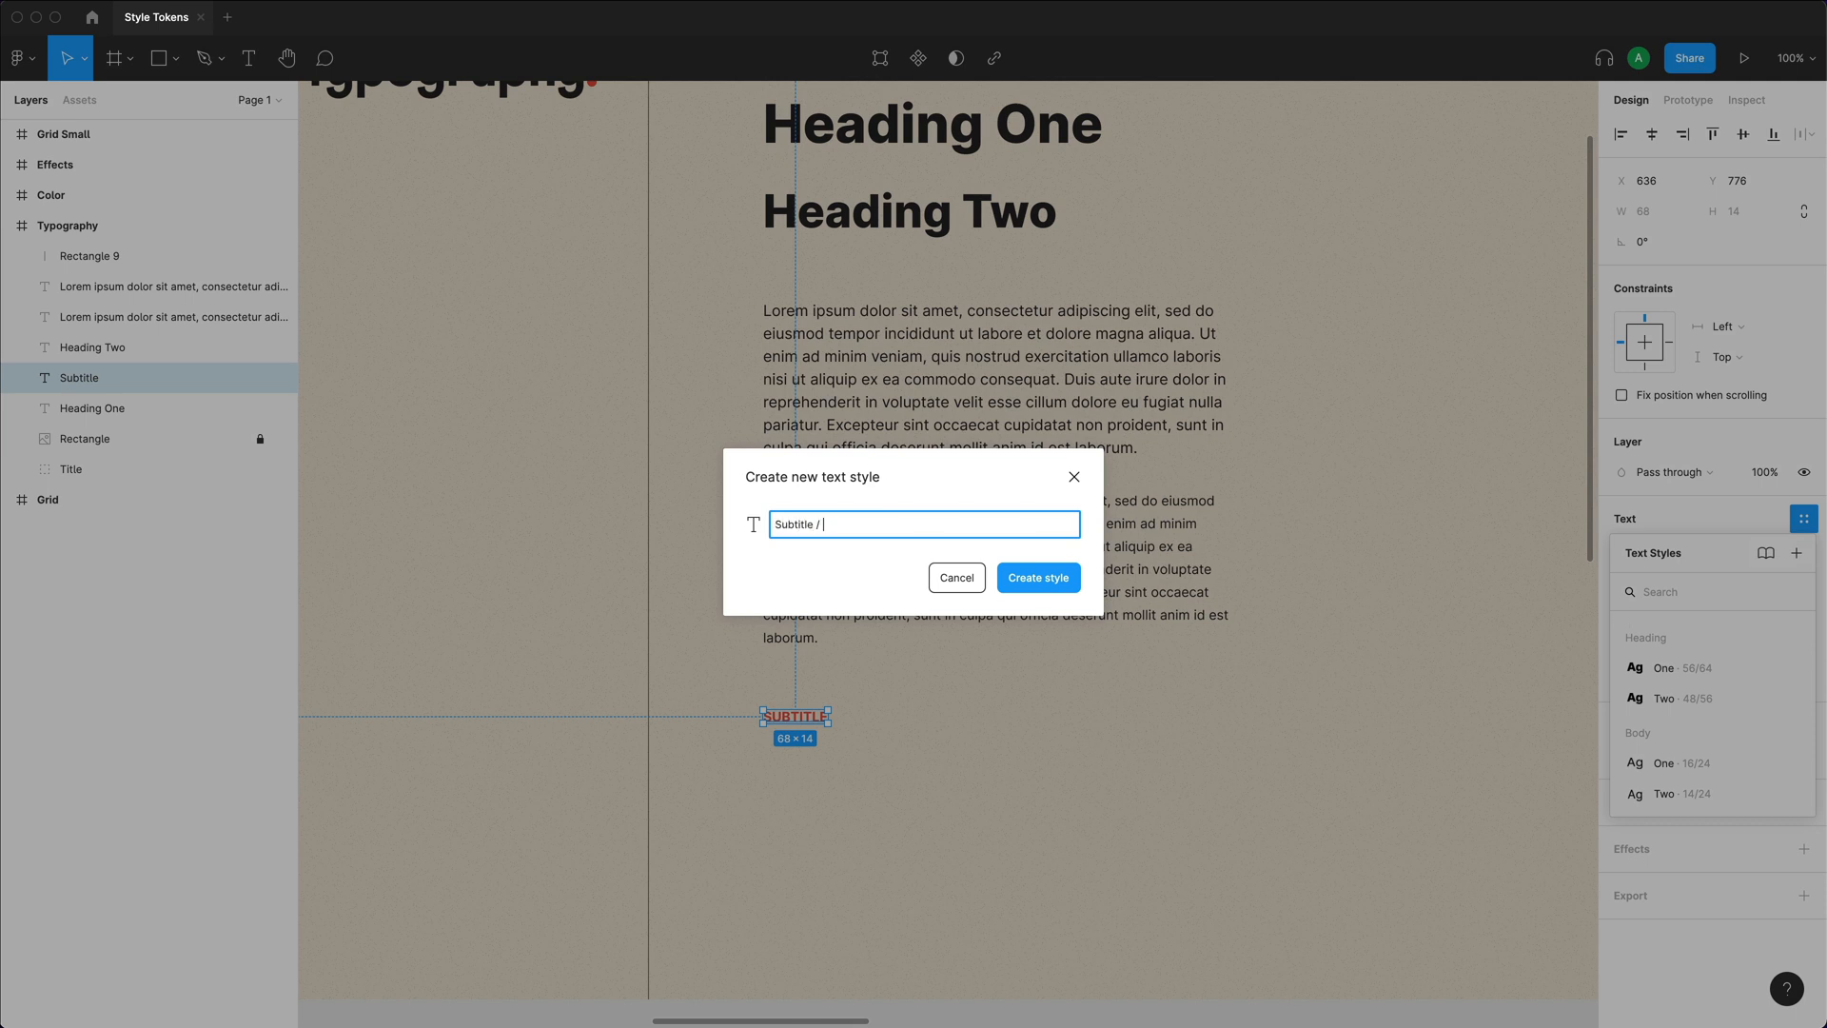
click(1040, 579)
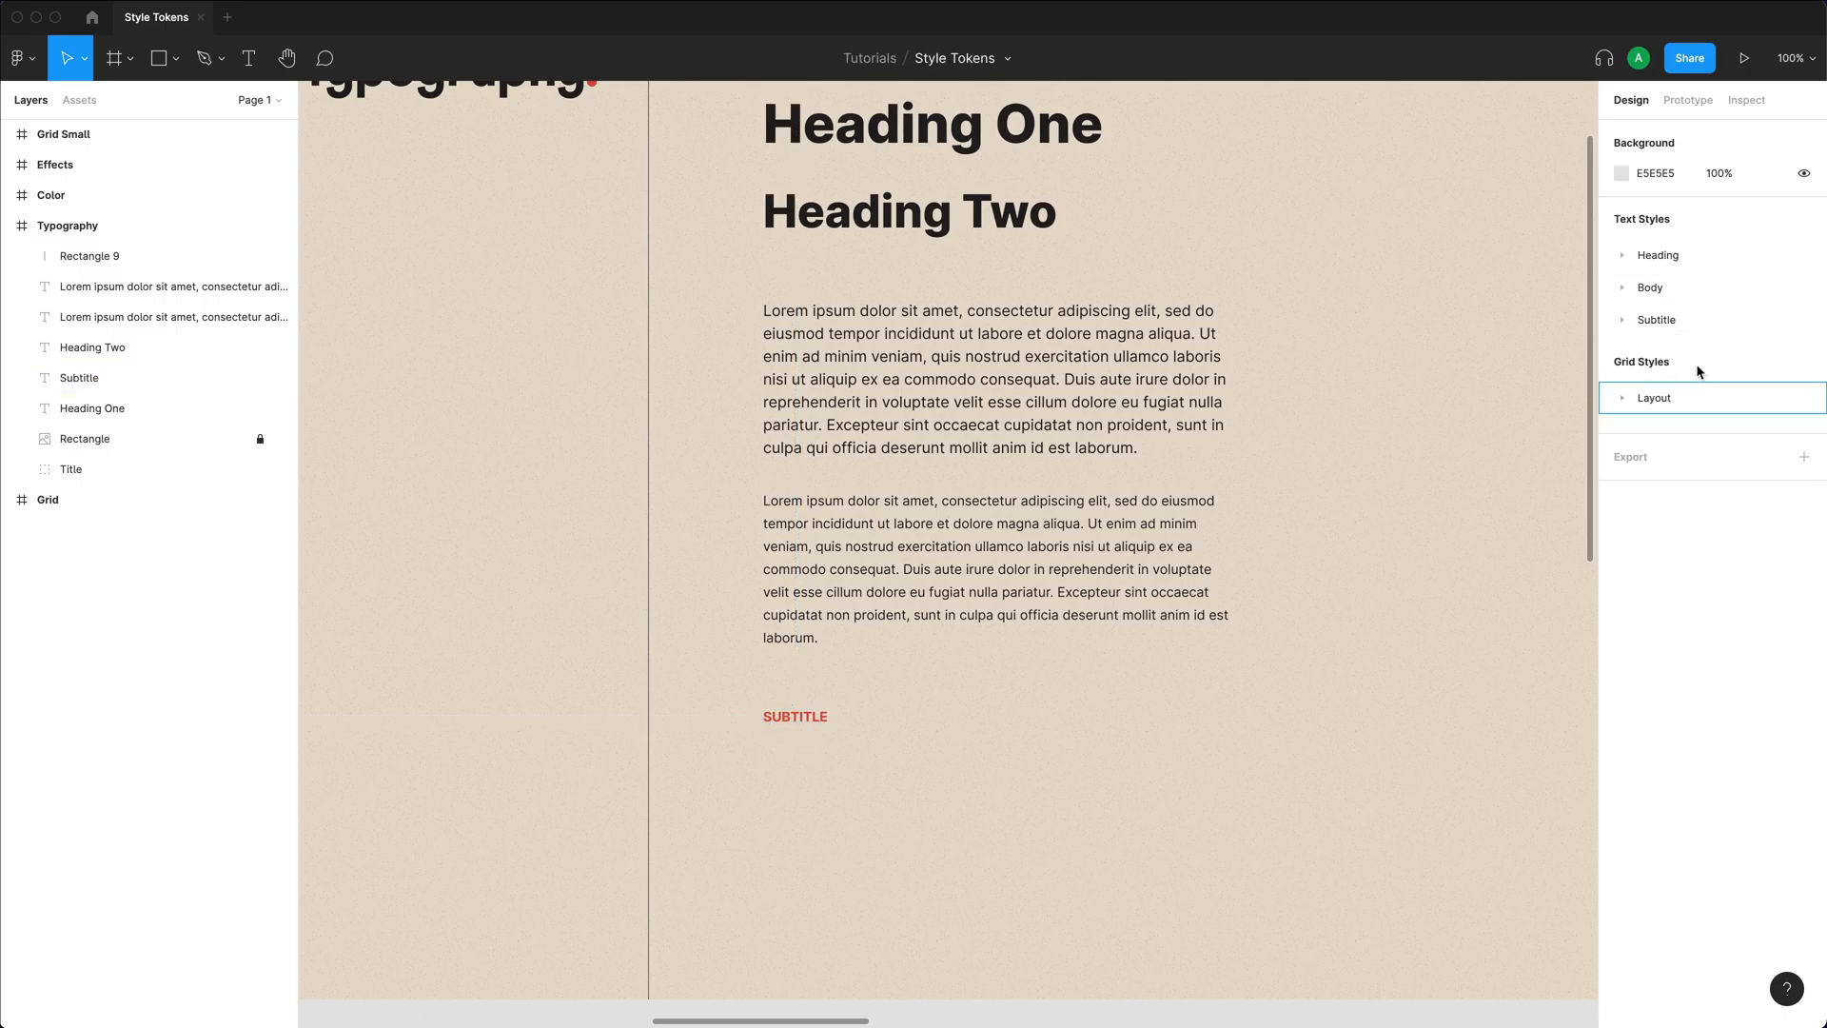
click(1626, 288)
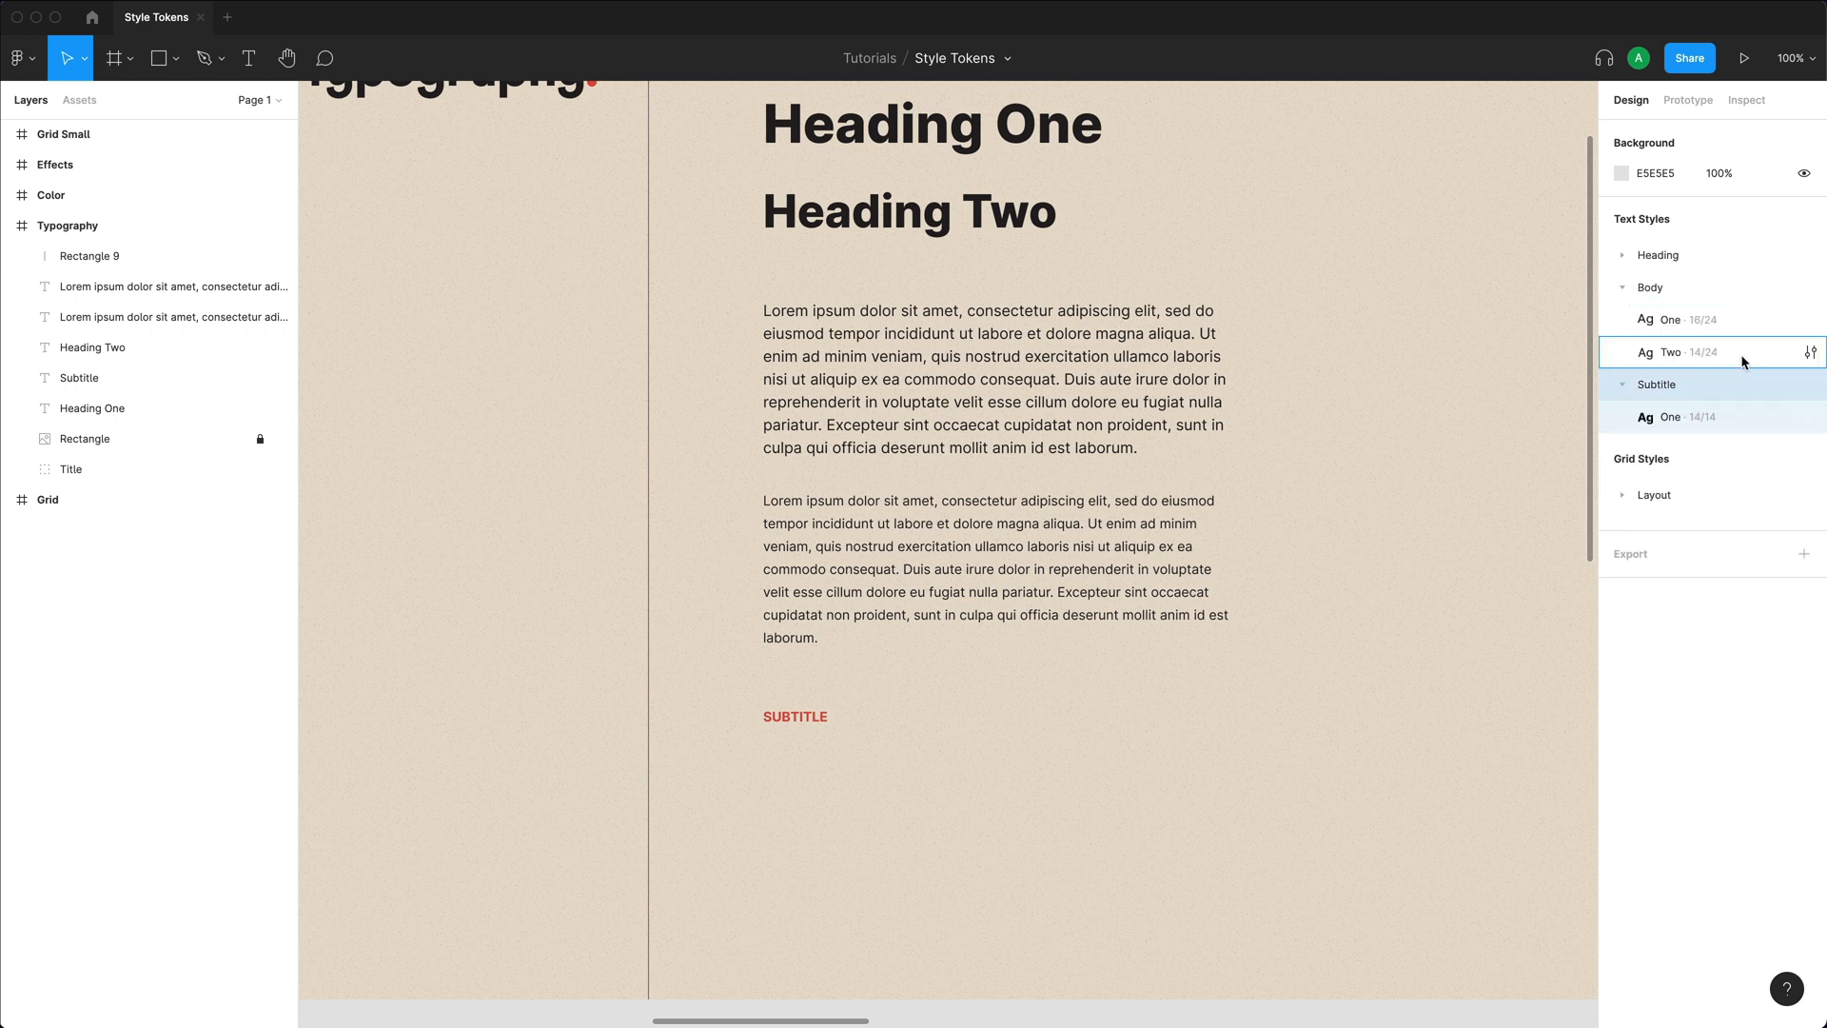
click(1810, 352)
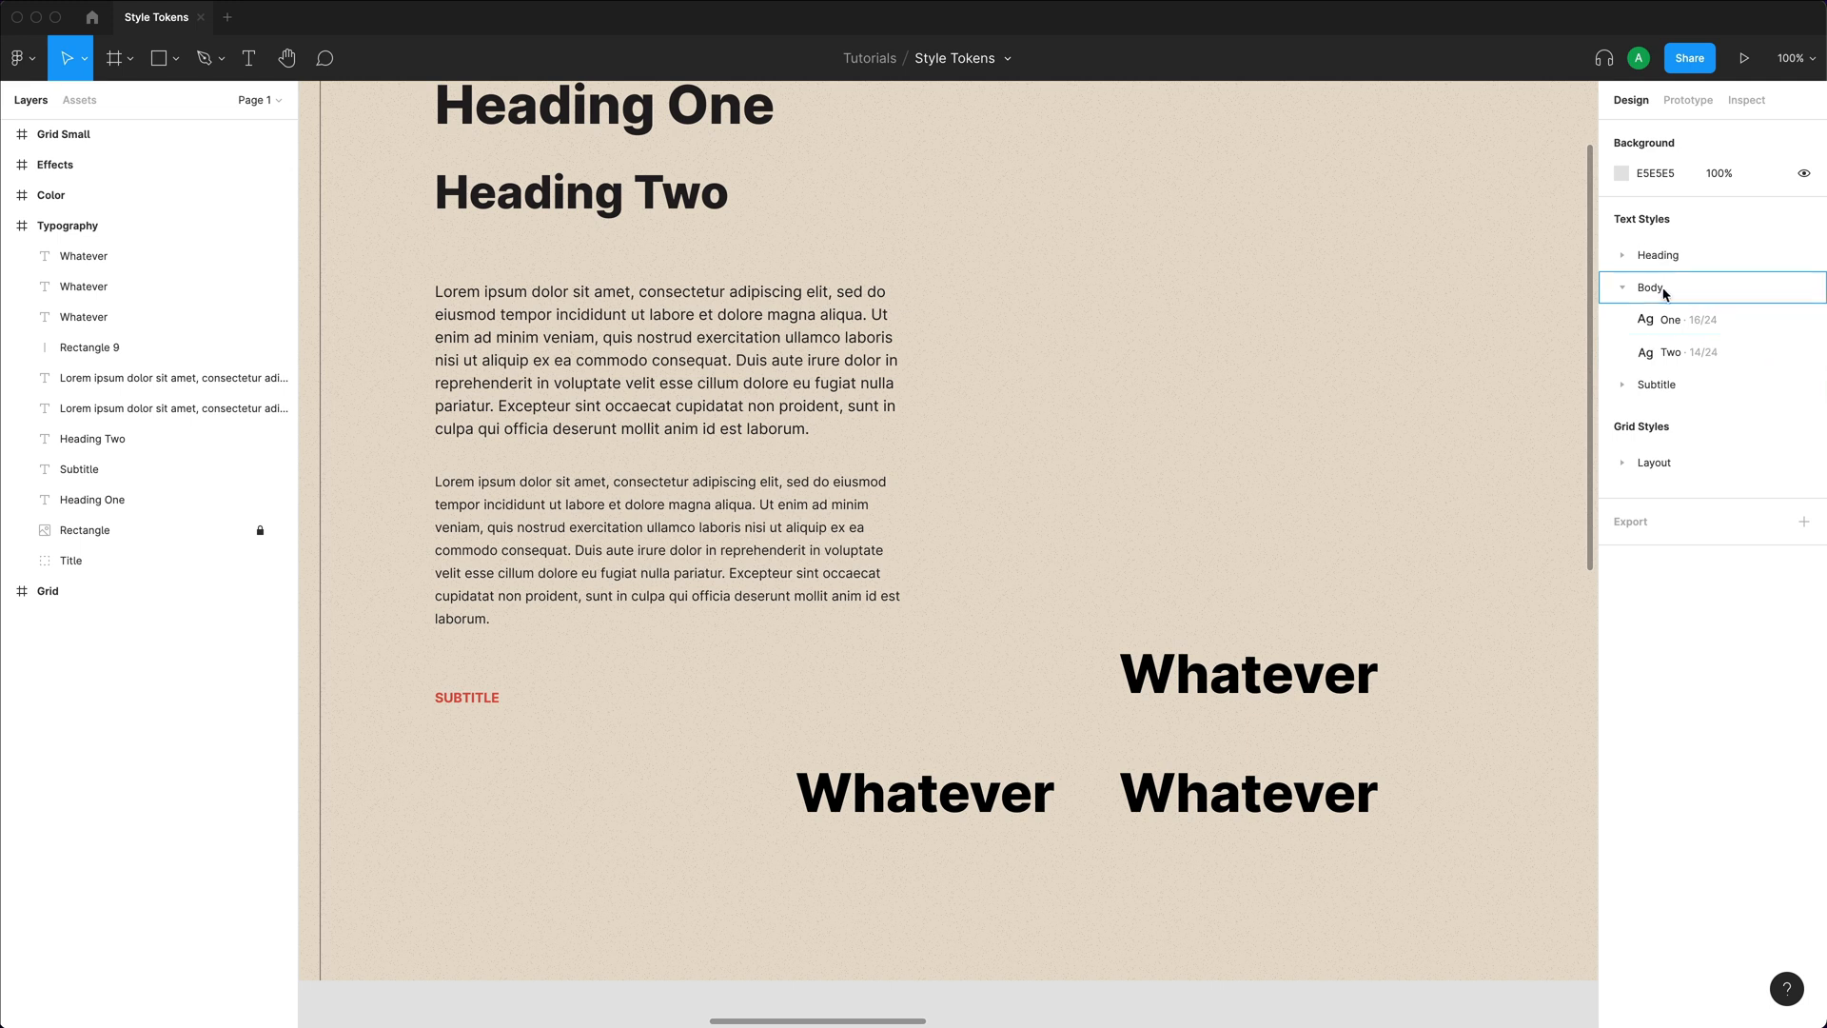
Edit the Heading / One text style to size 72 with line height 80.
click(1625, 255)
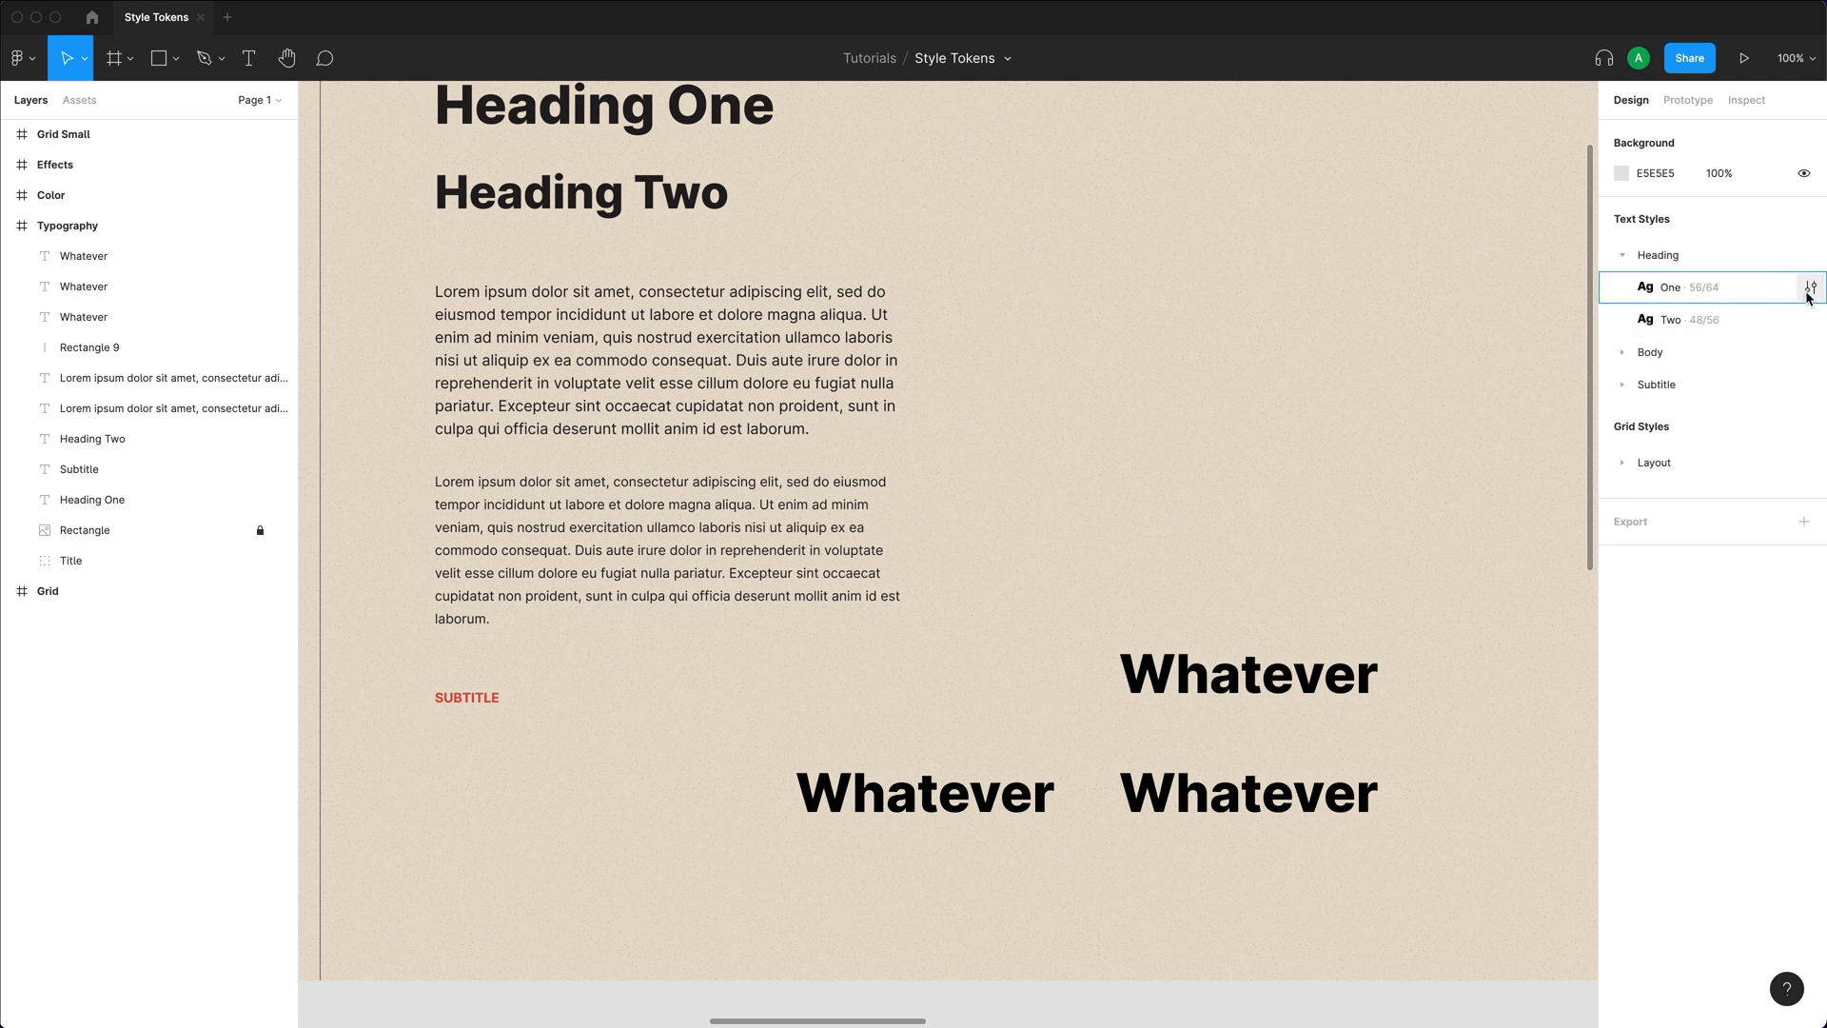
click(1812, 288)
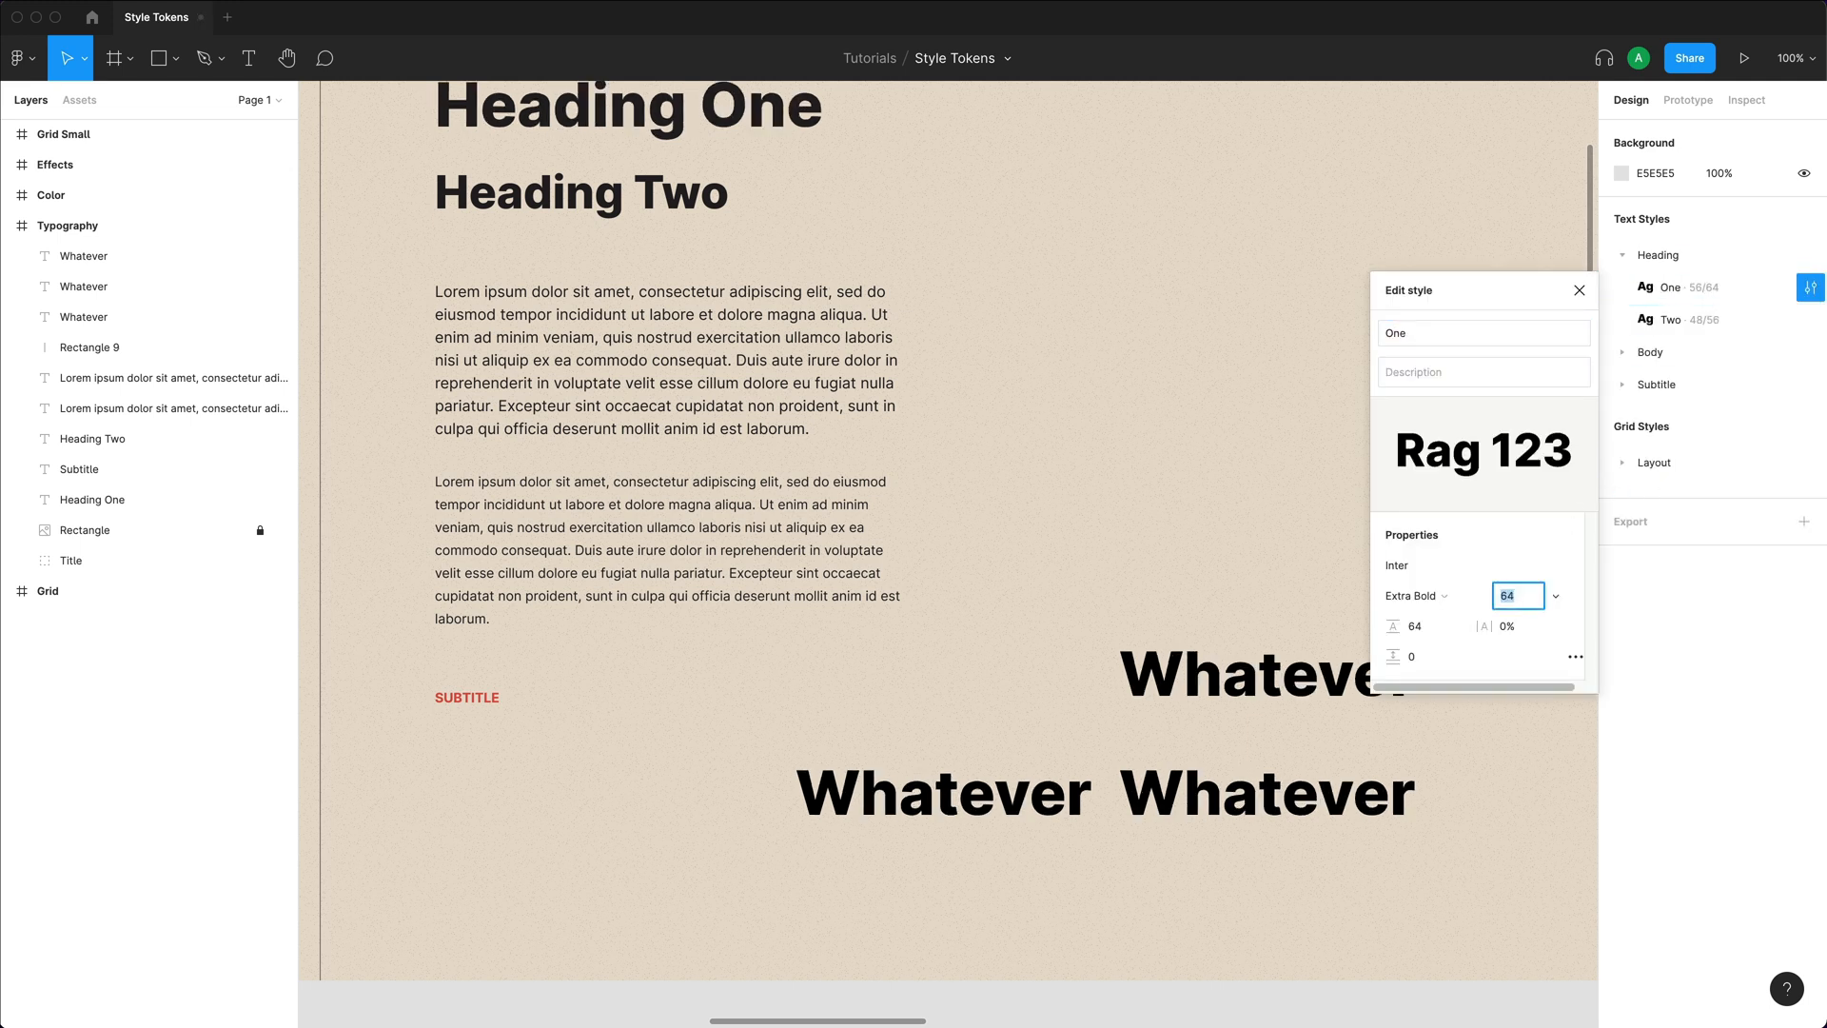
text(72)
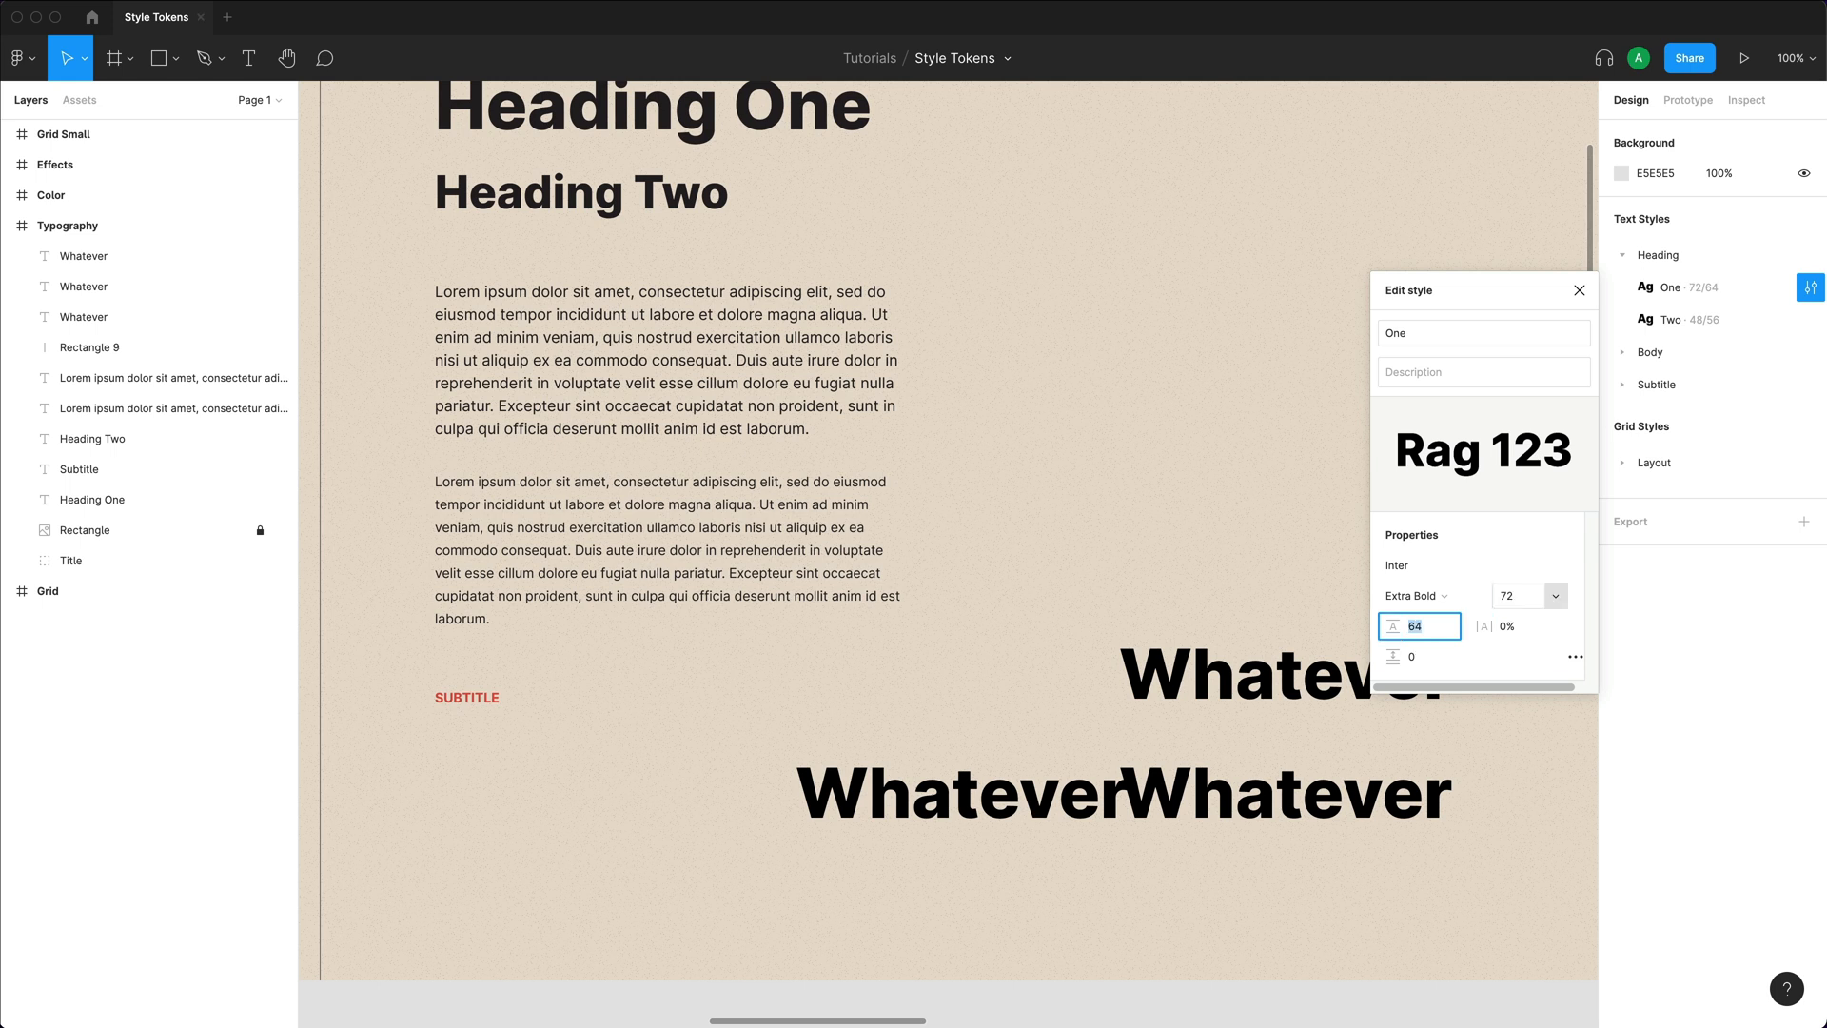
text(72+)
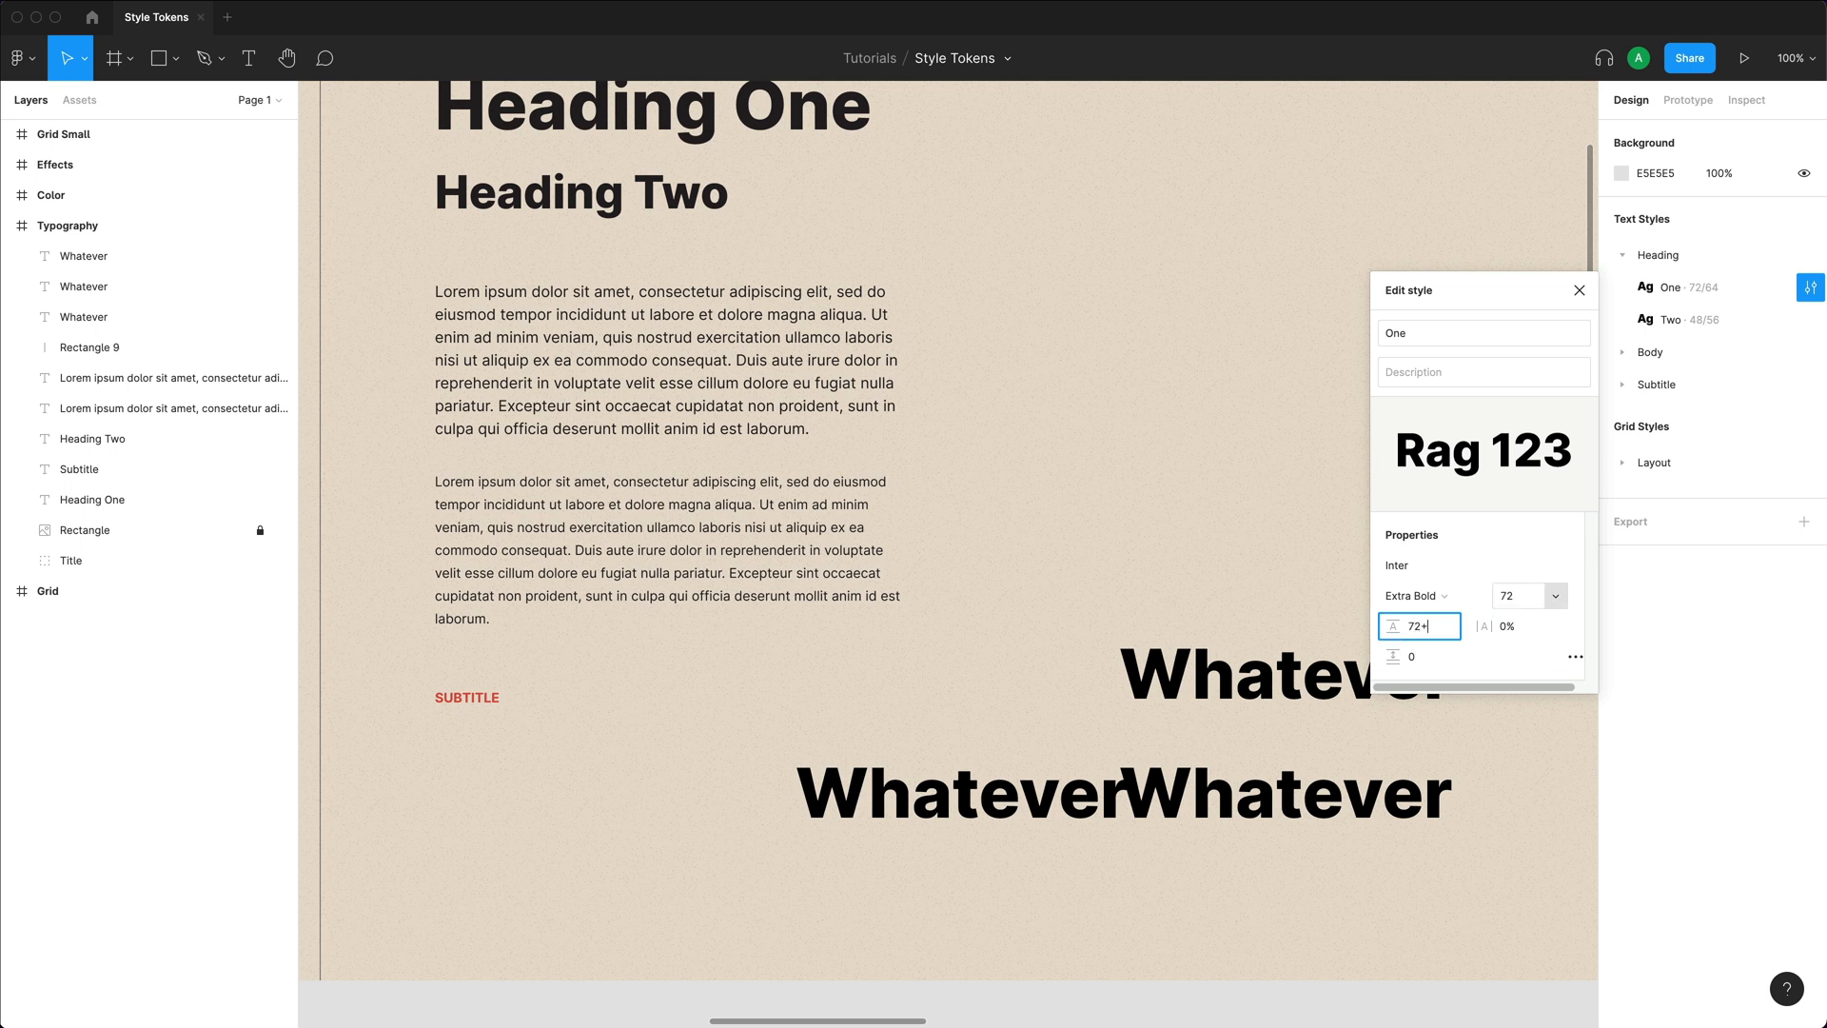
text(80)
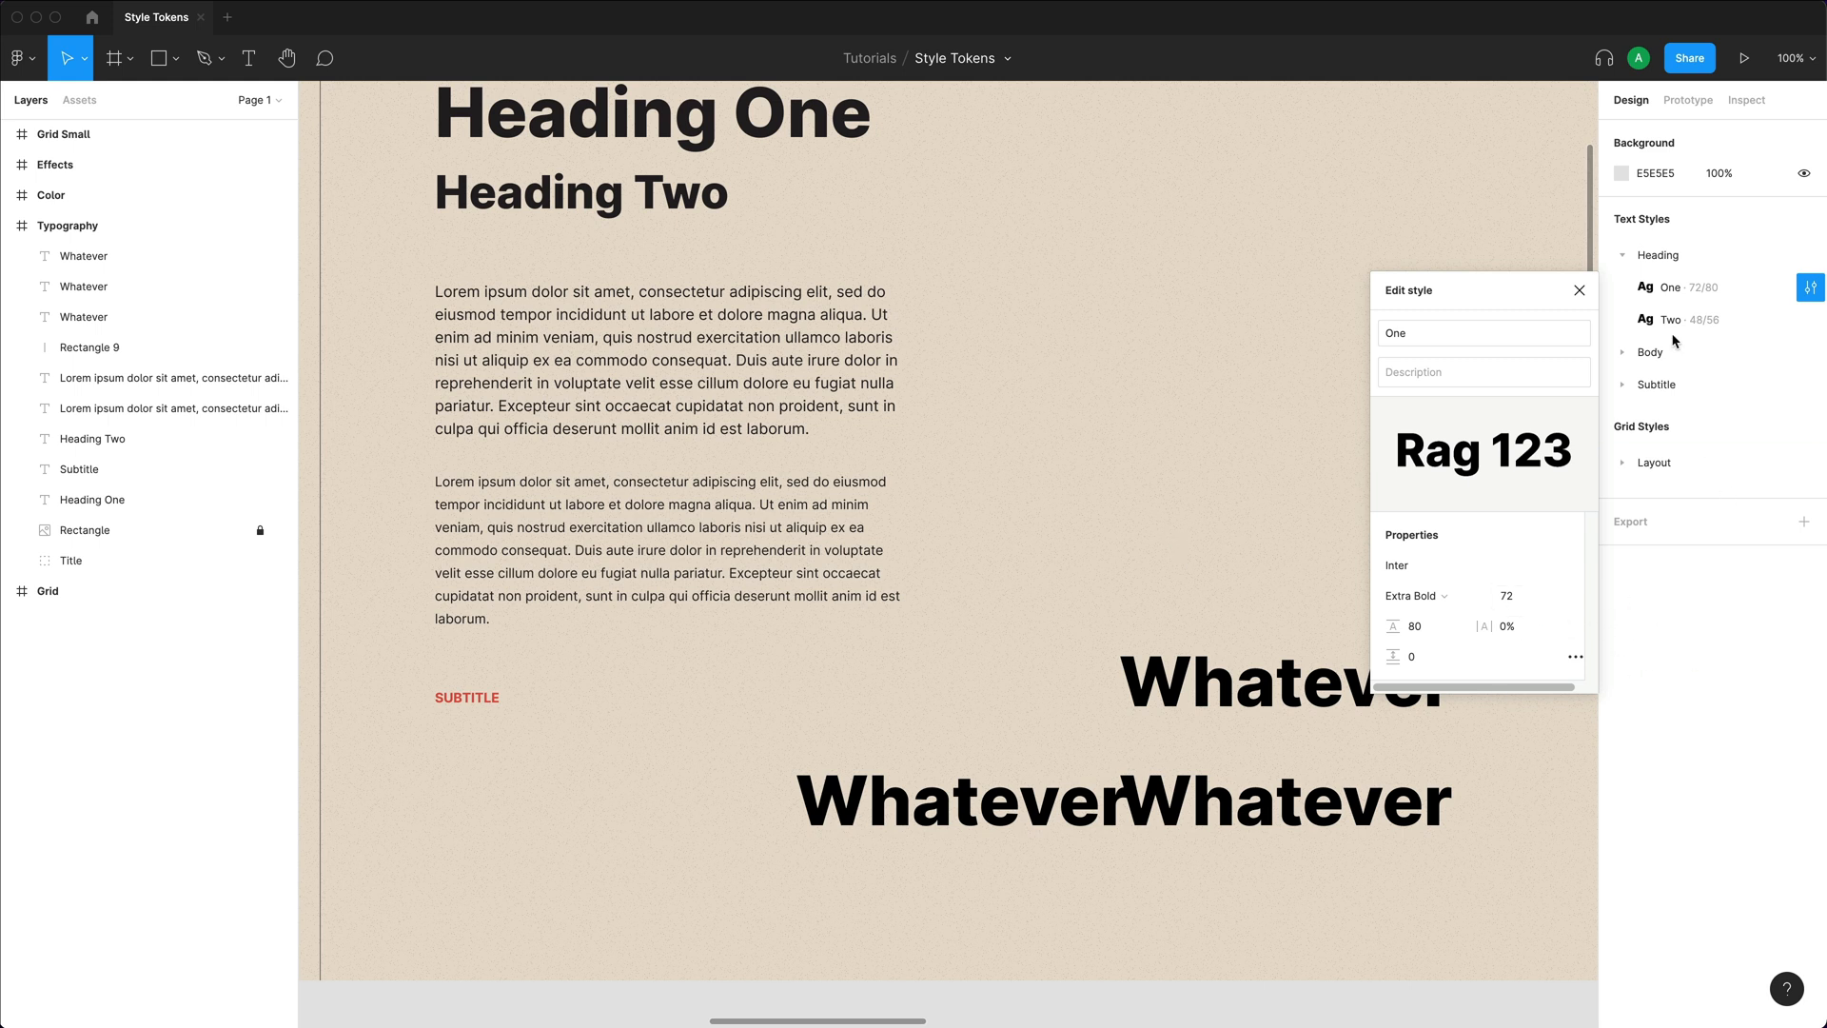
click(1515, 595)
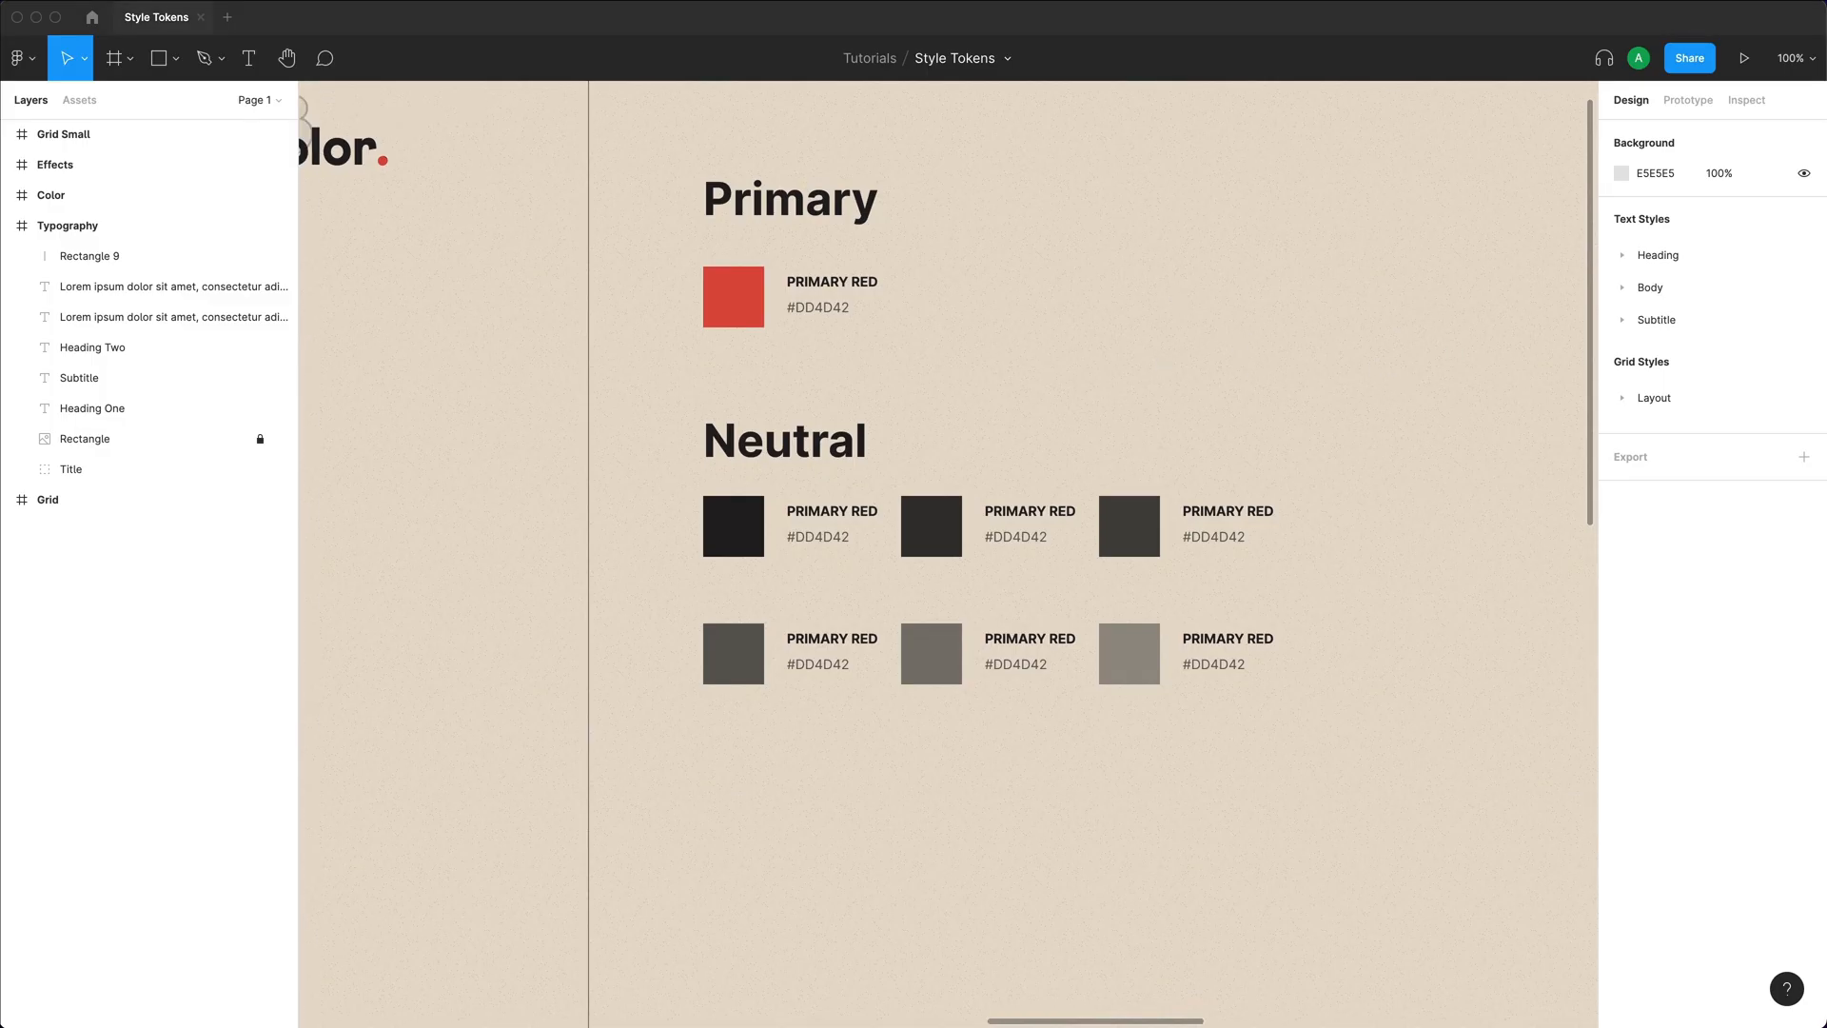
Save the red swatch's fill as a new colour style named 'Primary /'.
click(733, 295)
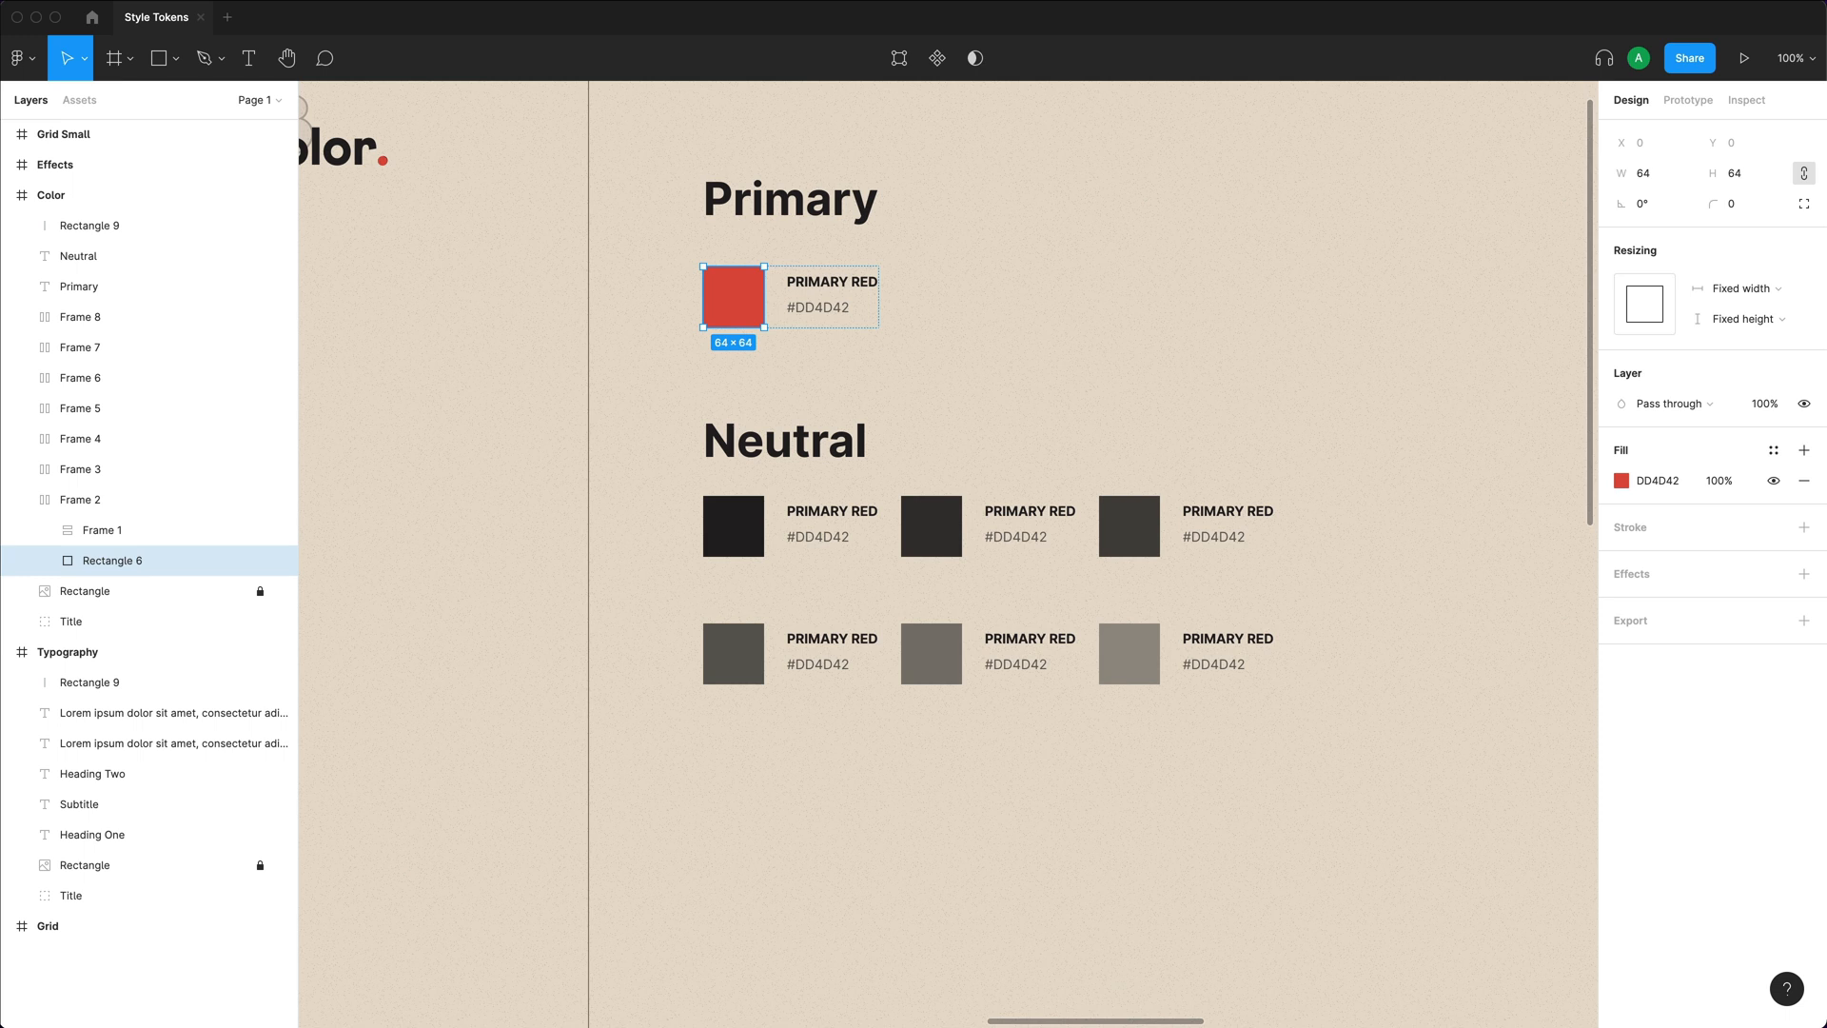
click(1774, 449)
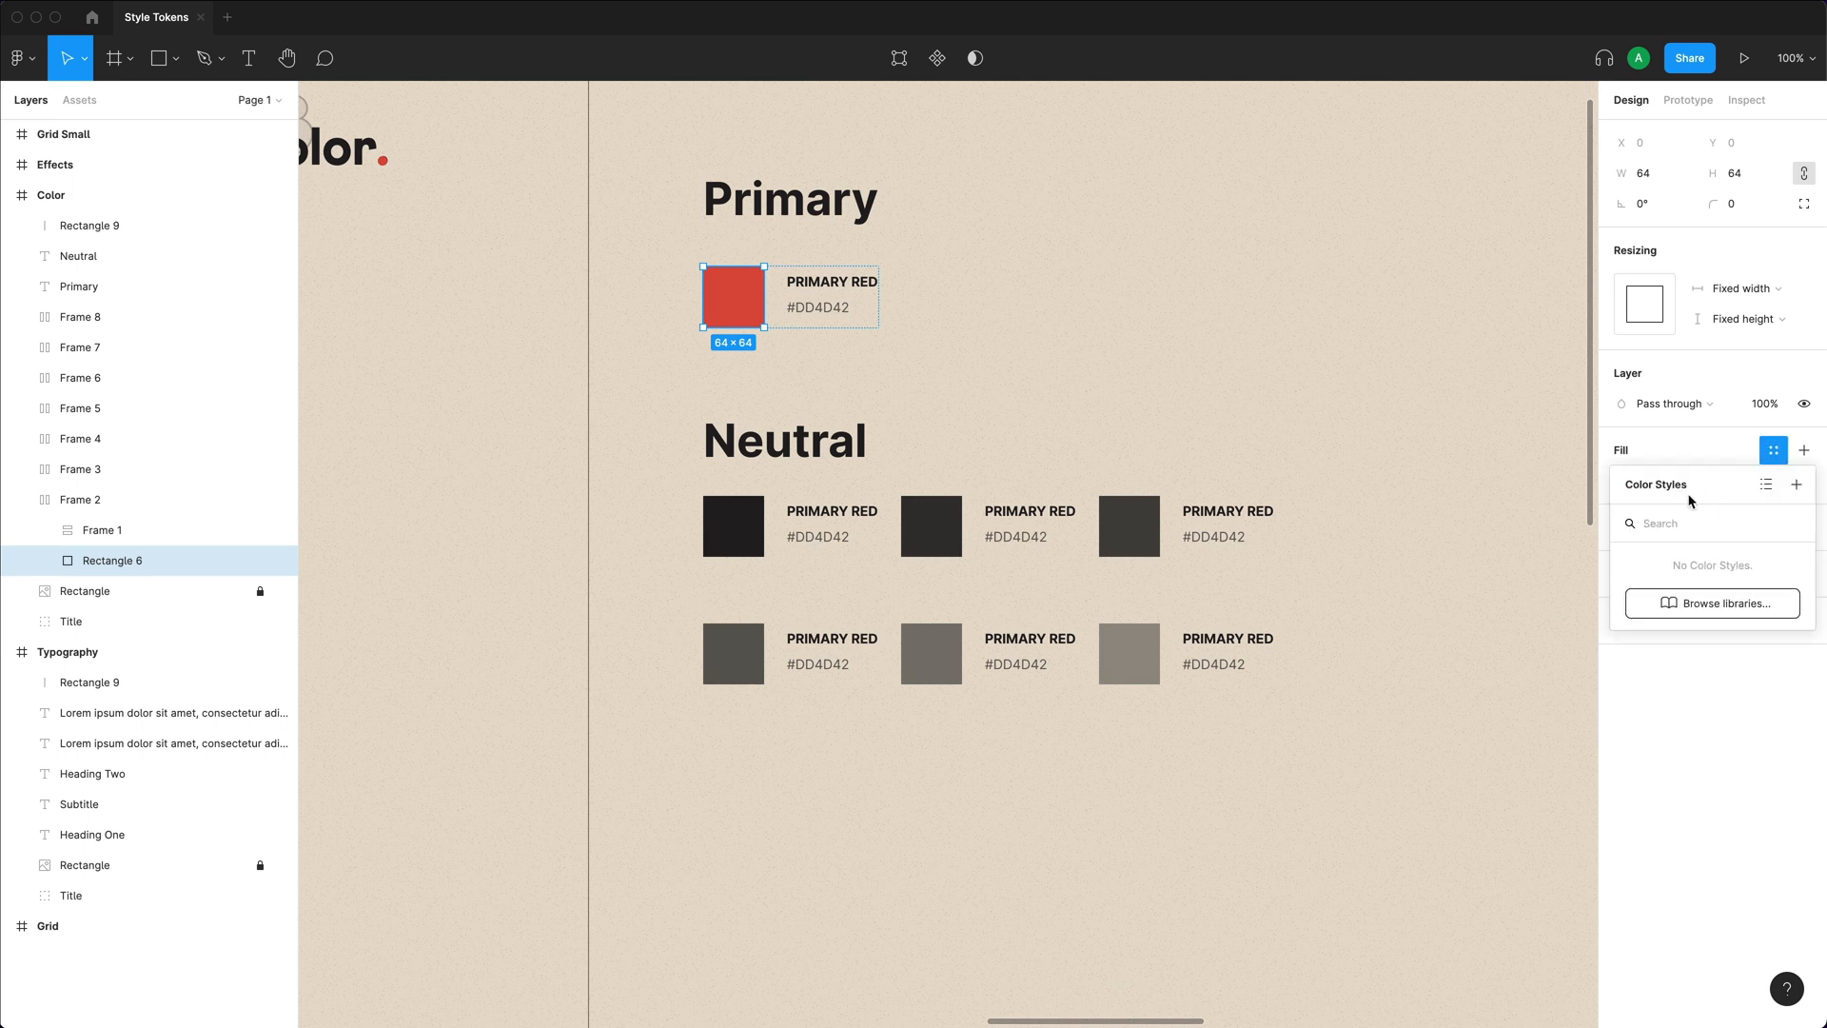
click(1797, 485)
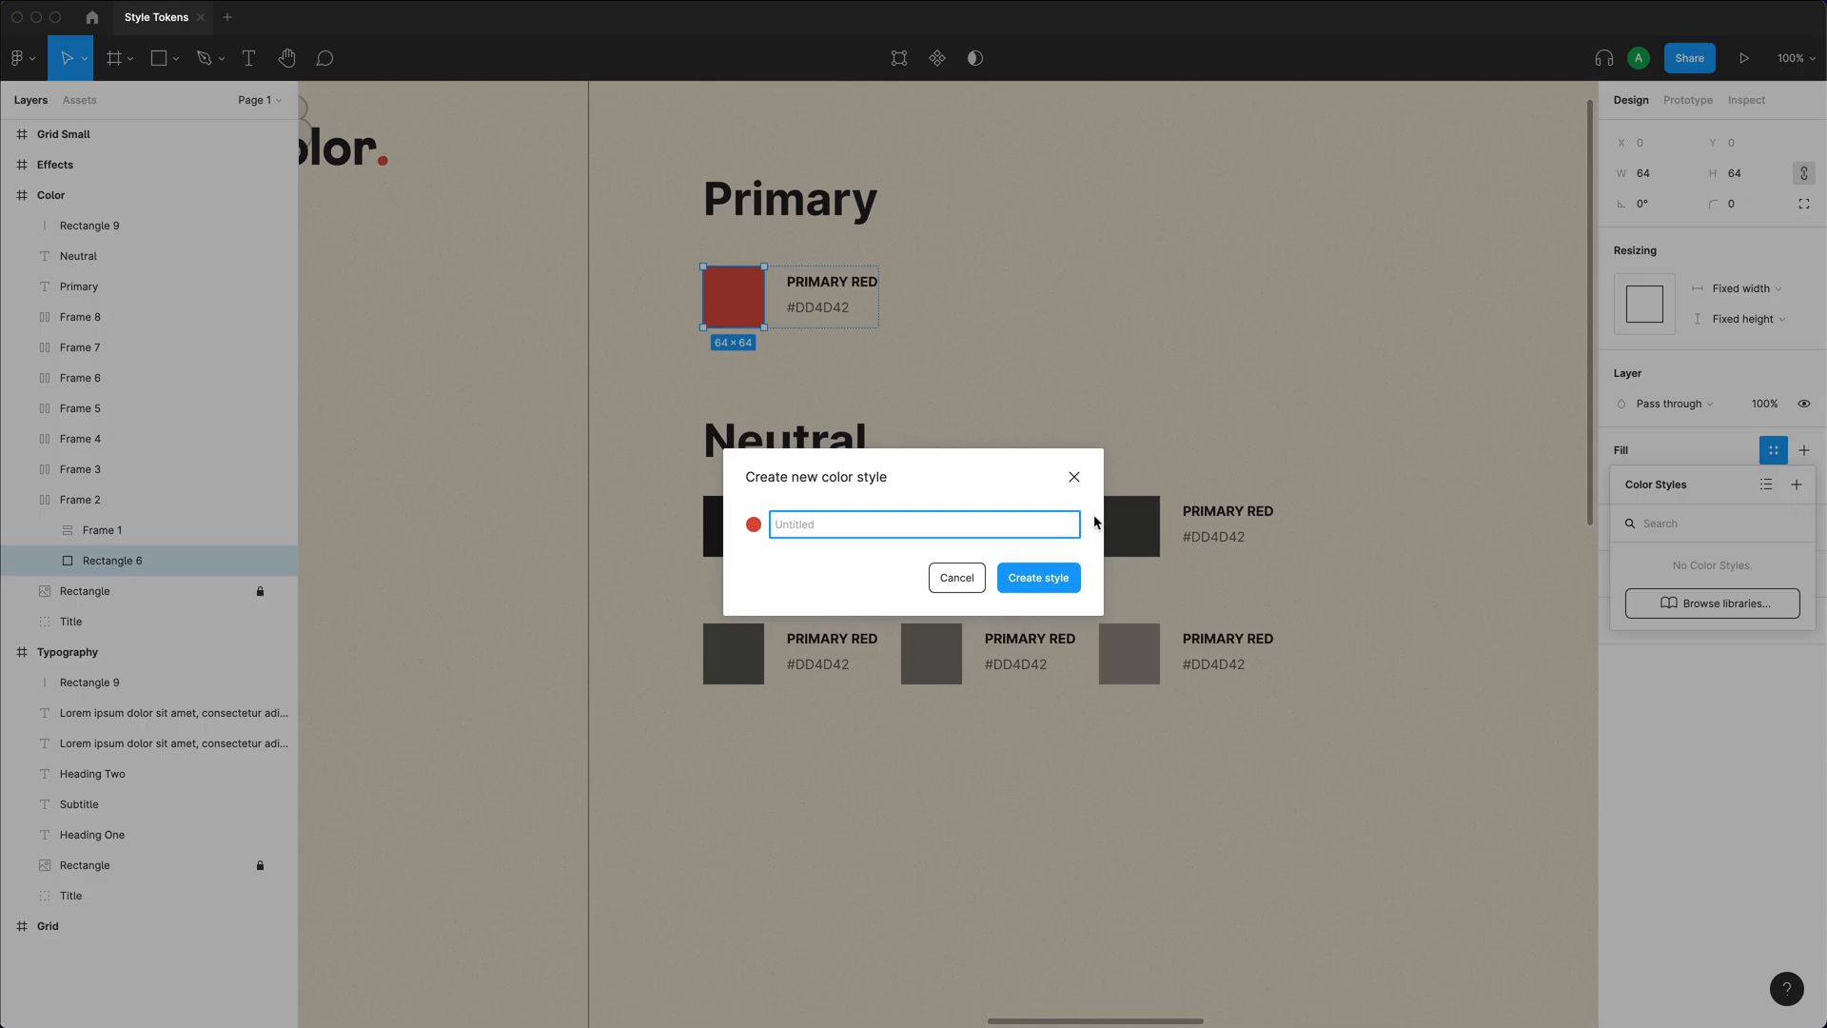
text(Primary /)
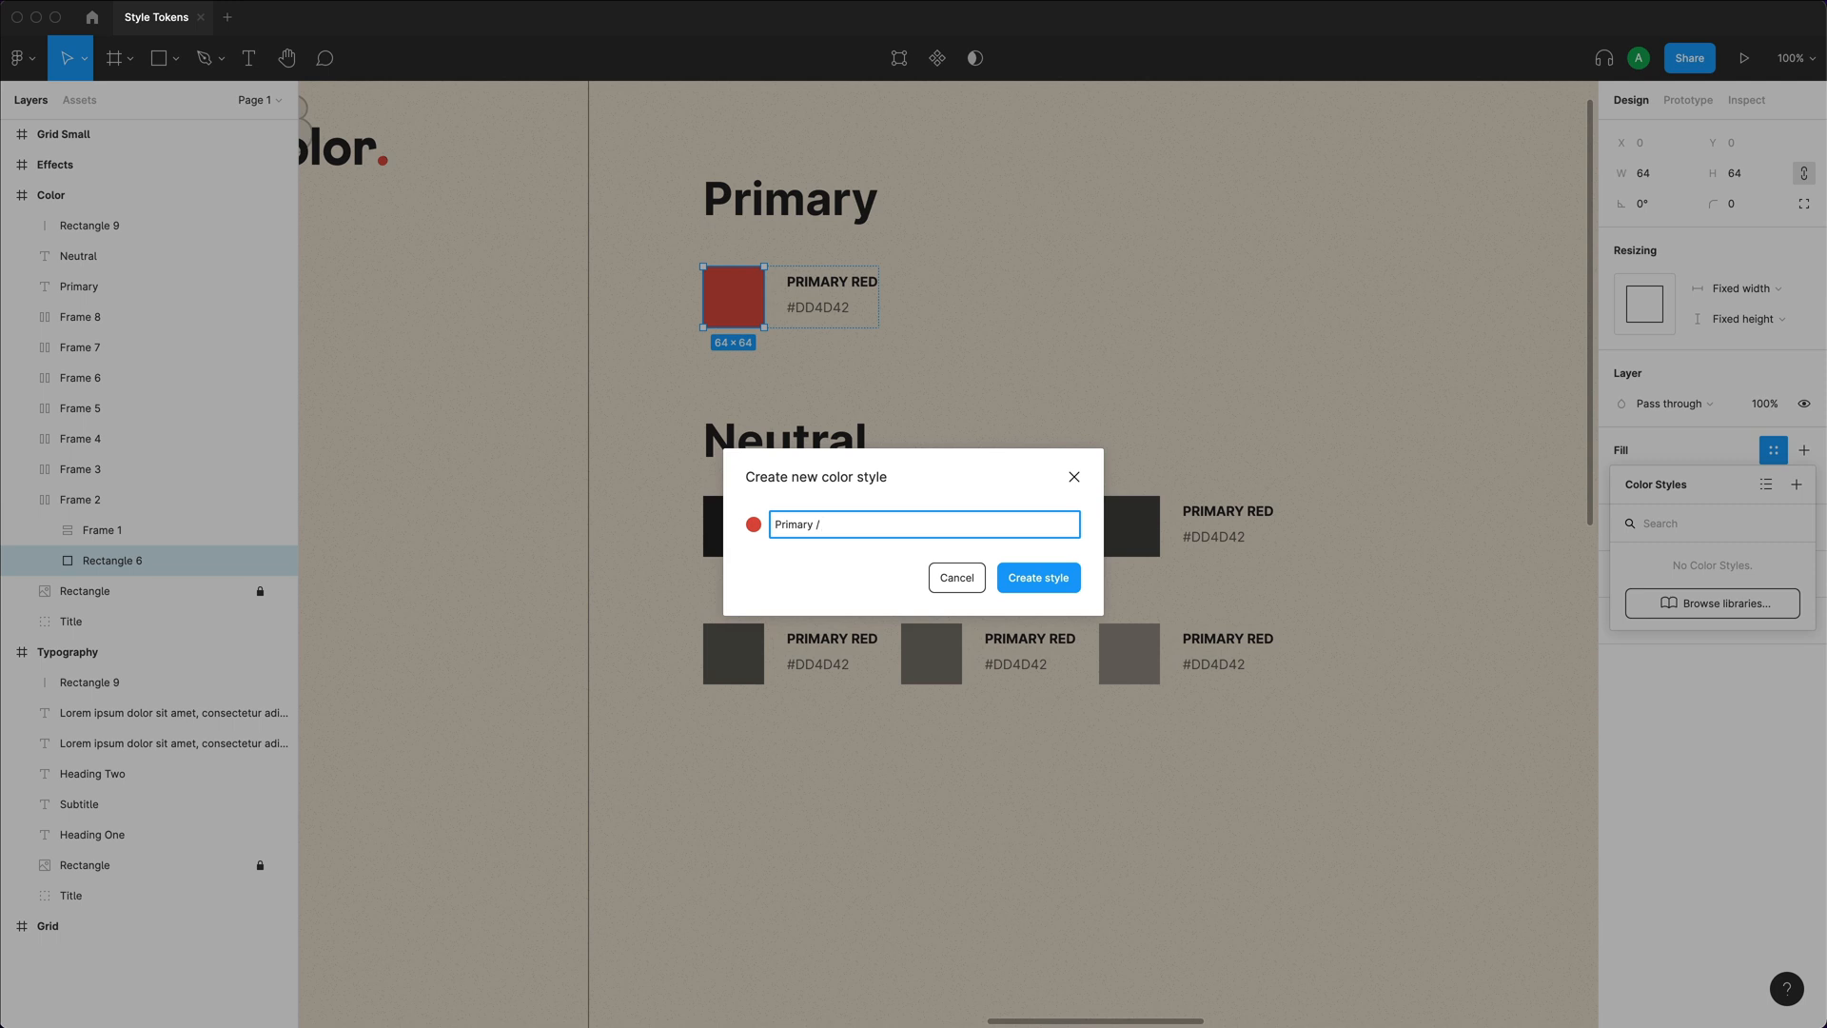
click(1040, 578)
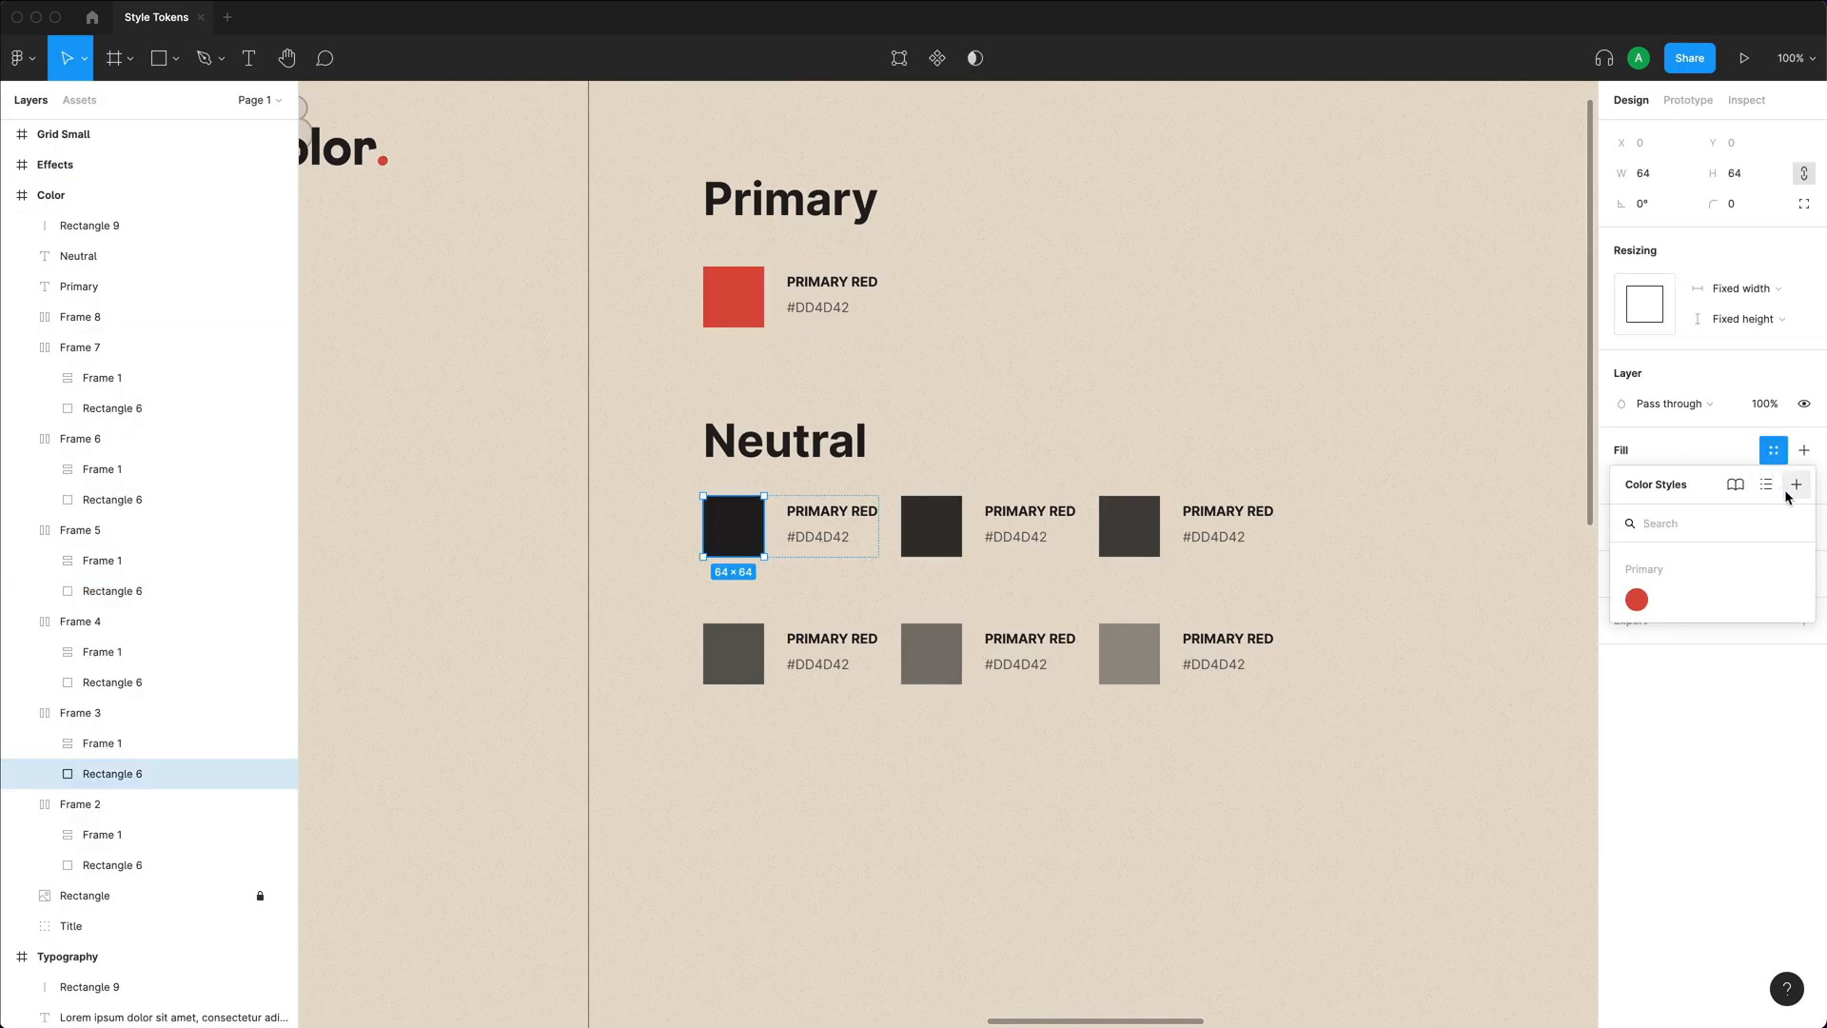
Save the three darkest grey swatches as Neutral 1000, 900 and 800 colour styles.
click(1797, 485)
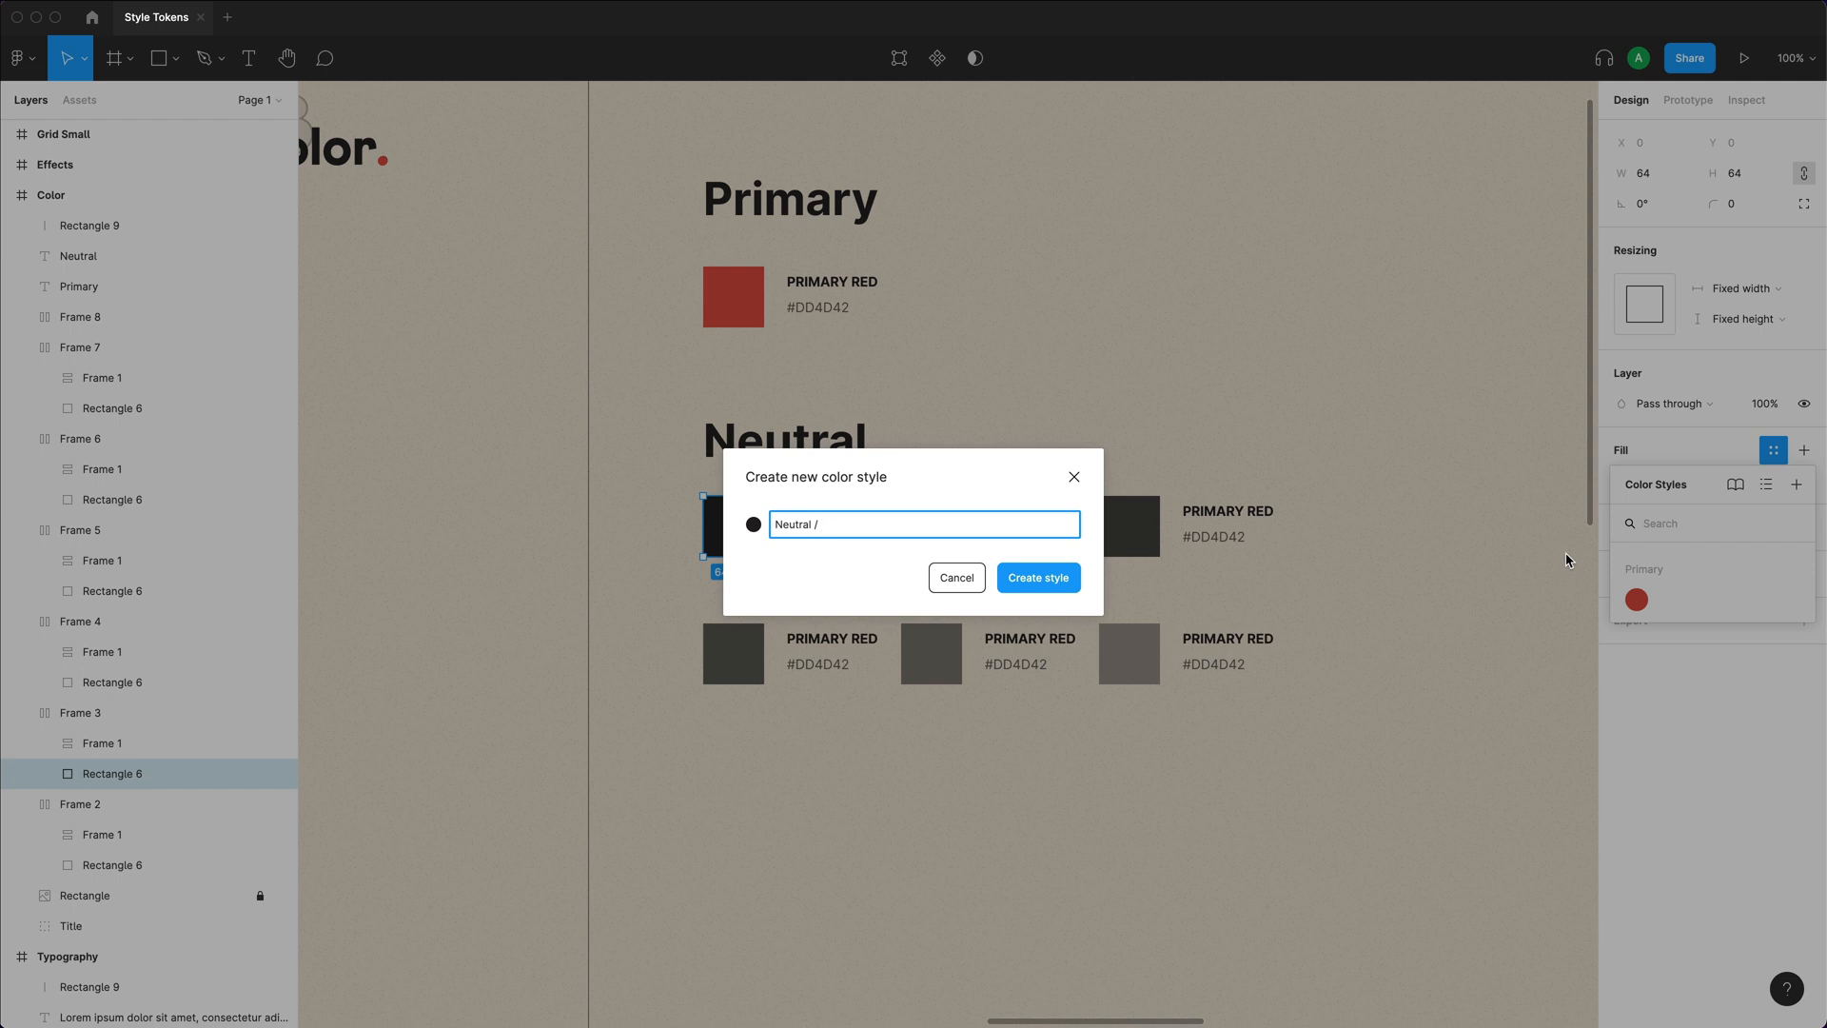
click(1039, 579)
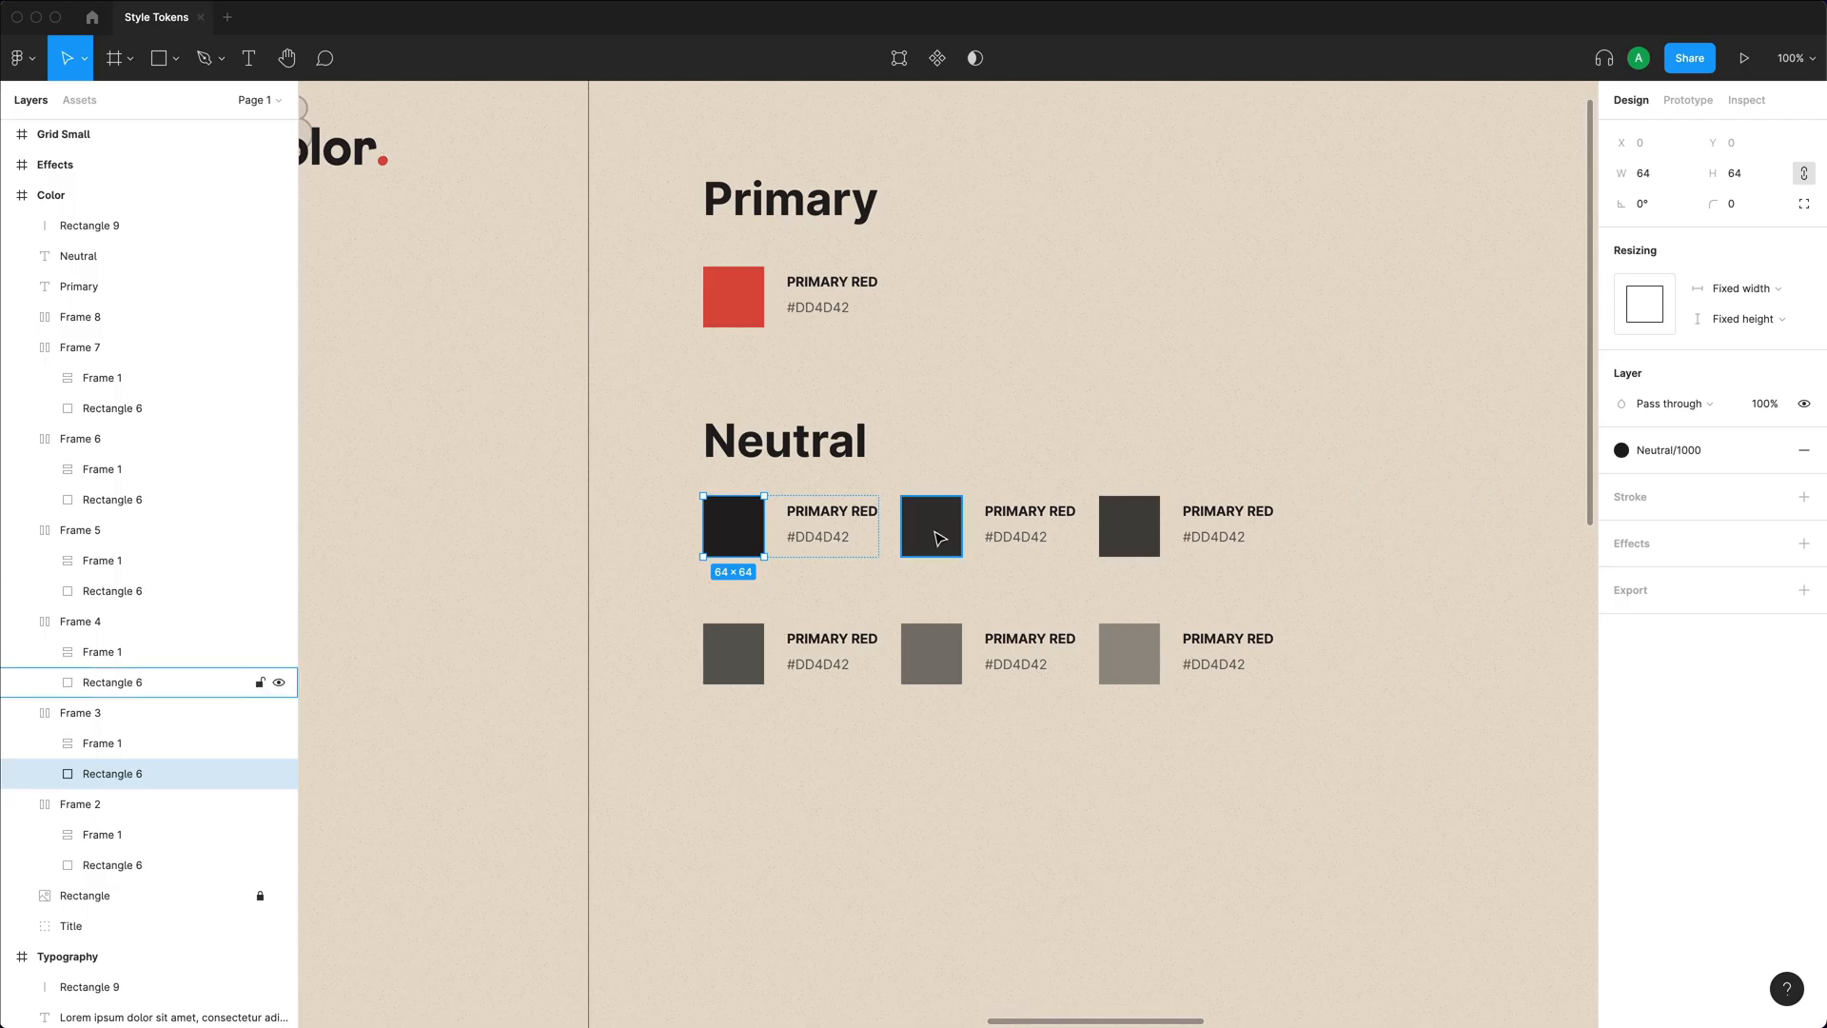
click(1803, 449)
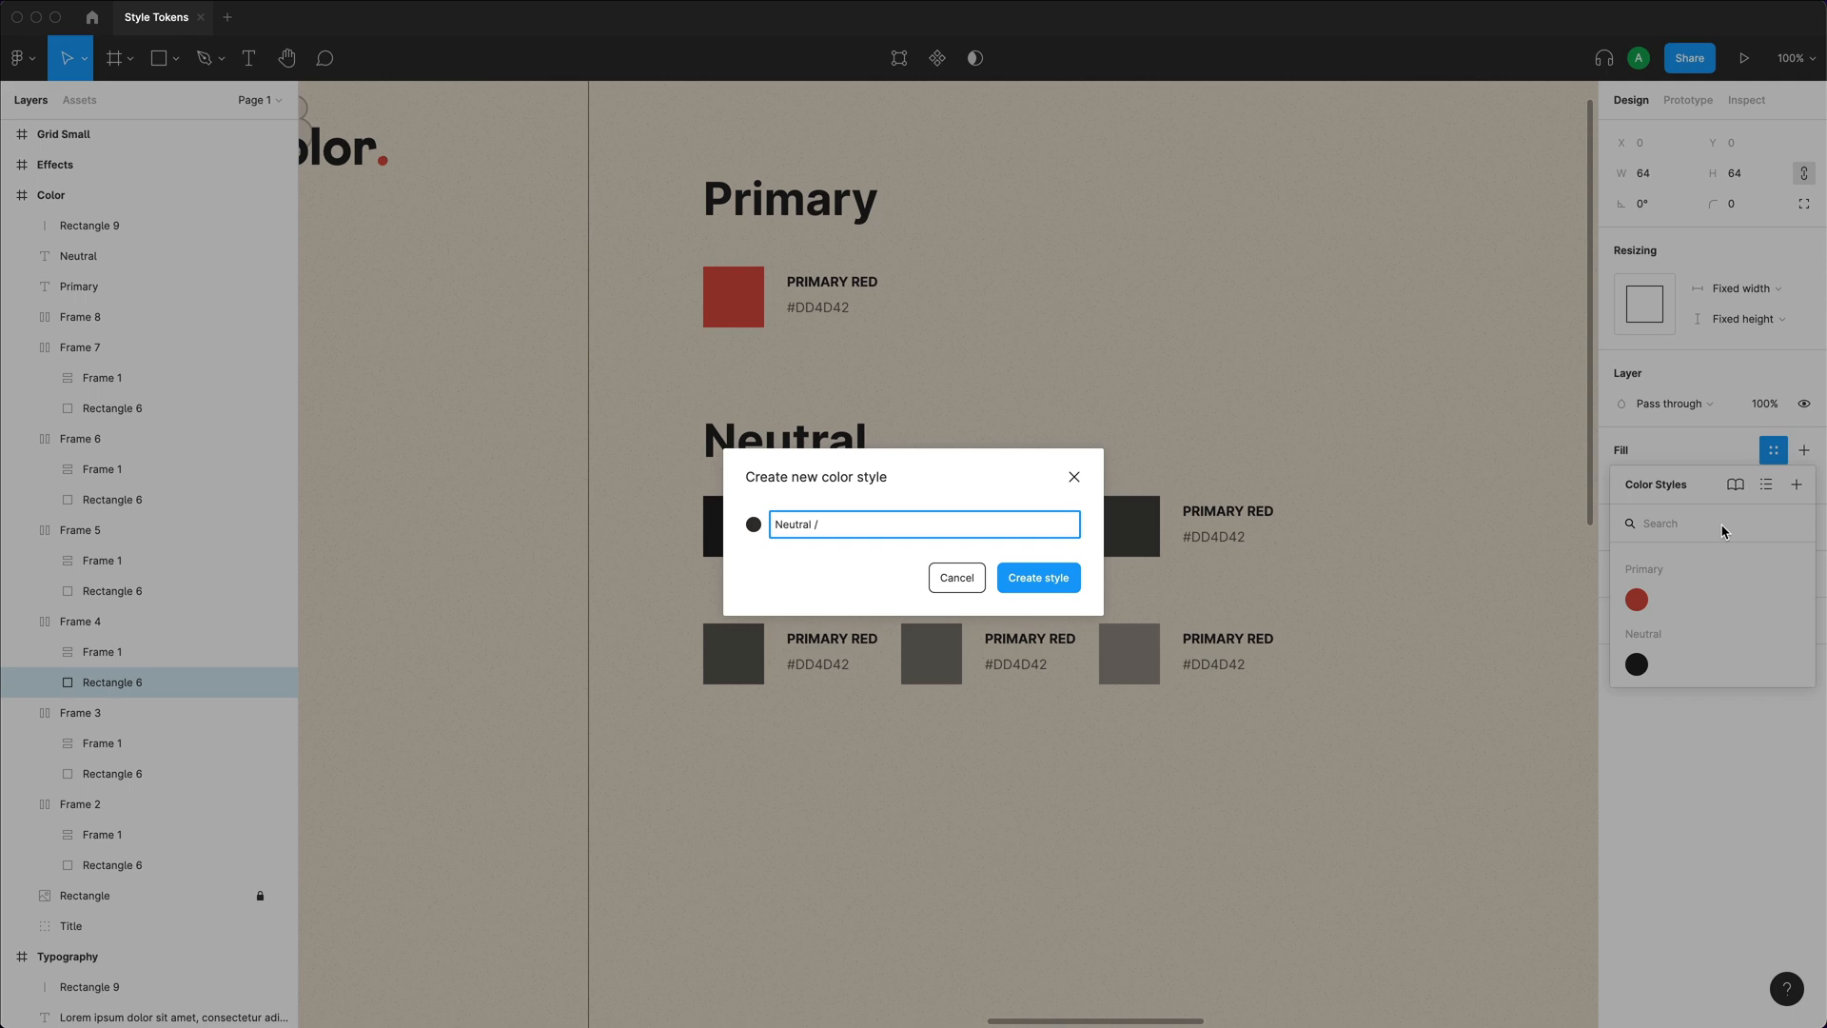
click(1040, 578)
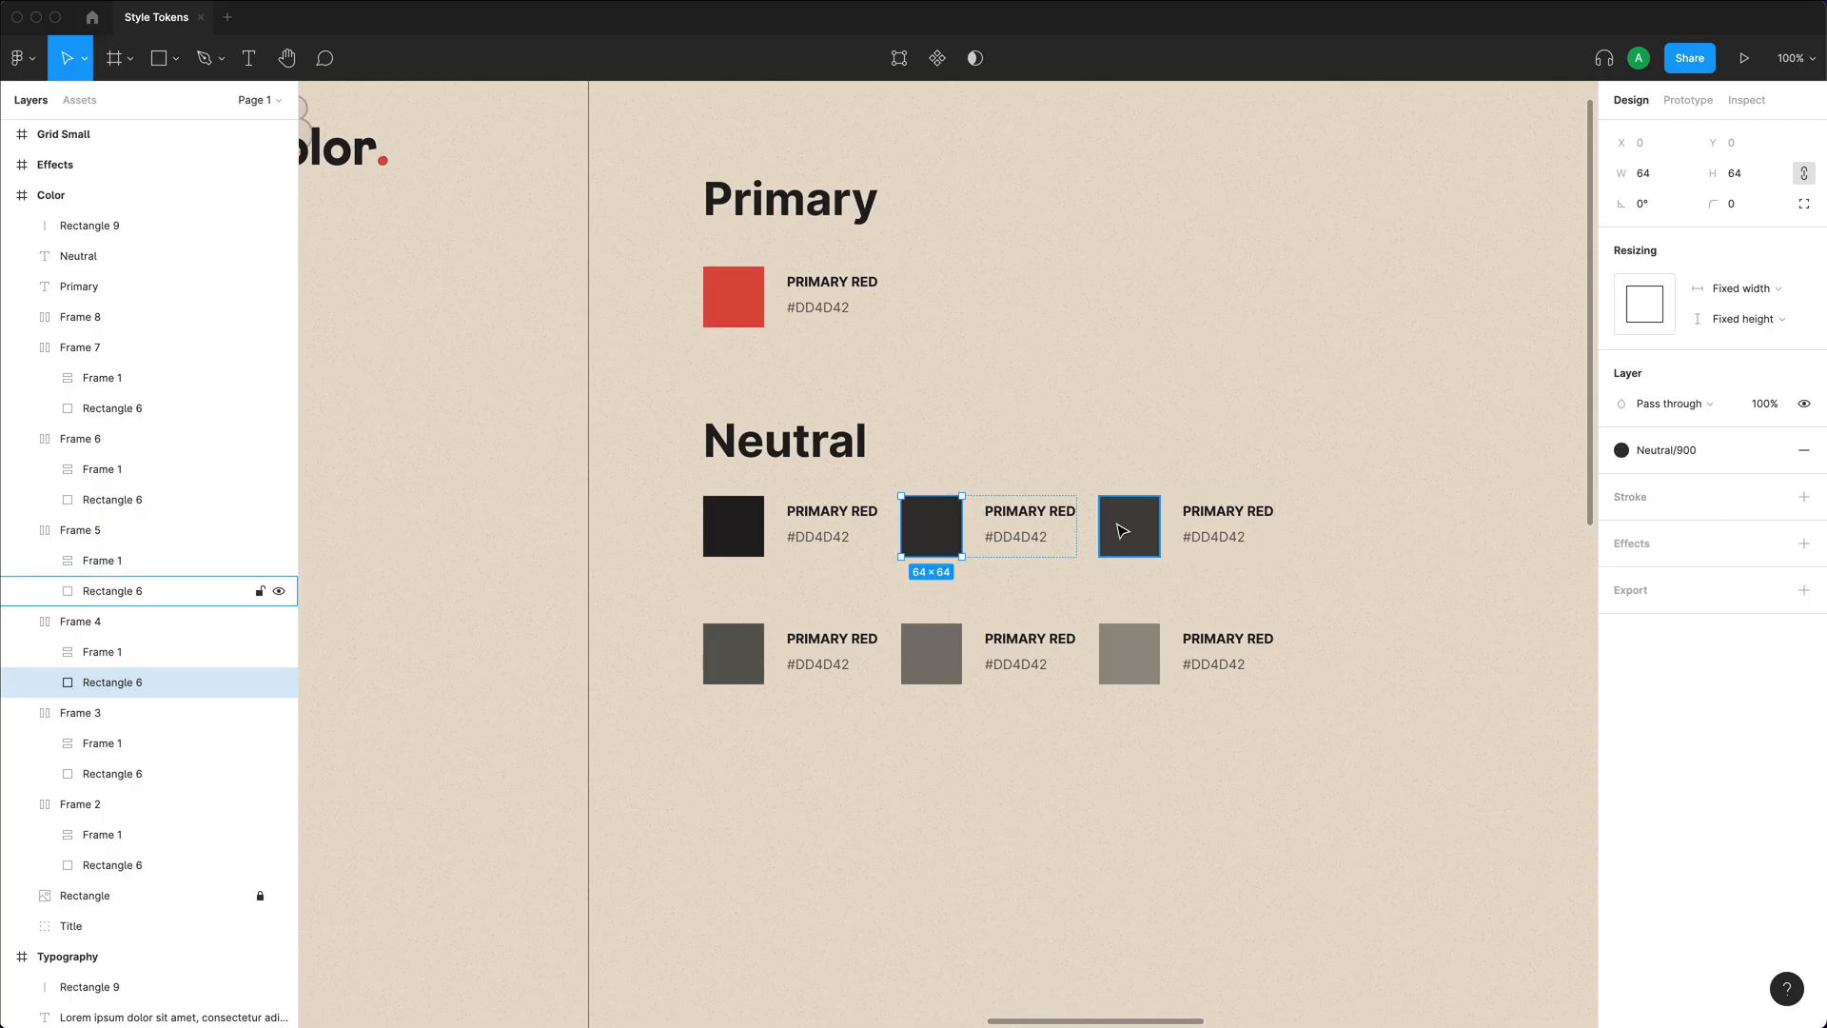
click(1798, 449)
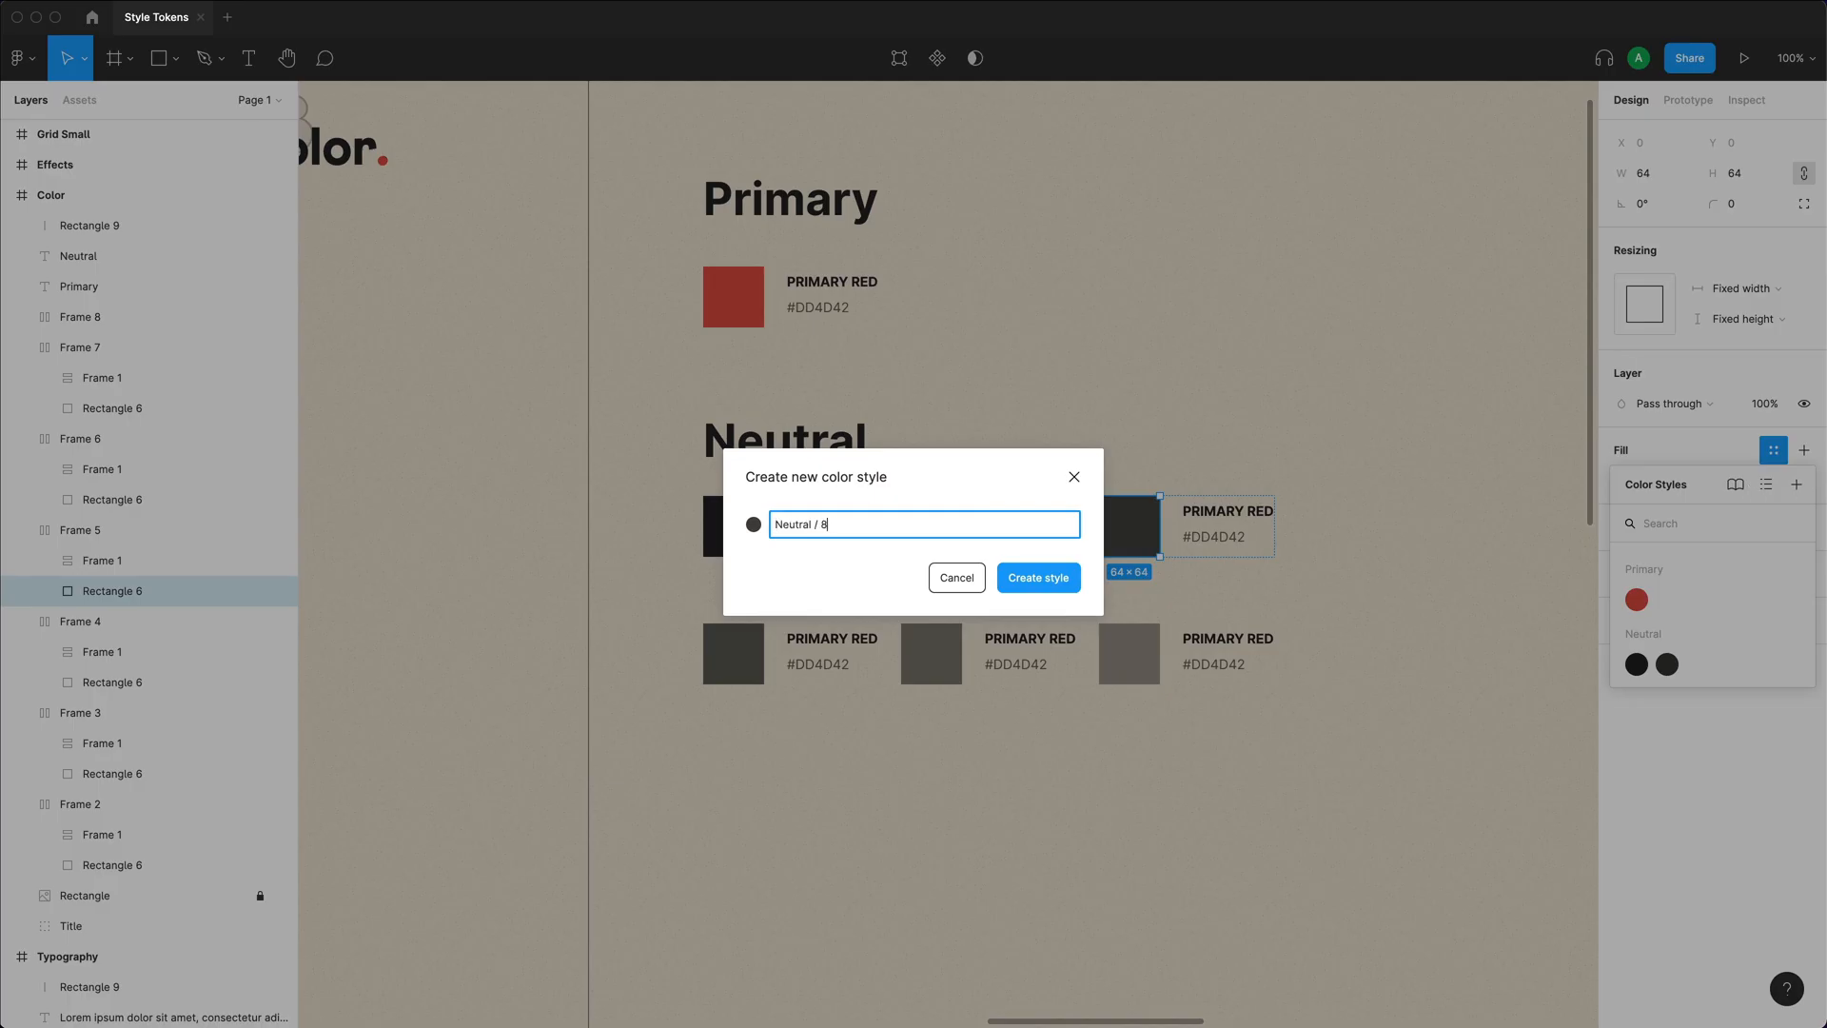
click(1040, 578)
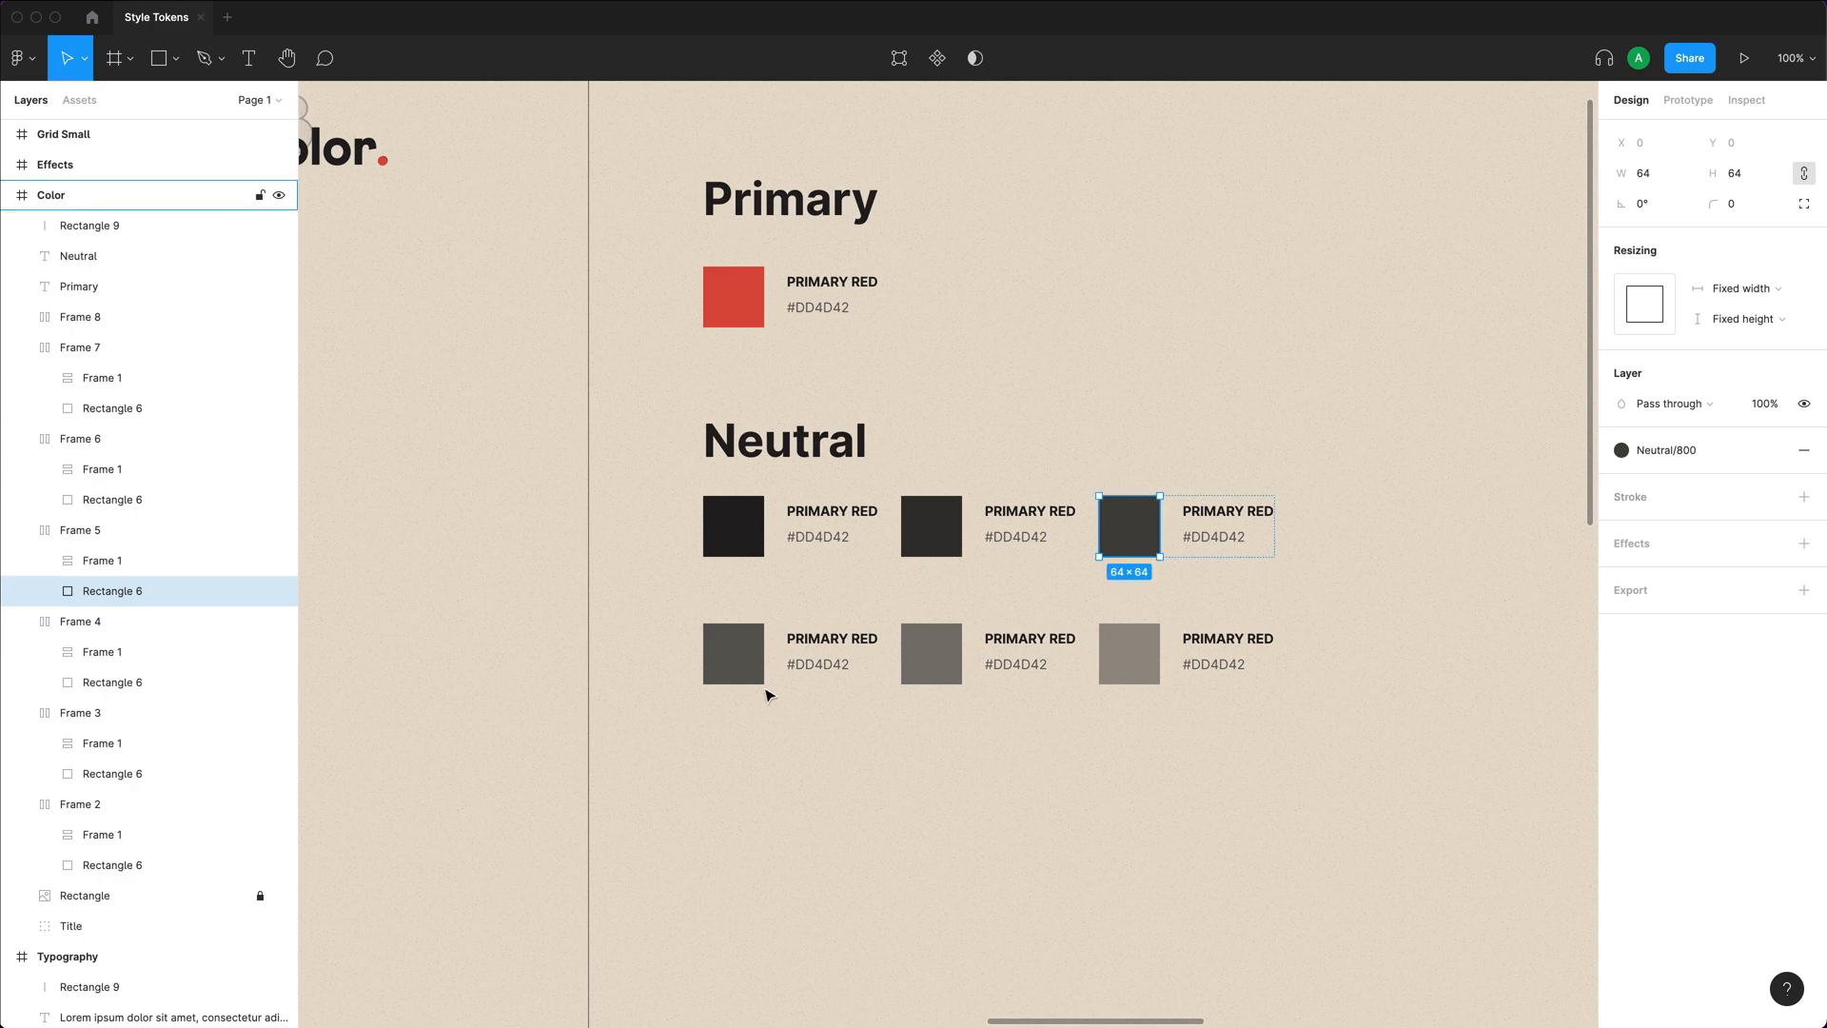
Save the remaining grey swatches as Neutral 700, 600 and 500 colour styles.
click(733, 655)
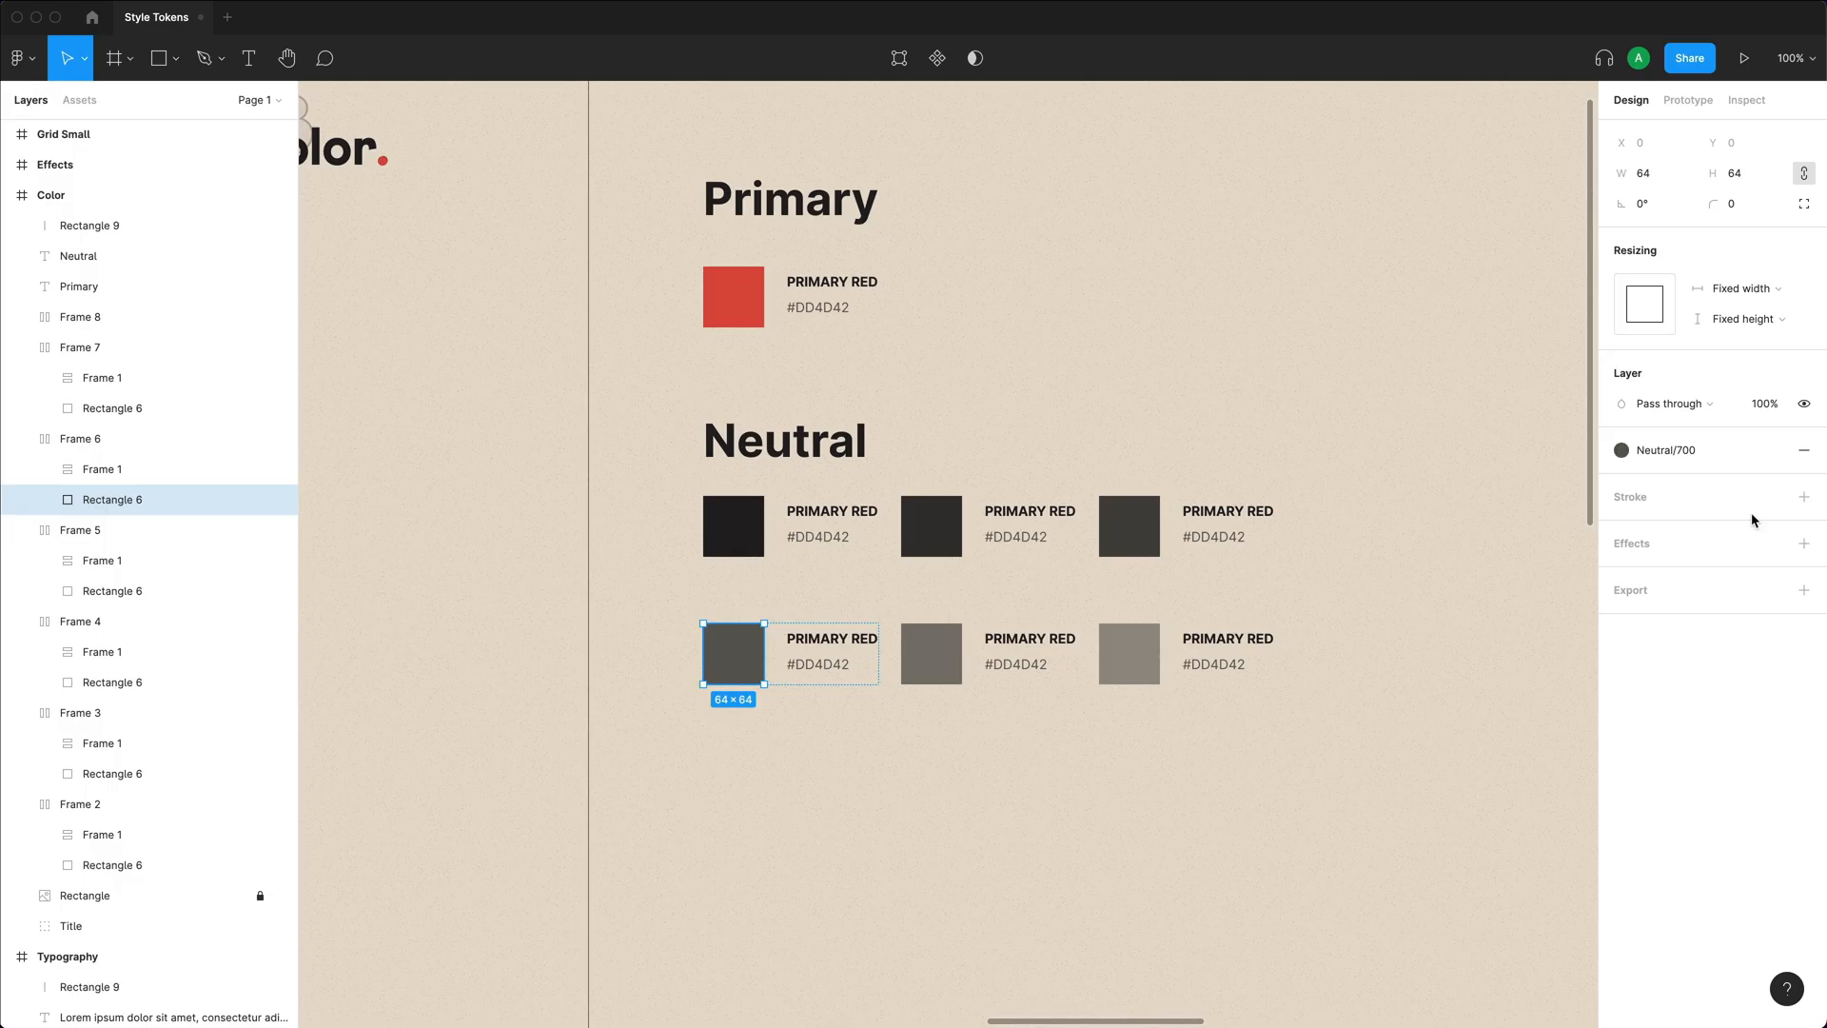
click(1805, 449)
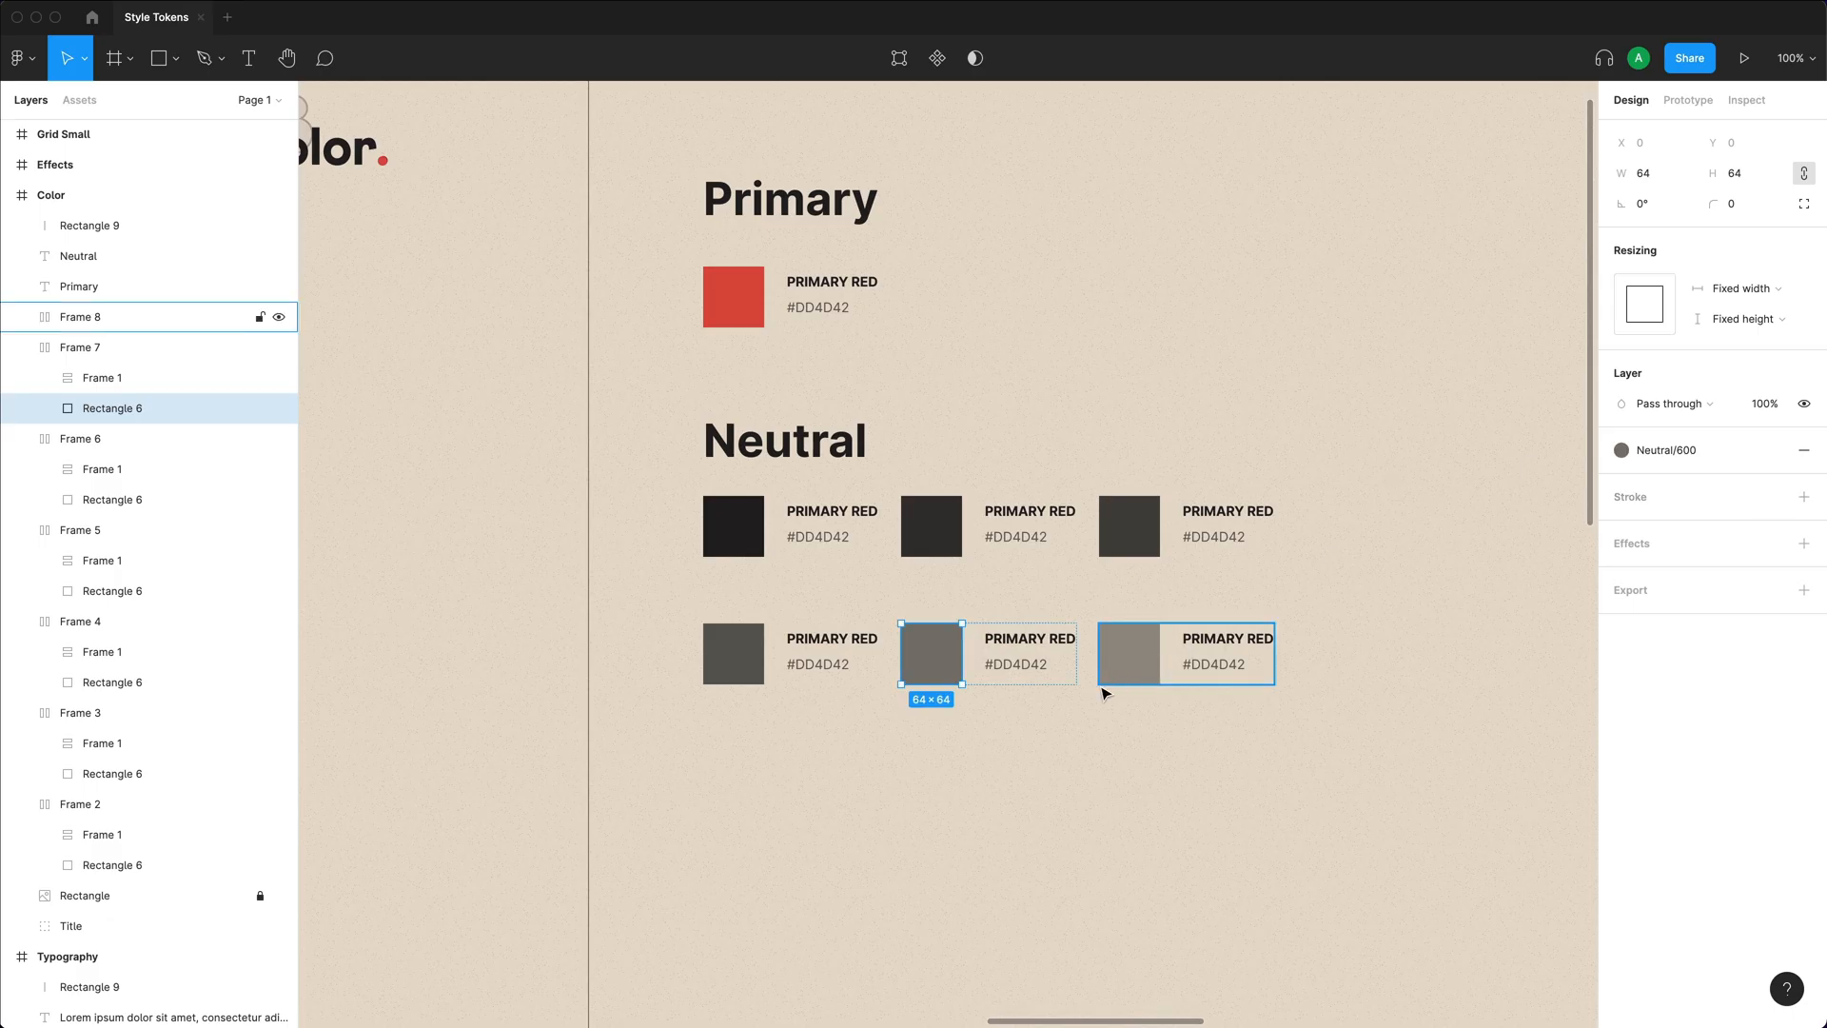
click(1805, 449)
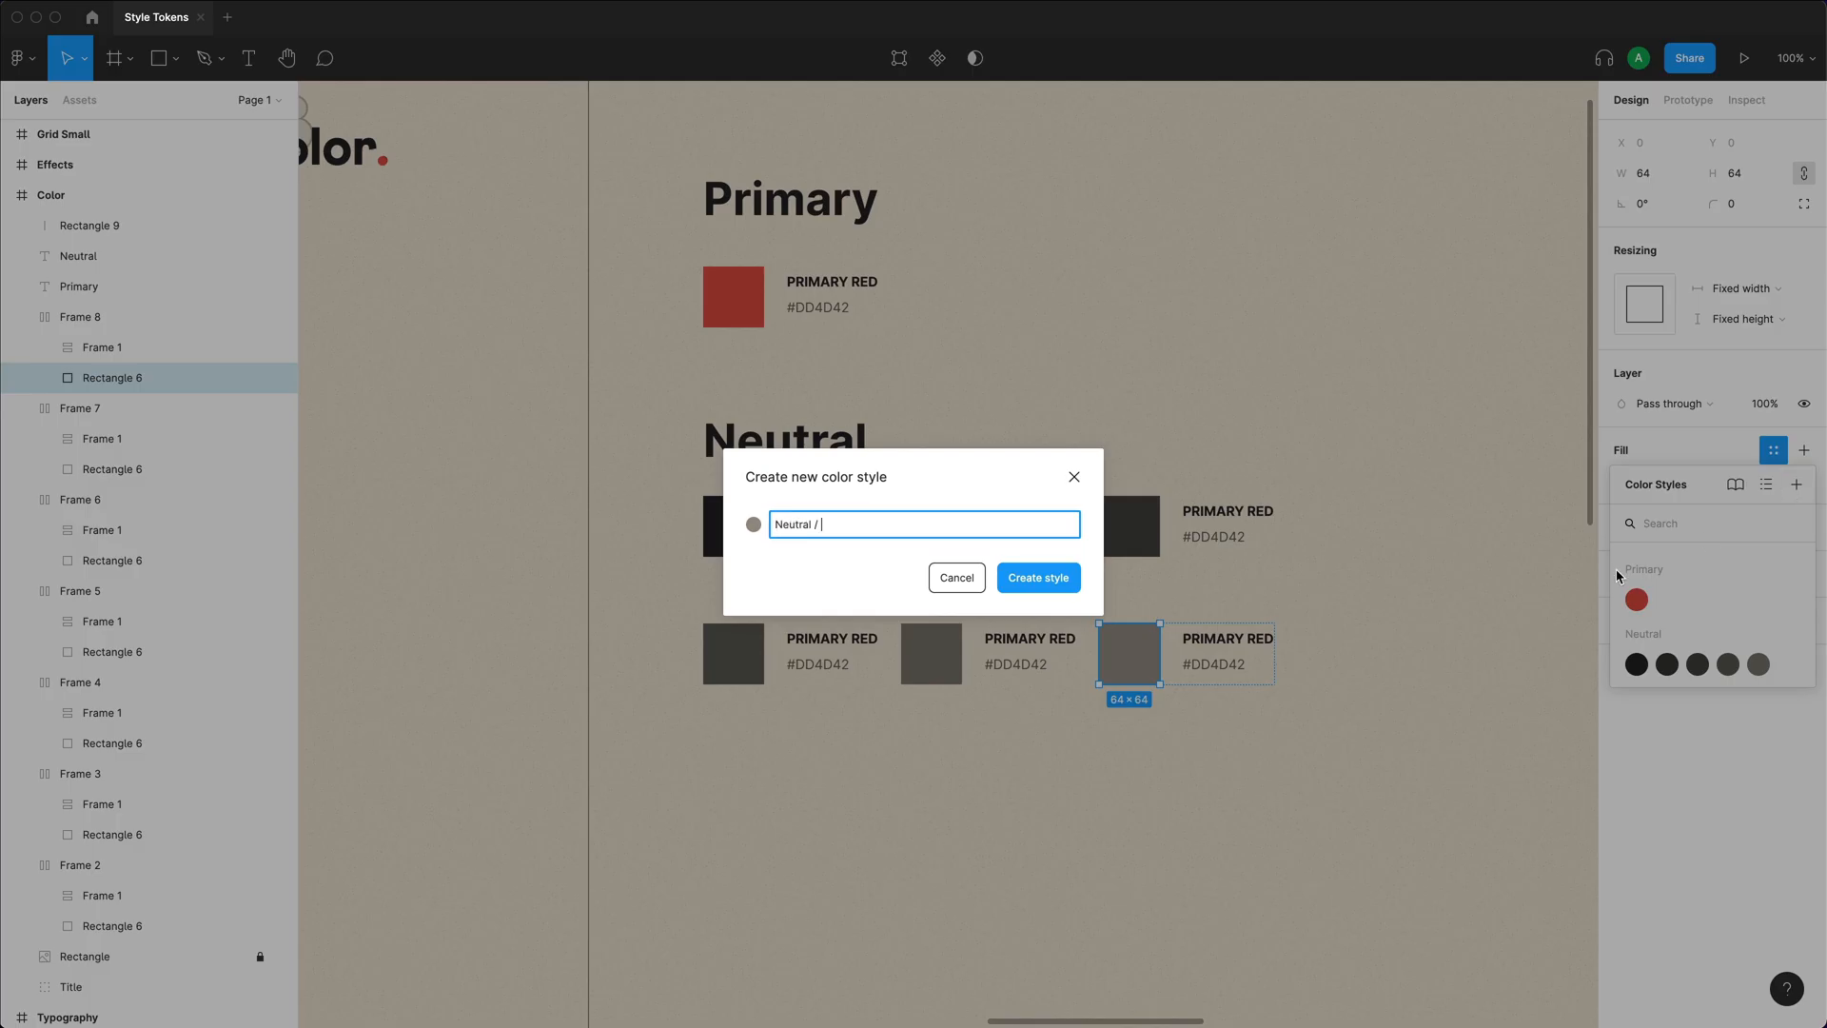
click(1039, 578)
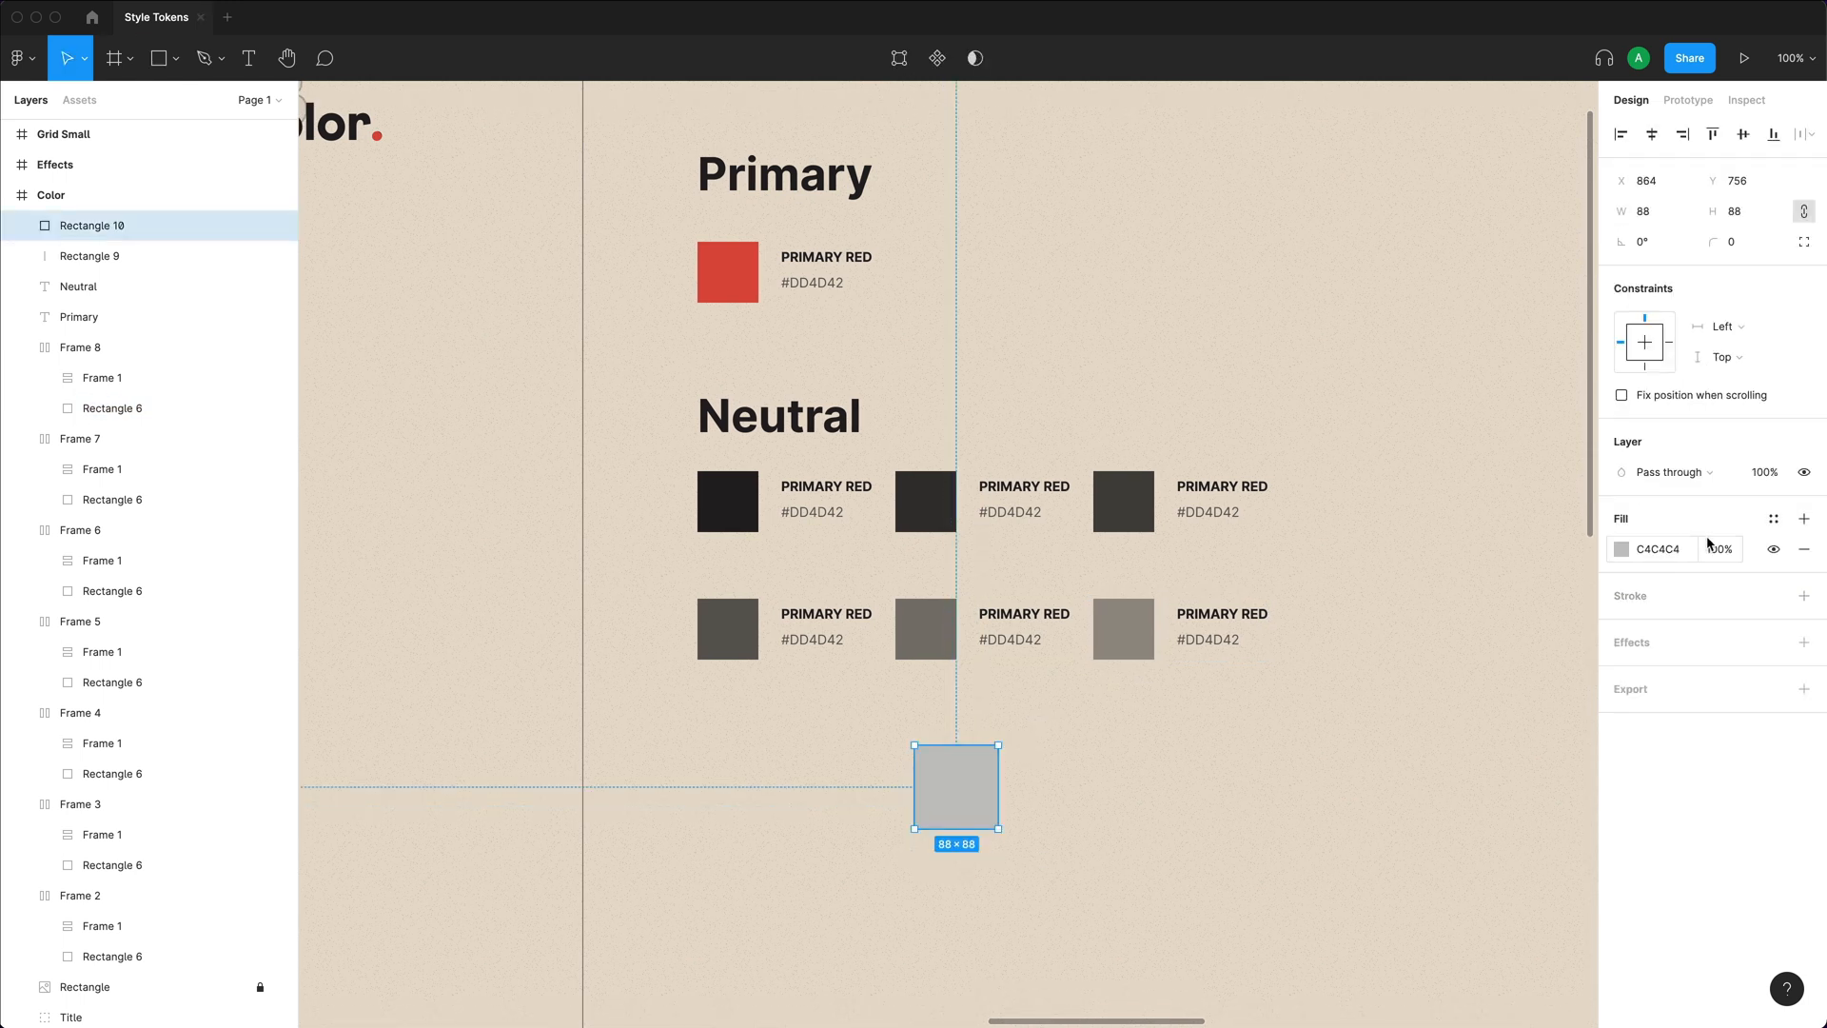
Bring up the colour style list for the test square's fill.
click(1774, 518)
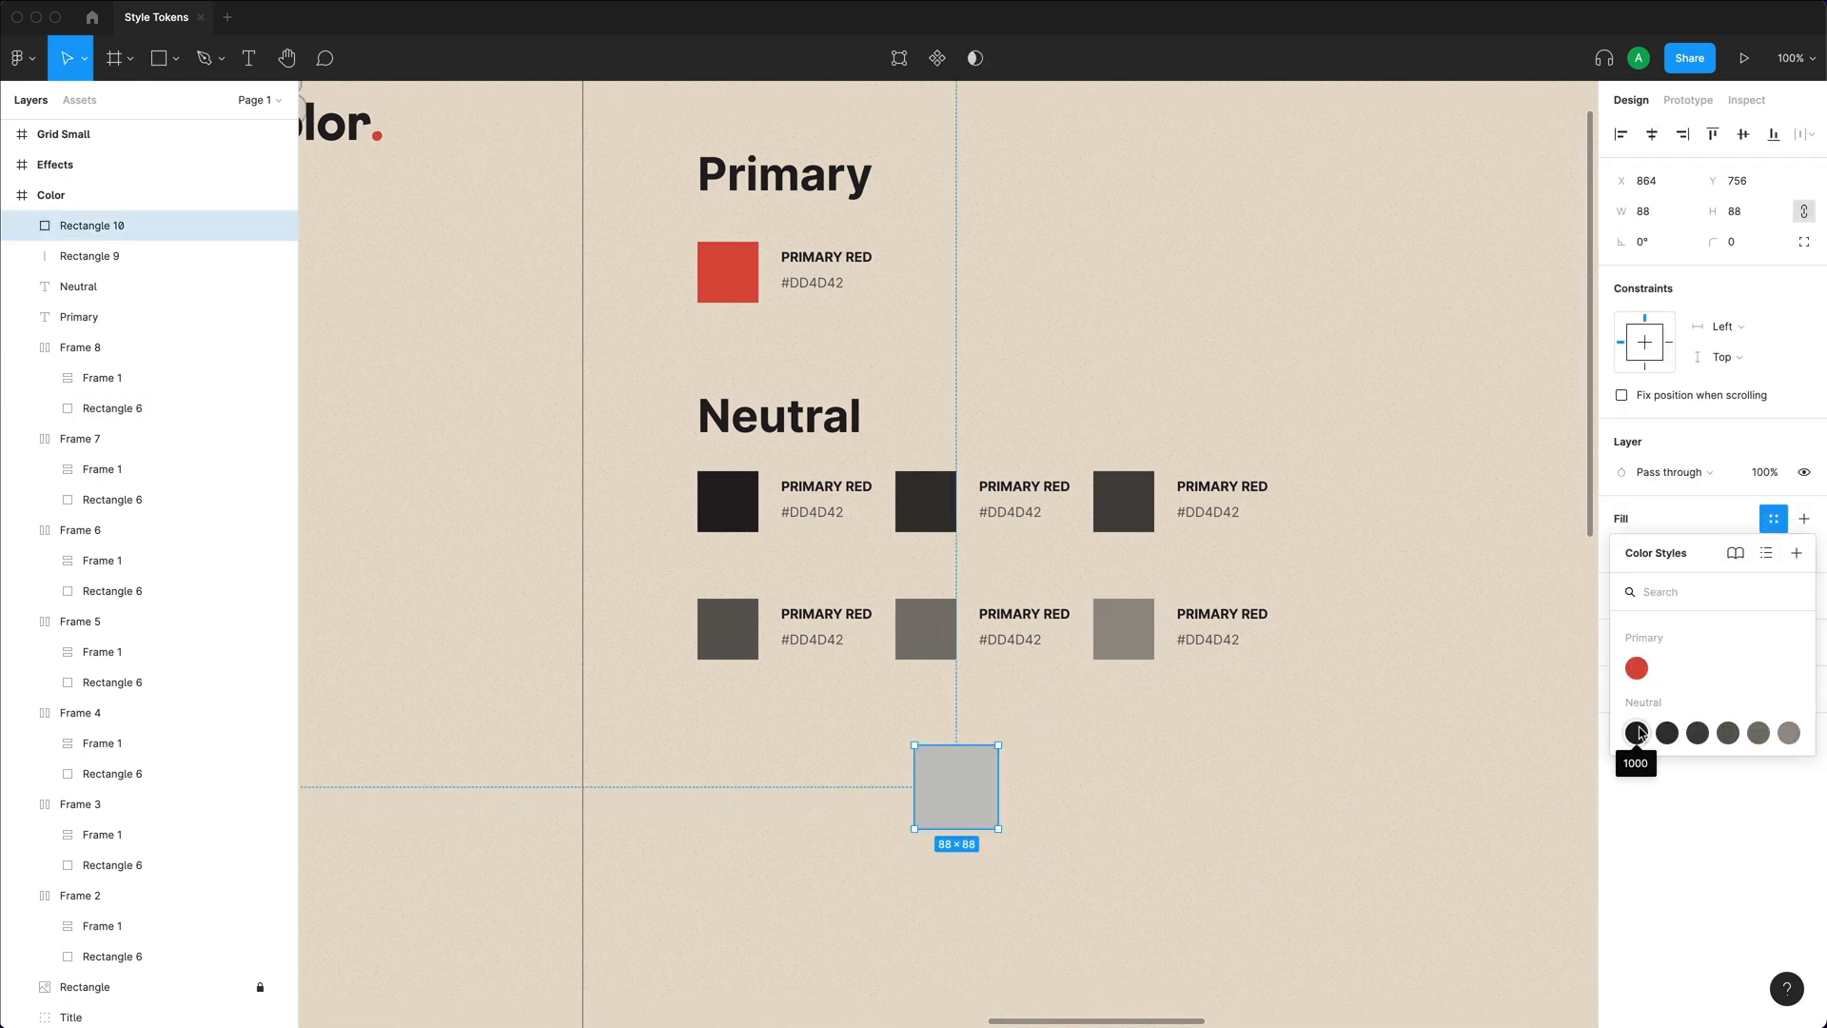
mouse_move(1675, 746)
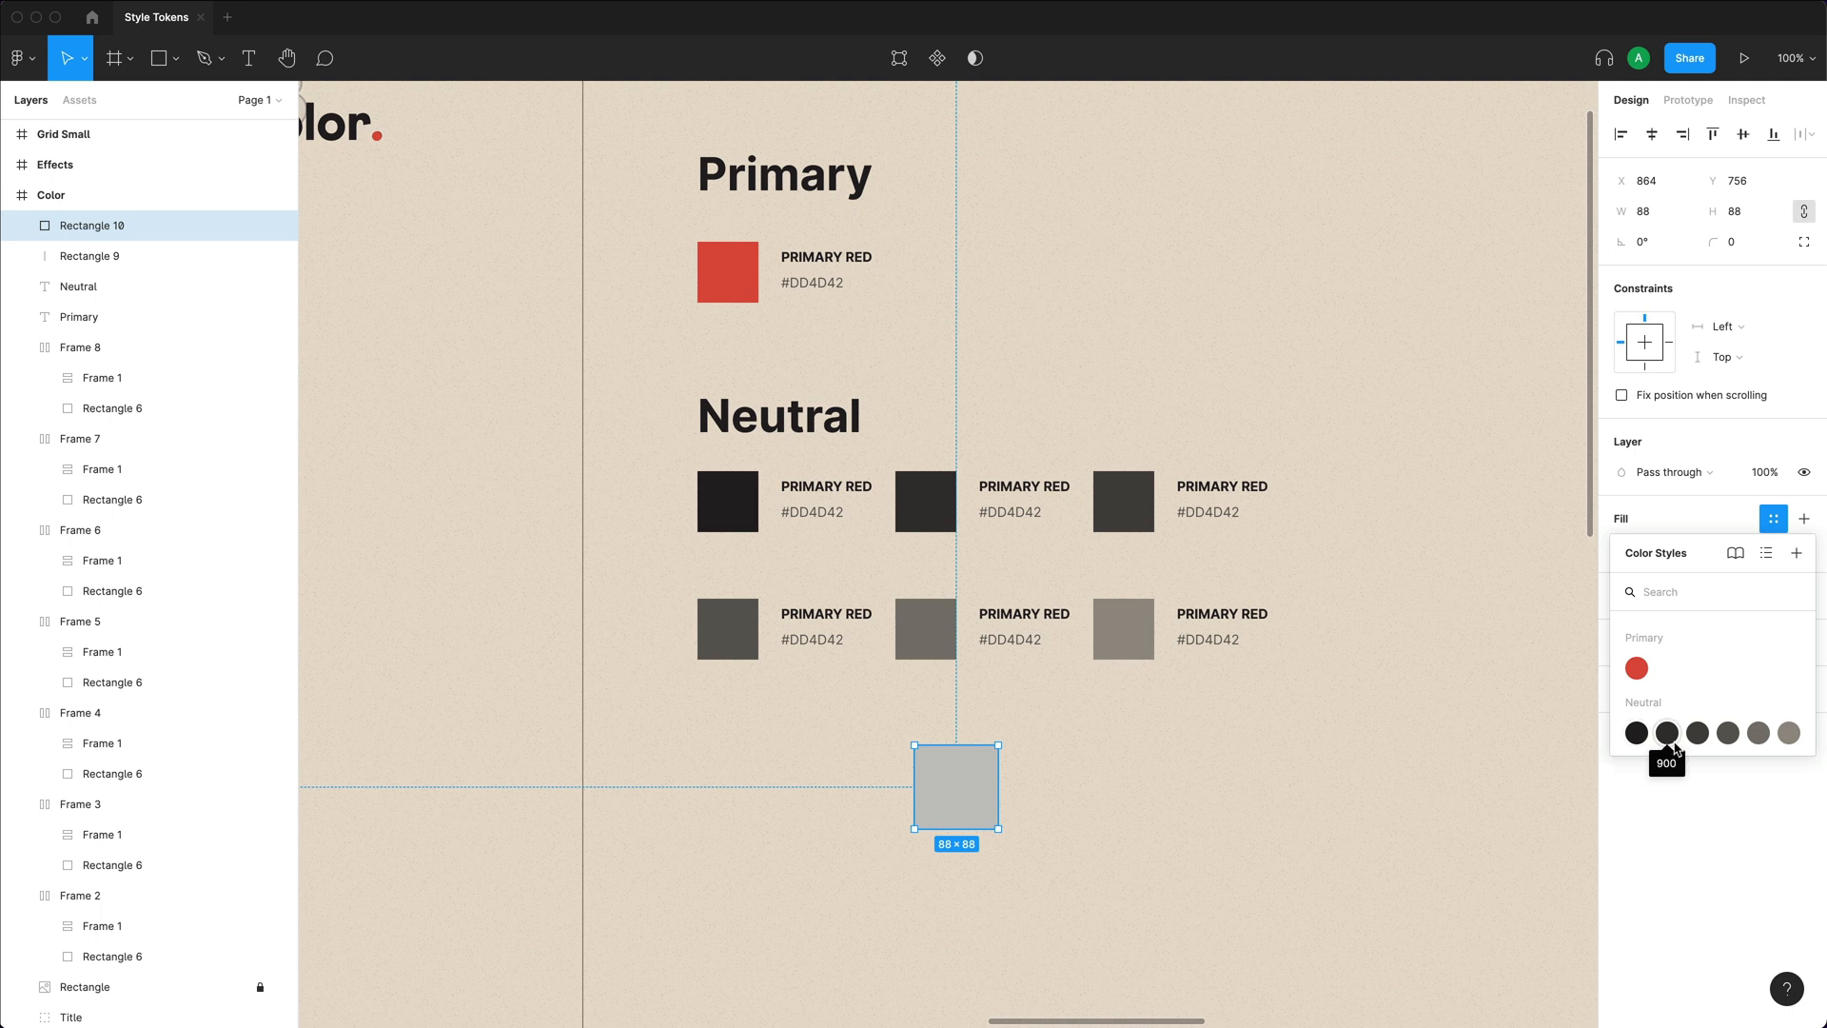
mouse_move(1698, 735)
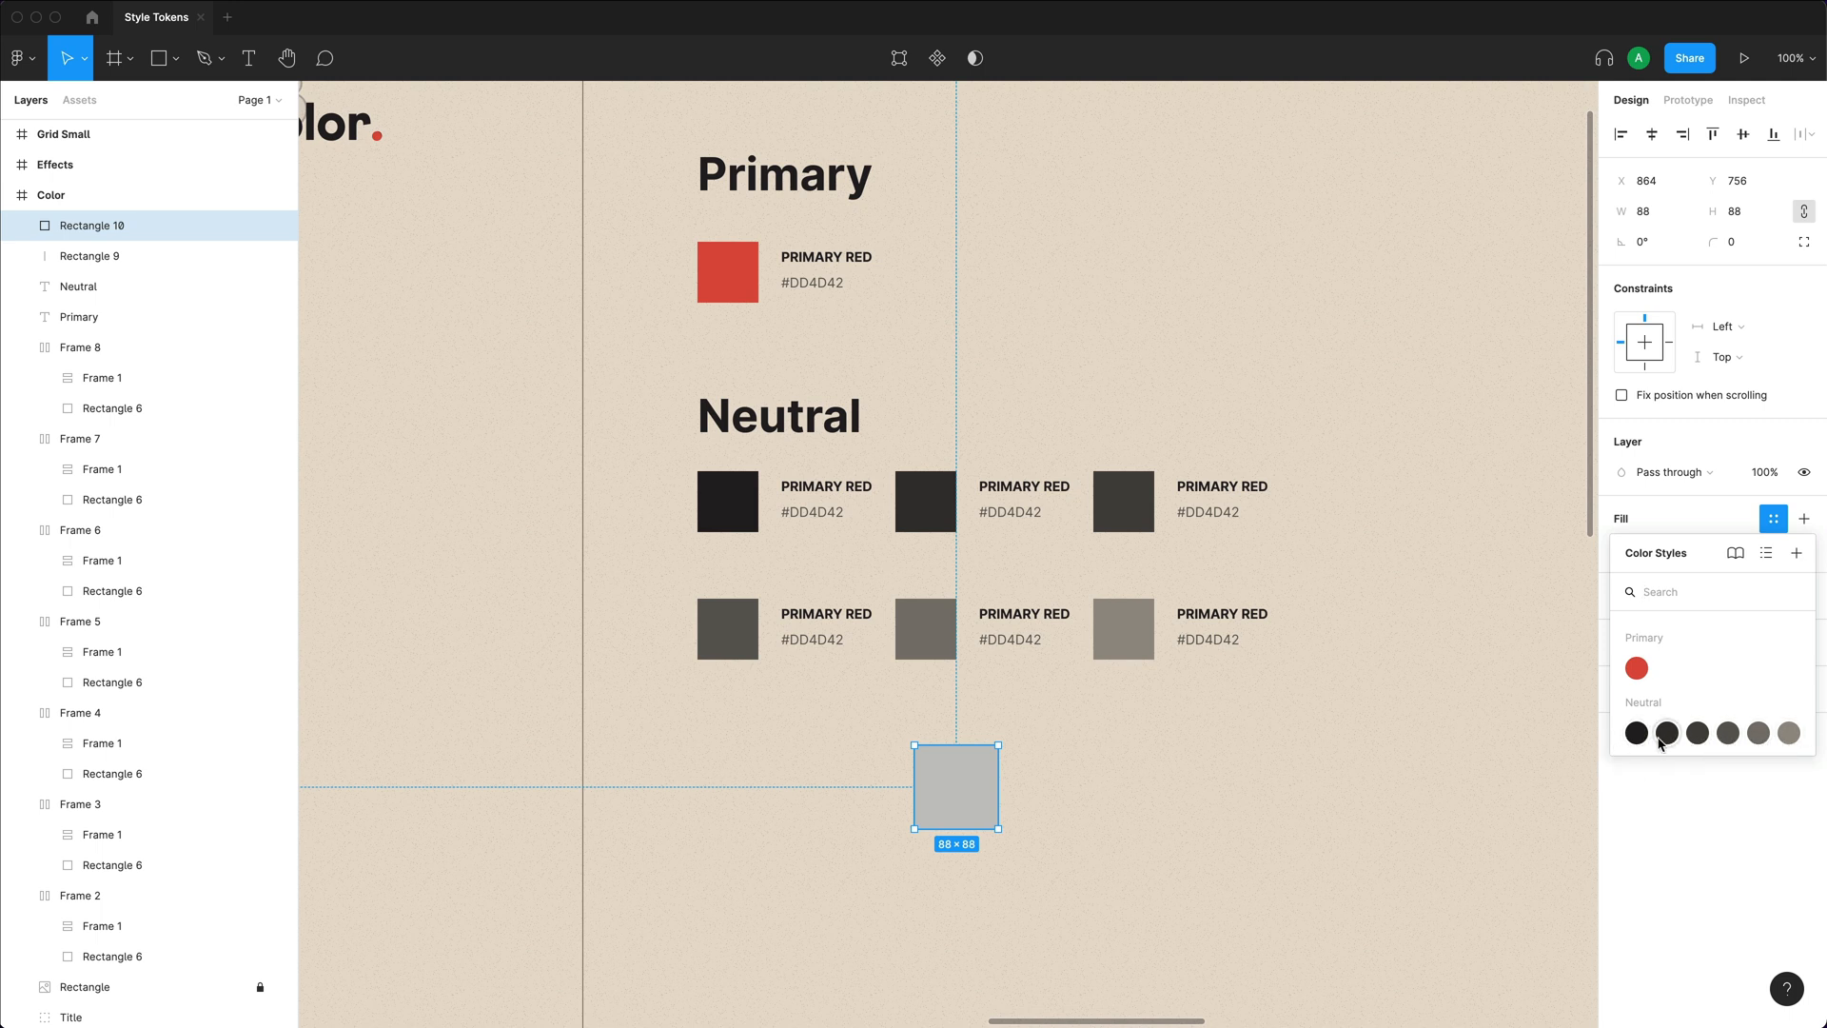
mouse_move(1787, 735)
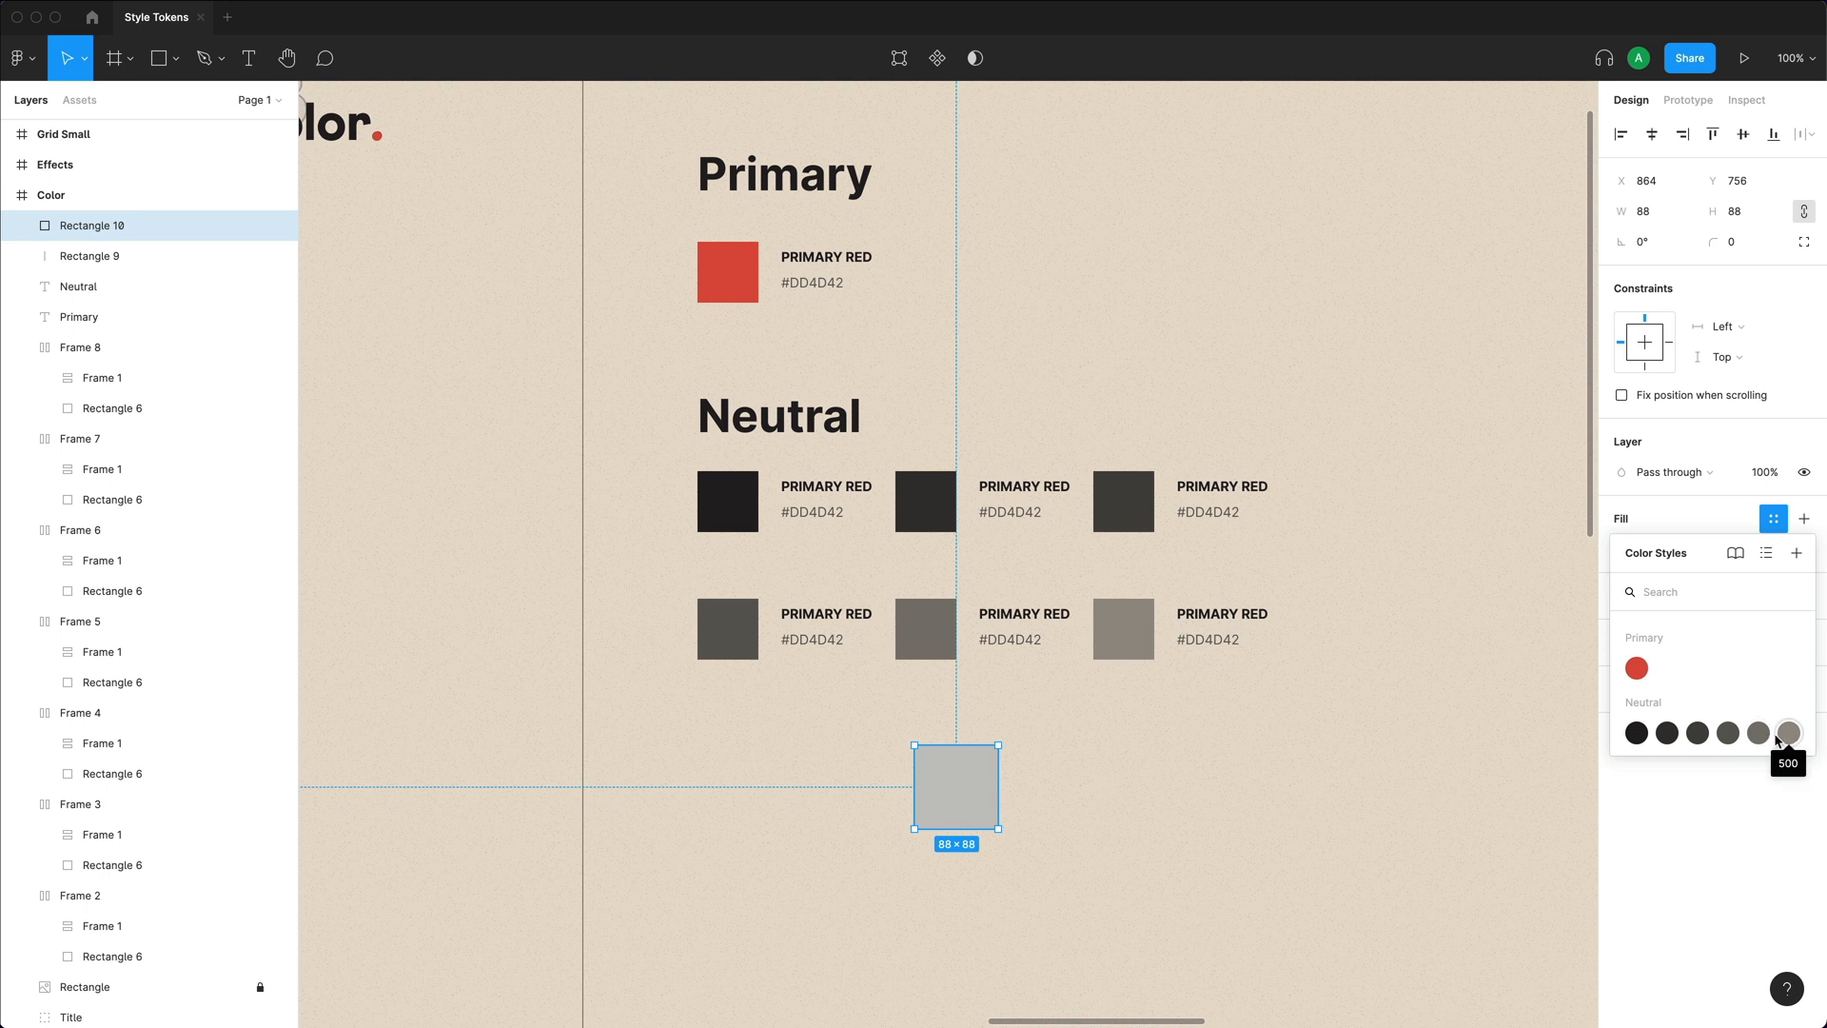
mouse_move(1728, 730)
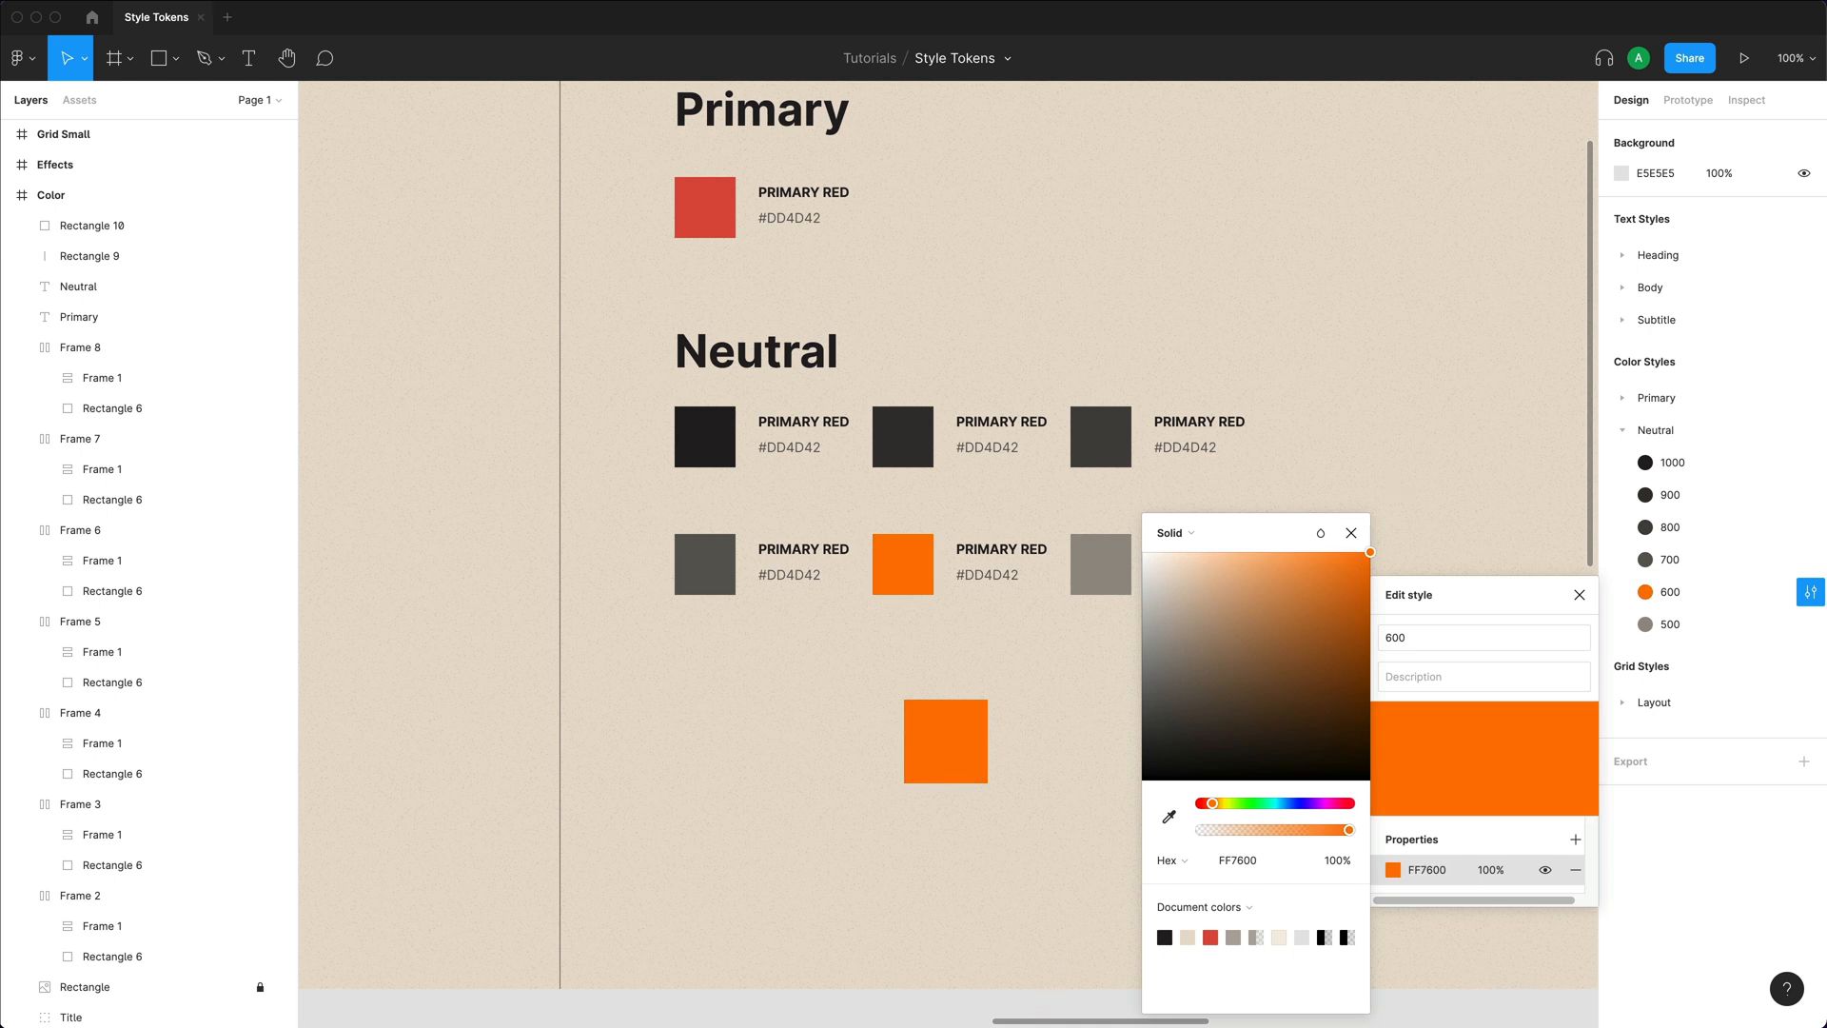
mouse_move(1247, 624)
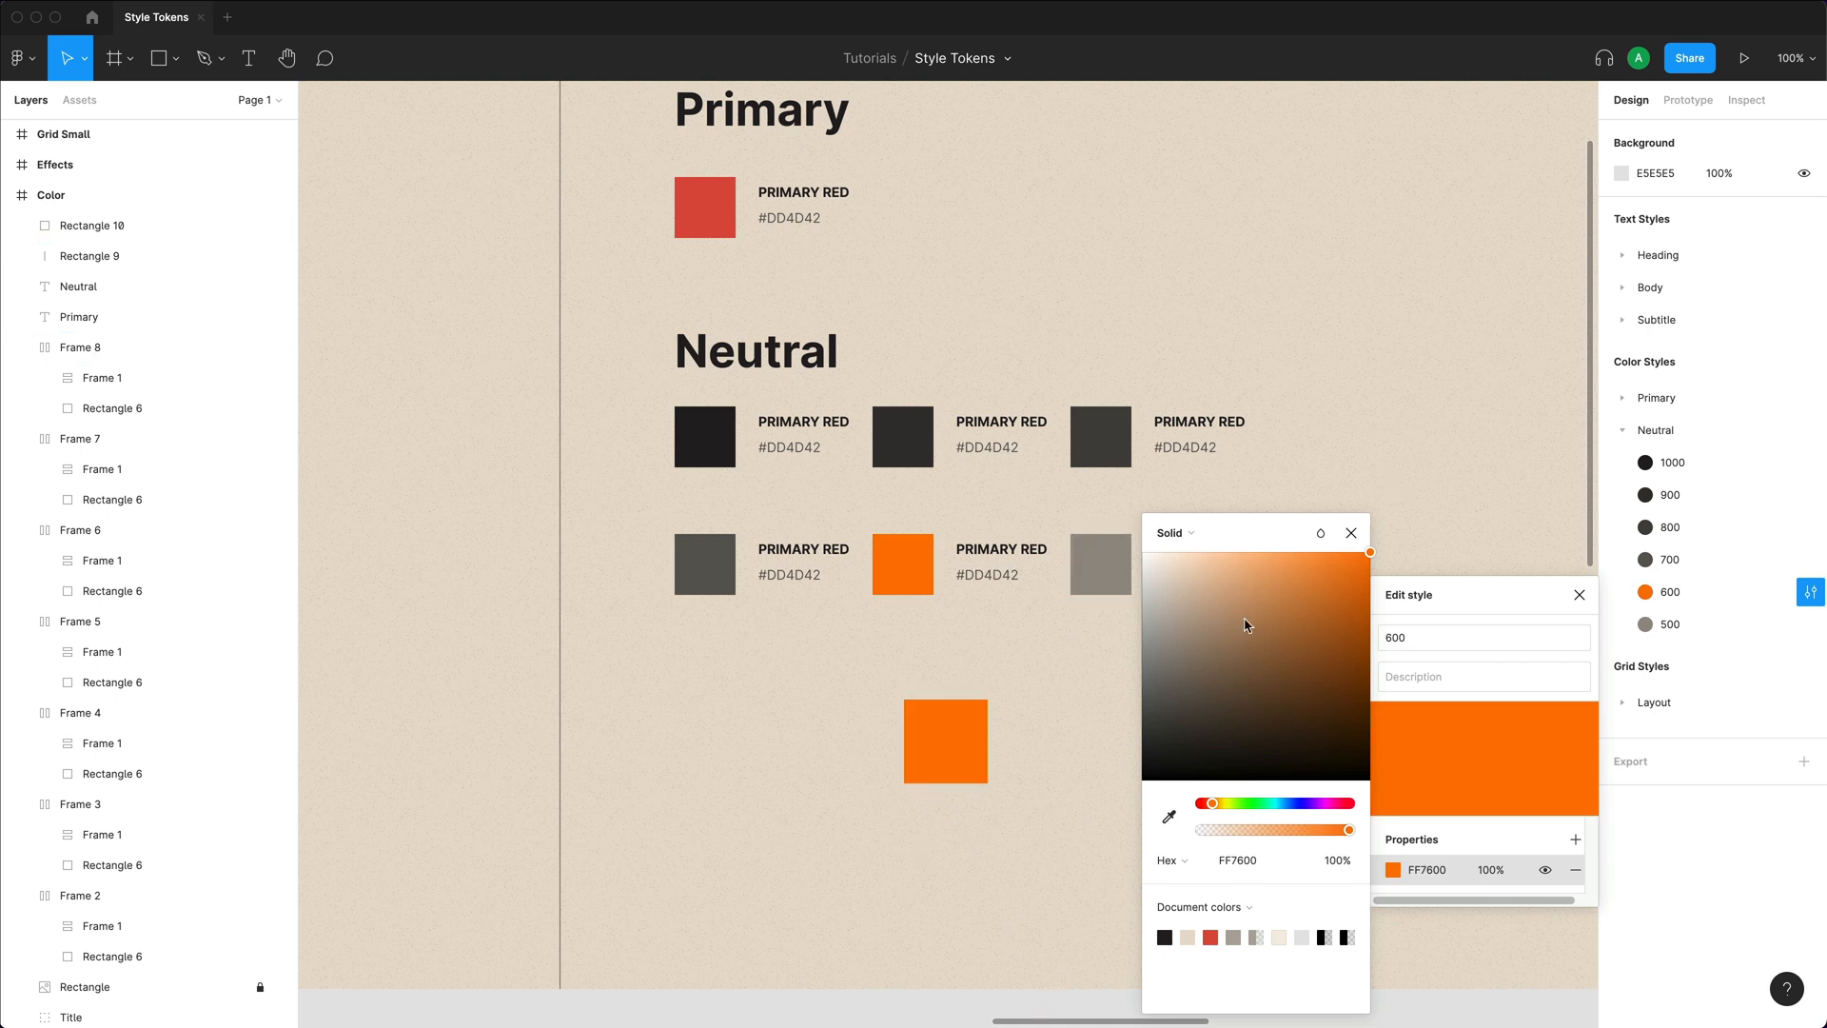
mouse_move(1039, 712)
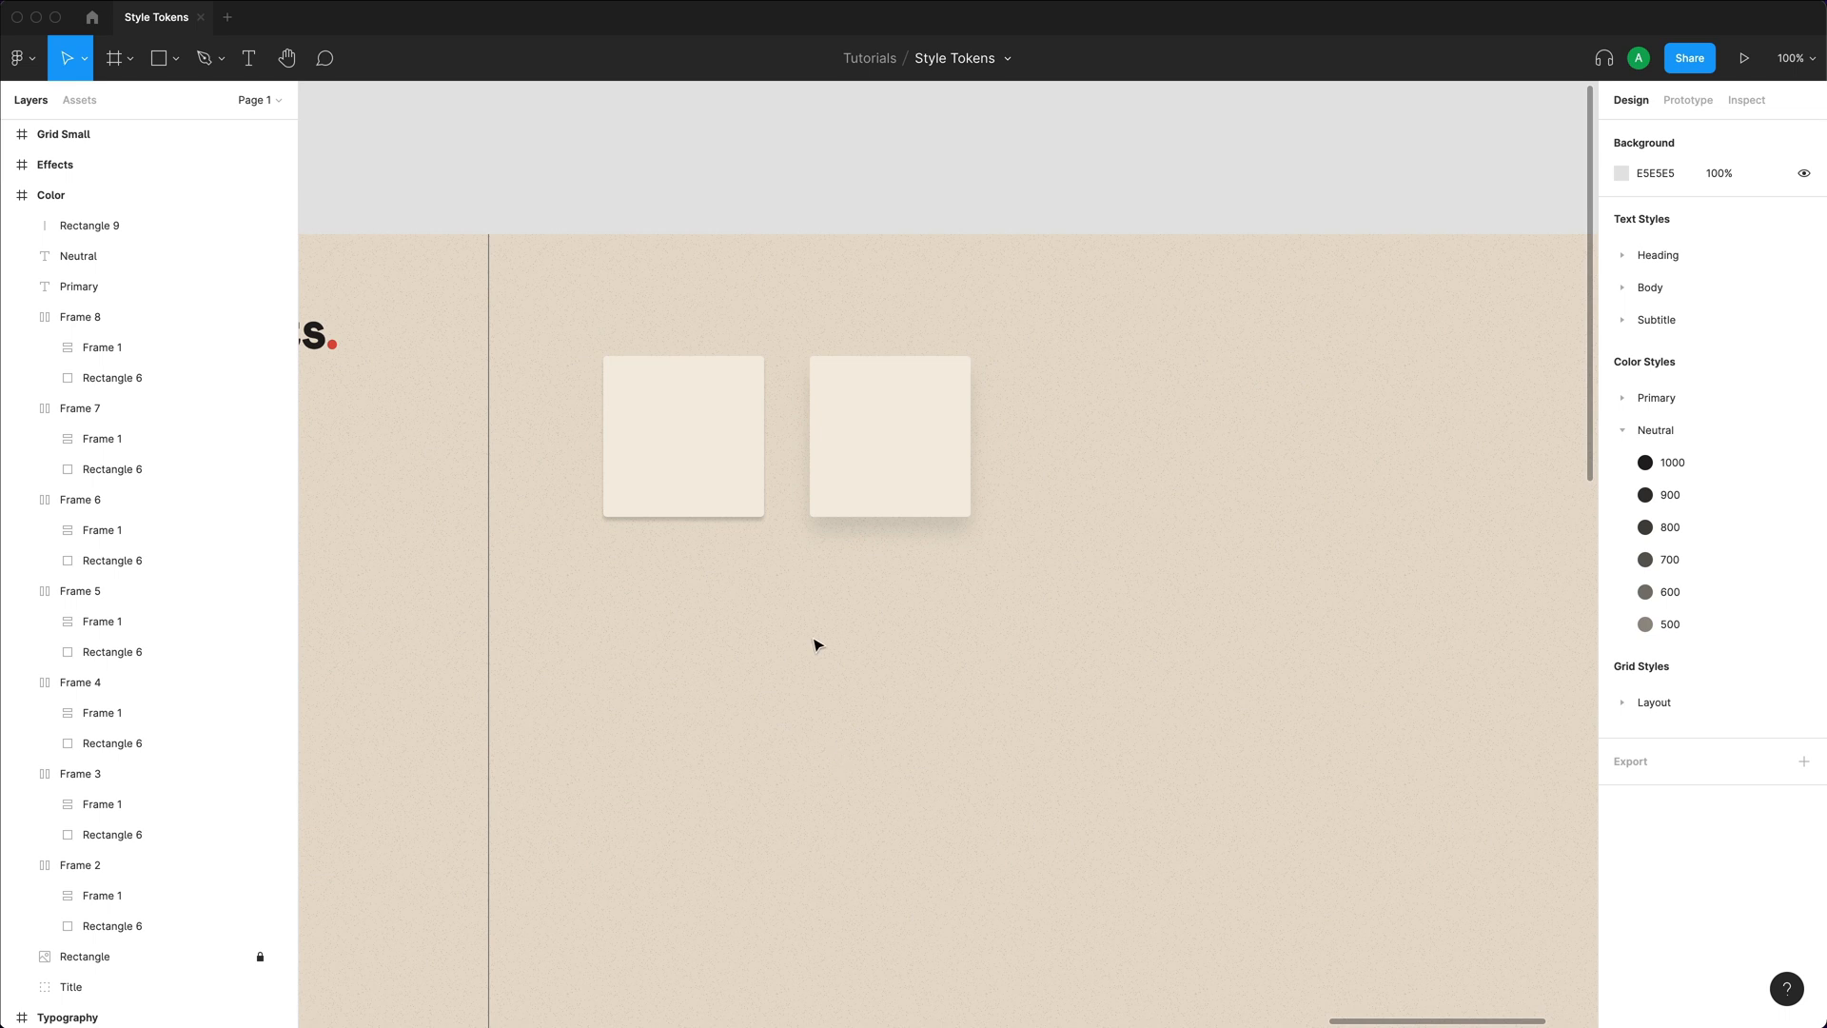
Save the left card's drop shadow as an effect style named 'Elevated / Low'.
click(681, 446)
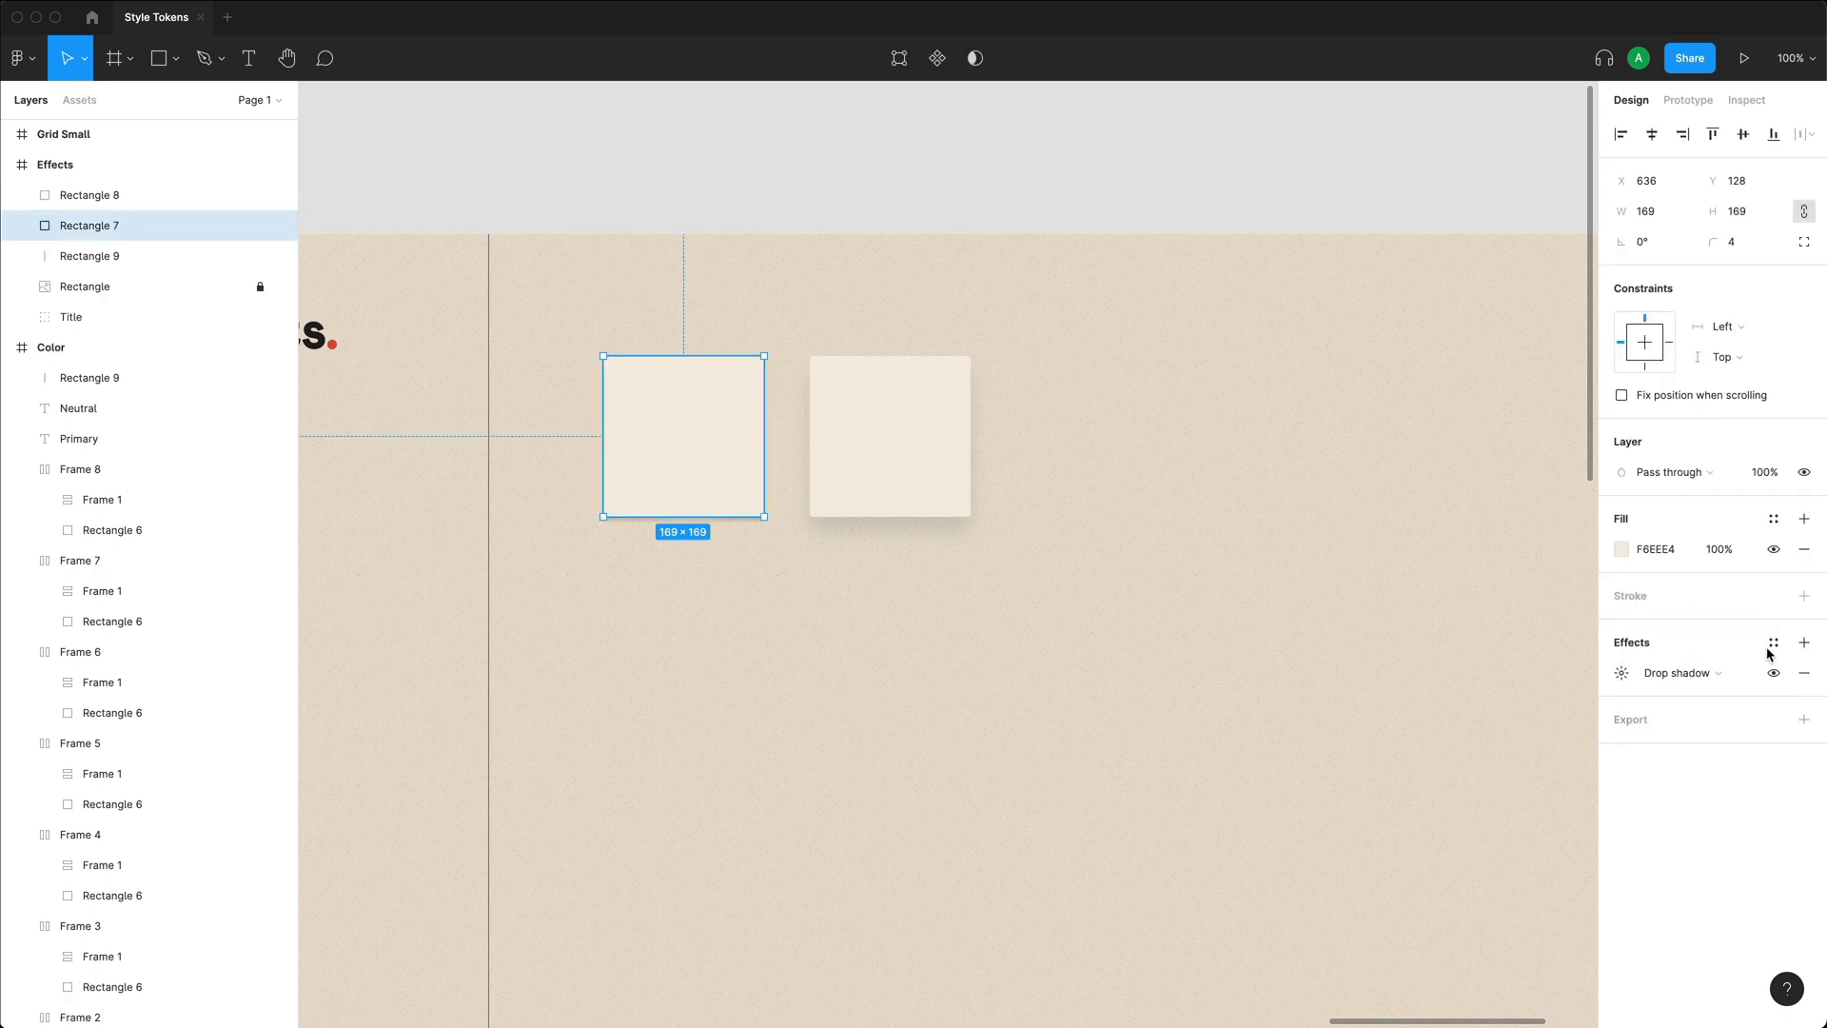
click(1621, 674)
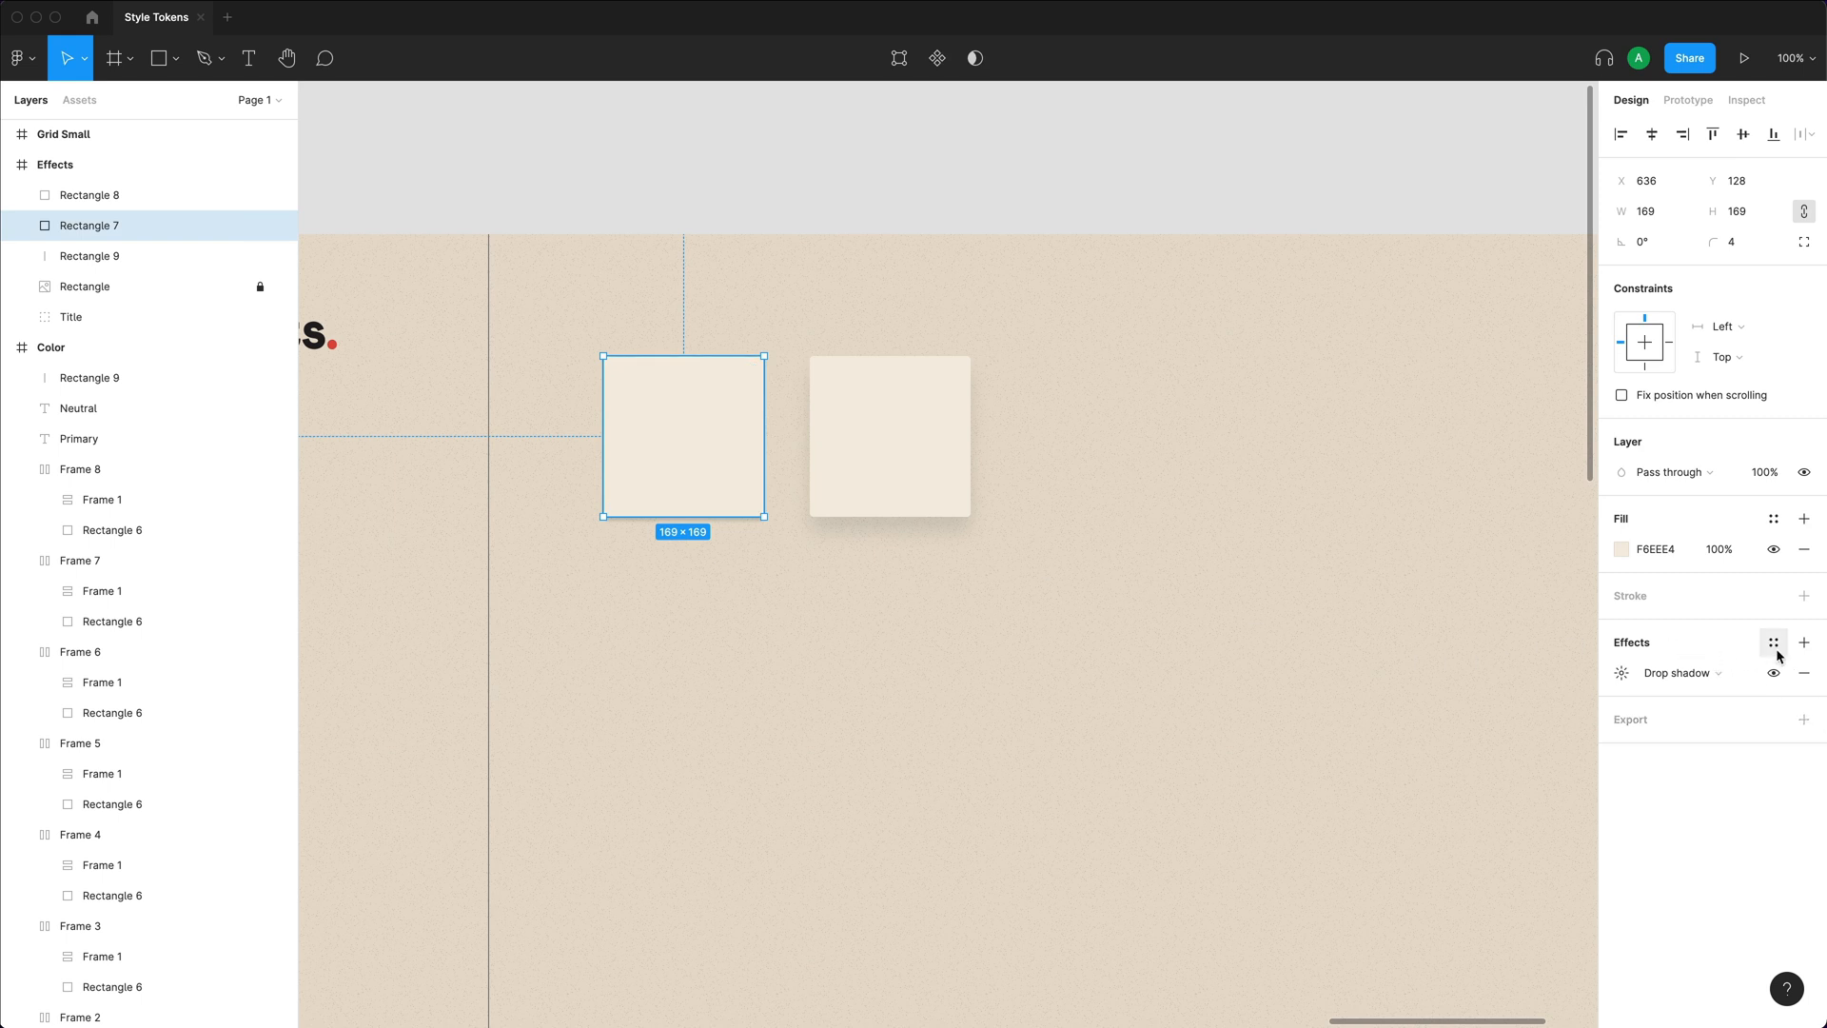
click(1774, 643)
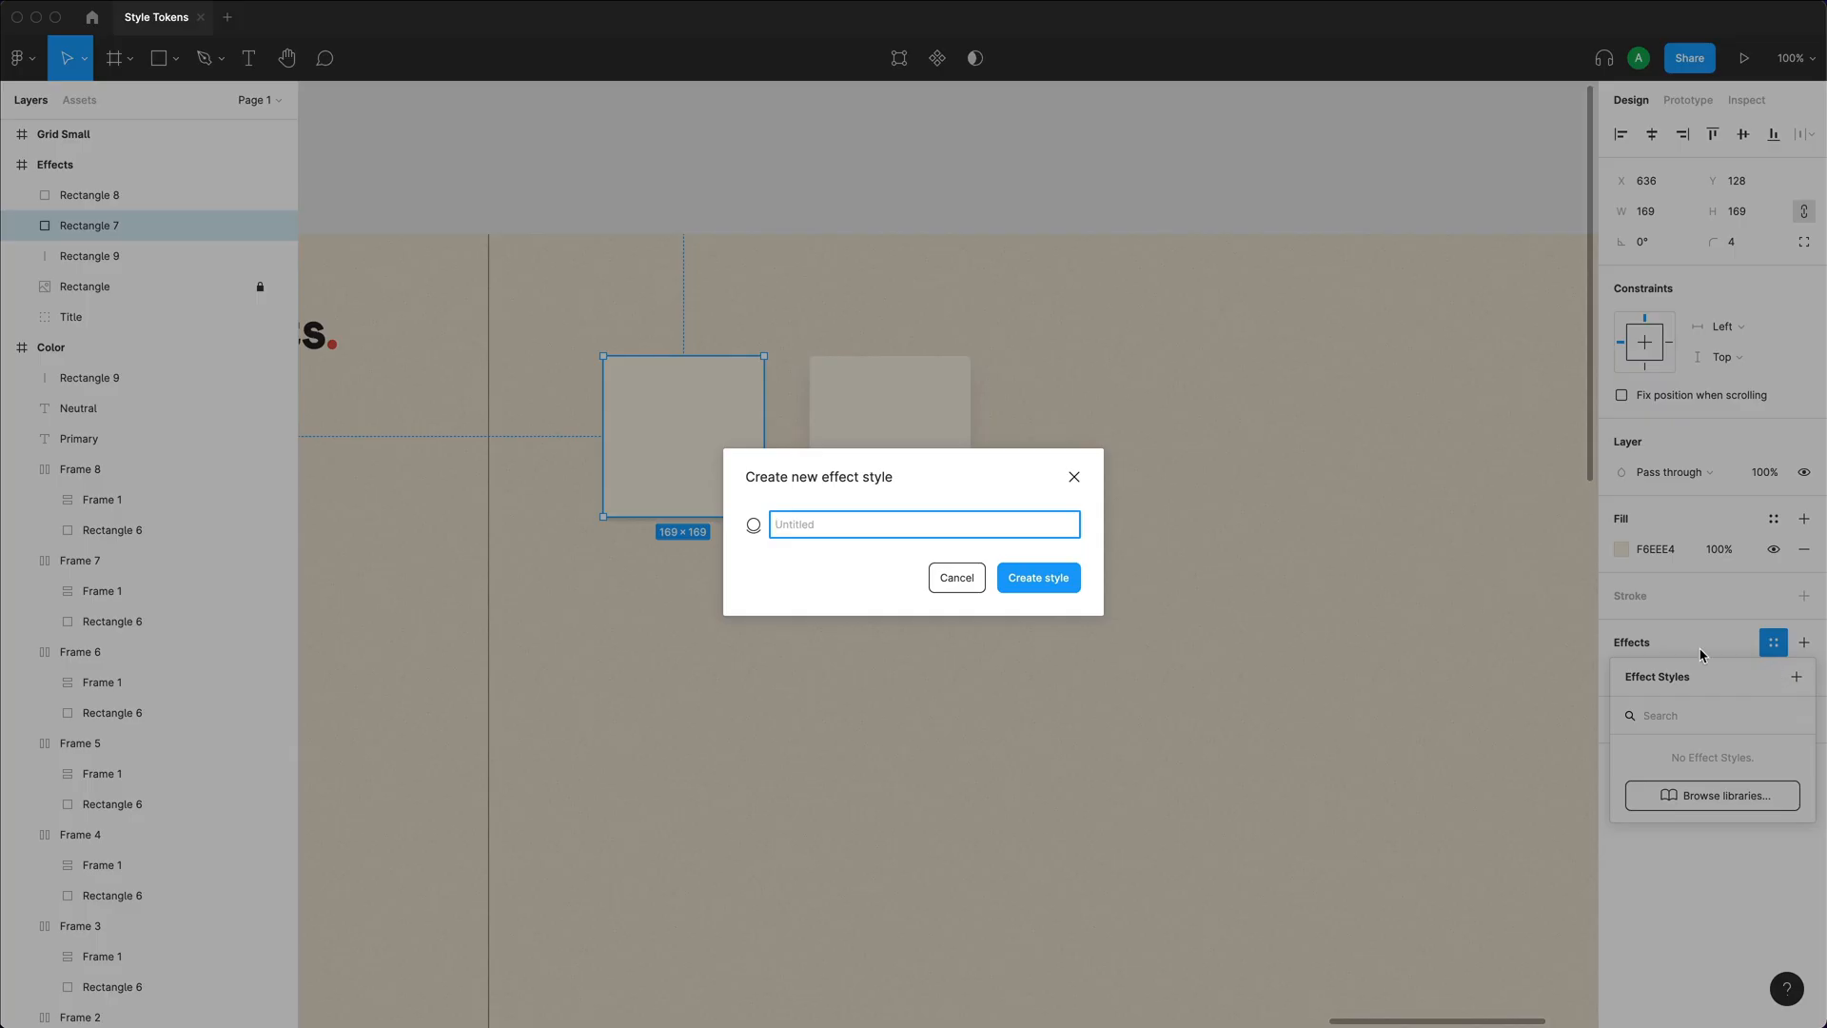
text(Elevated / Low)
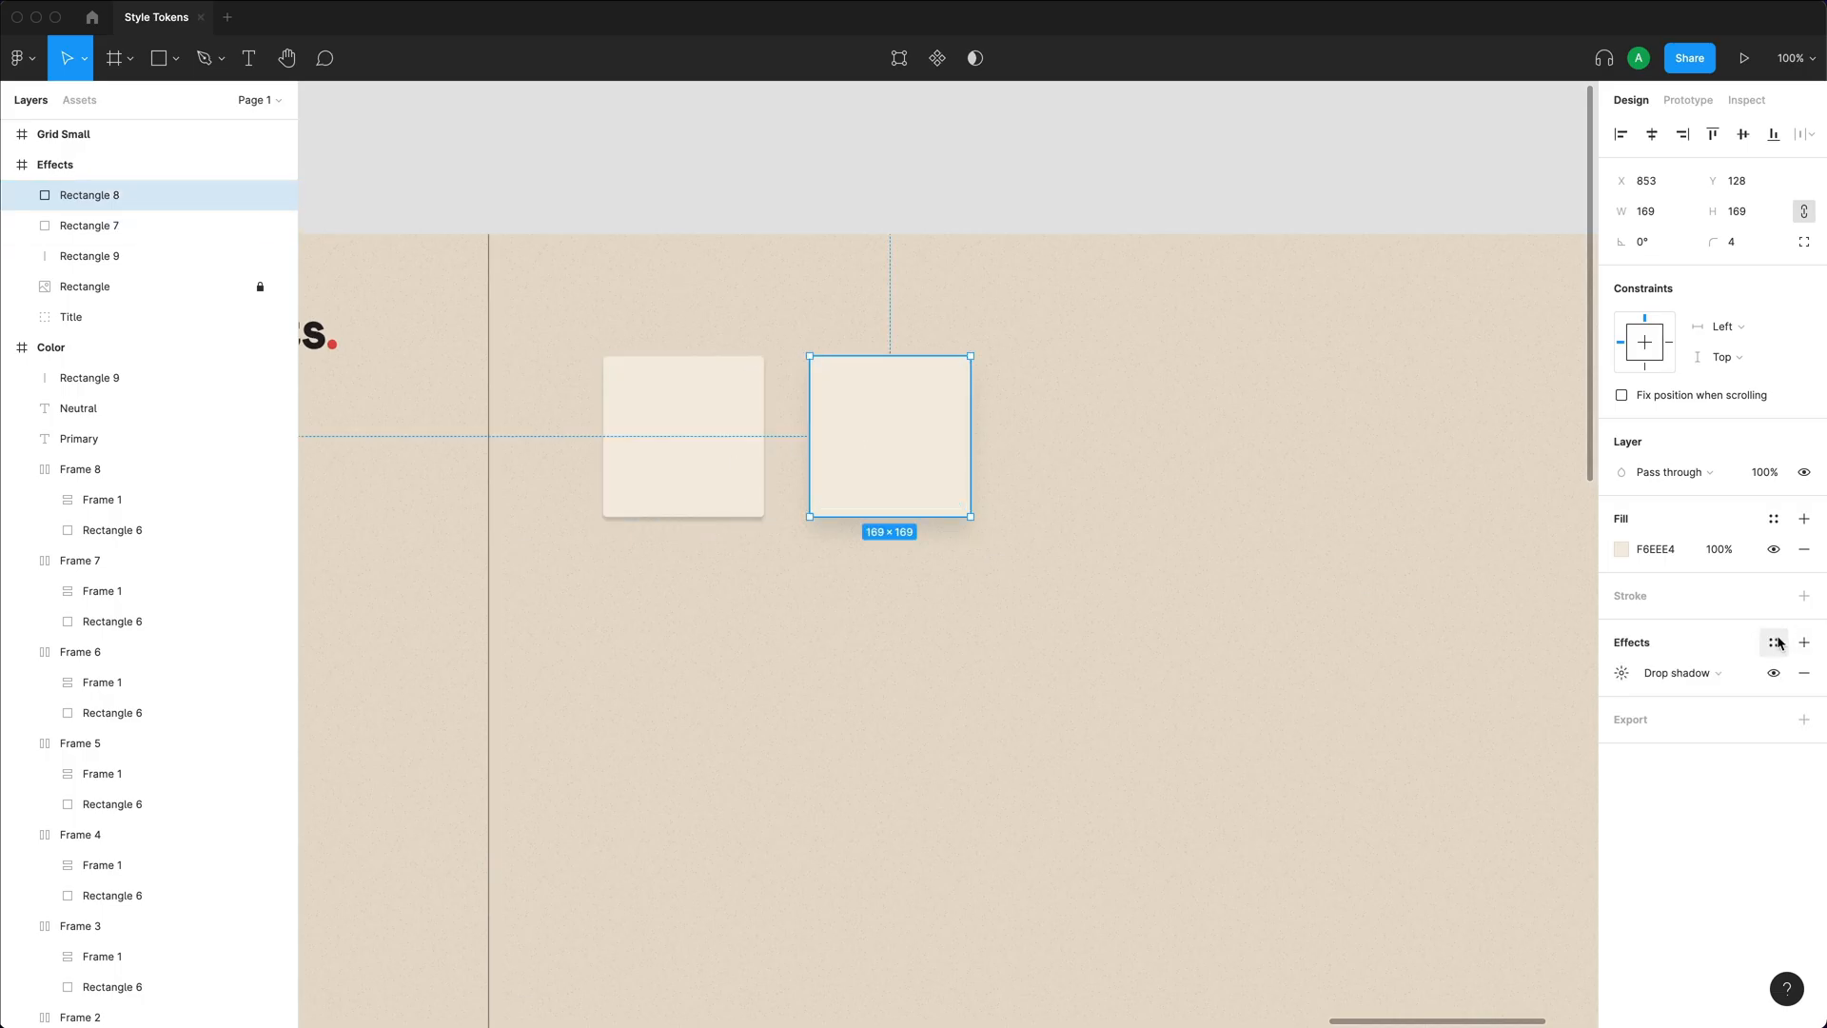
click(1772, 643)
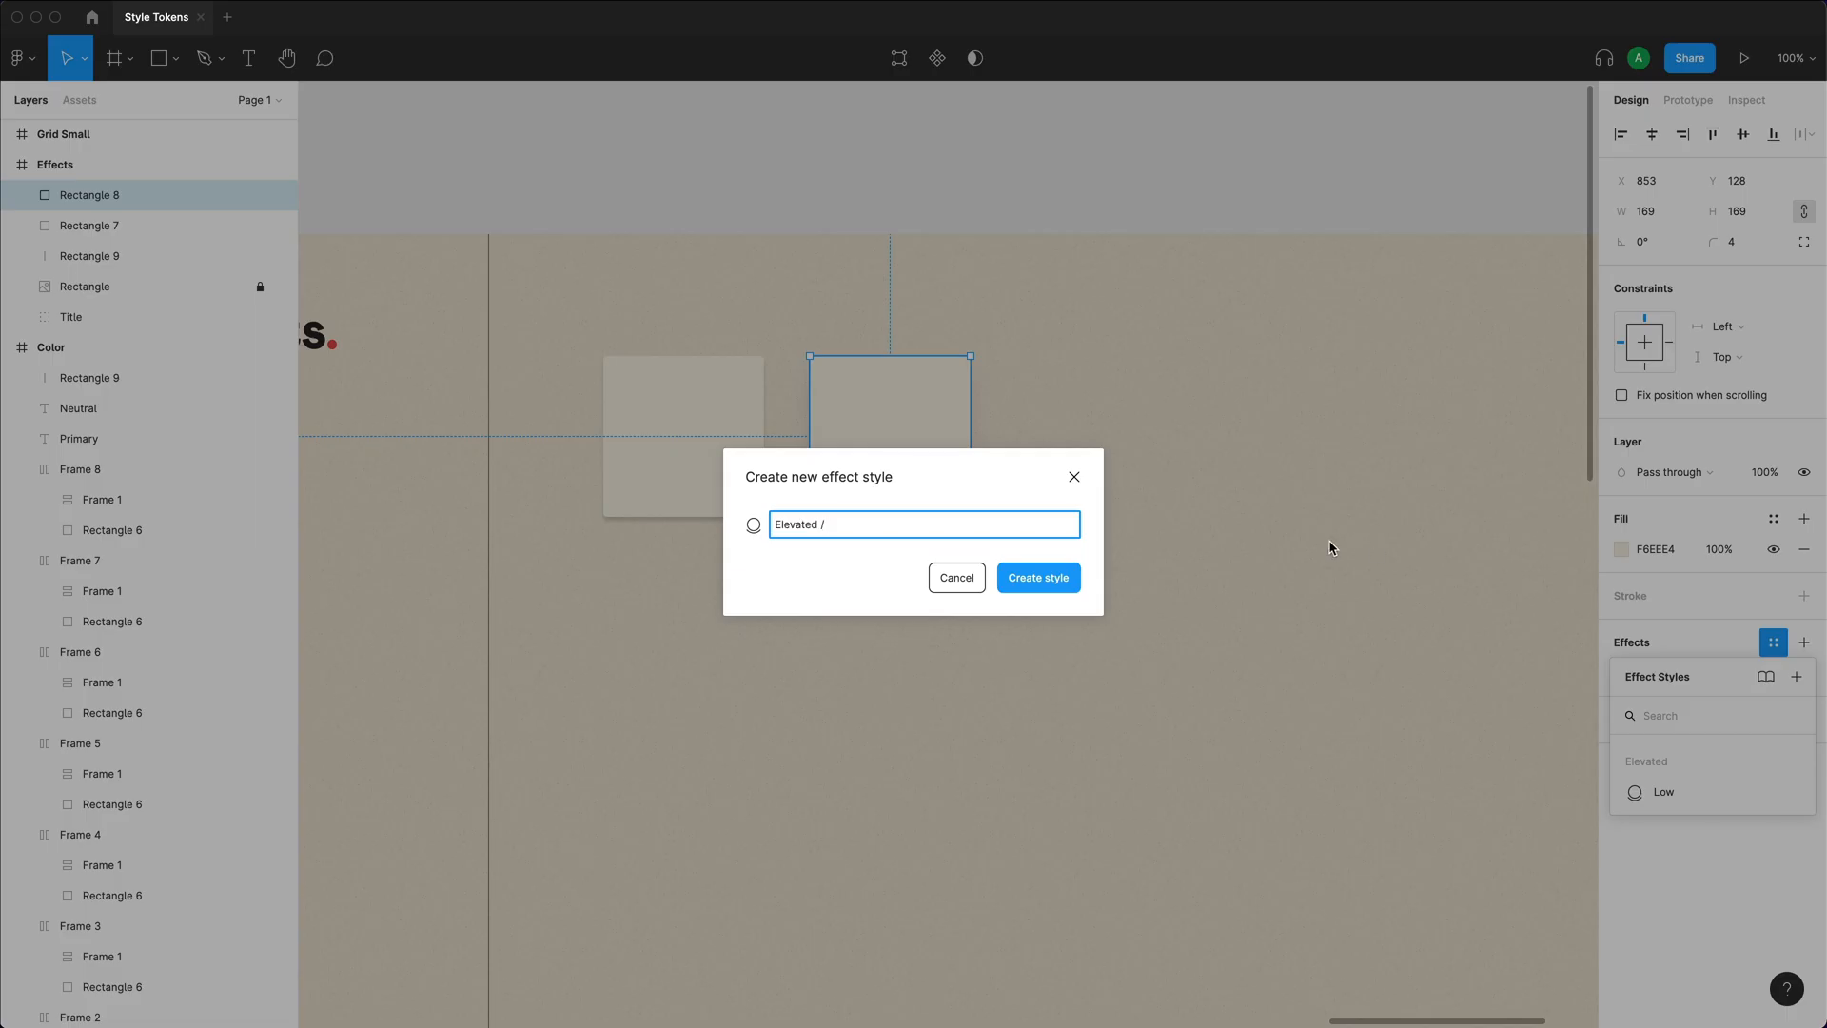
click(1039, 579)
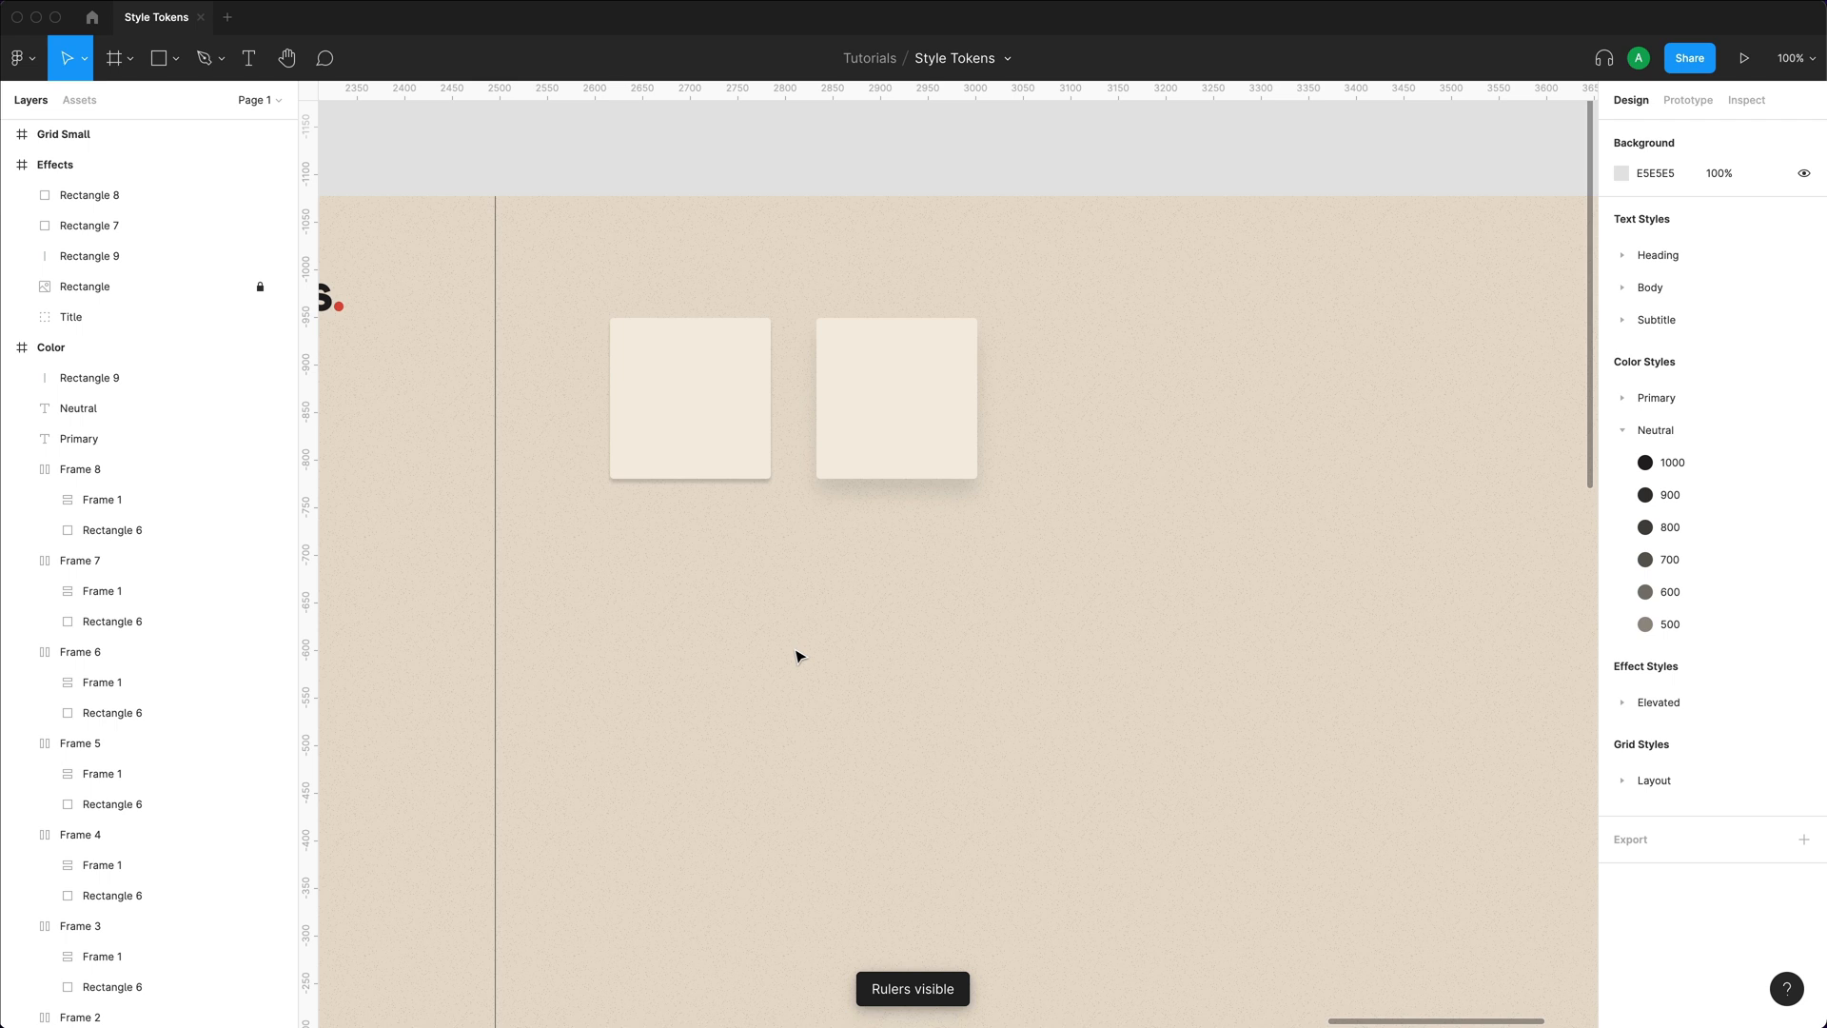
Draw a larger square below the two cards and view its effect styles.
drag(747, 597, 946, 798)
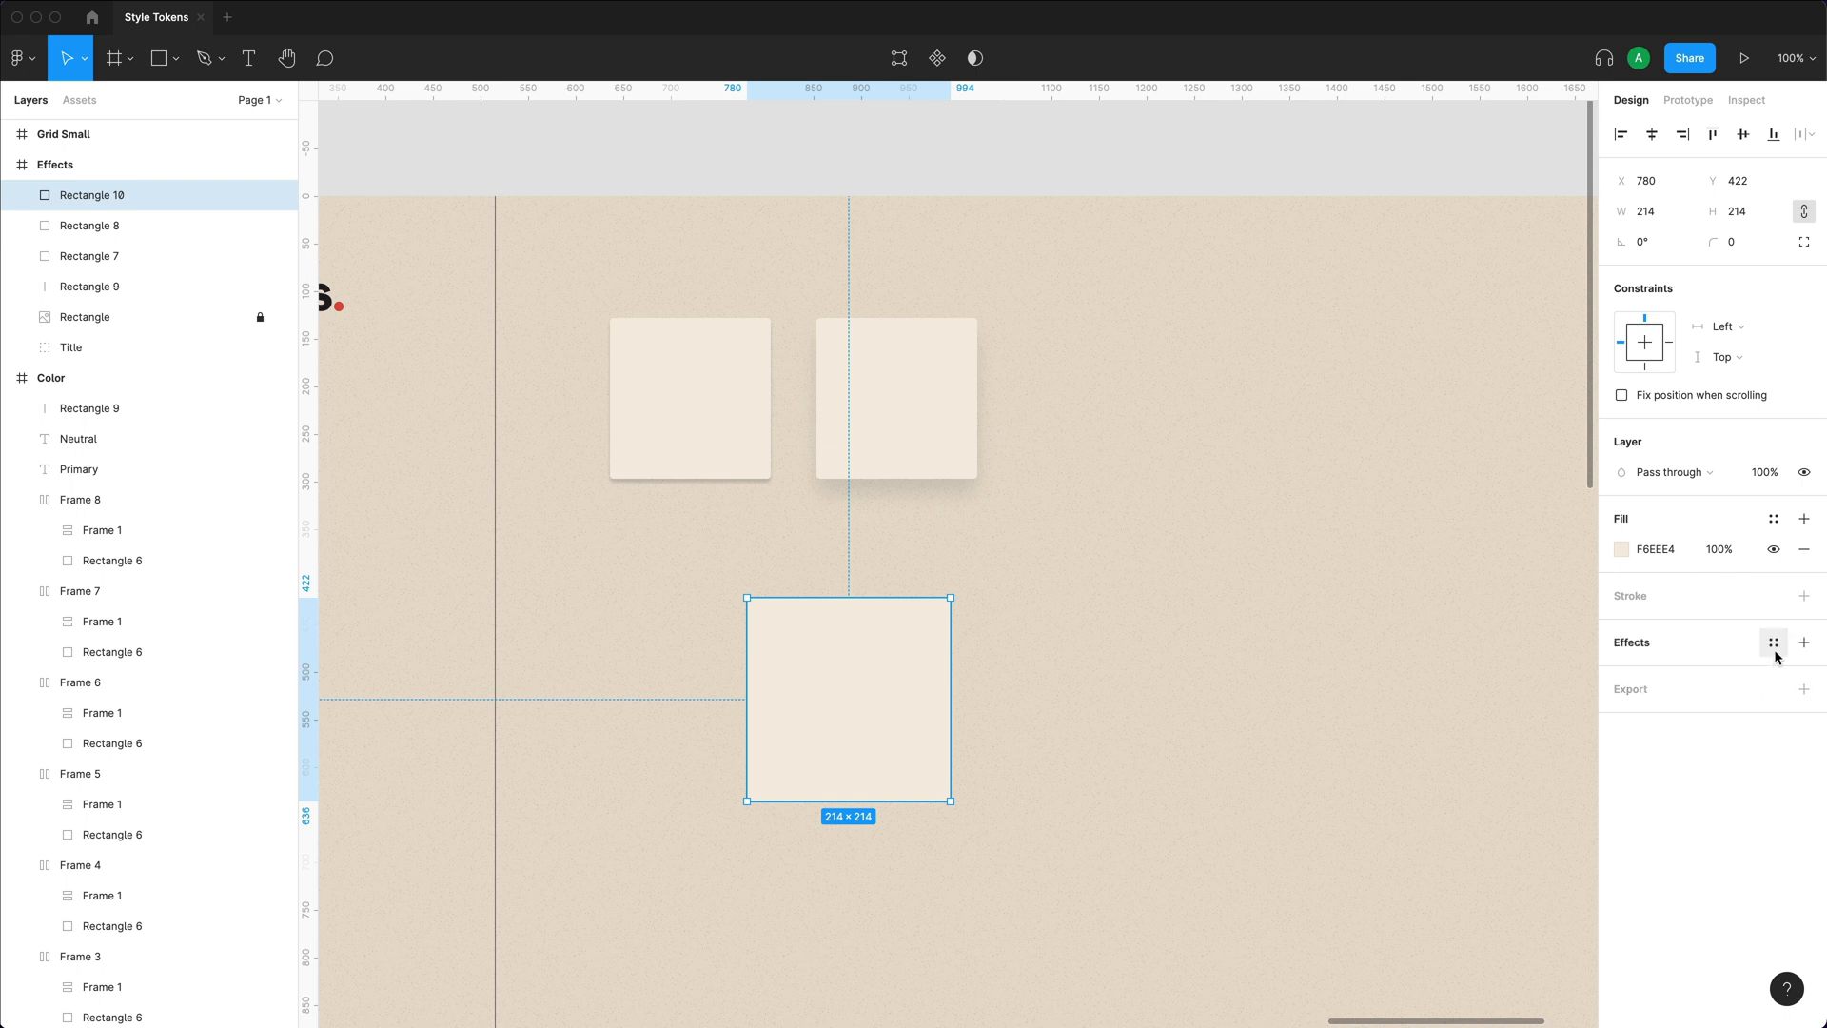
click(1774, 643)
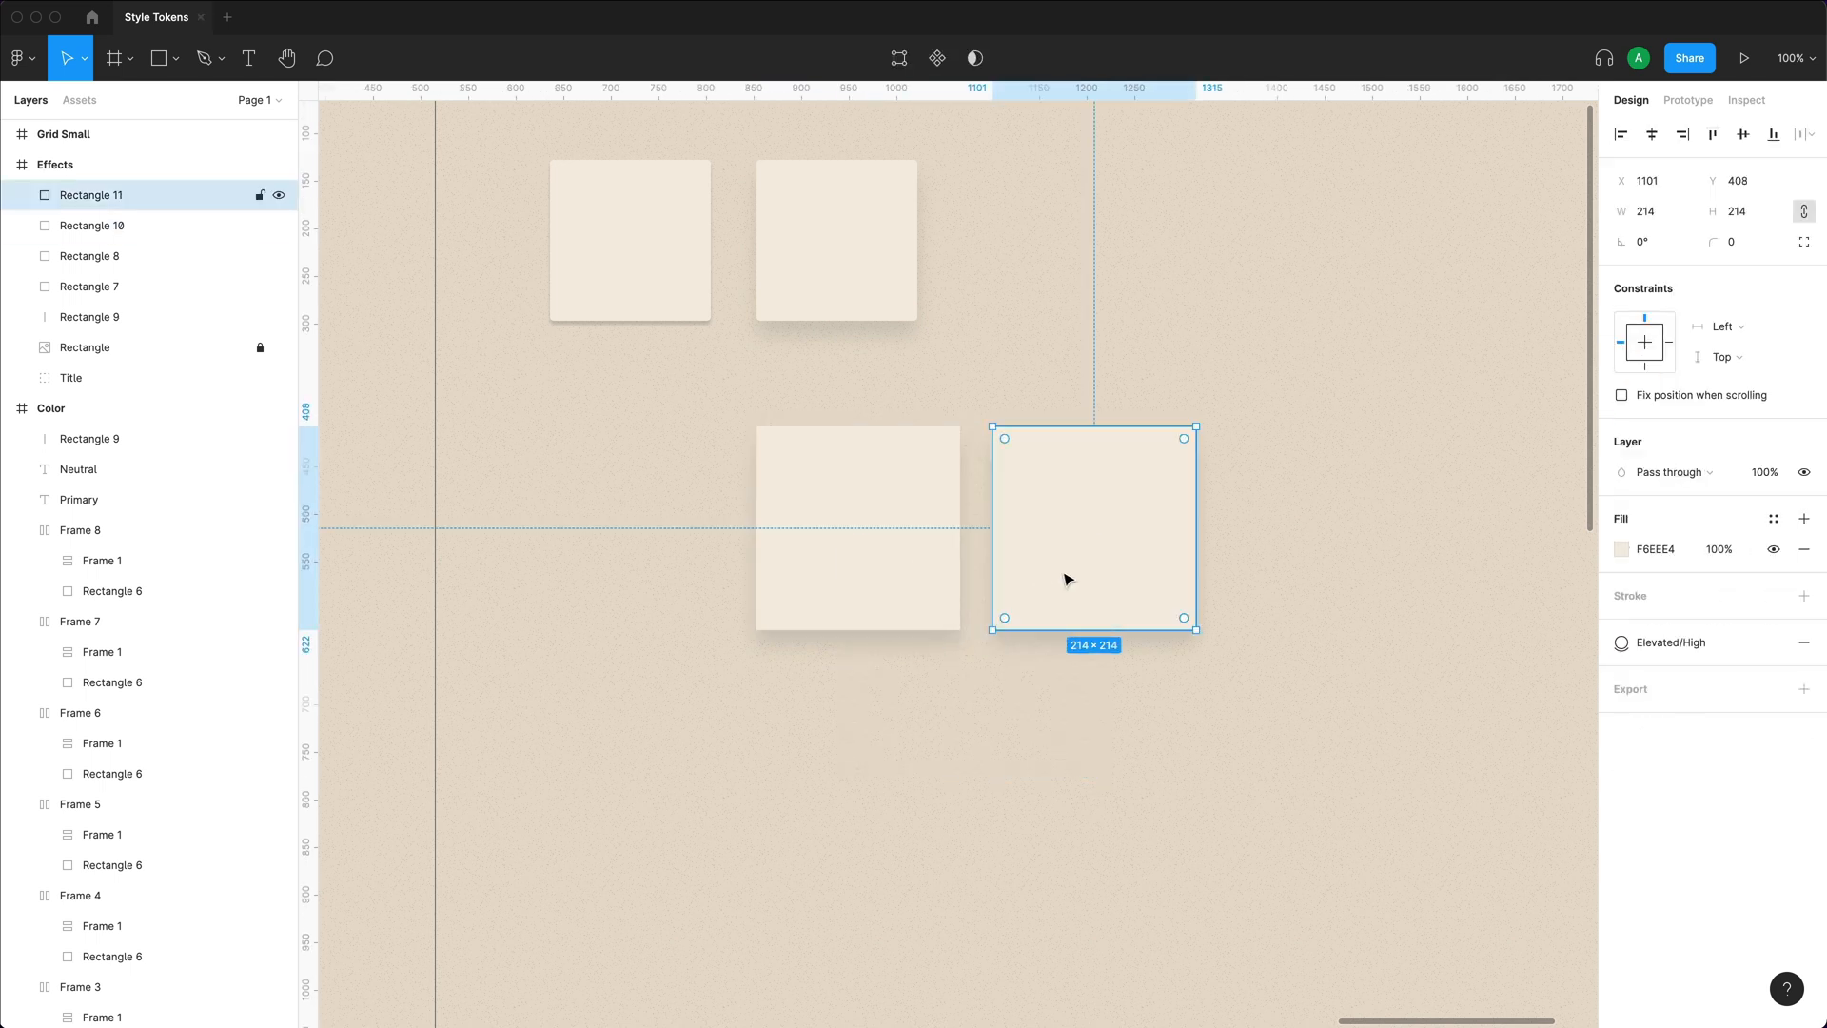
Apply the Elevated/High shadow, add a filled frame, and fill the grey square with Neutral/800.
click(1671, 643)
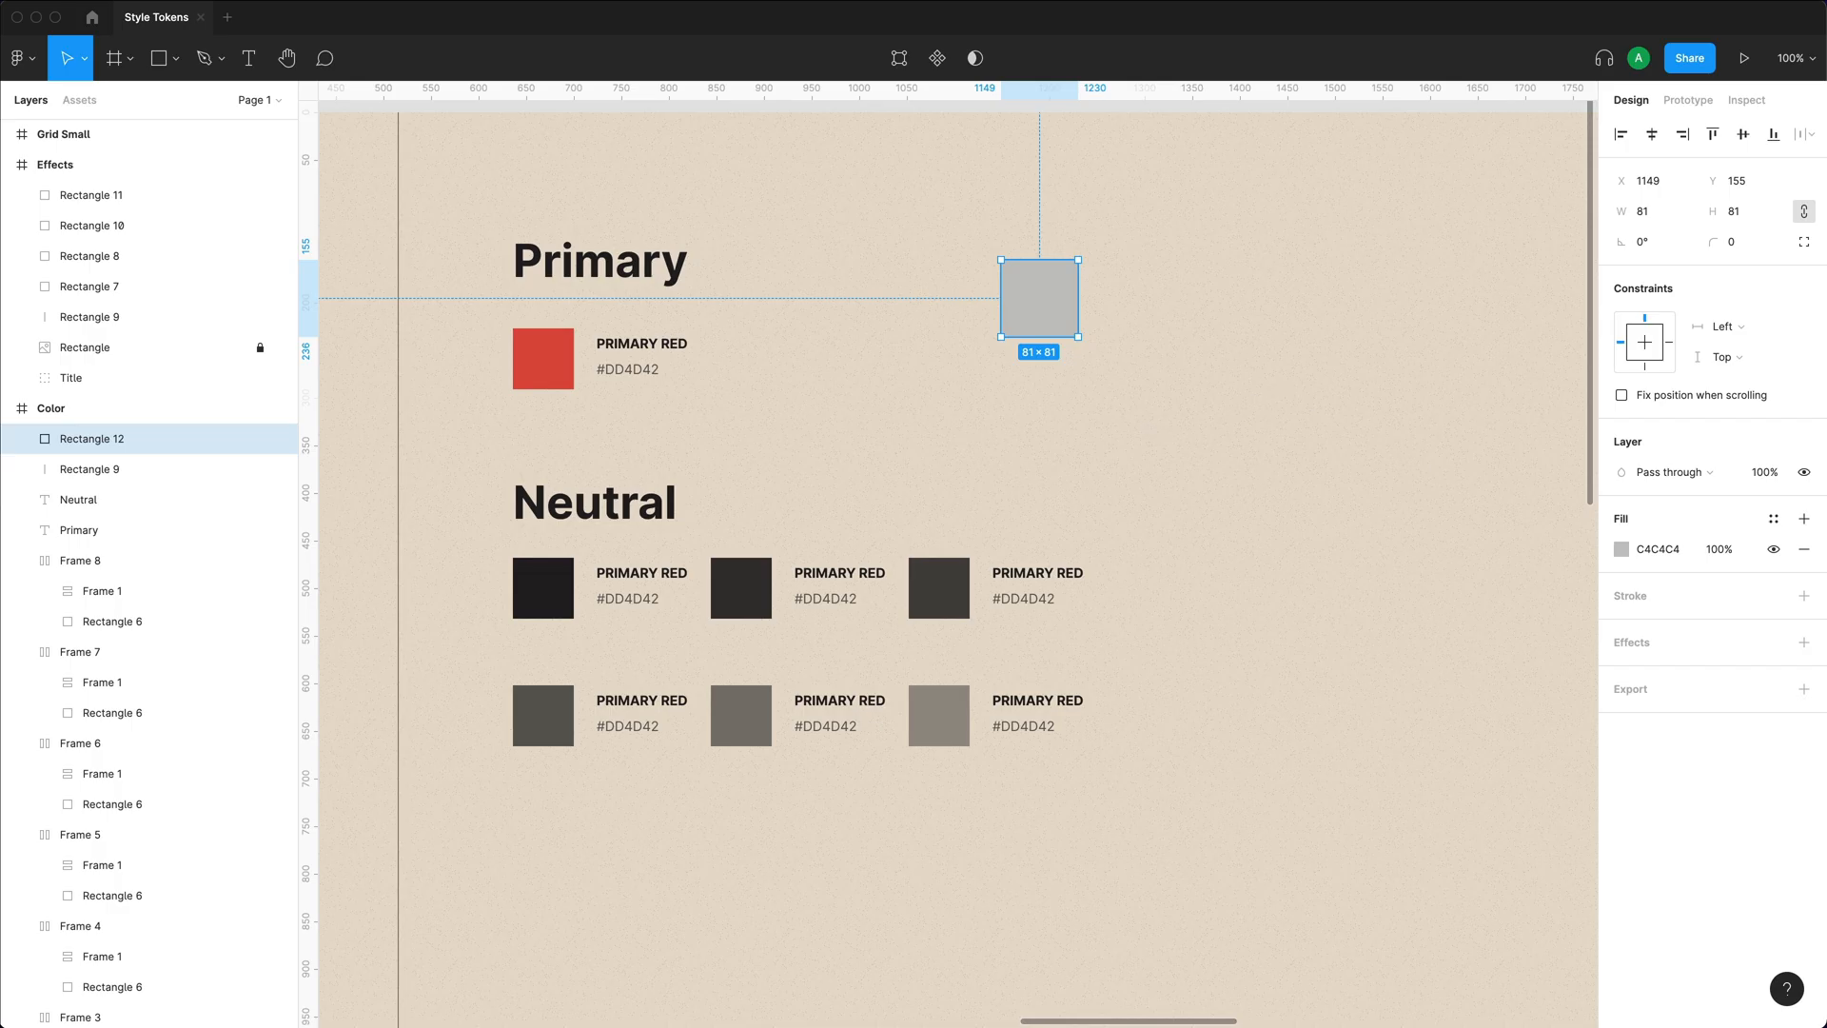
mouse_move(1258, 491)
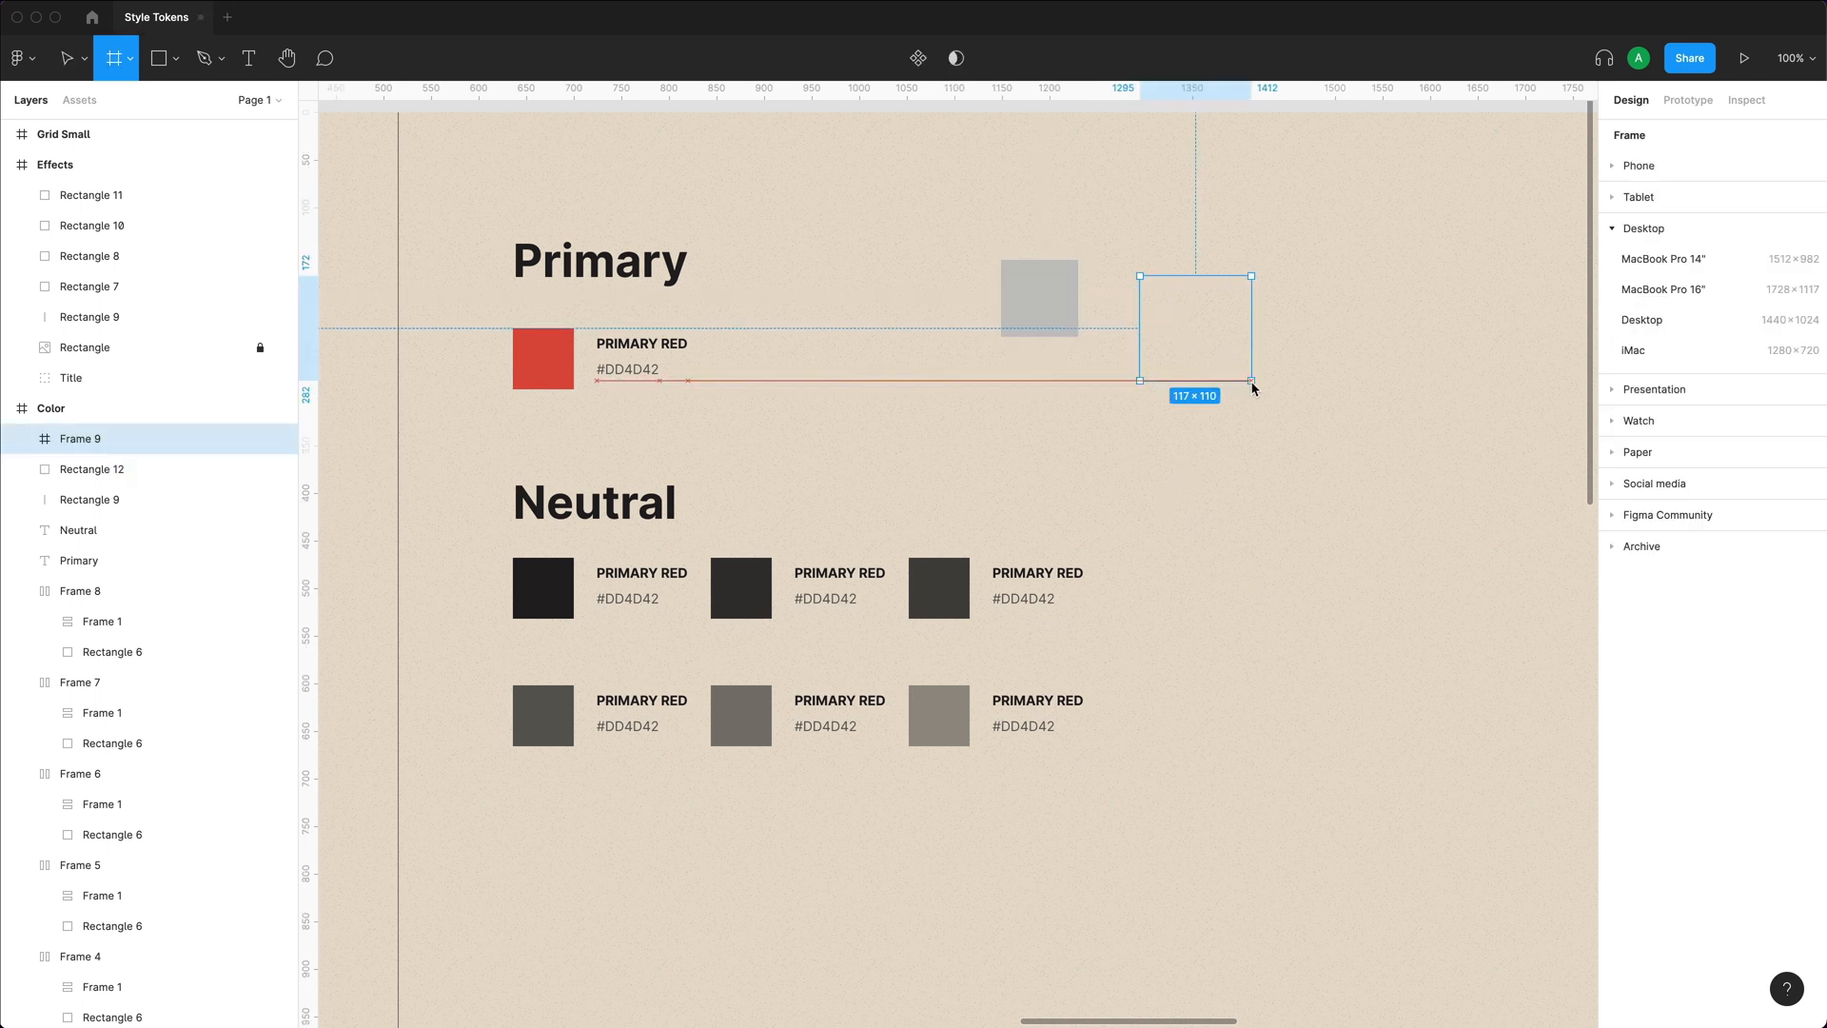
drag(1252, 388, 1275, 398)
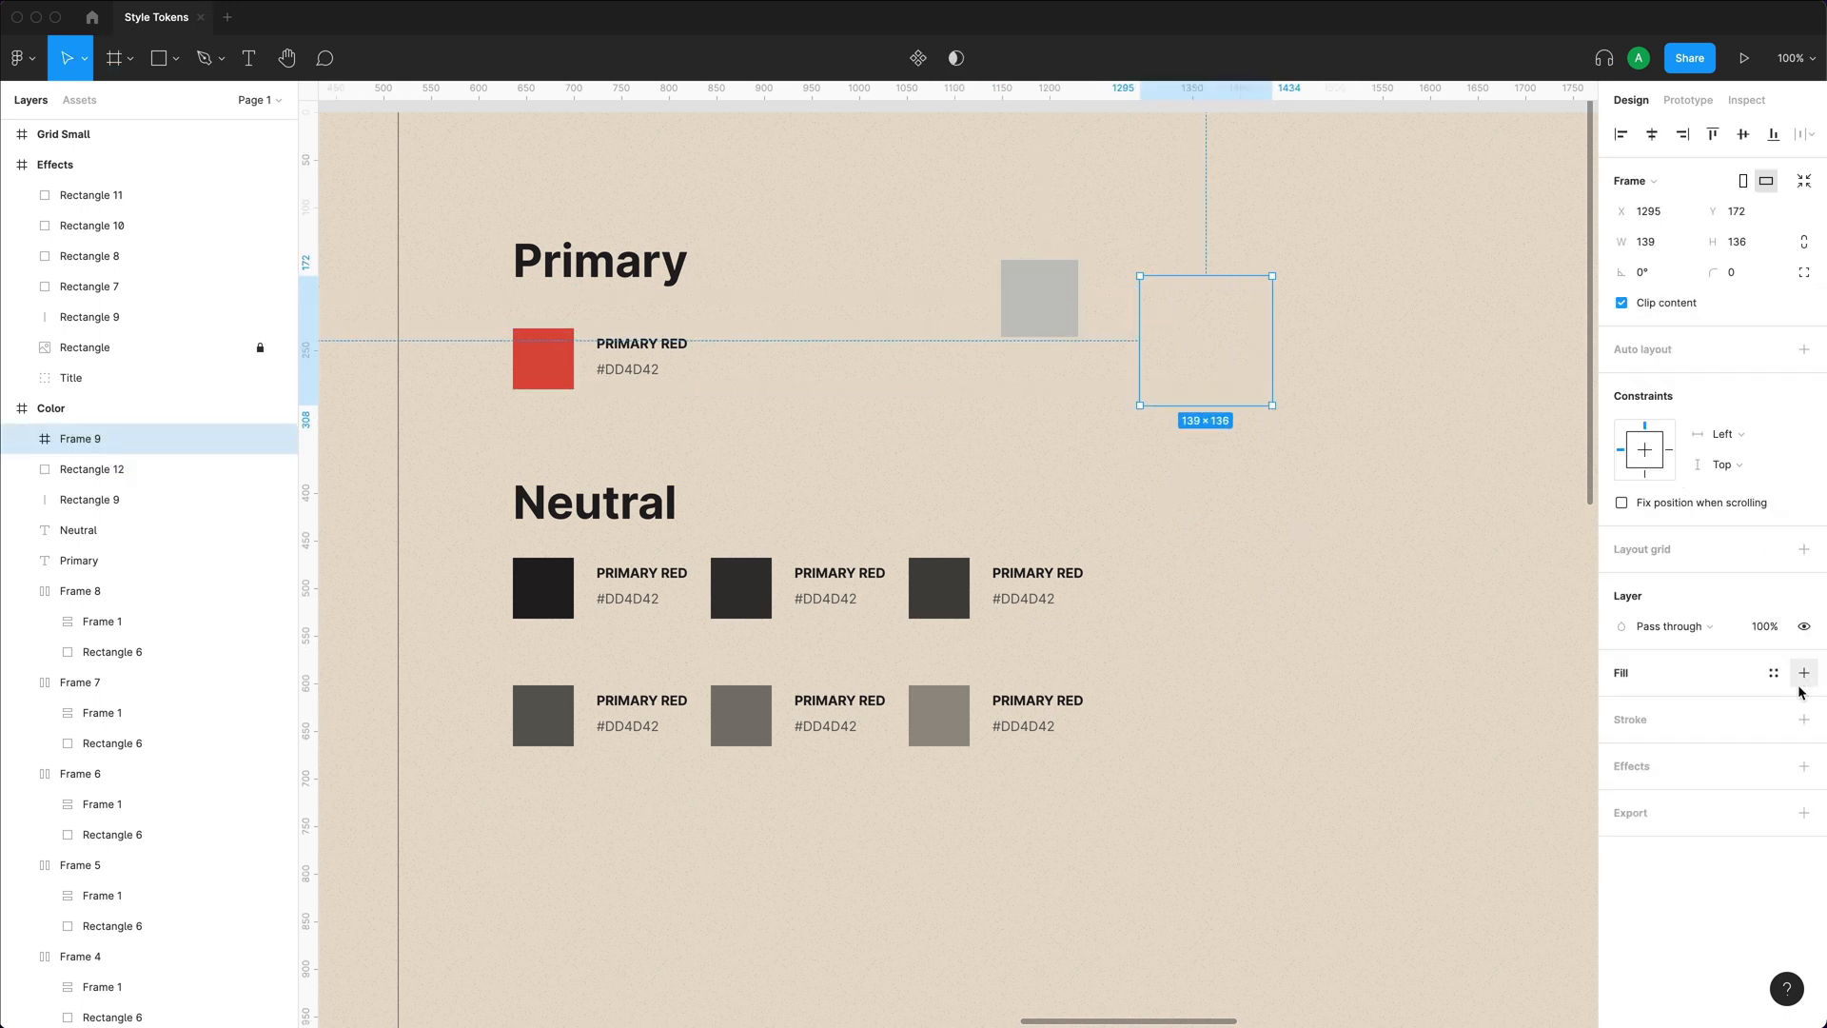
click(1770, 674)
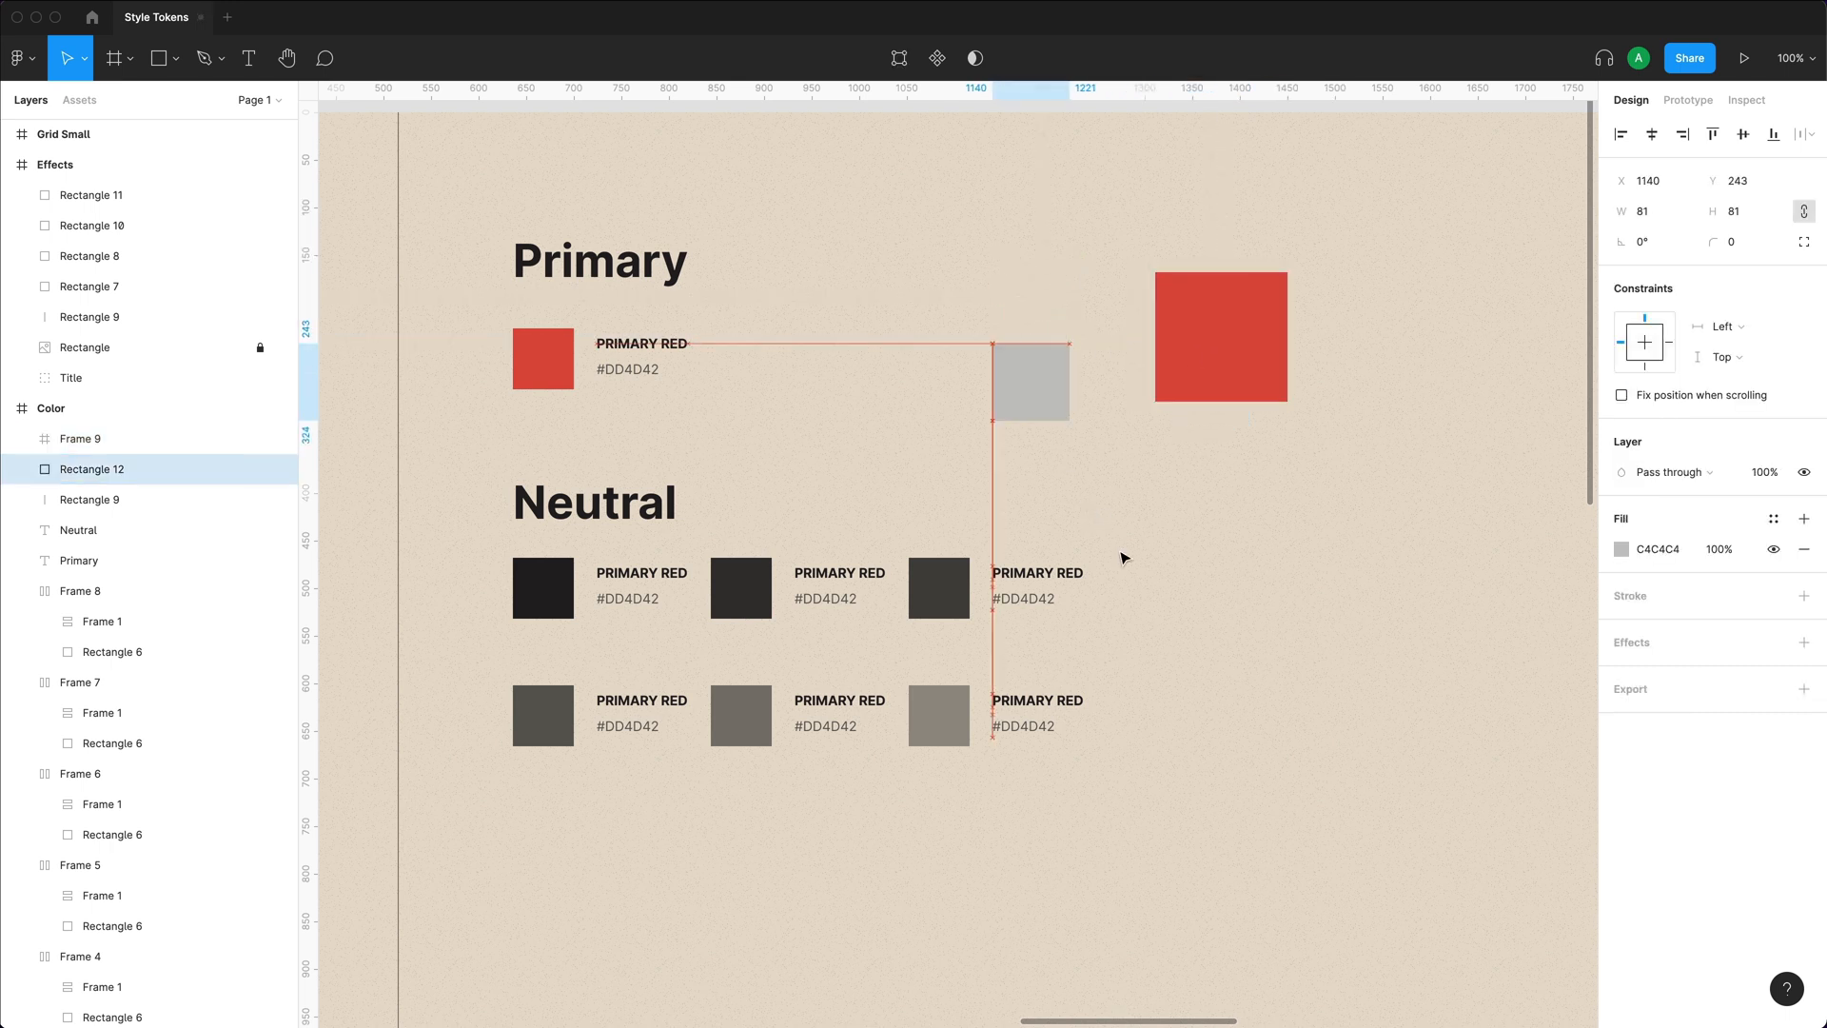
click(1772, 518)
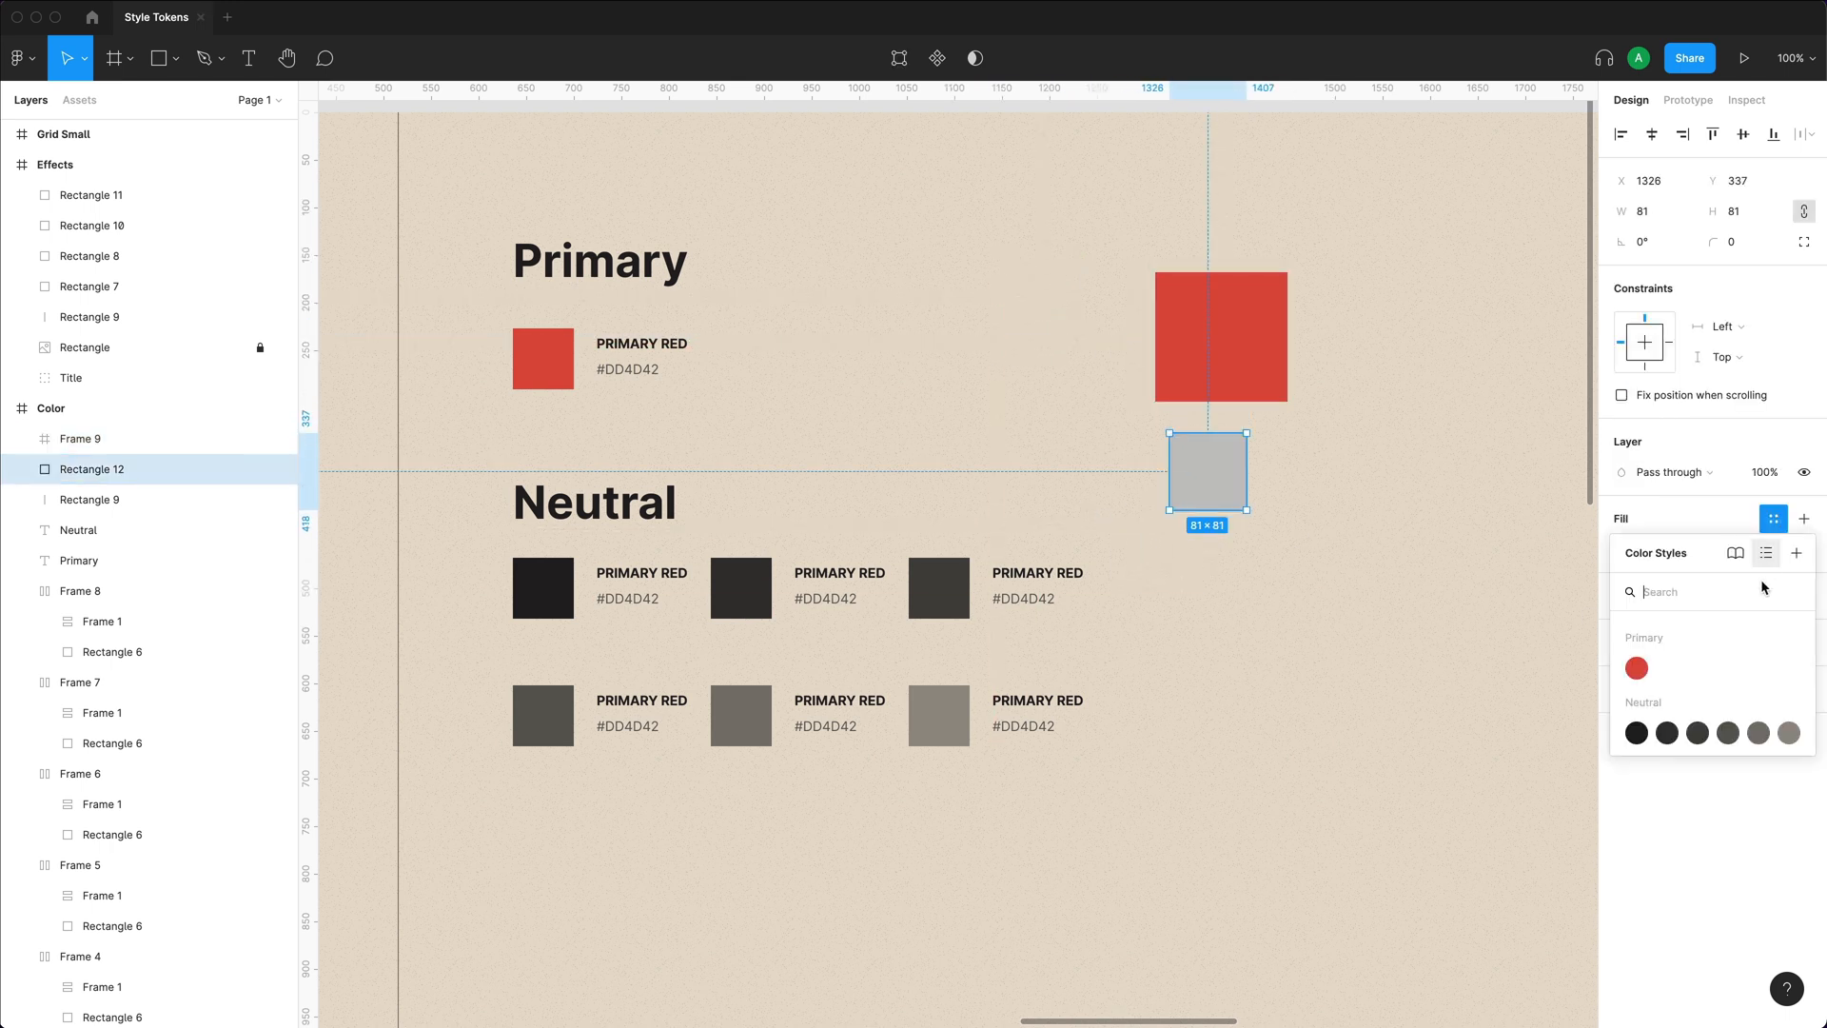
click(1637, 733)
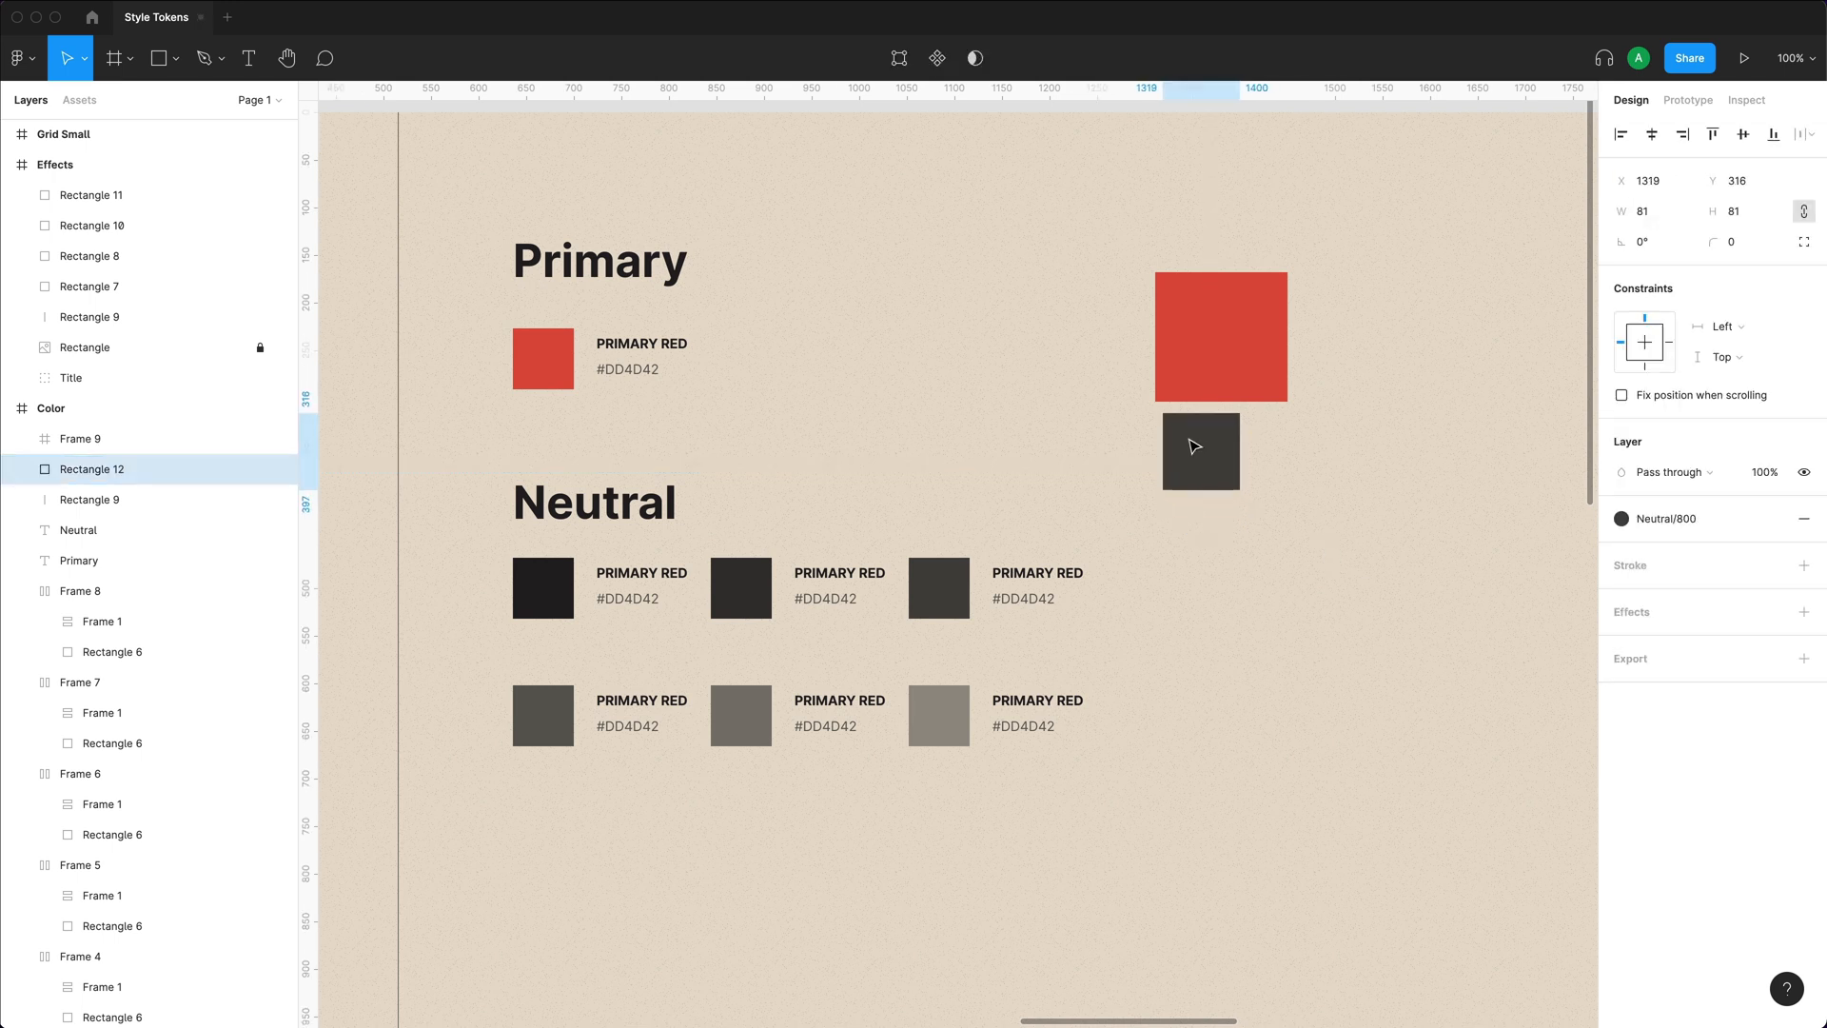
Duplicate the dark square below it and outline the copy with the Primary red style.
drag(1201, 451, 1192, 548)
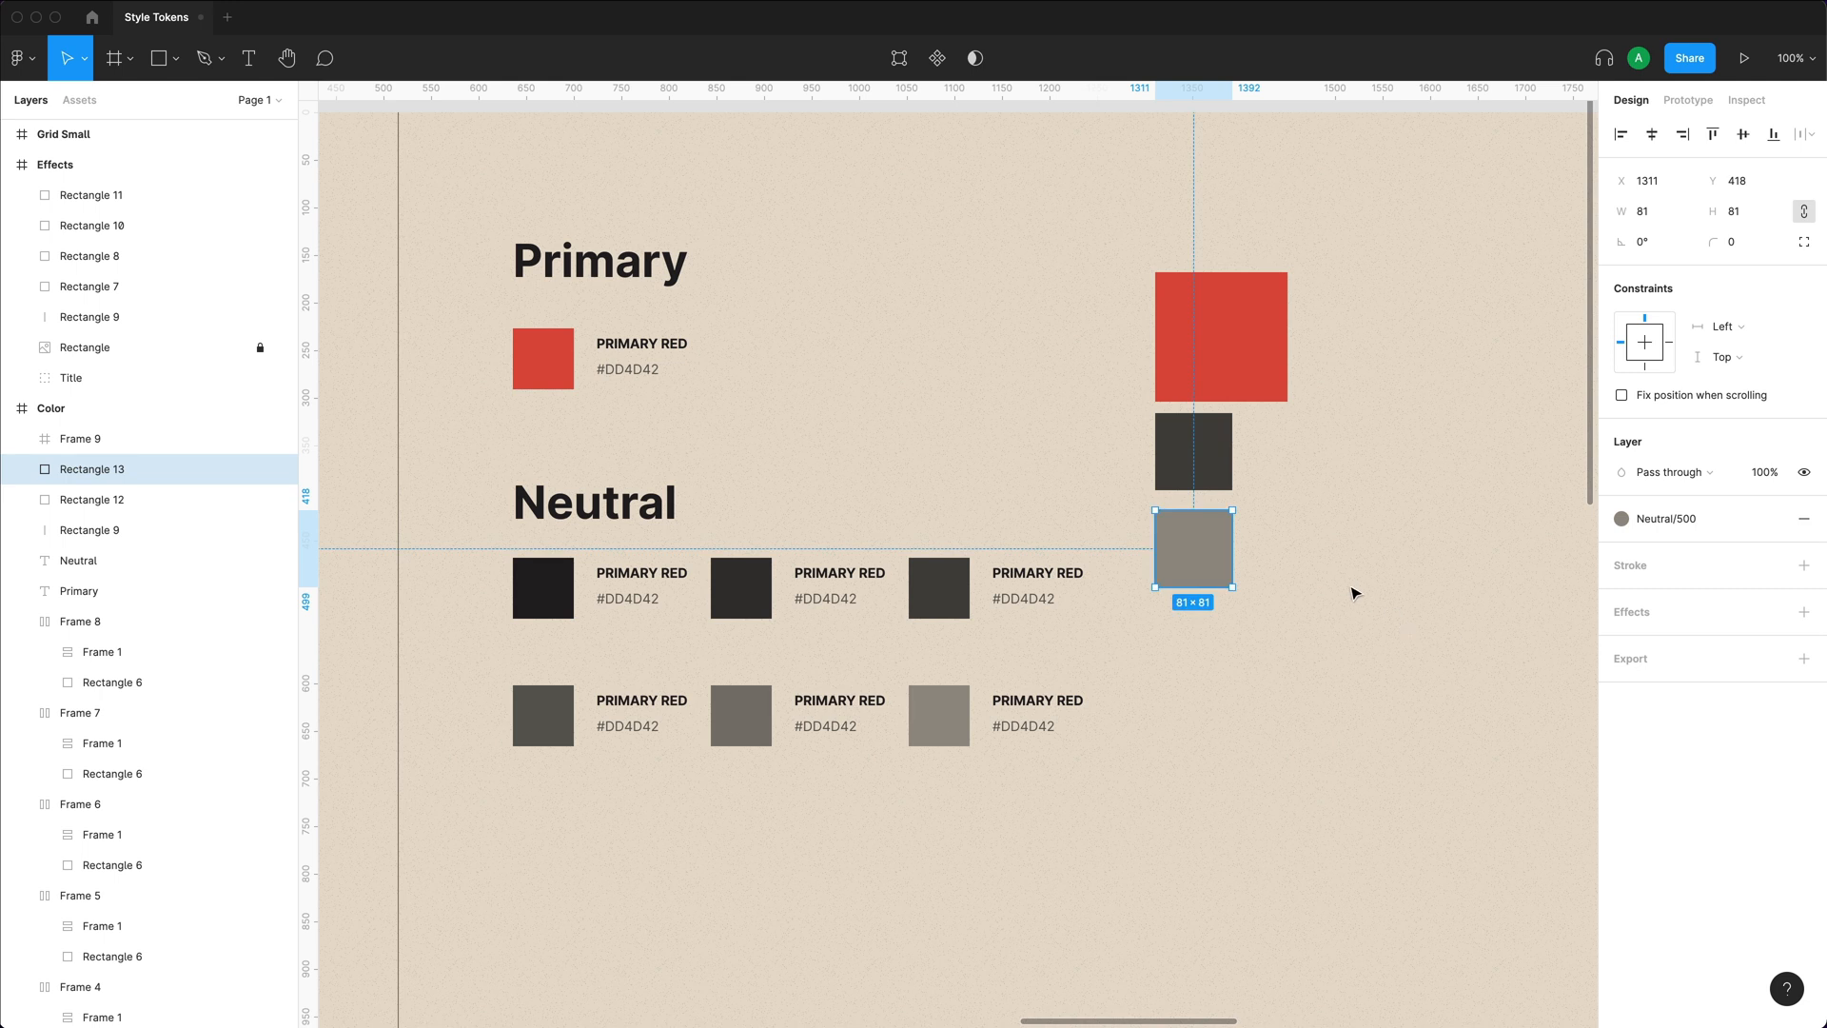
mouse_move(1804, 565)
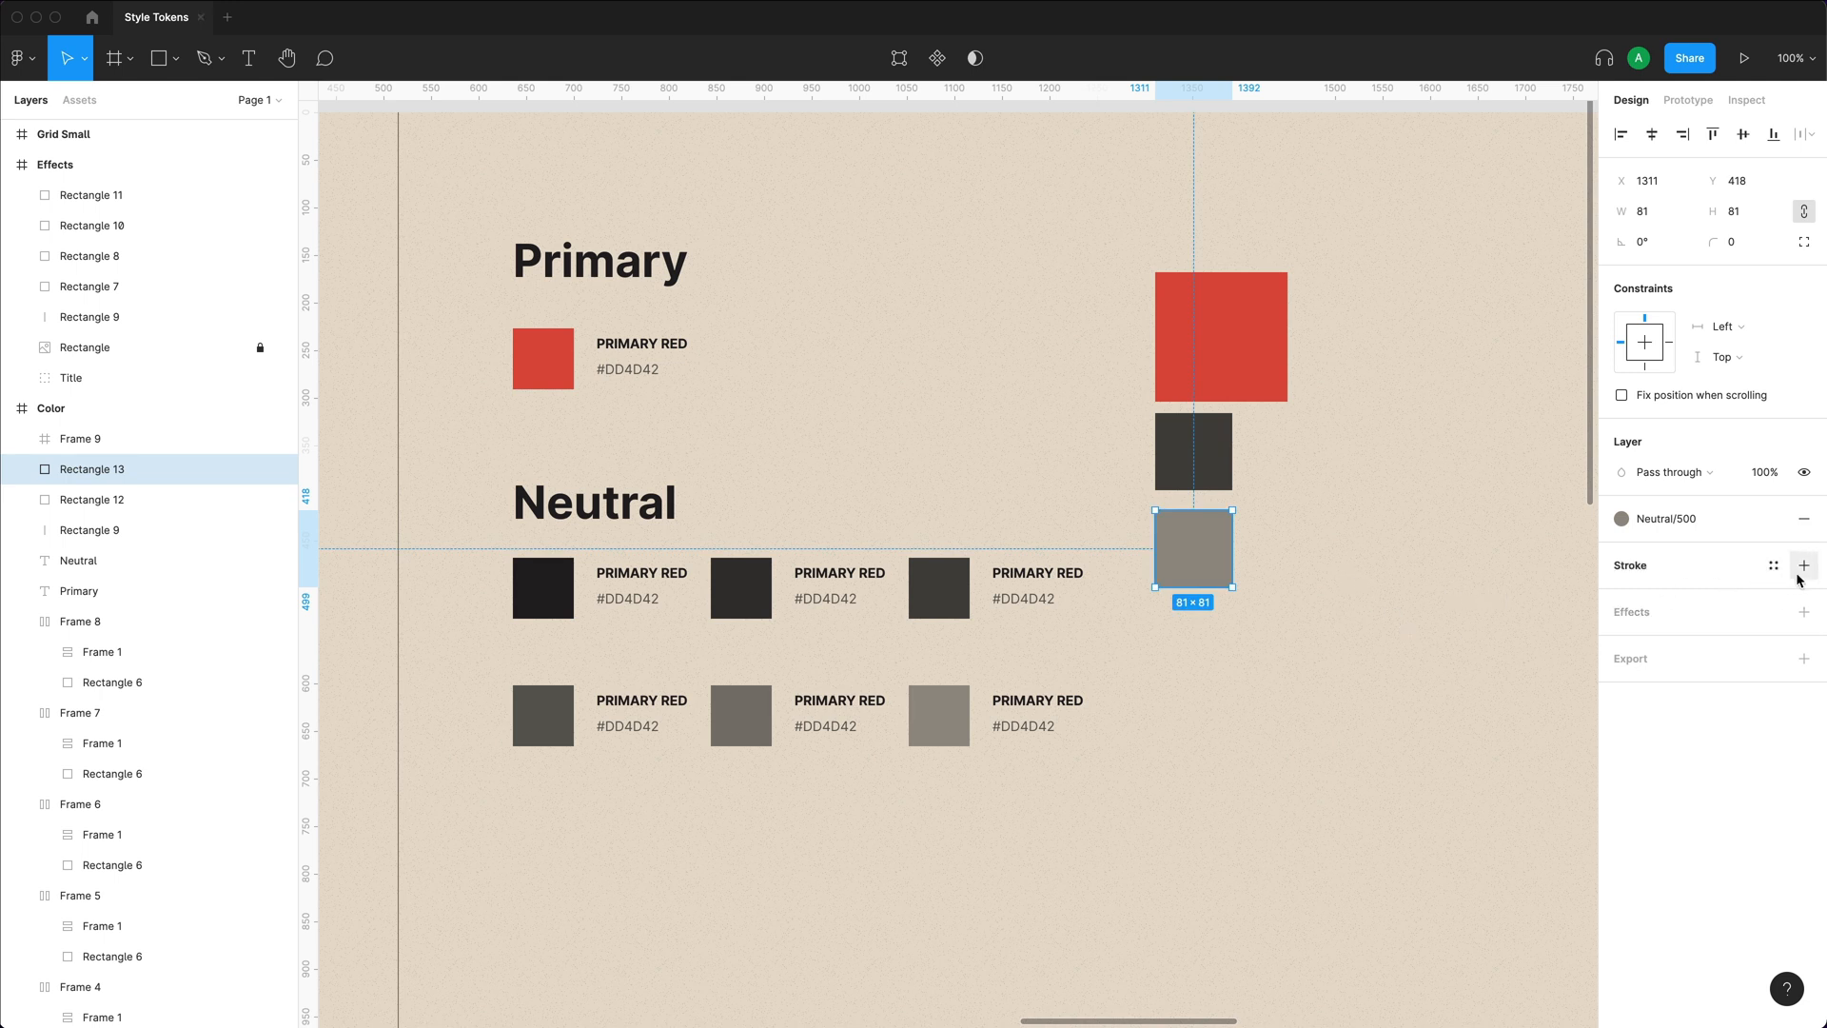
click(1805, 565)
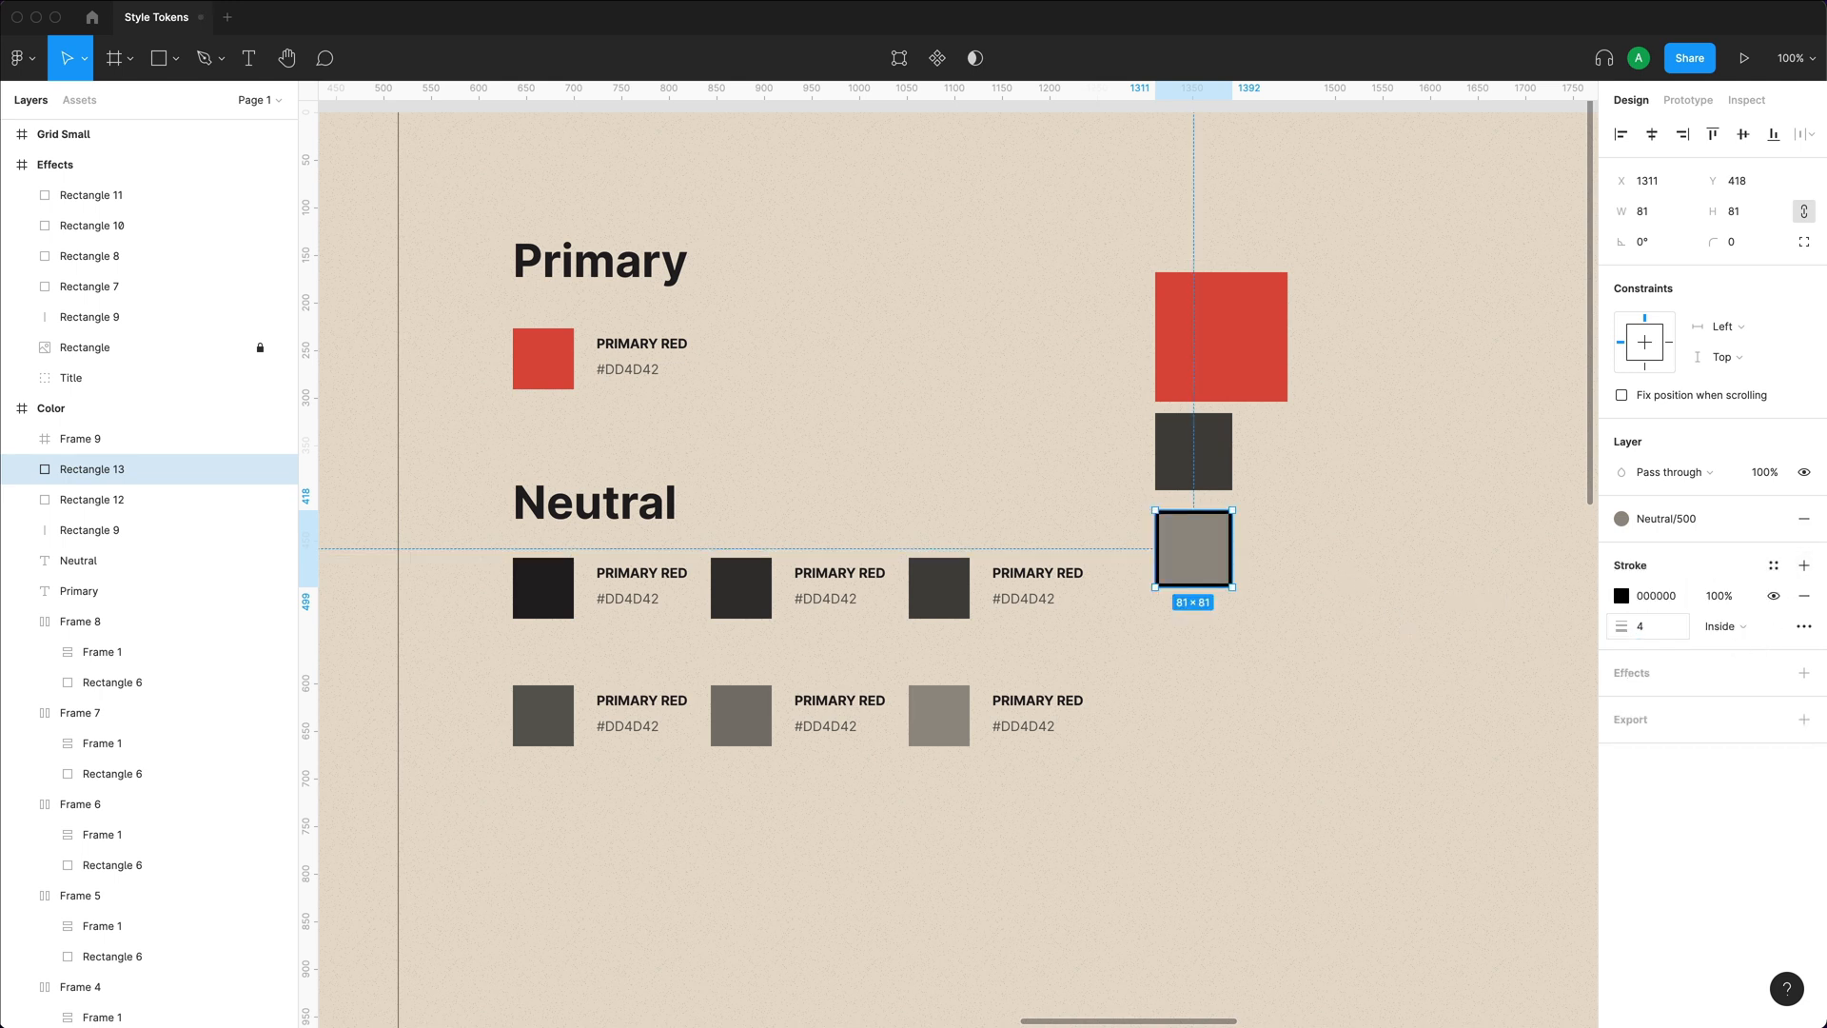
click(1772, 566)
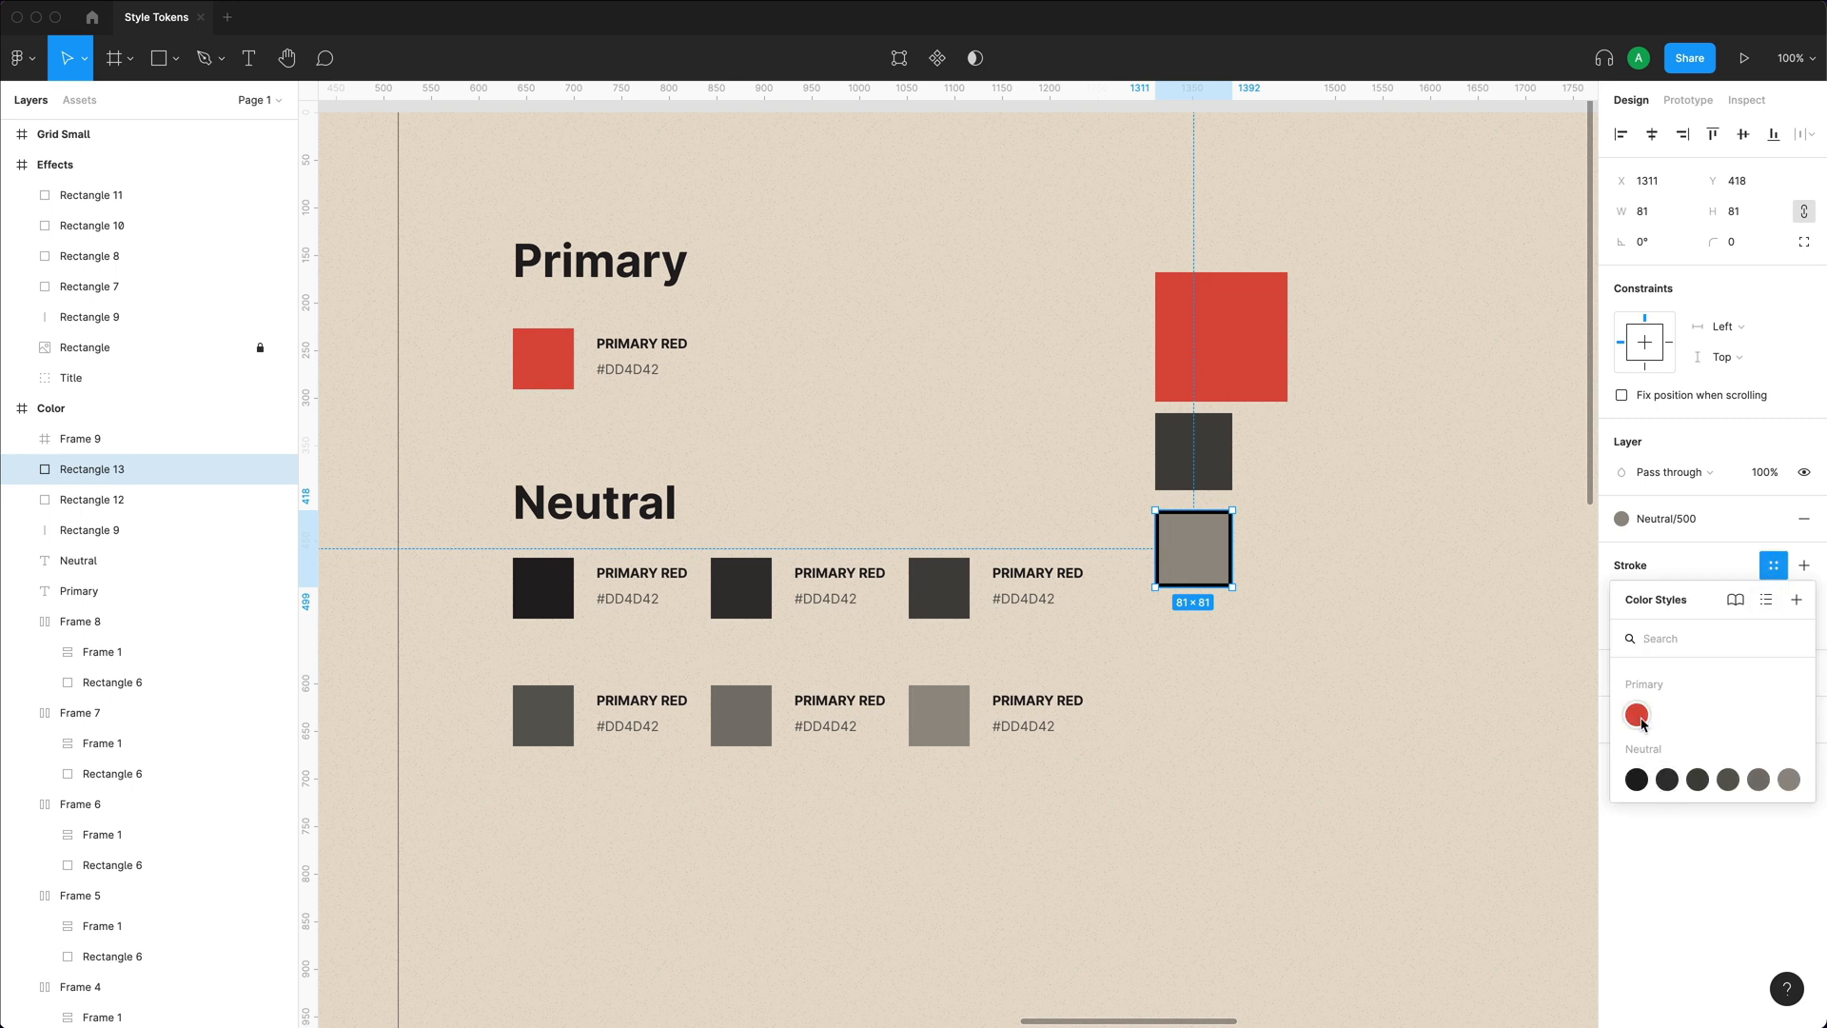
click(1637, 712)
text(Hell)
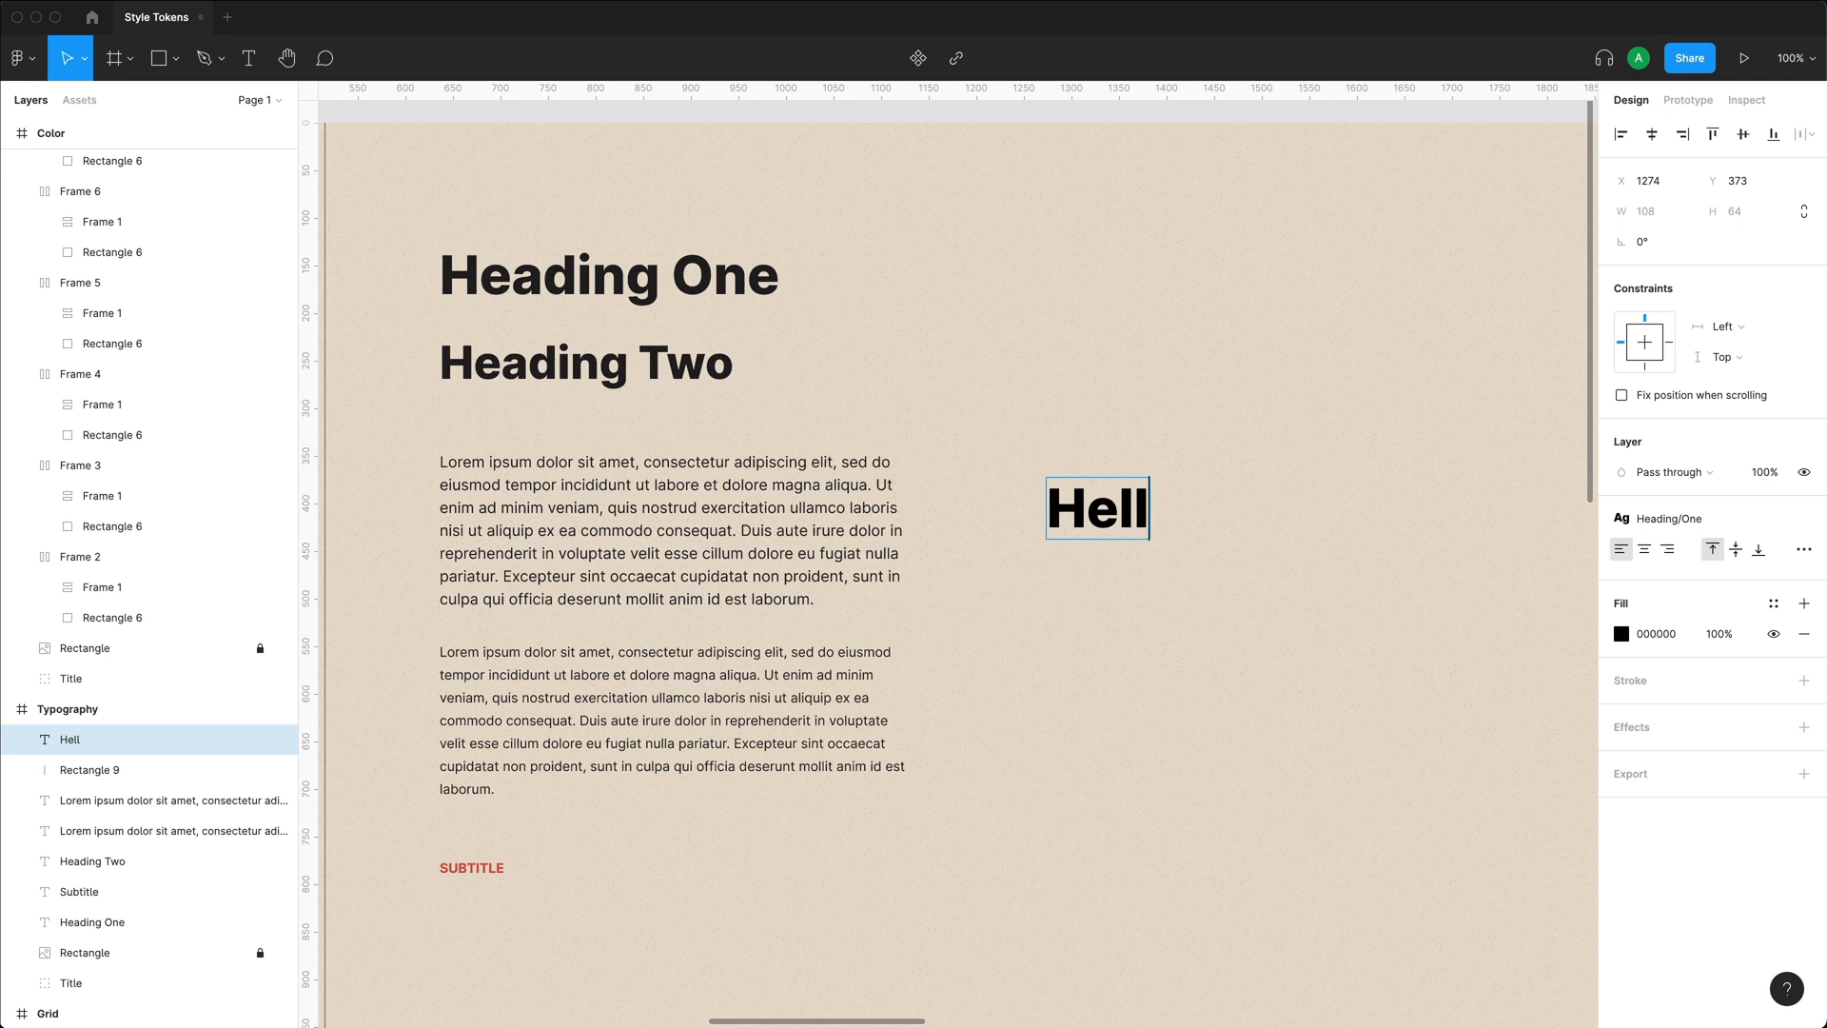
Finish the Hello text and recolour it with the Primary red colour style.
text(o)
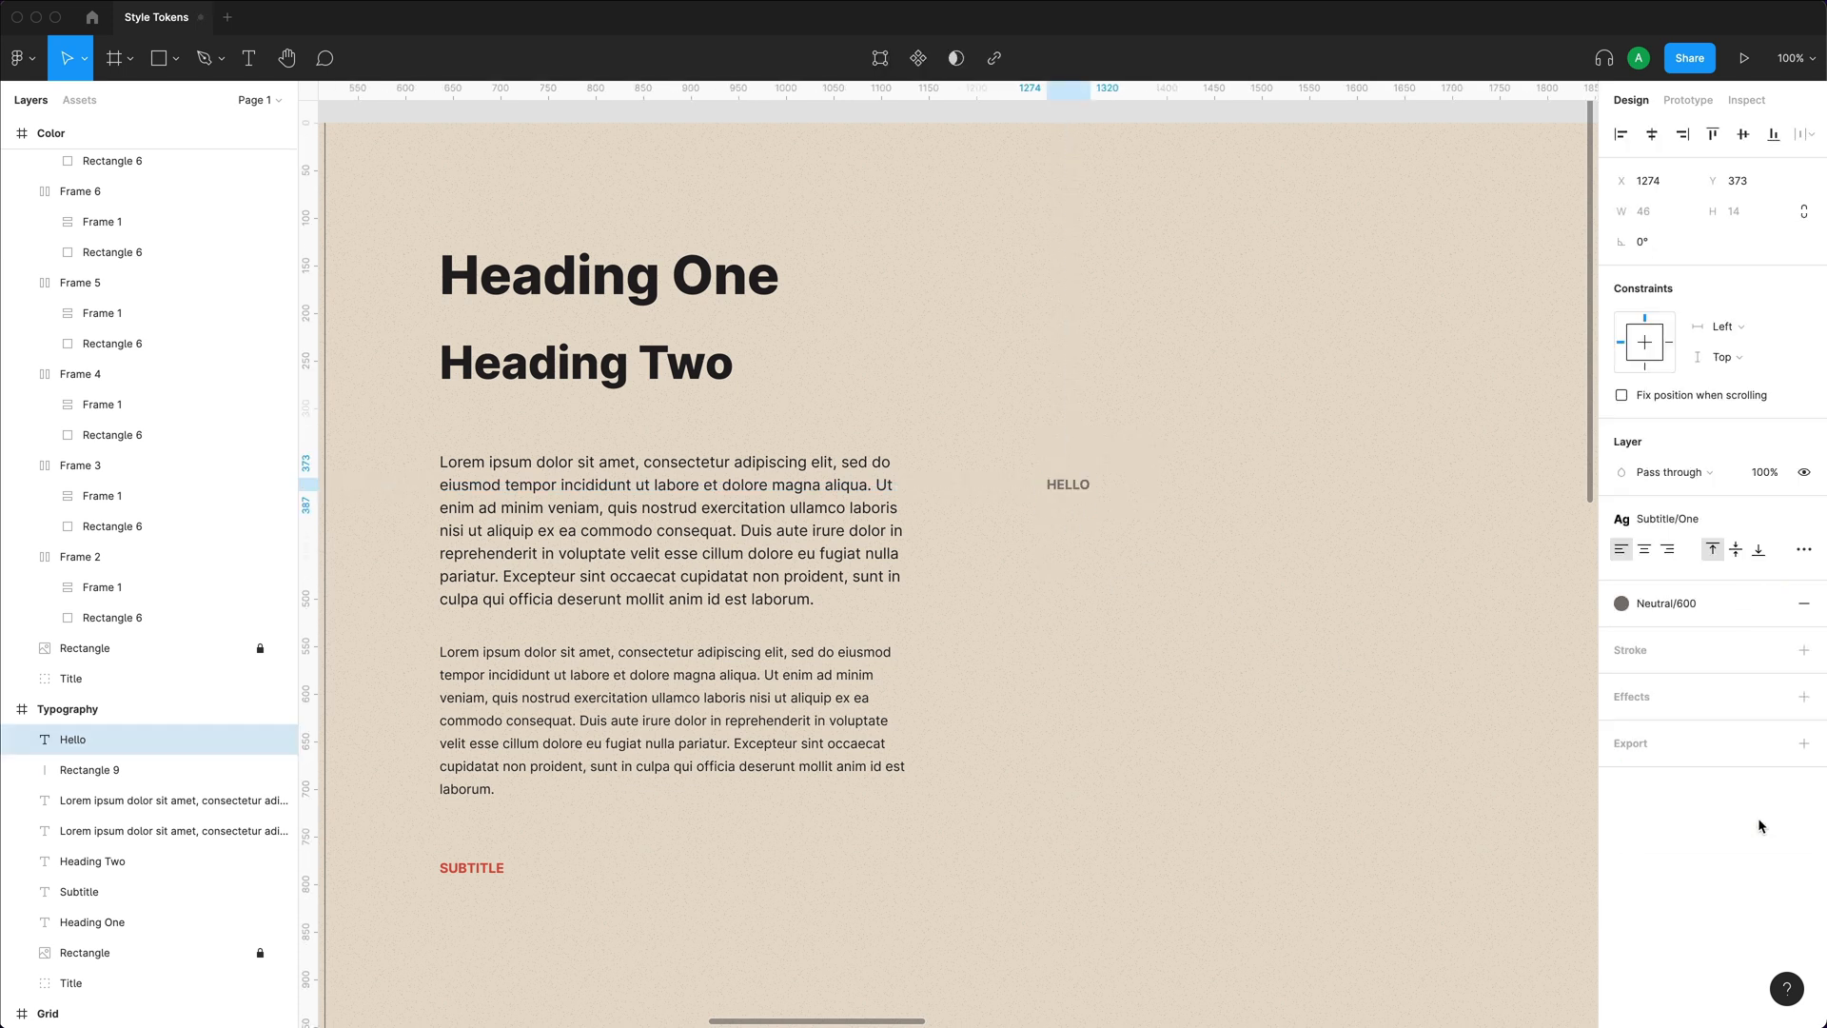
click(1621, 603)
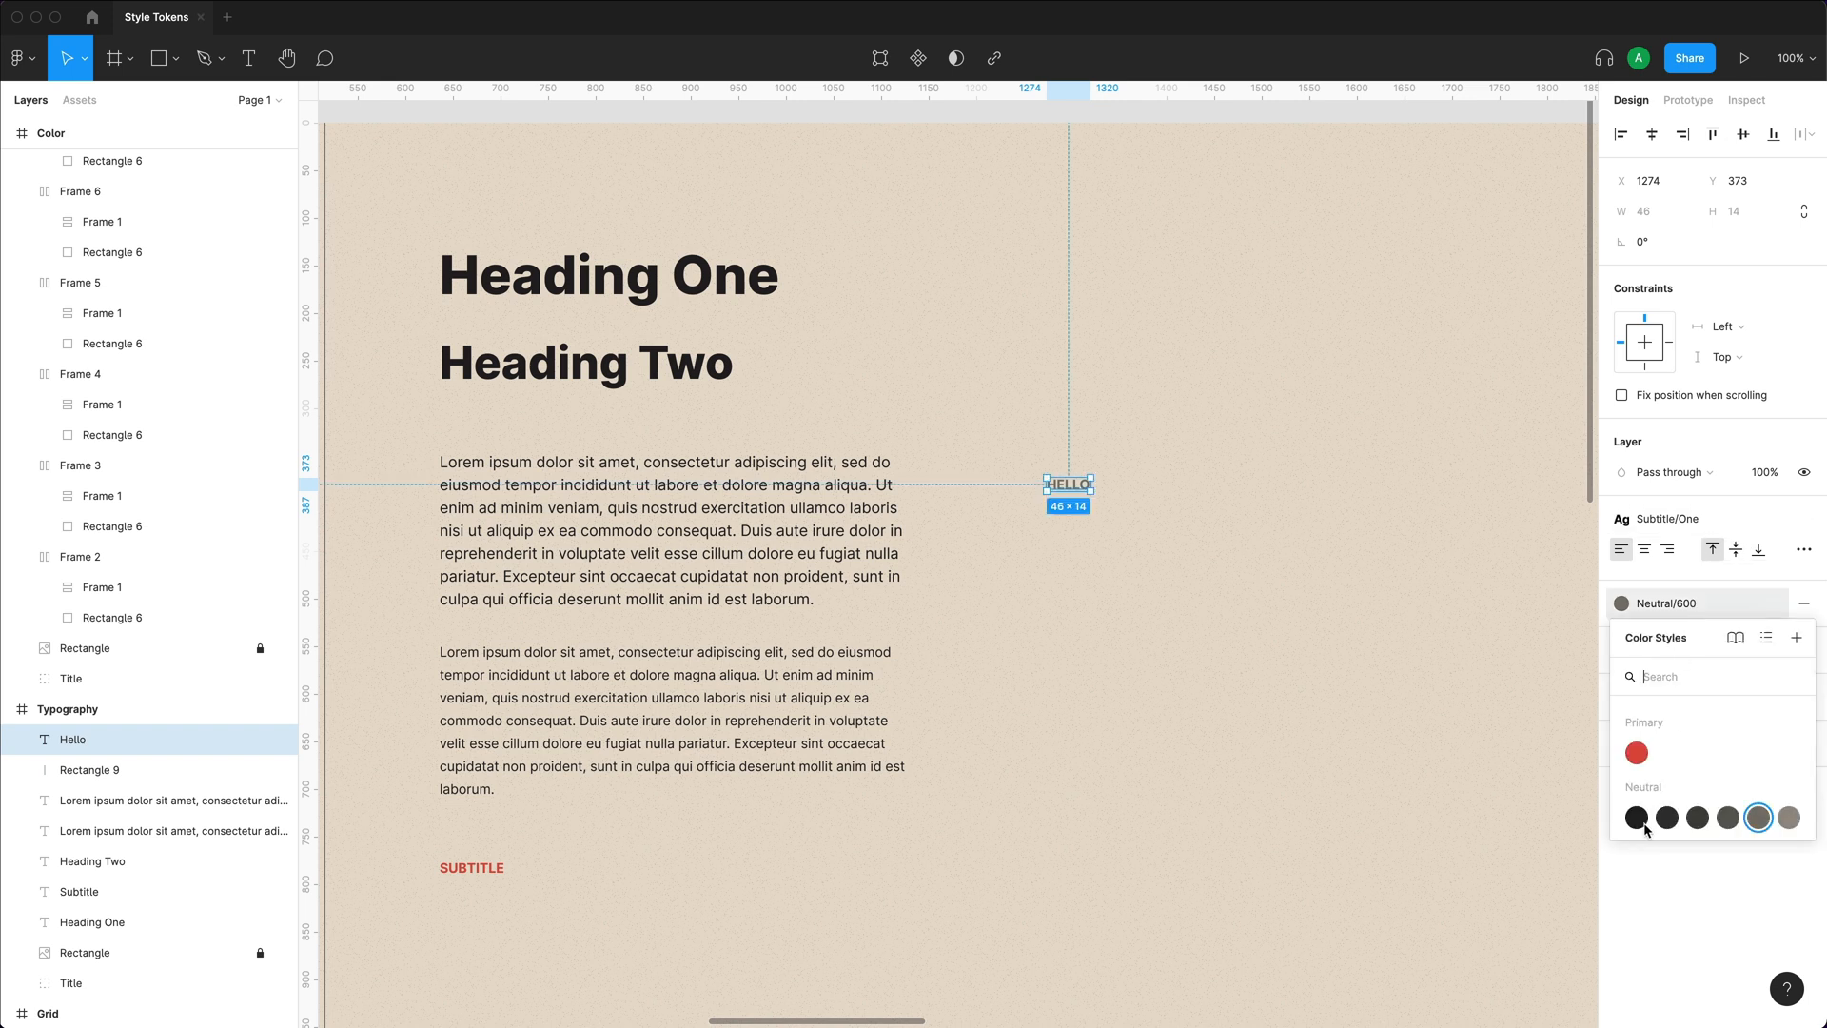
click(1636, 752)
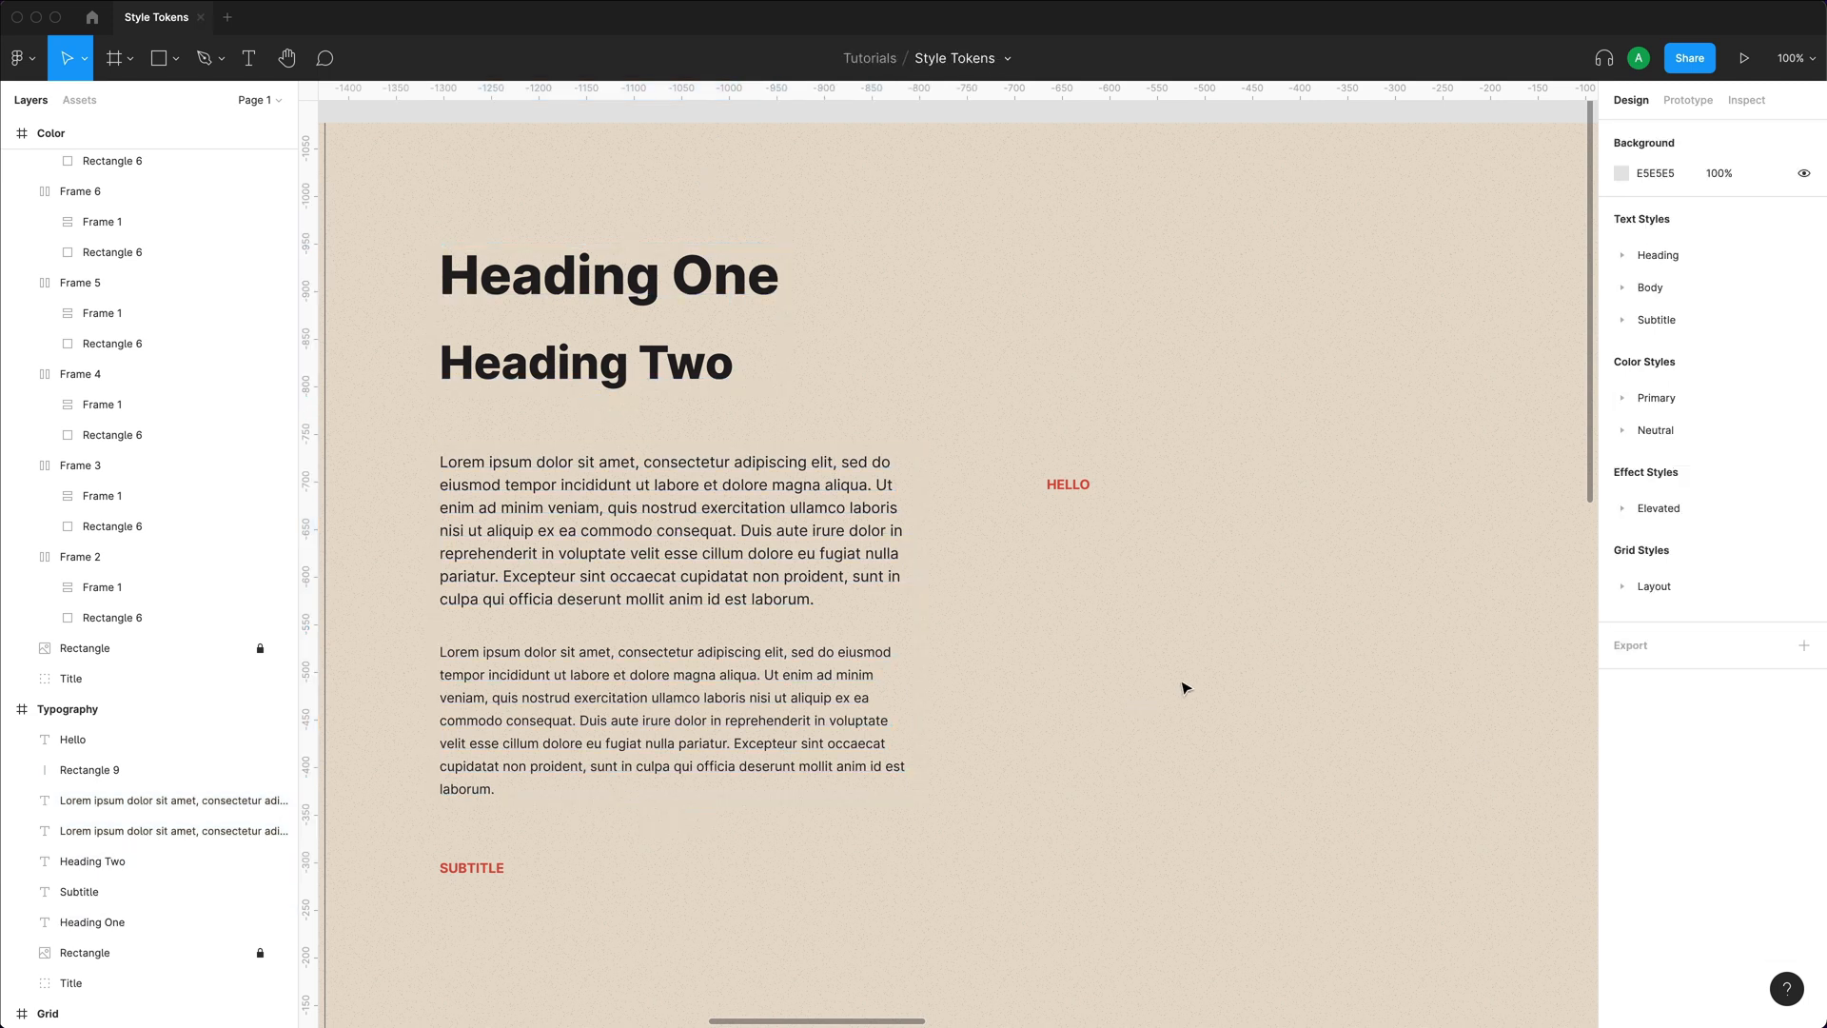
click(609, 276)
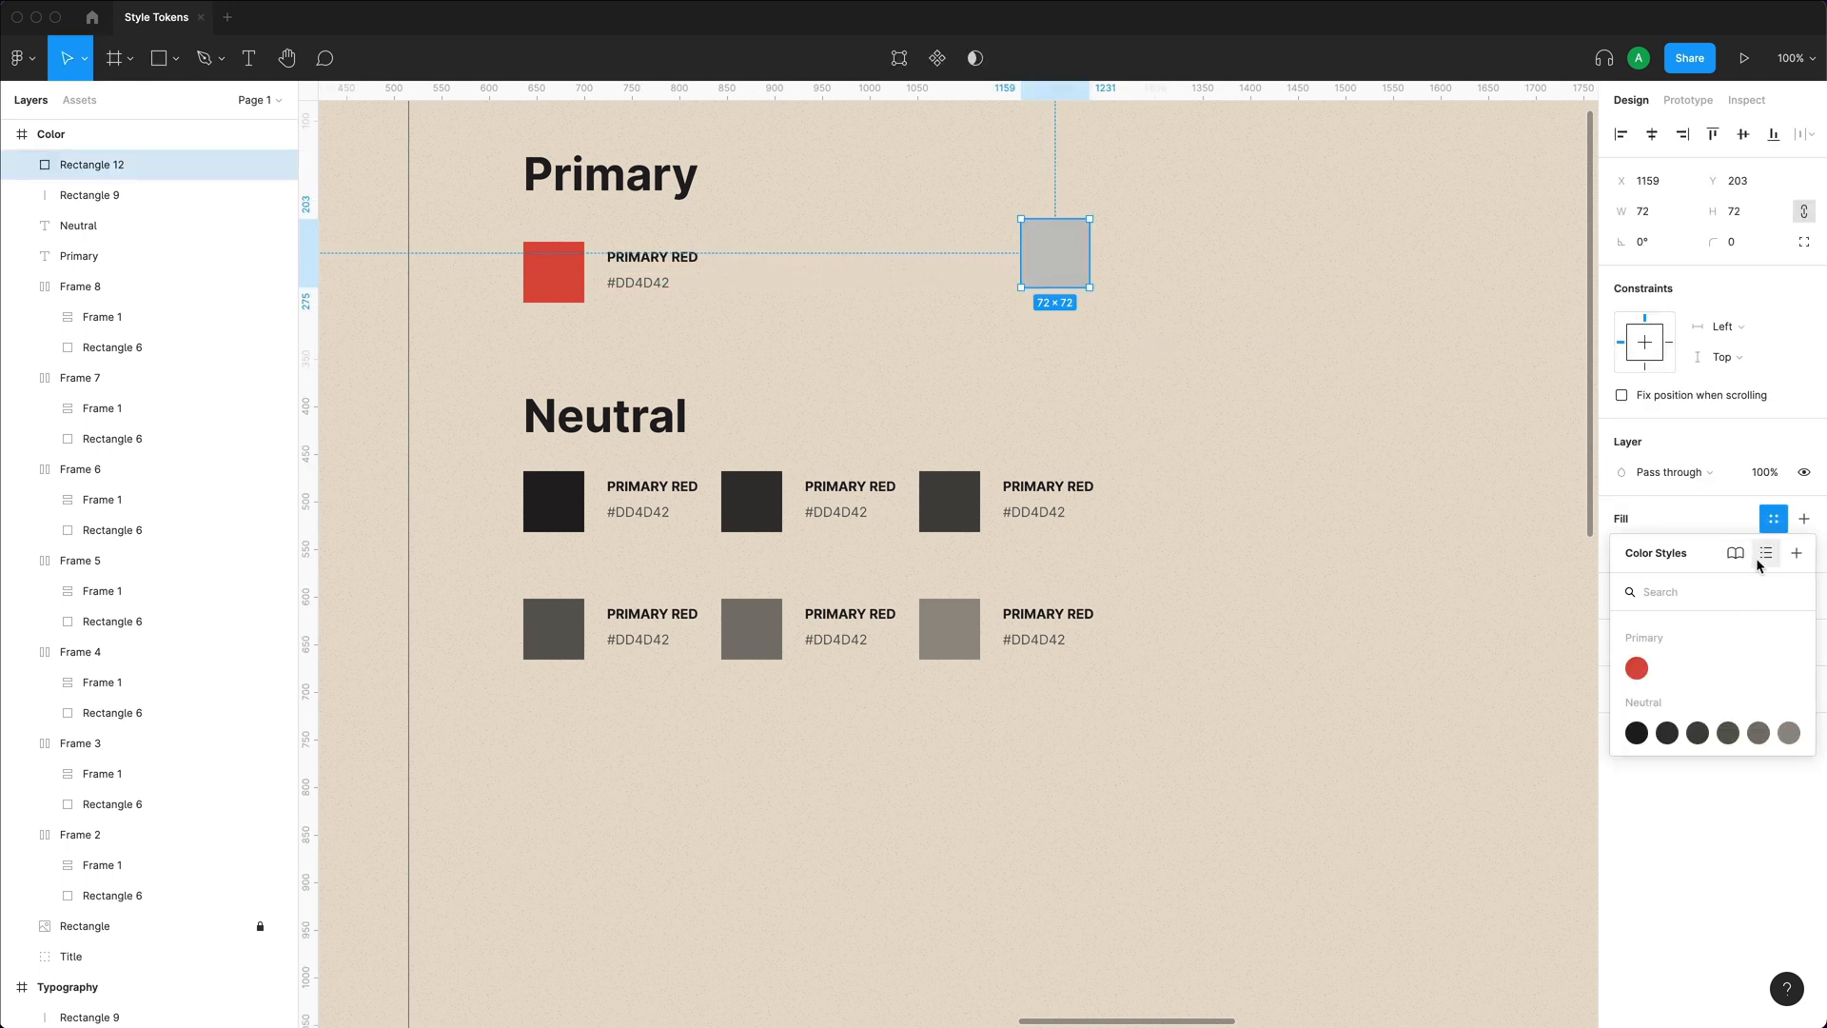
click(1770, 552)
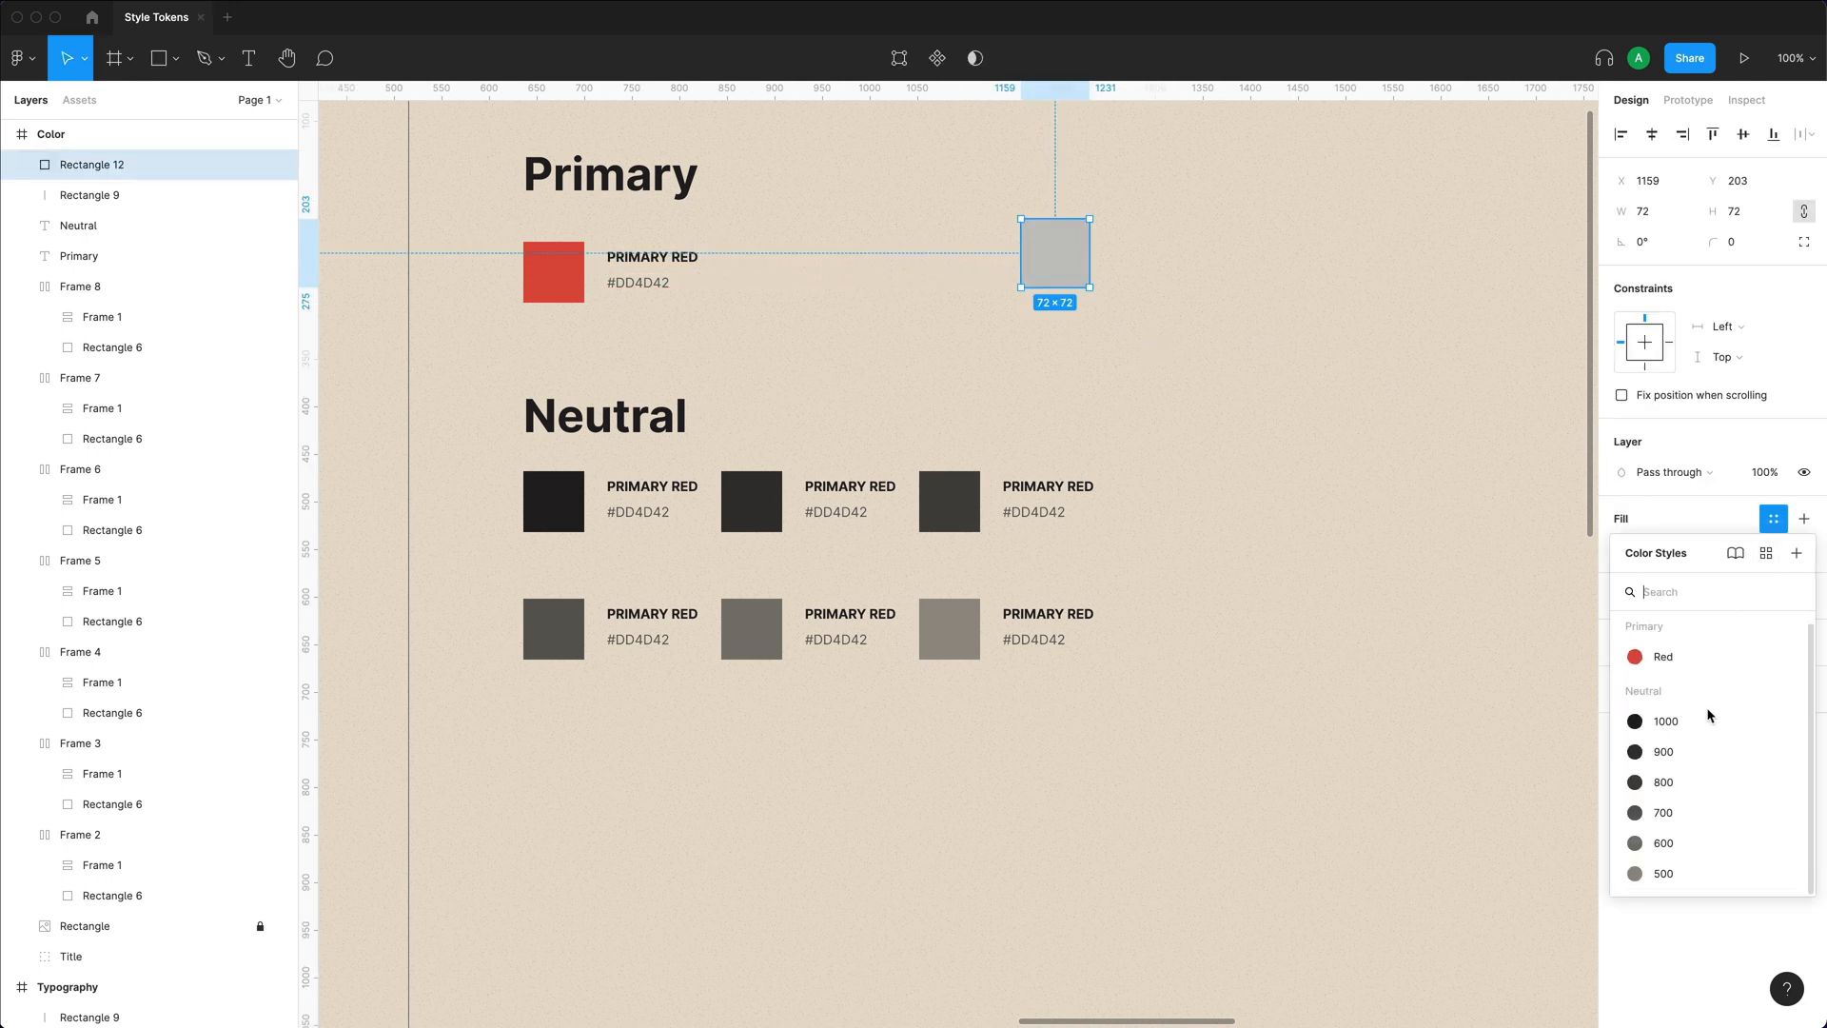
click(1764, 552)
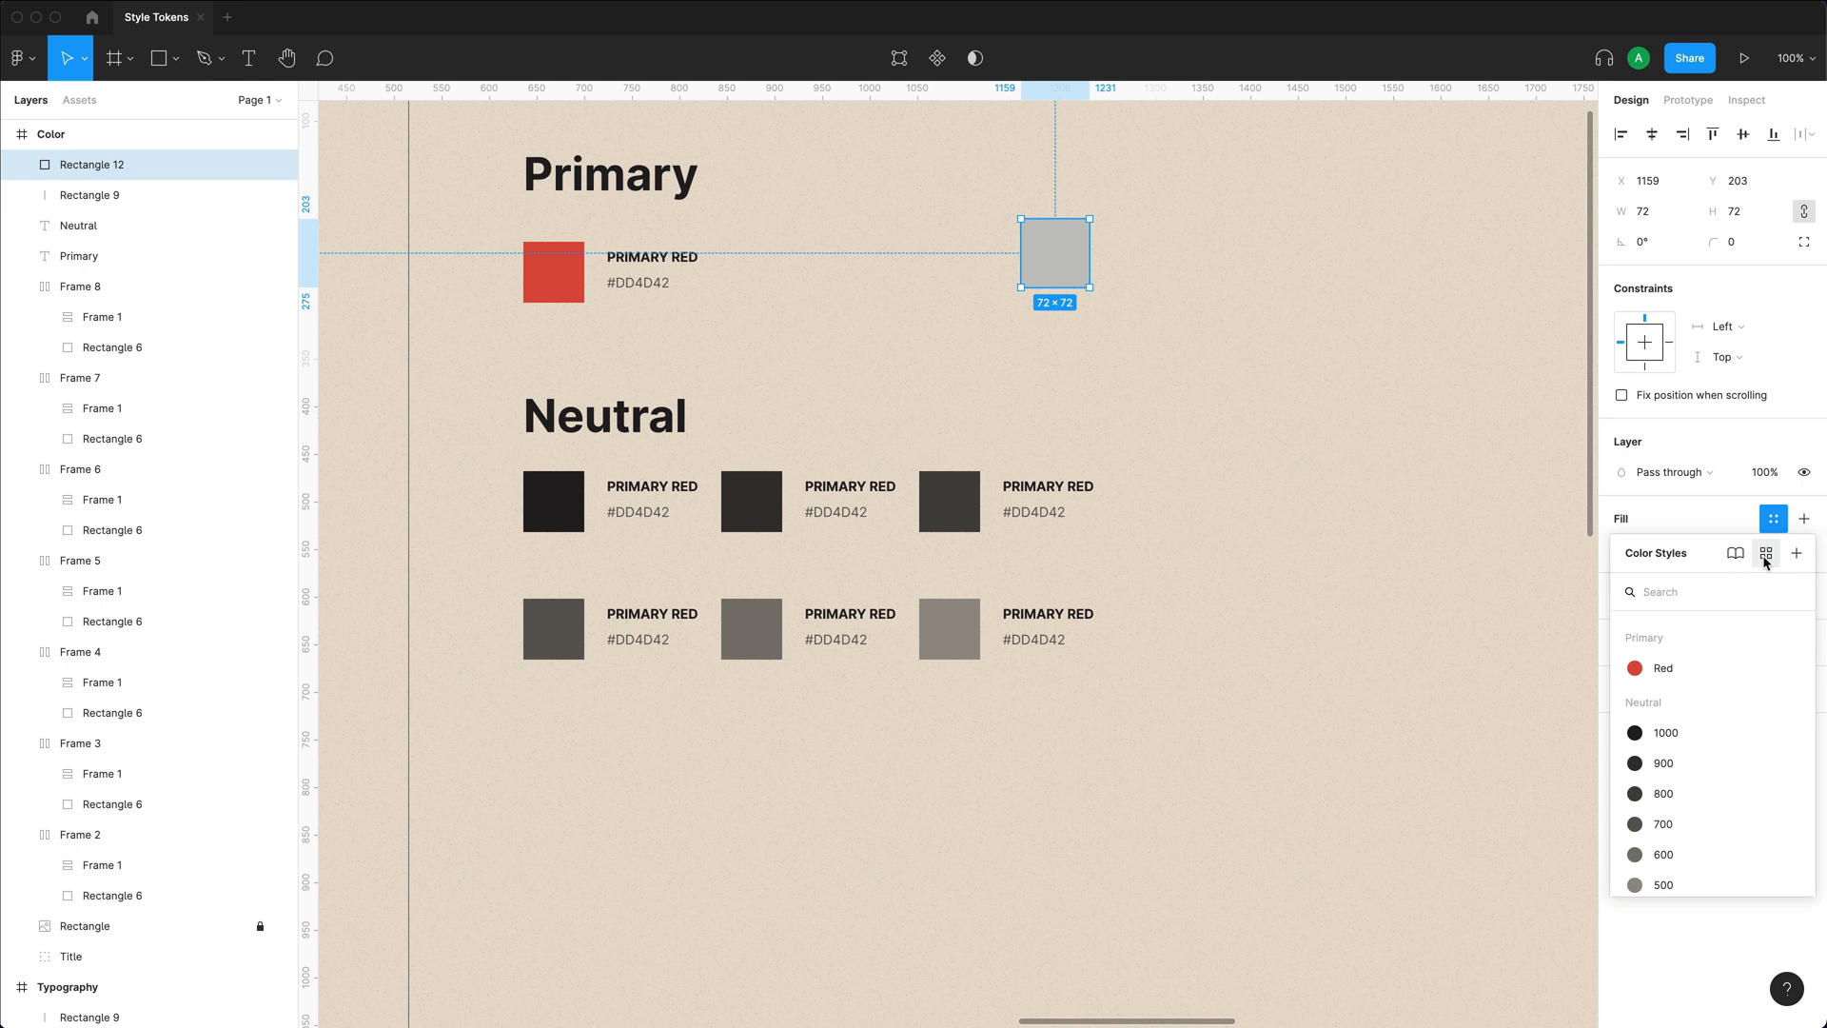
click(1767, 552)
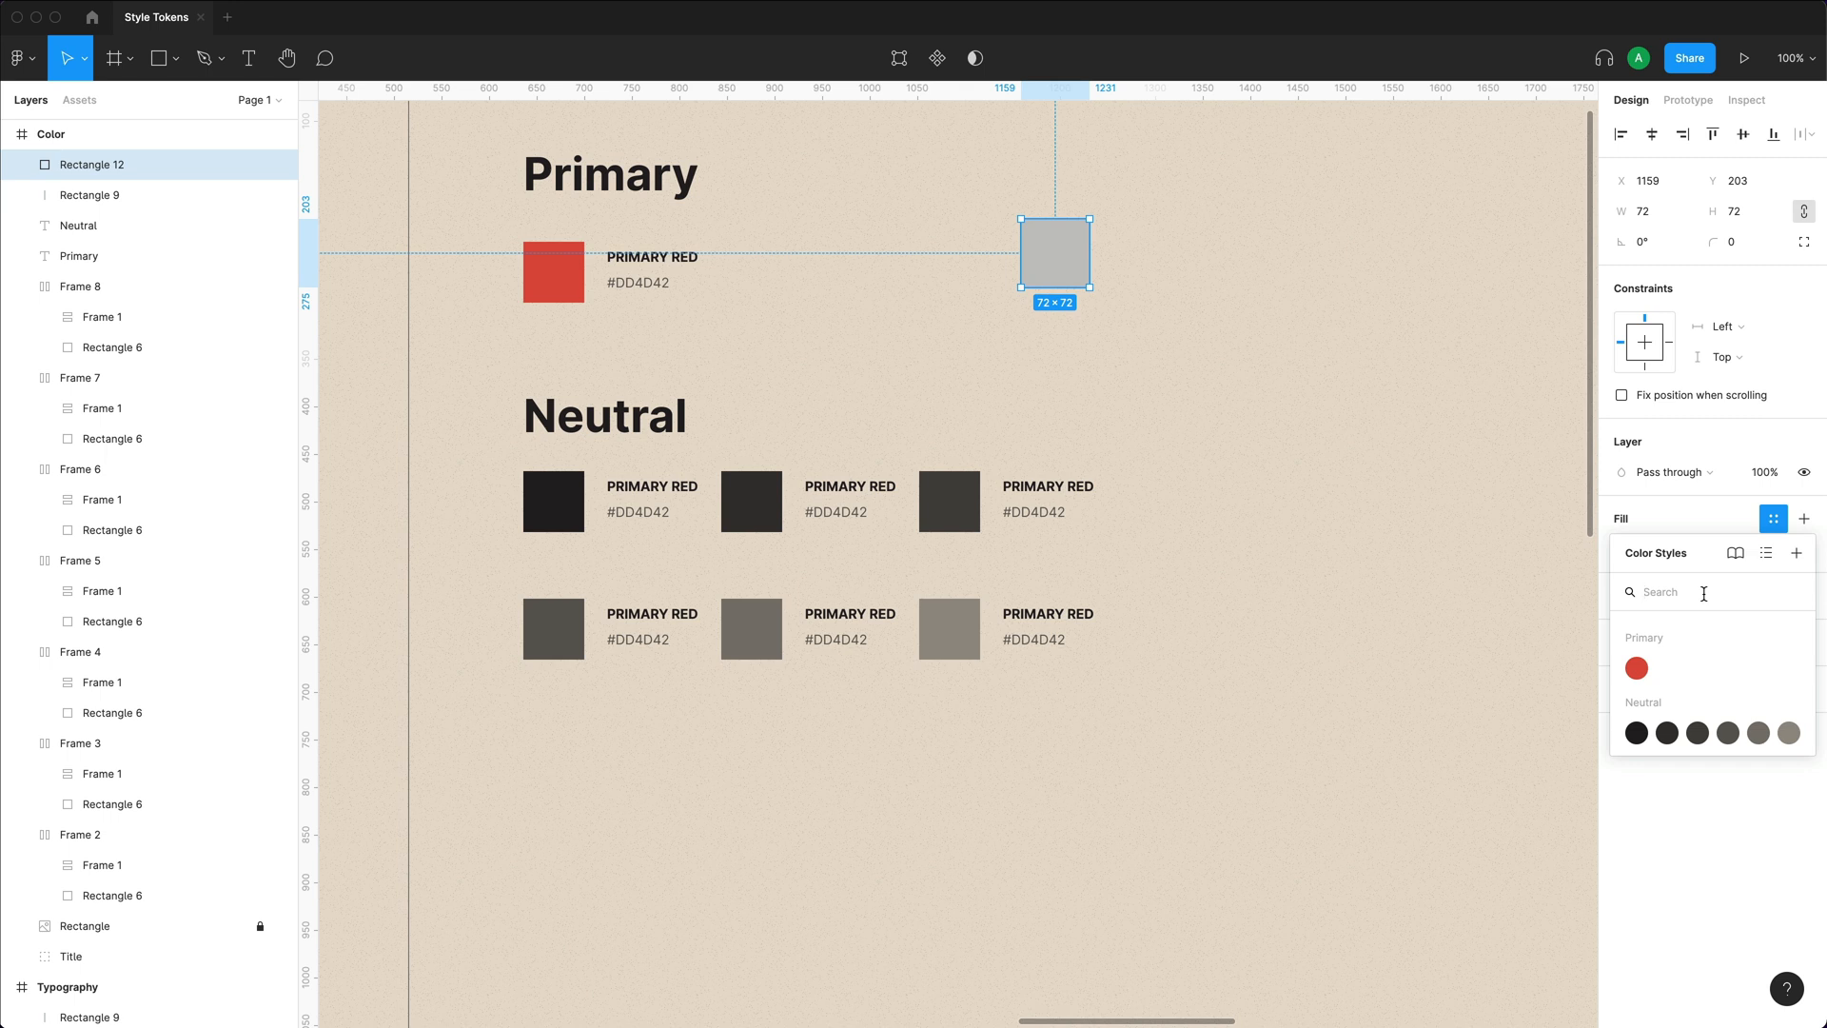
text(500)
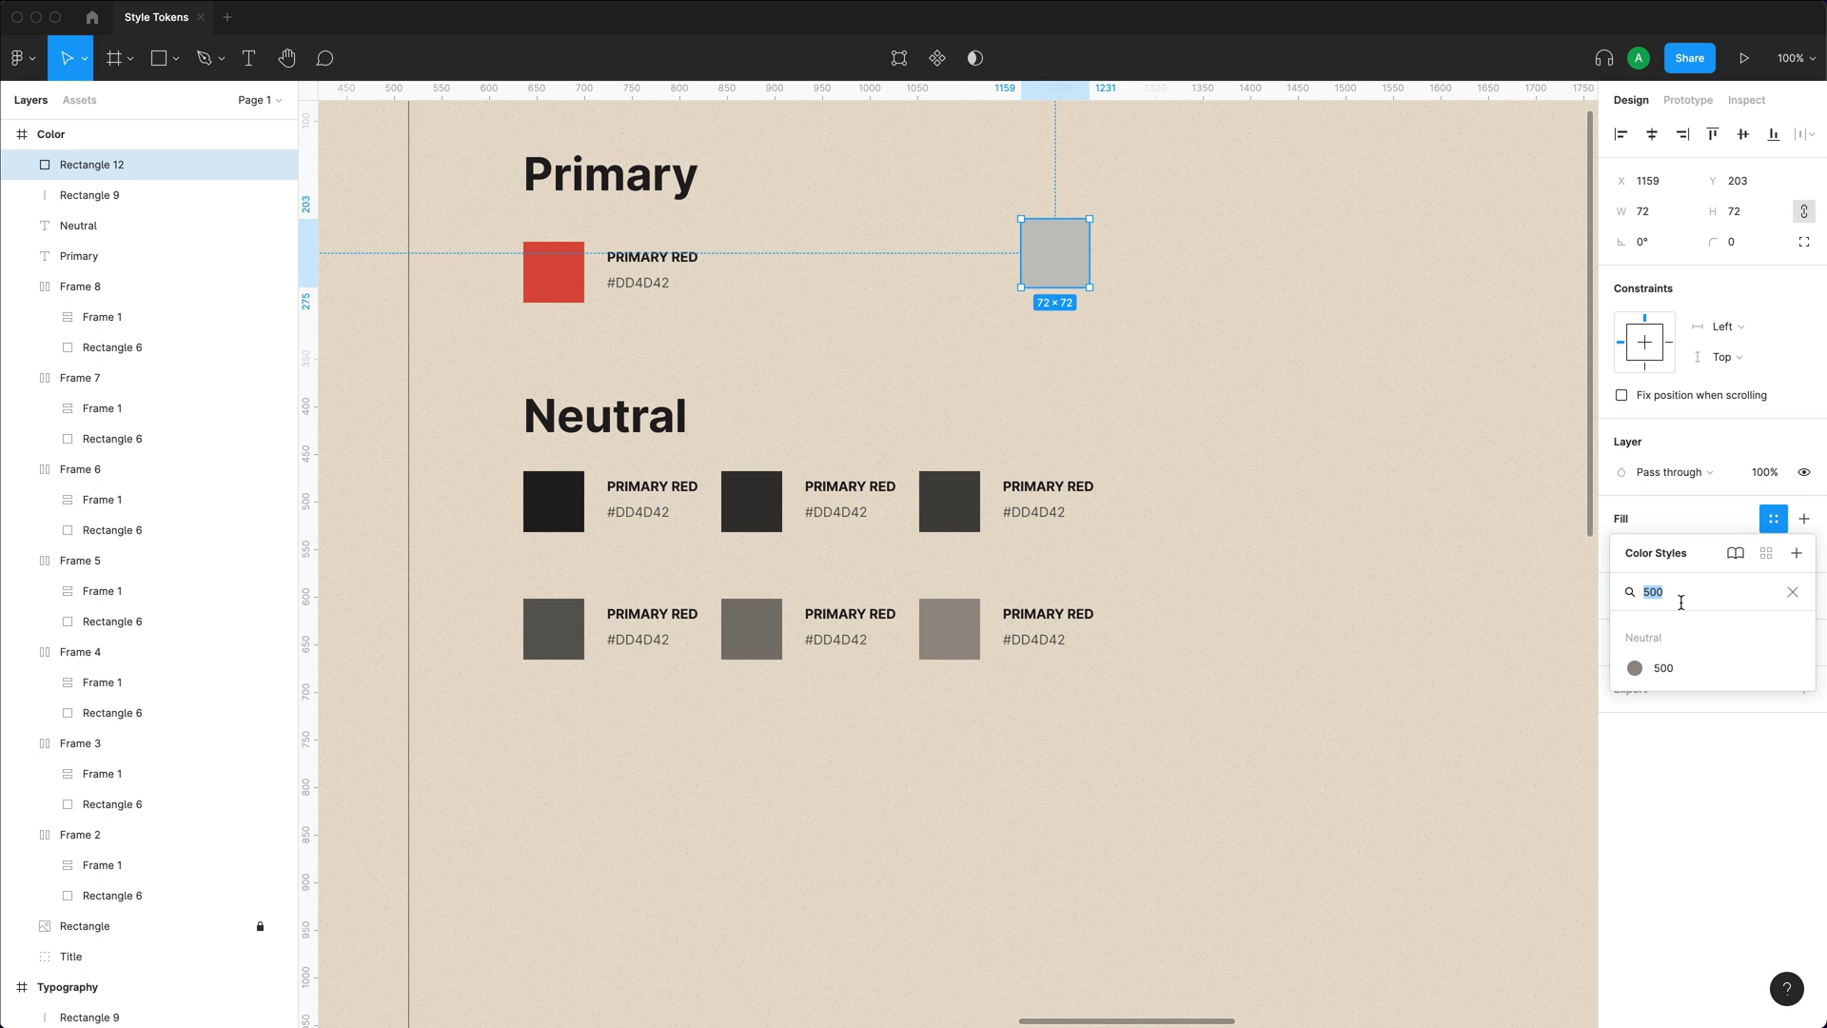
text(primar)
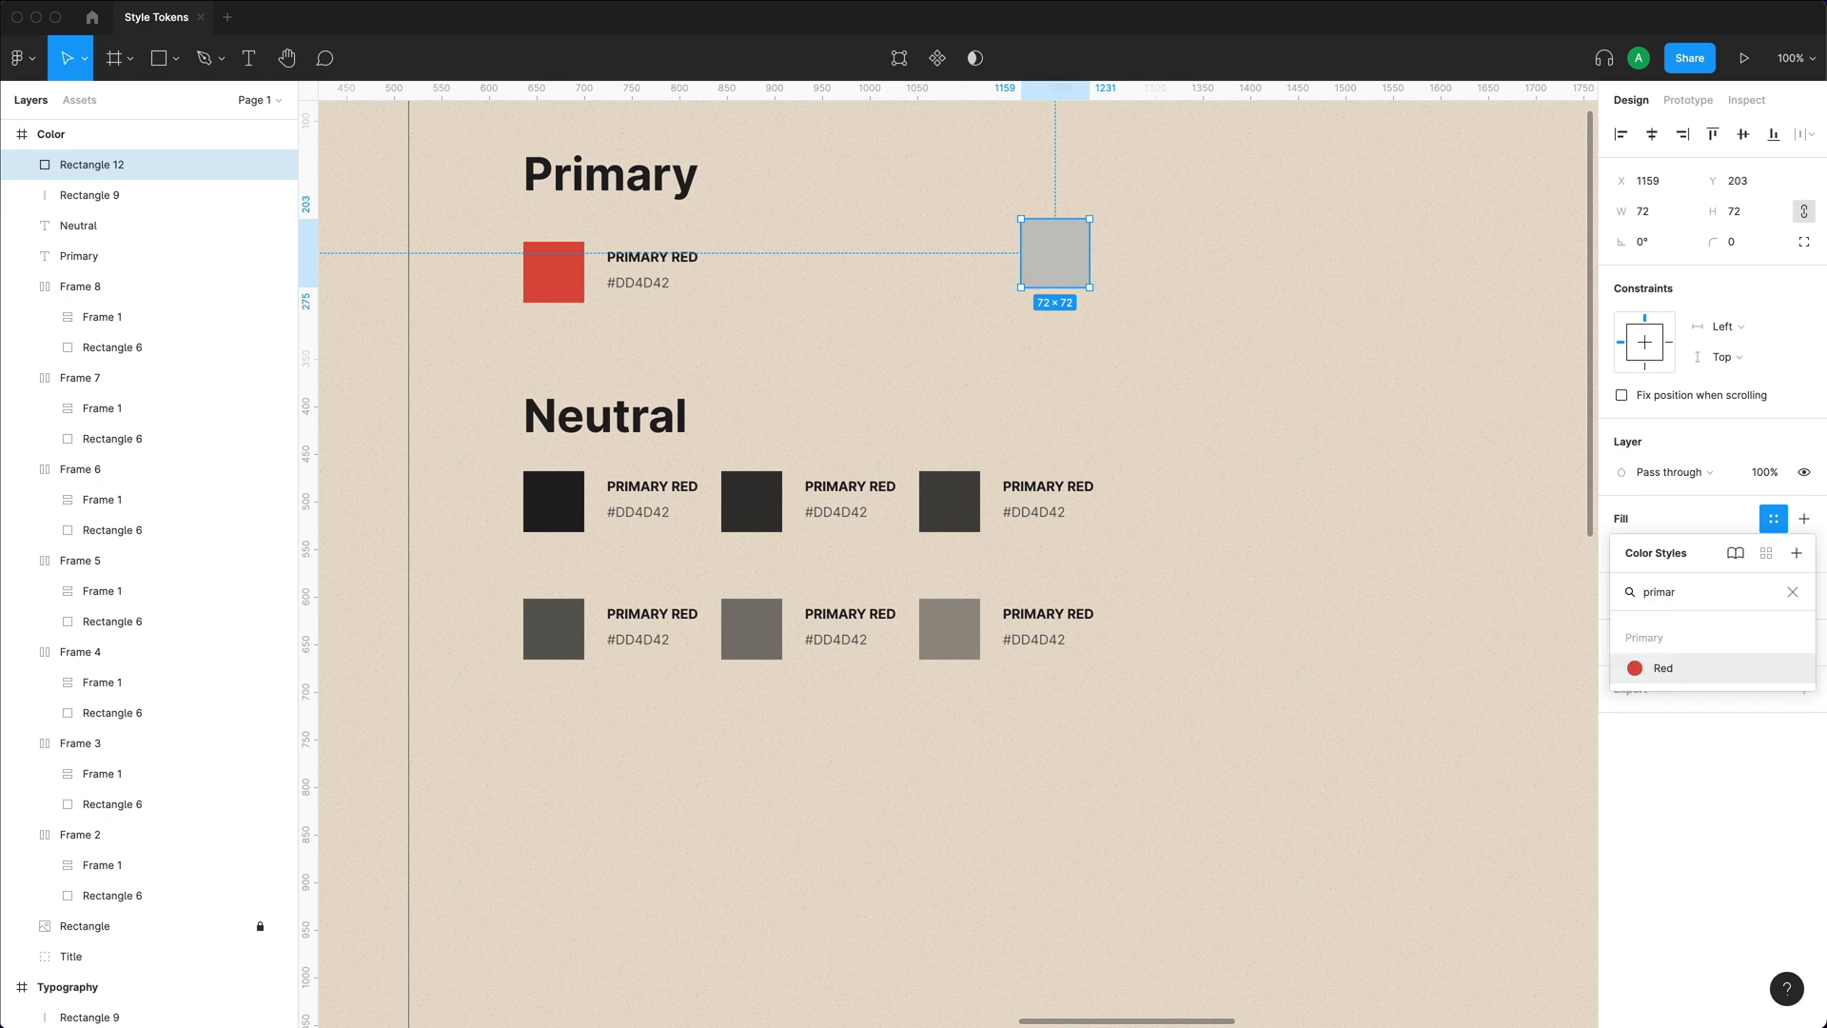
text(neu)
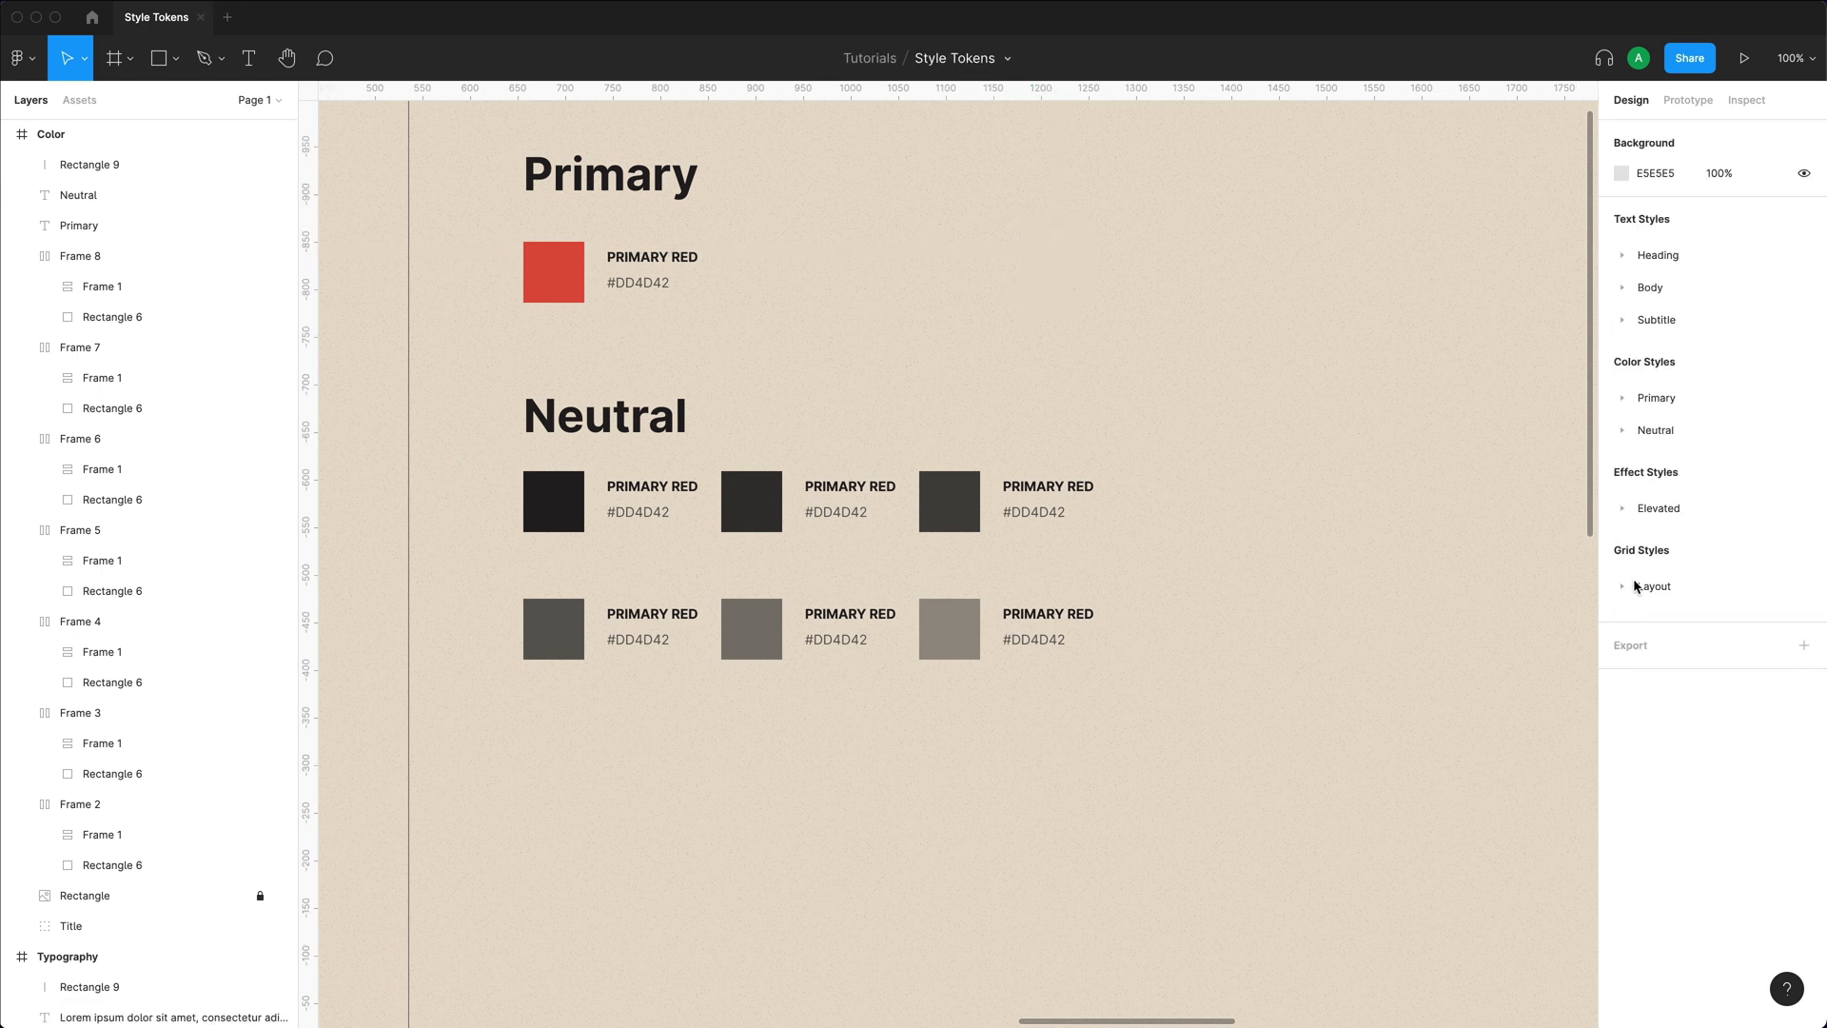
Expand the Heading text style group and inspect the One style's properties.
click(1659, 508)
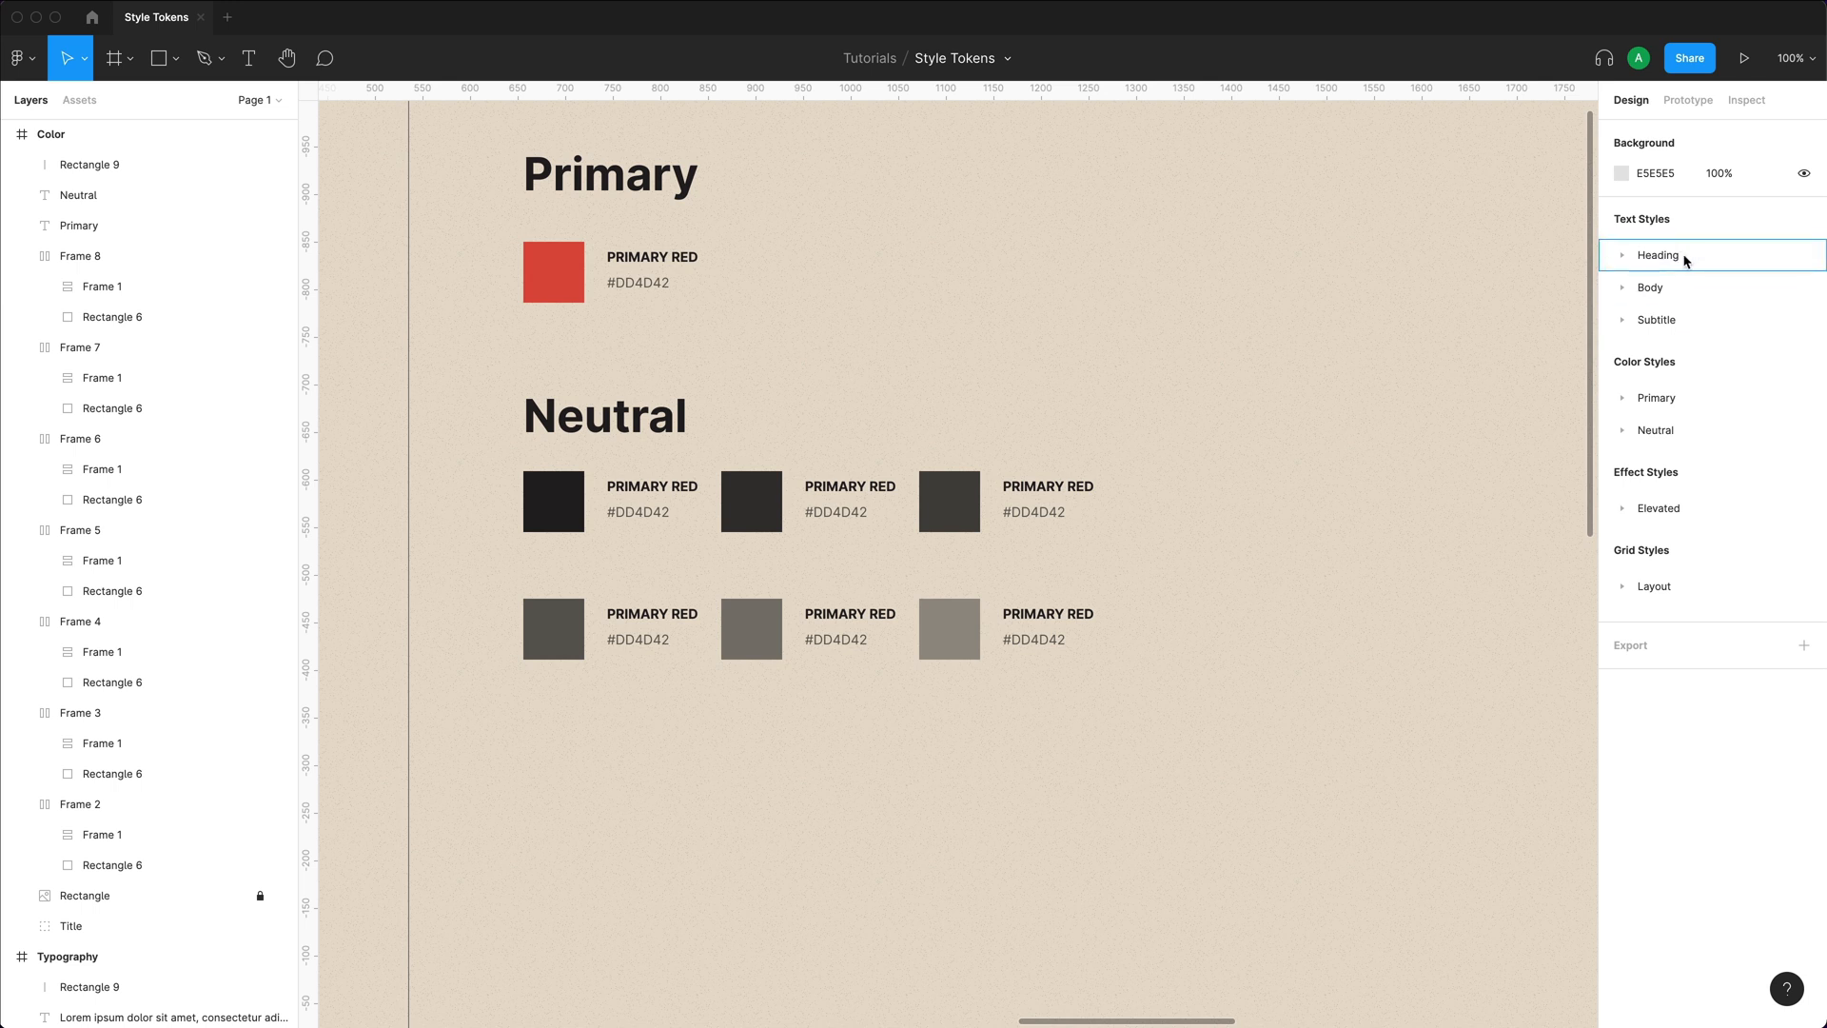
mouse_move(1641, 274)
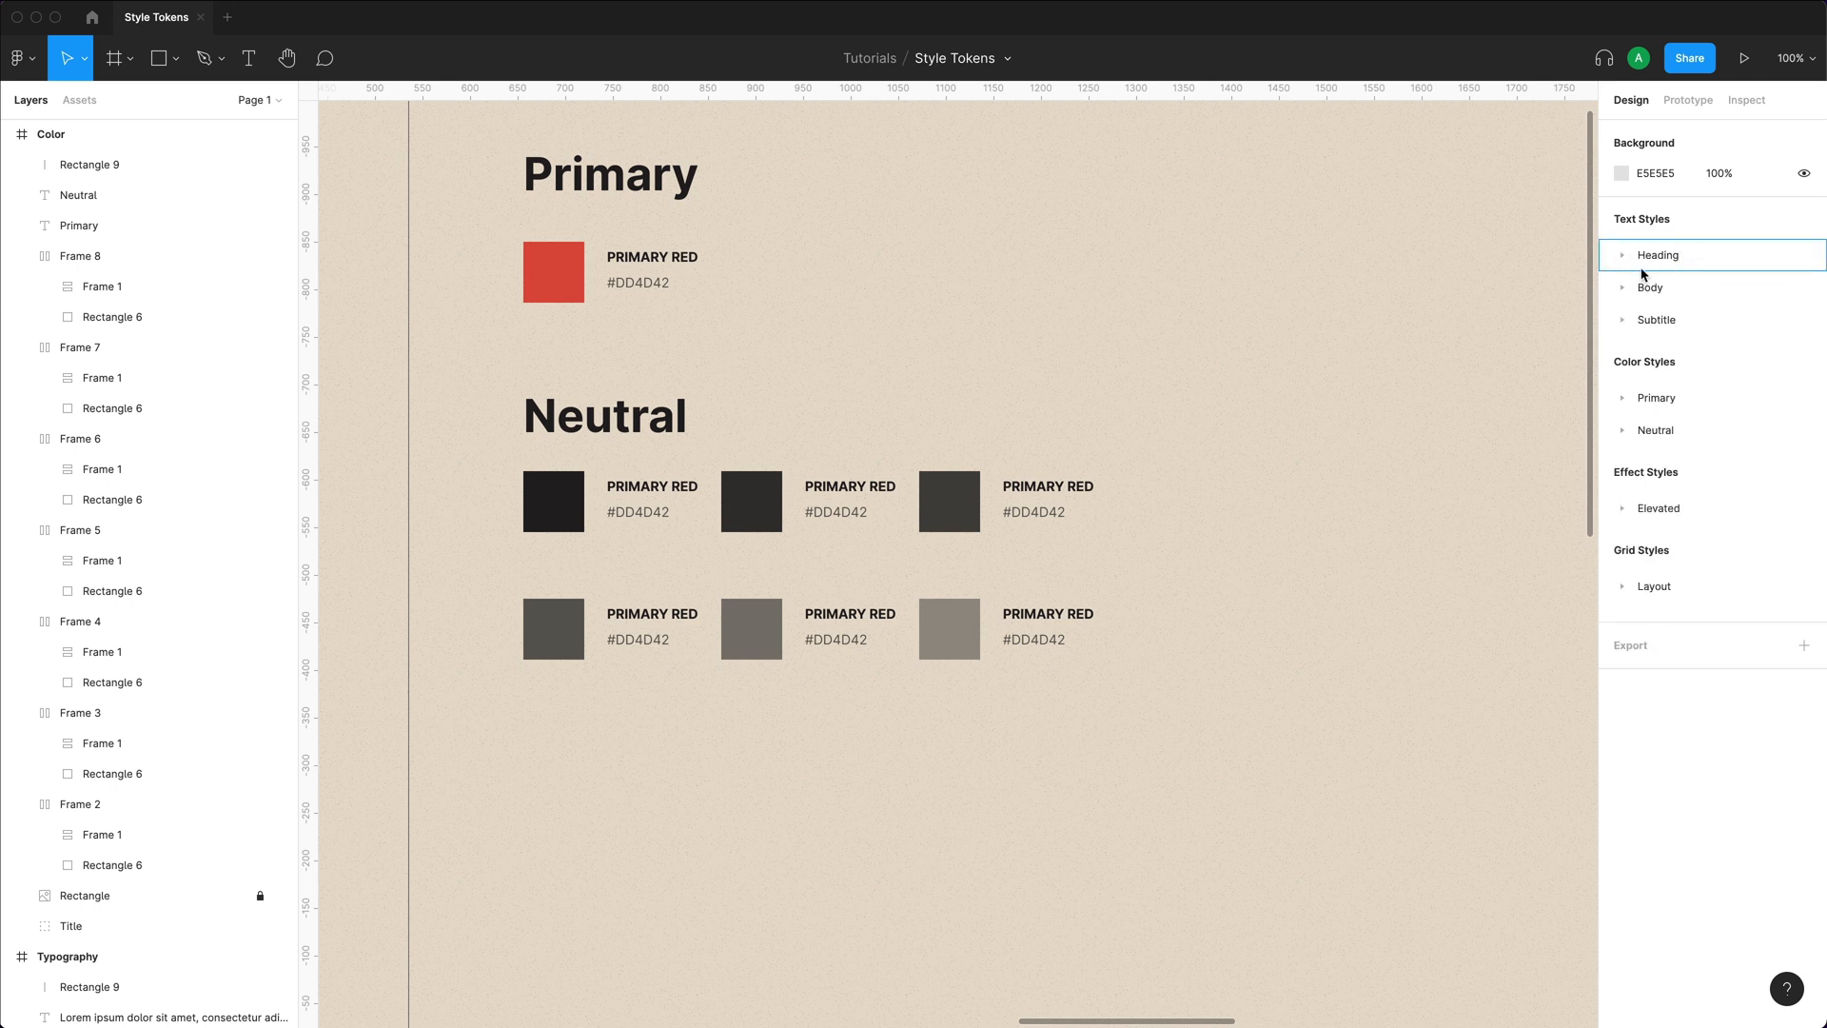
click(1658, 255)
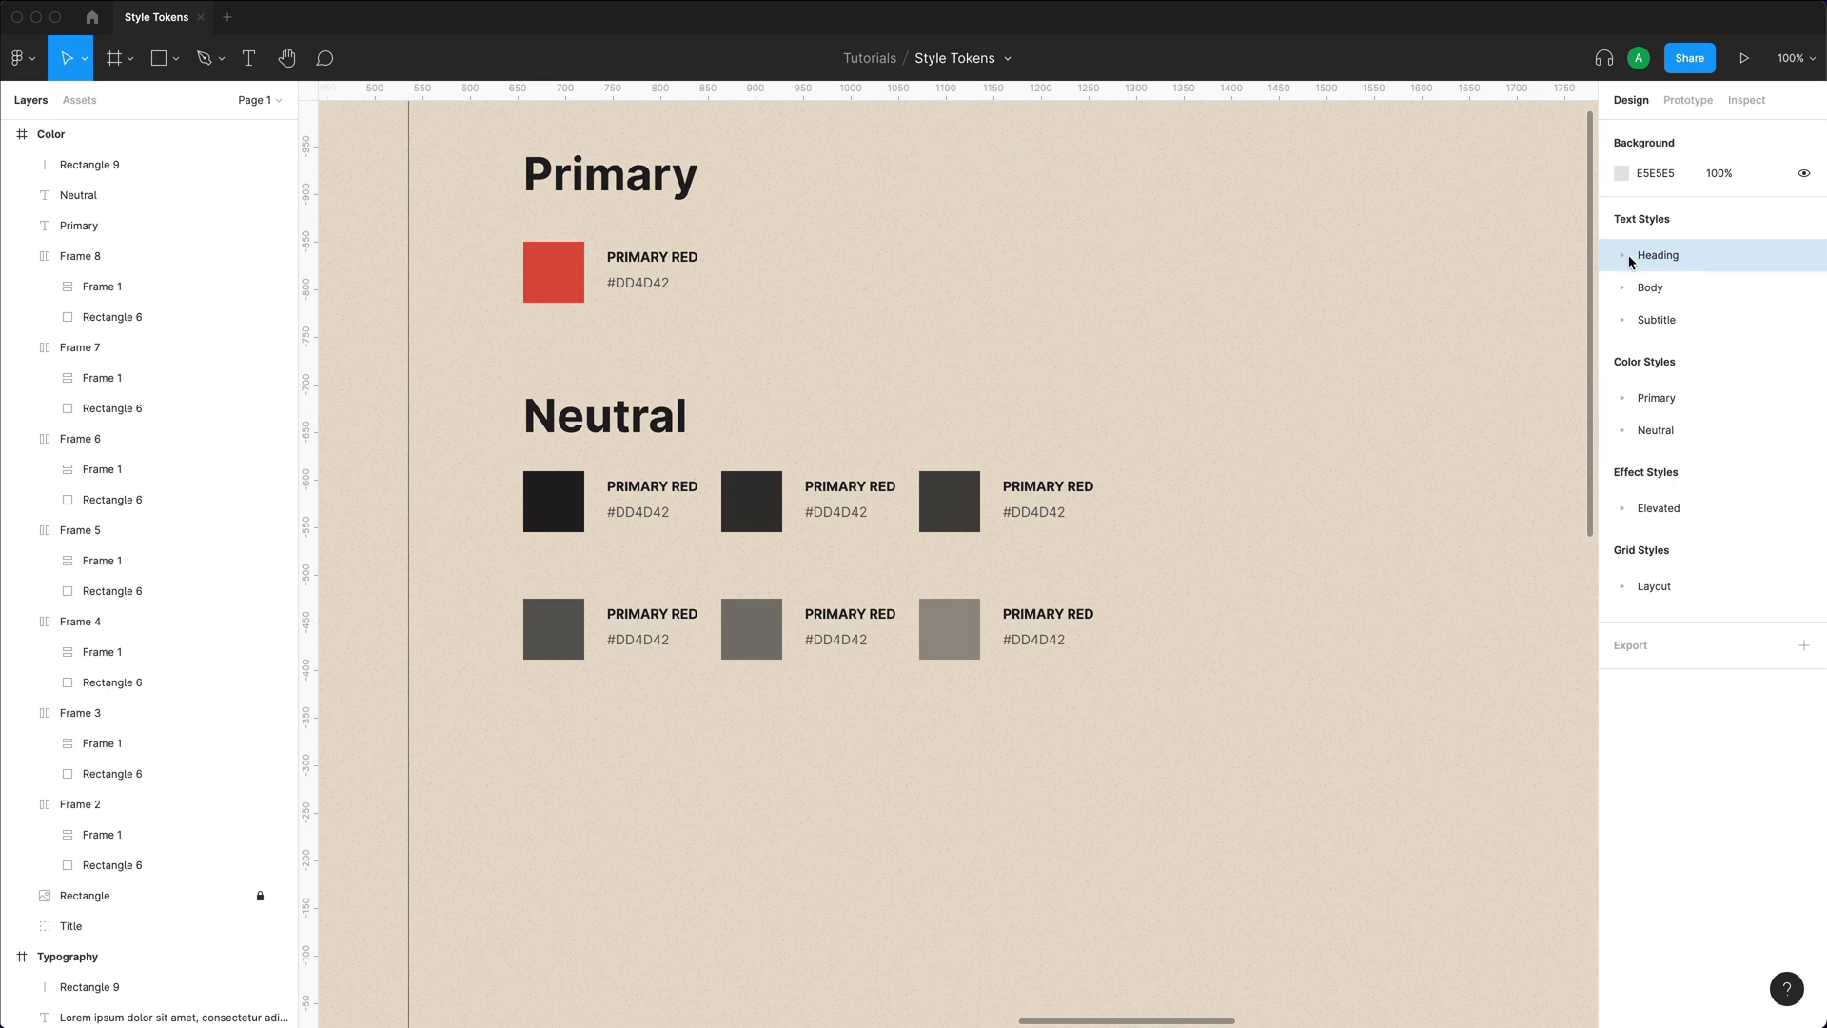
mouse_move(1706, 386)
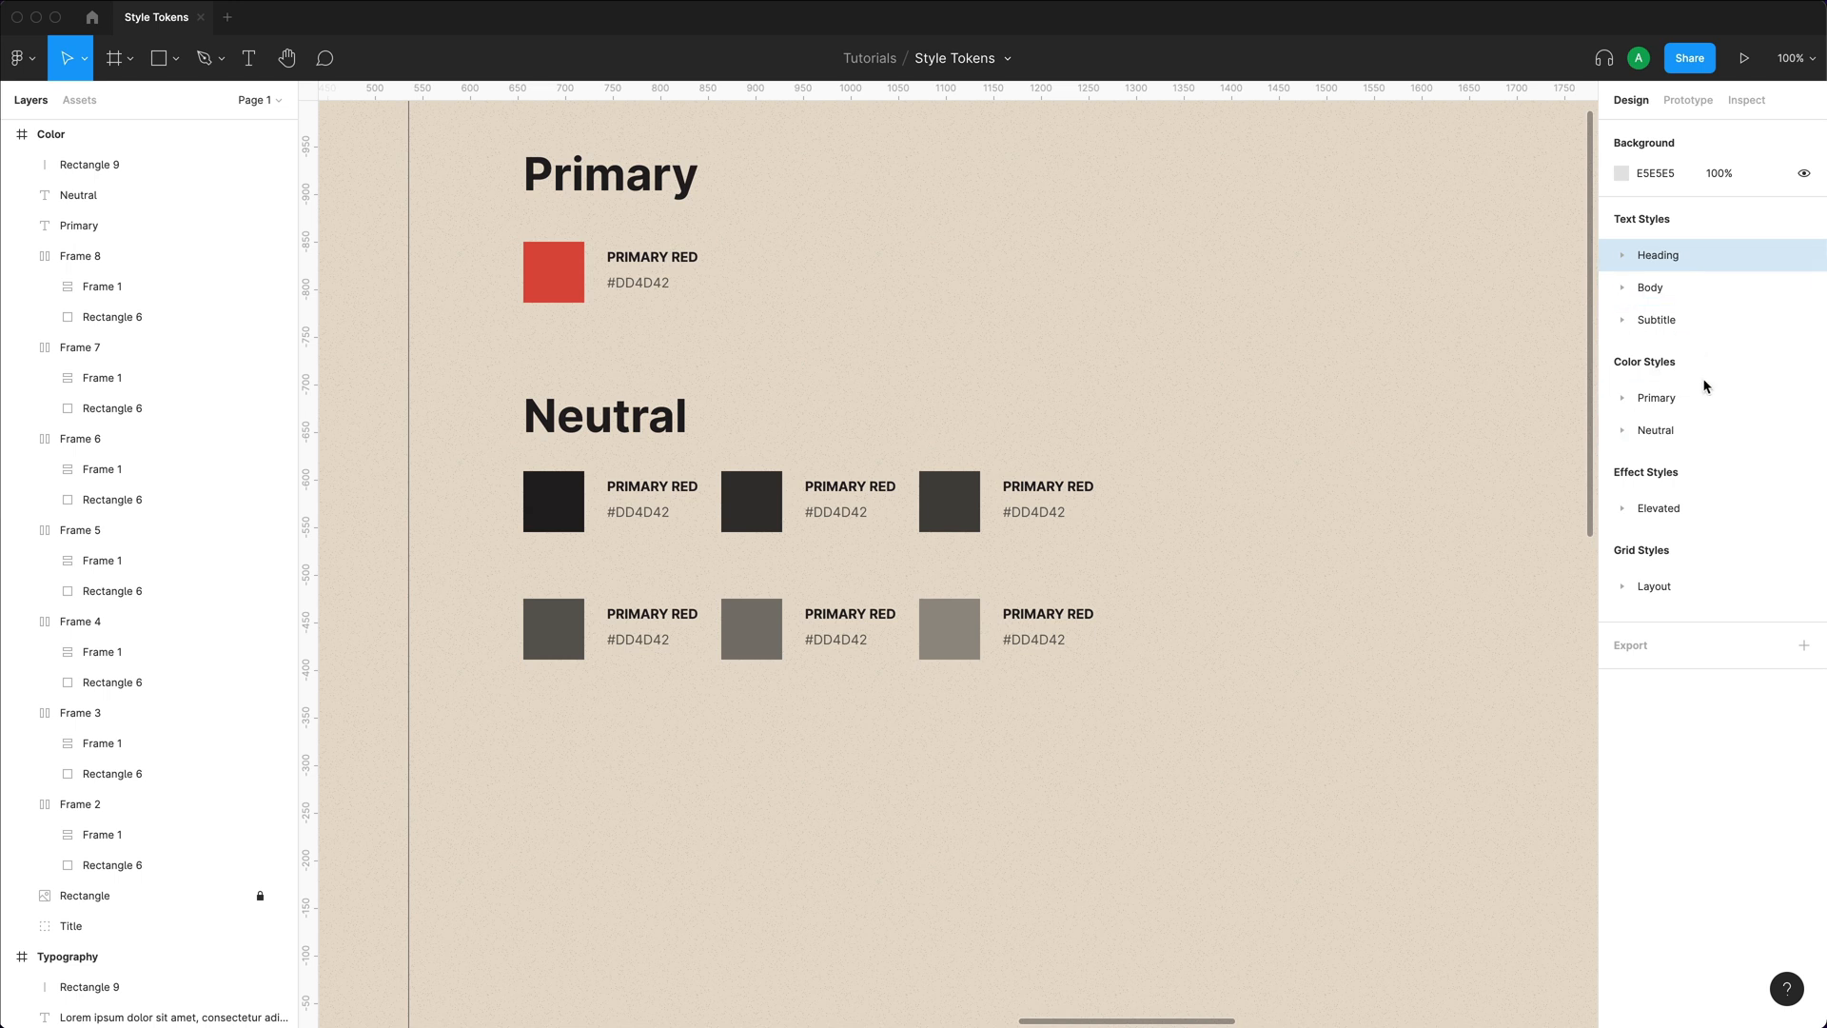
mouse_move(1717, 375)
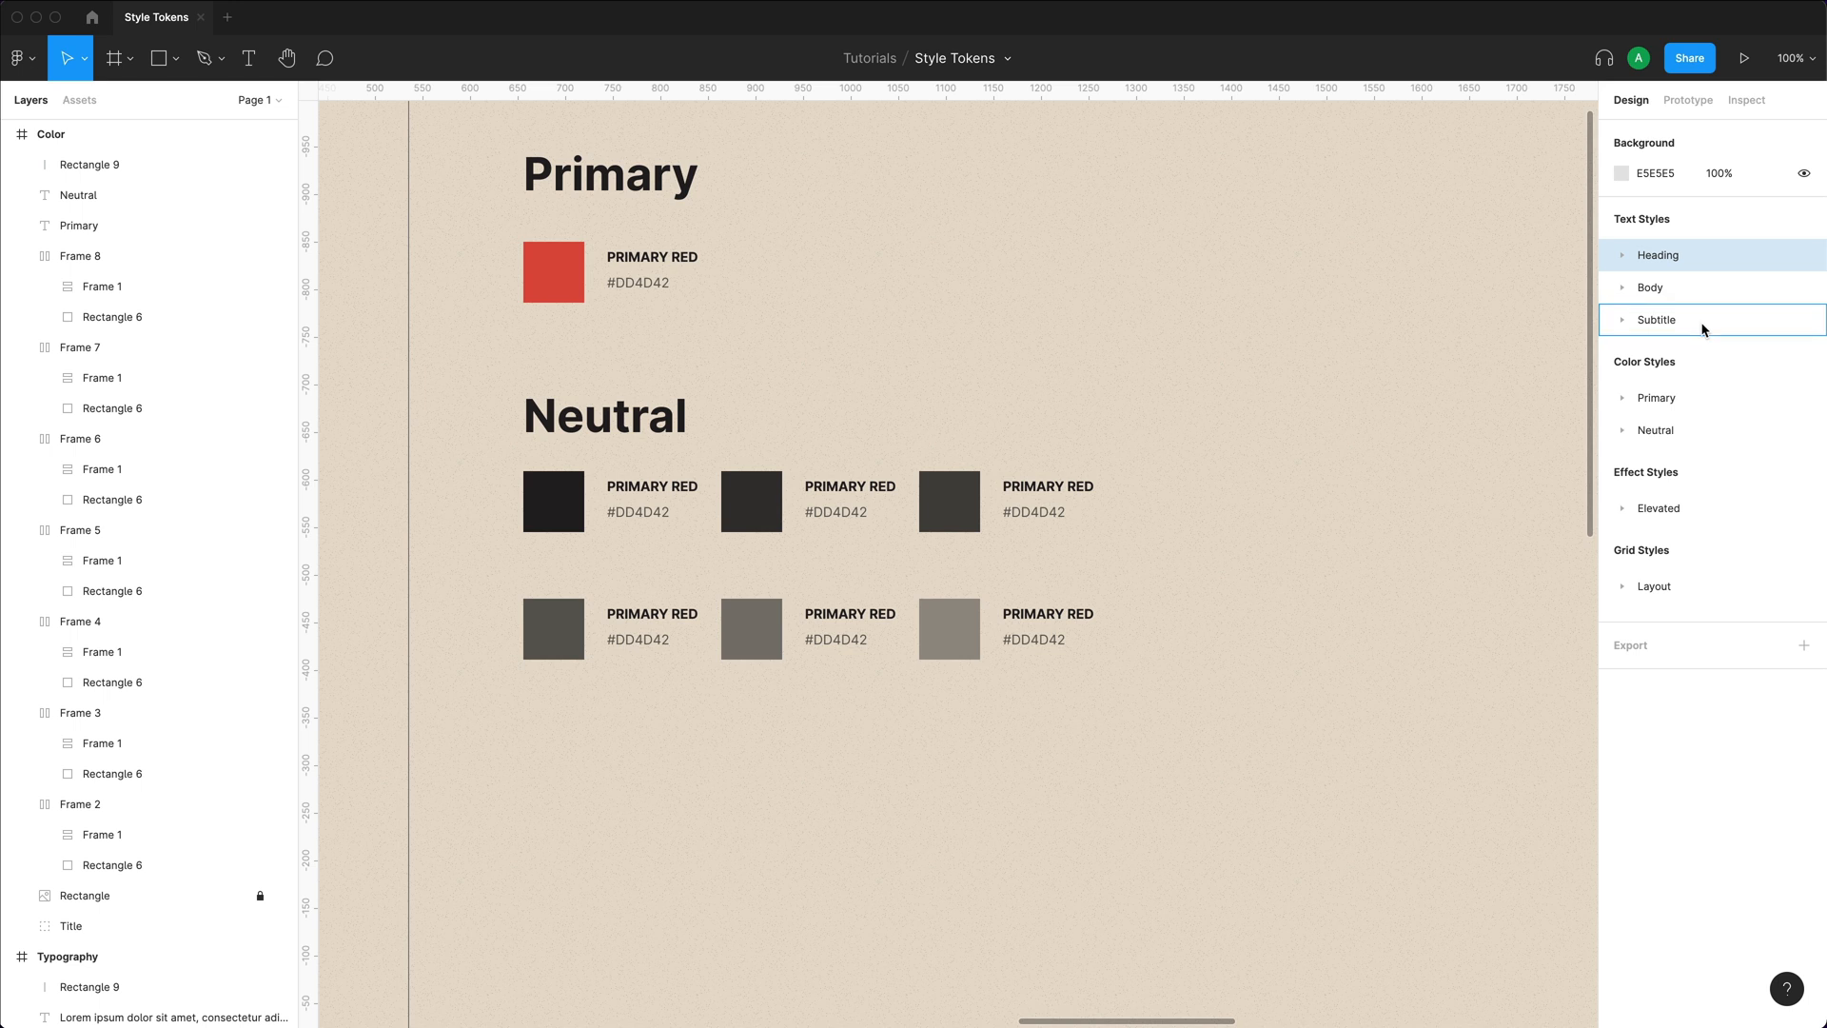
click(1623, 255)
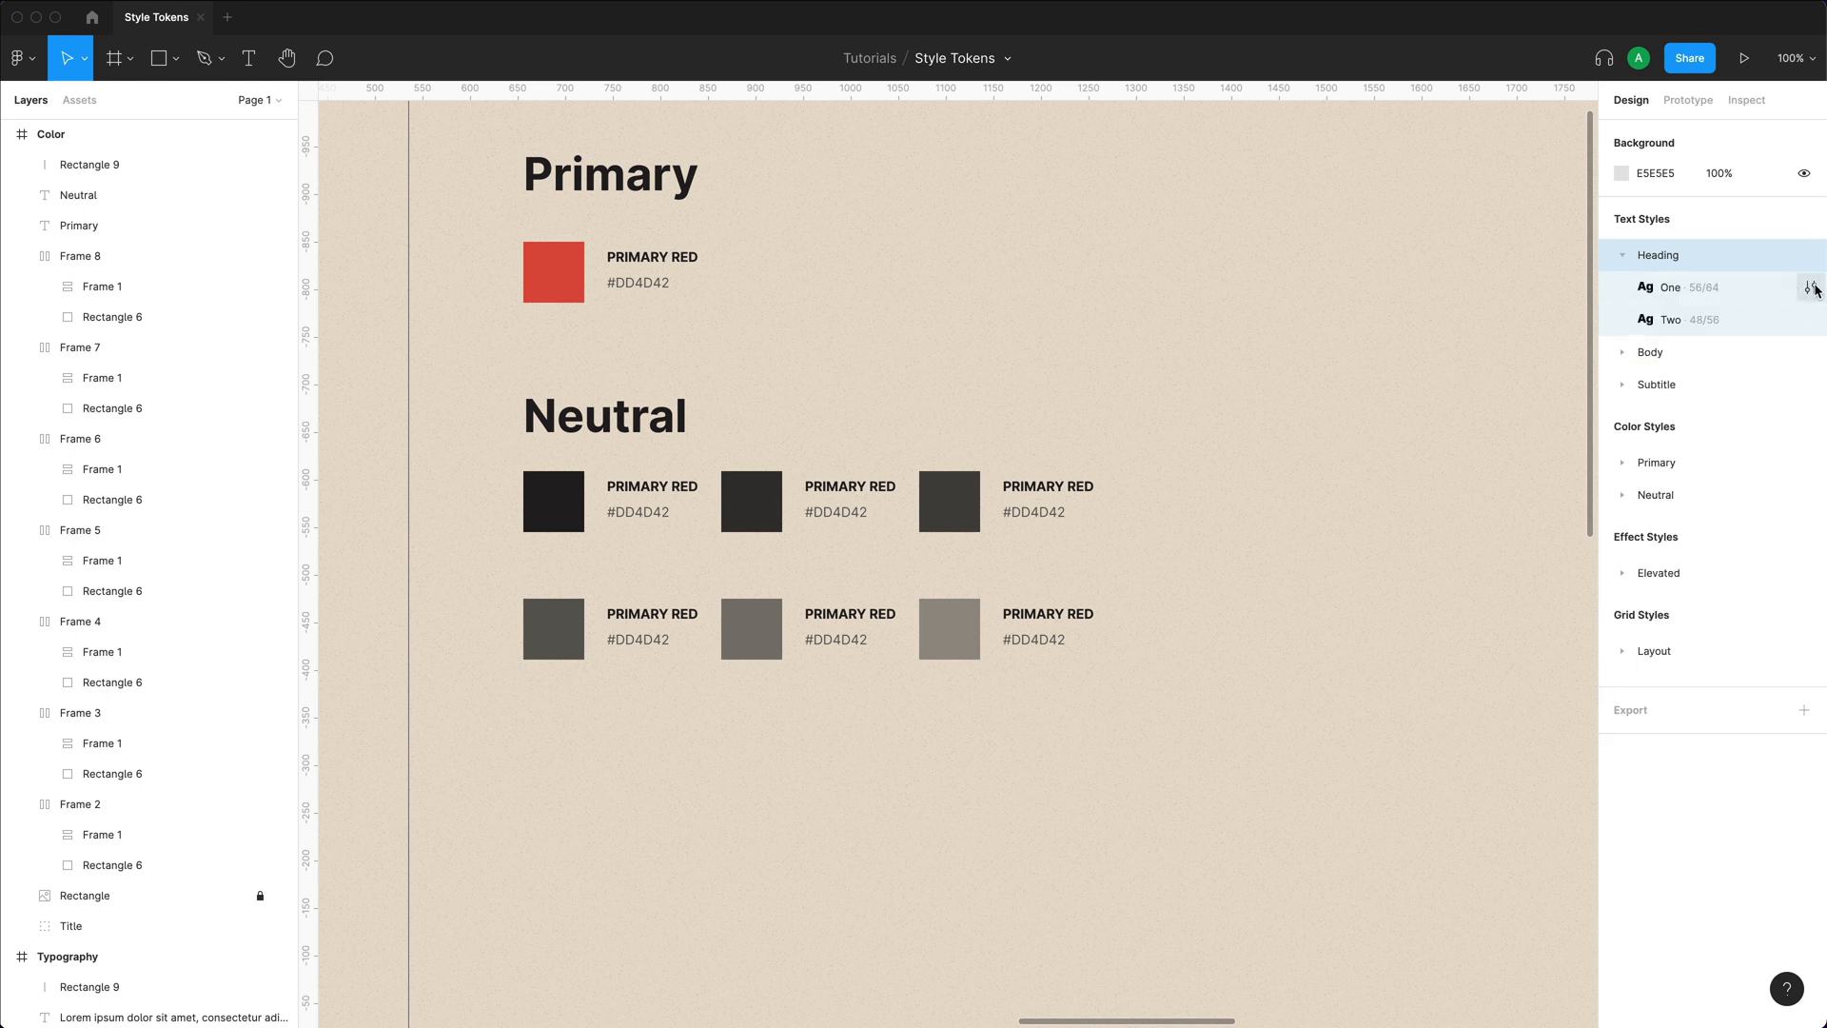
click(1812, 287)
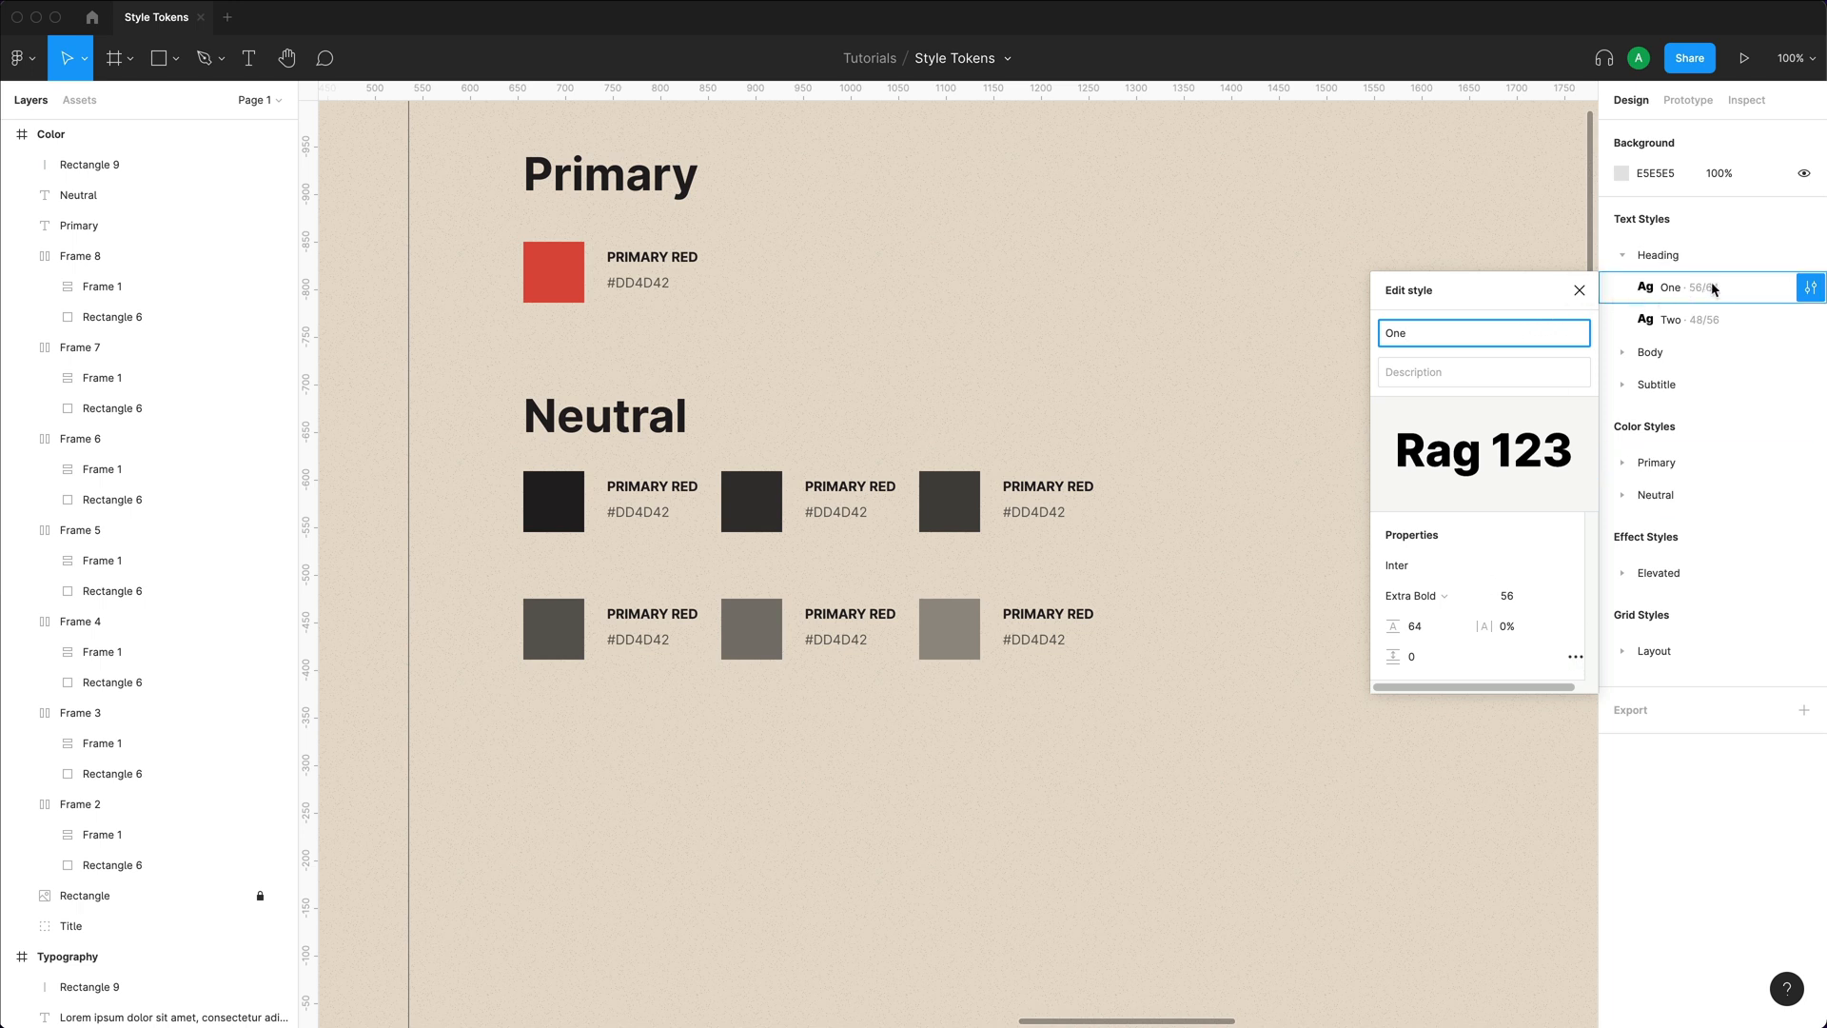
click(1709, 319)
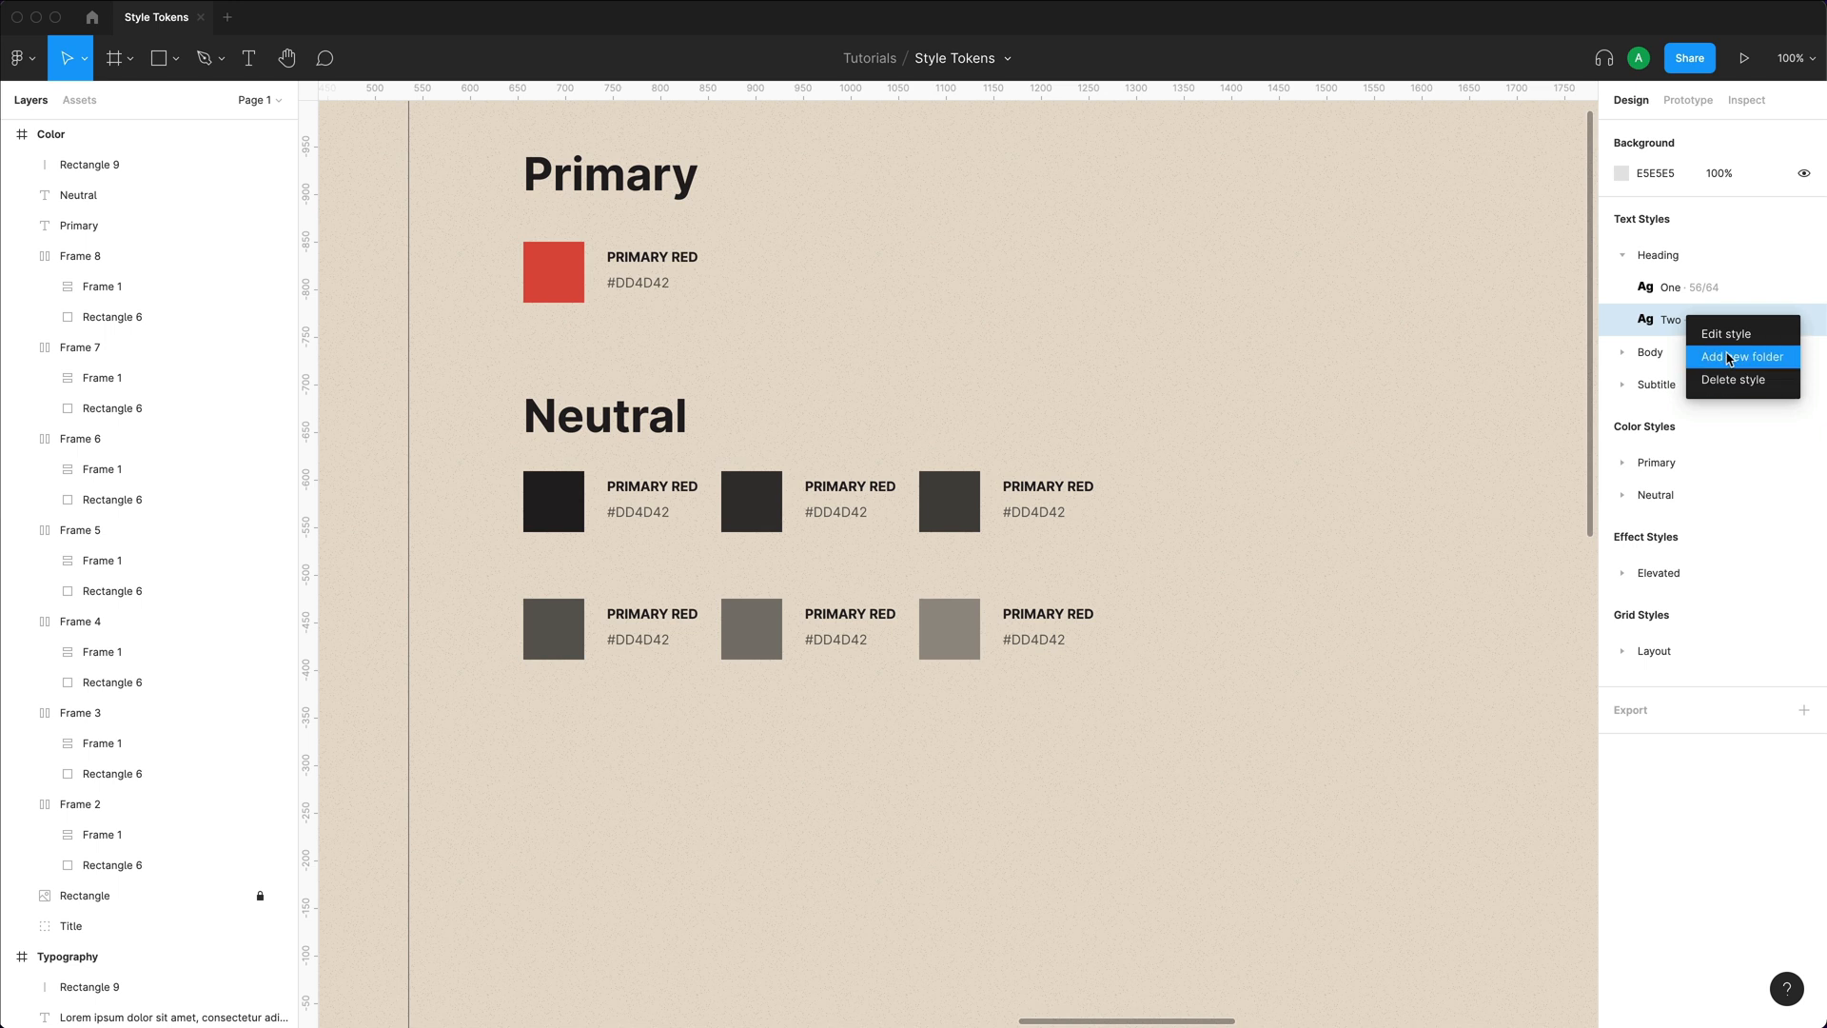
Reopen the One heading style's options and properties, then close them unchanged.
click(1739, 358)
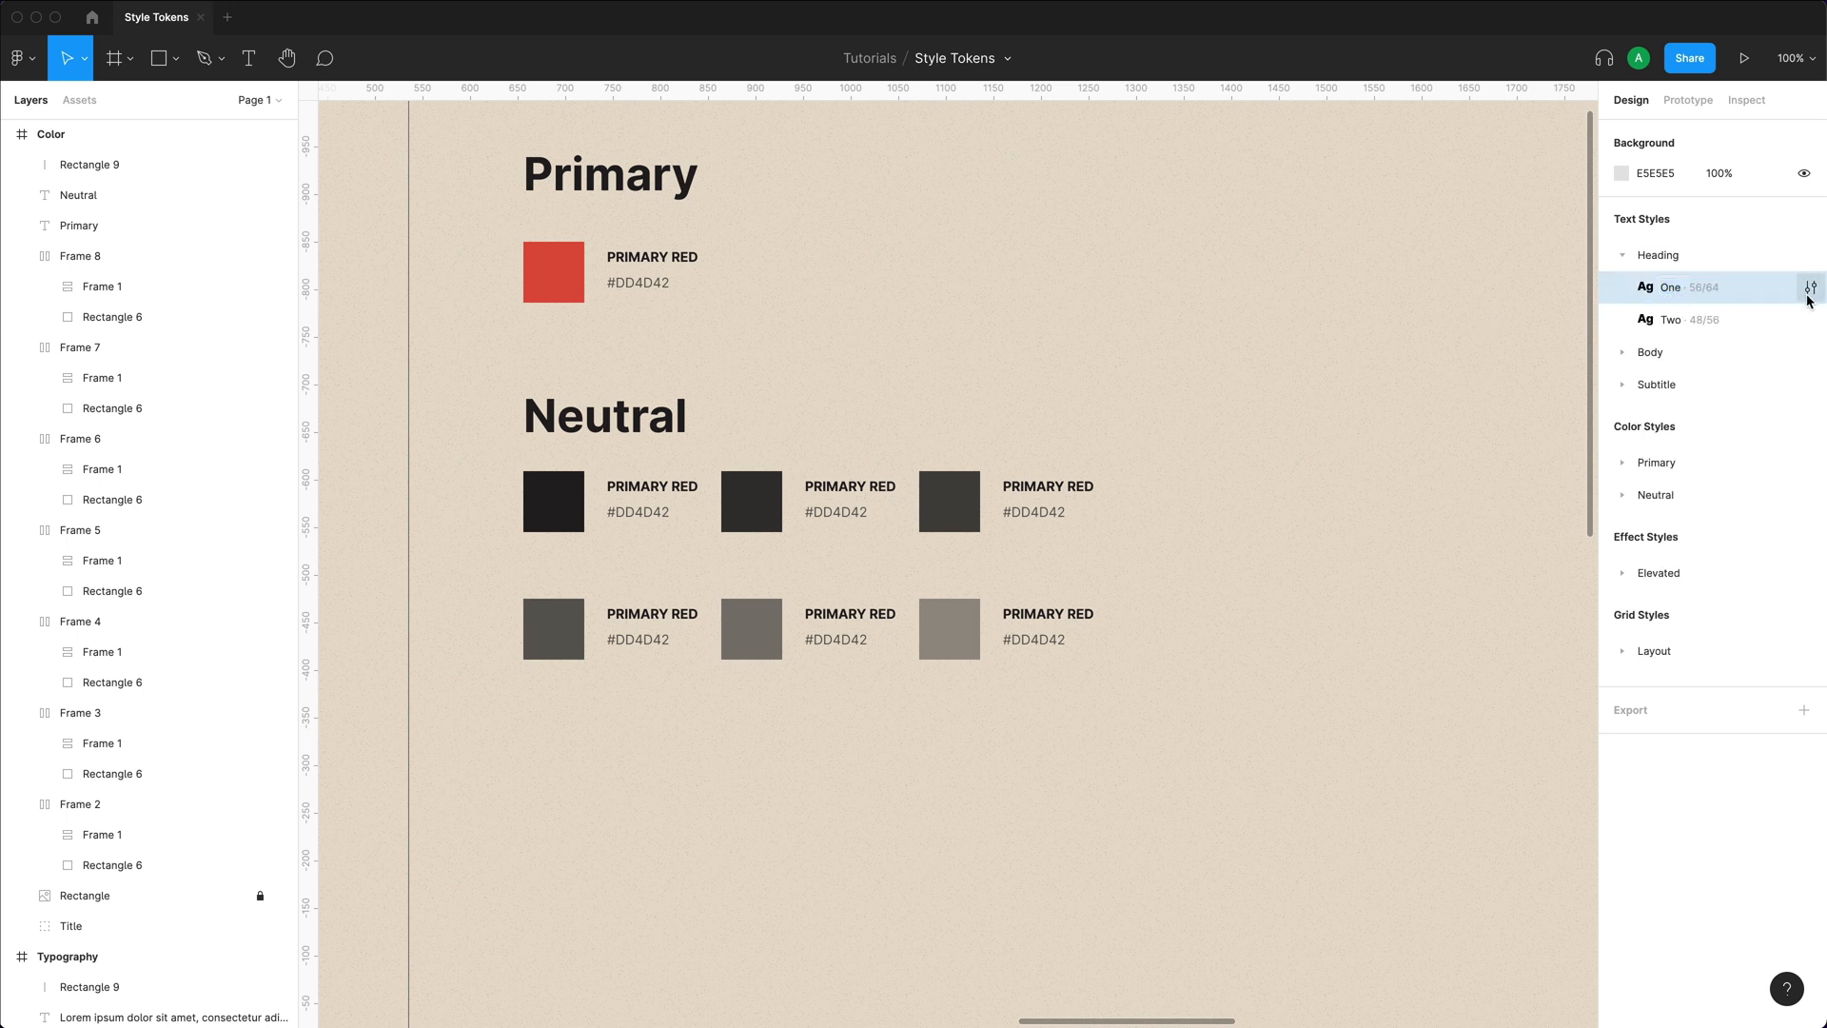
click(1811, 287)
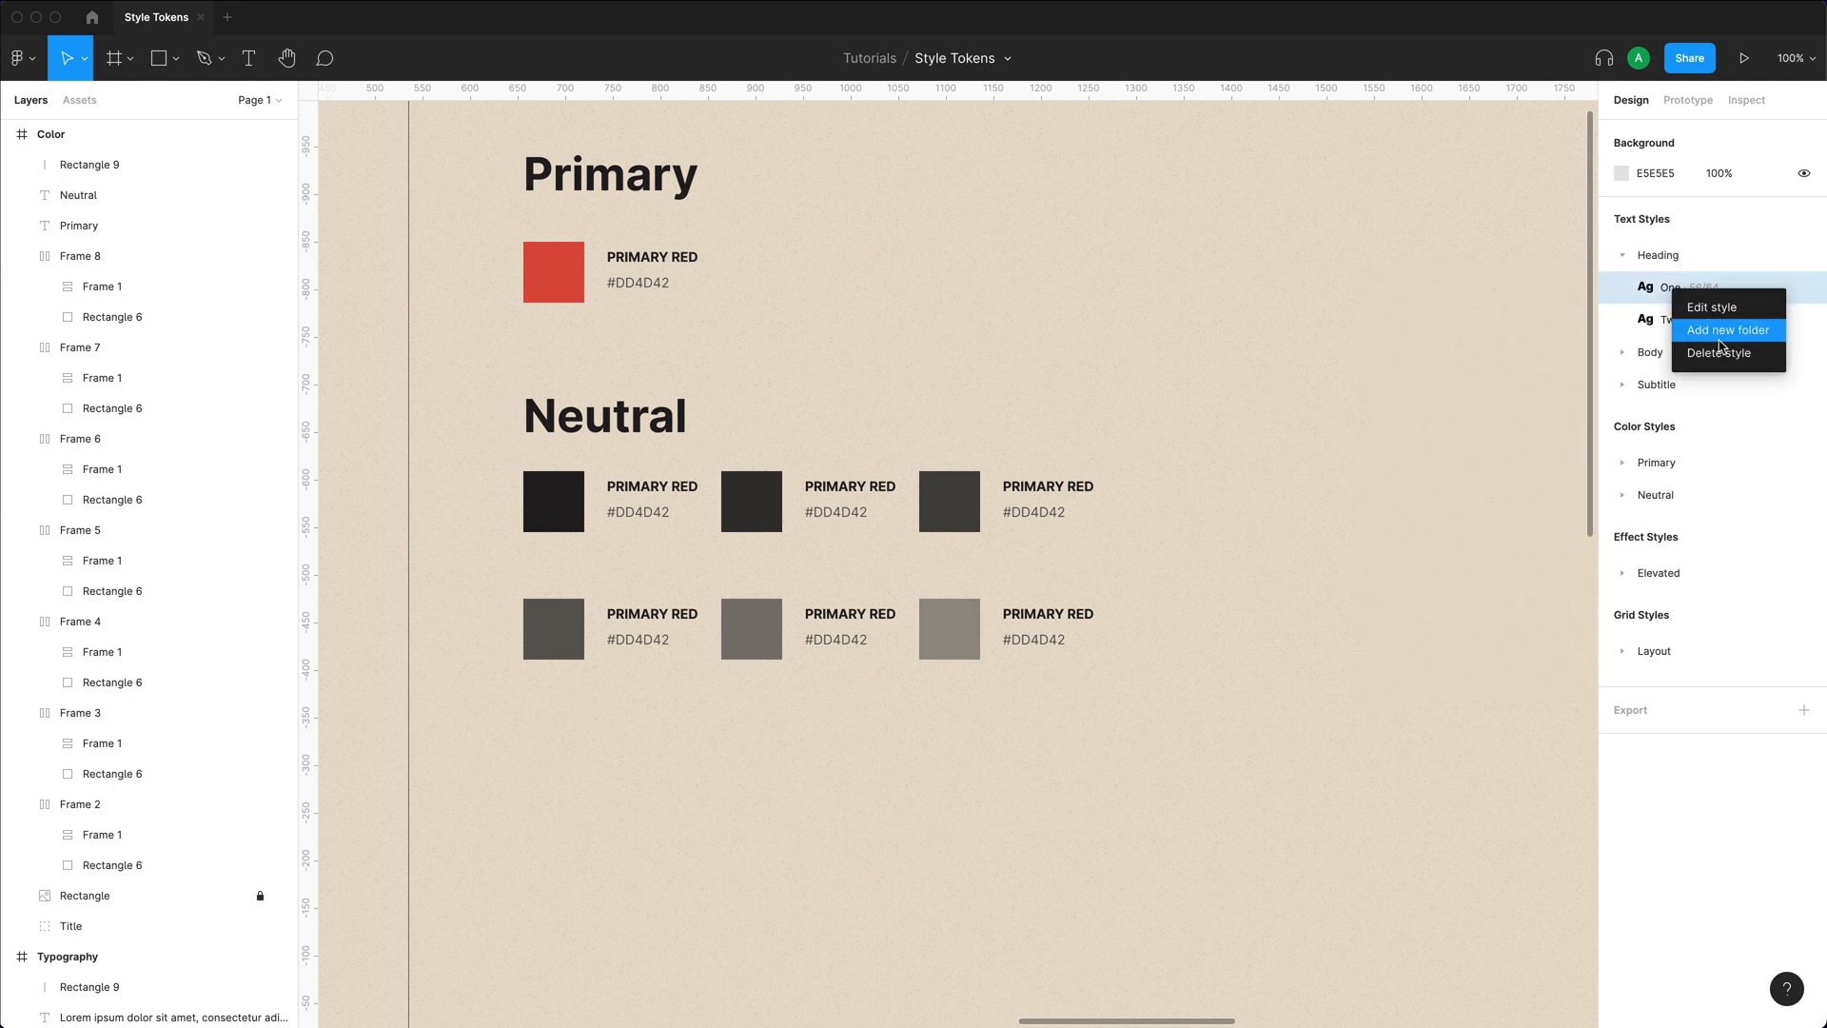
click(1713, 307)
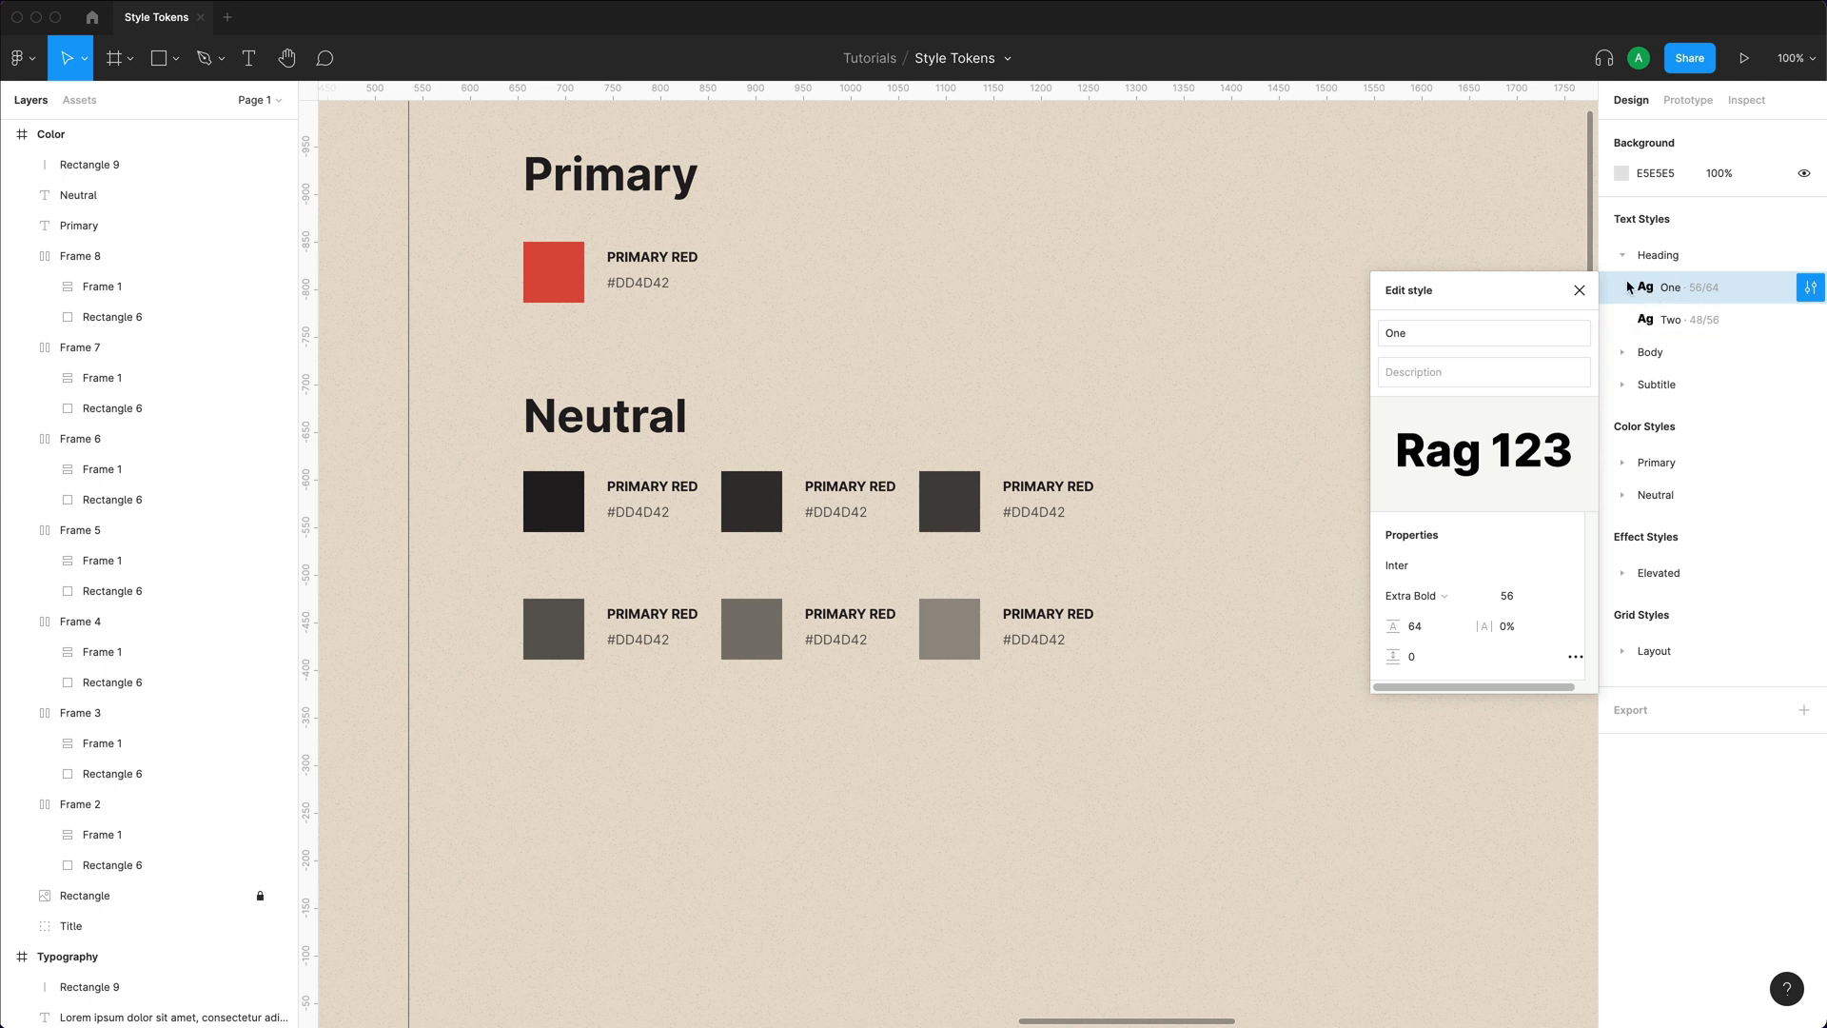
click(1580, 290)
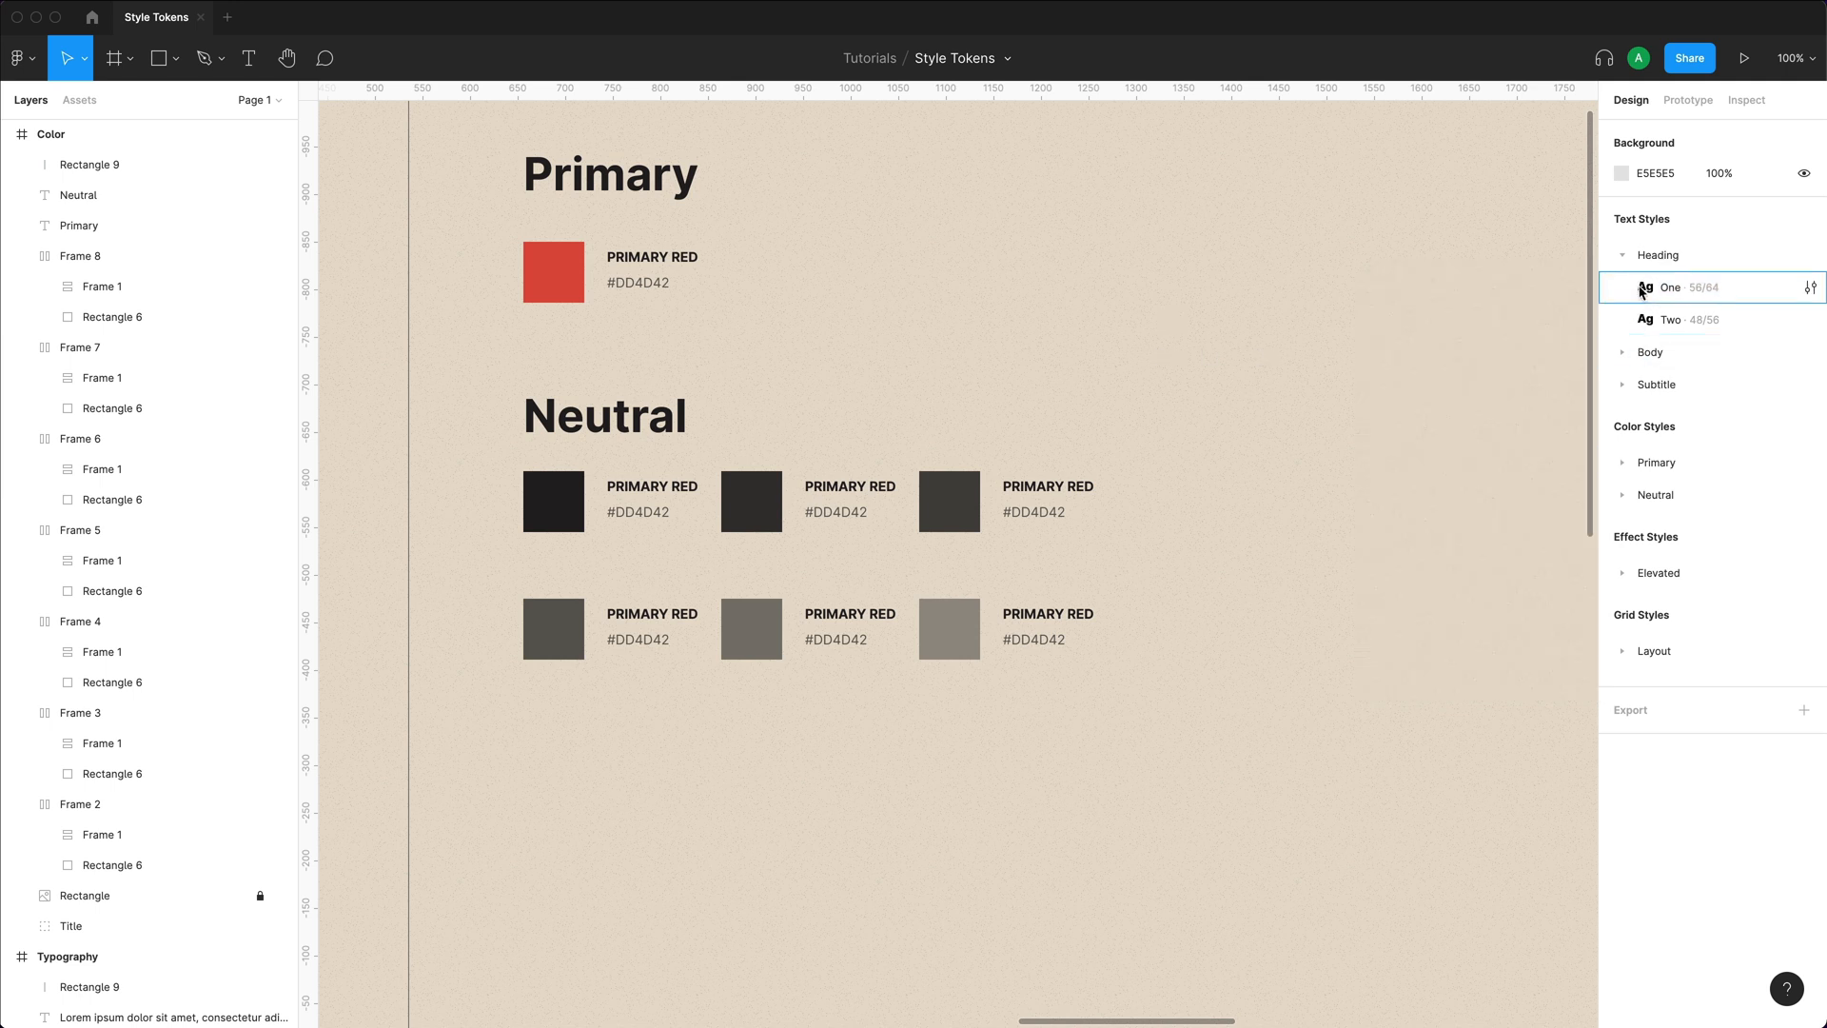
Draw a grey test square and drag Neutral 500 to the top of the Neutral colour styles.
drag(1188, 246, 1358, 404)
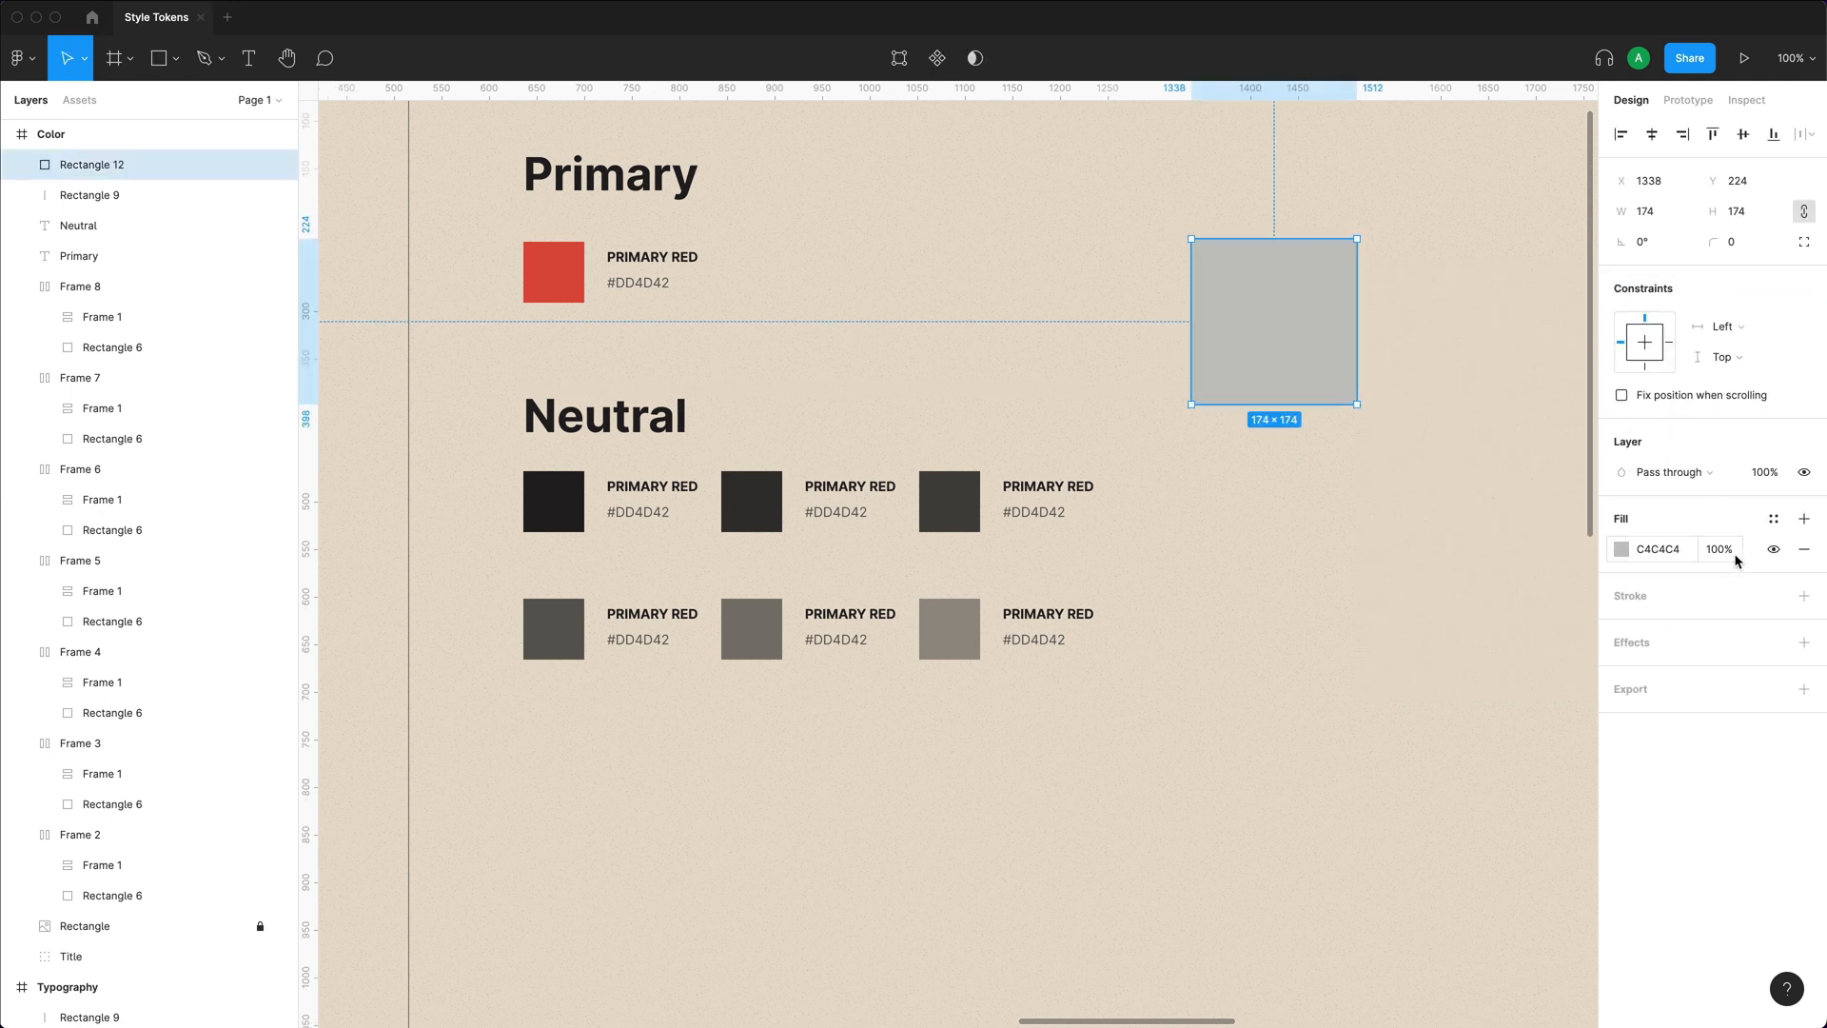
click(1772, 517)
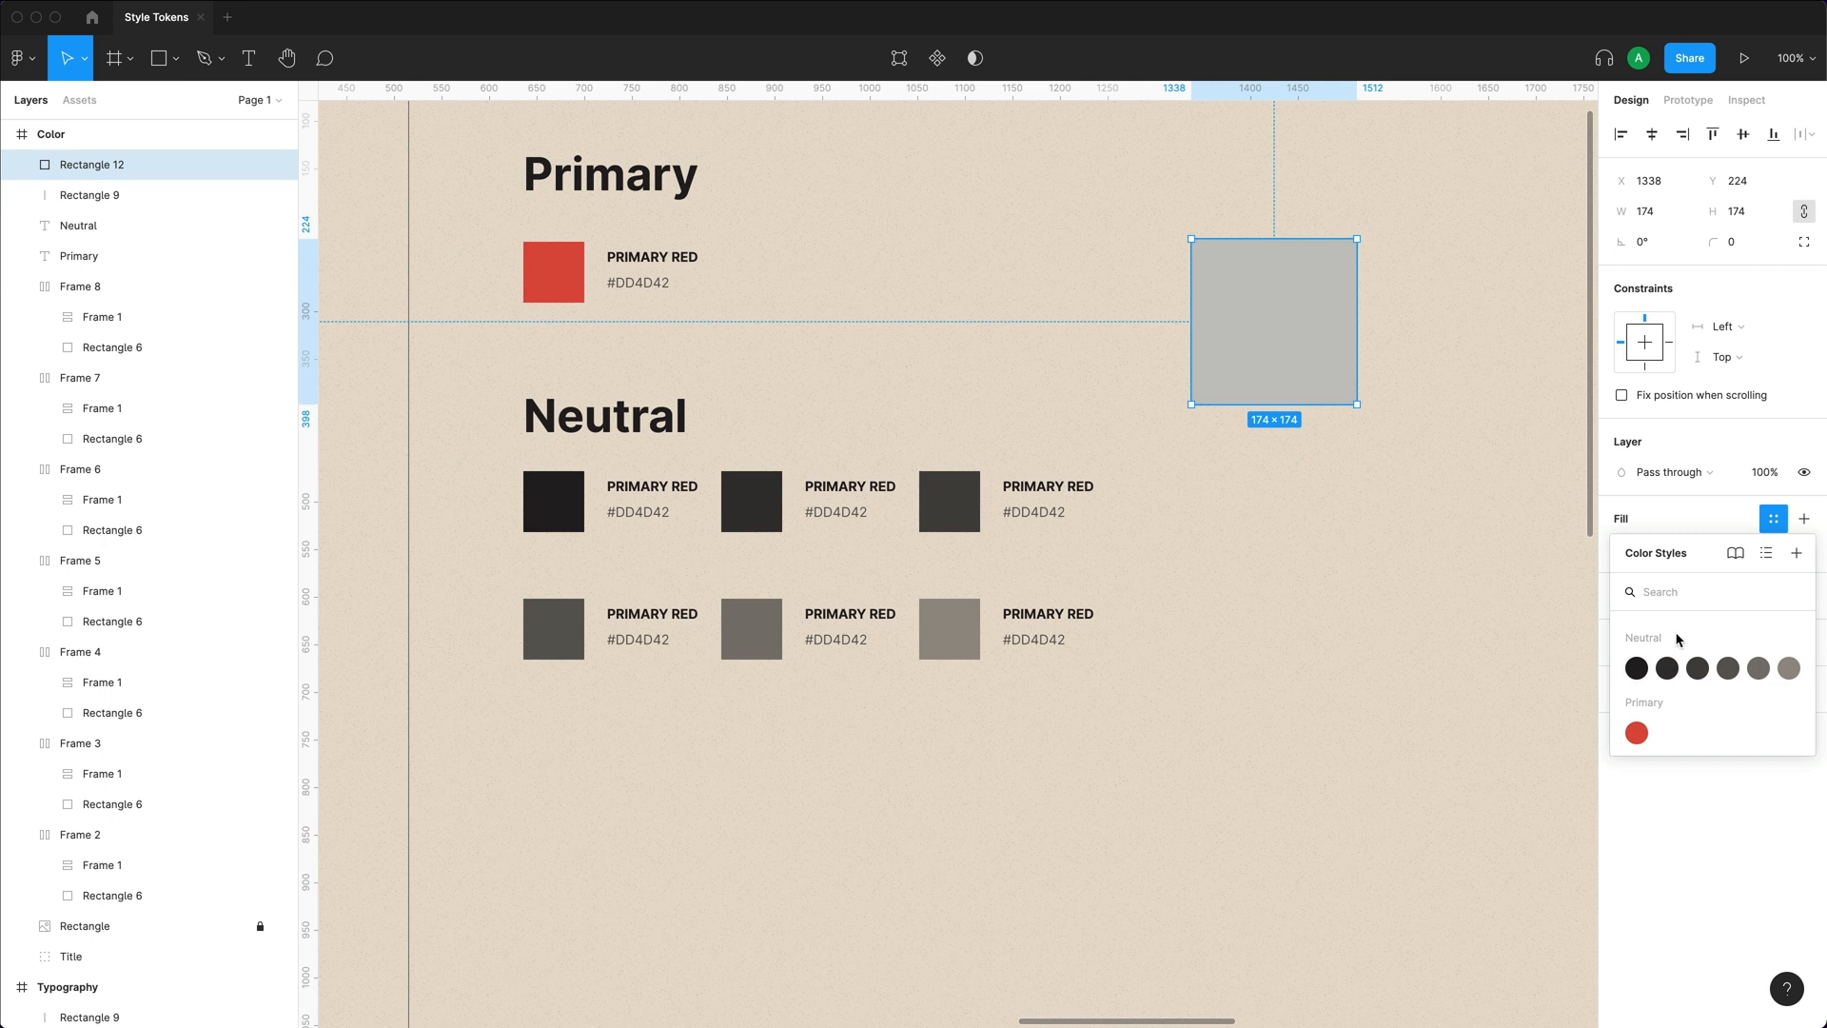
mouse_move(1663, 746)
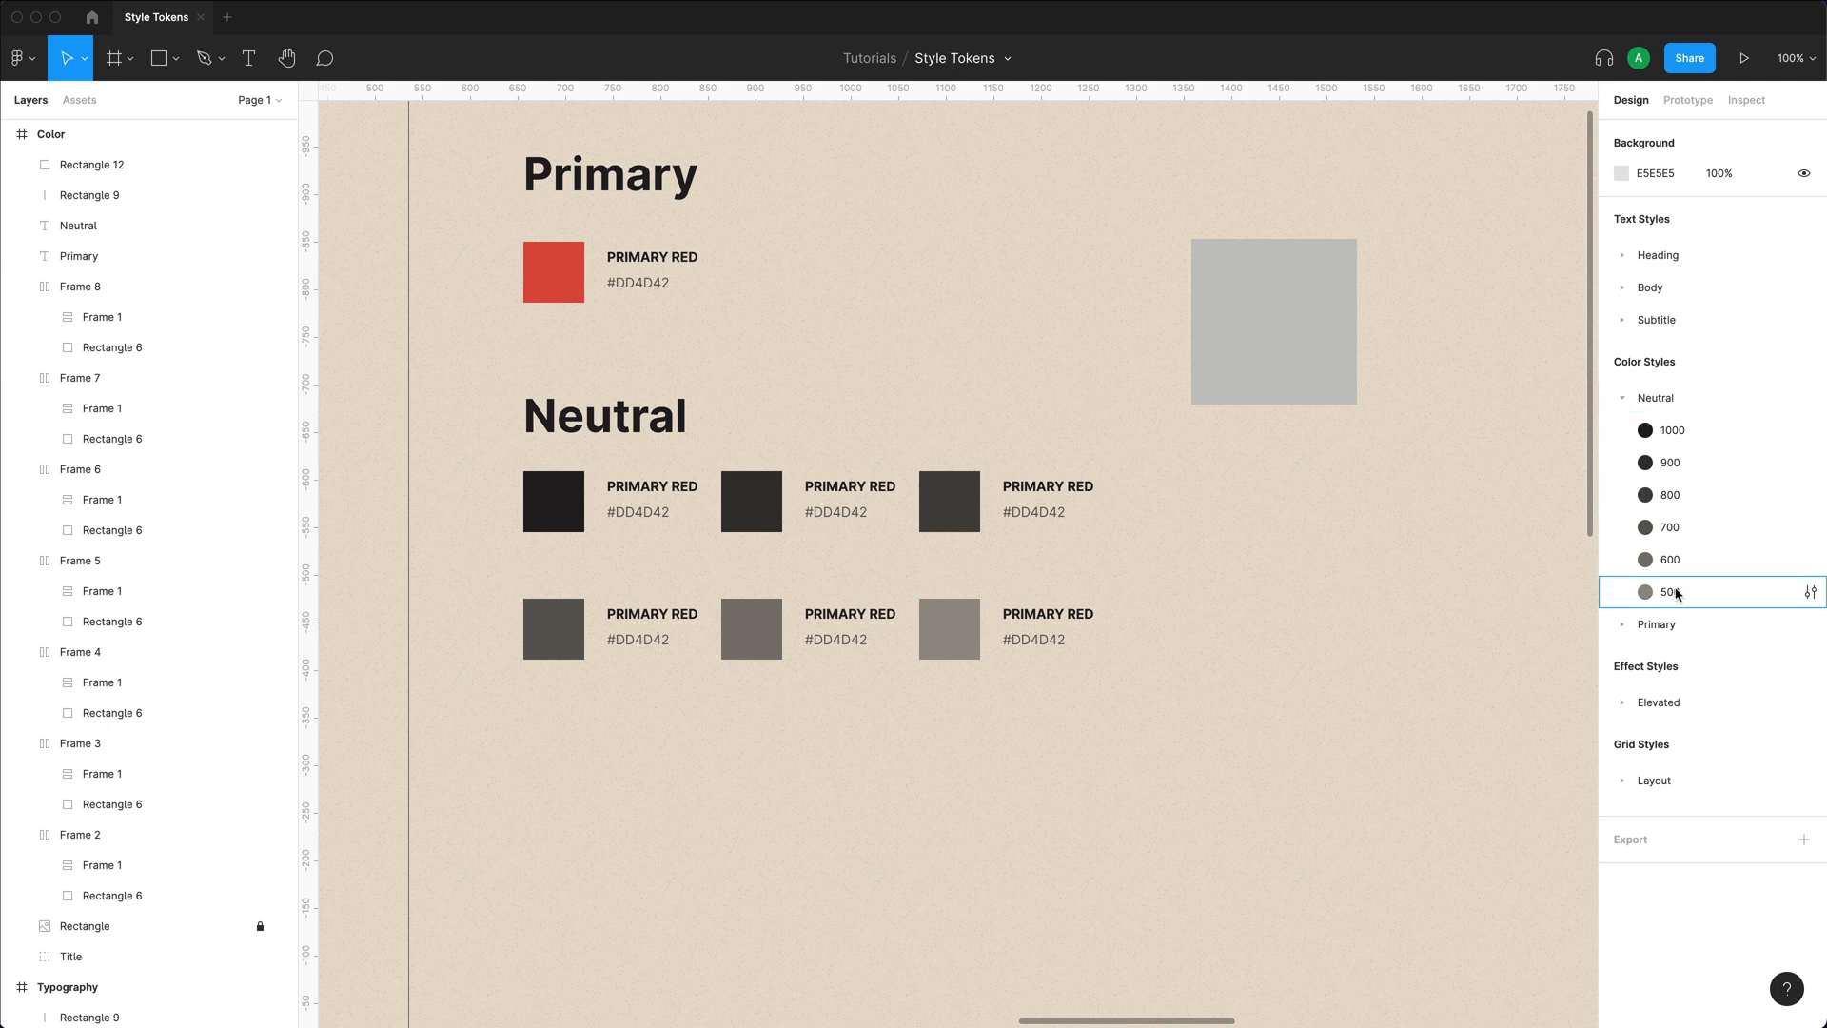
drag(1673, 592, 1673, 428)
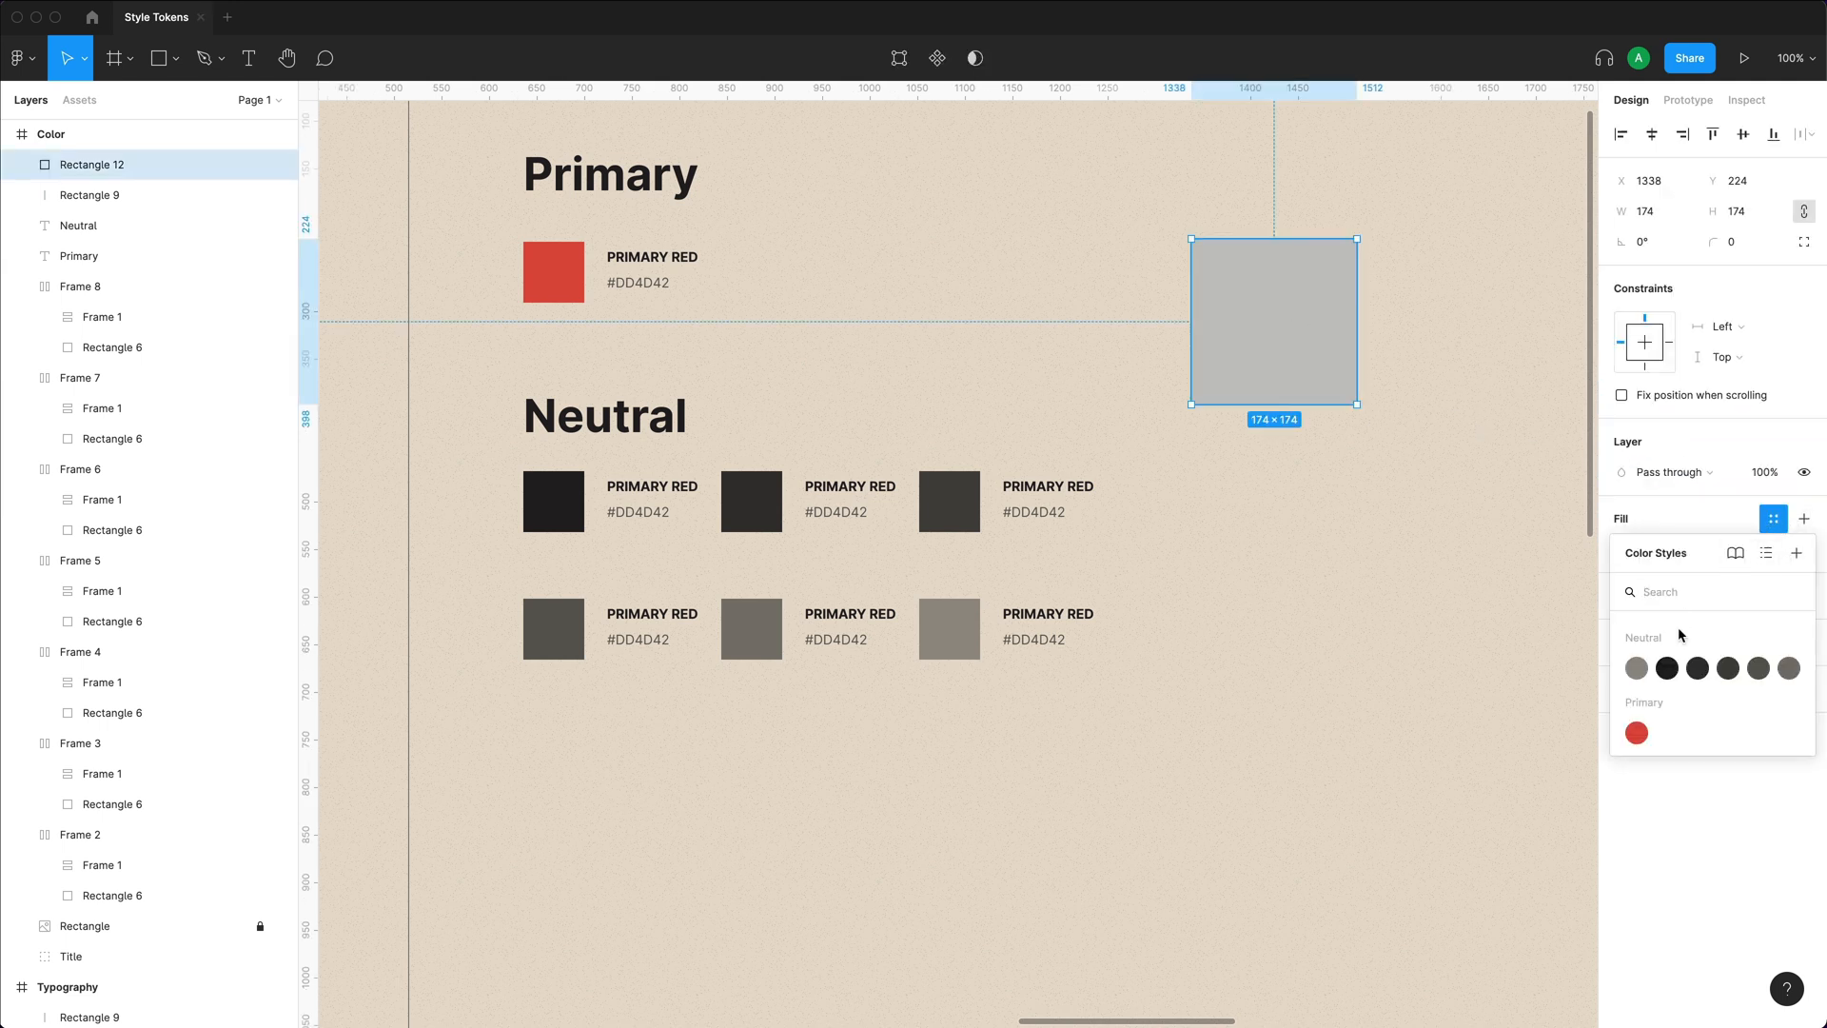
mouse_move(1637, 668)
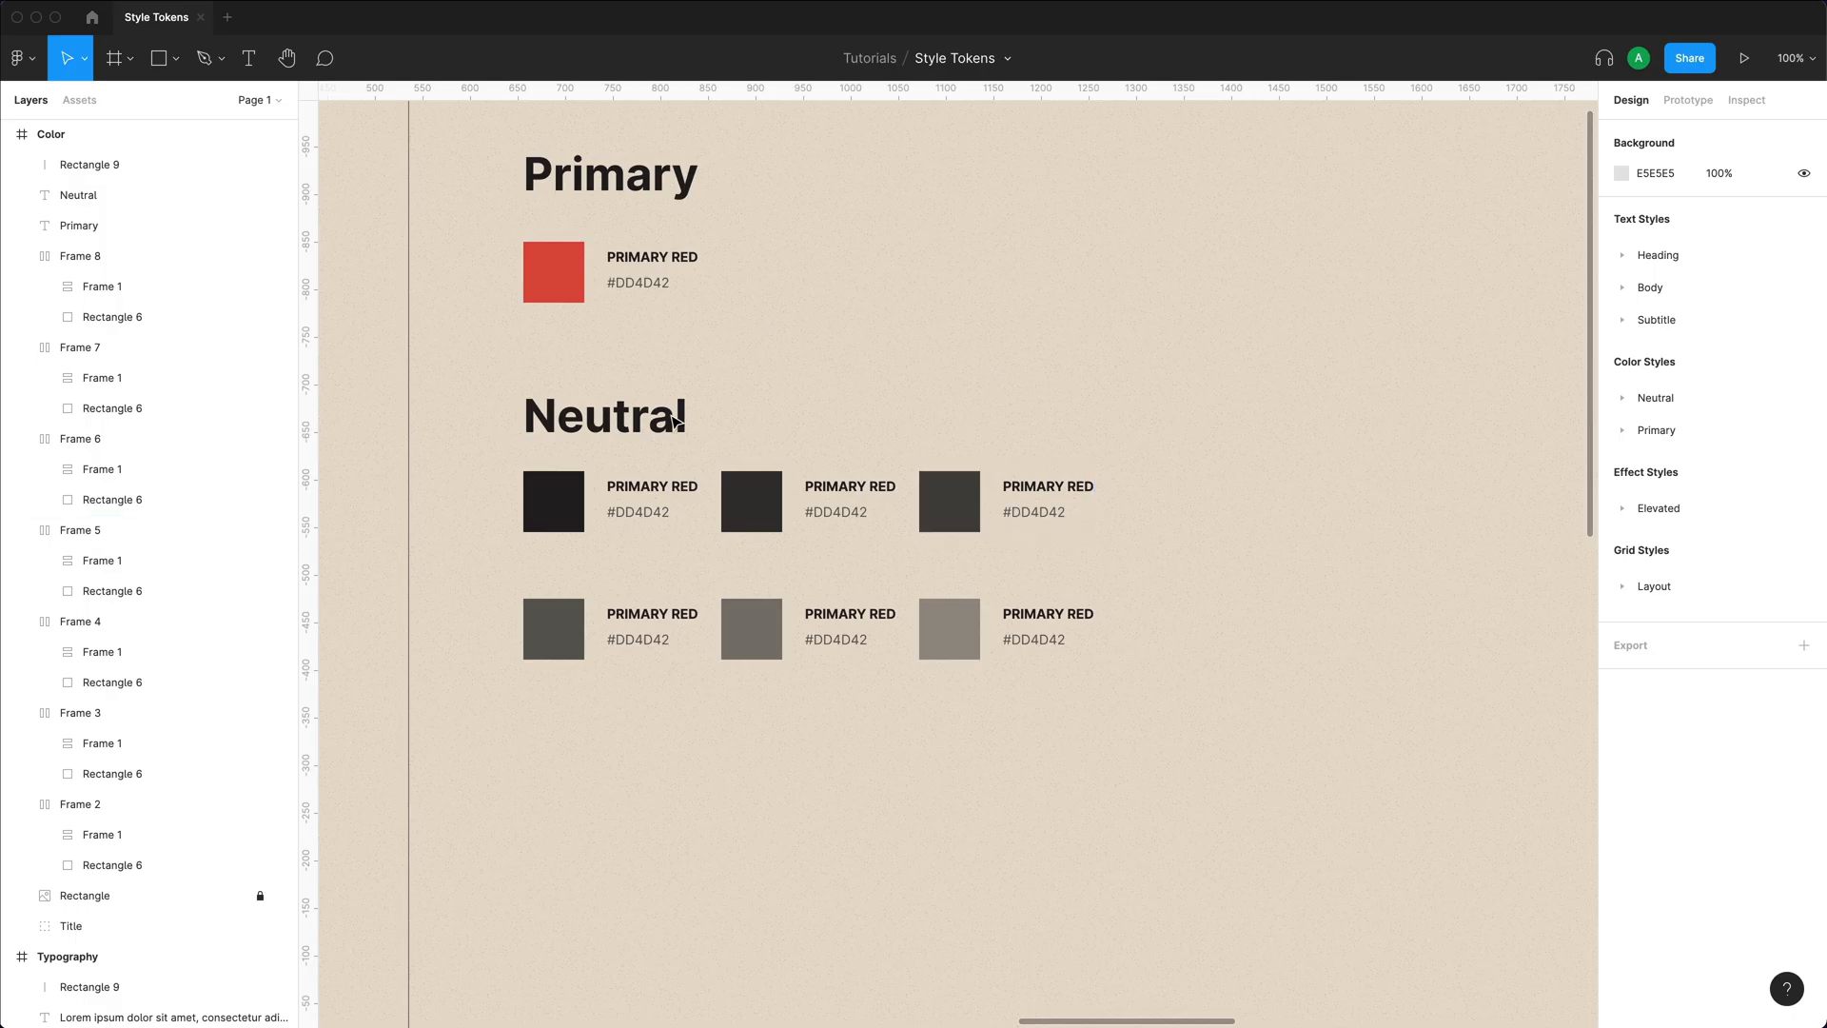
mouse_move(910, 419)
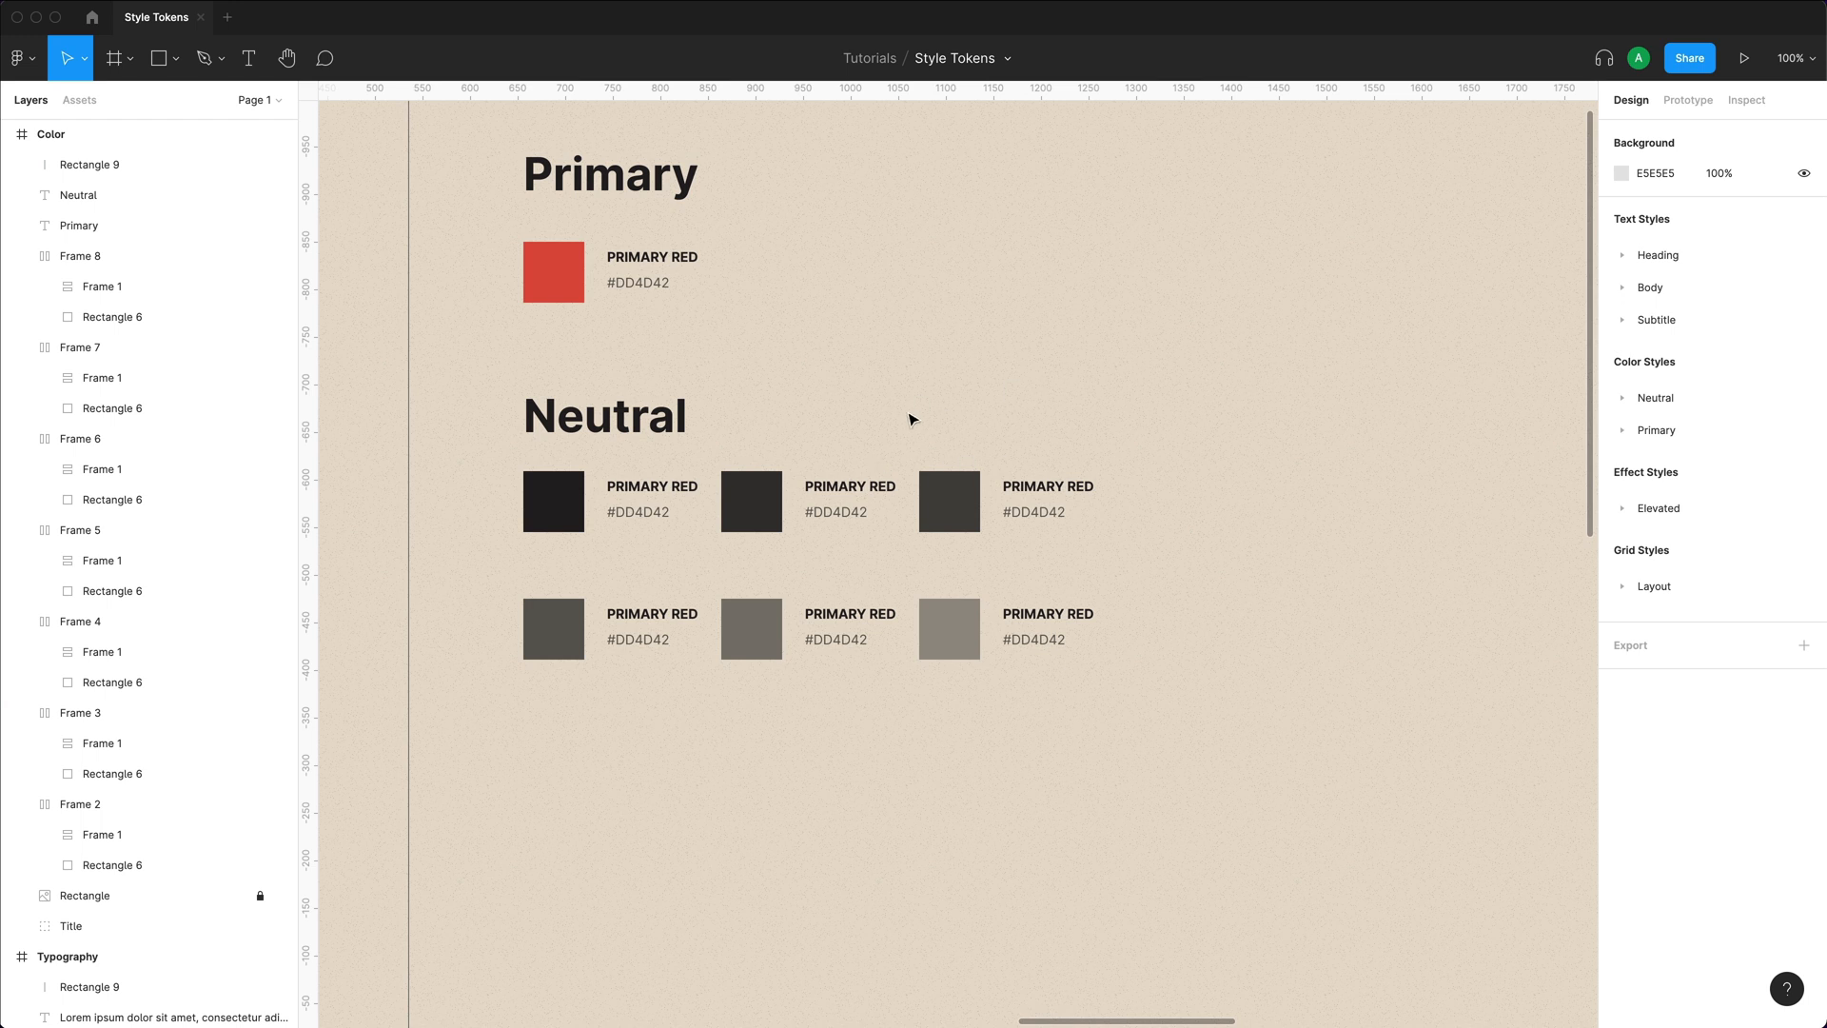
mouse_move(187, 8)
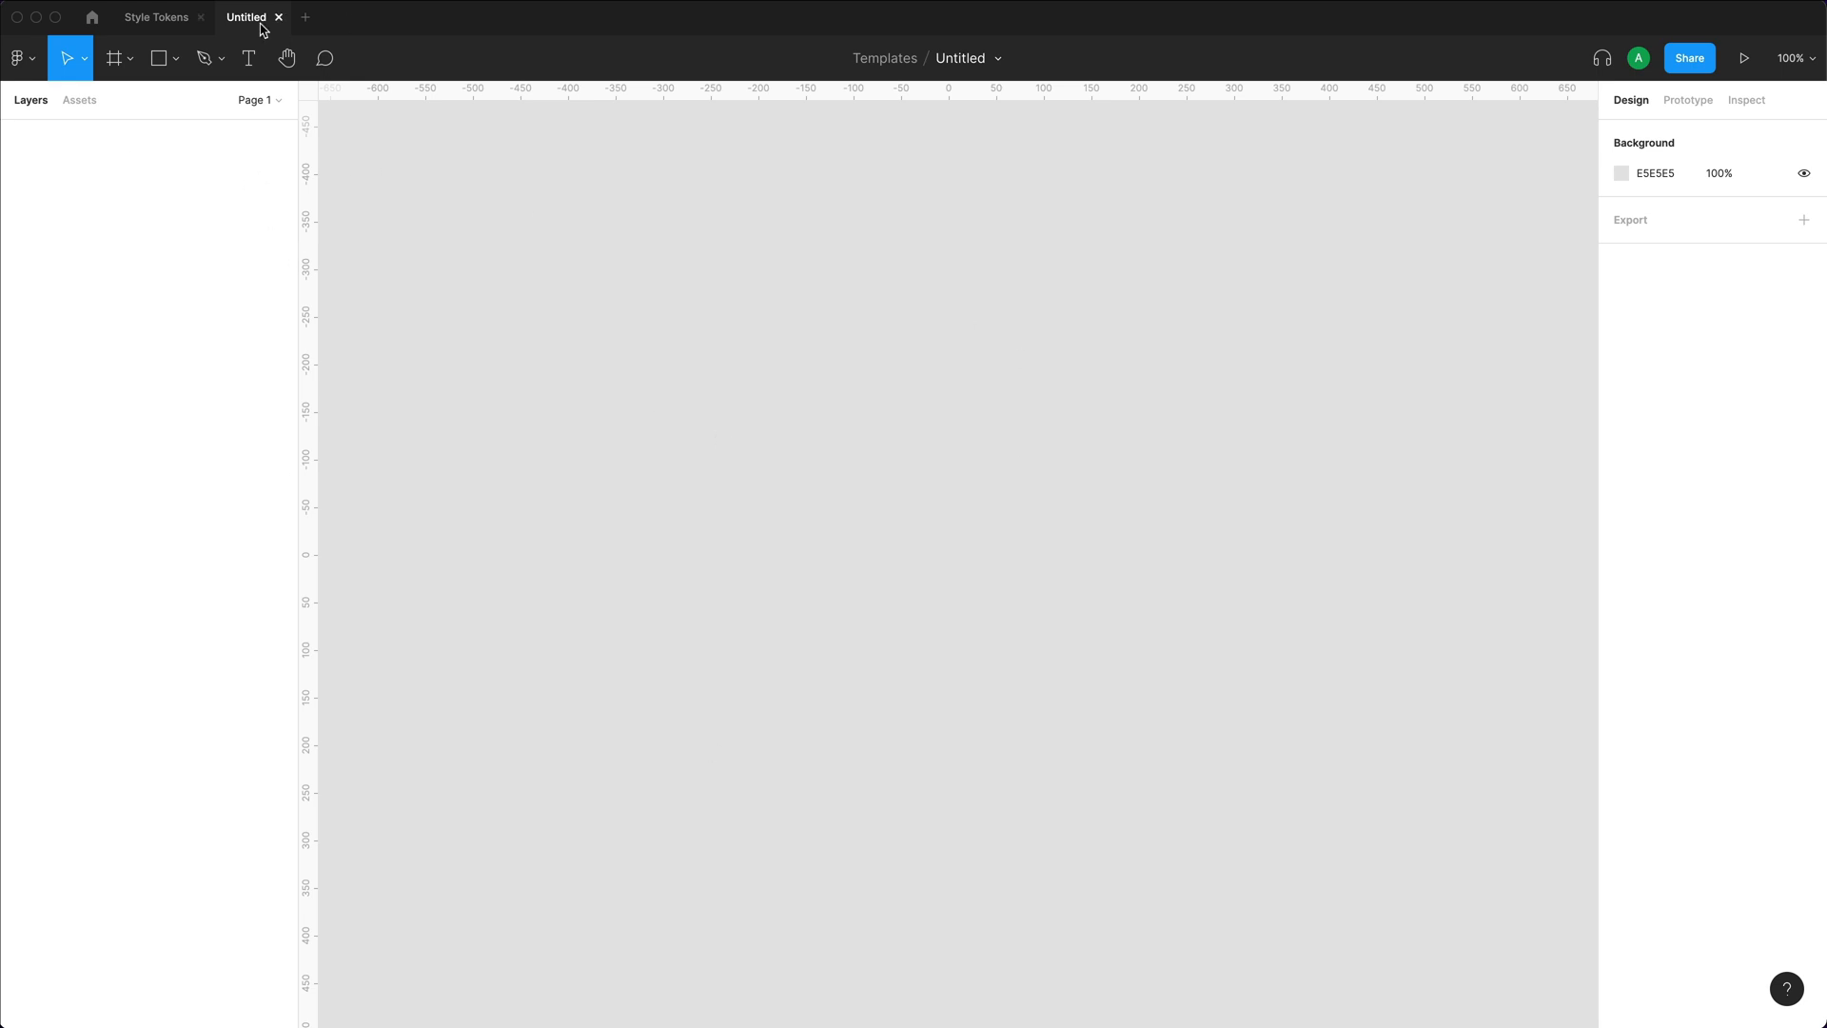
Return to the Style Tokens file and show its Assets panel.
click(156, 17)
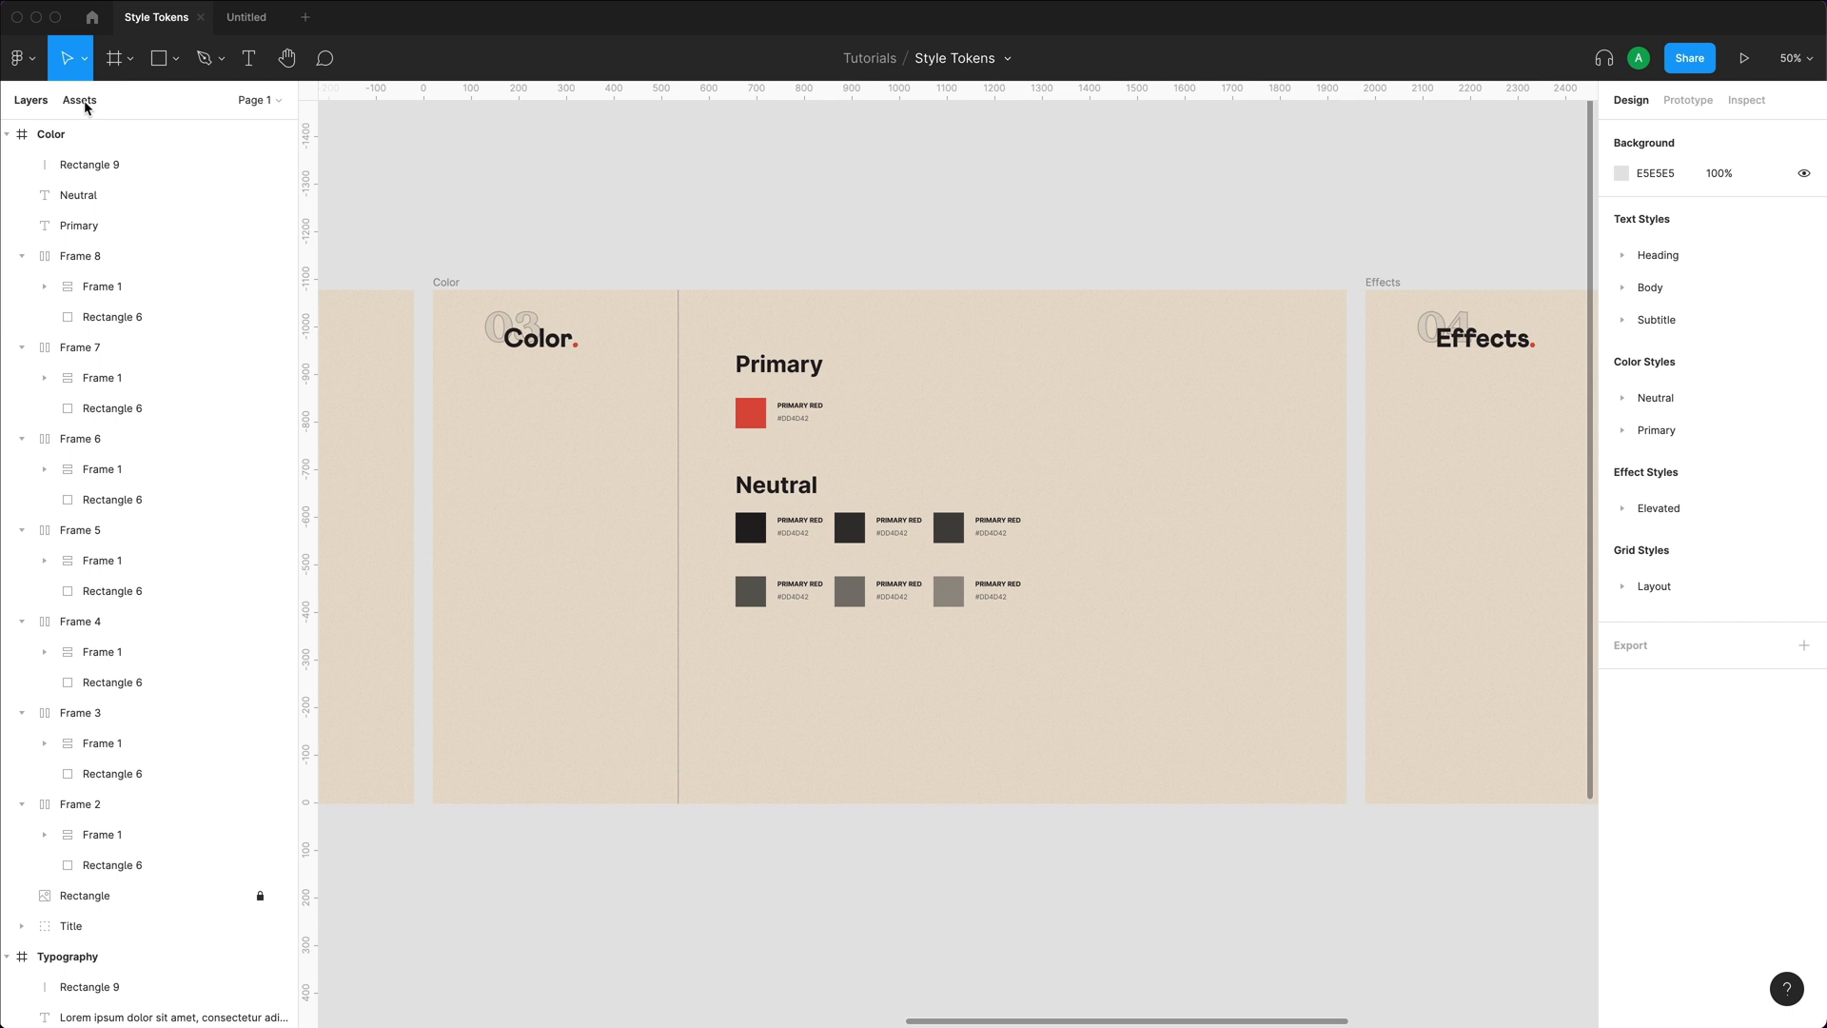
click(274, 137)
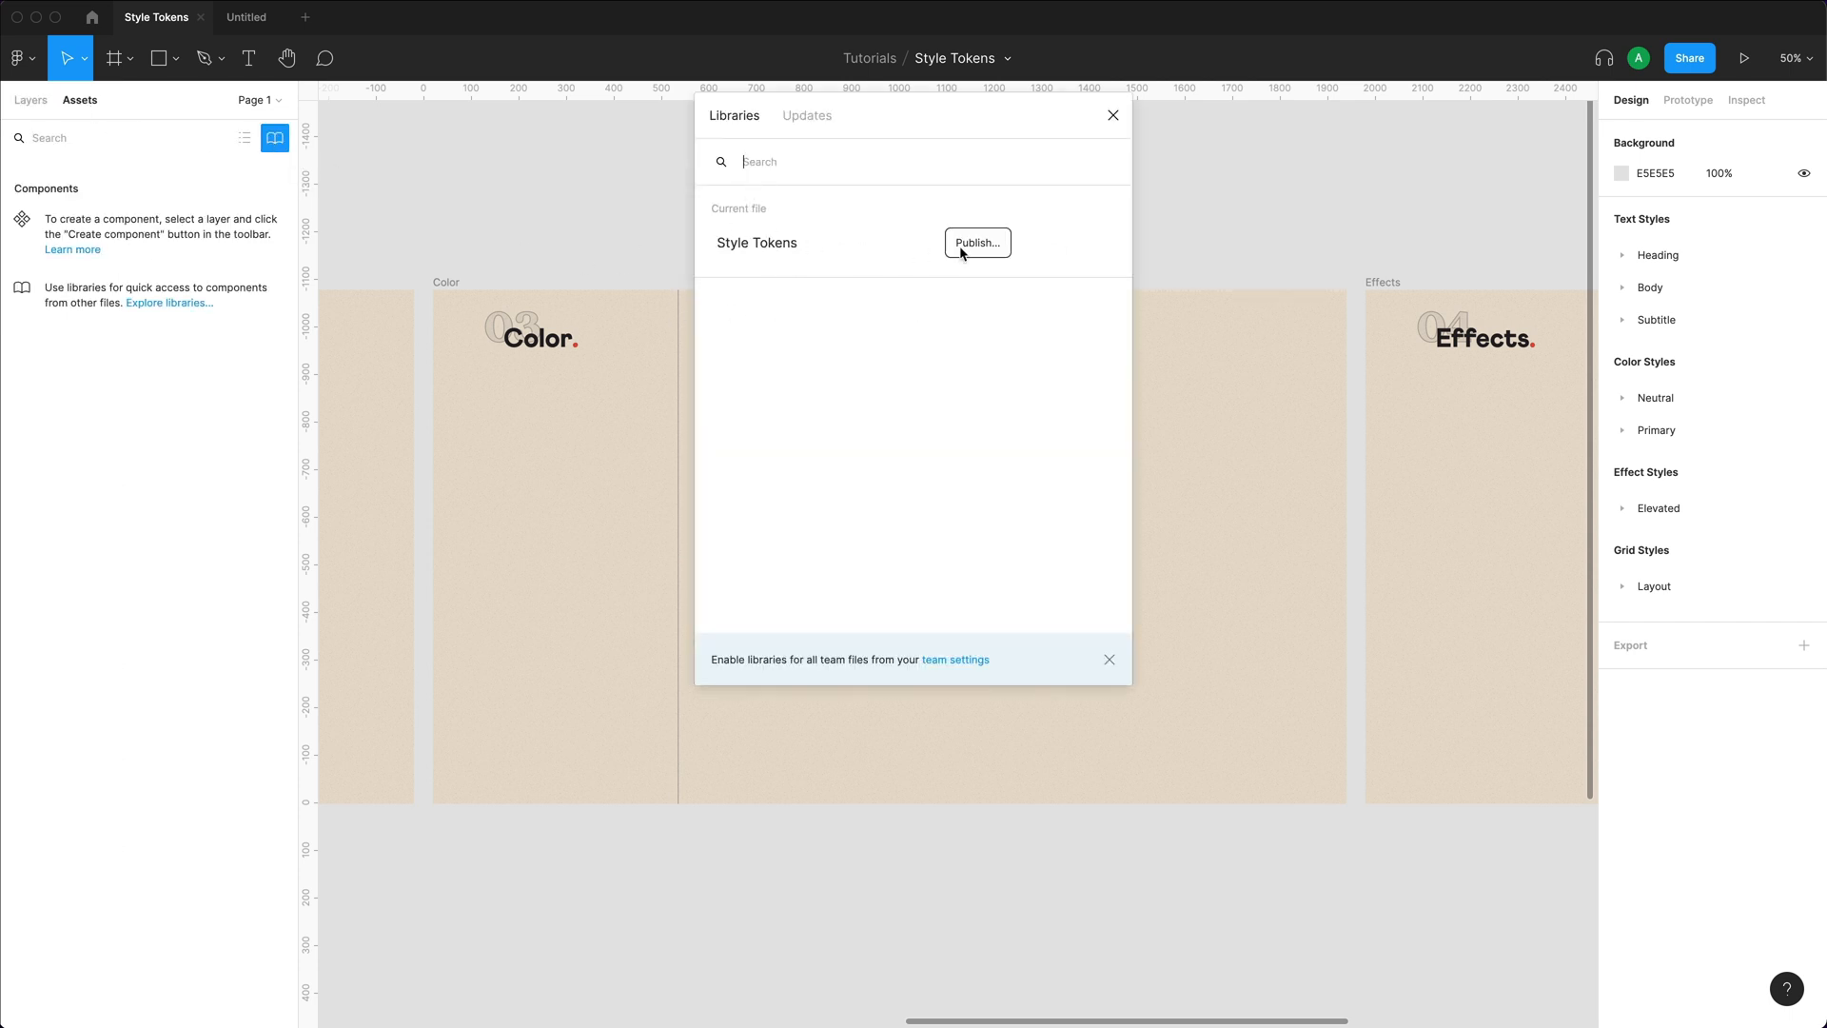
Start publishing the library and review the changes, keeping Body / One included.
click(976, 243)
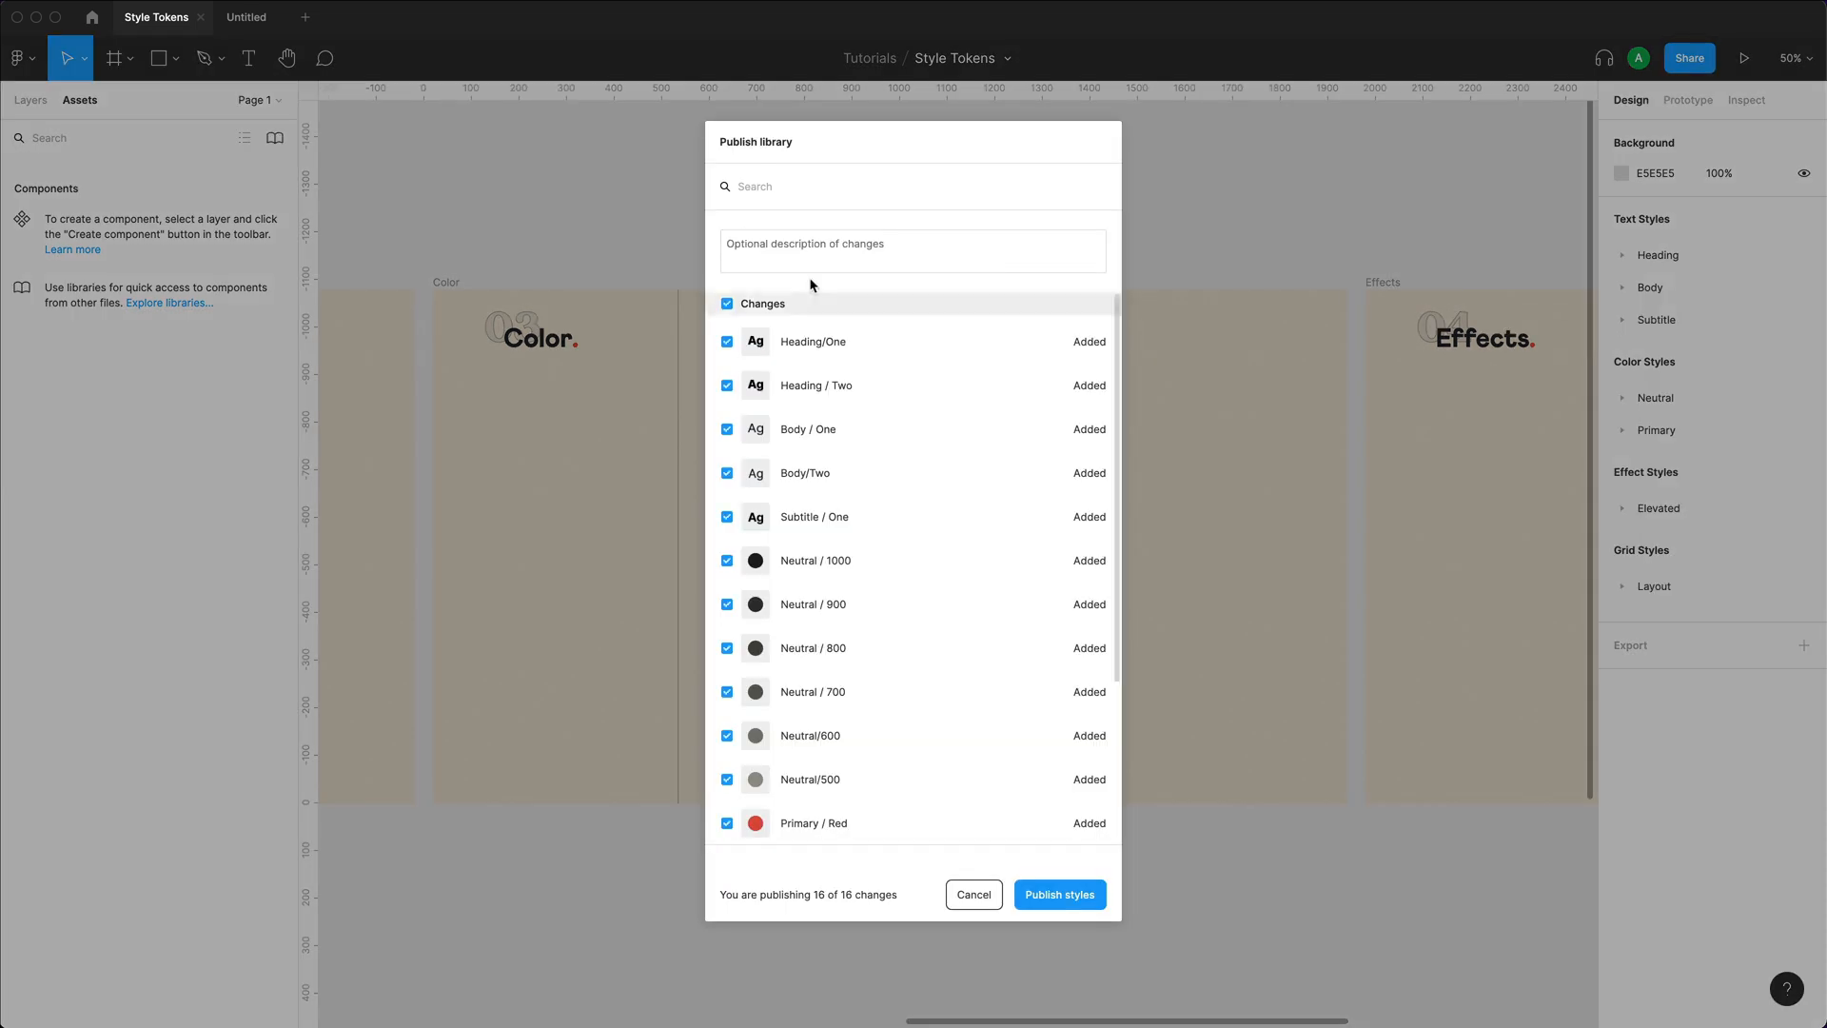
scroll(down, 3)
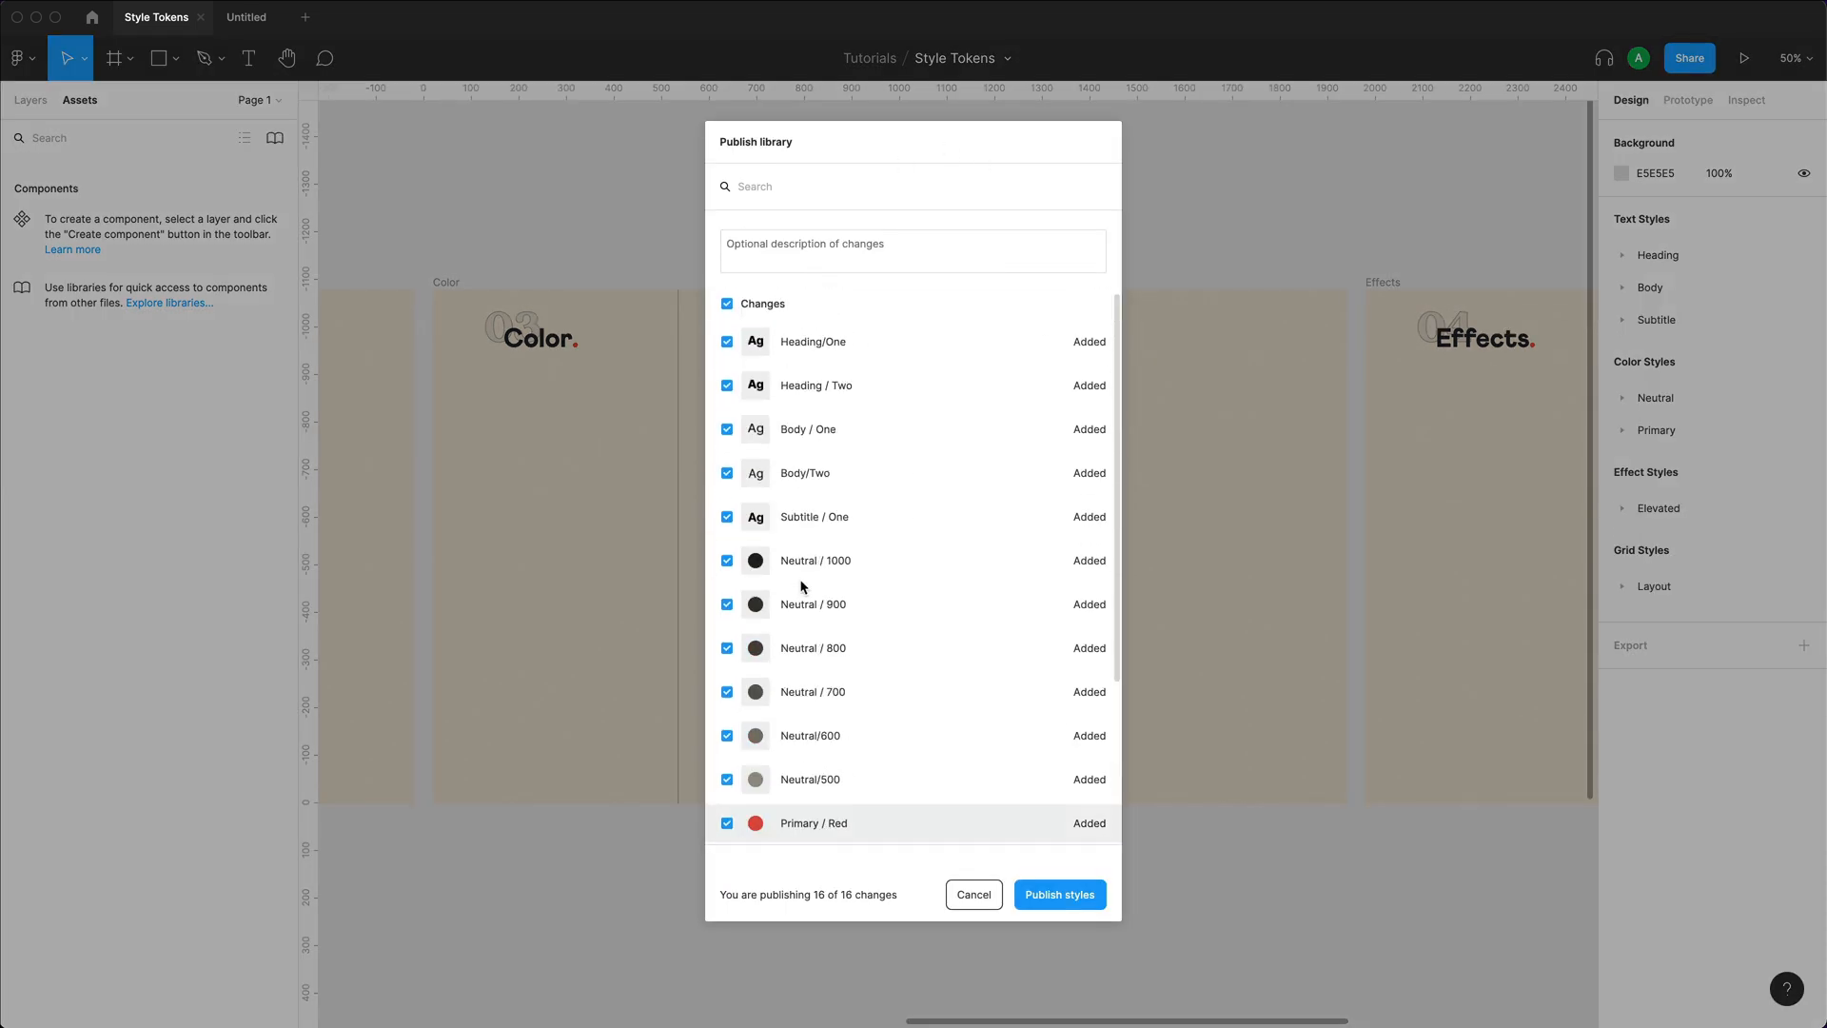
scroll(down, 3)
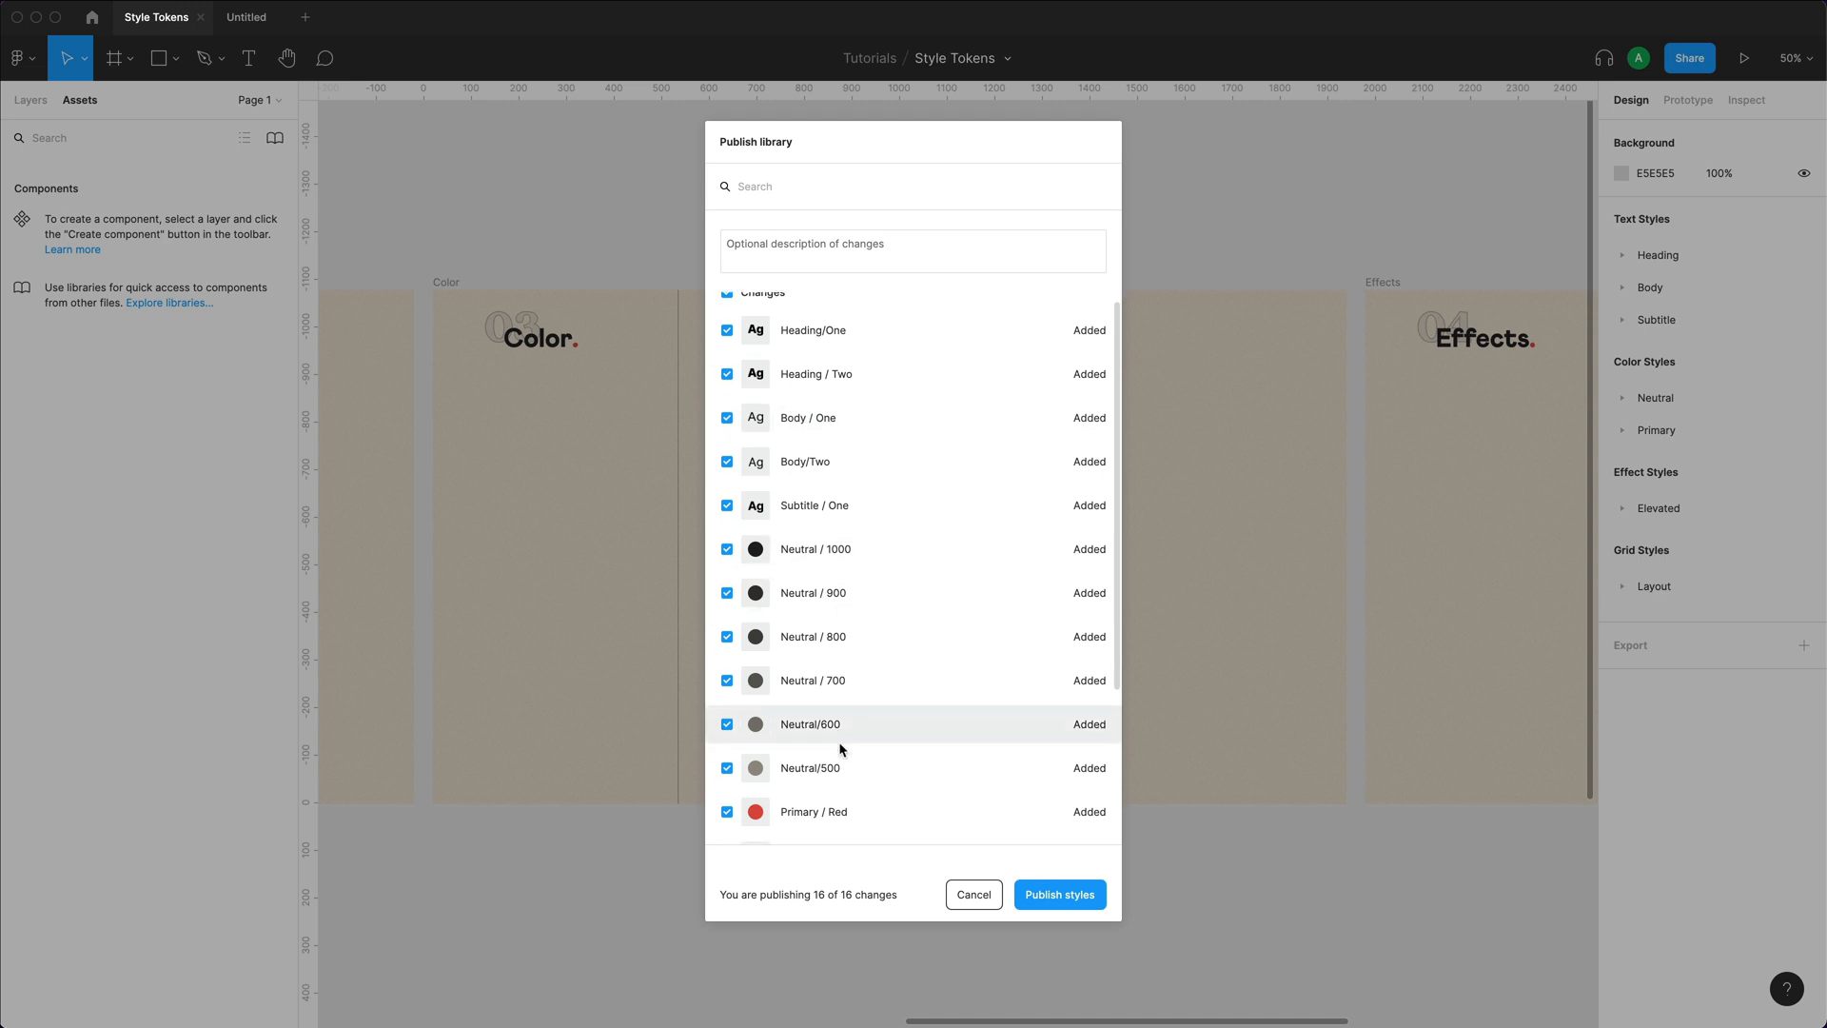
click(727, 430)
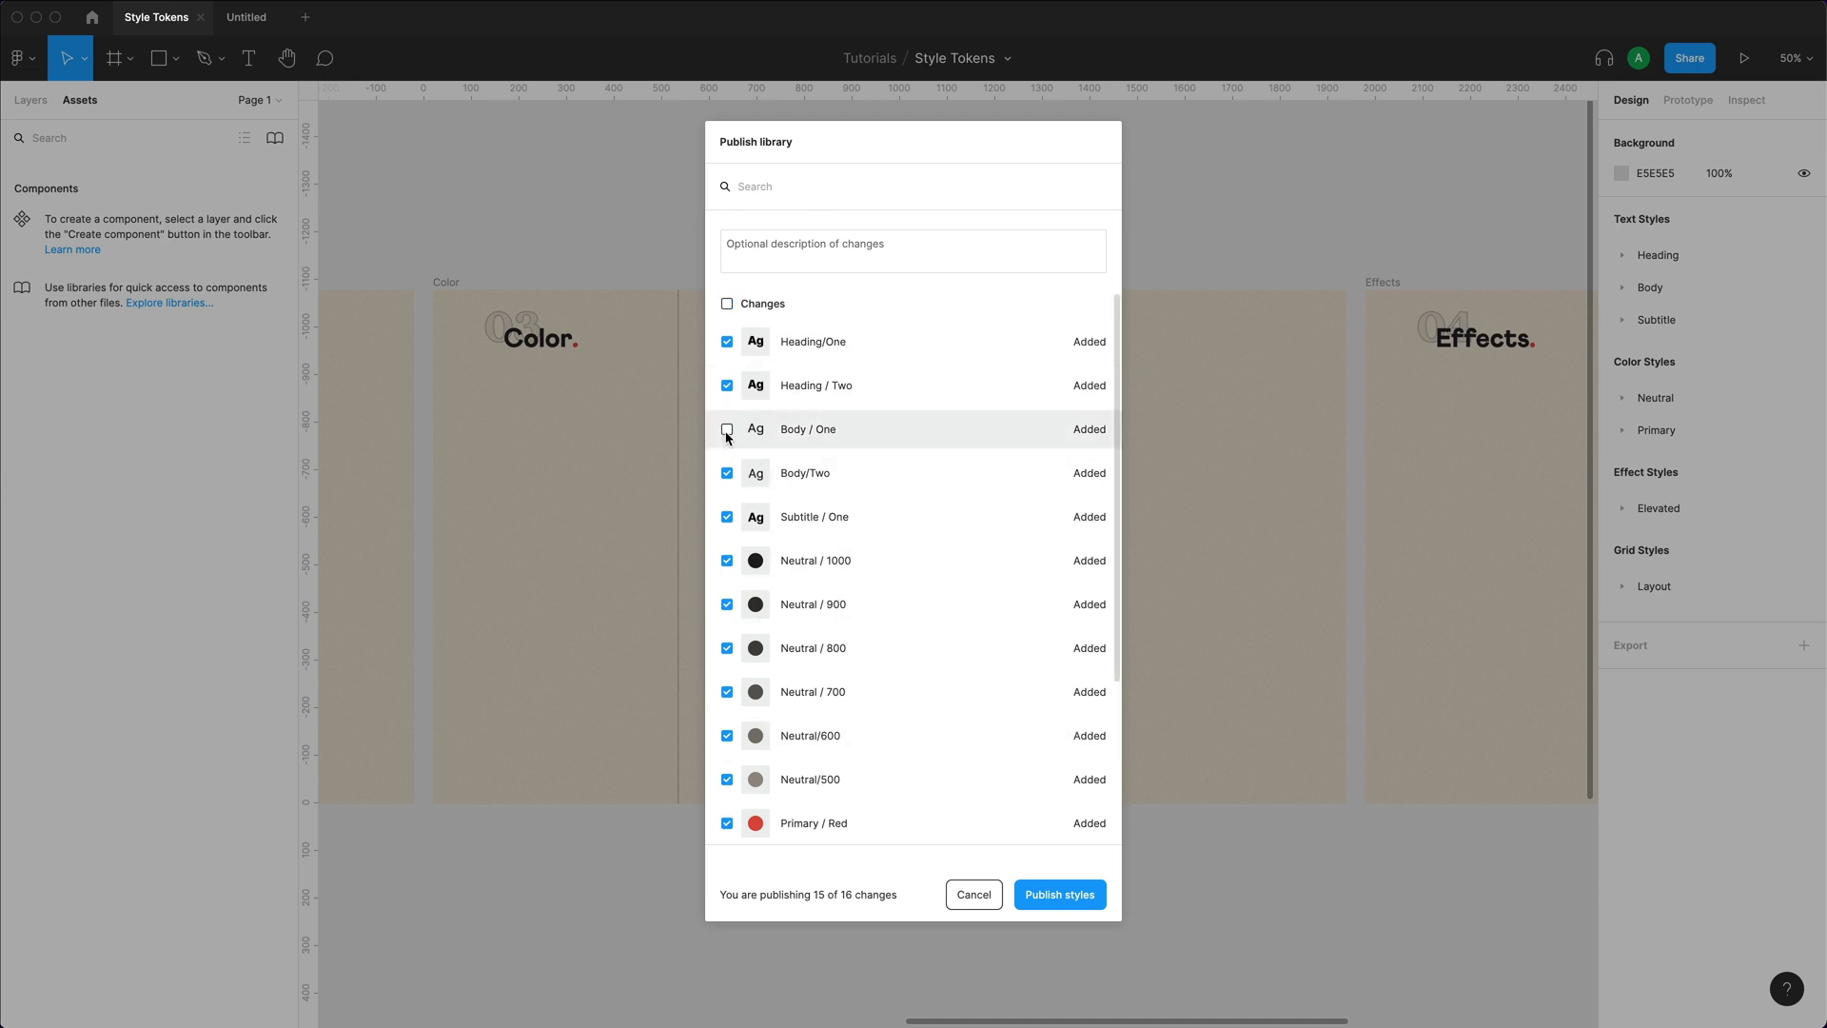
click(728, 430)
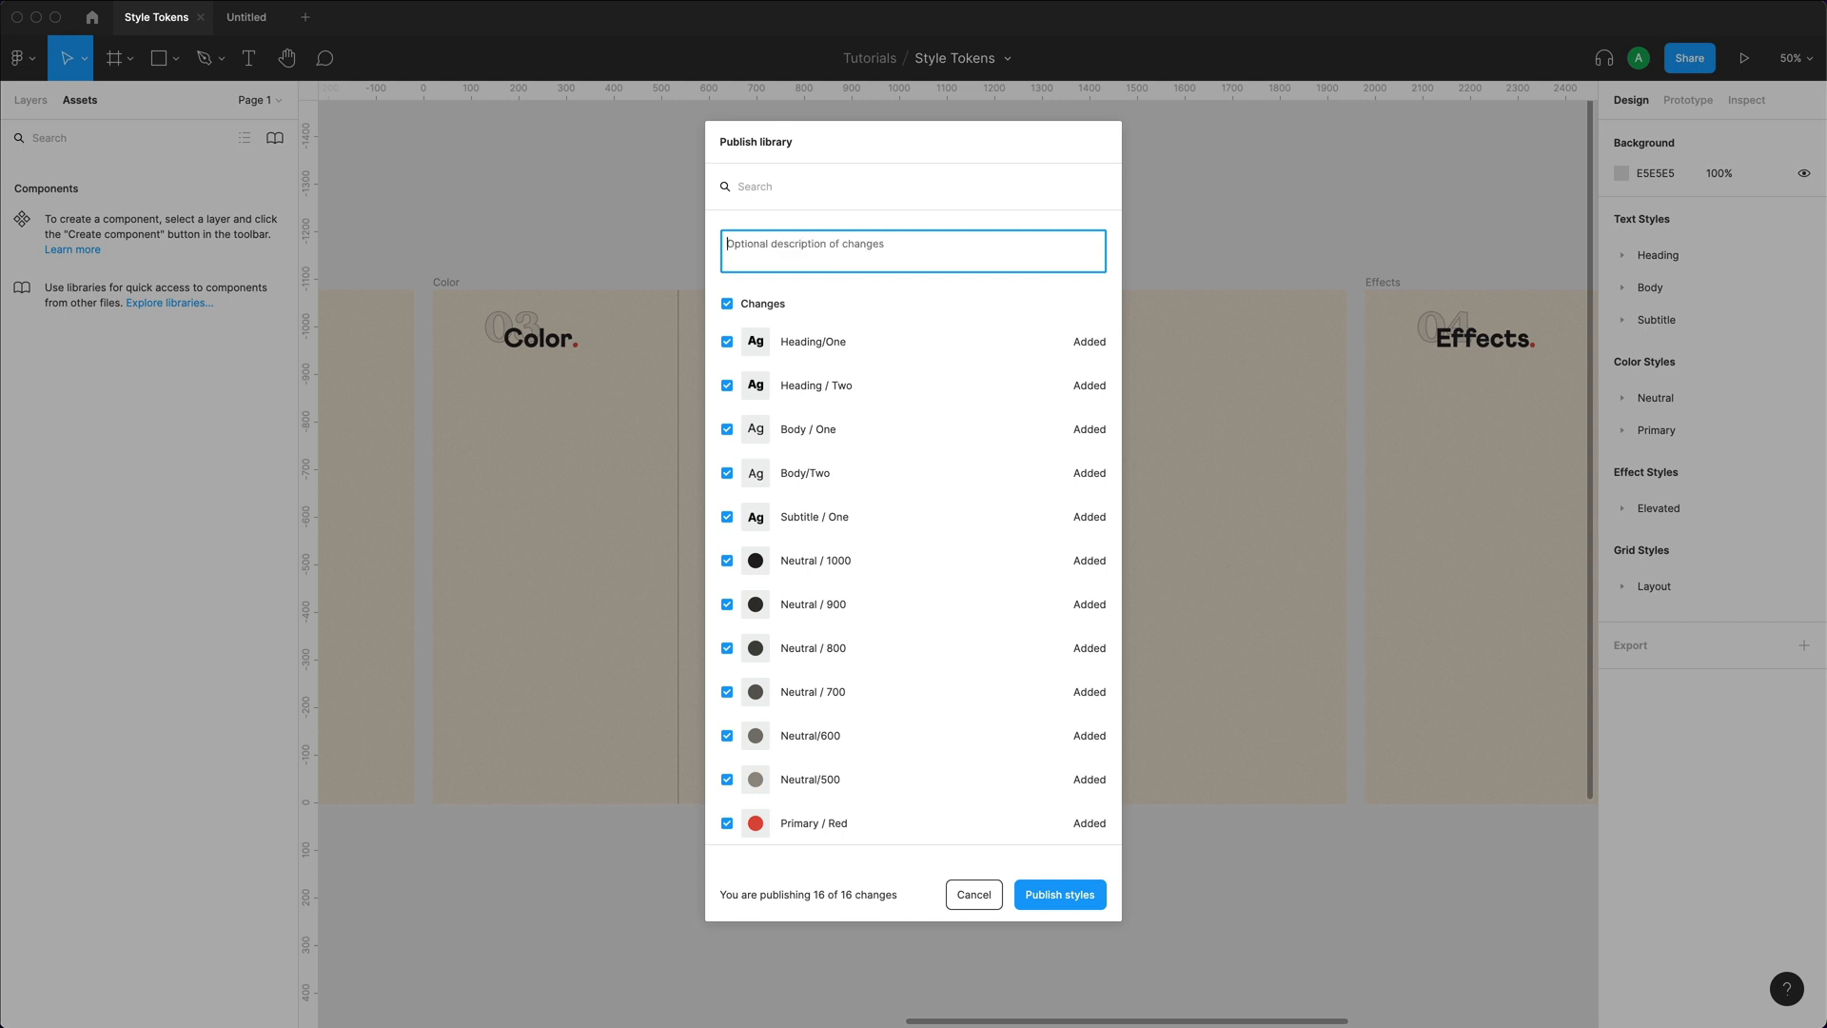
Describe the update as 'New Styles' and publish the selected style changes.
text(New Styles)
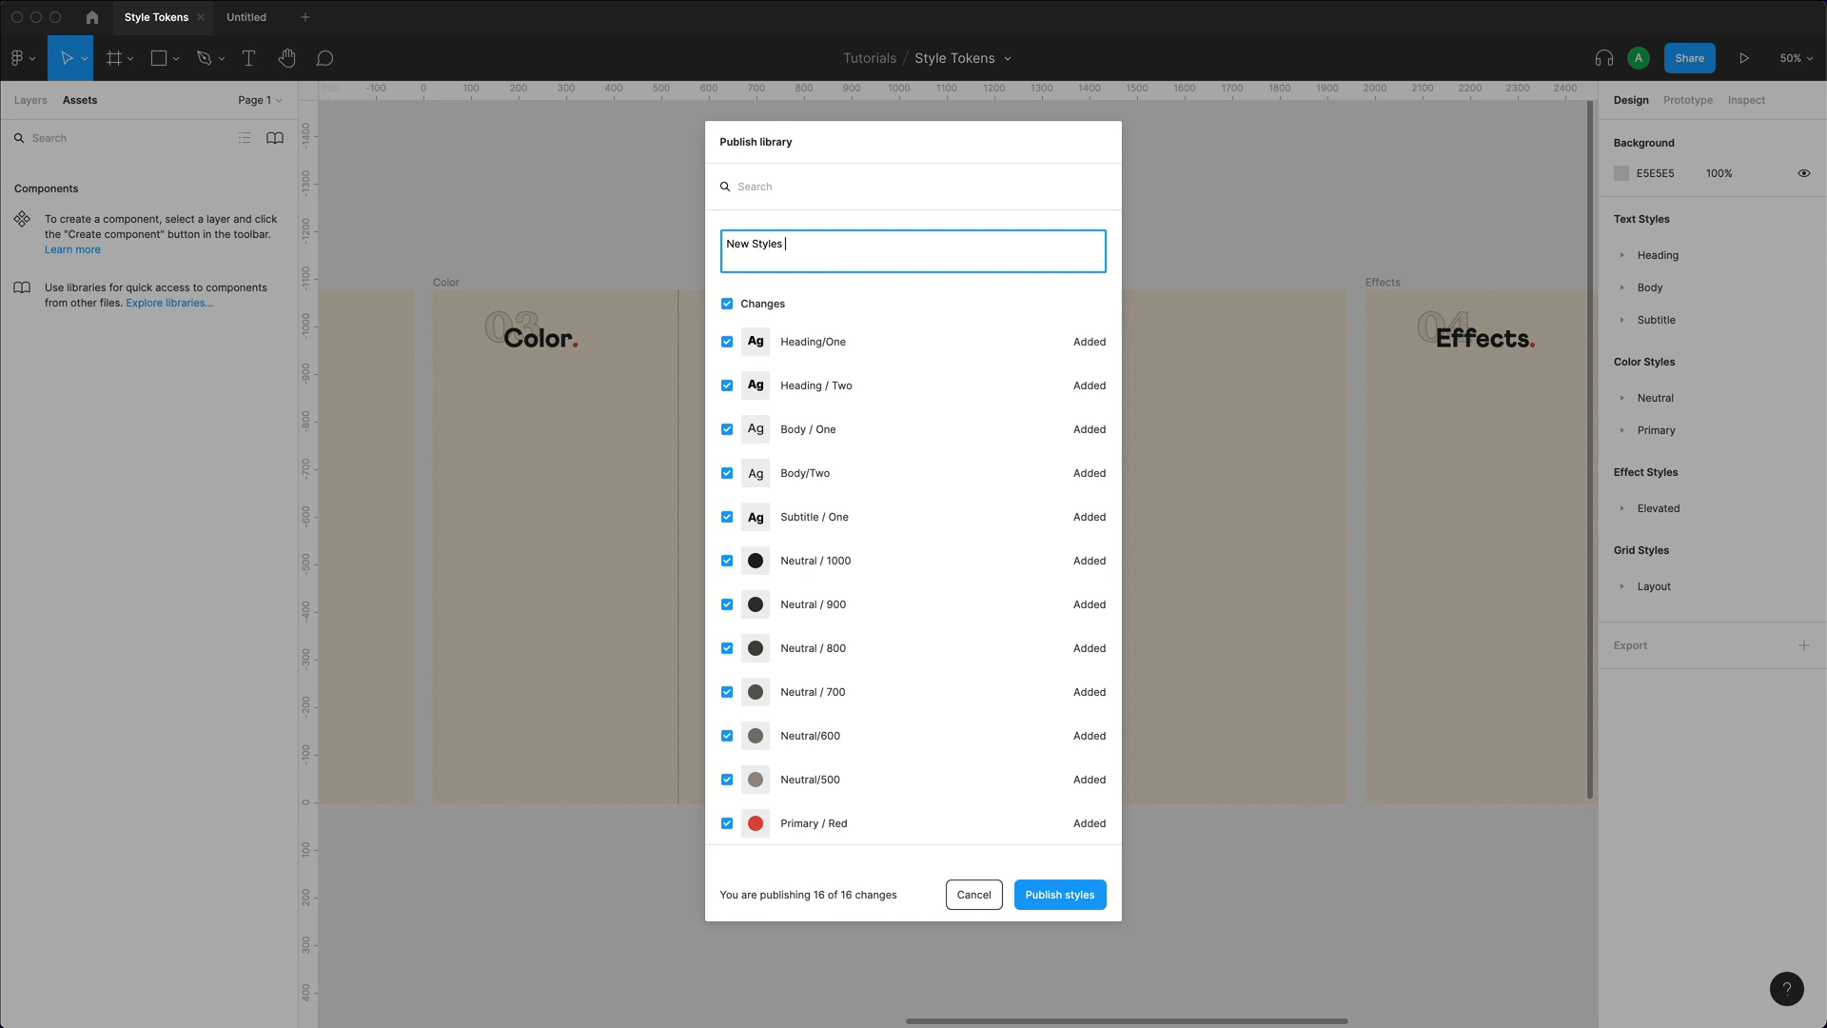
click(1058, 894)
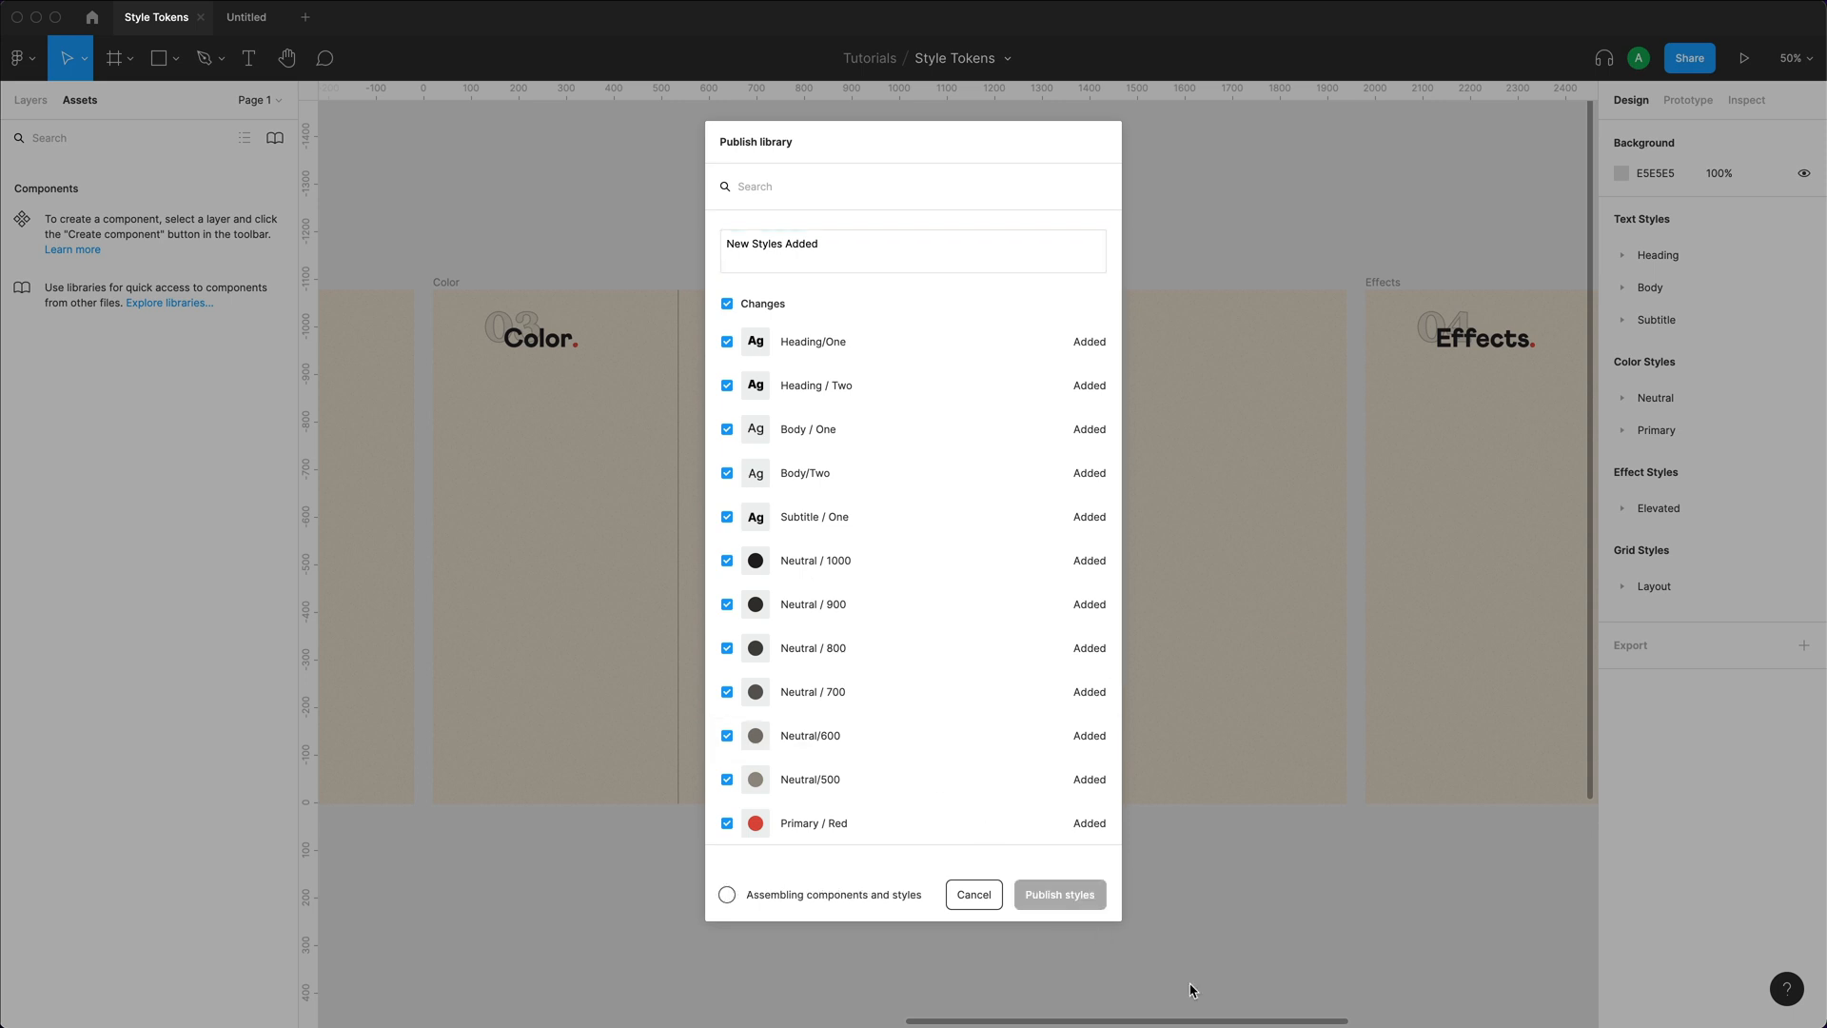
click(1058, 894)
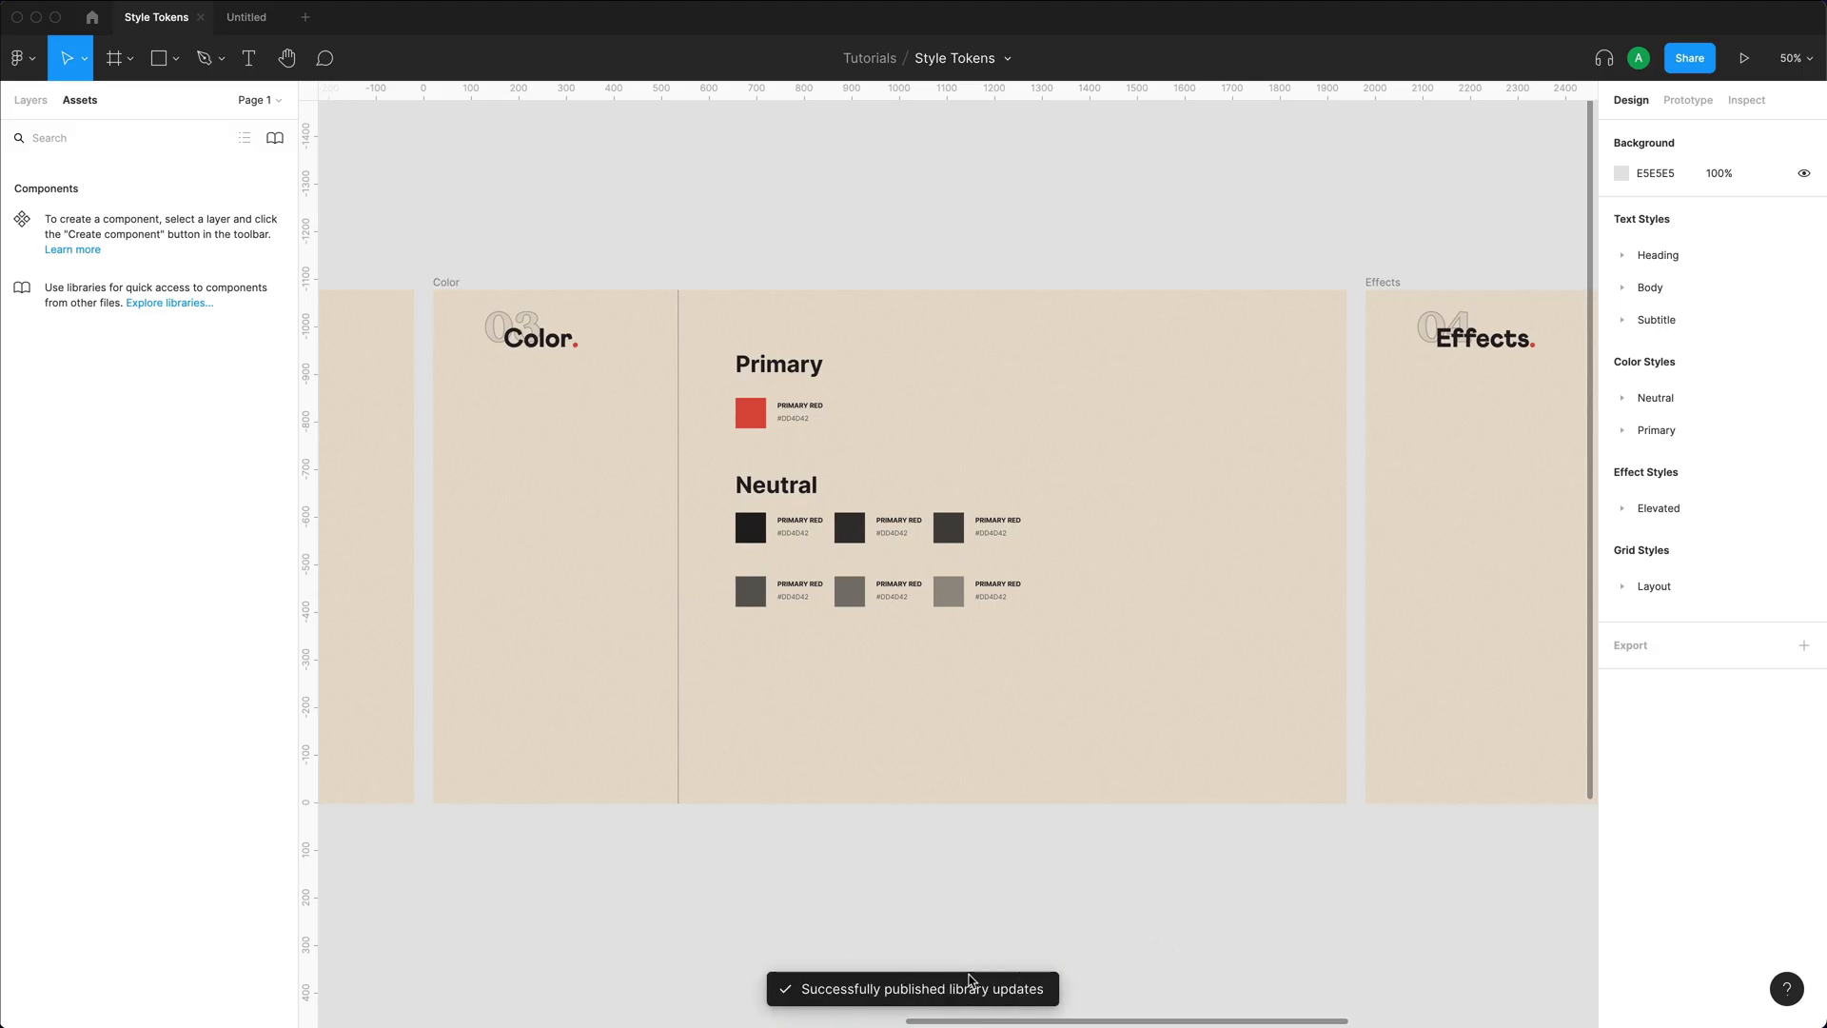
Switch to the Untitled file and enable the Style Tokens library there.
click(245, 15)
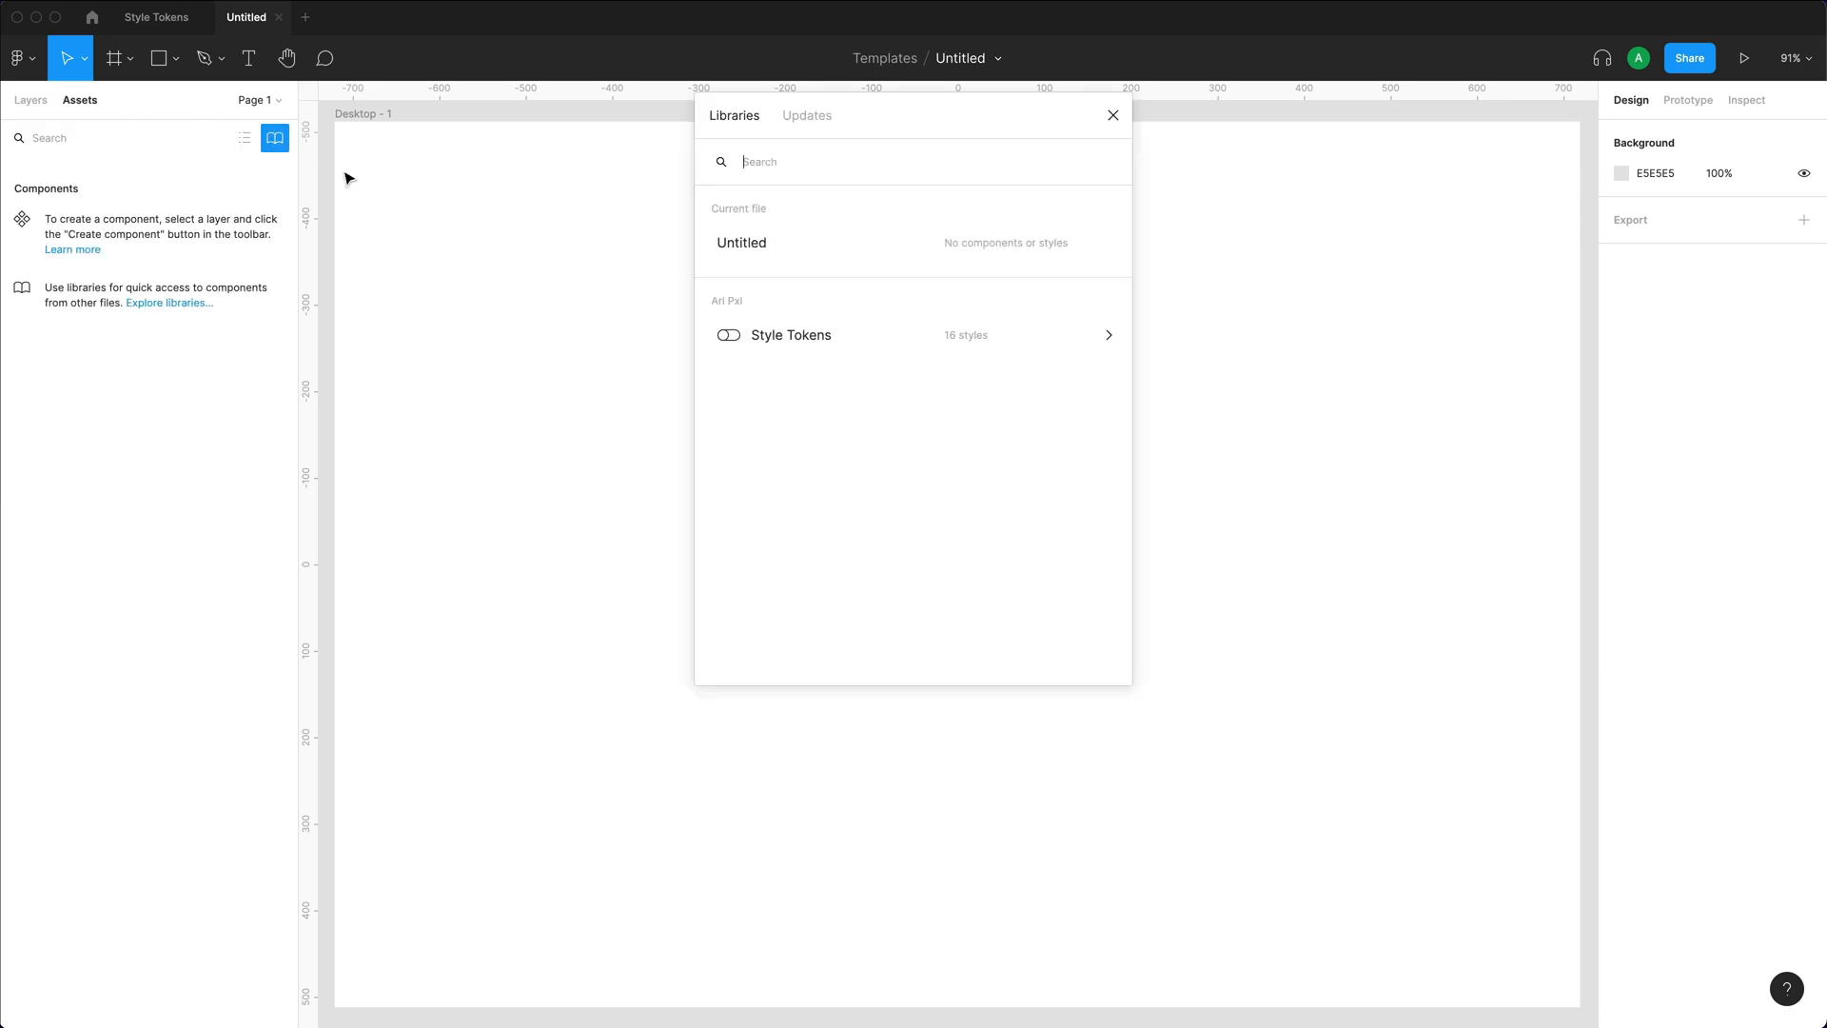
mouse_move(729, 339)
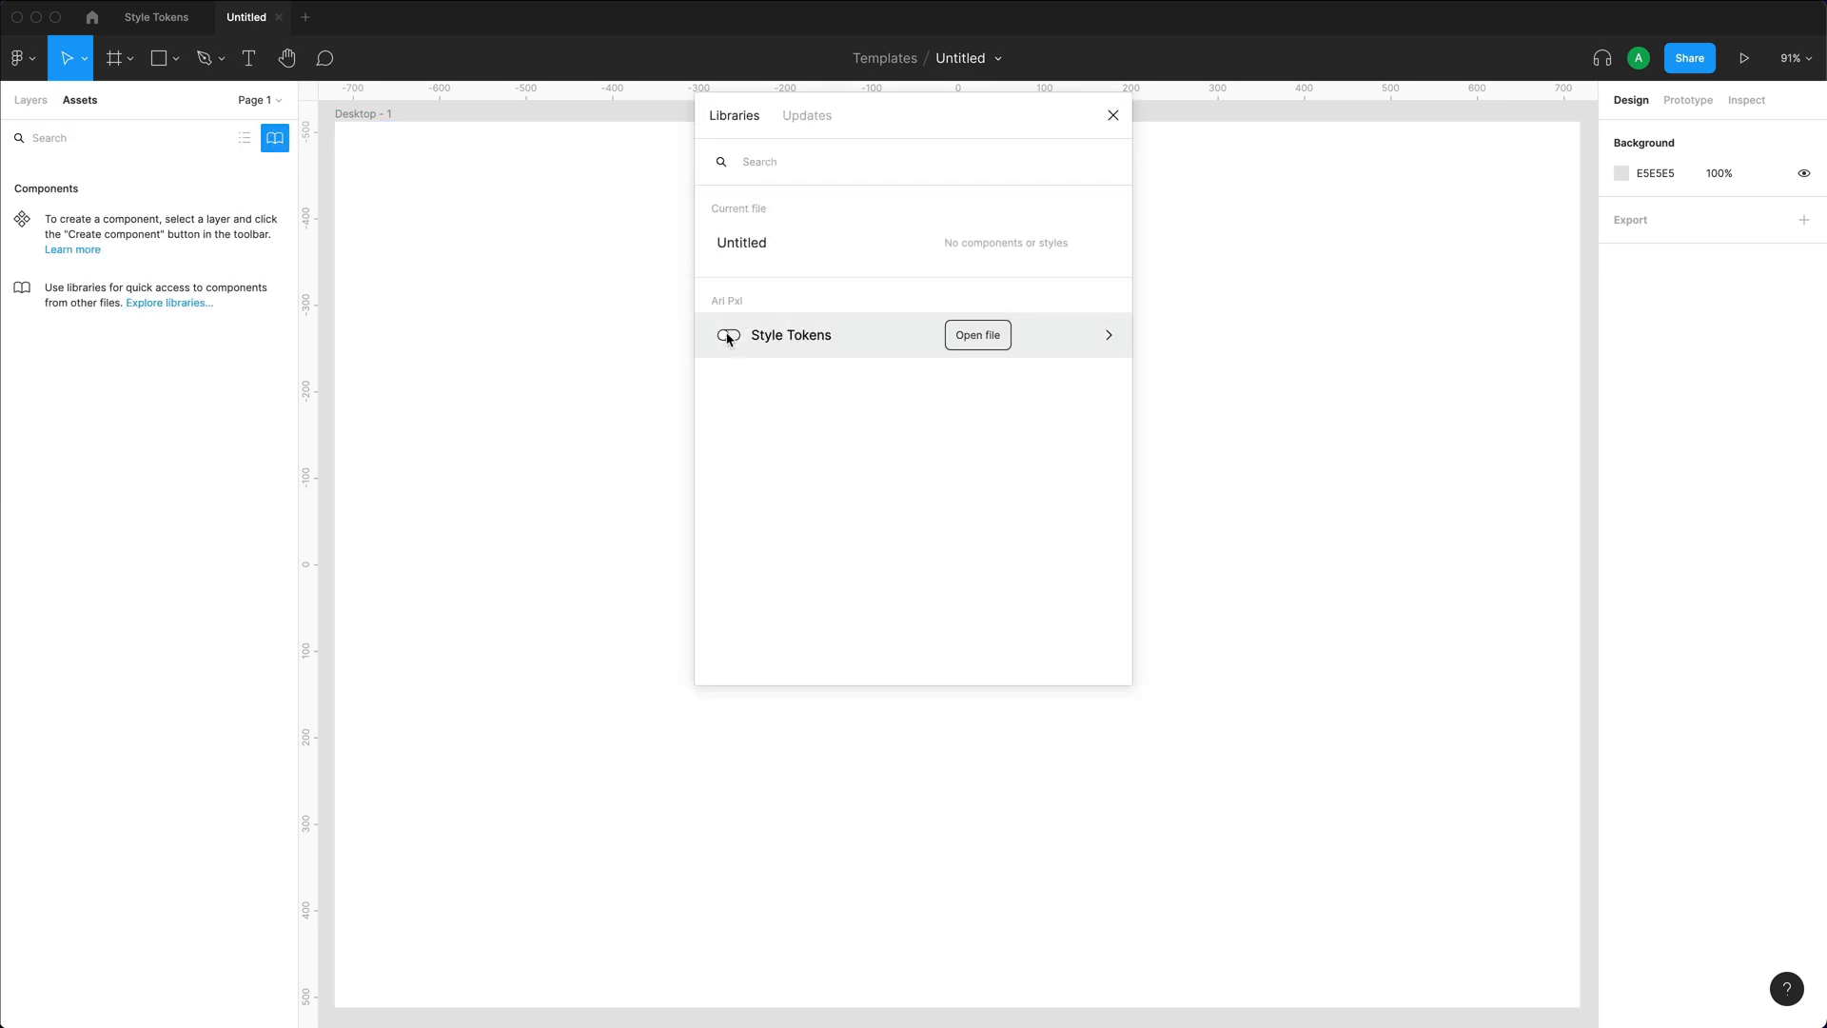
click(729, 335)
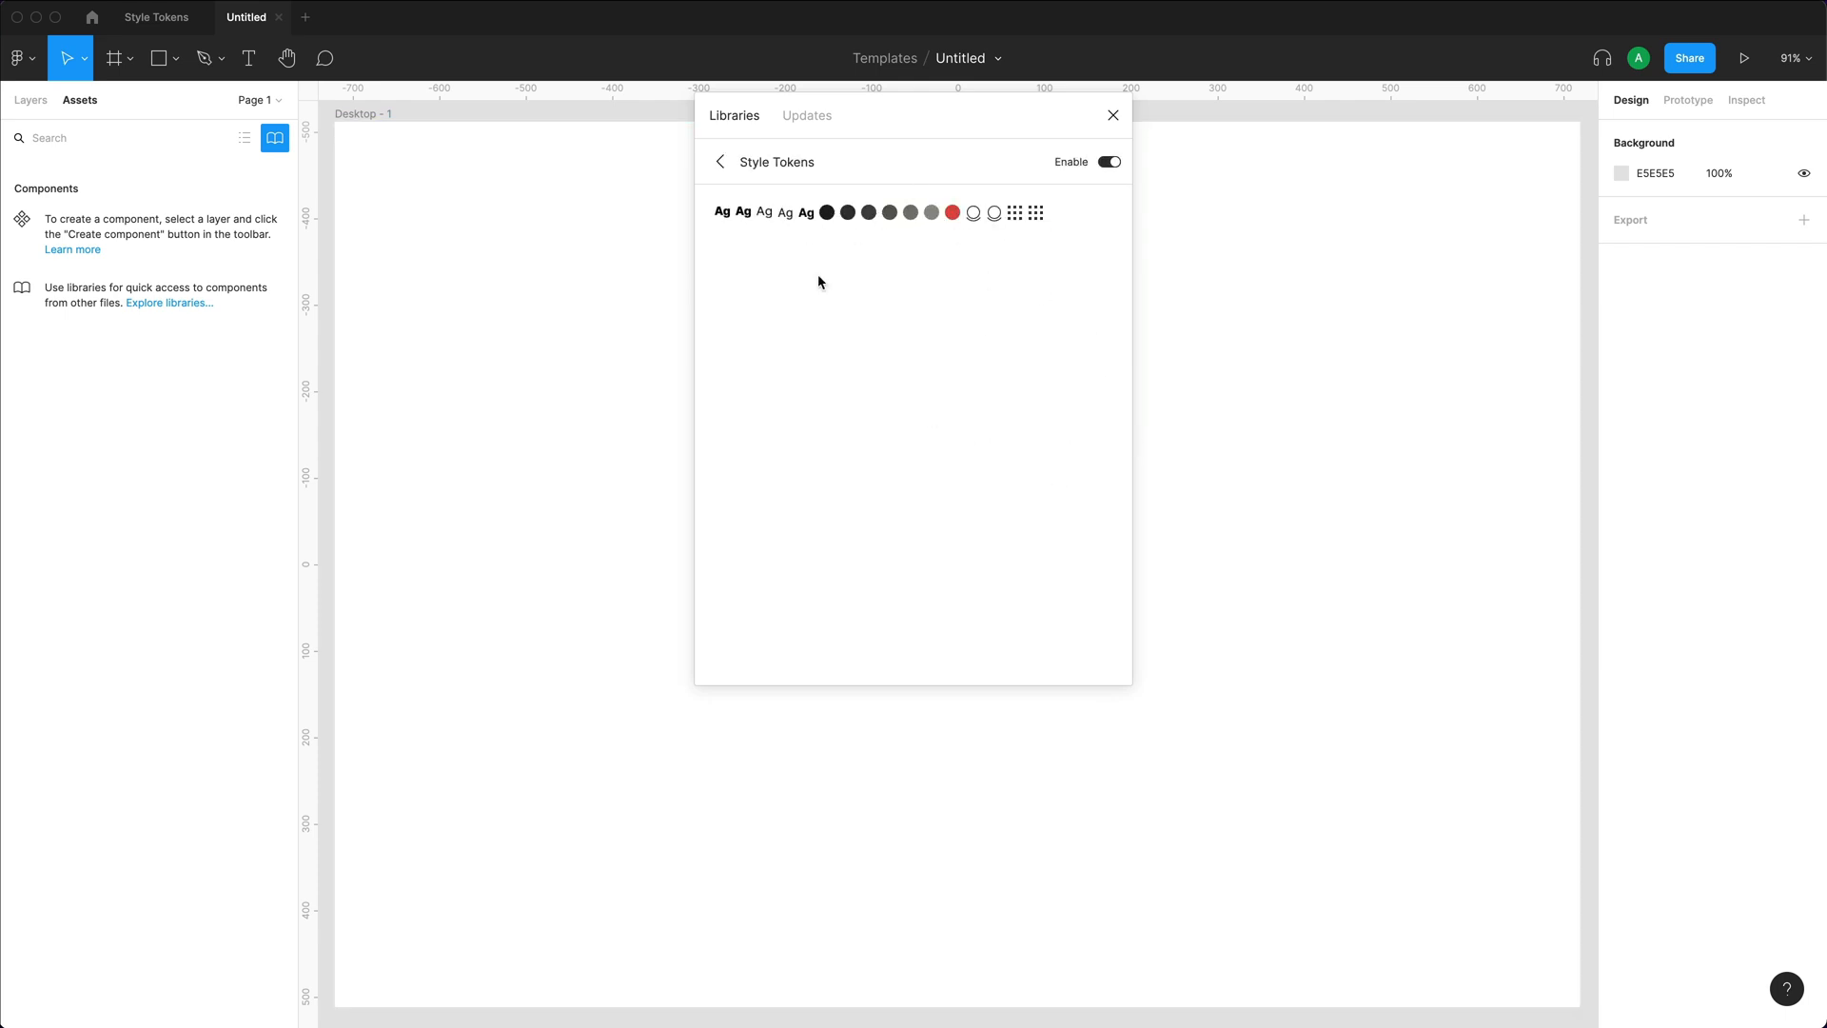
click(1112, 114)
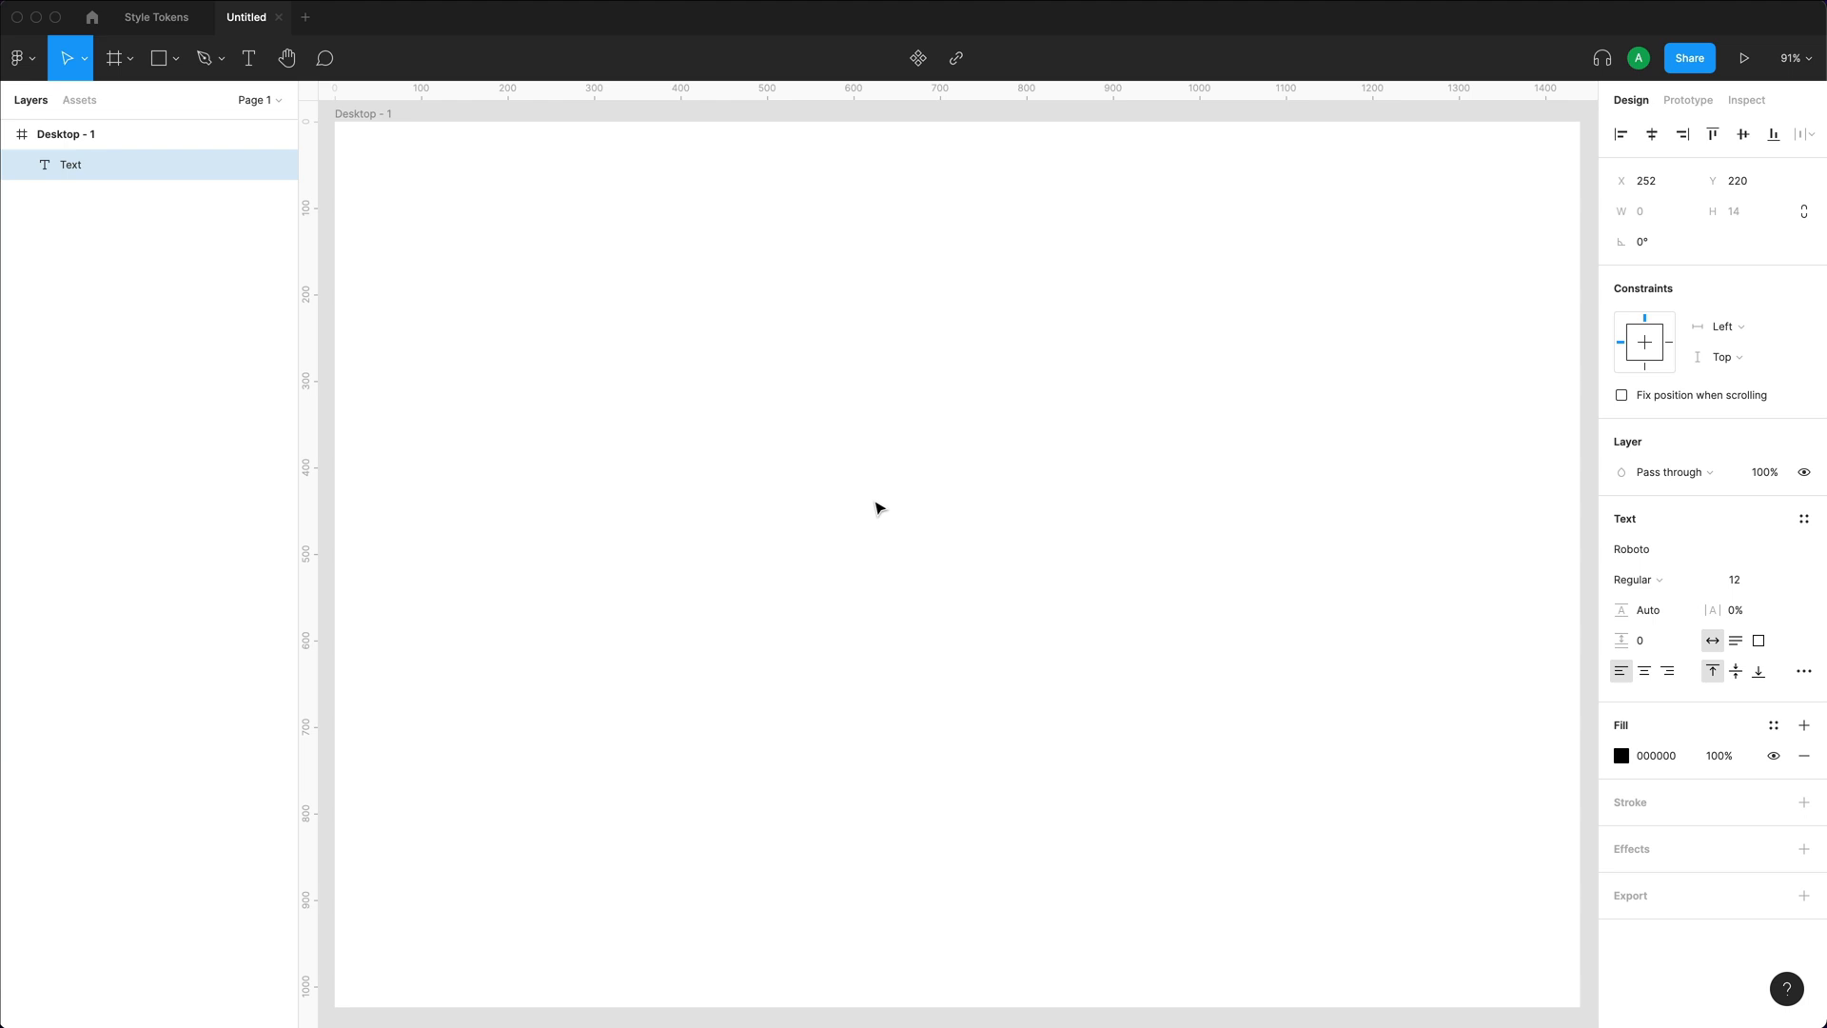
Write 'Hello World' and style it with Heading/One and a Neutral colour from the library.
text(Hello World)
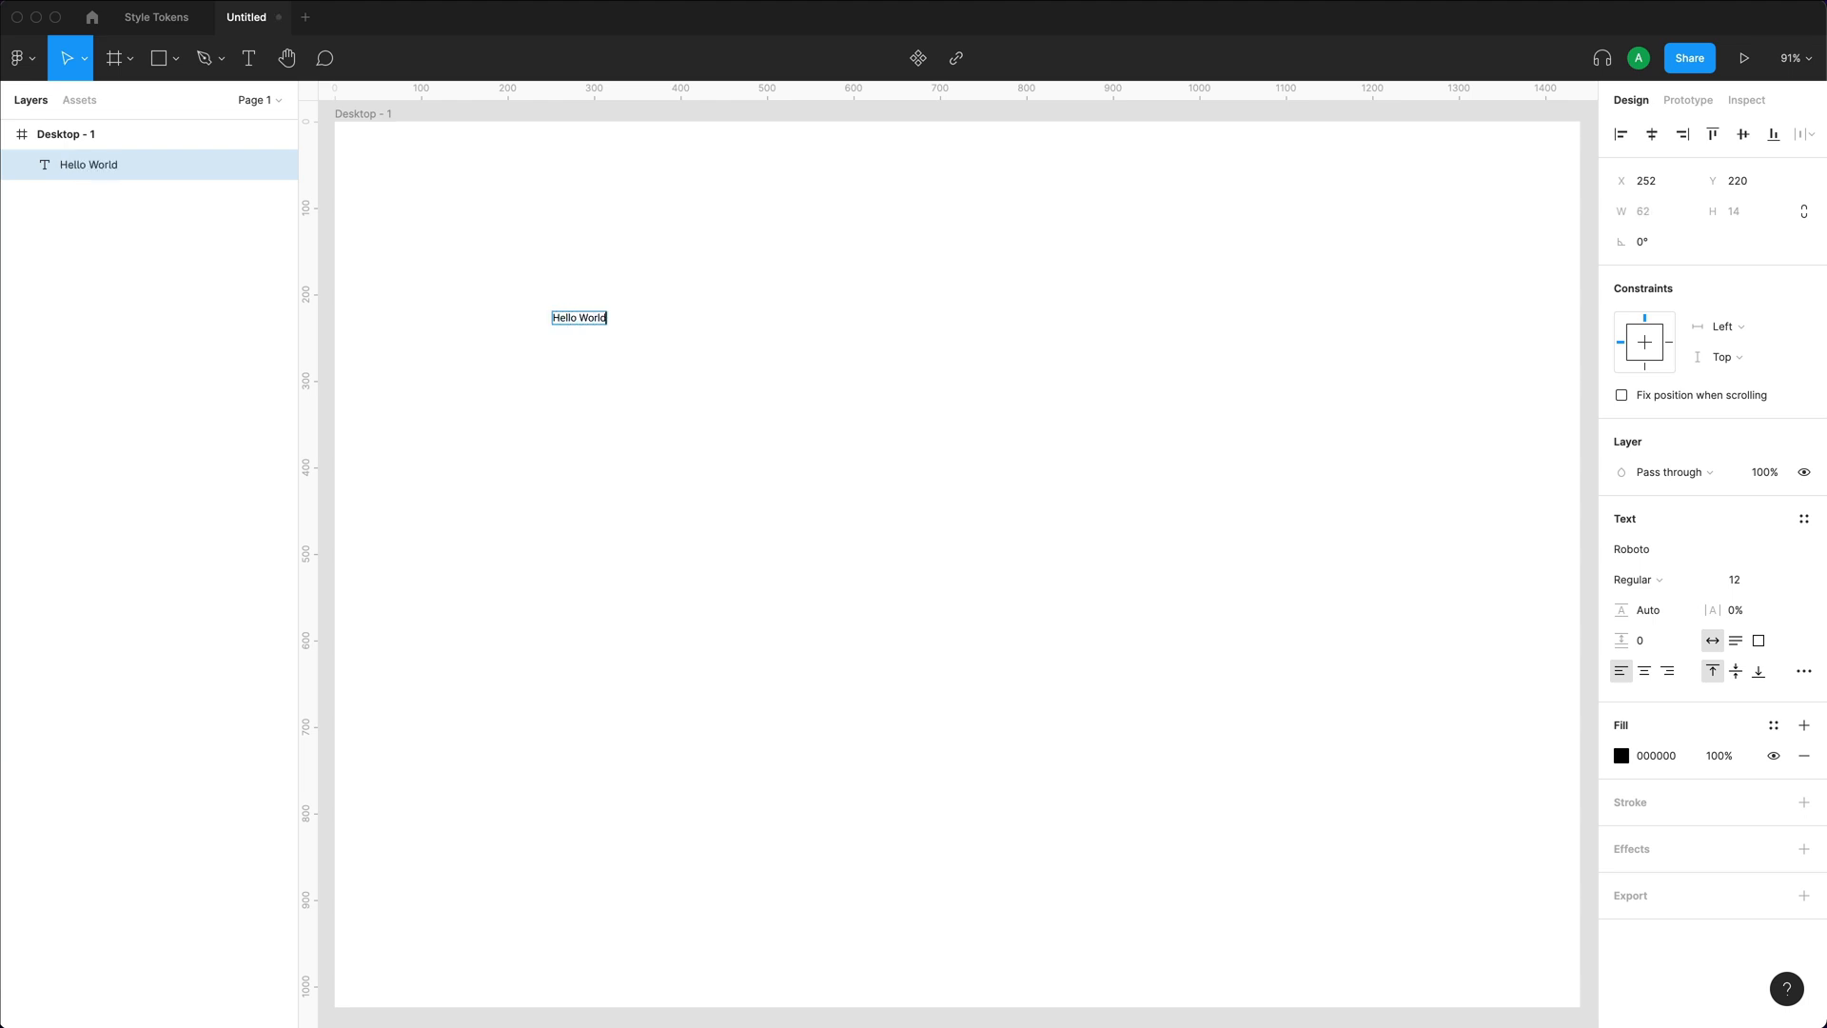
click(1804, 518)
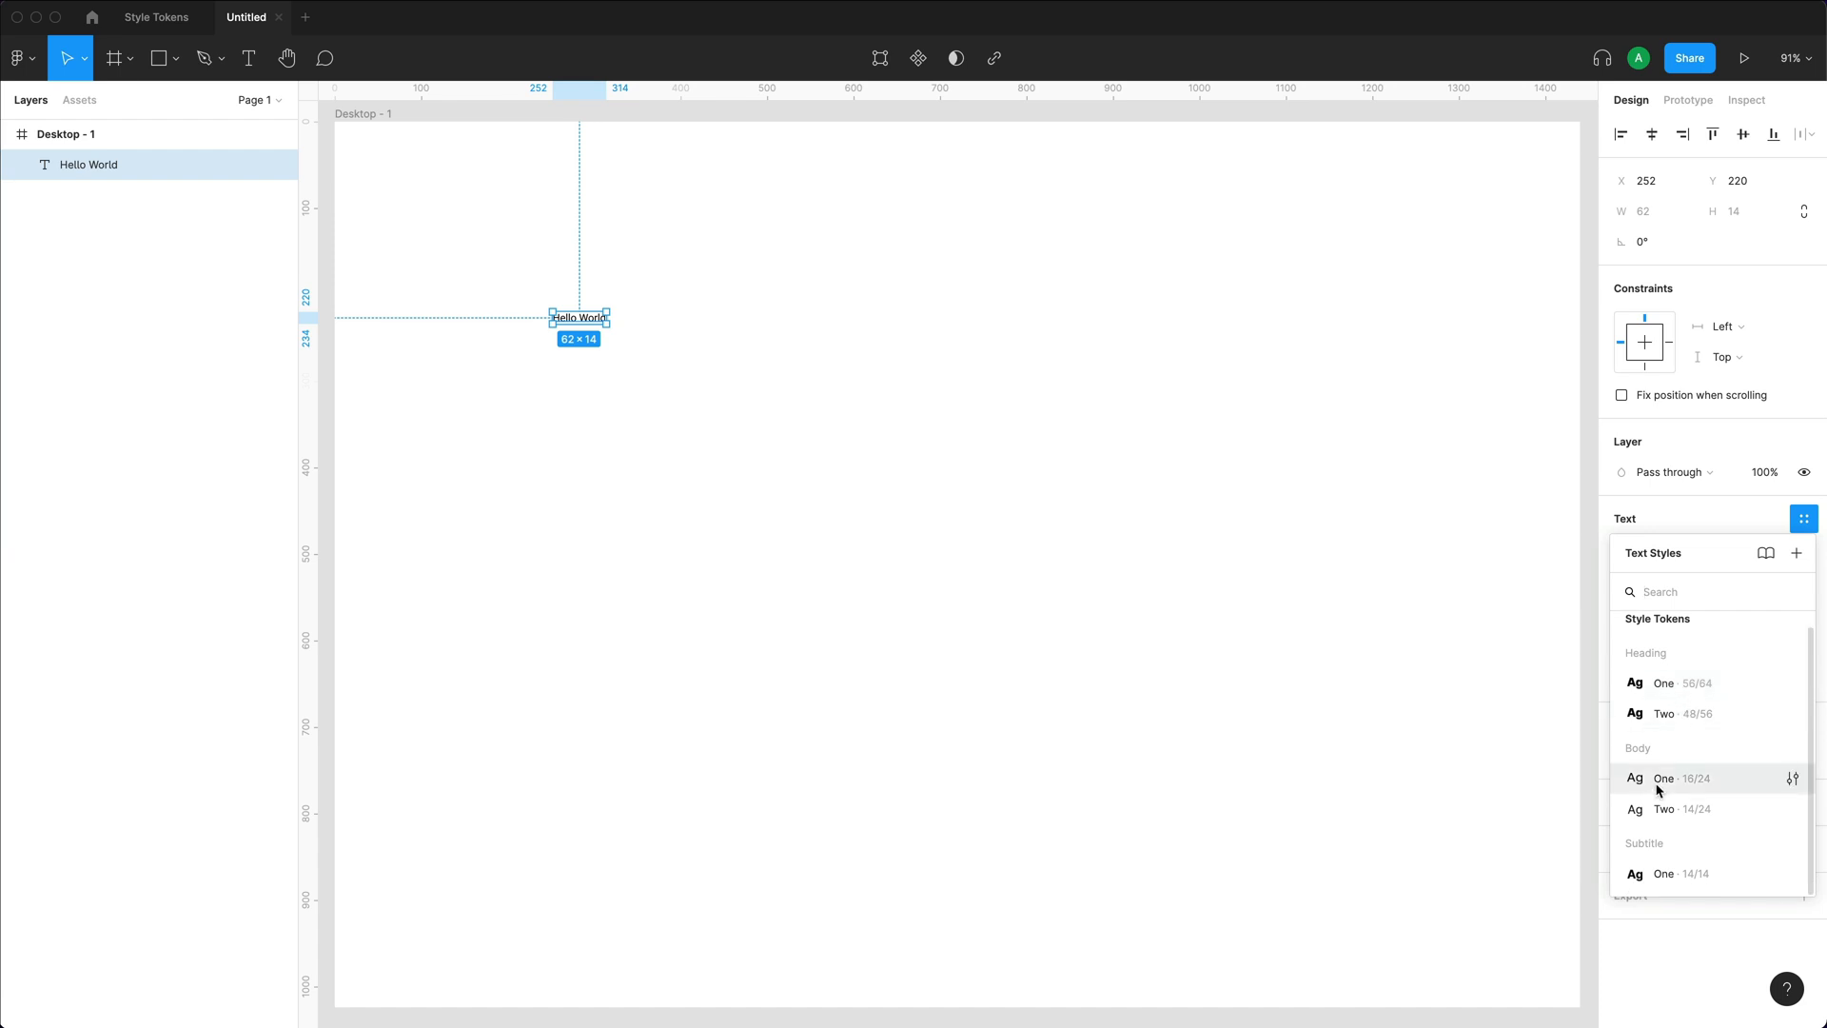
click(1663, 681)
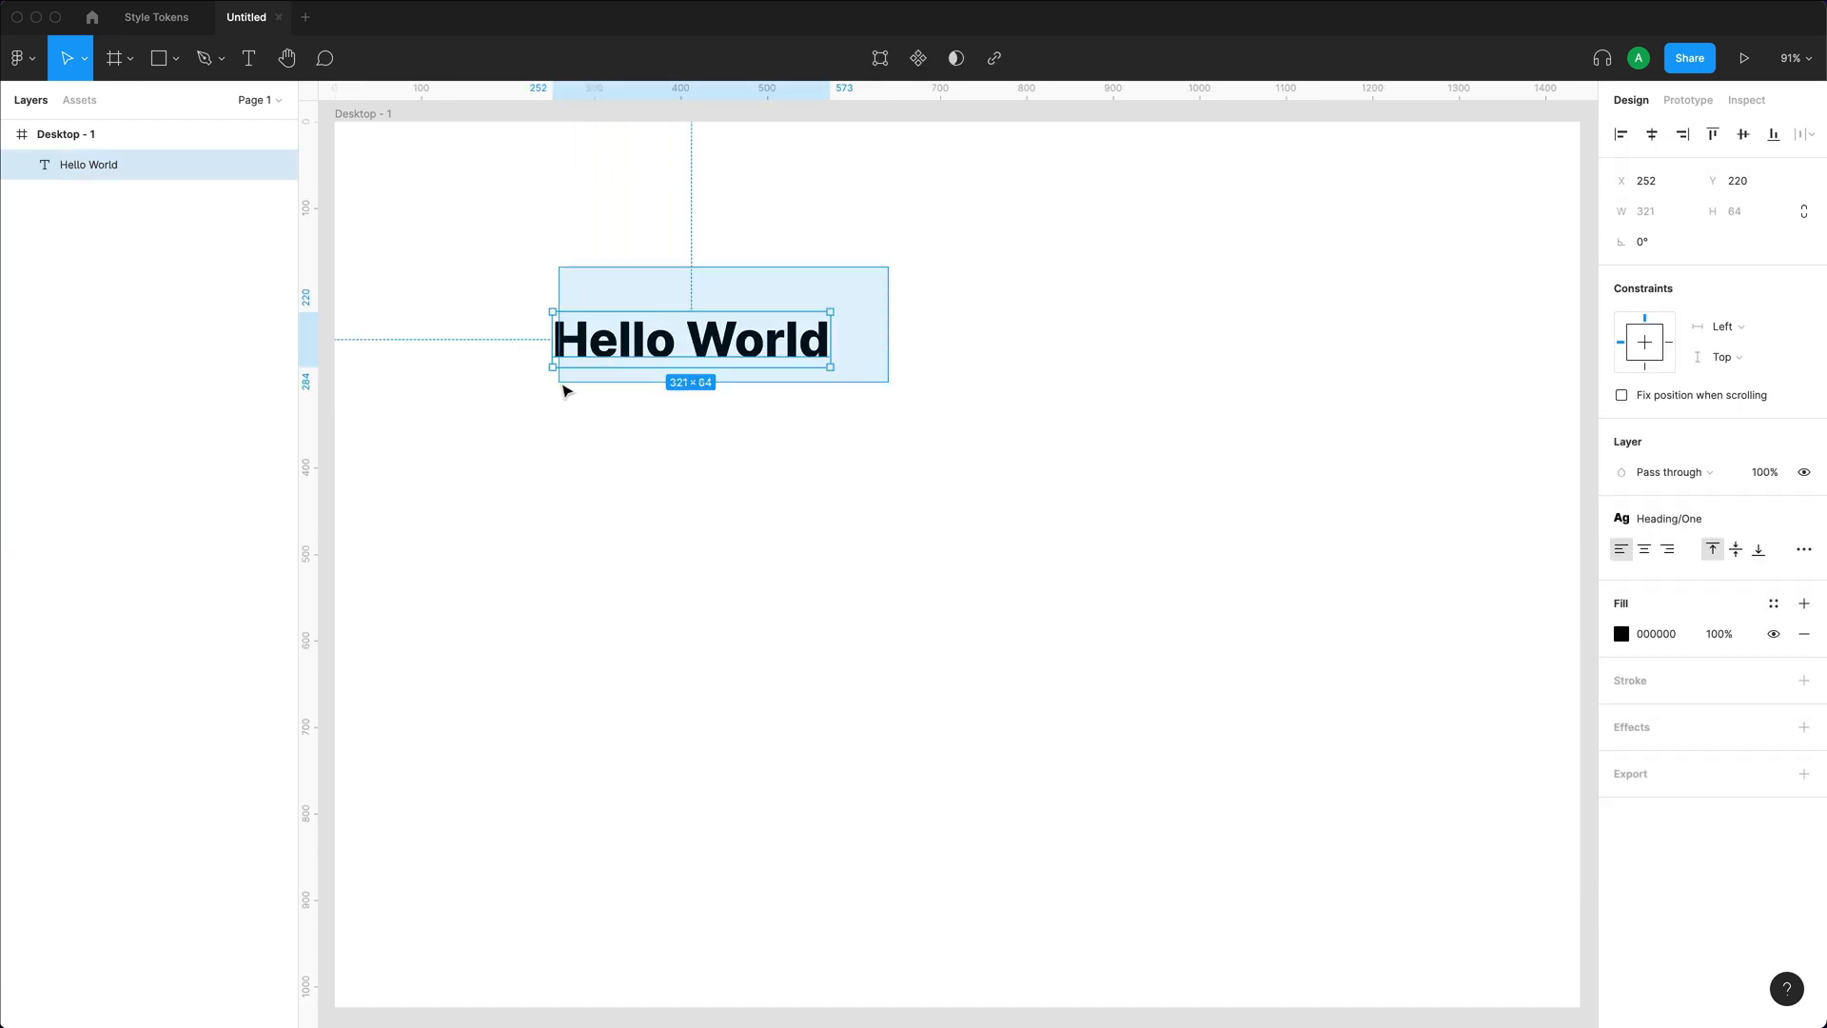
click(1774, 603)
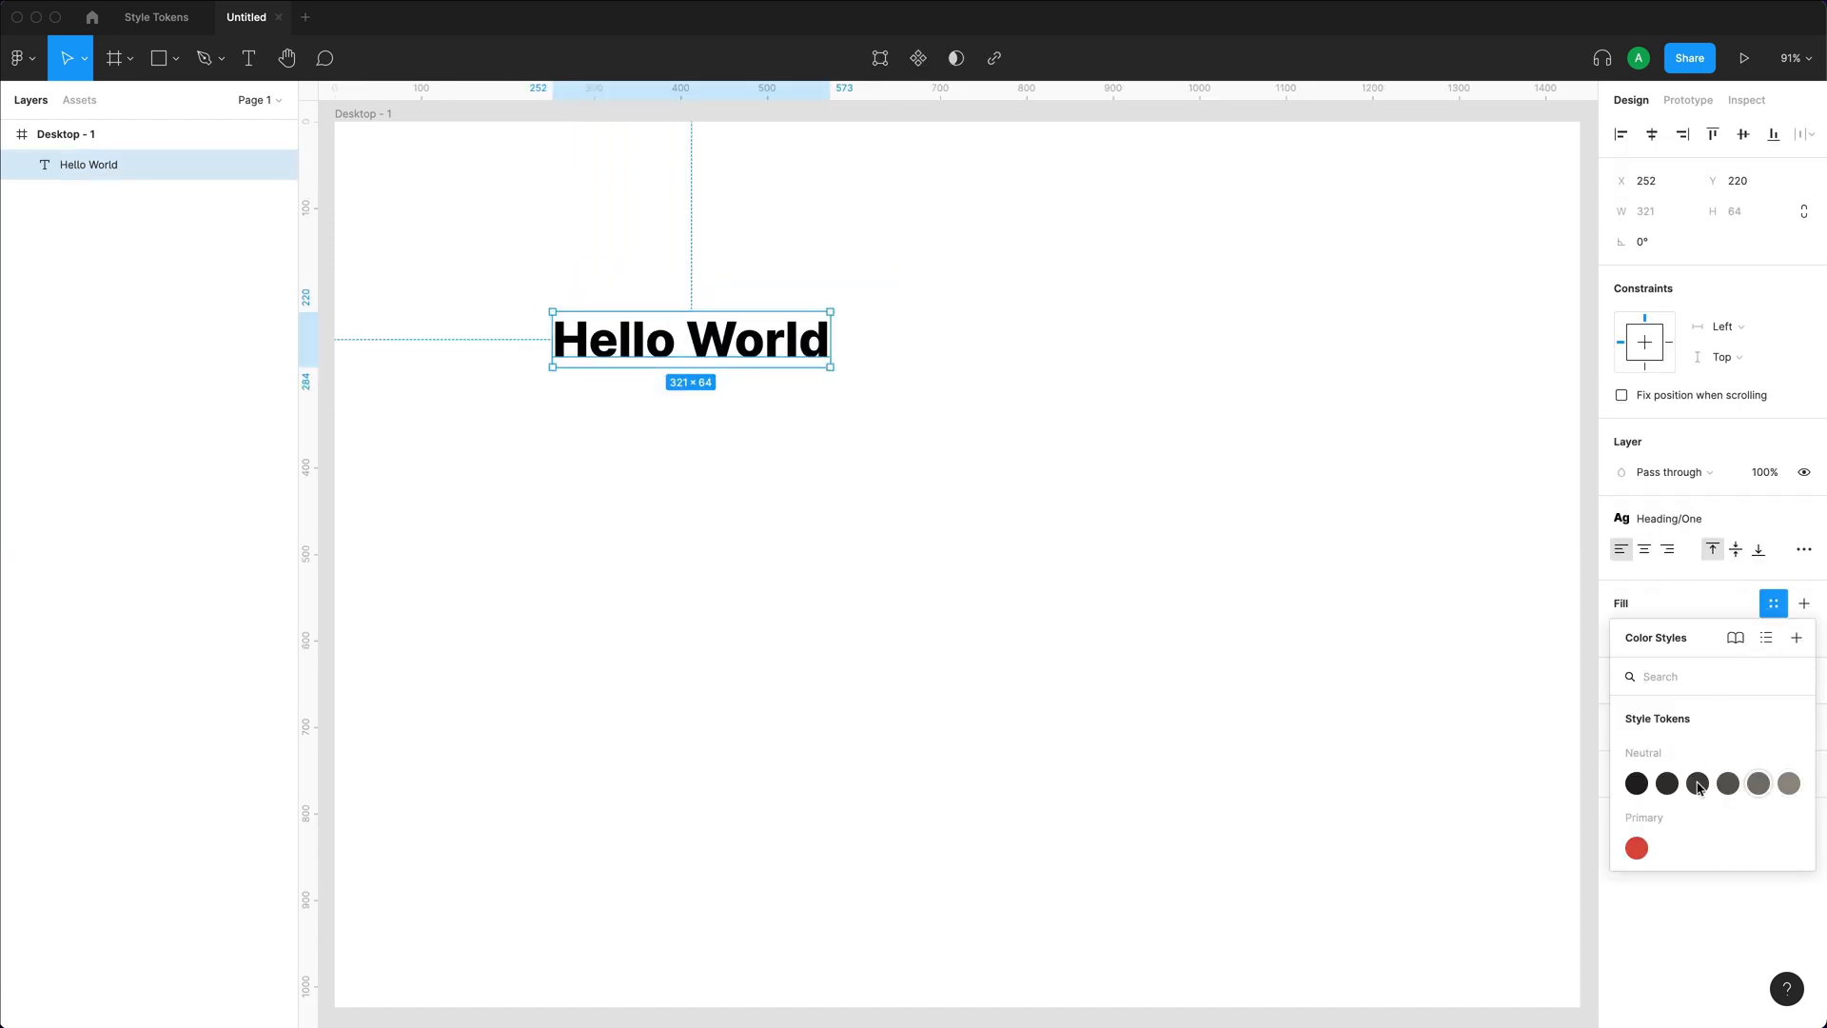
click(1728, 784)
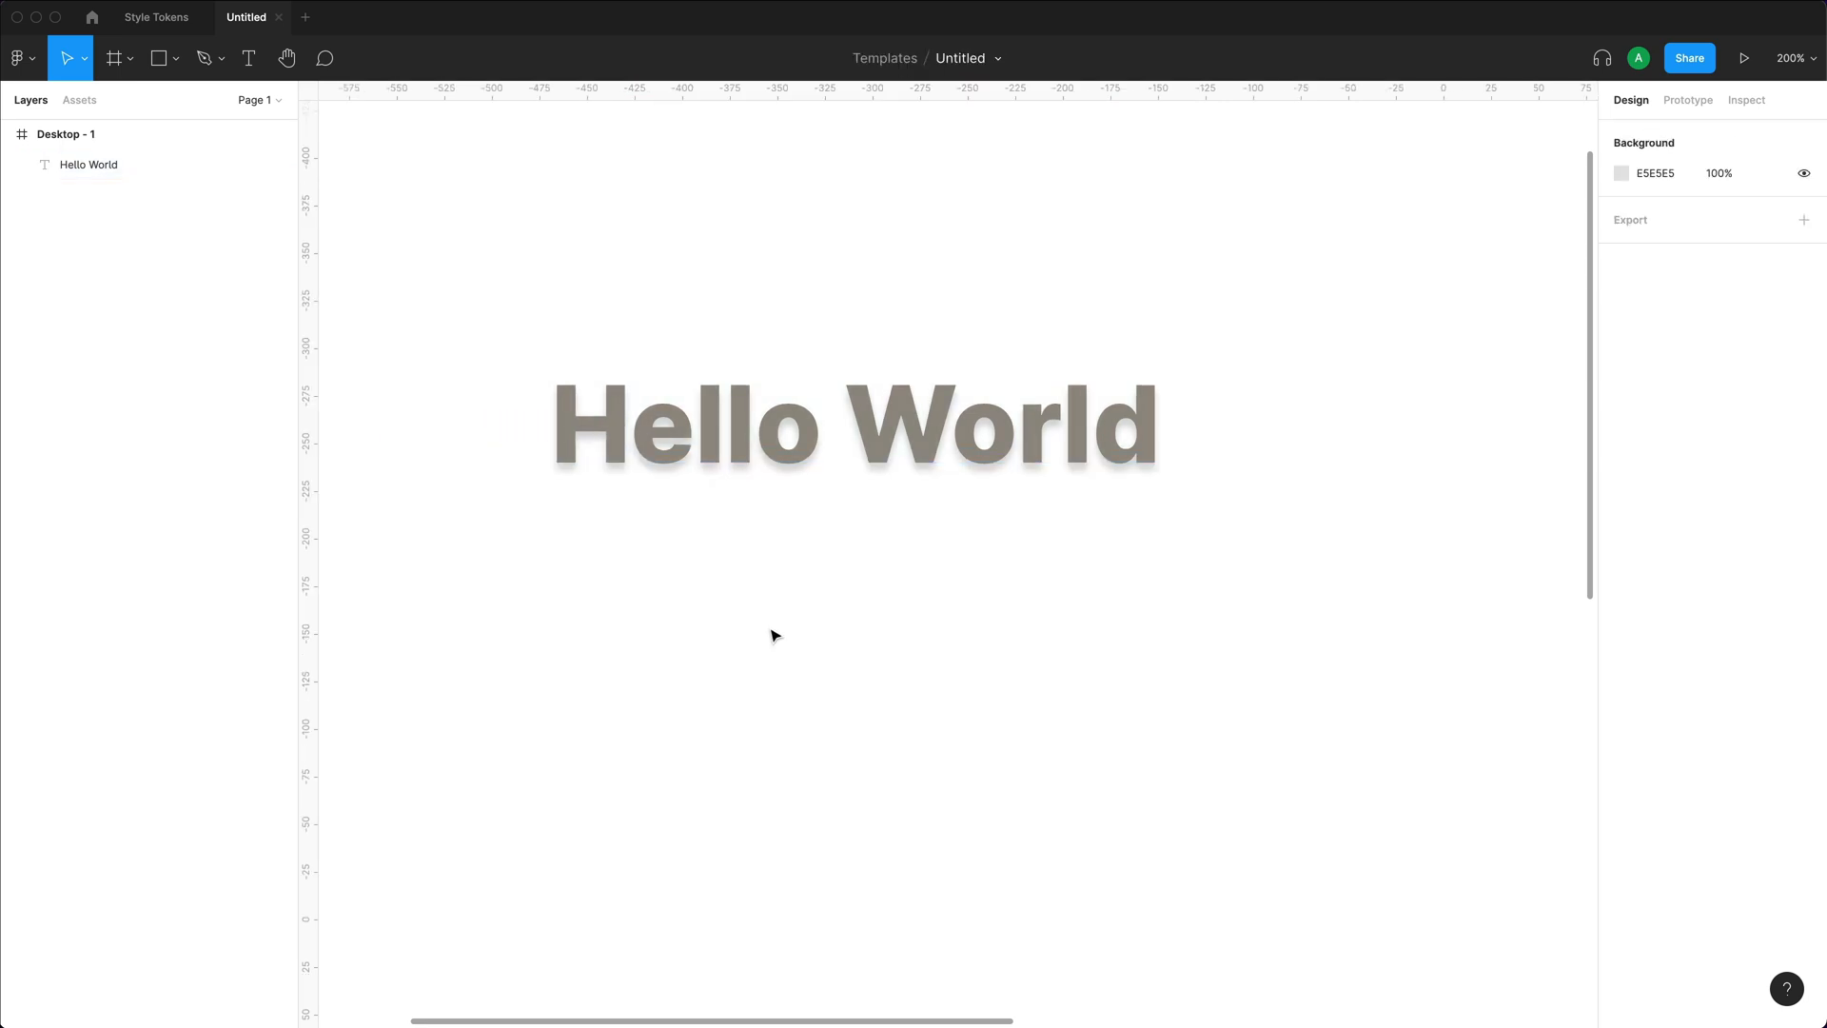
Switch from the Hello World file back to the Style Tokens file.
click(160, 18)
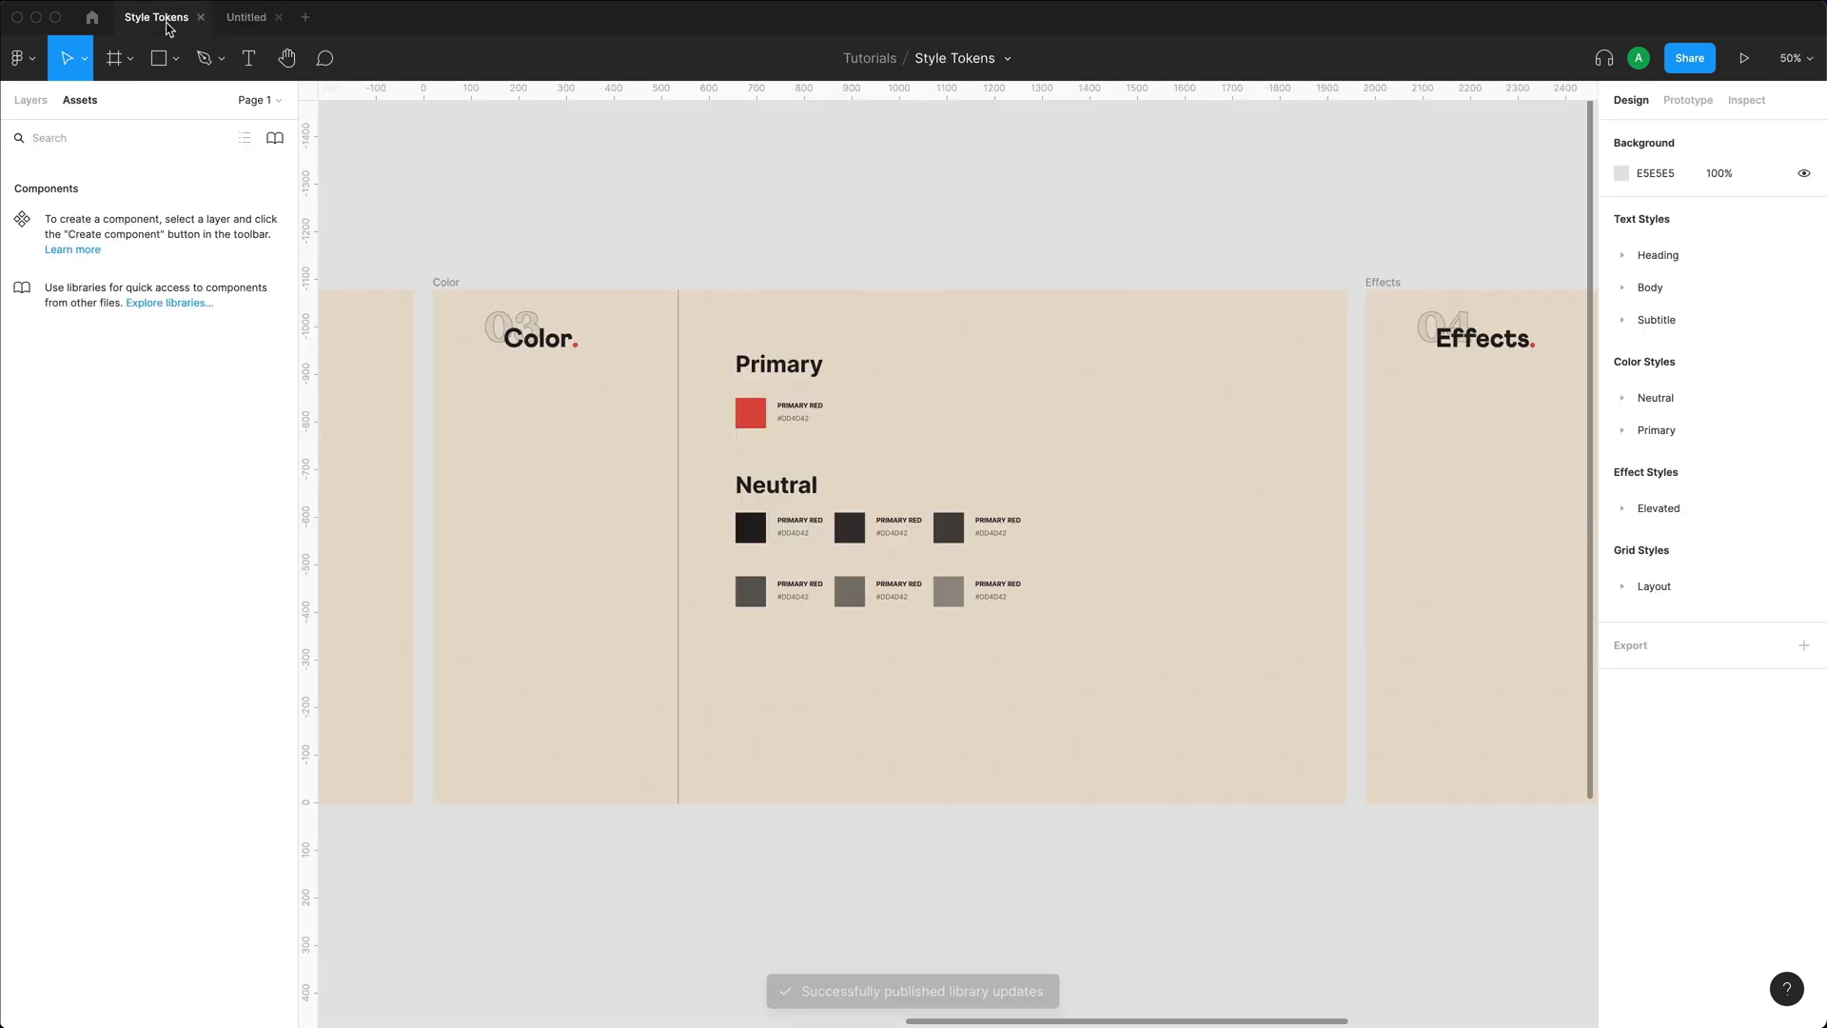
click(250, 17)
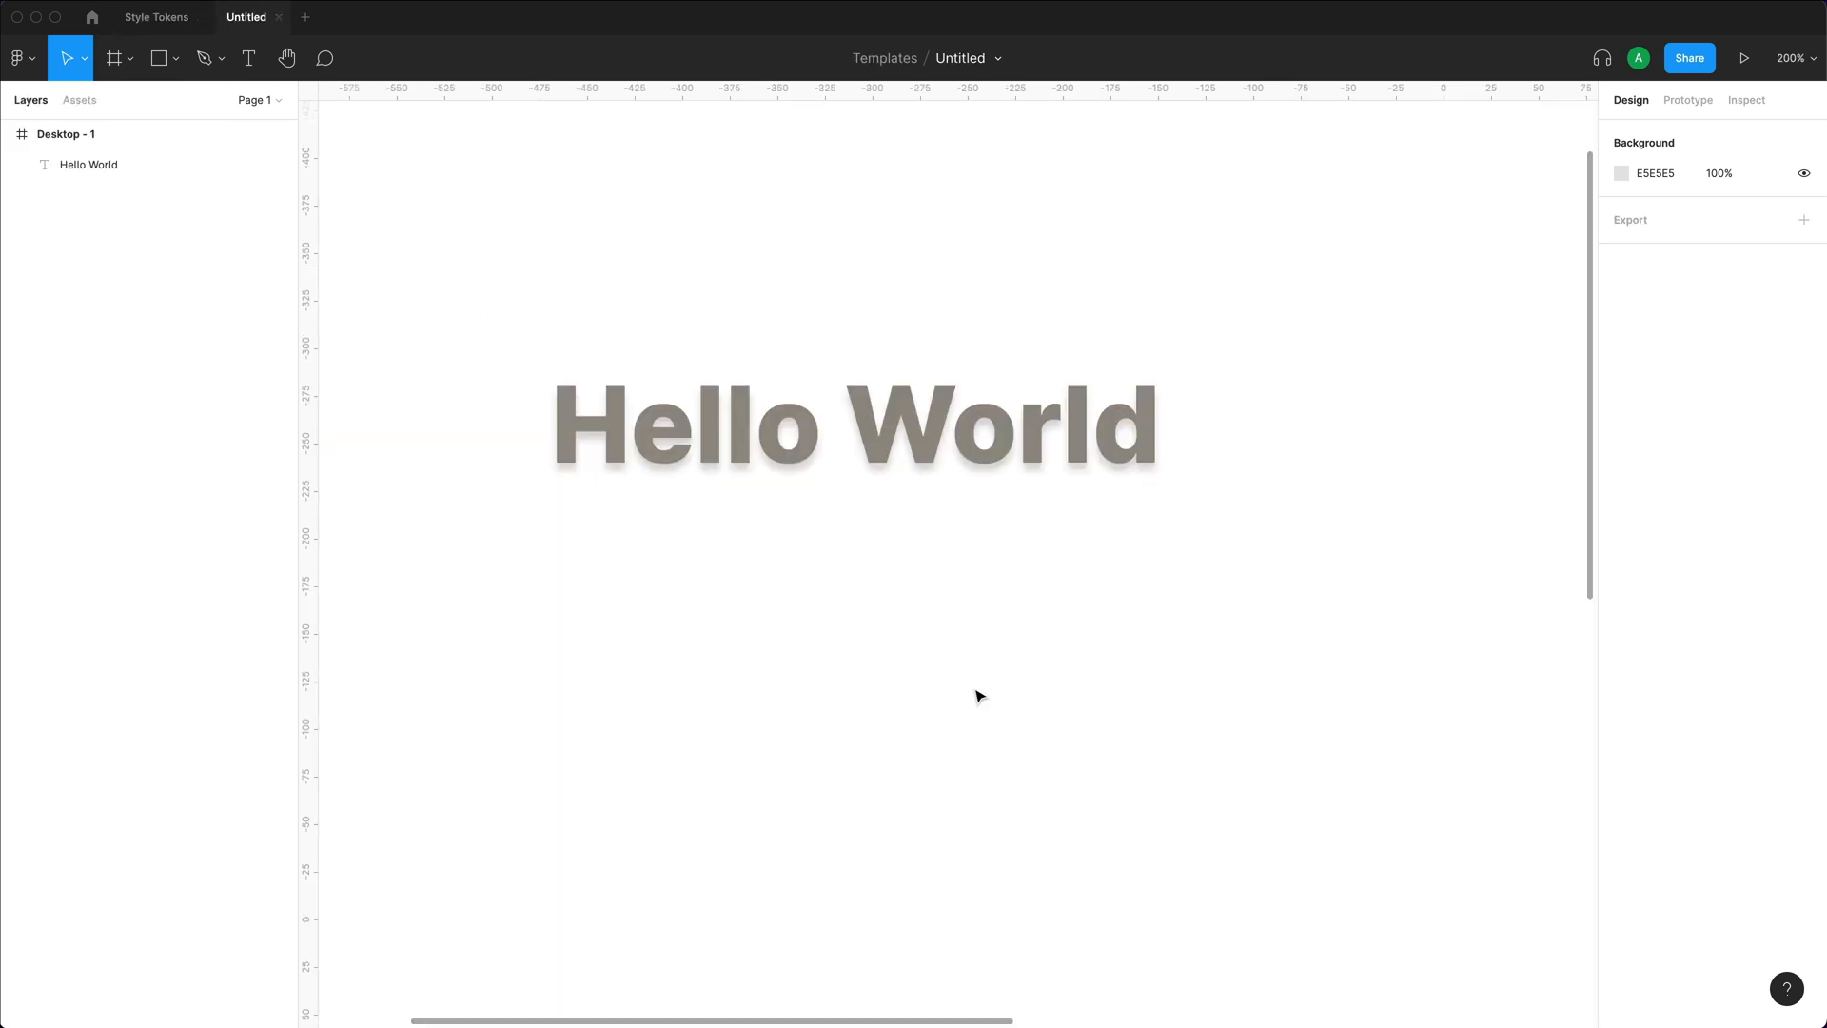
click(156, 17)
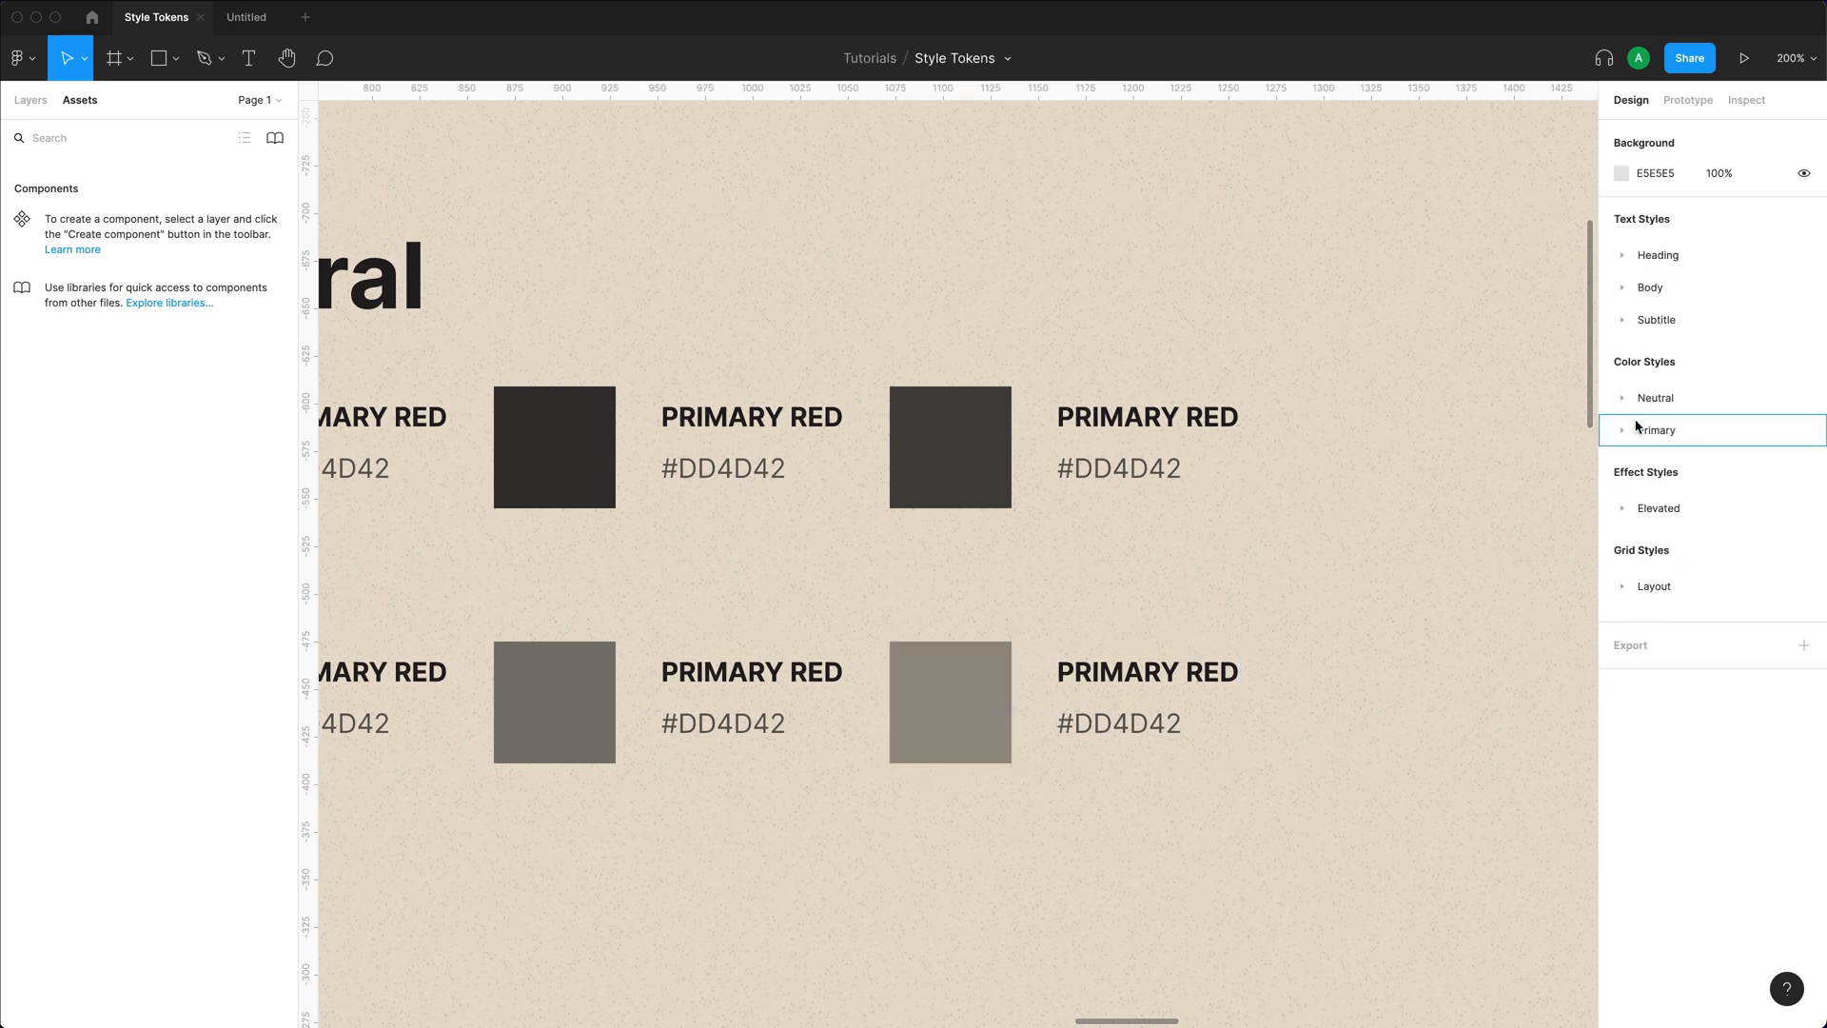
Recolour the Neutral 500 colour style to bright blue #0047FF.
click(1622, 397)
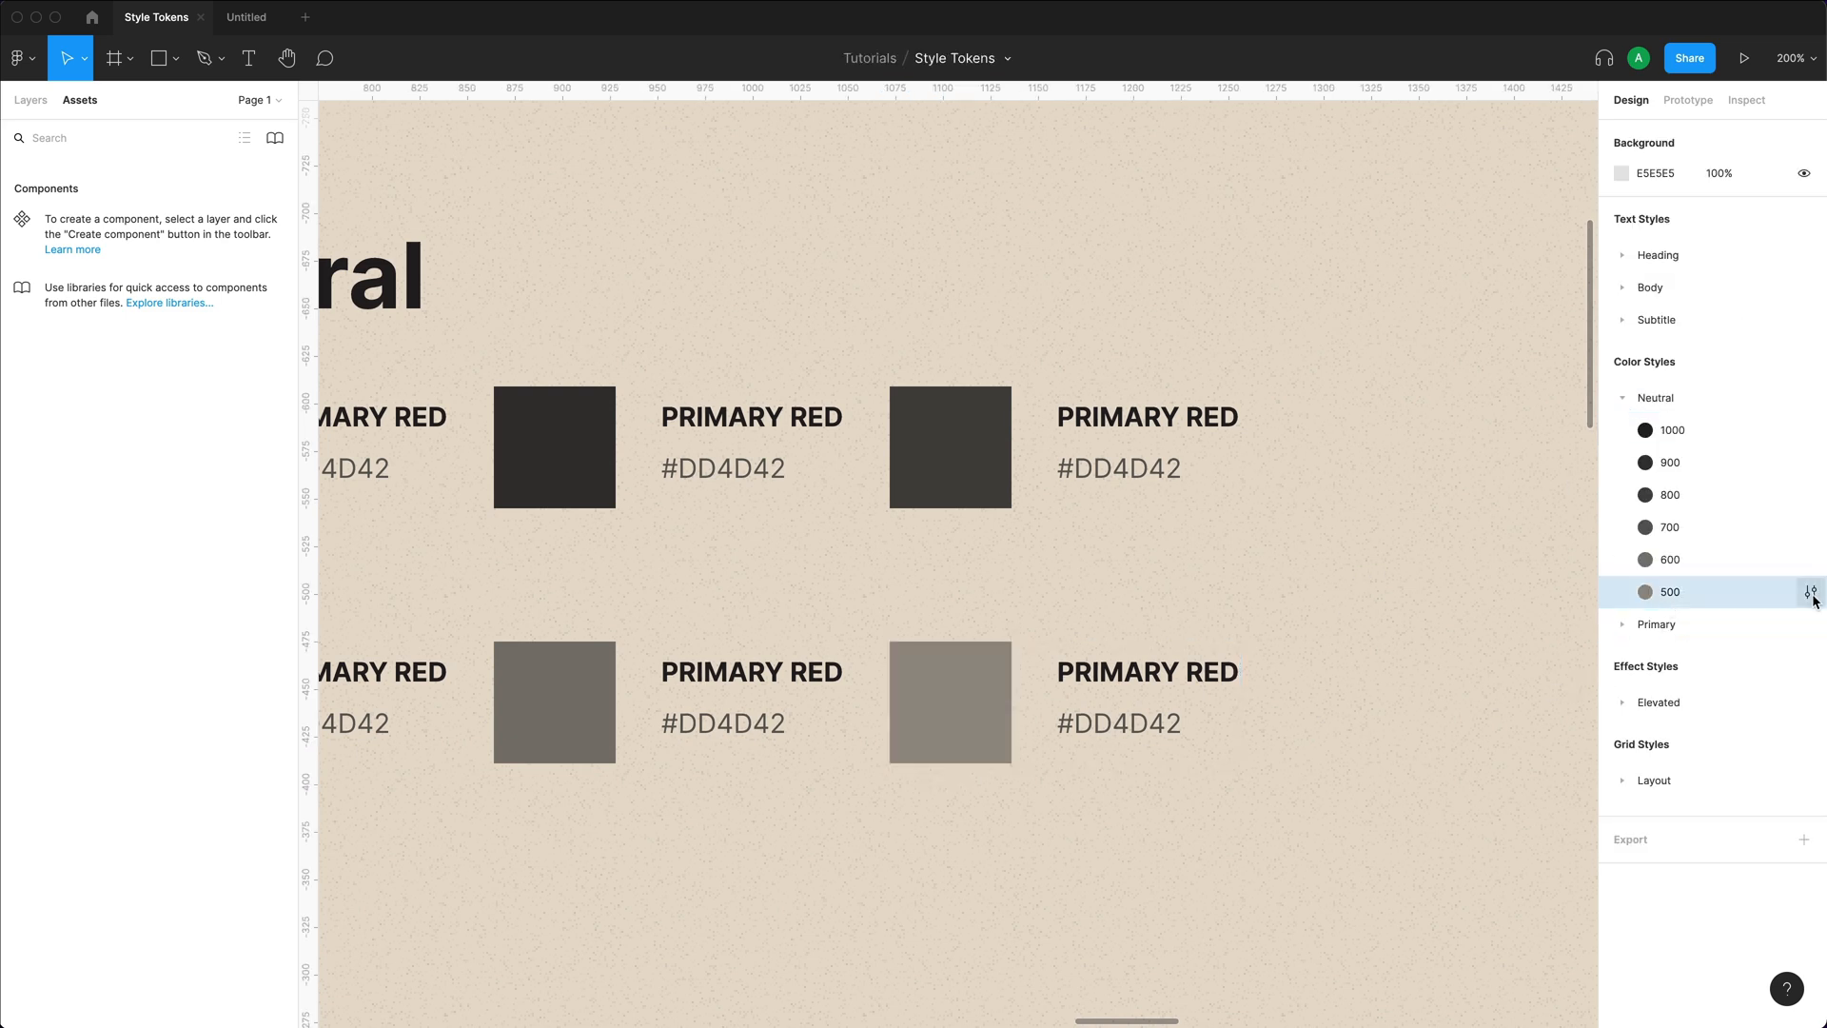
click(1810, 590)
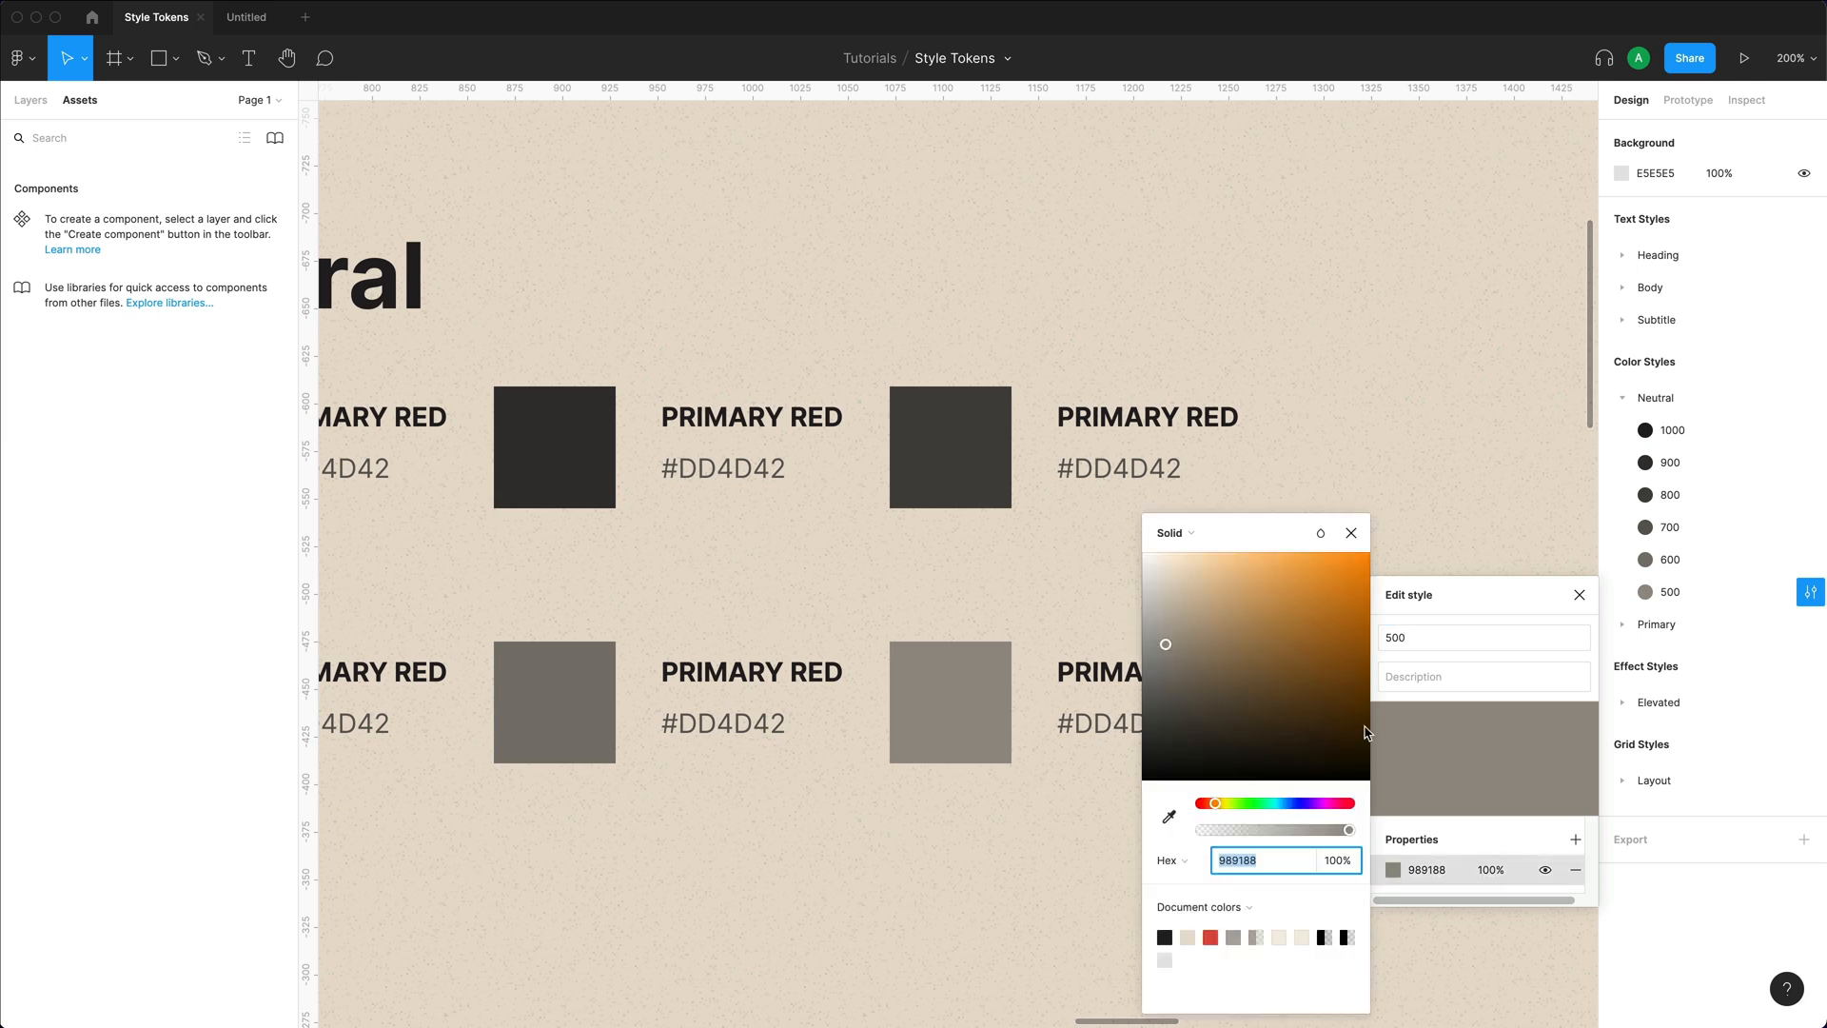
text(0047FF)
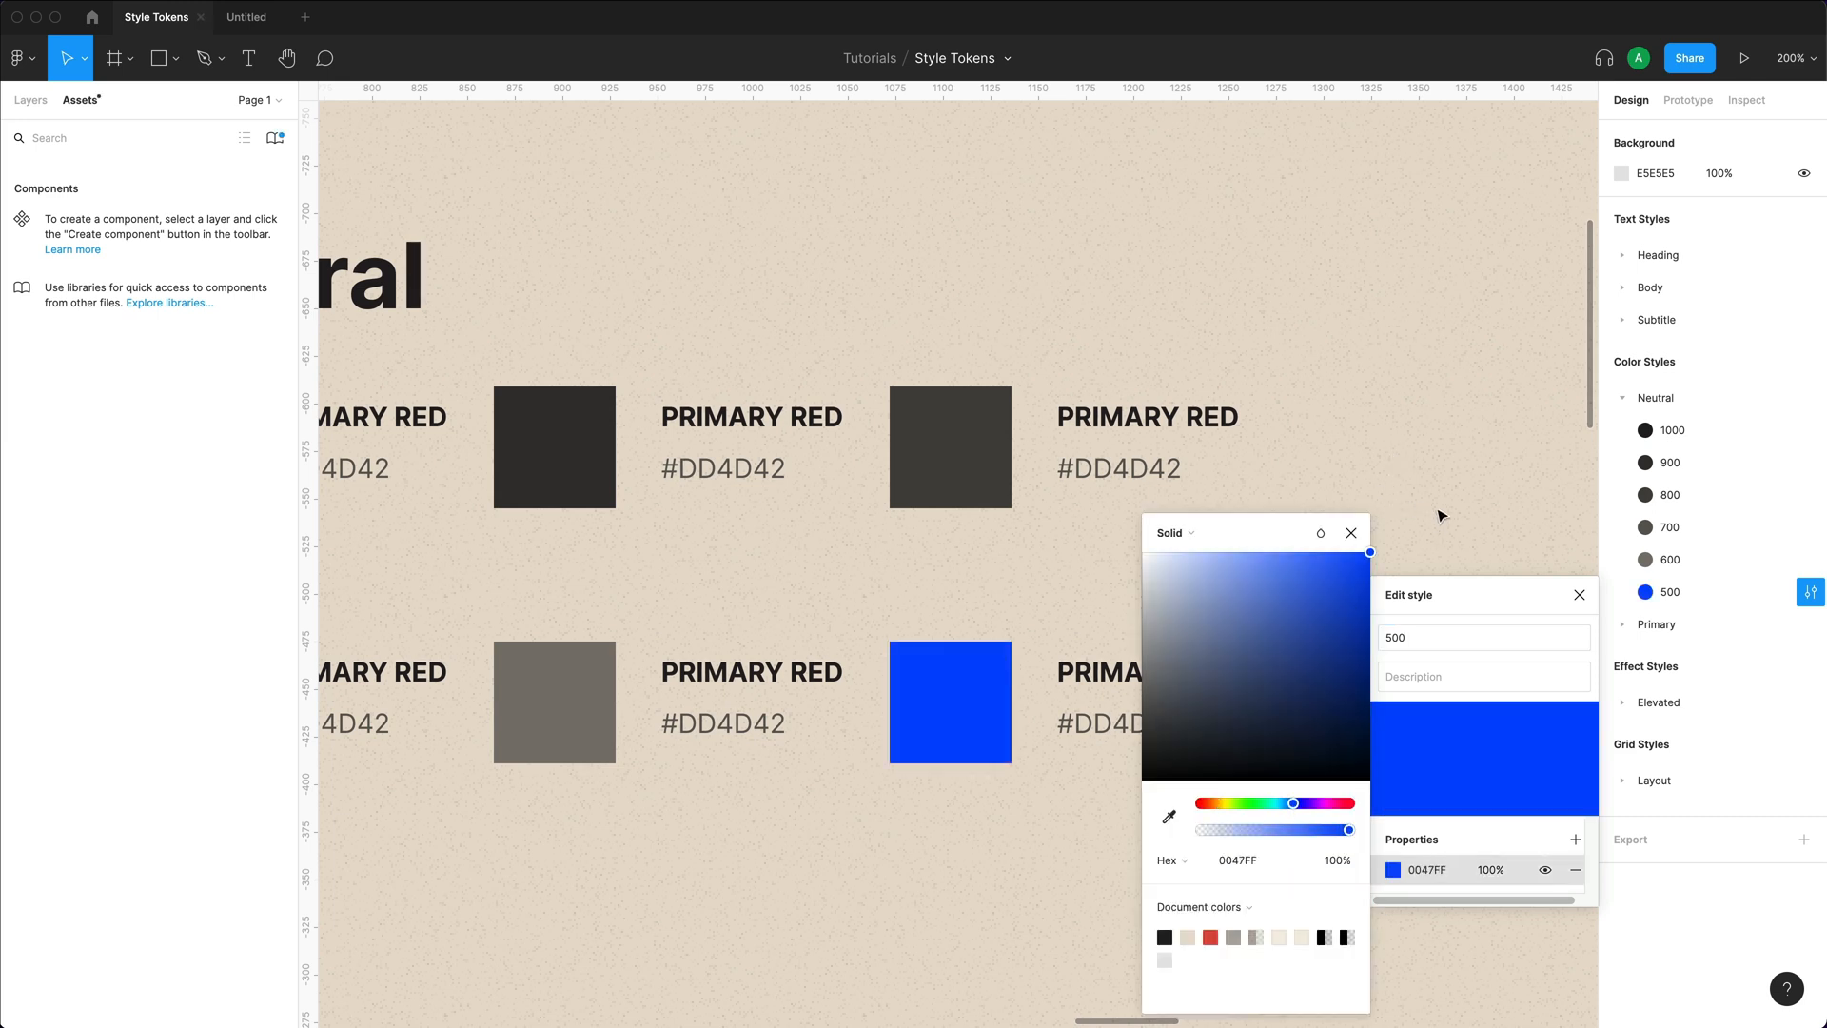
click(1352, 533)
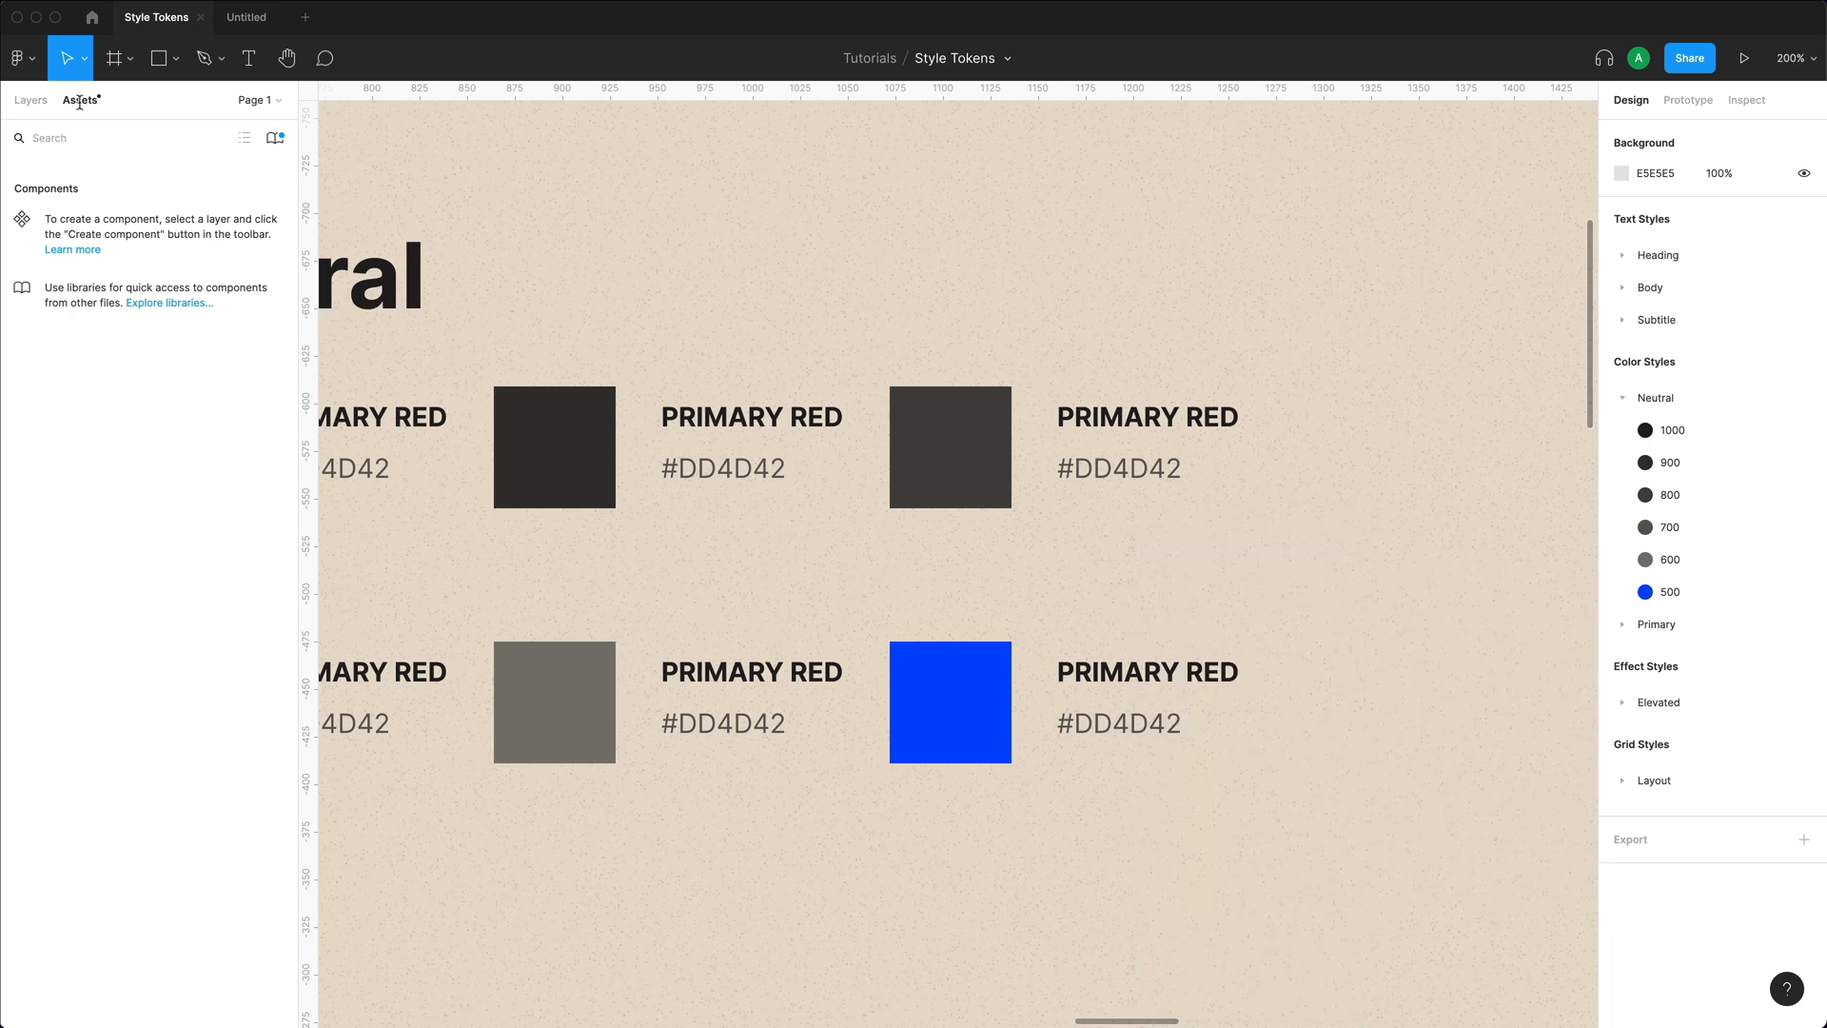
mouse_move(103, 111)
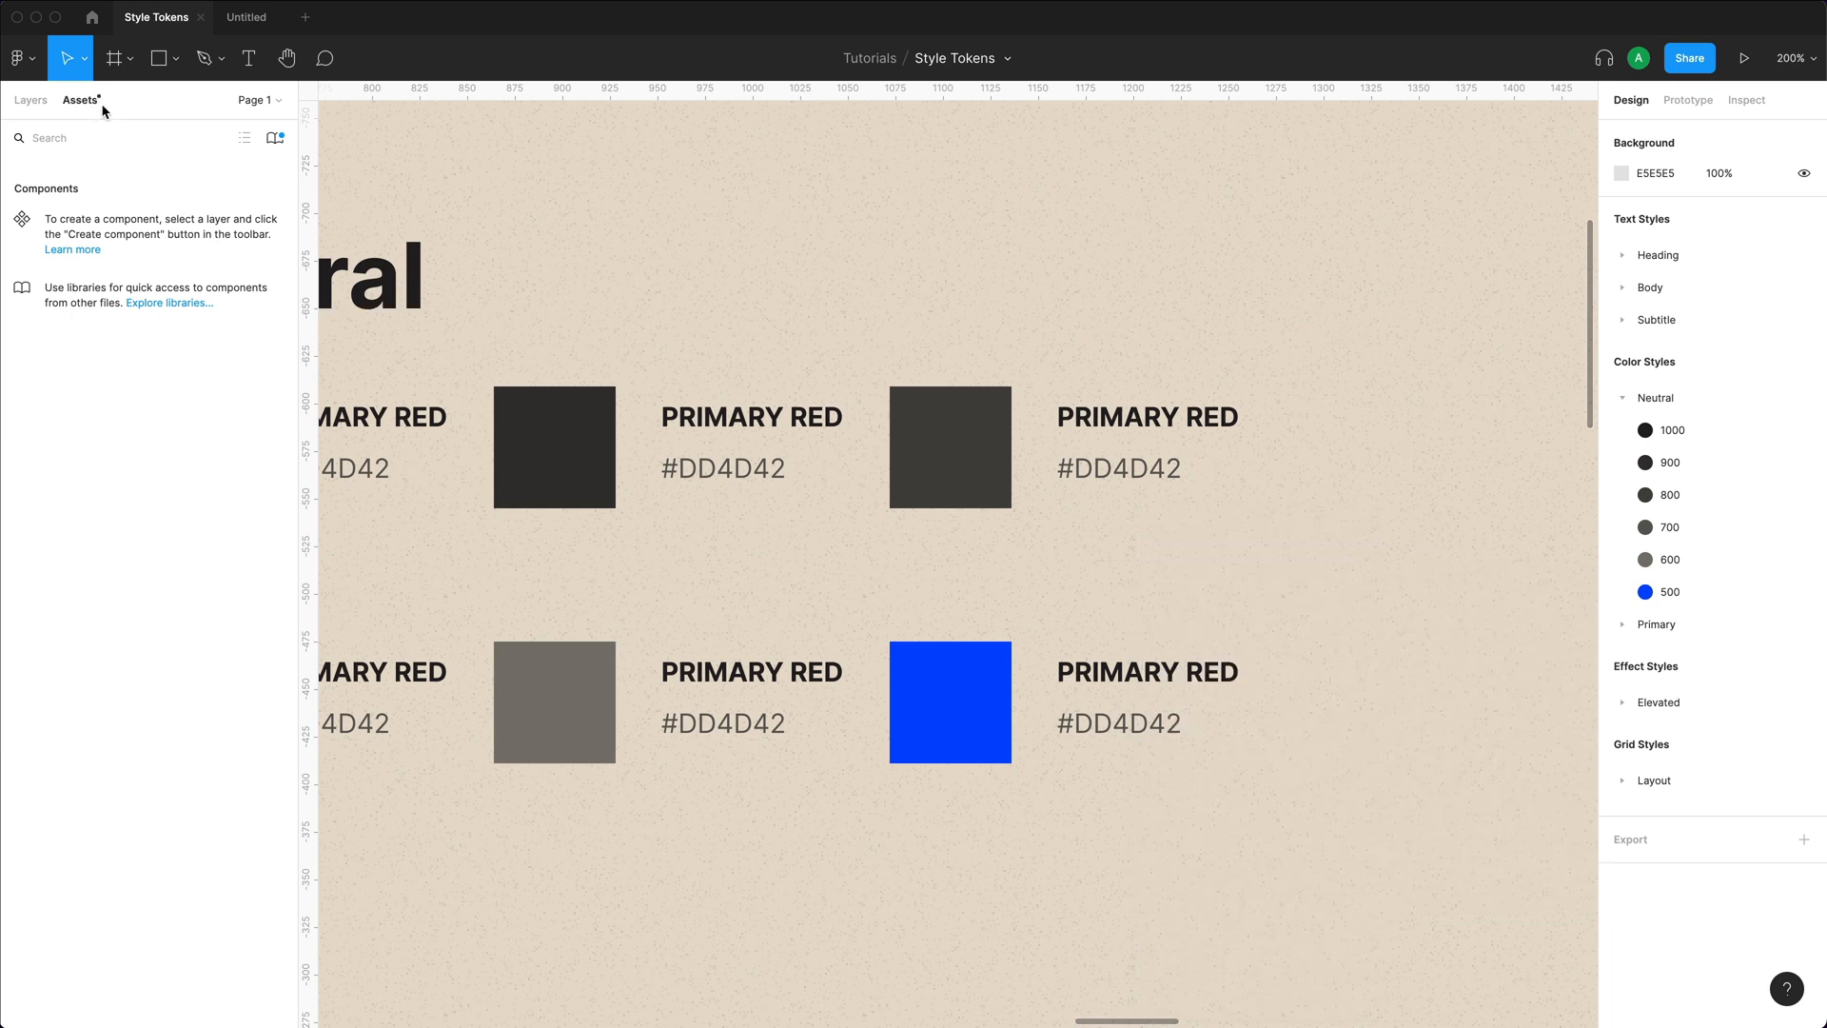
mouse_move(118, 133)
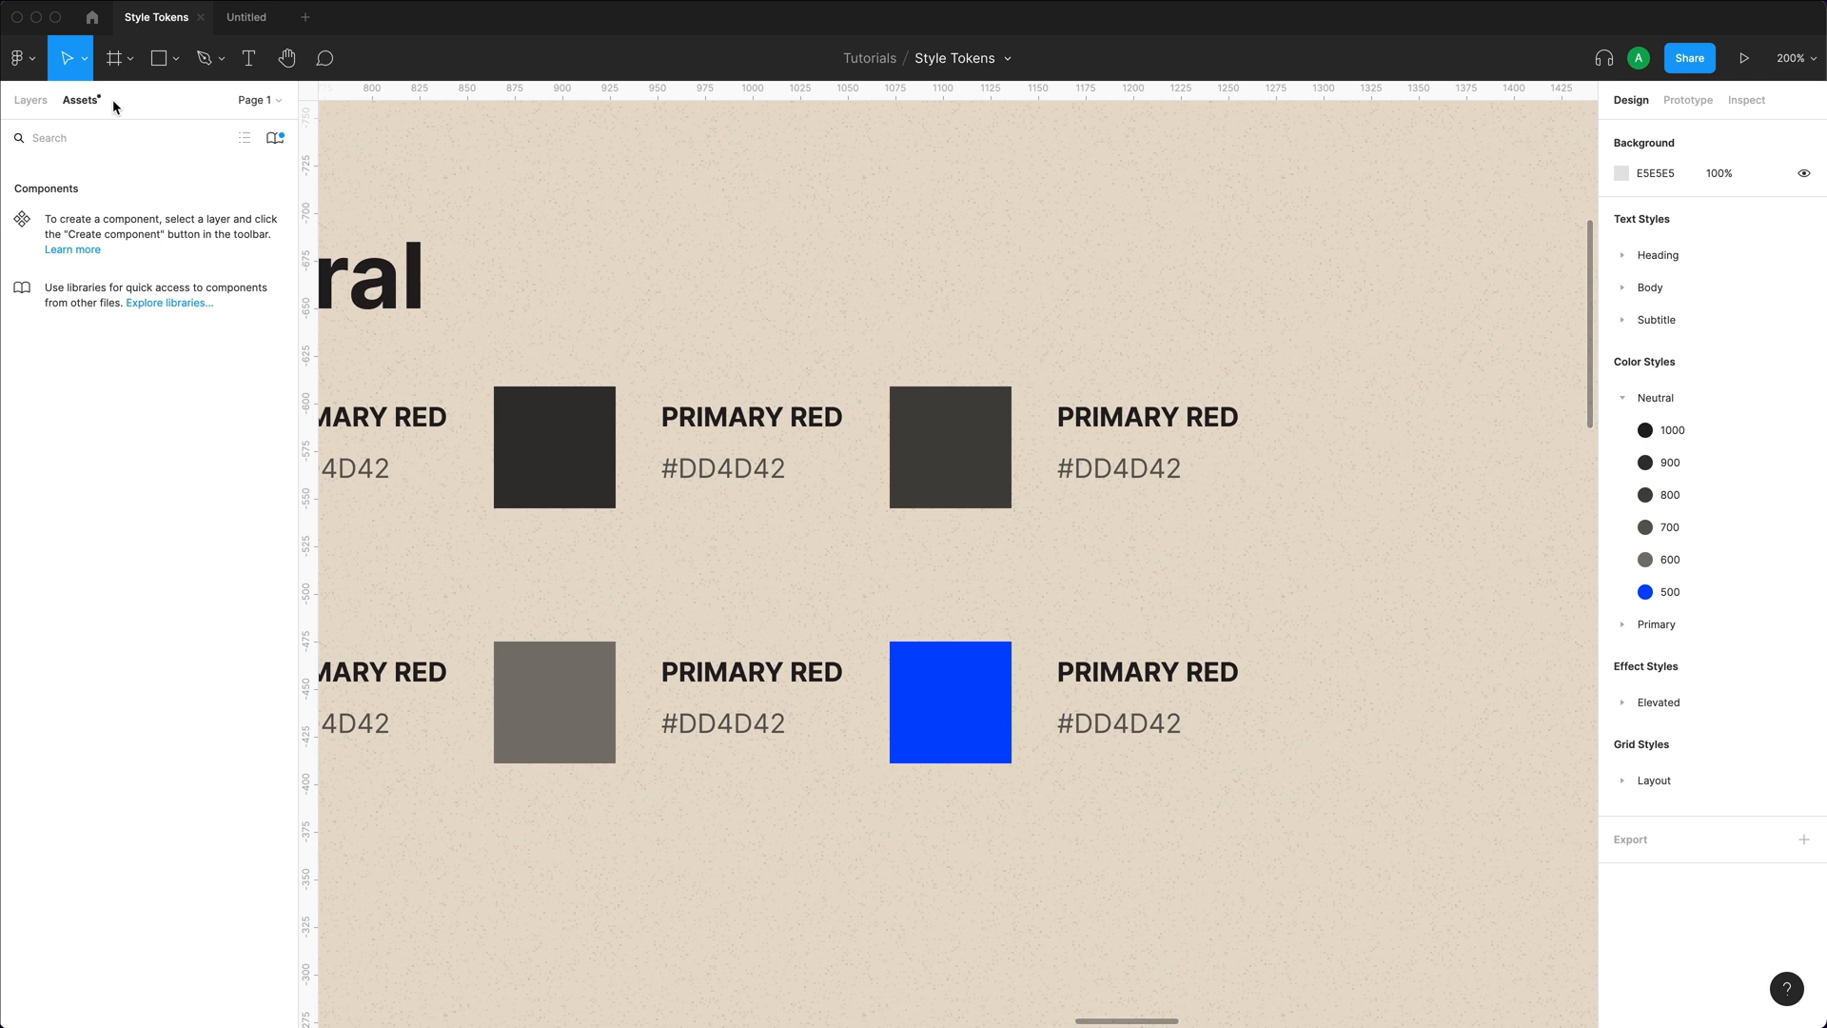
mouse_move(274, 139)
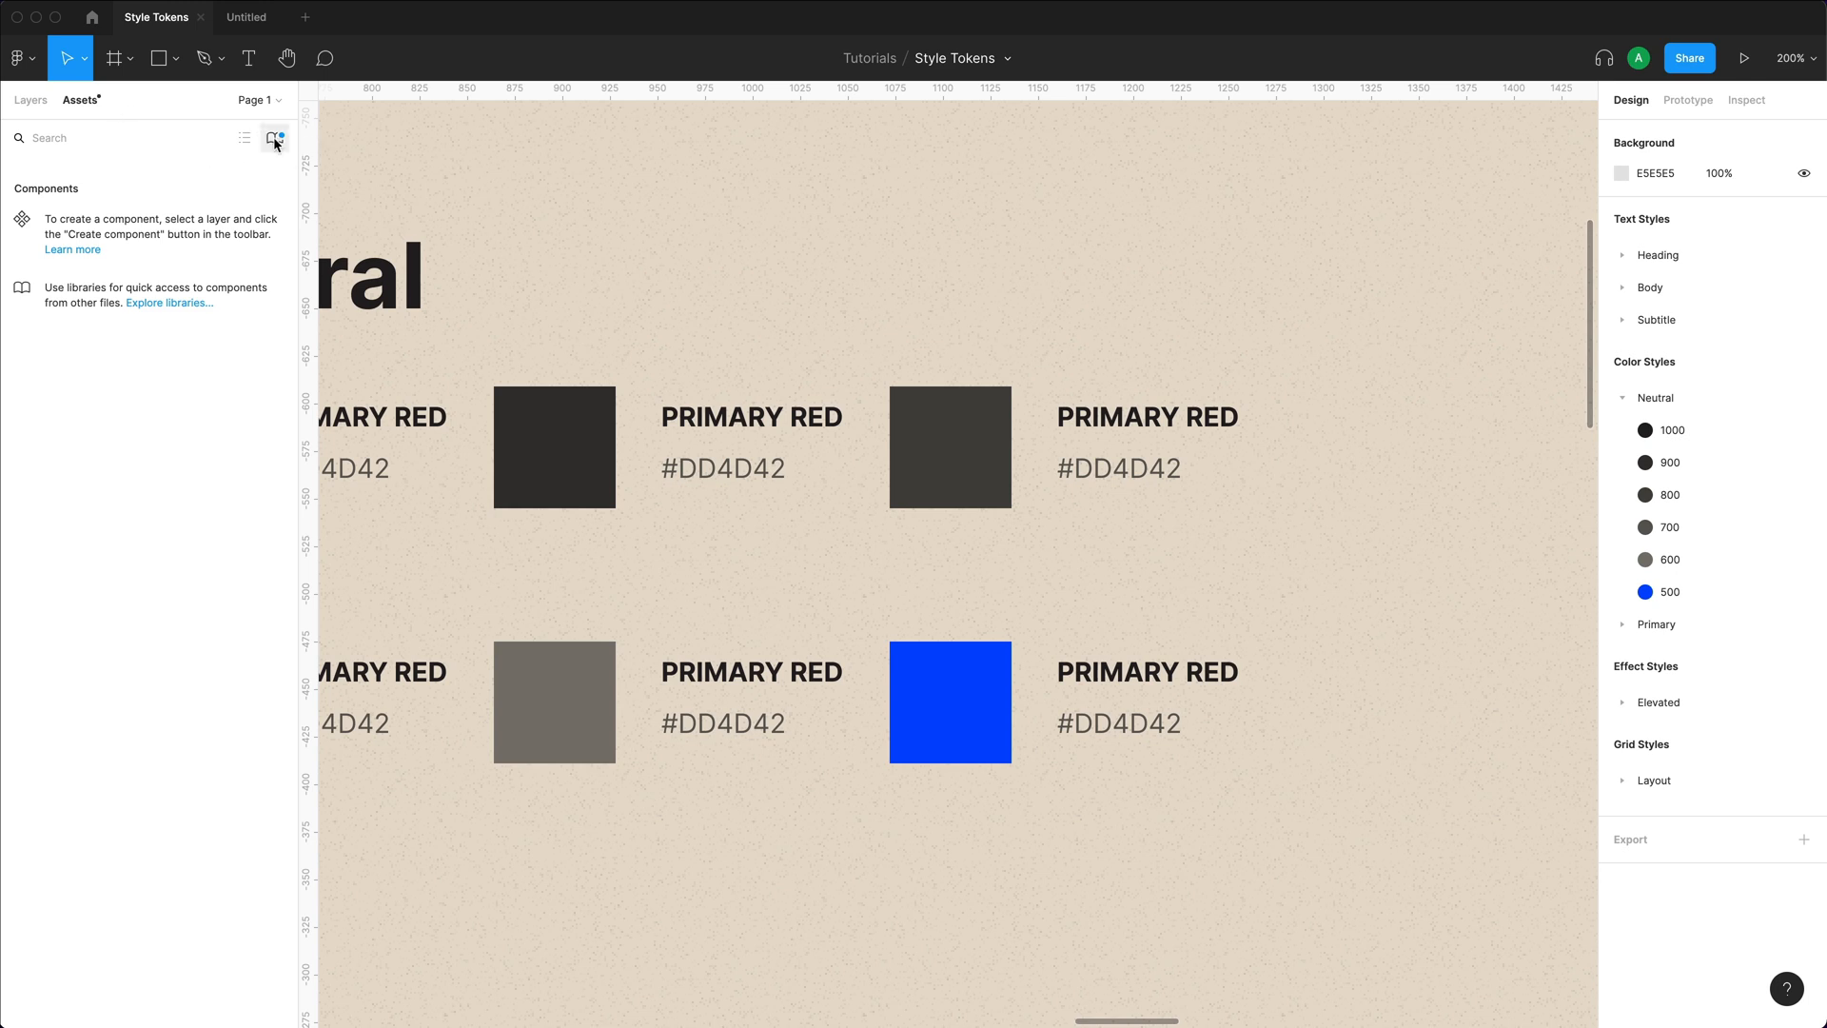
Publish the Neutral 500 change to the library described as 'Changed neutral 500'.
click(274, 137)
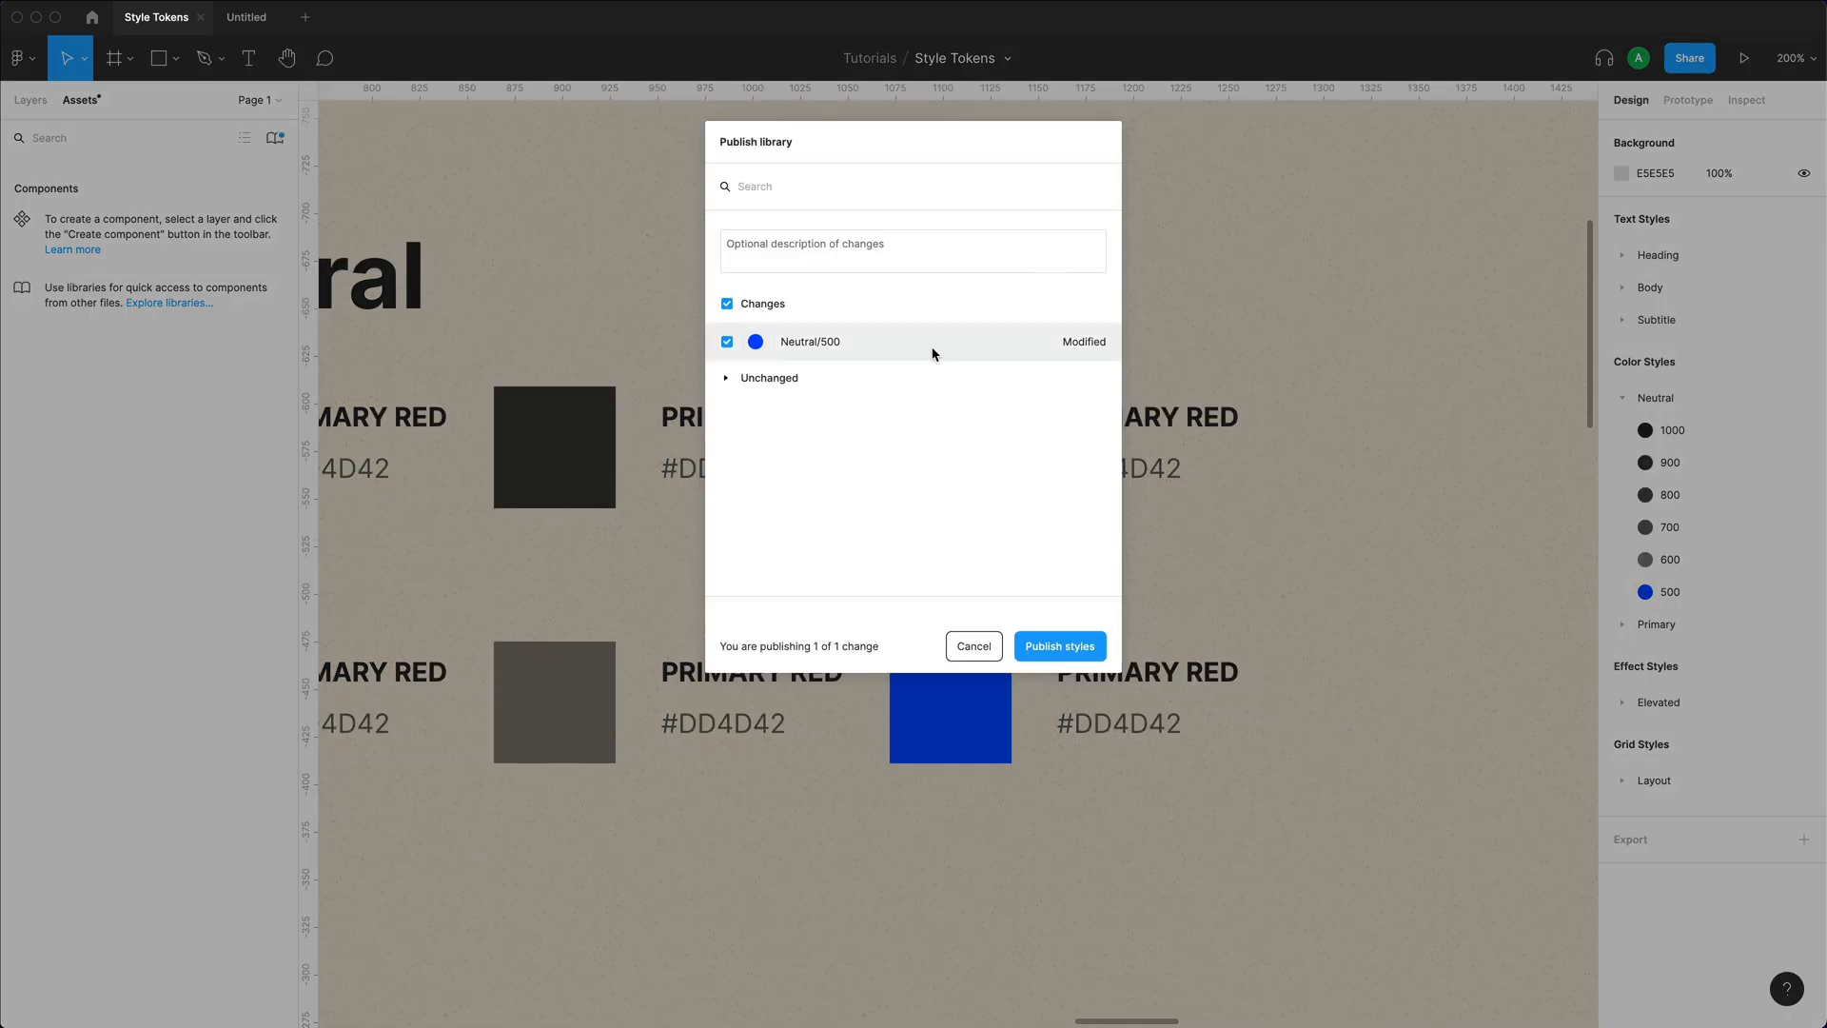
click(914, 251)
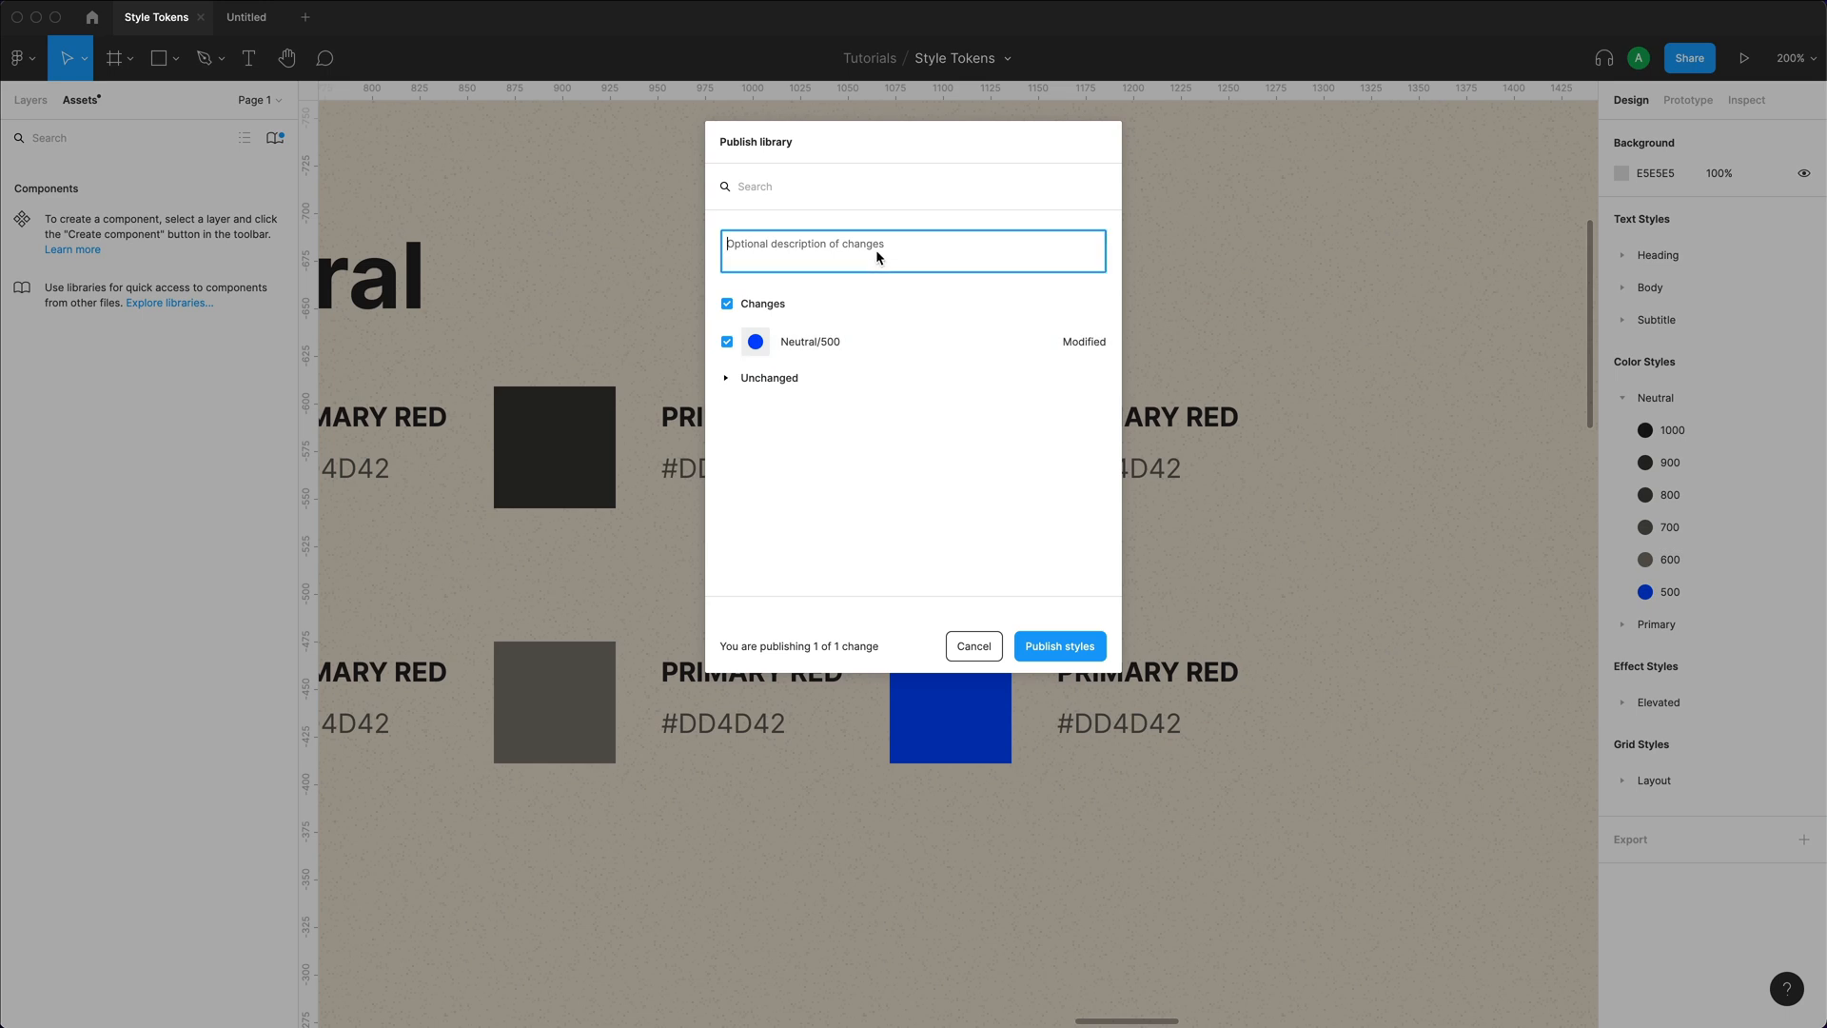
text(Changed)
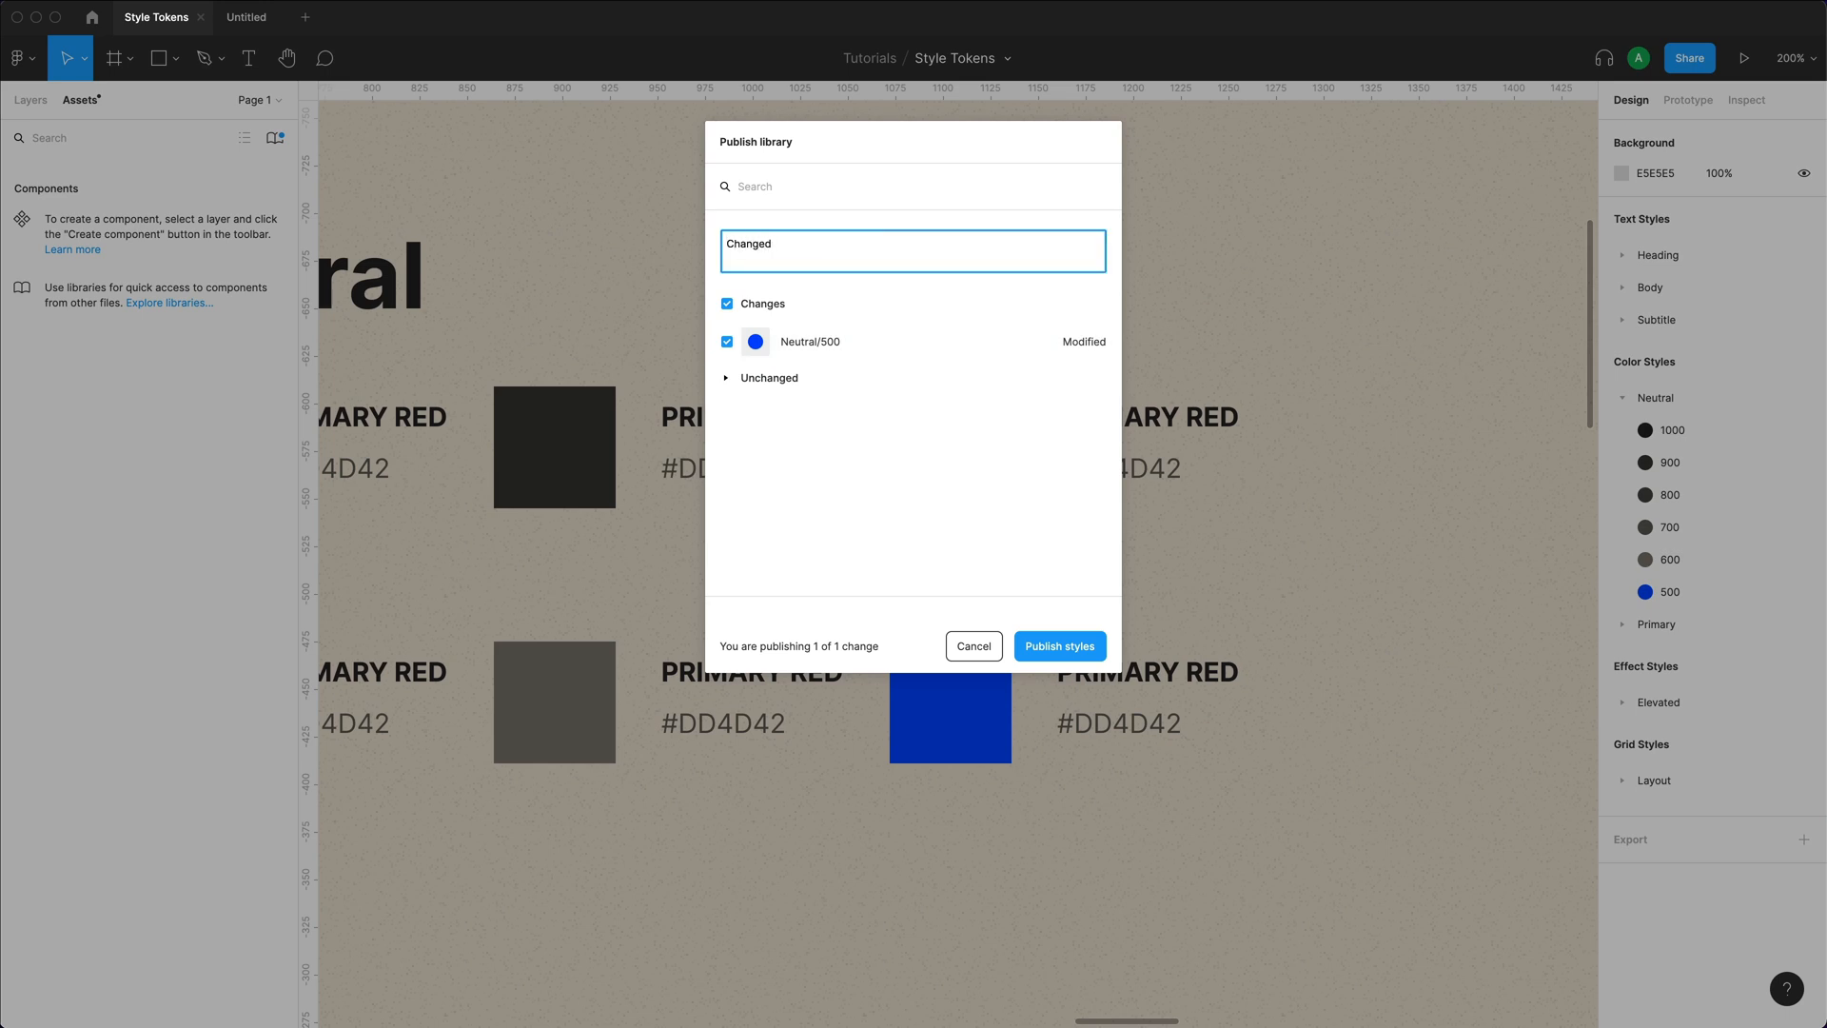
text(neutral 500)
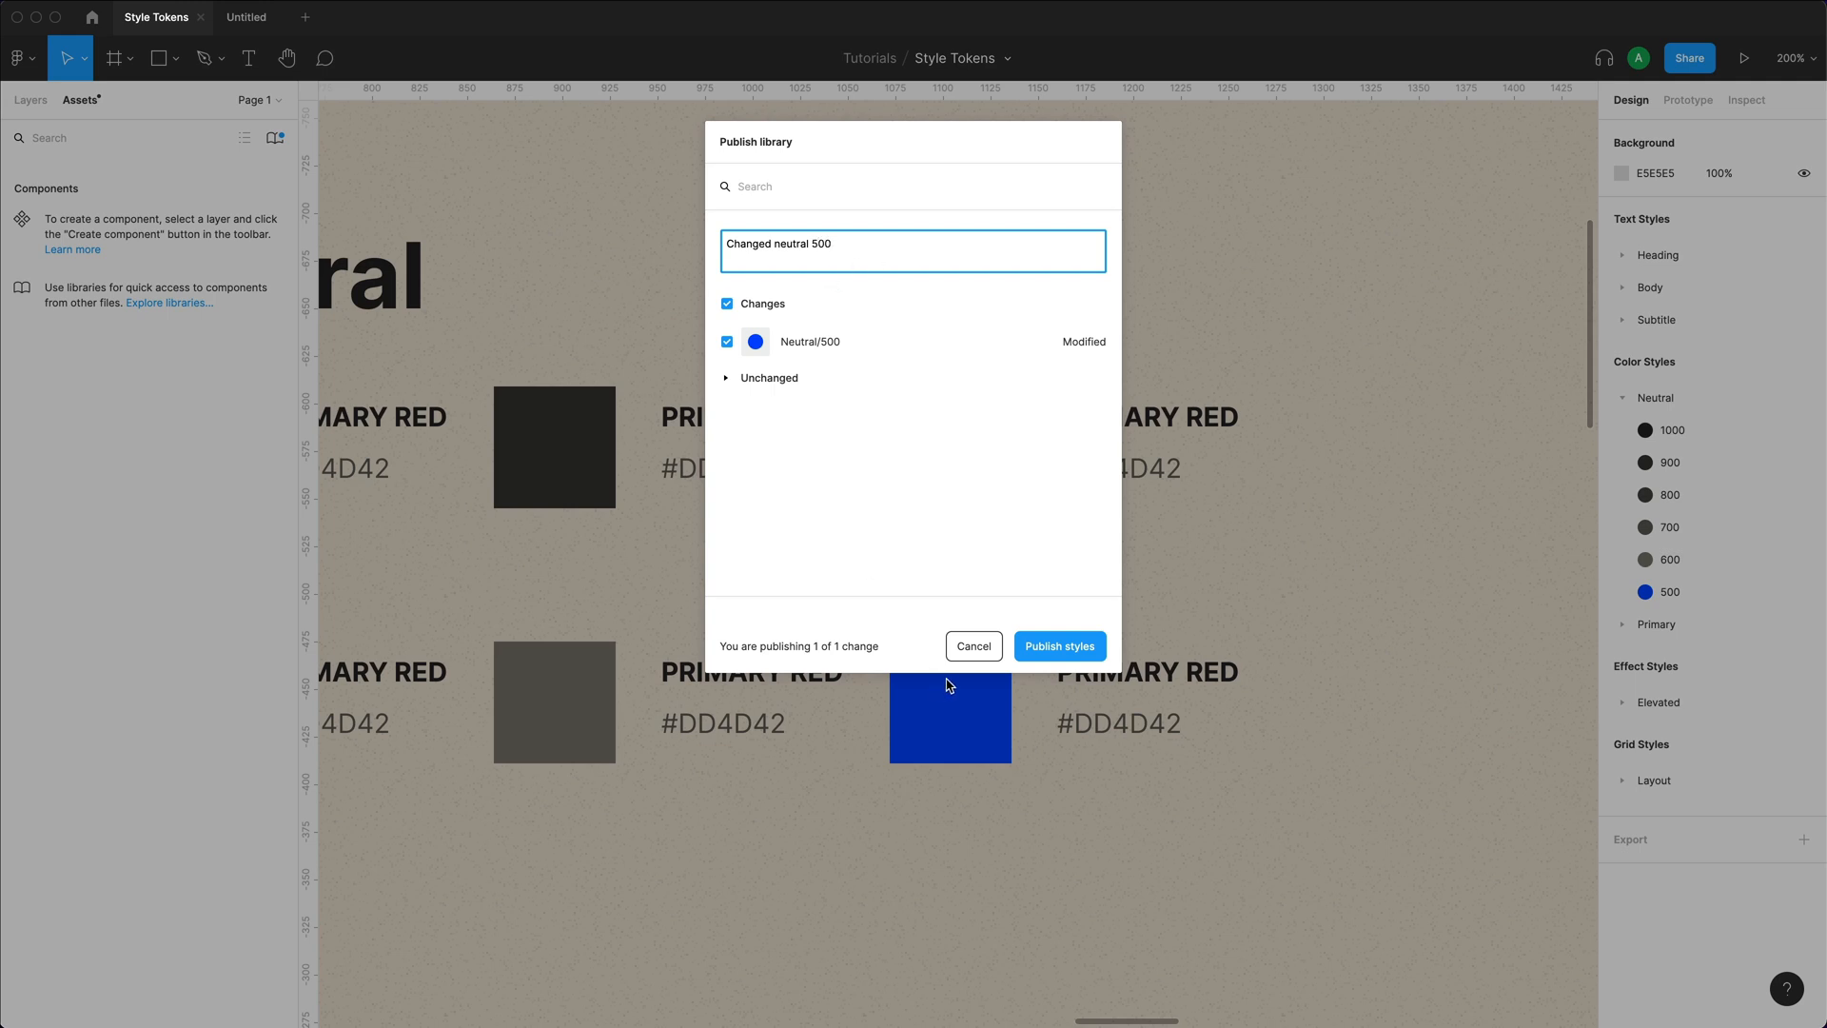
click(1060, 647)
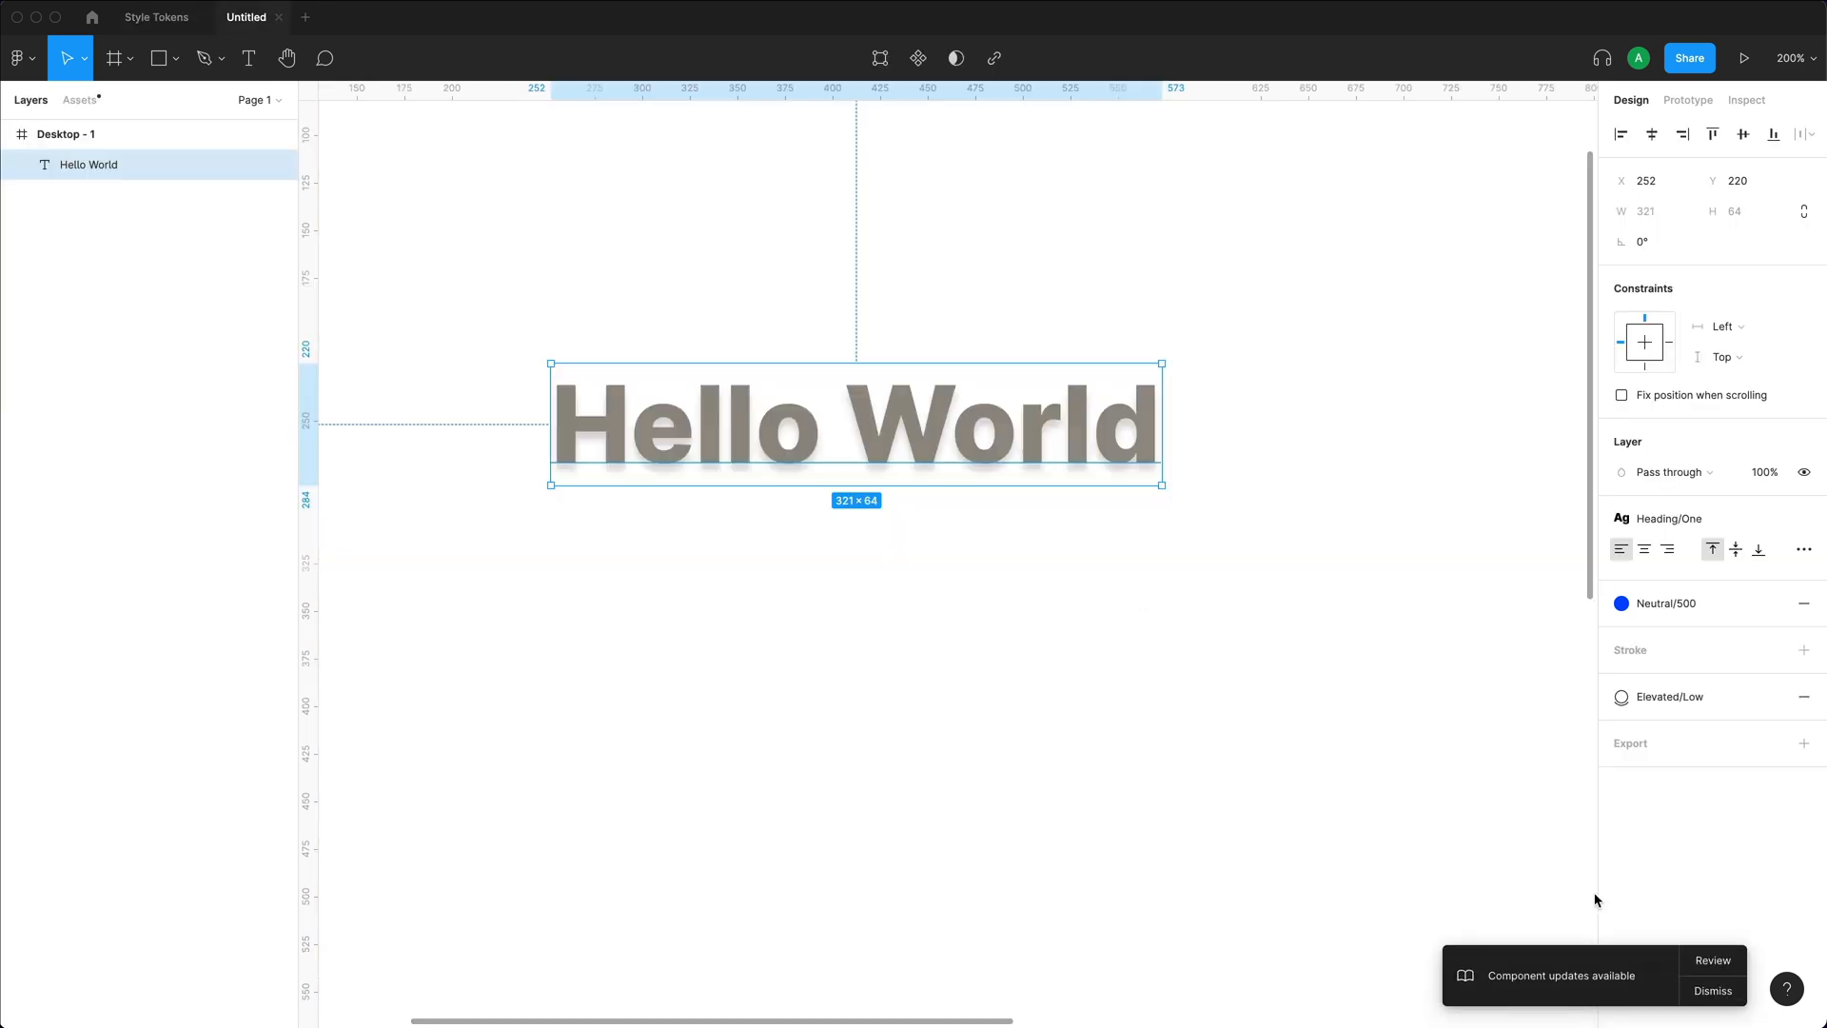
mouse_move(1549, 993)
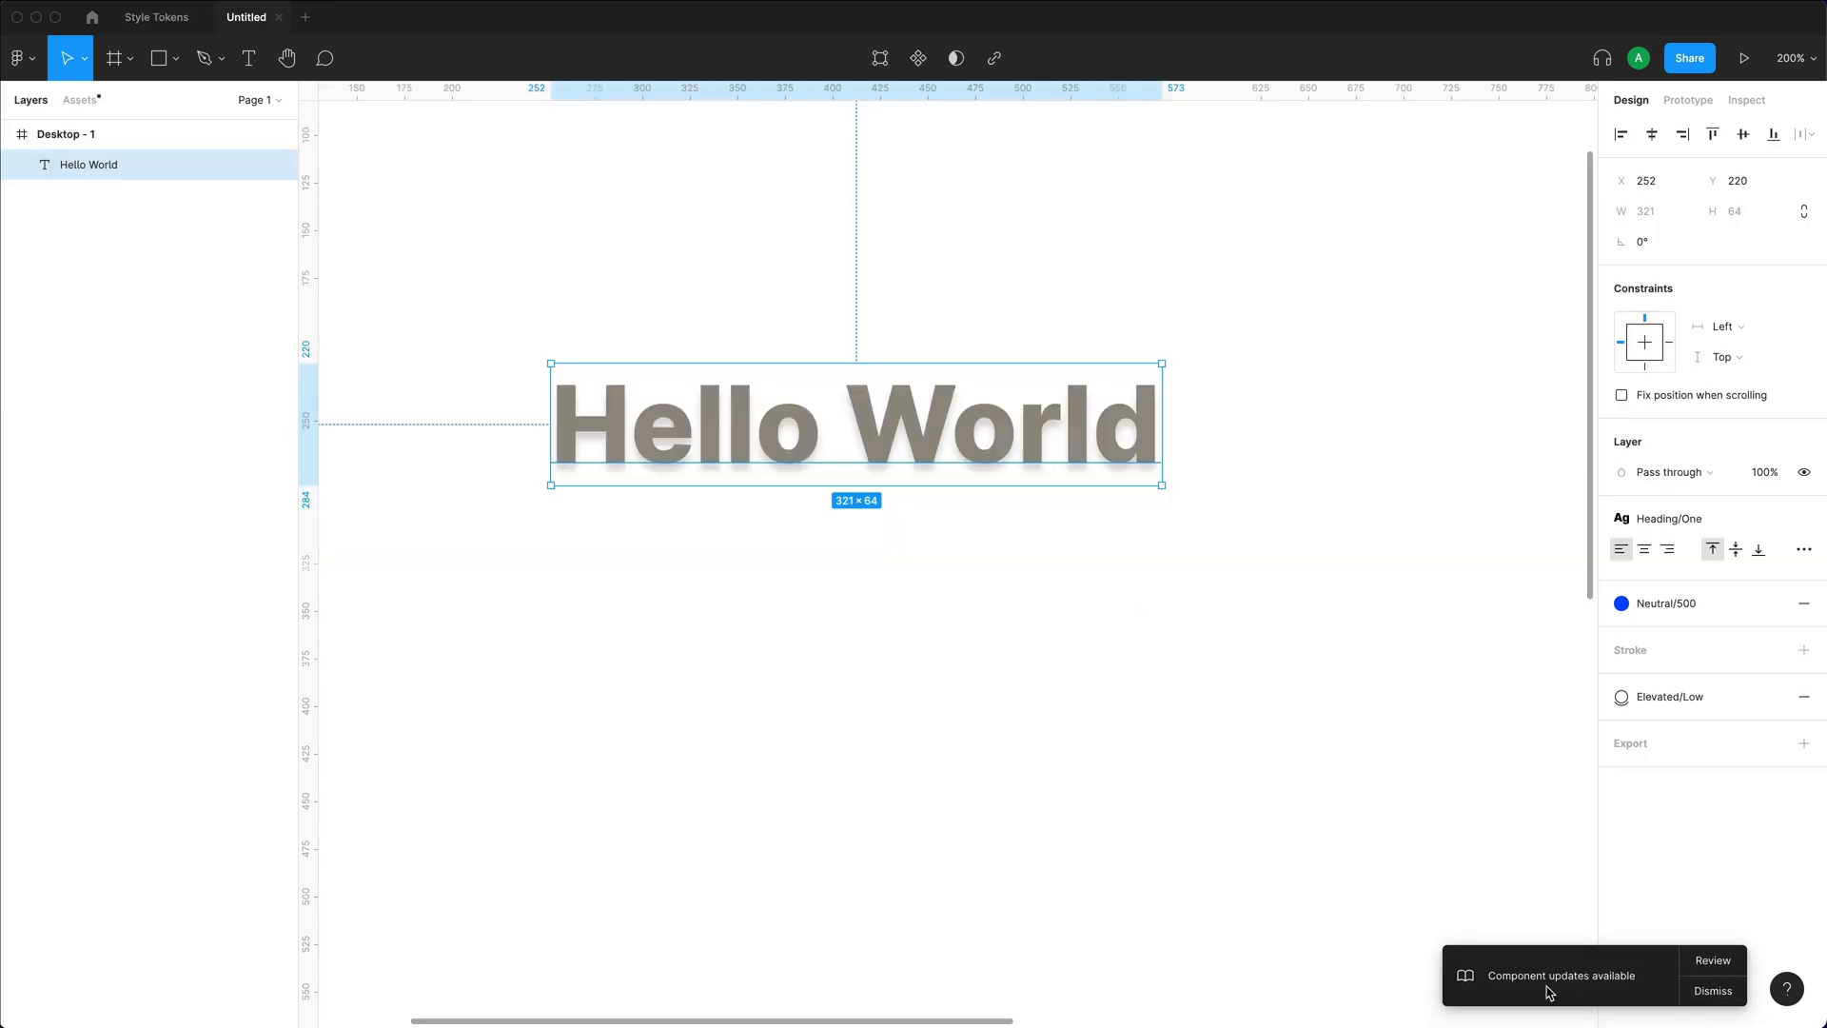
Review the library updates notification and accept all updates.
click(1714, 959)
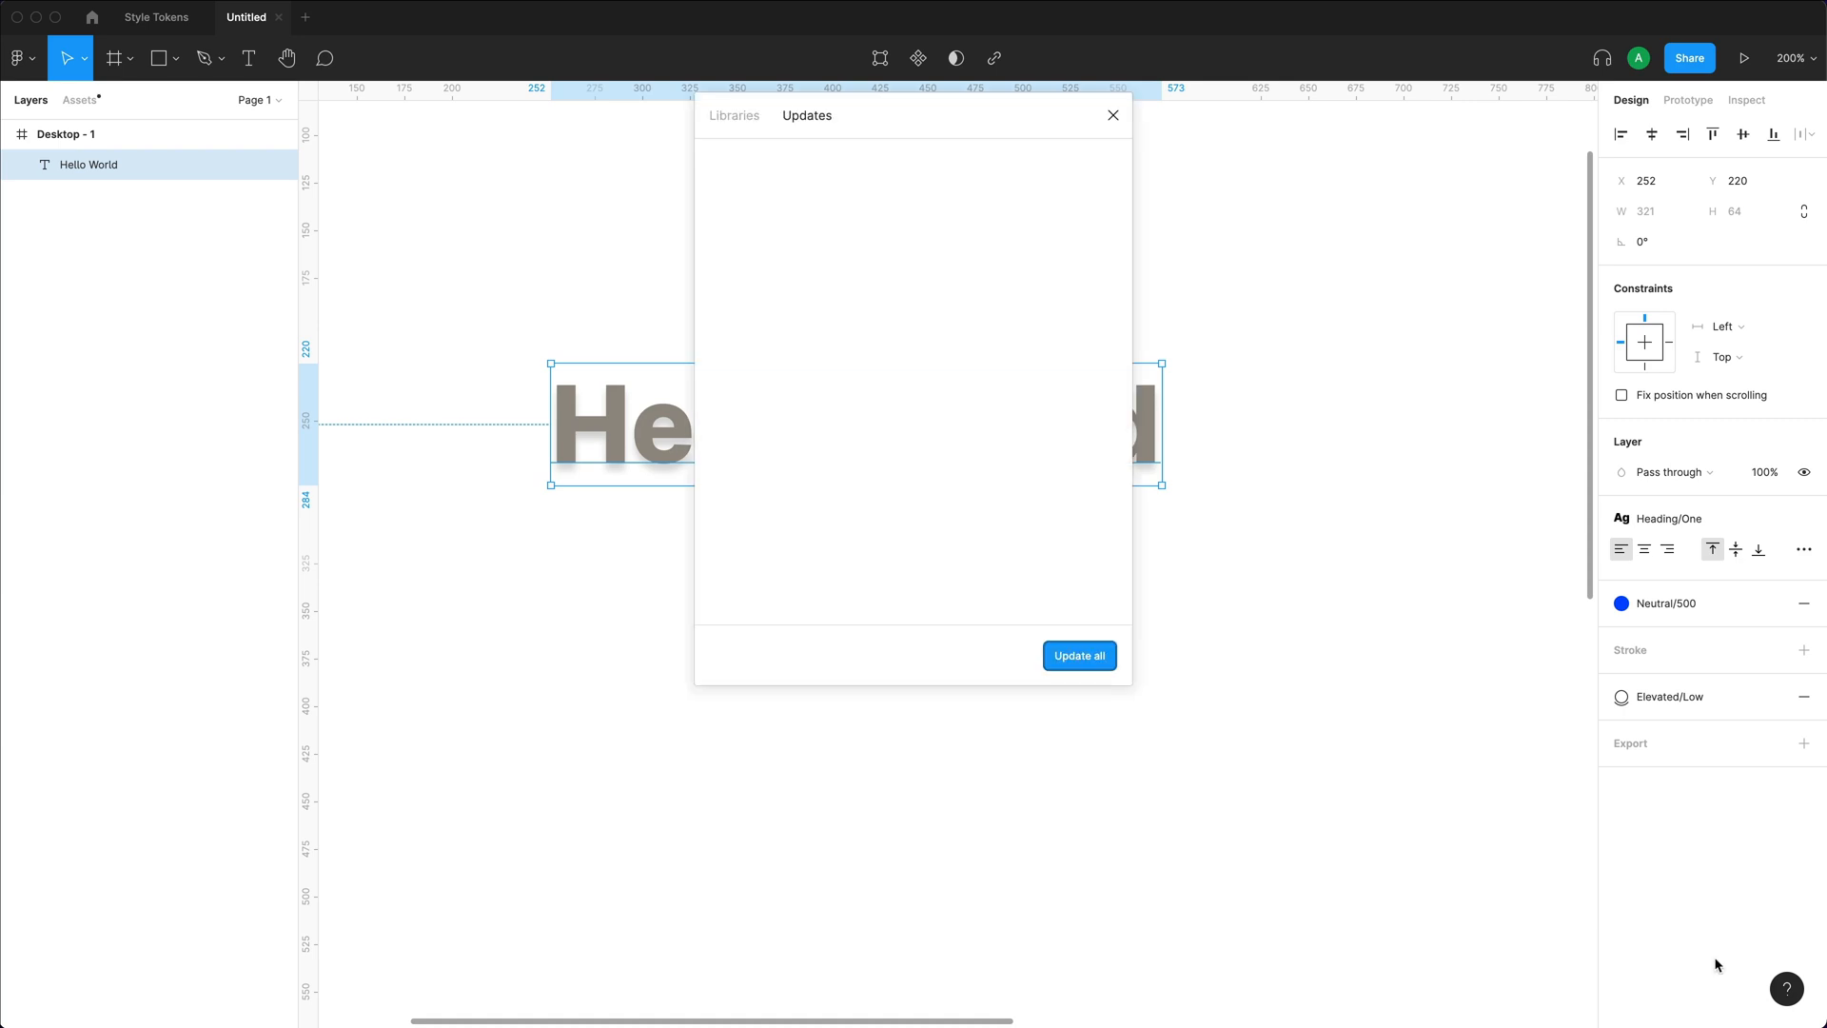
click(1112, 114)
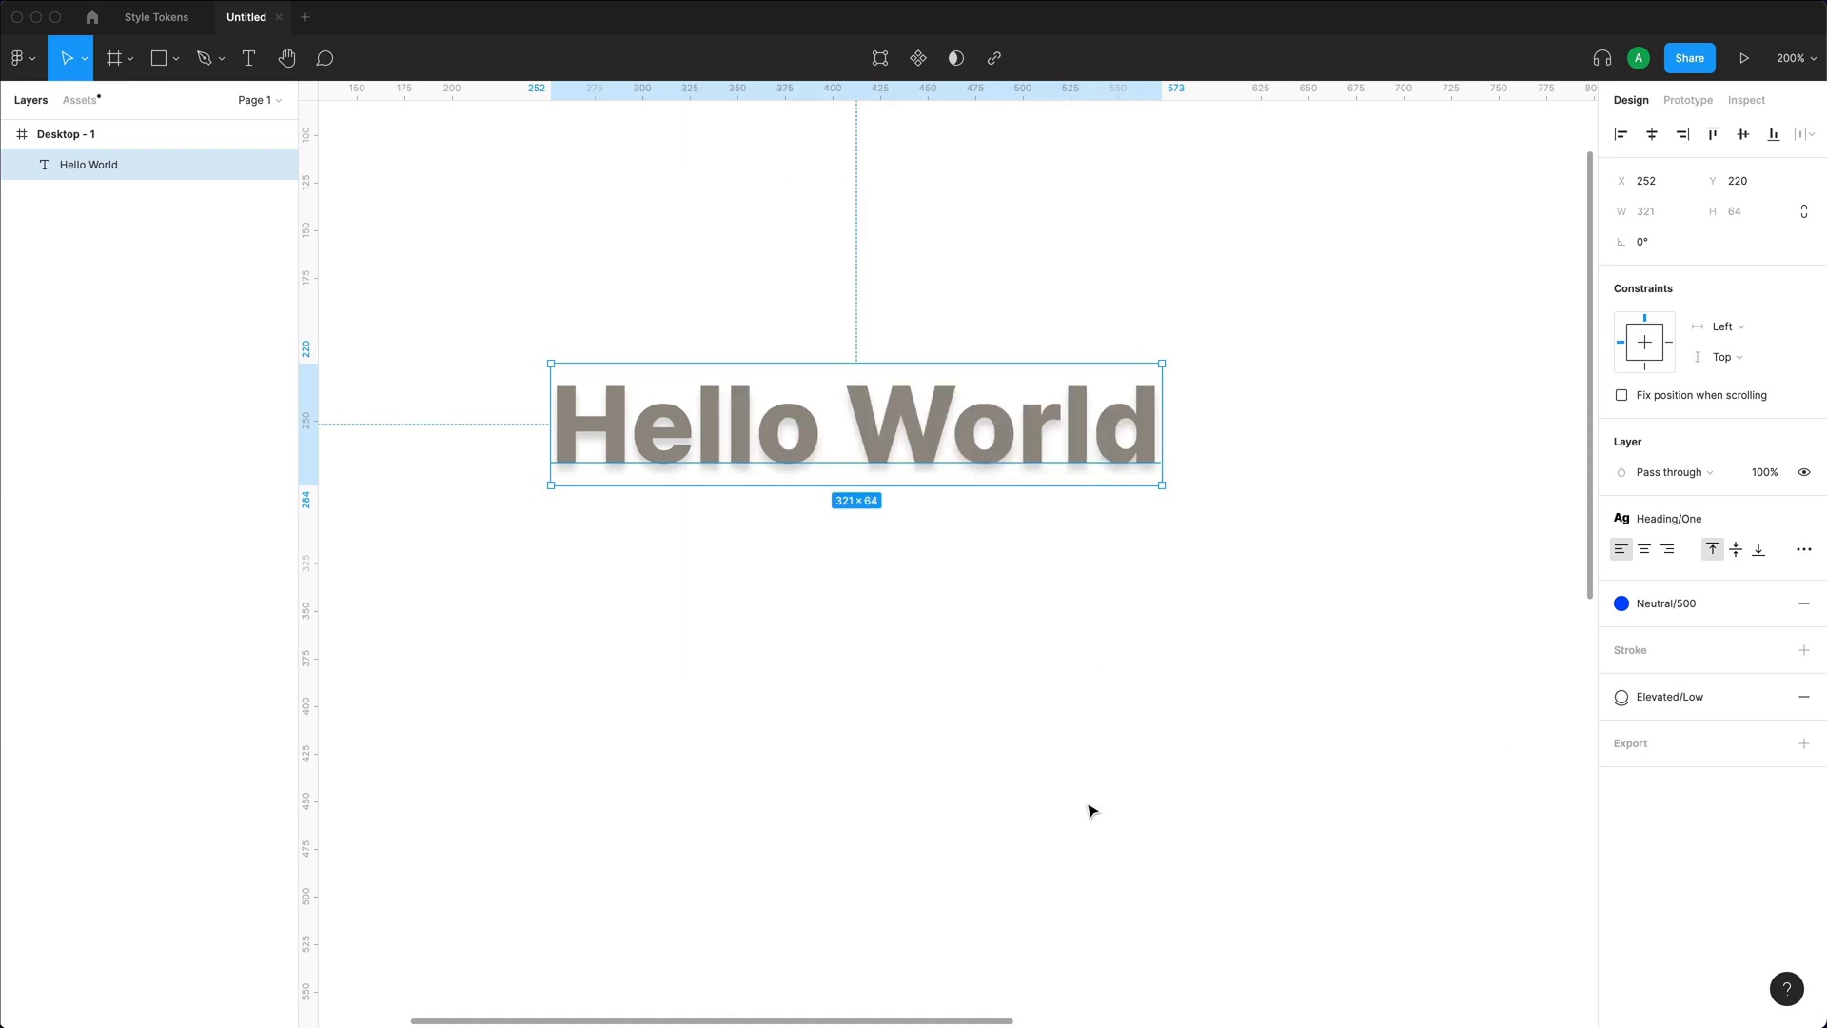